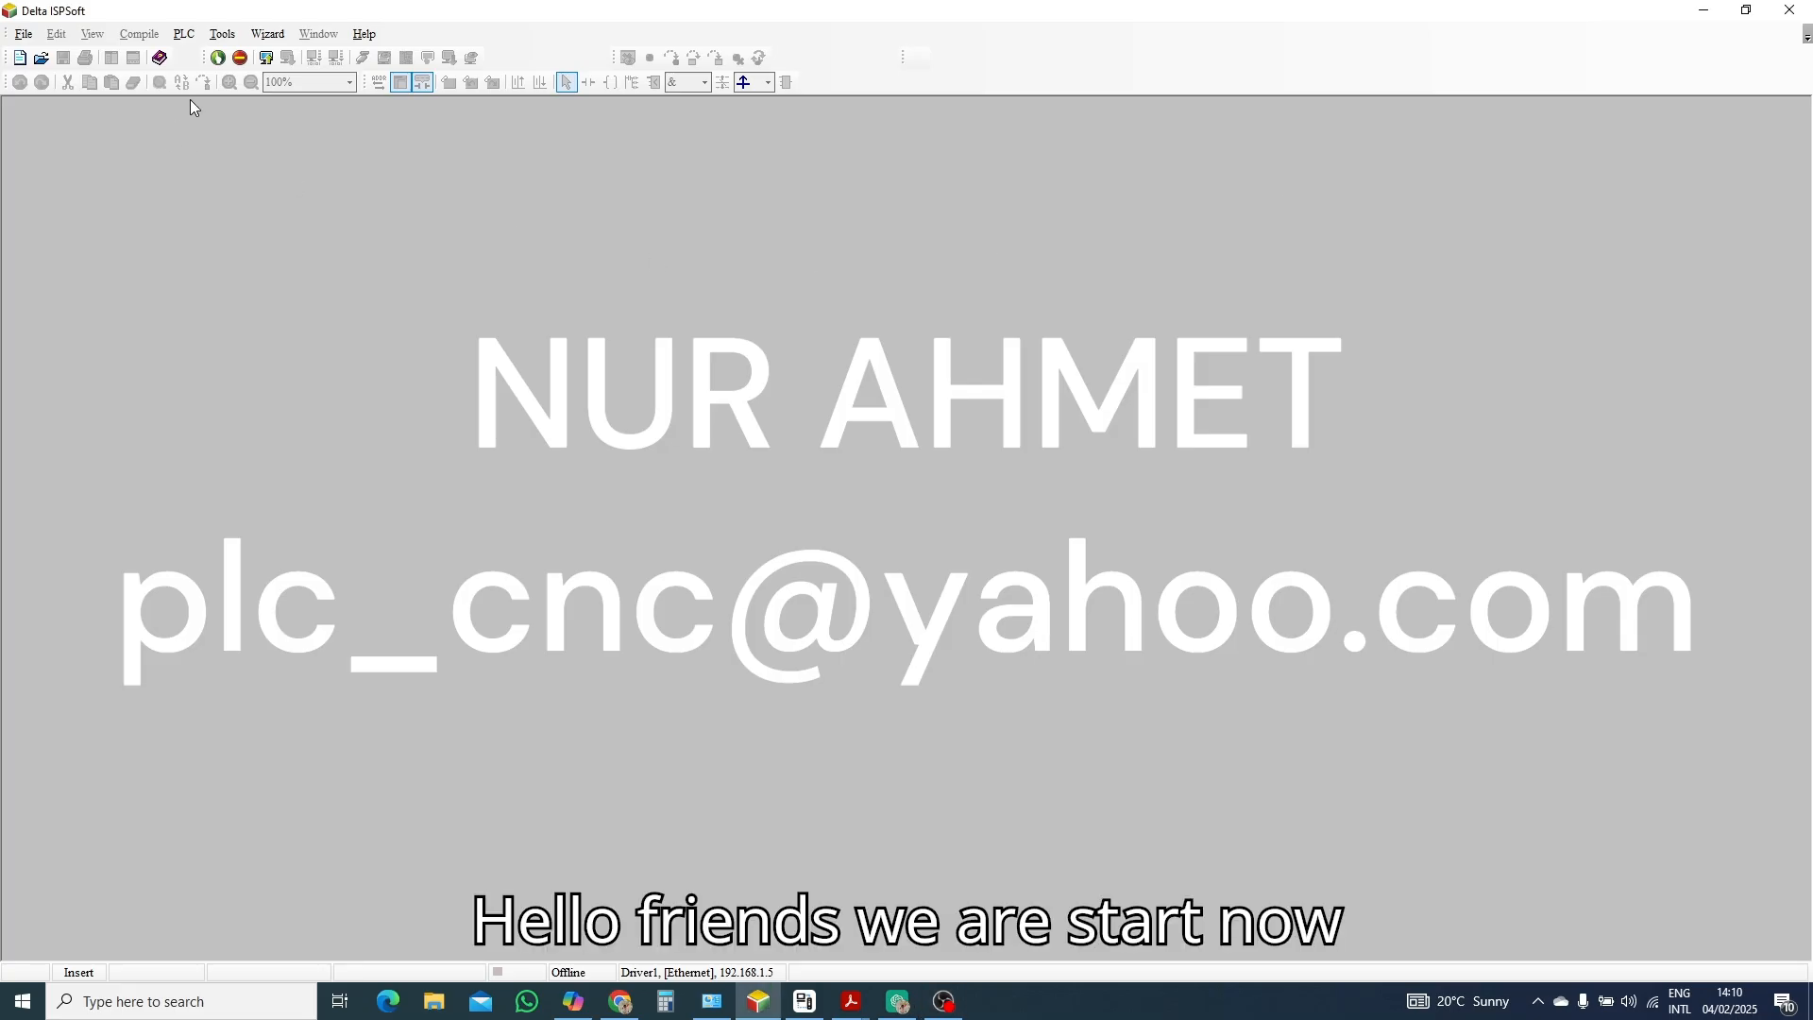
Bring up the File menu's New choices from the empty ISPSoft workspace.
click(22, 34)
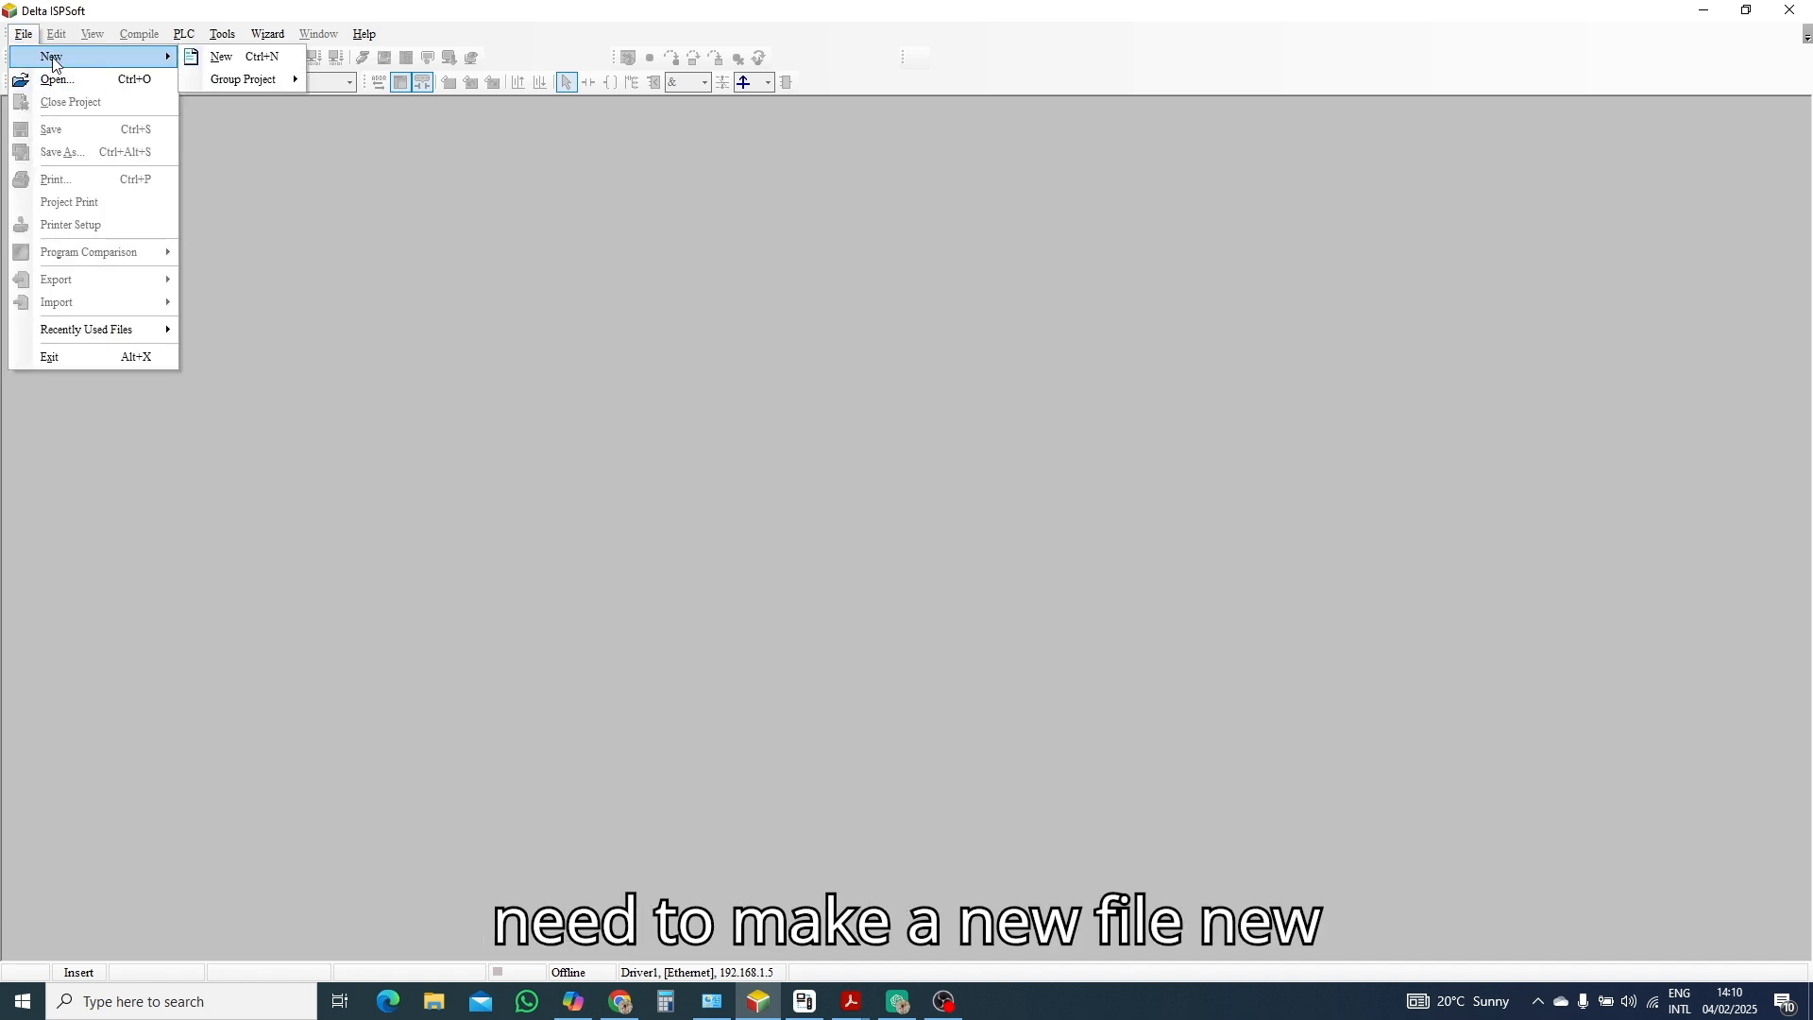
mouse_move(238, 55)
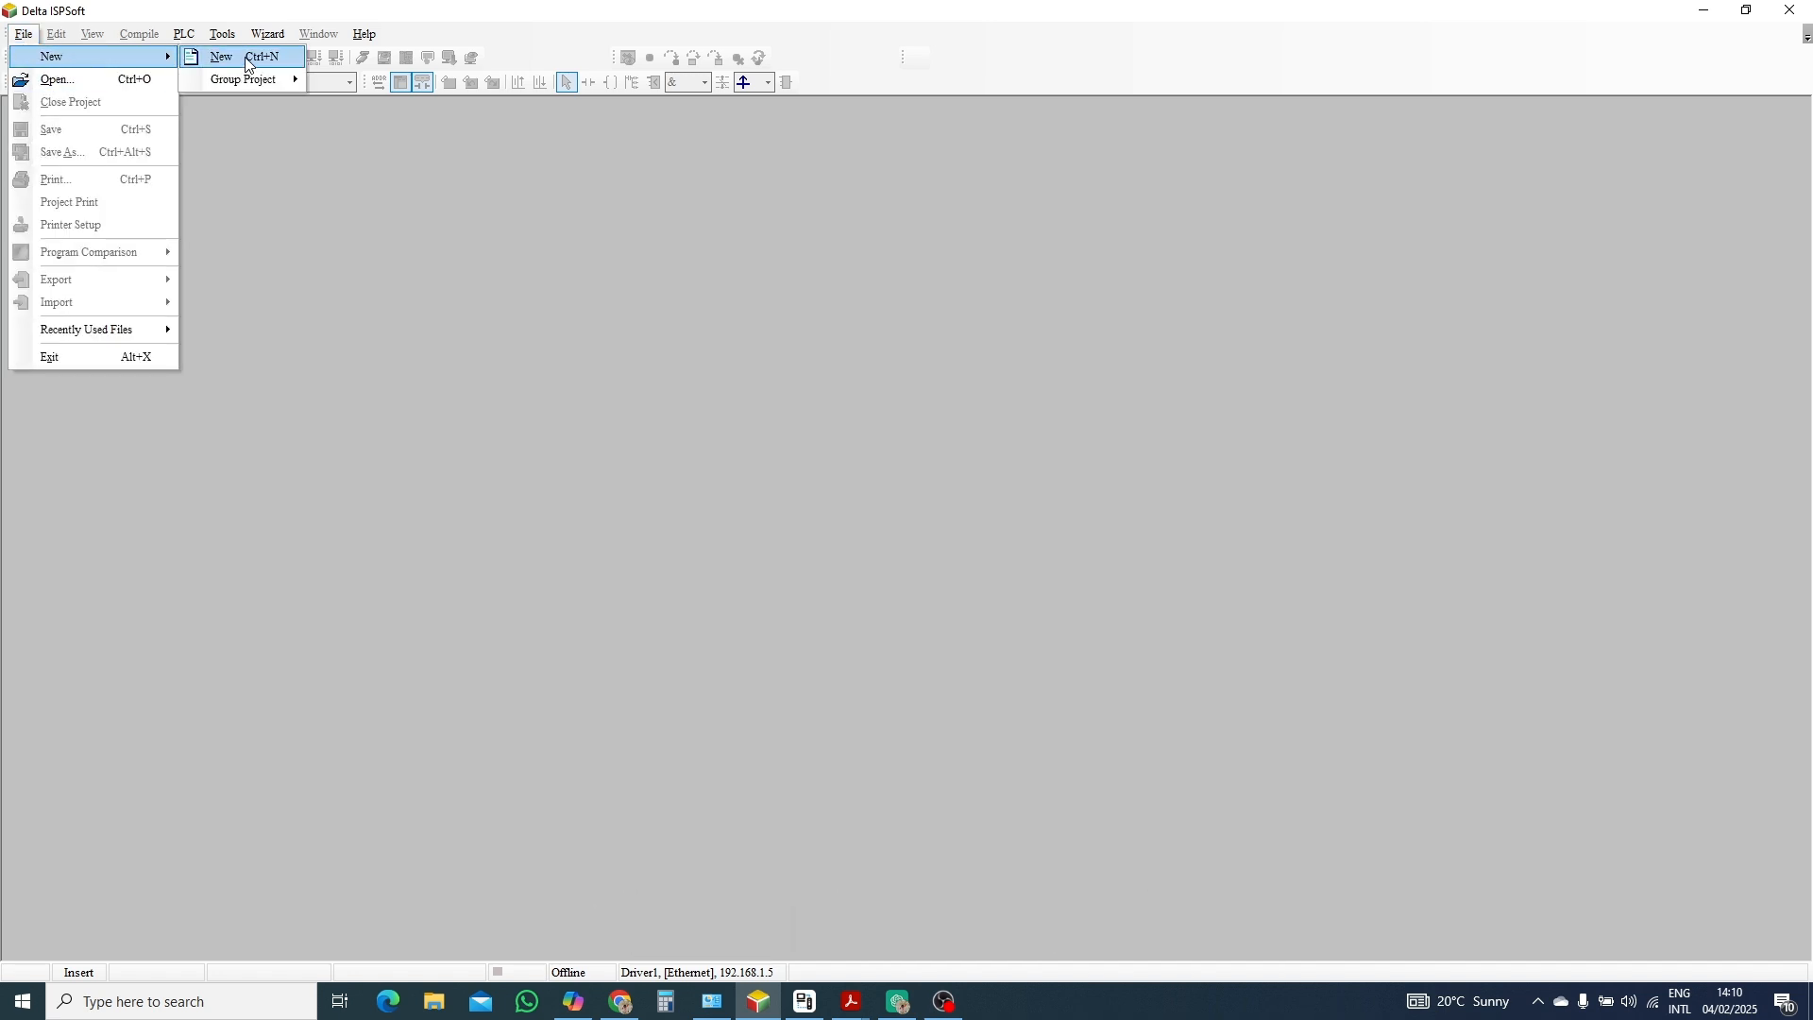
Start a new DVP ES3 project and name it TEST_DA02E2.
click(221, 55)
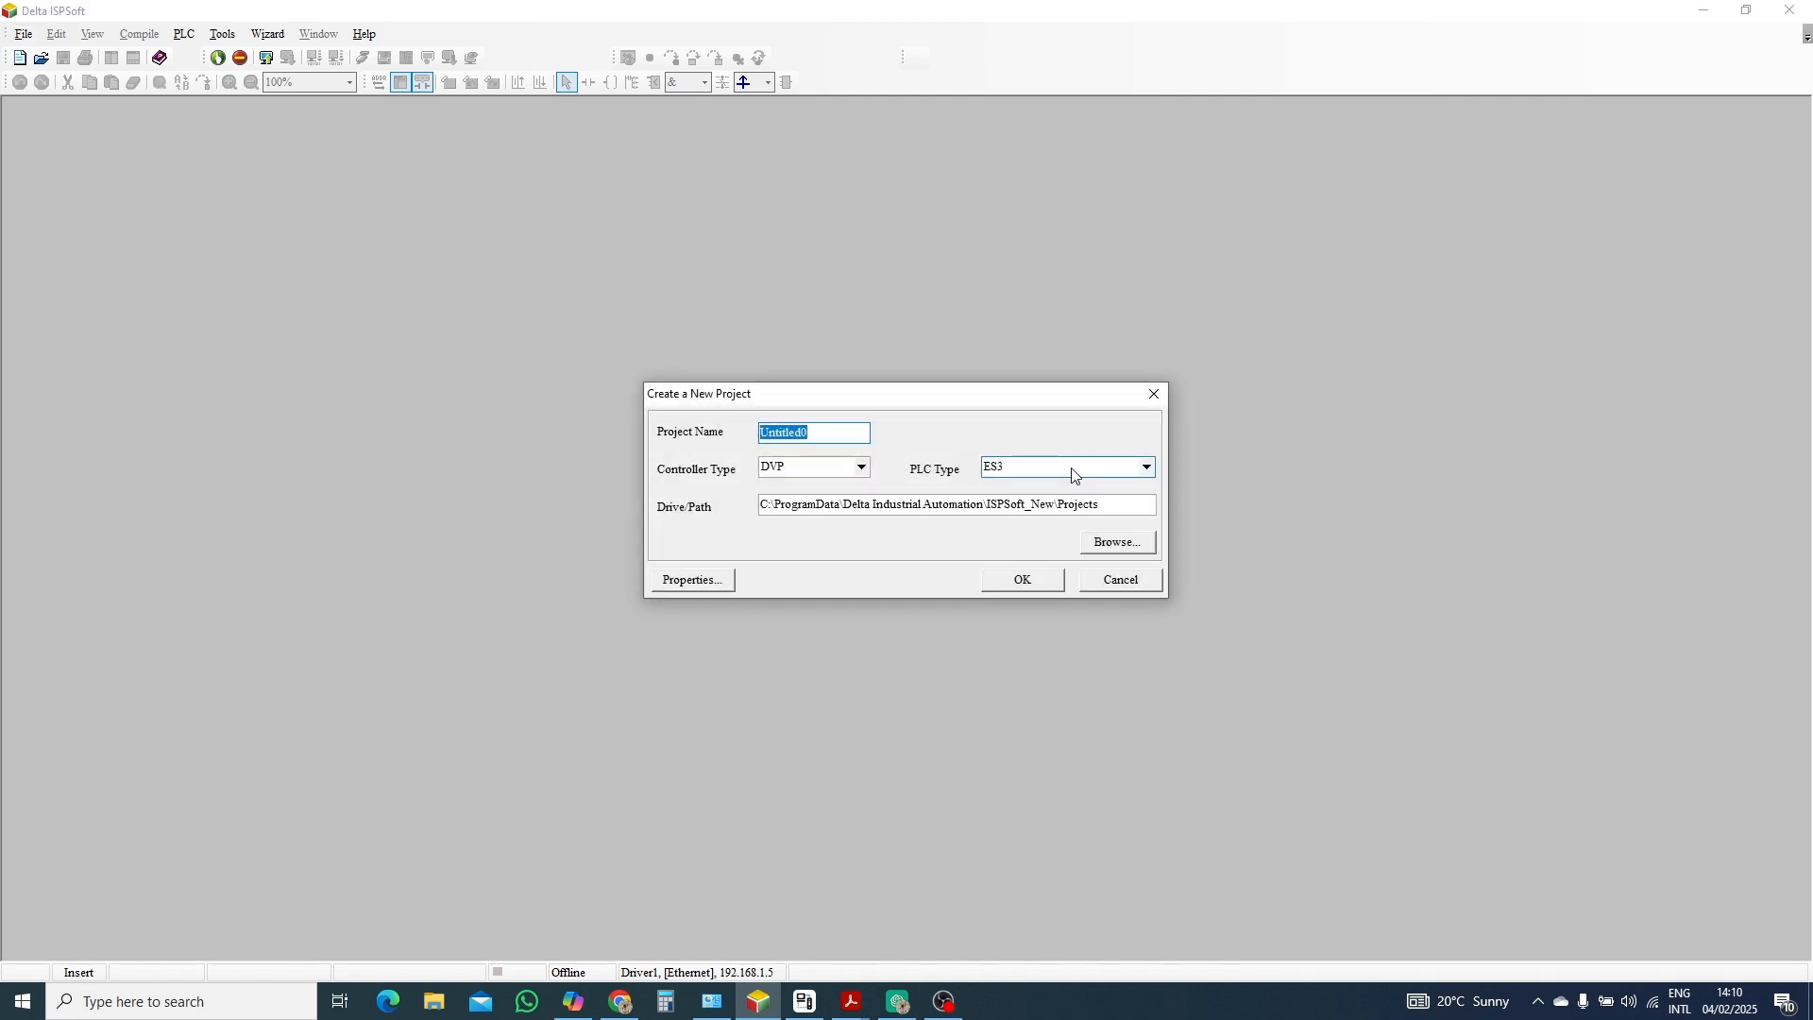
click(1058, 466)
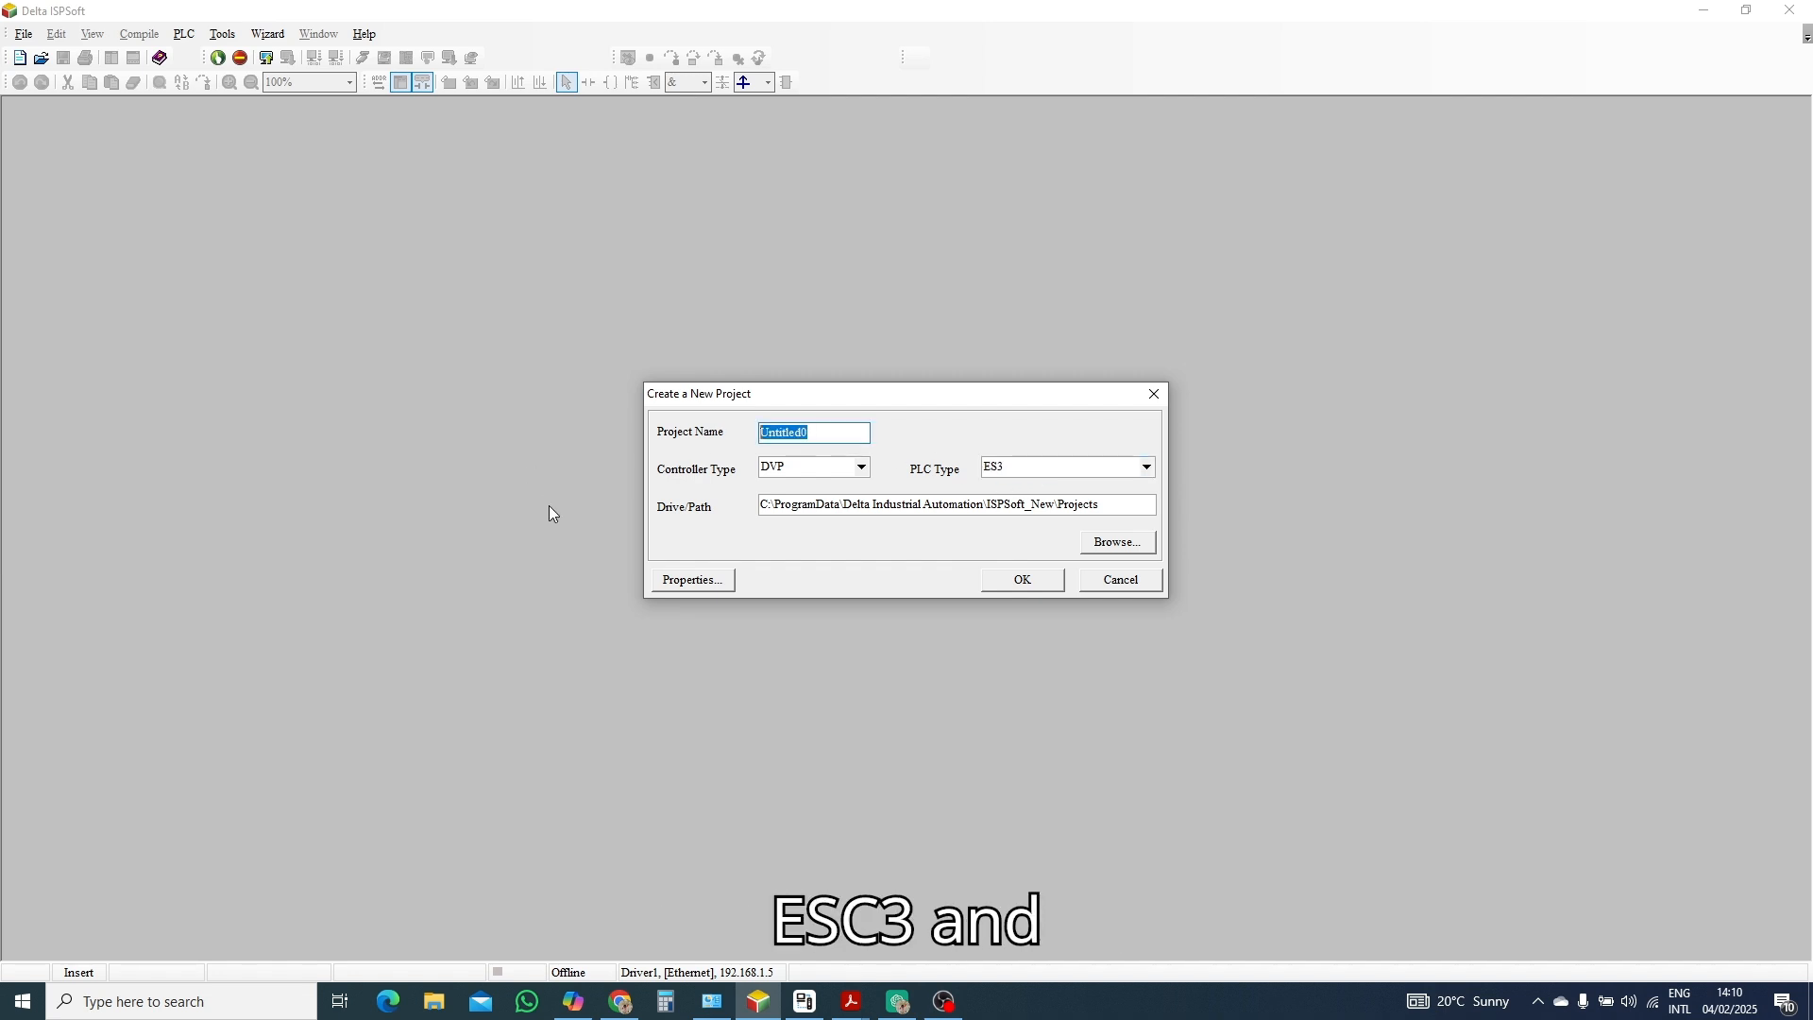
text(tes)
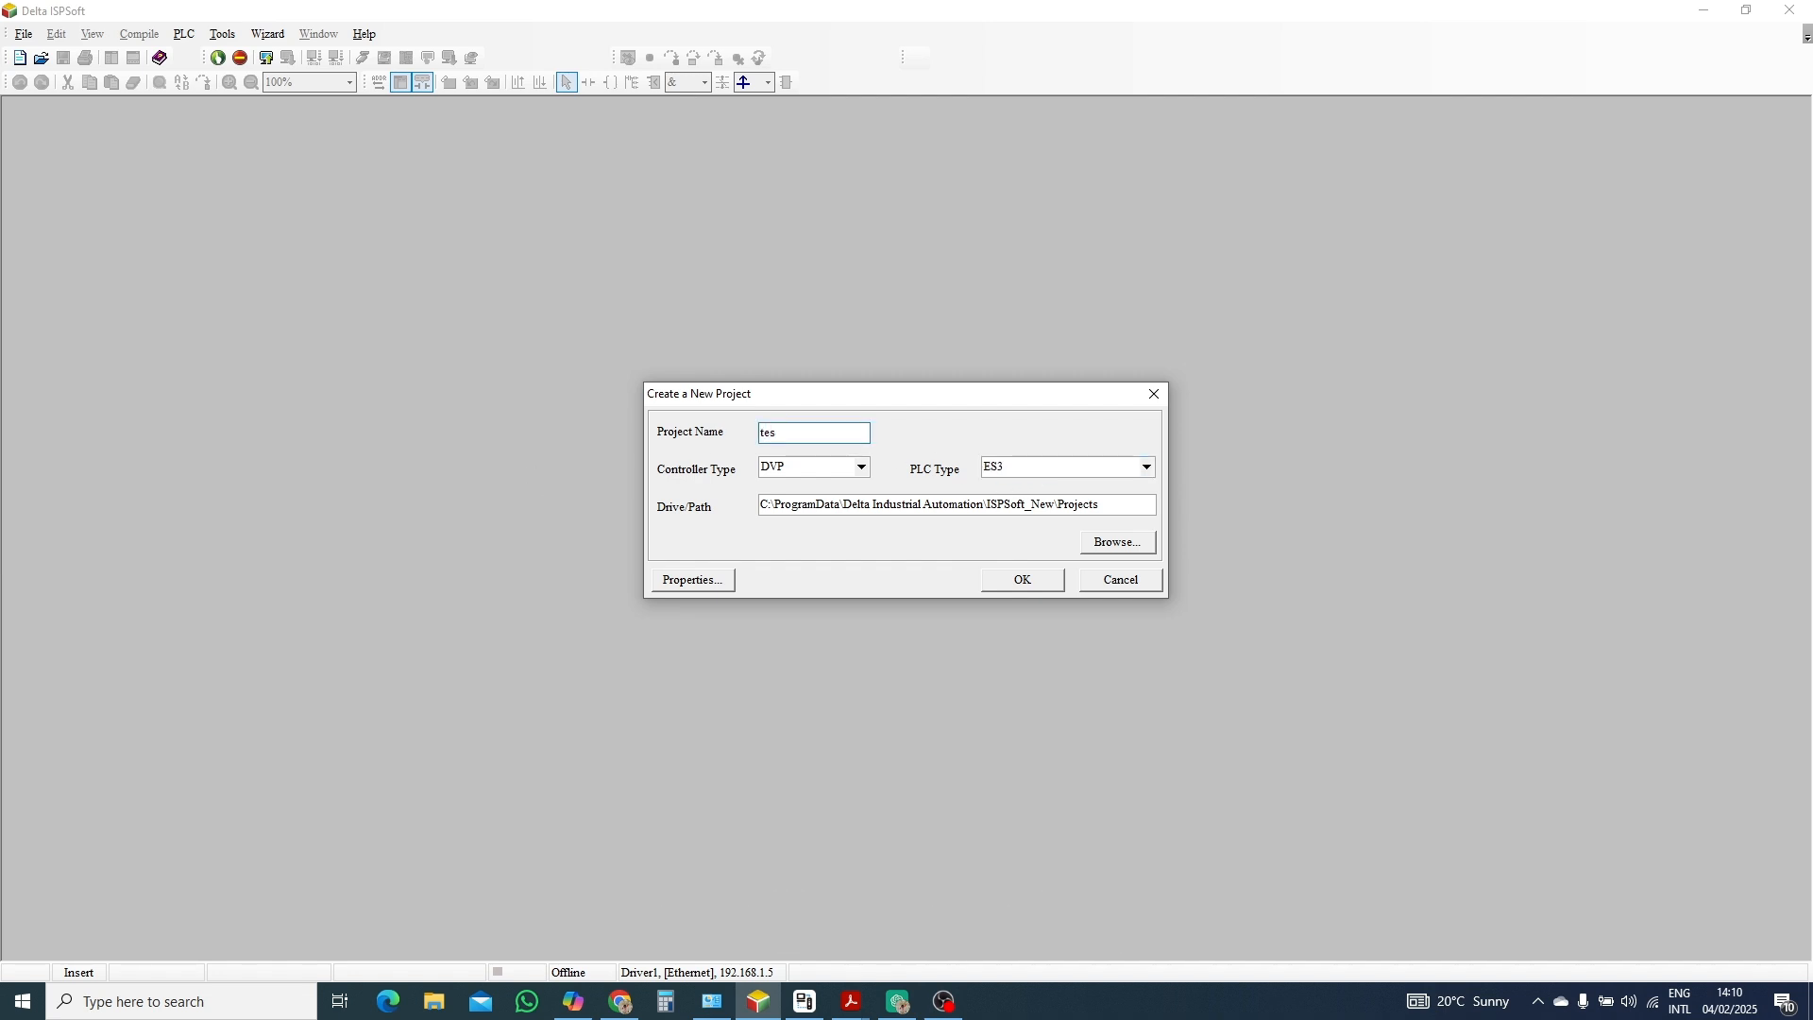
text(TE)
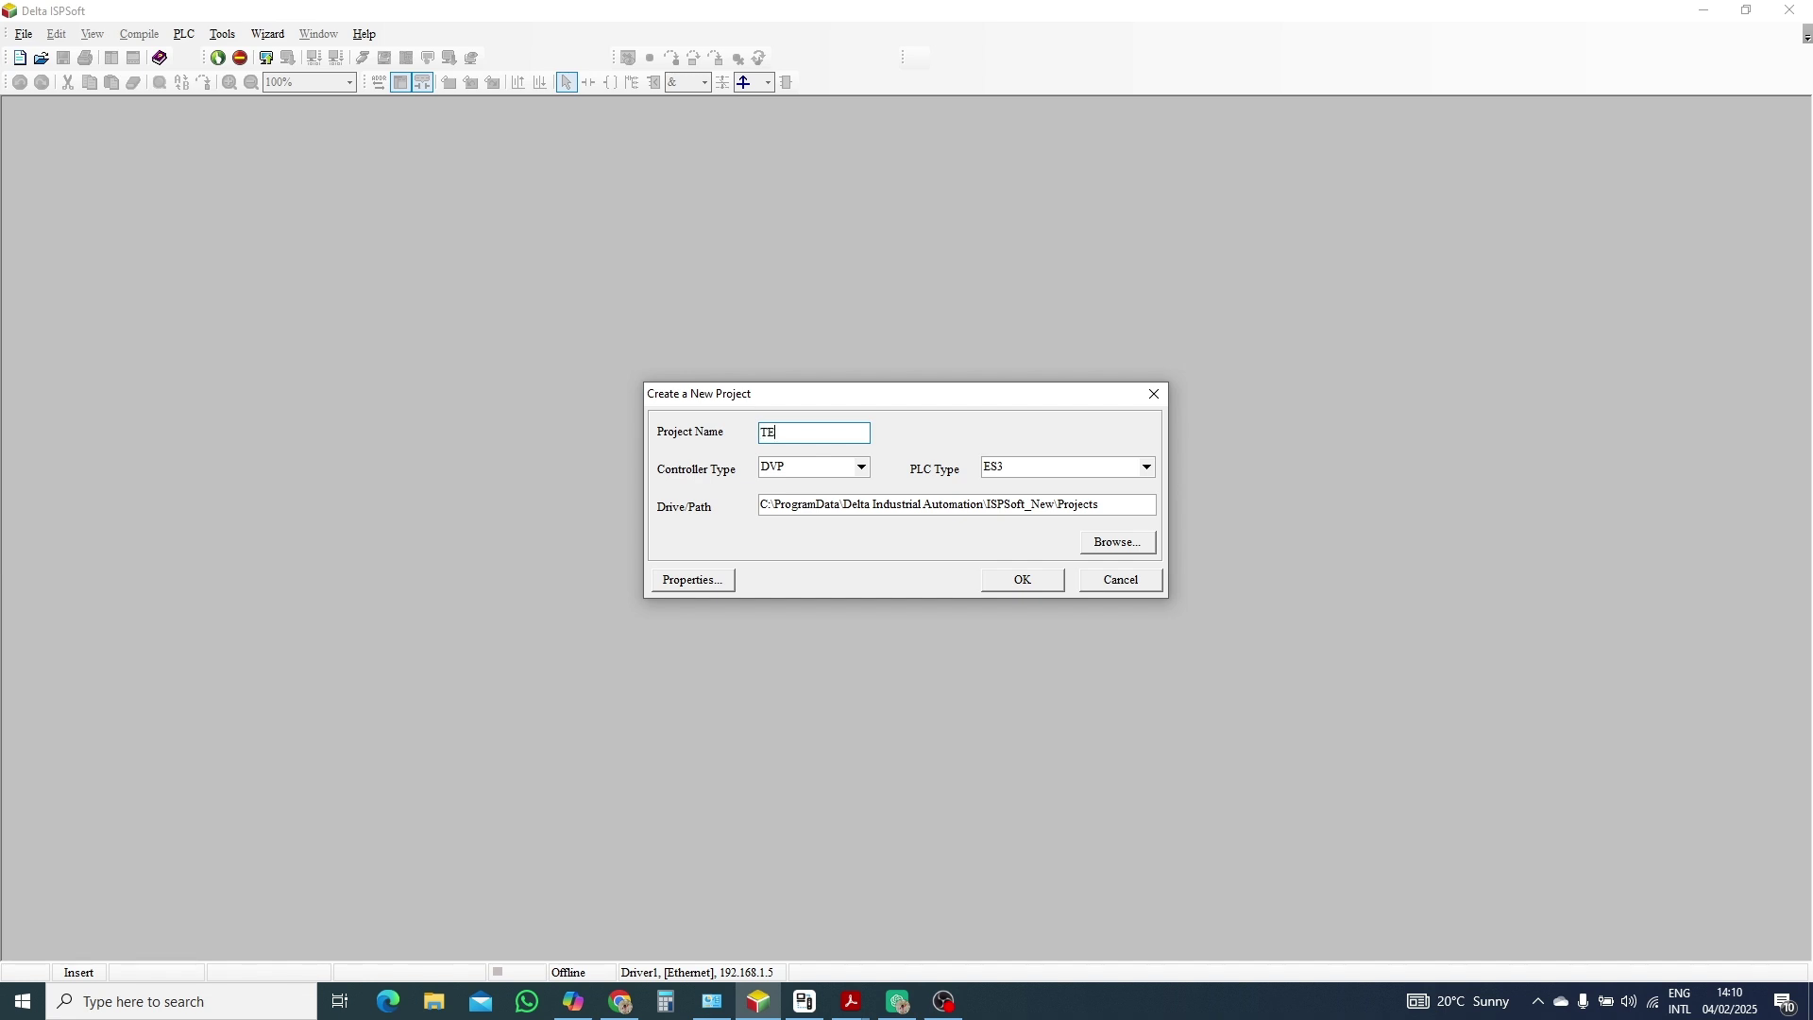
text(ST)
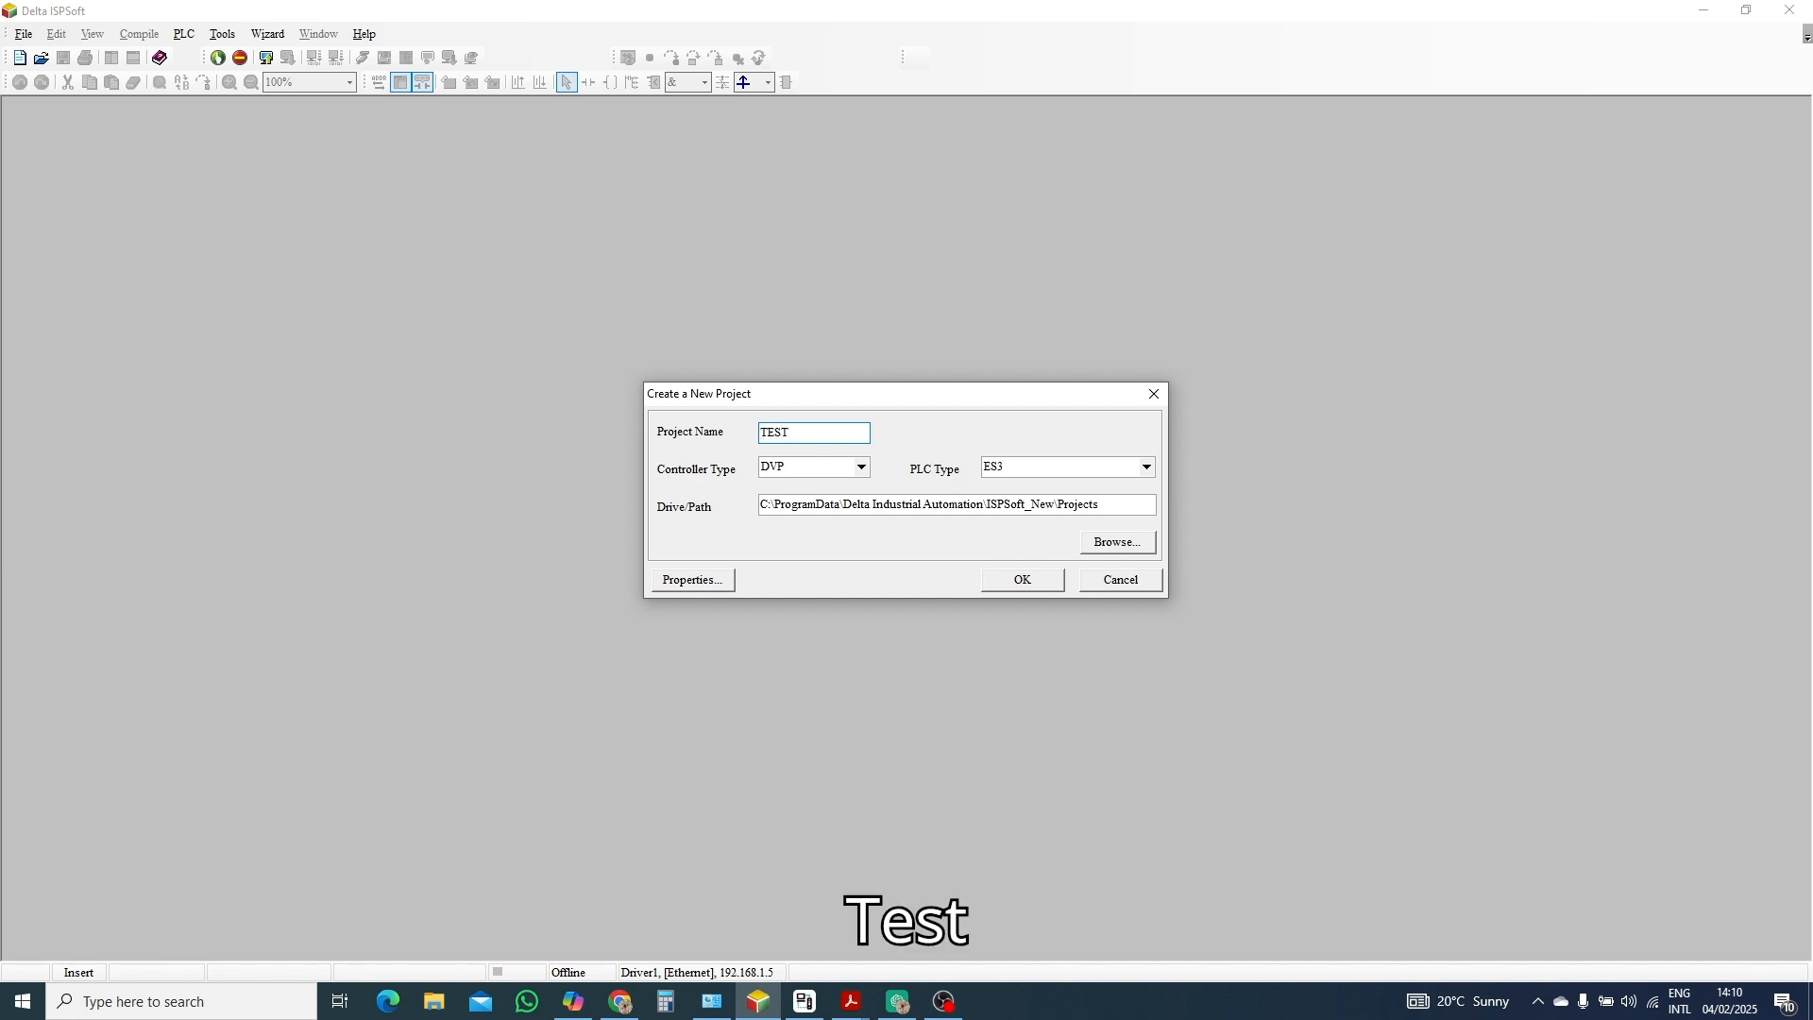
text(_)
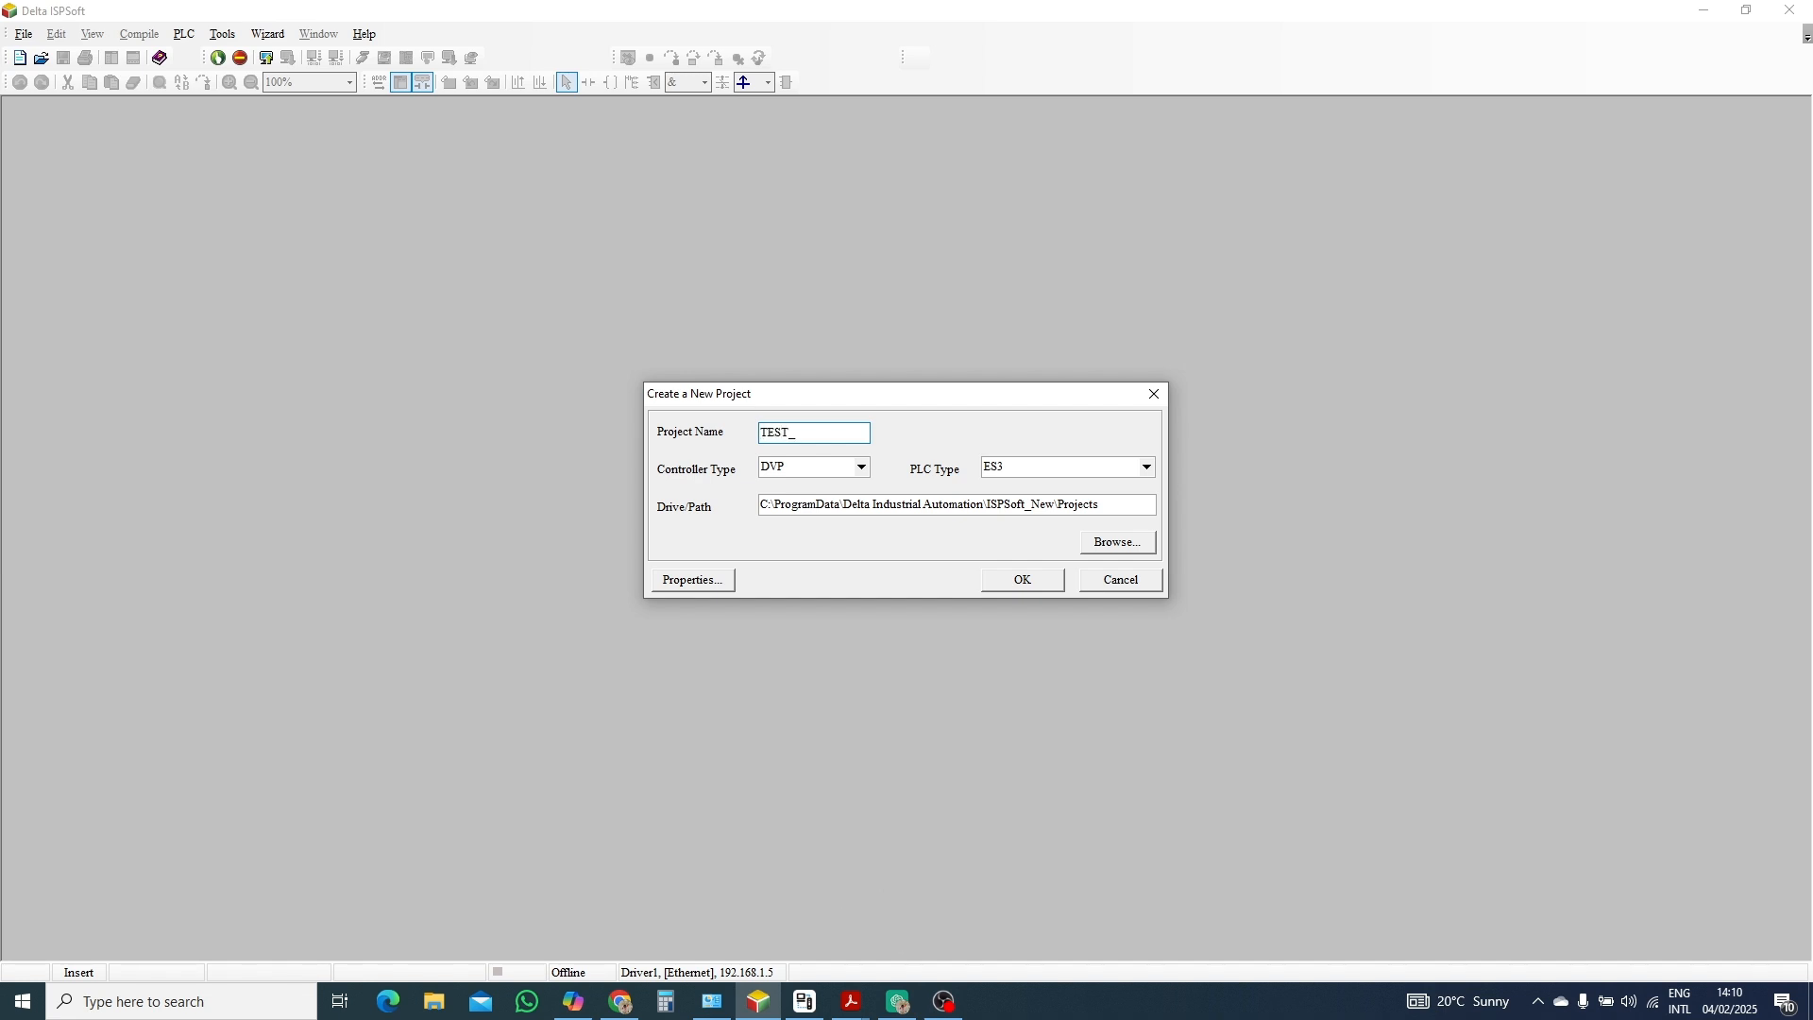
text(DA)
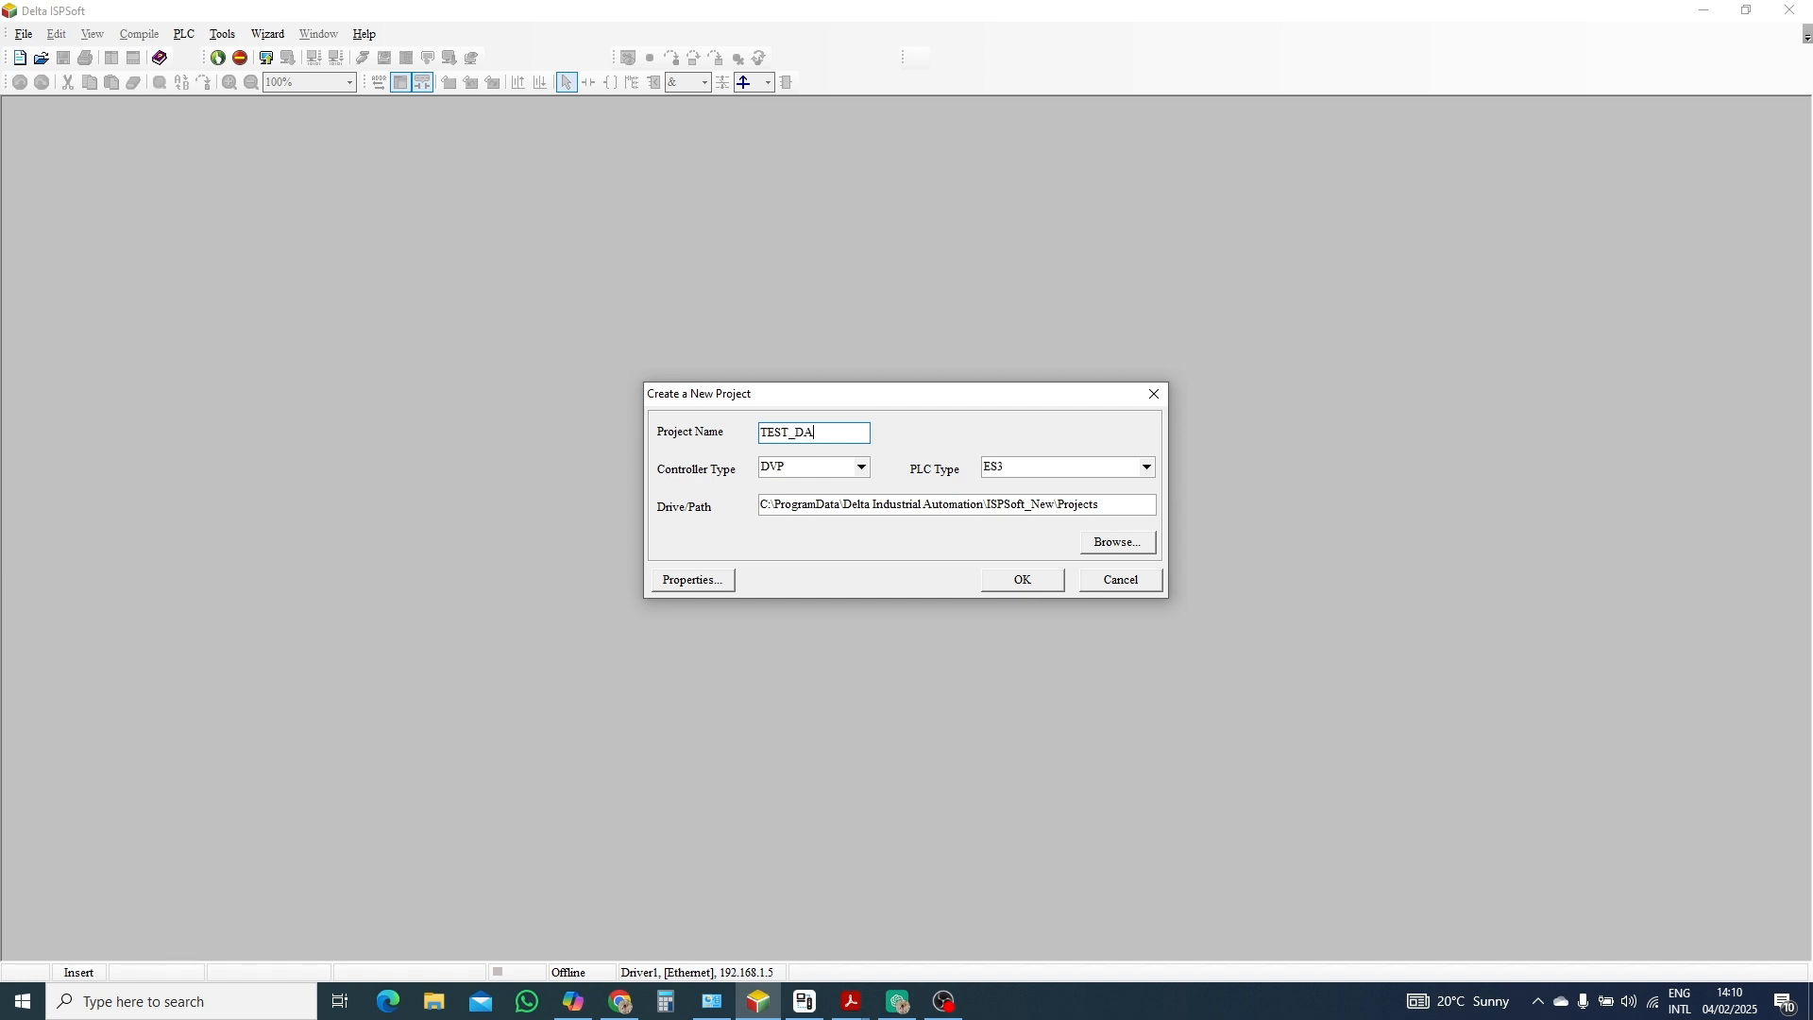
text(02)
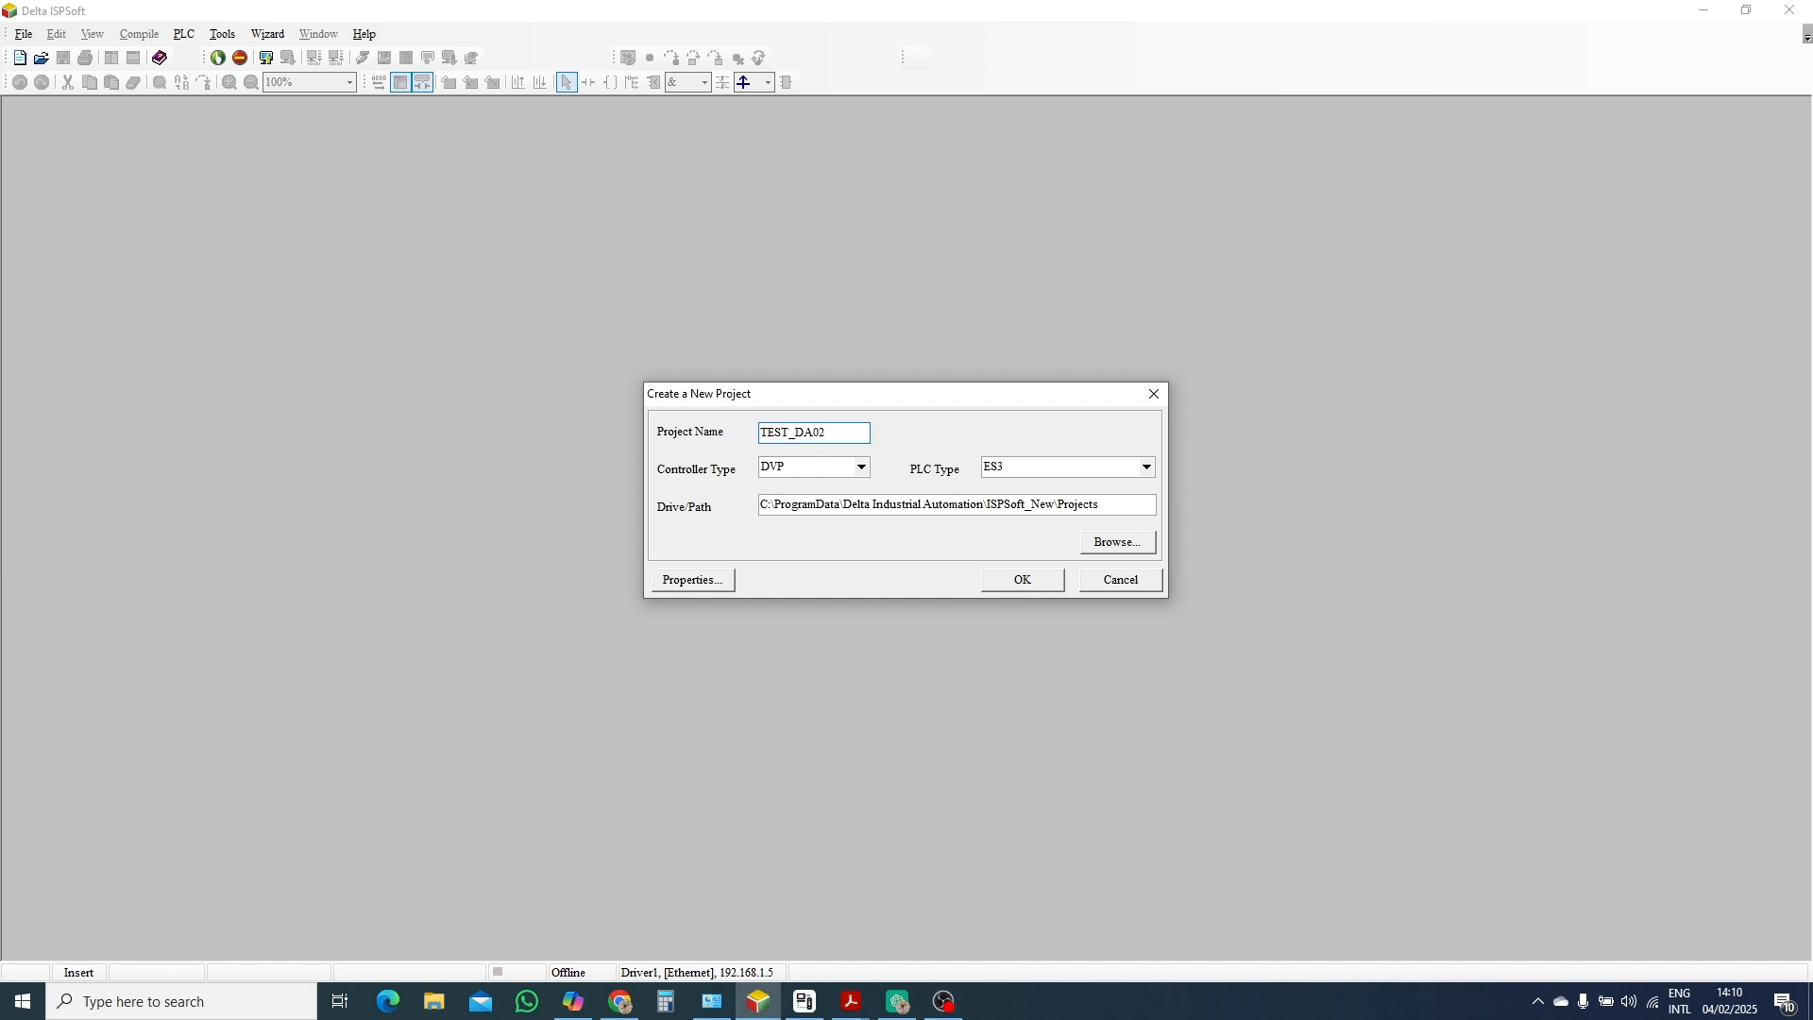
mouse_move(1032, 605)
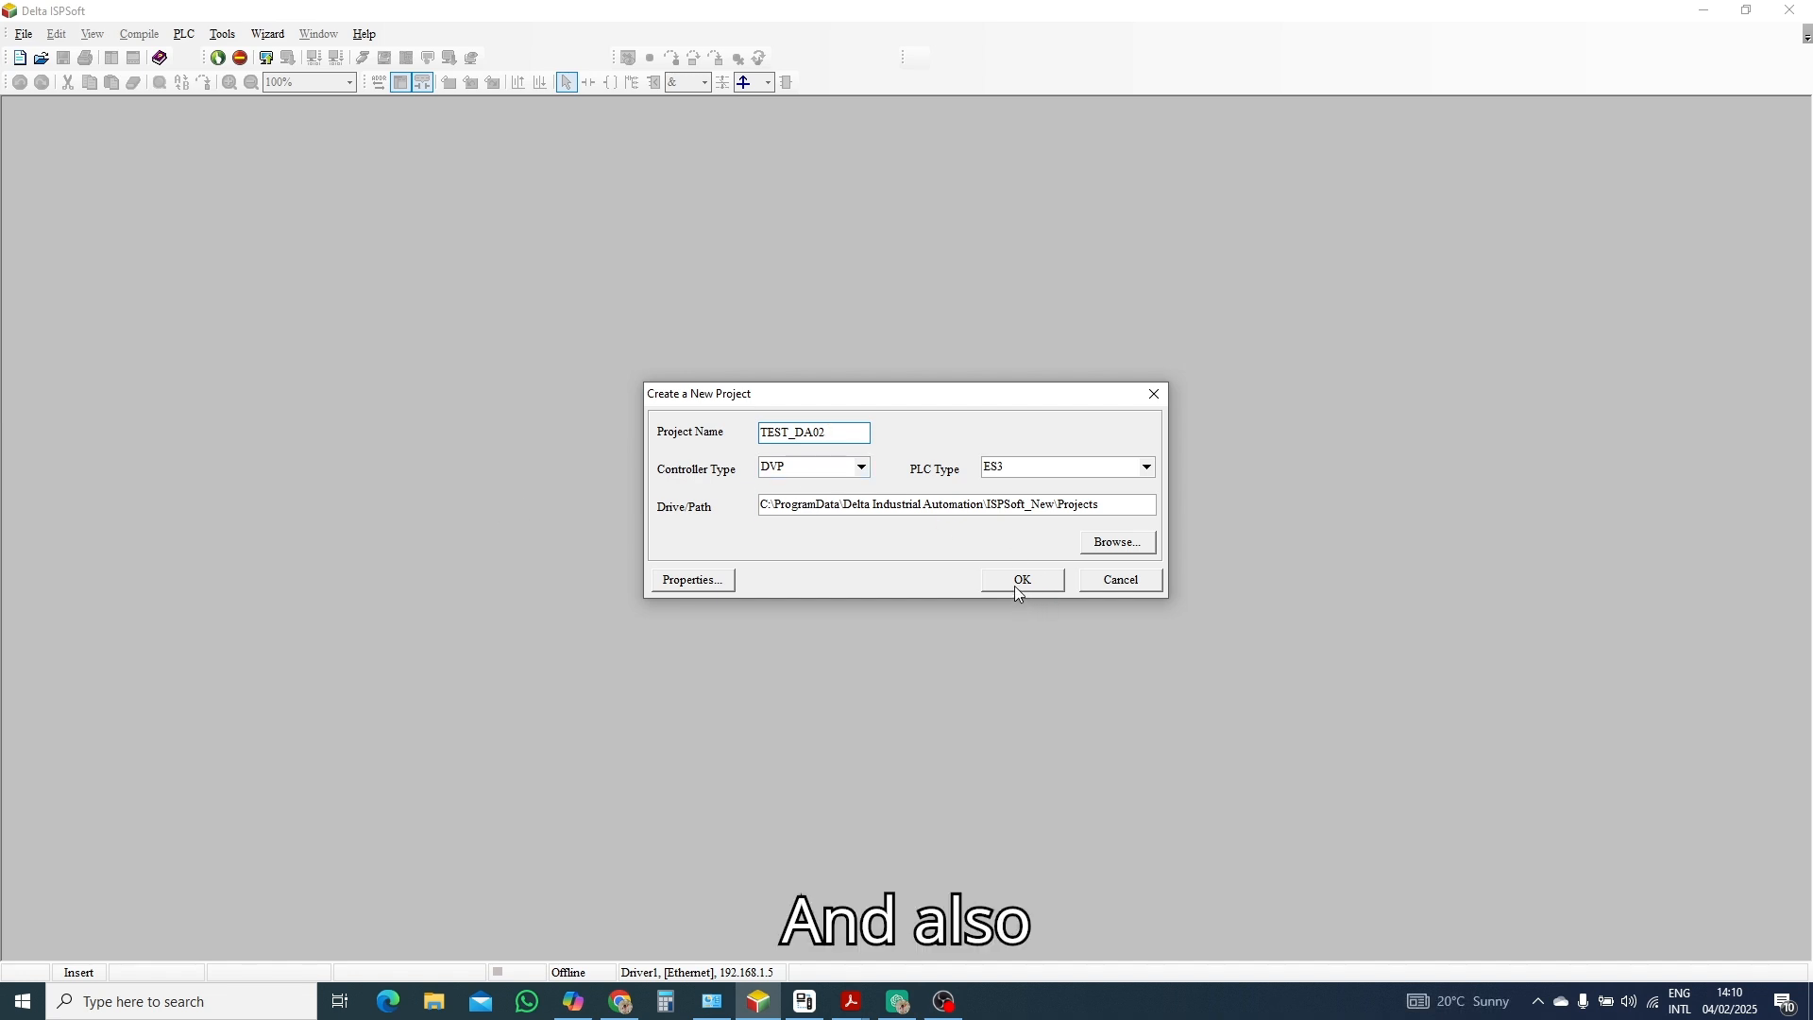
text(E)
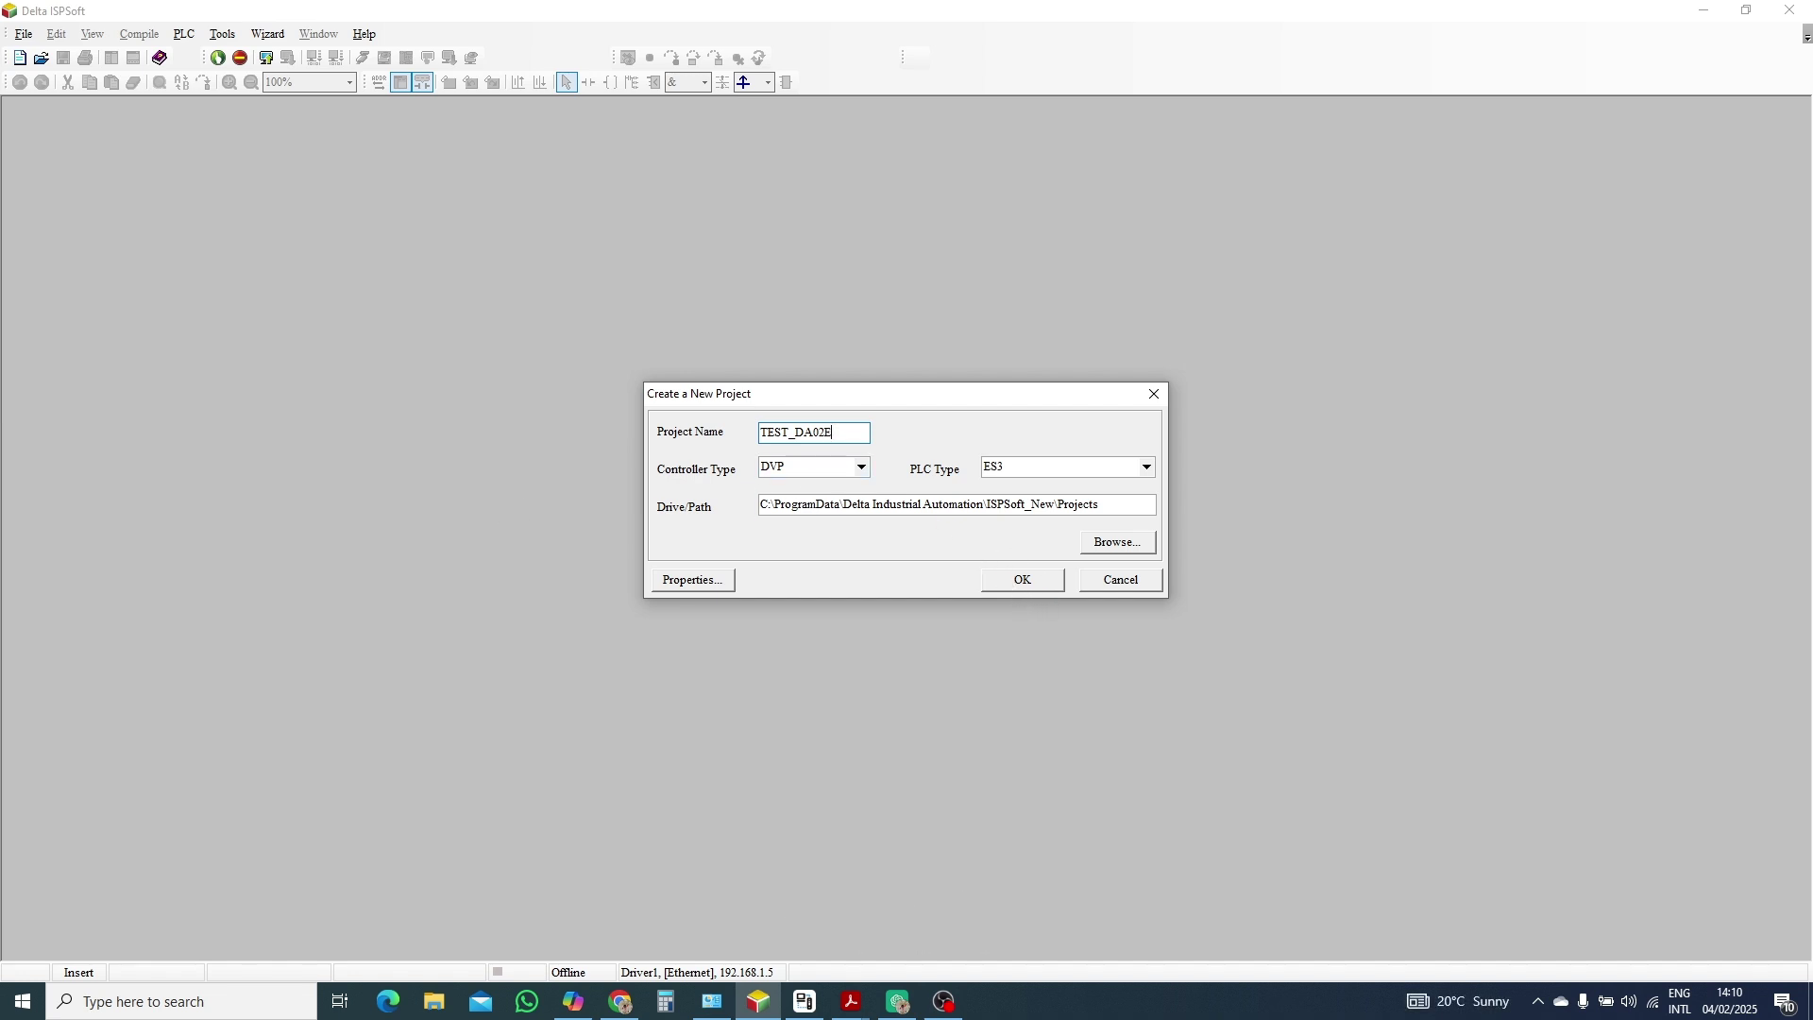
text(2)
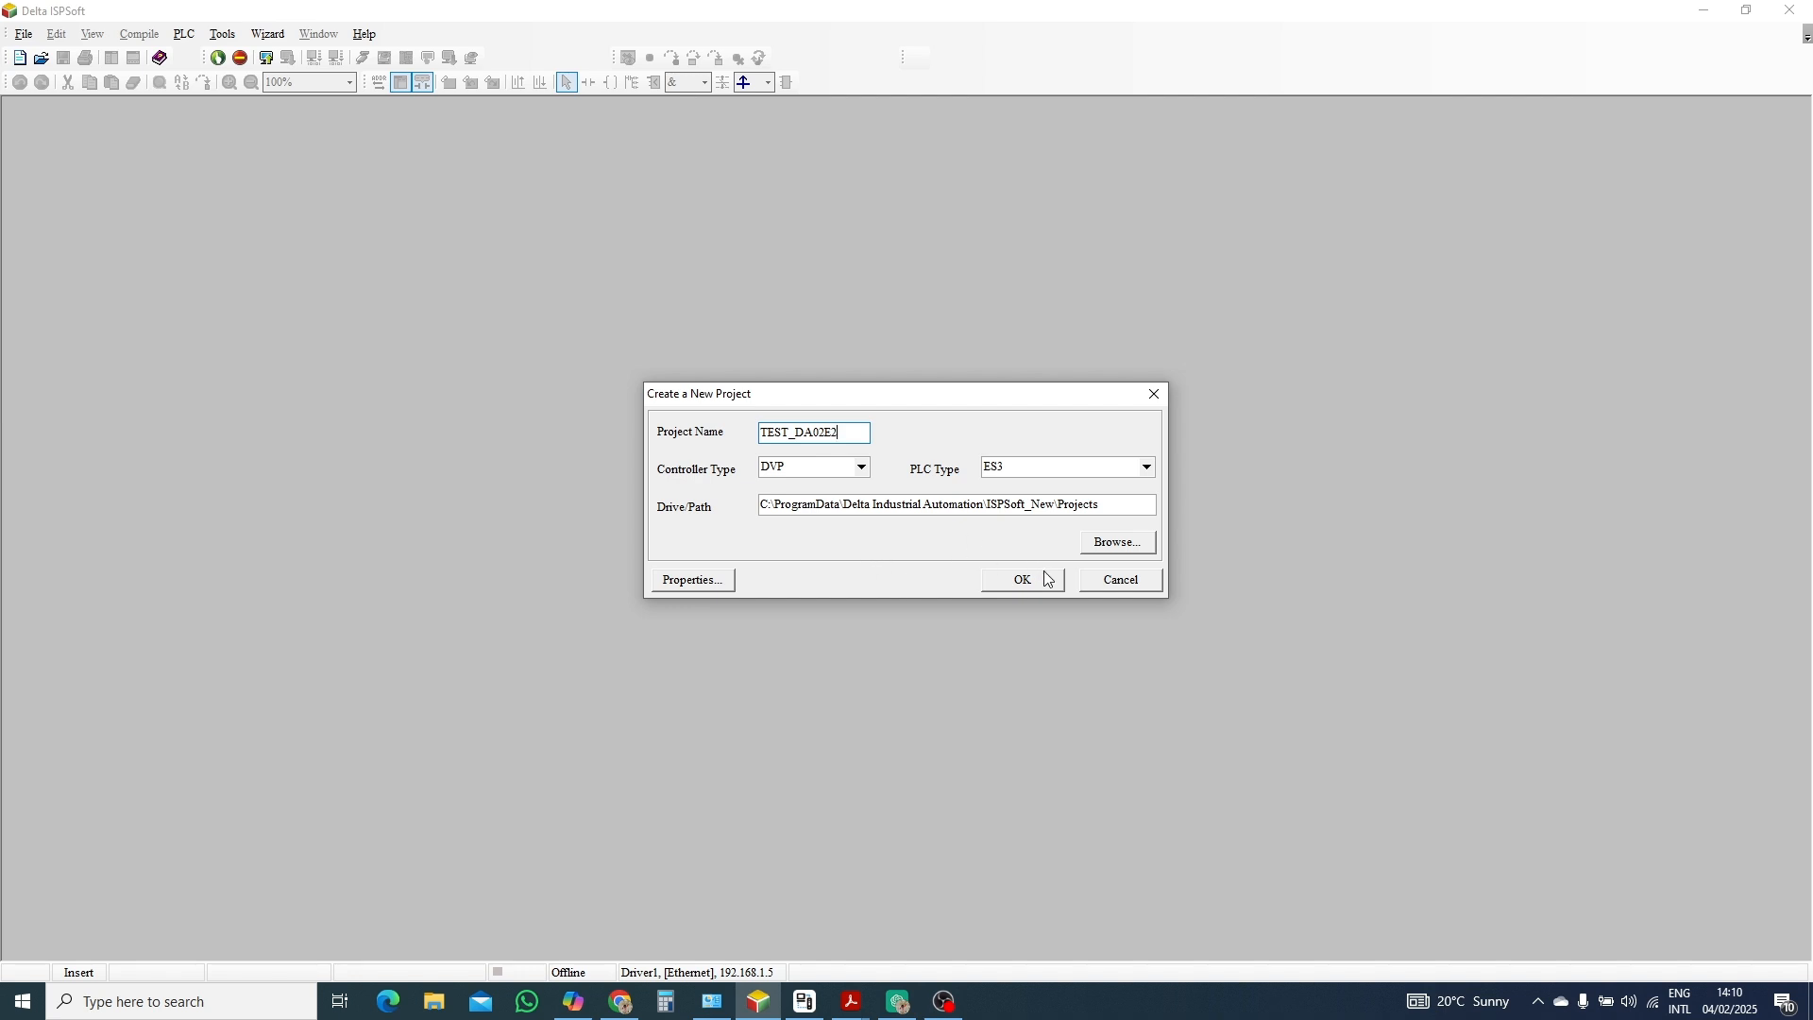
Set the project location to D:\TEST_1 and confirm the new project settings.
click(1114, 542)
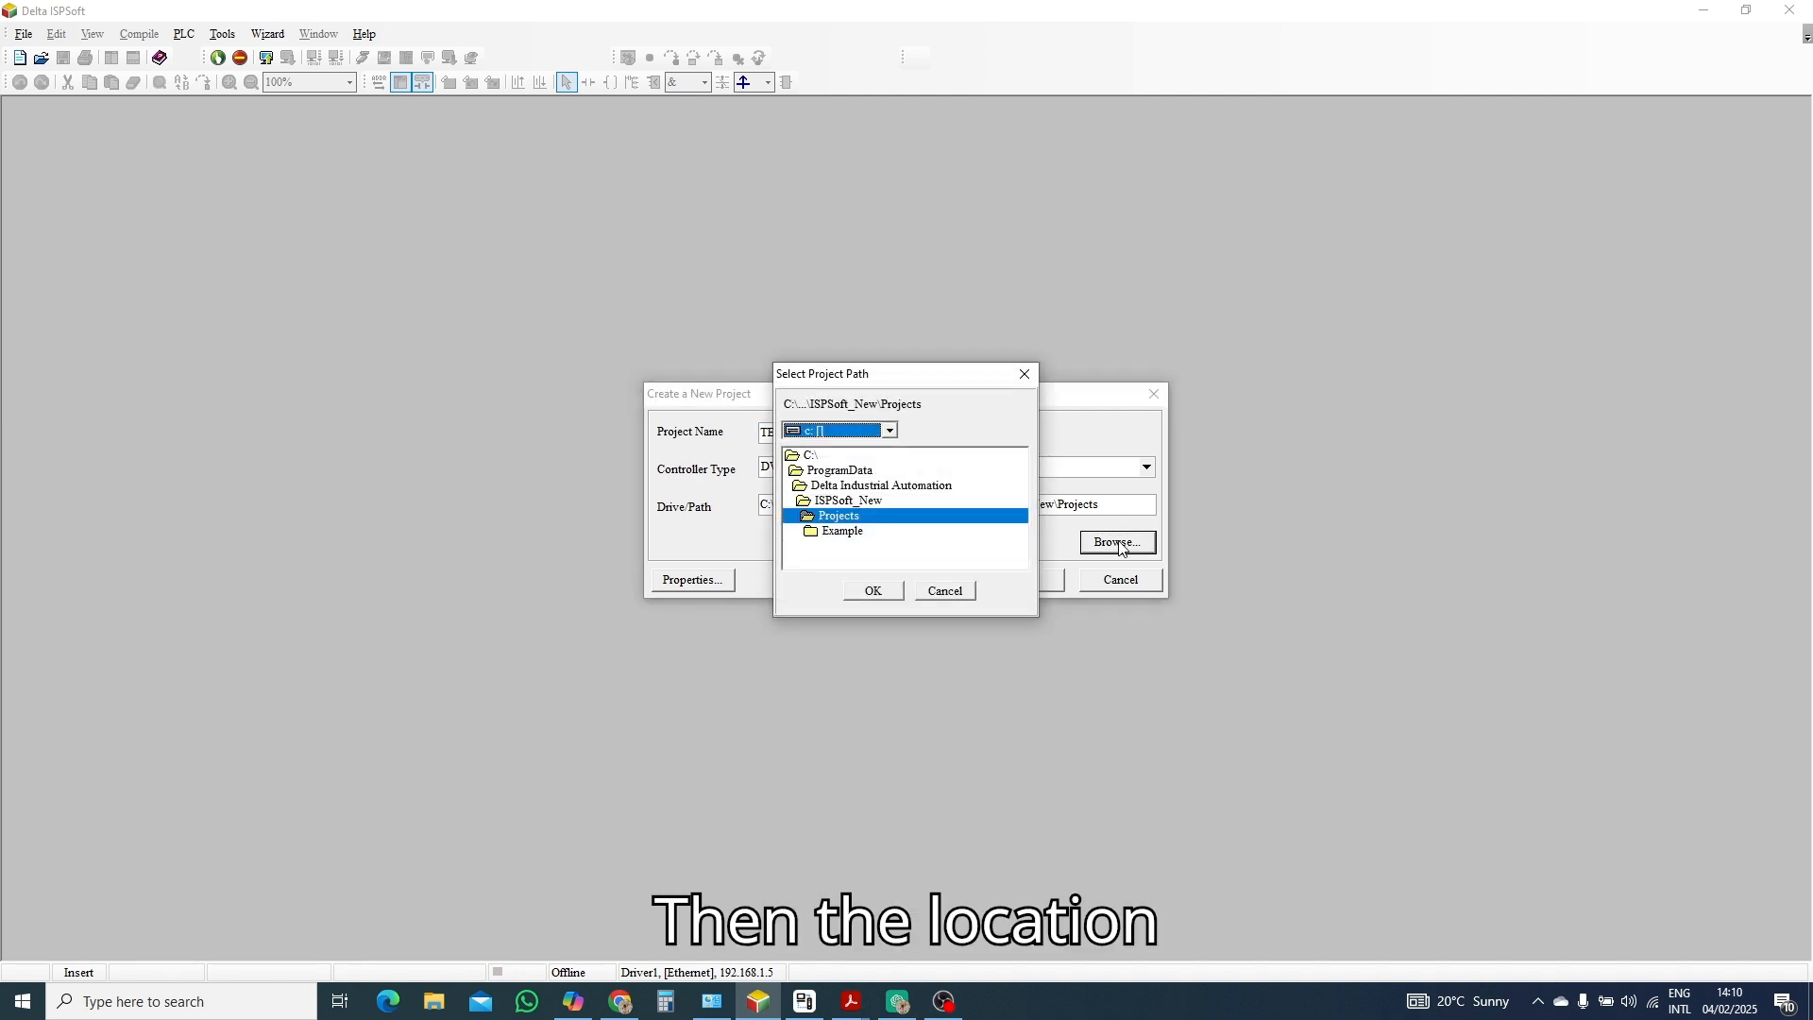
click(888, 430)
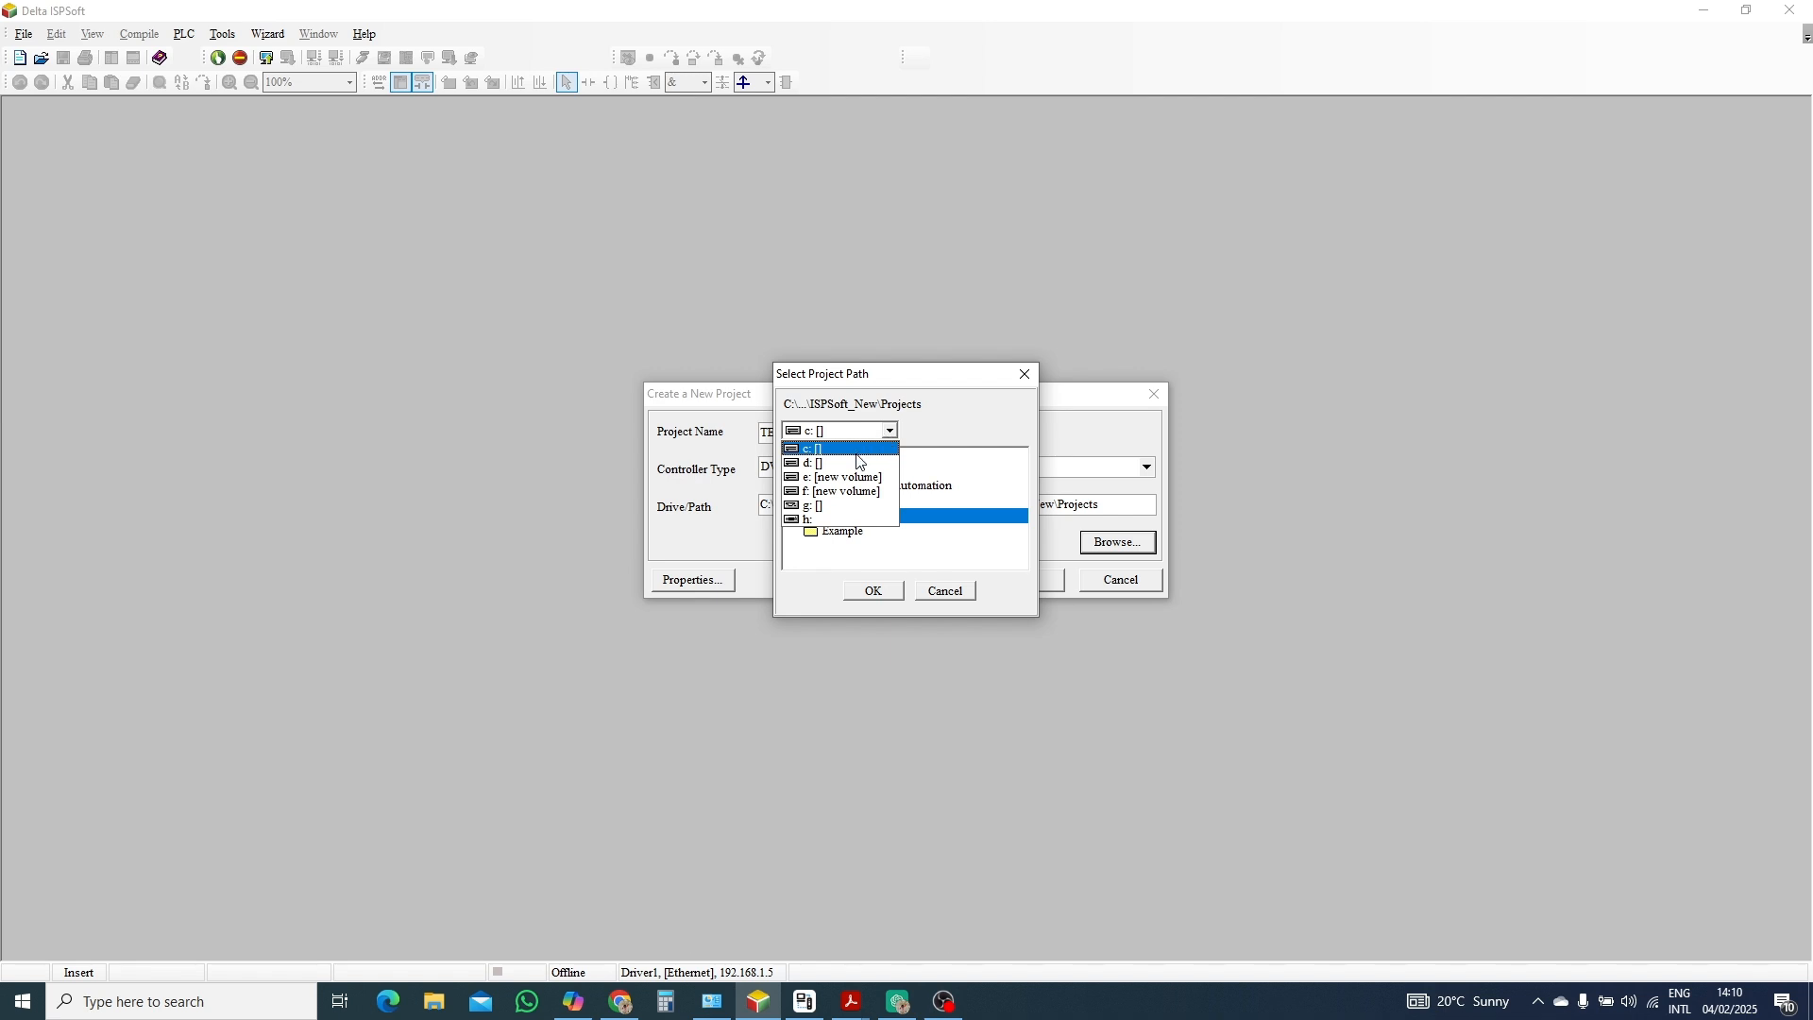
click(812, 463)
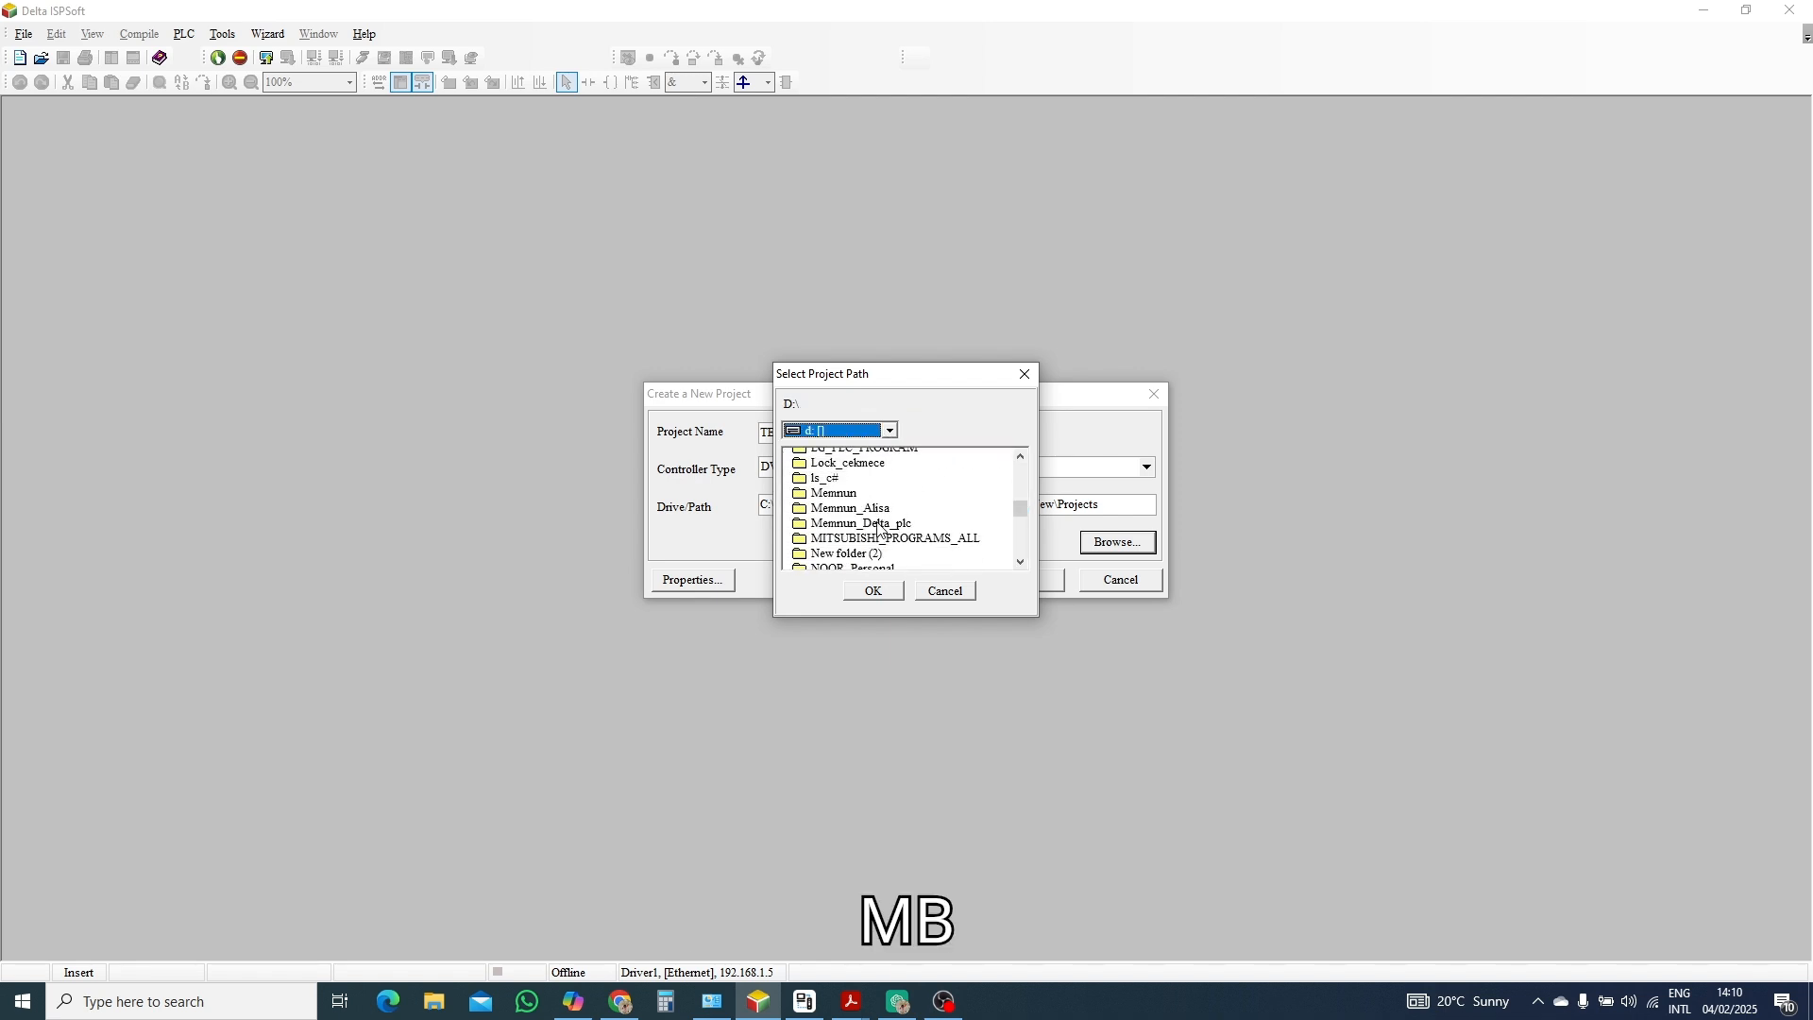
scroll(down, 3)
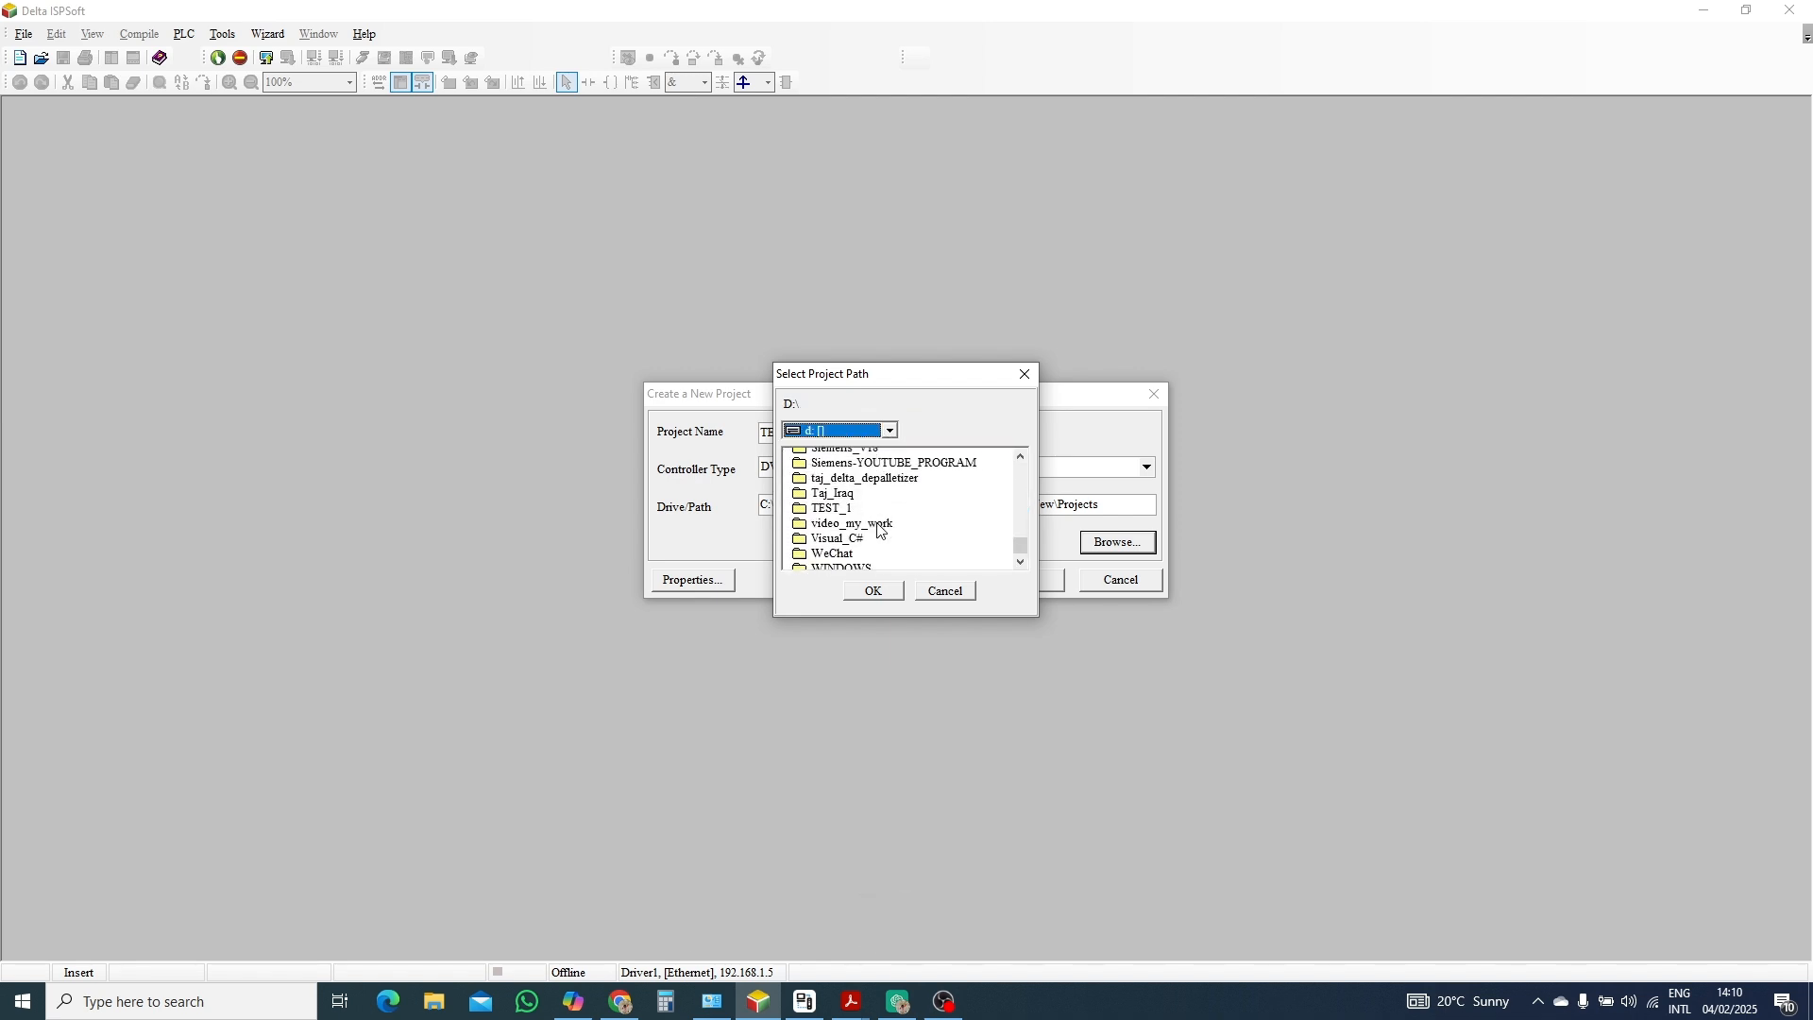
scroll(down, 3)
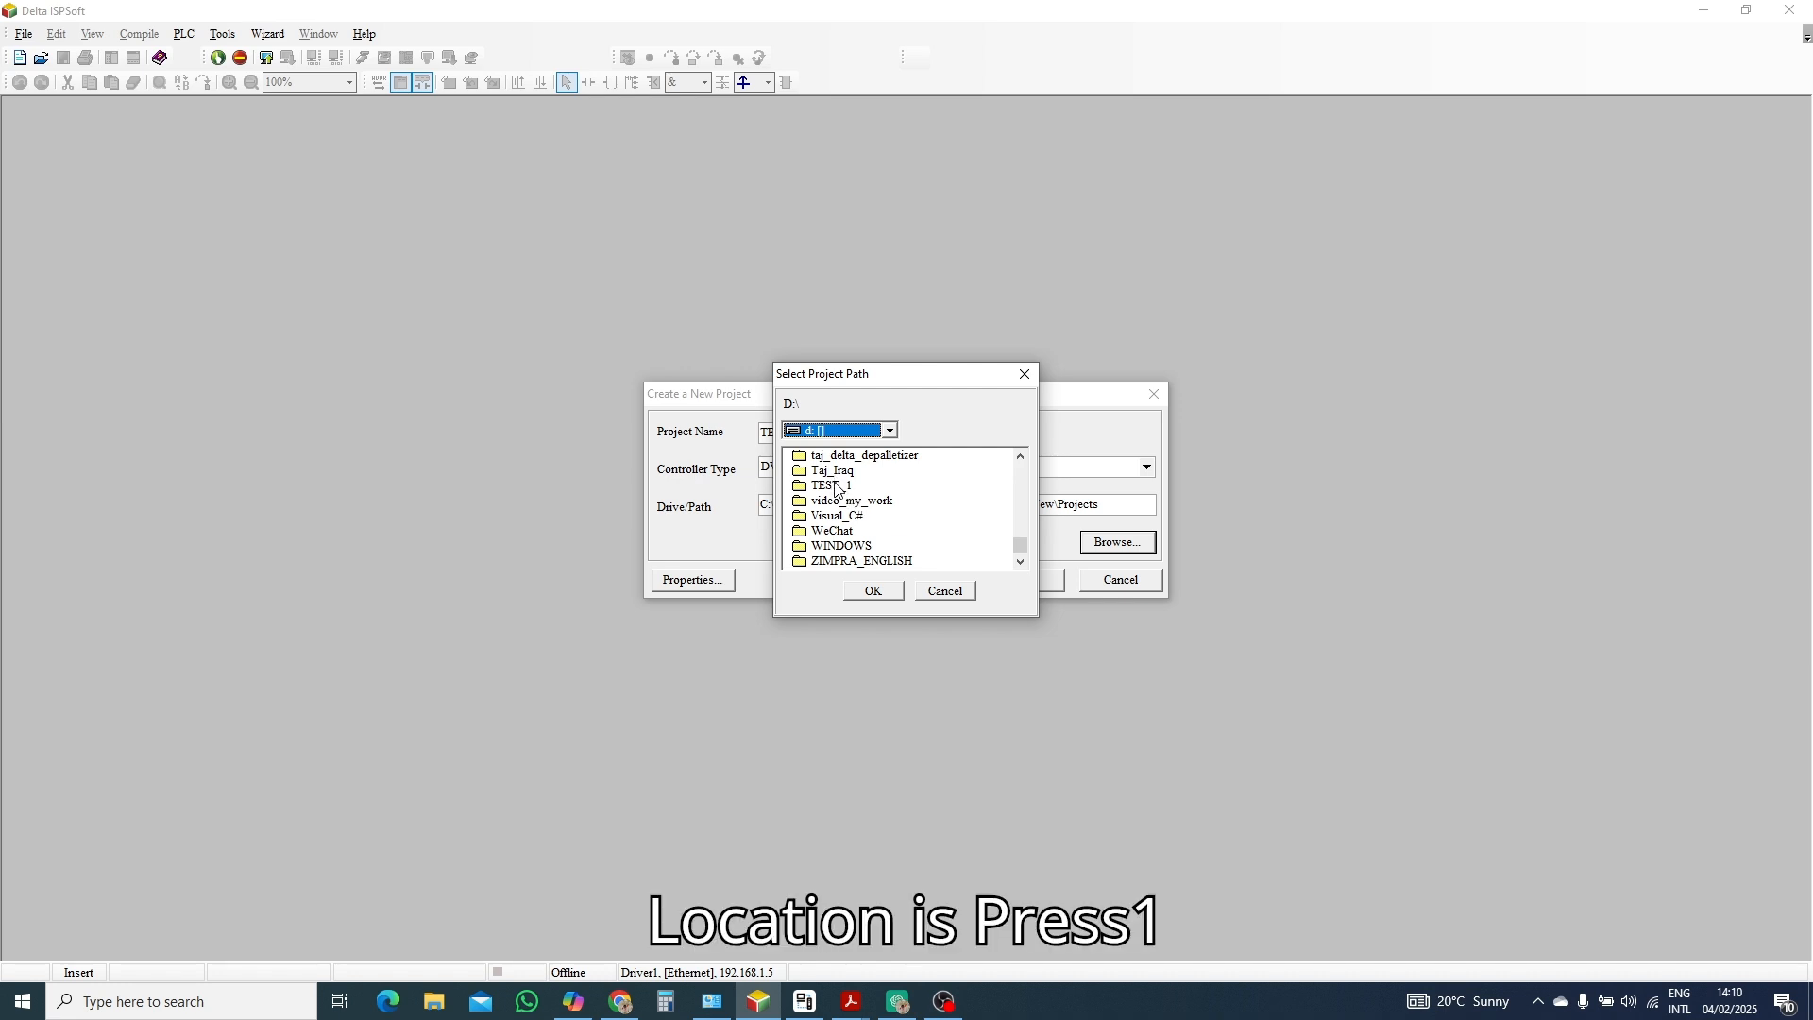
double_click(831, 486)
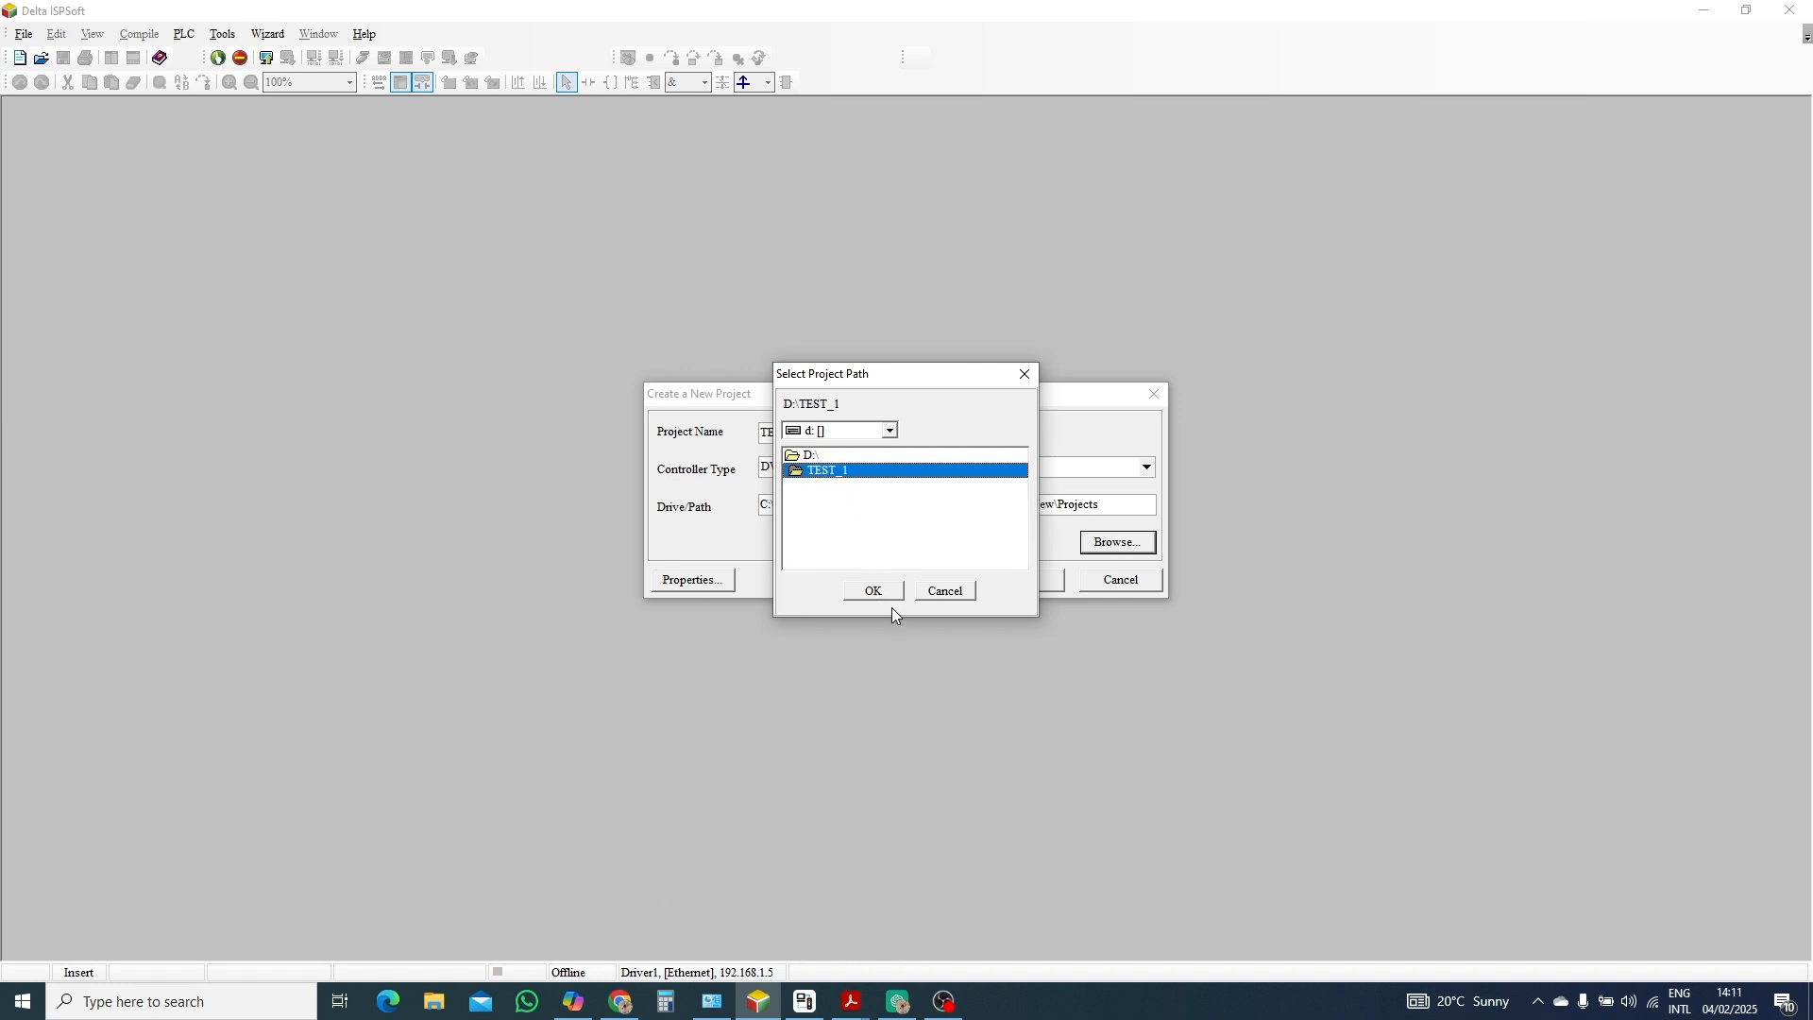
click(871, 591)
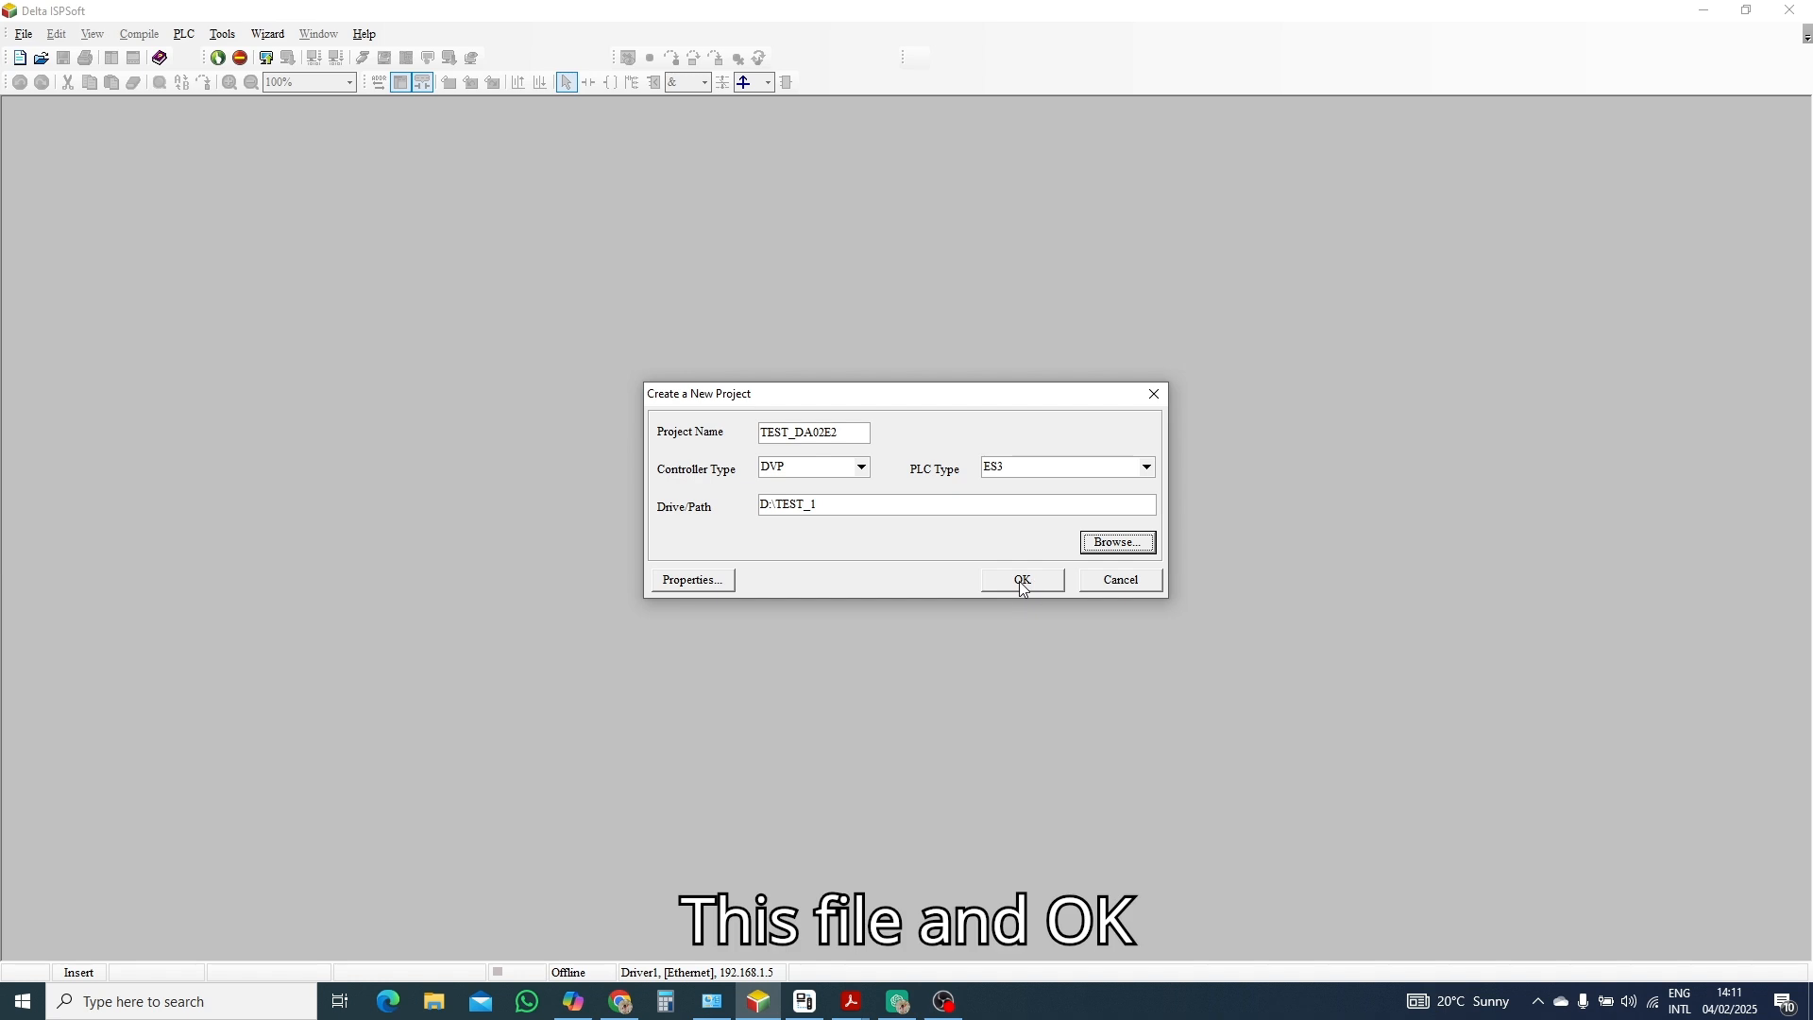
click(1020, 580)
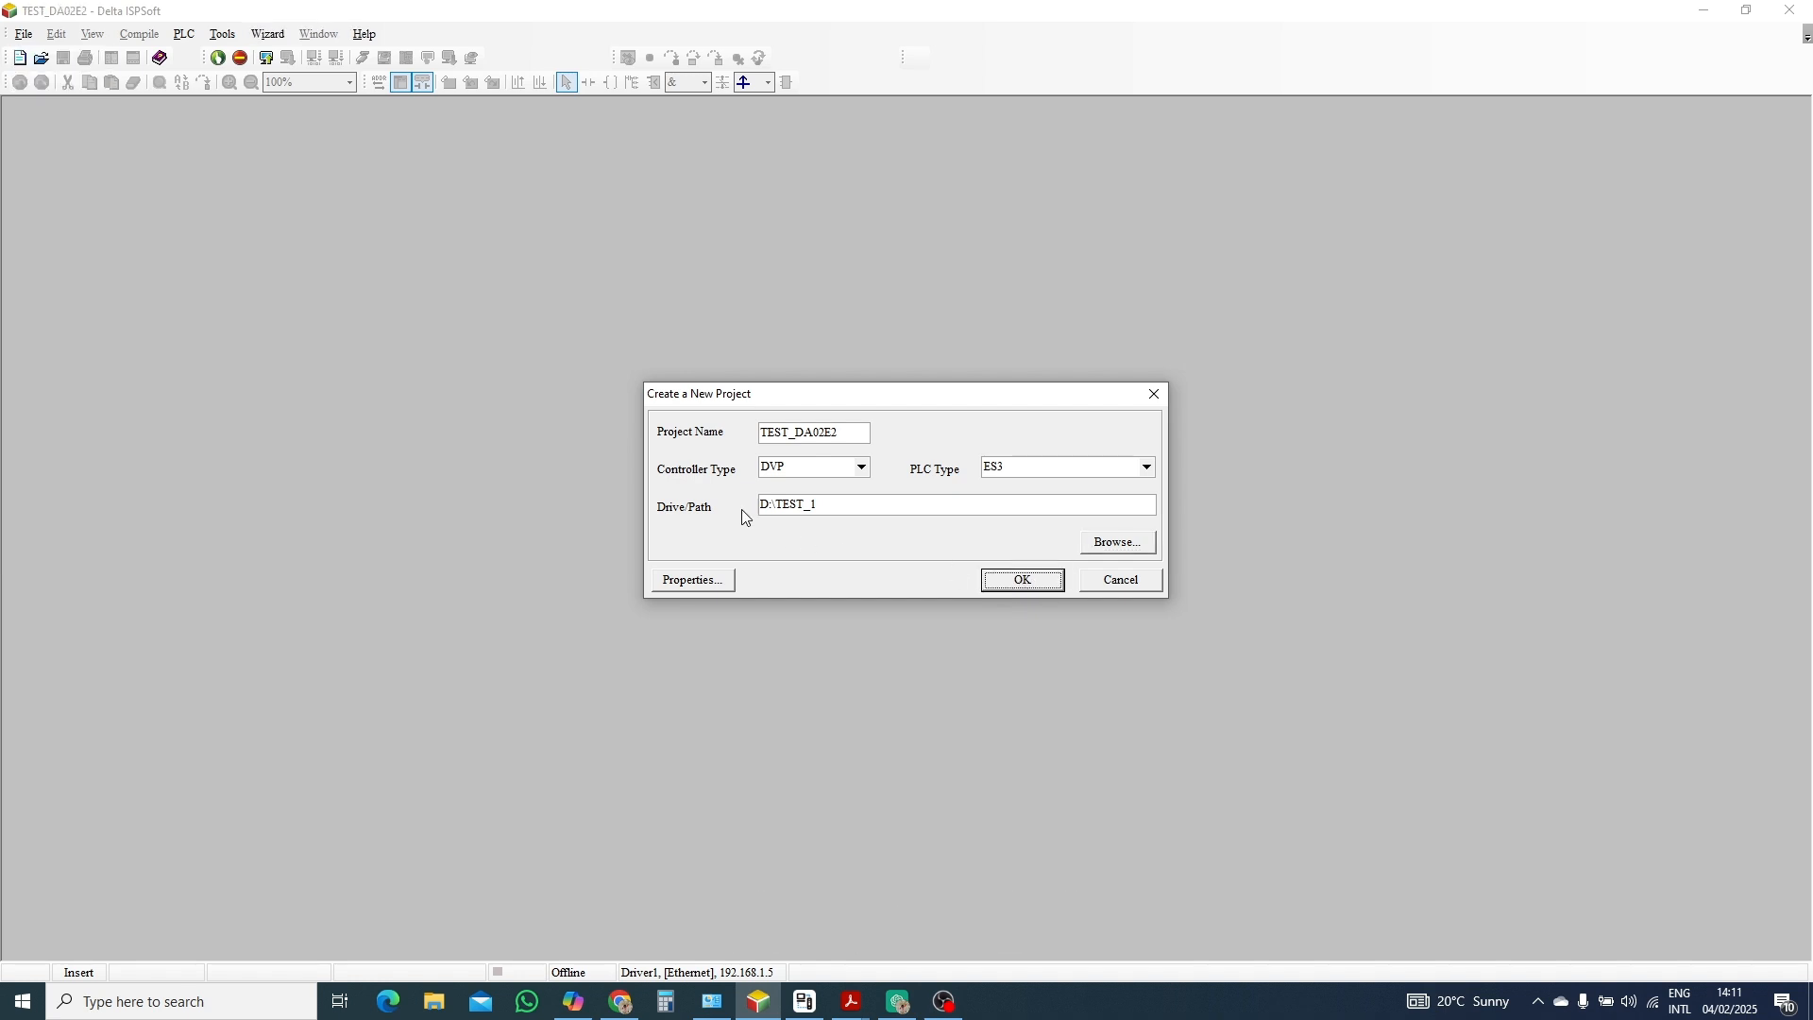
Create the project and add a ladder program named MAIN_OB under Programs.
click(1020, 580)
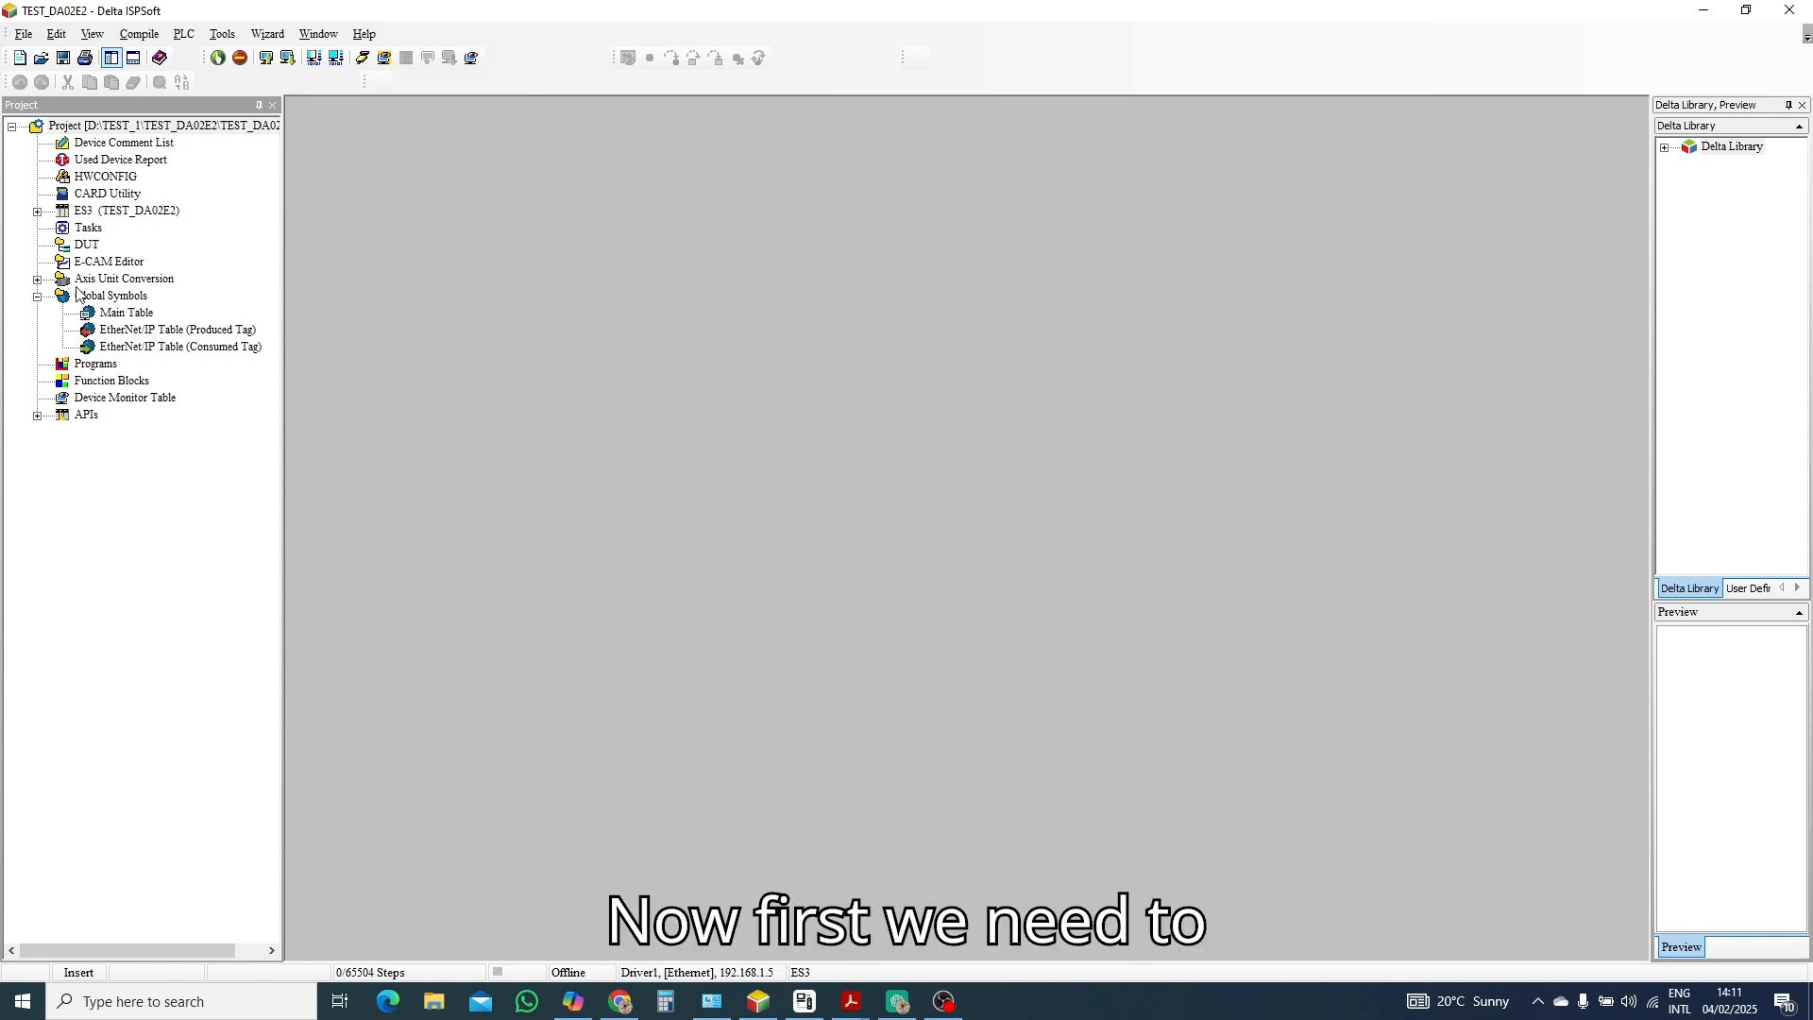
right_click(94, 363)
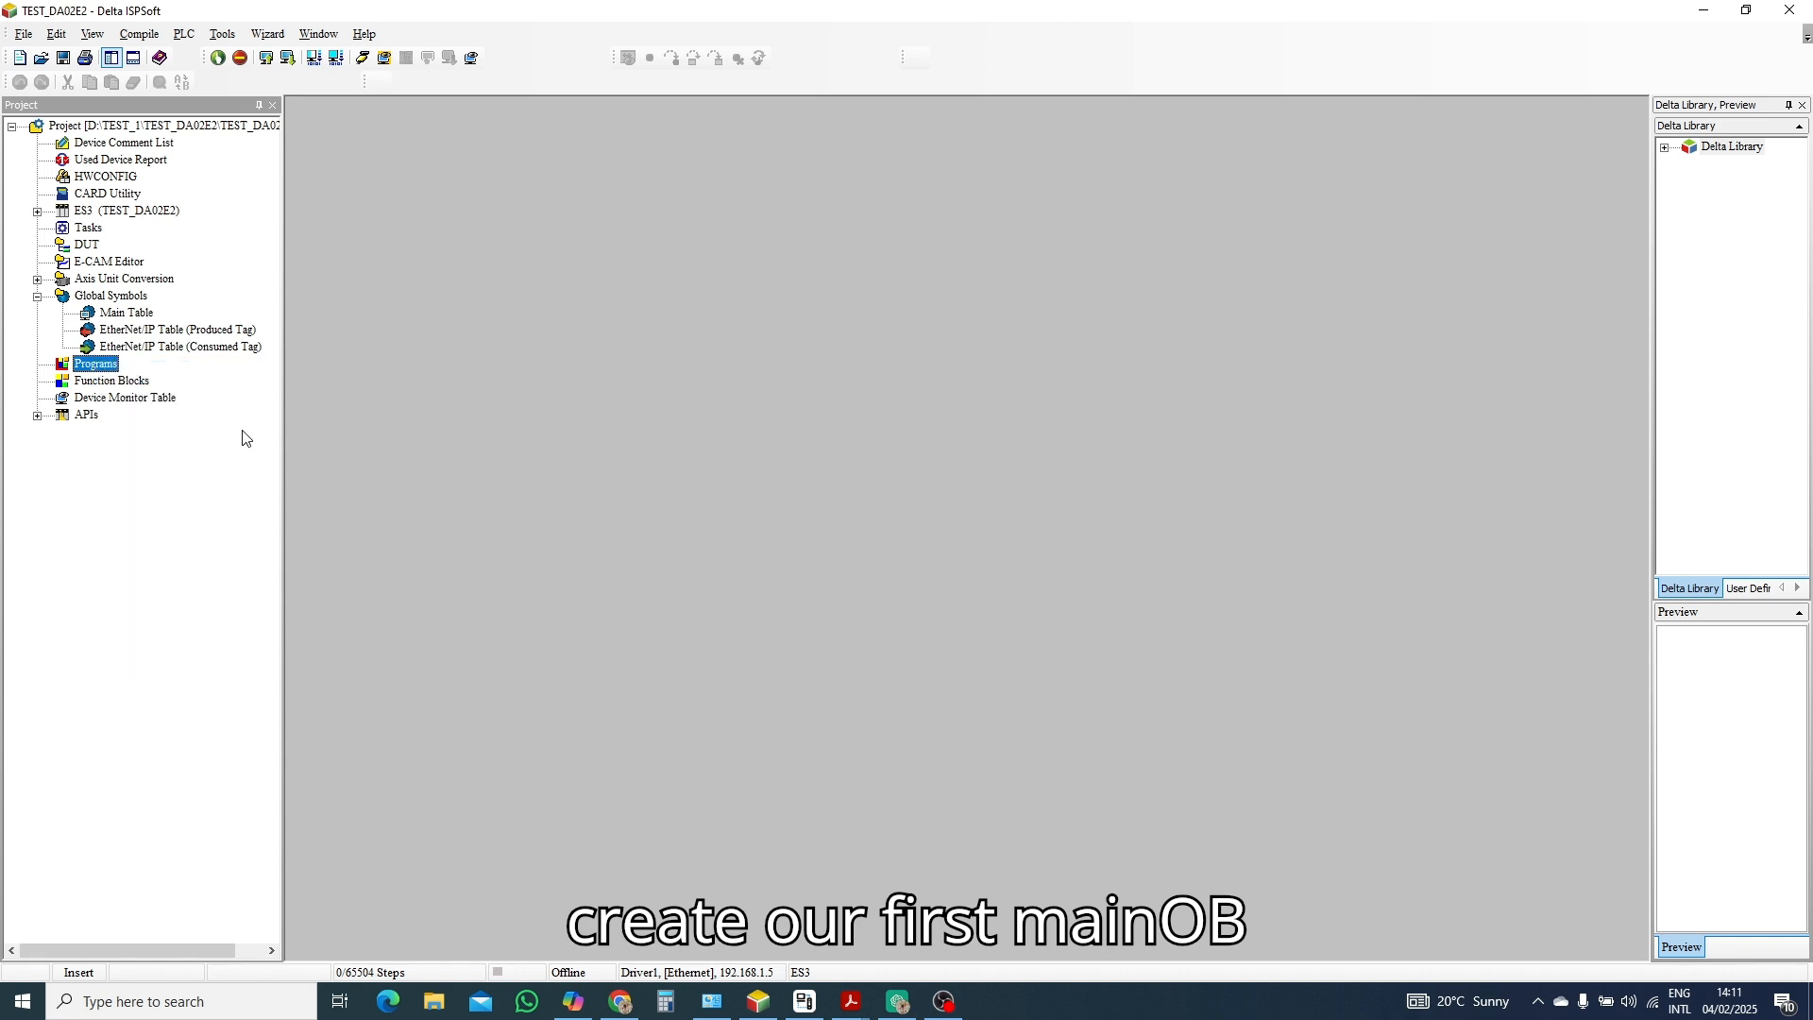
double_click(94, 362)
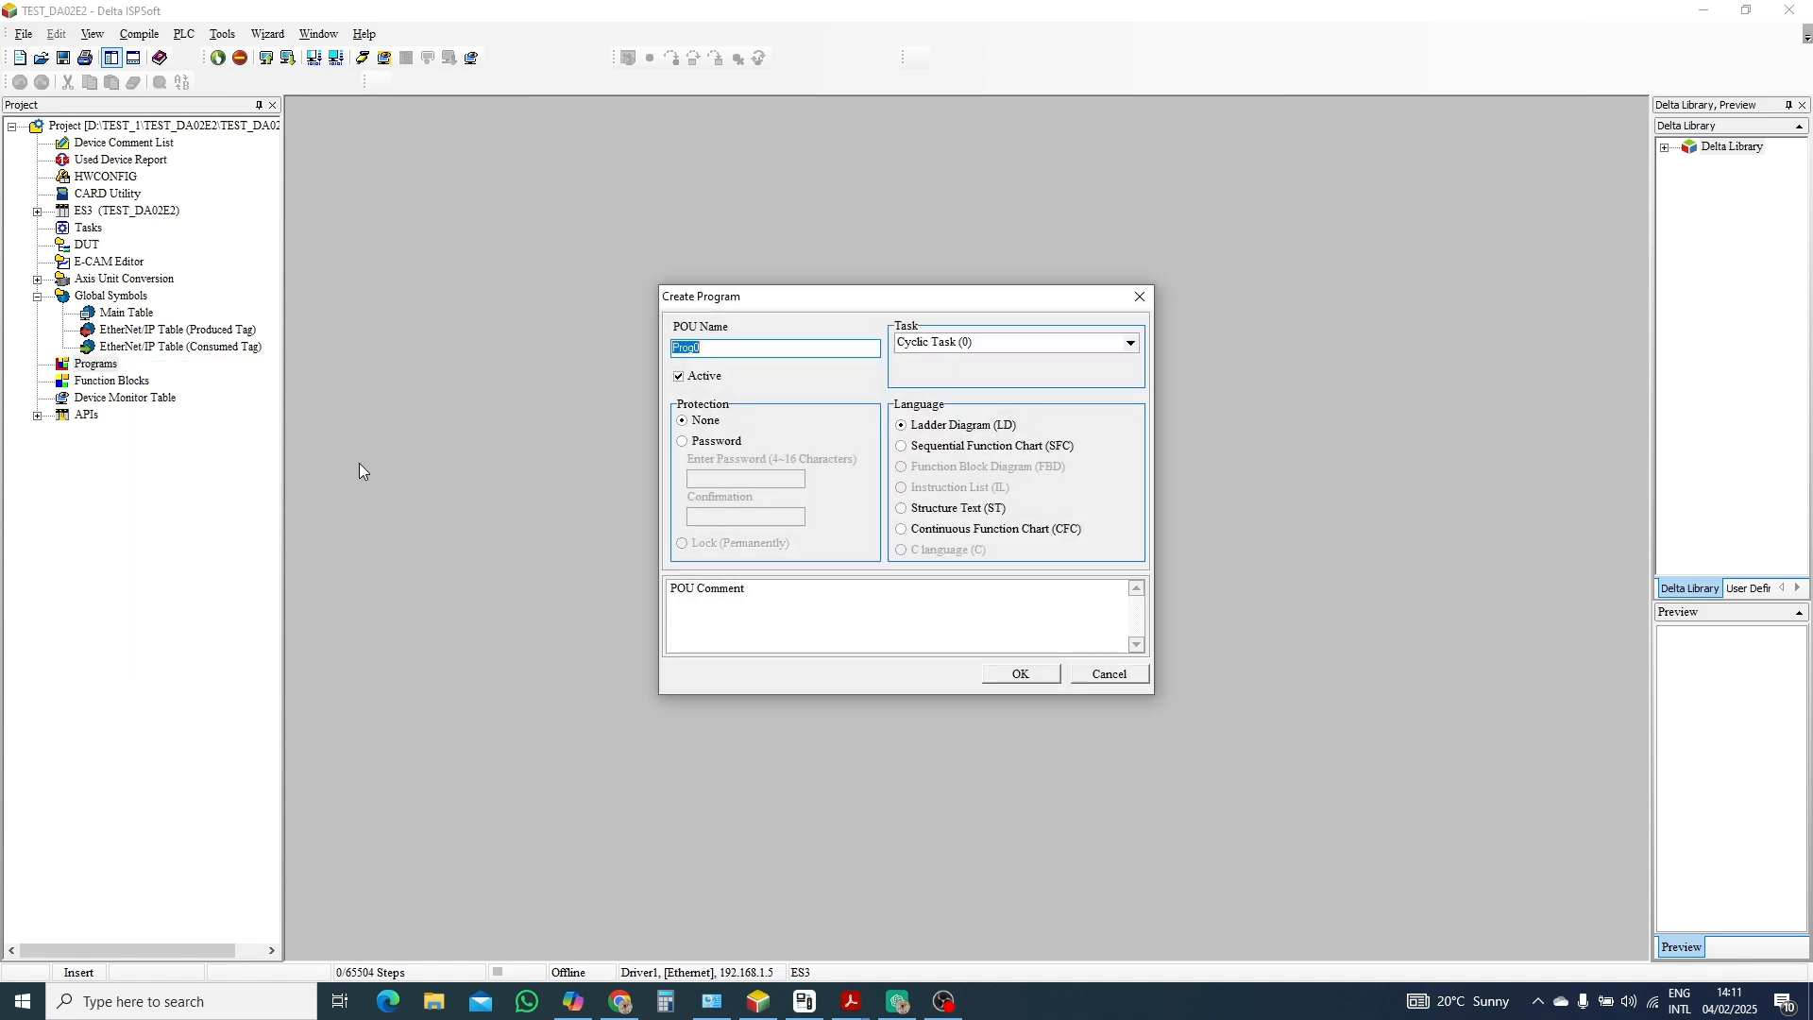
text(ma)
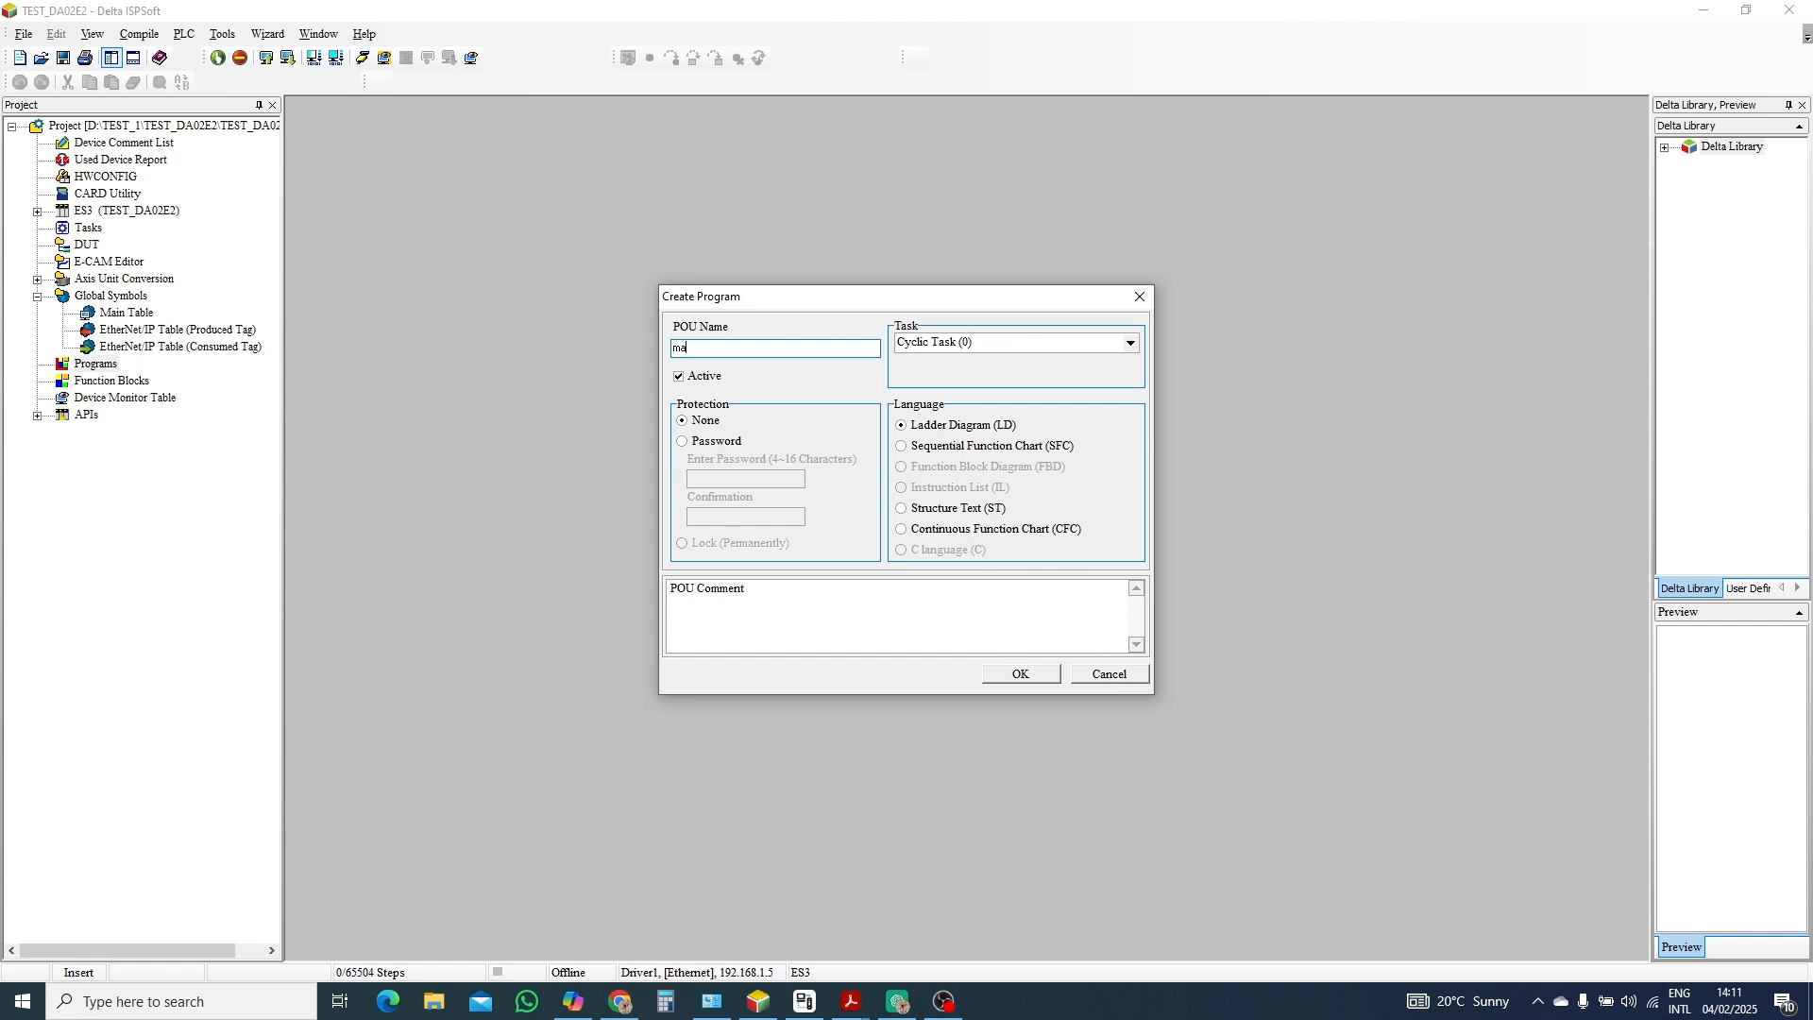
text(MA)
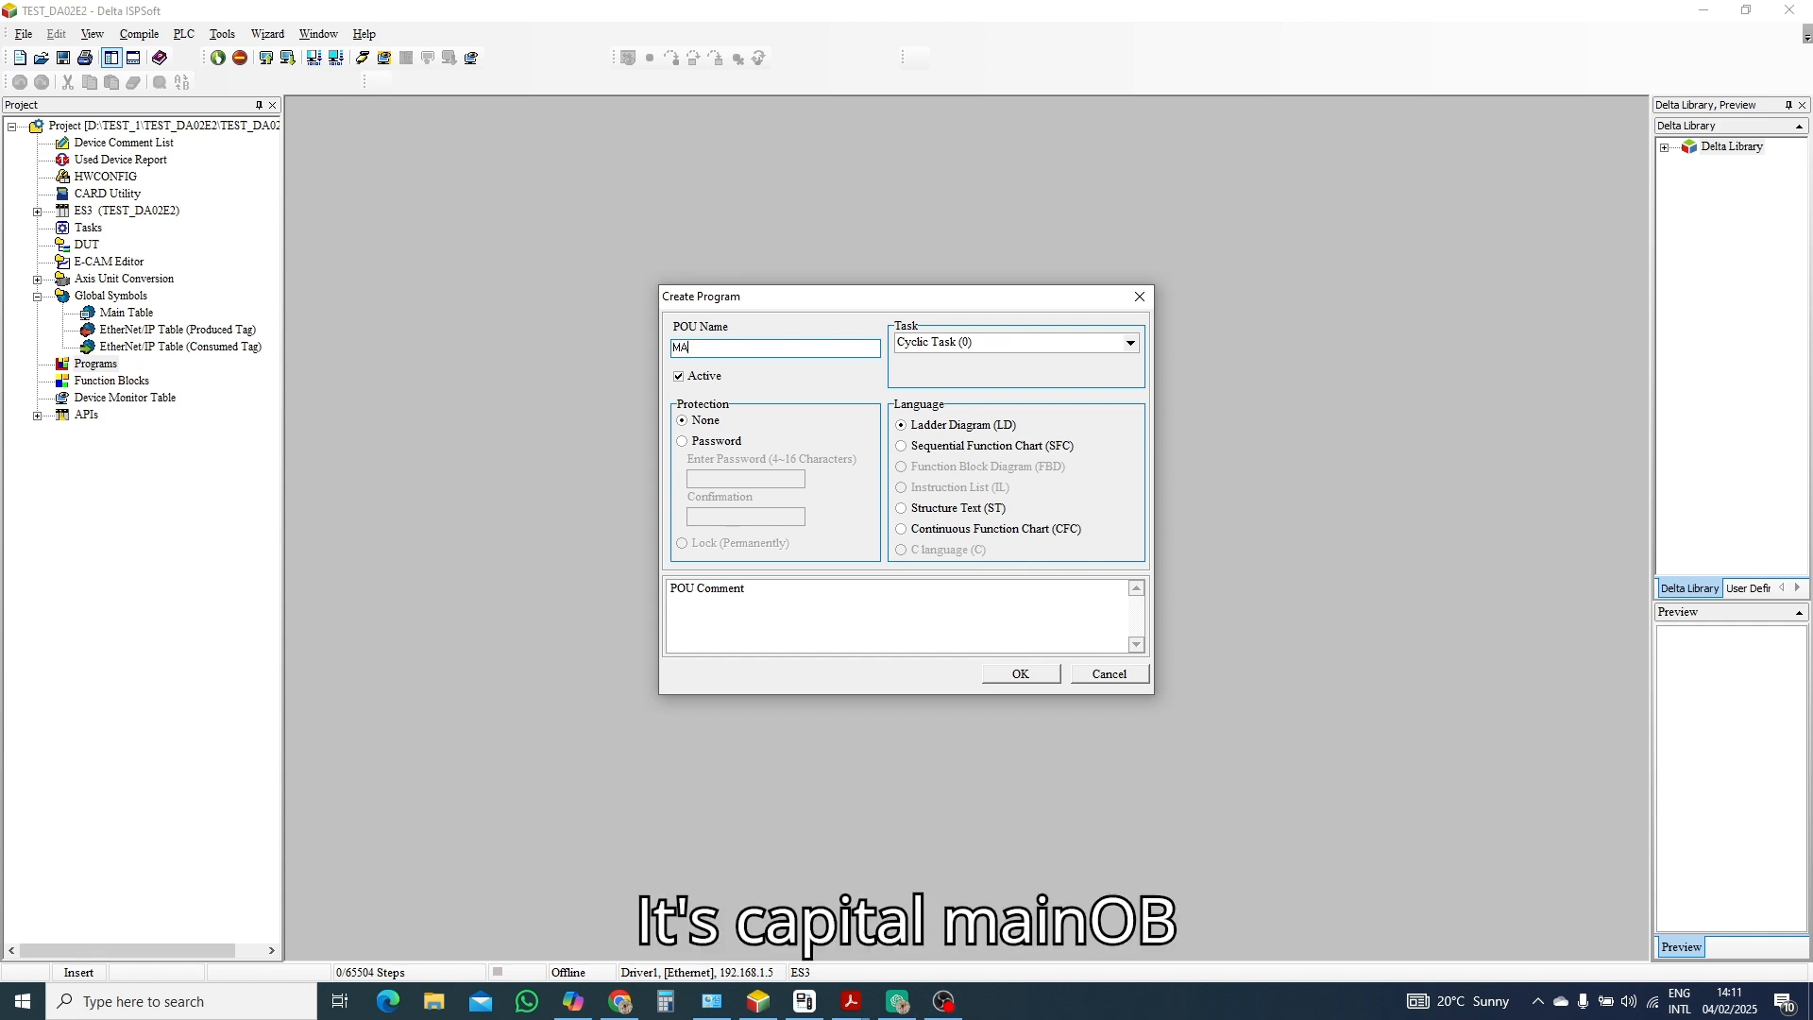
text(IN)
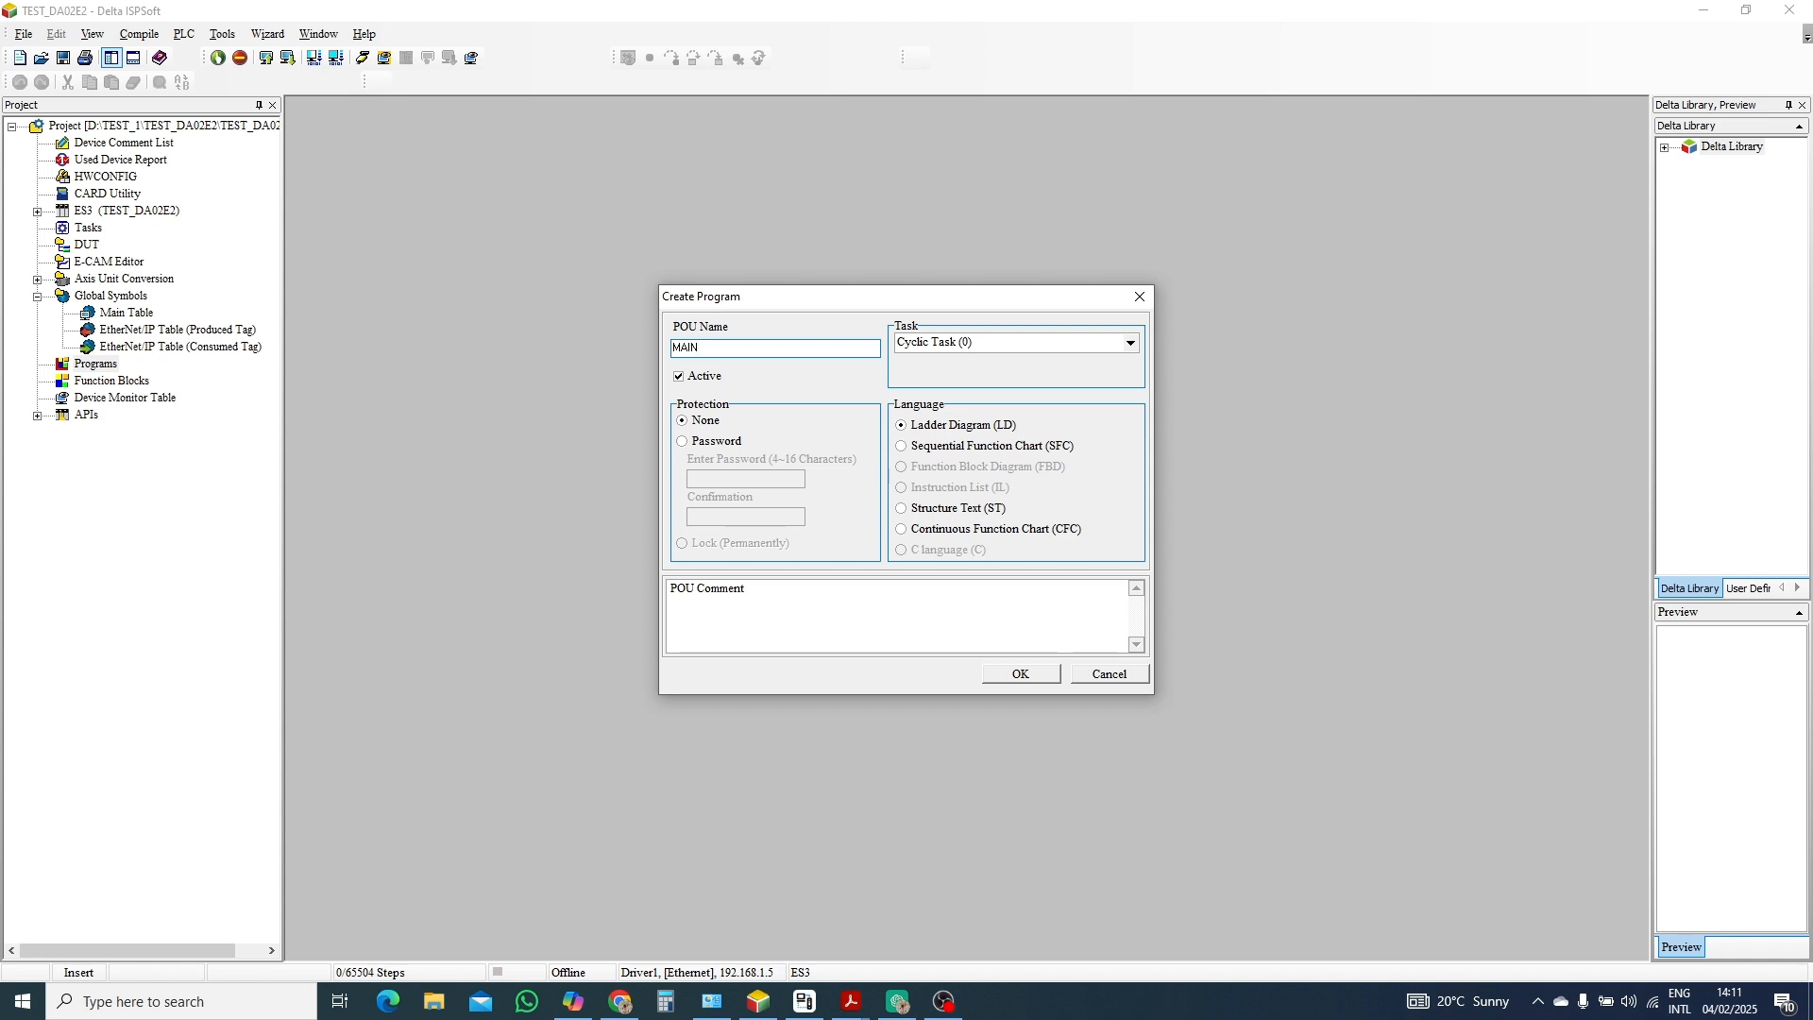
text(_OB)
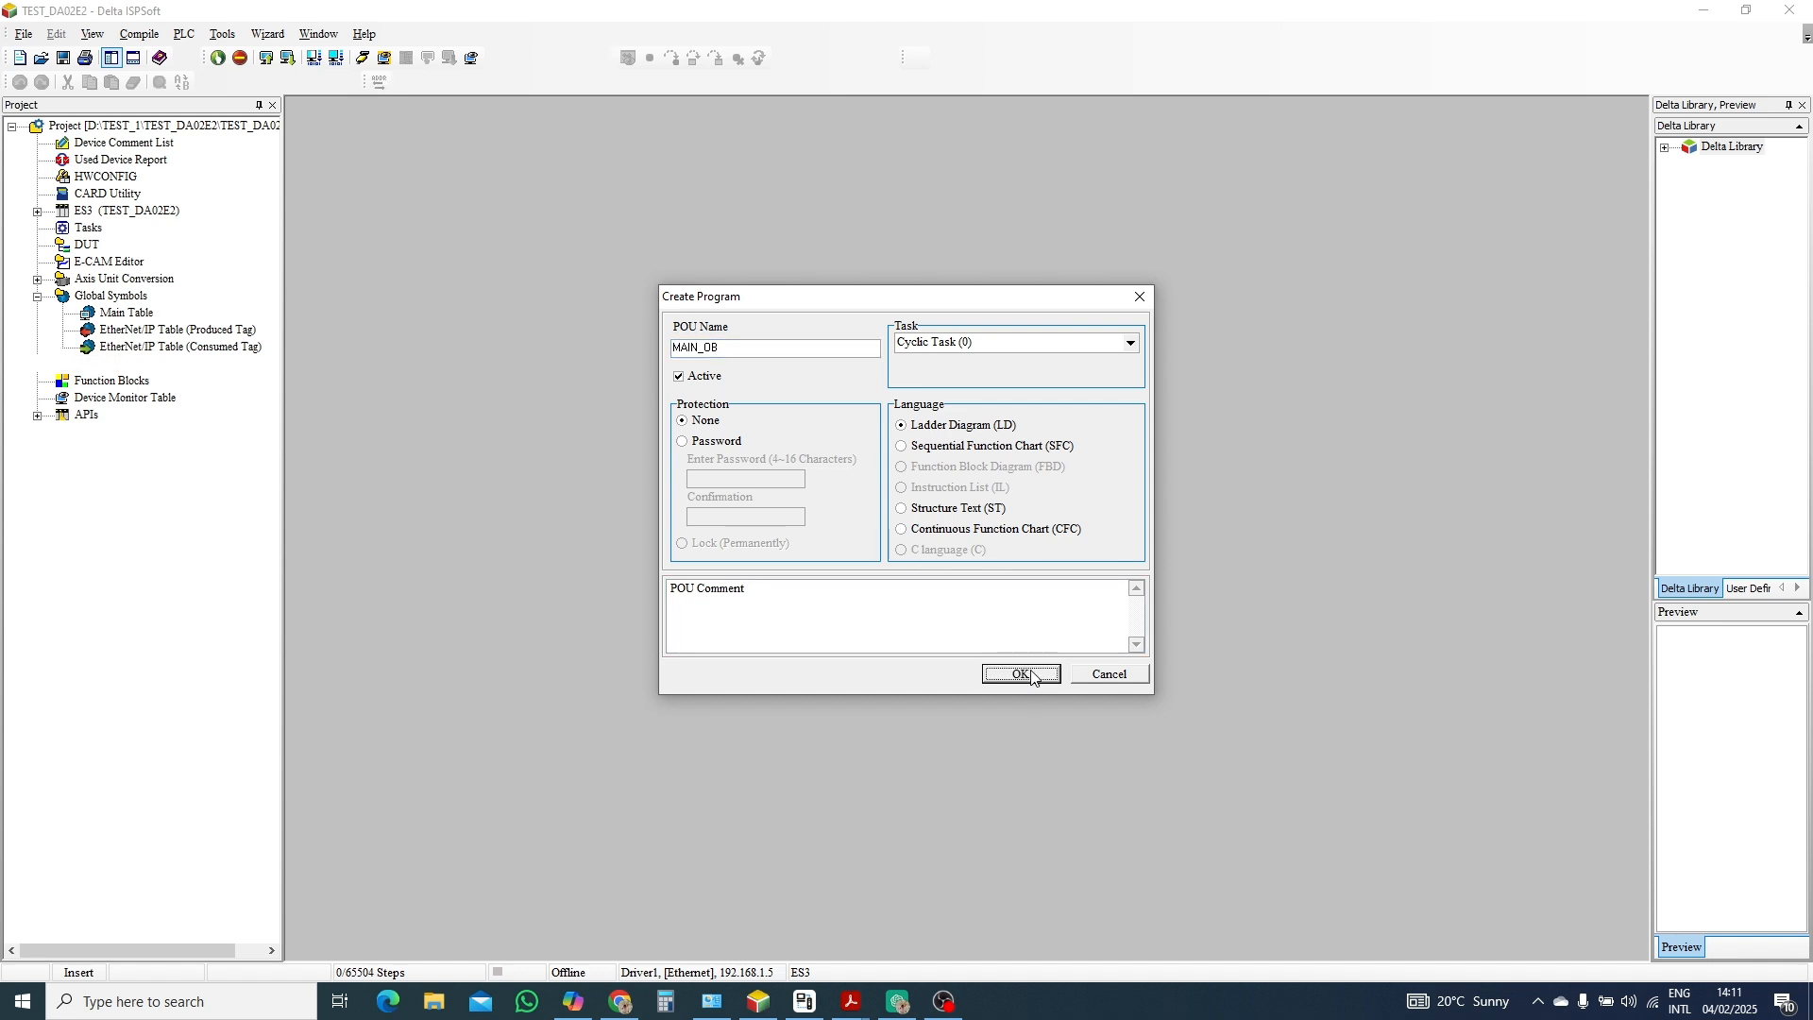
click(1018, 673)
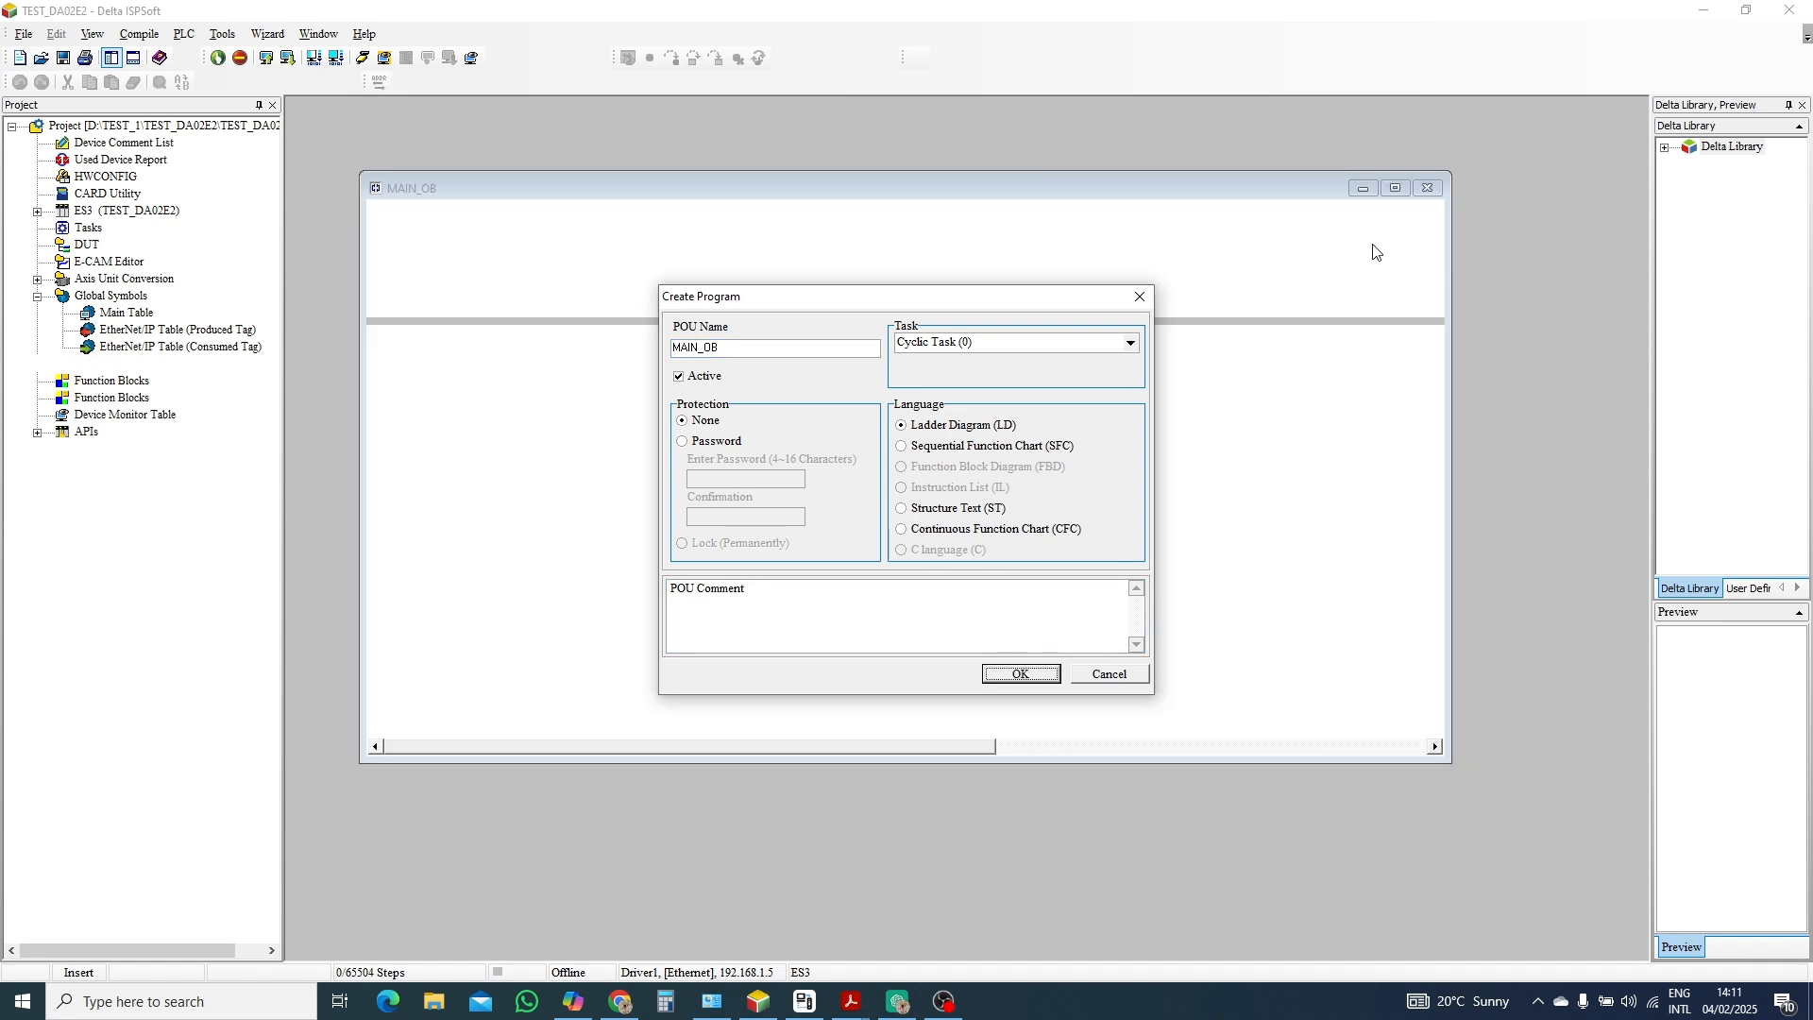
mouse_move(1139, 542)
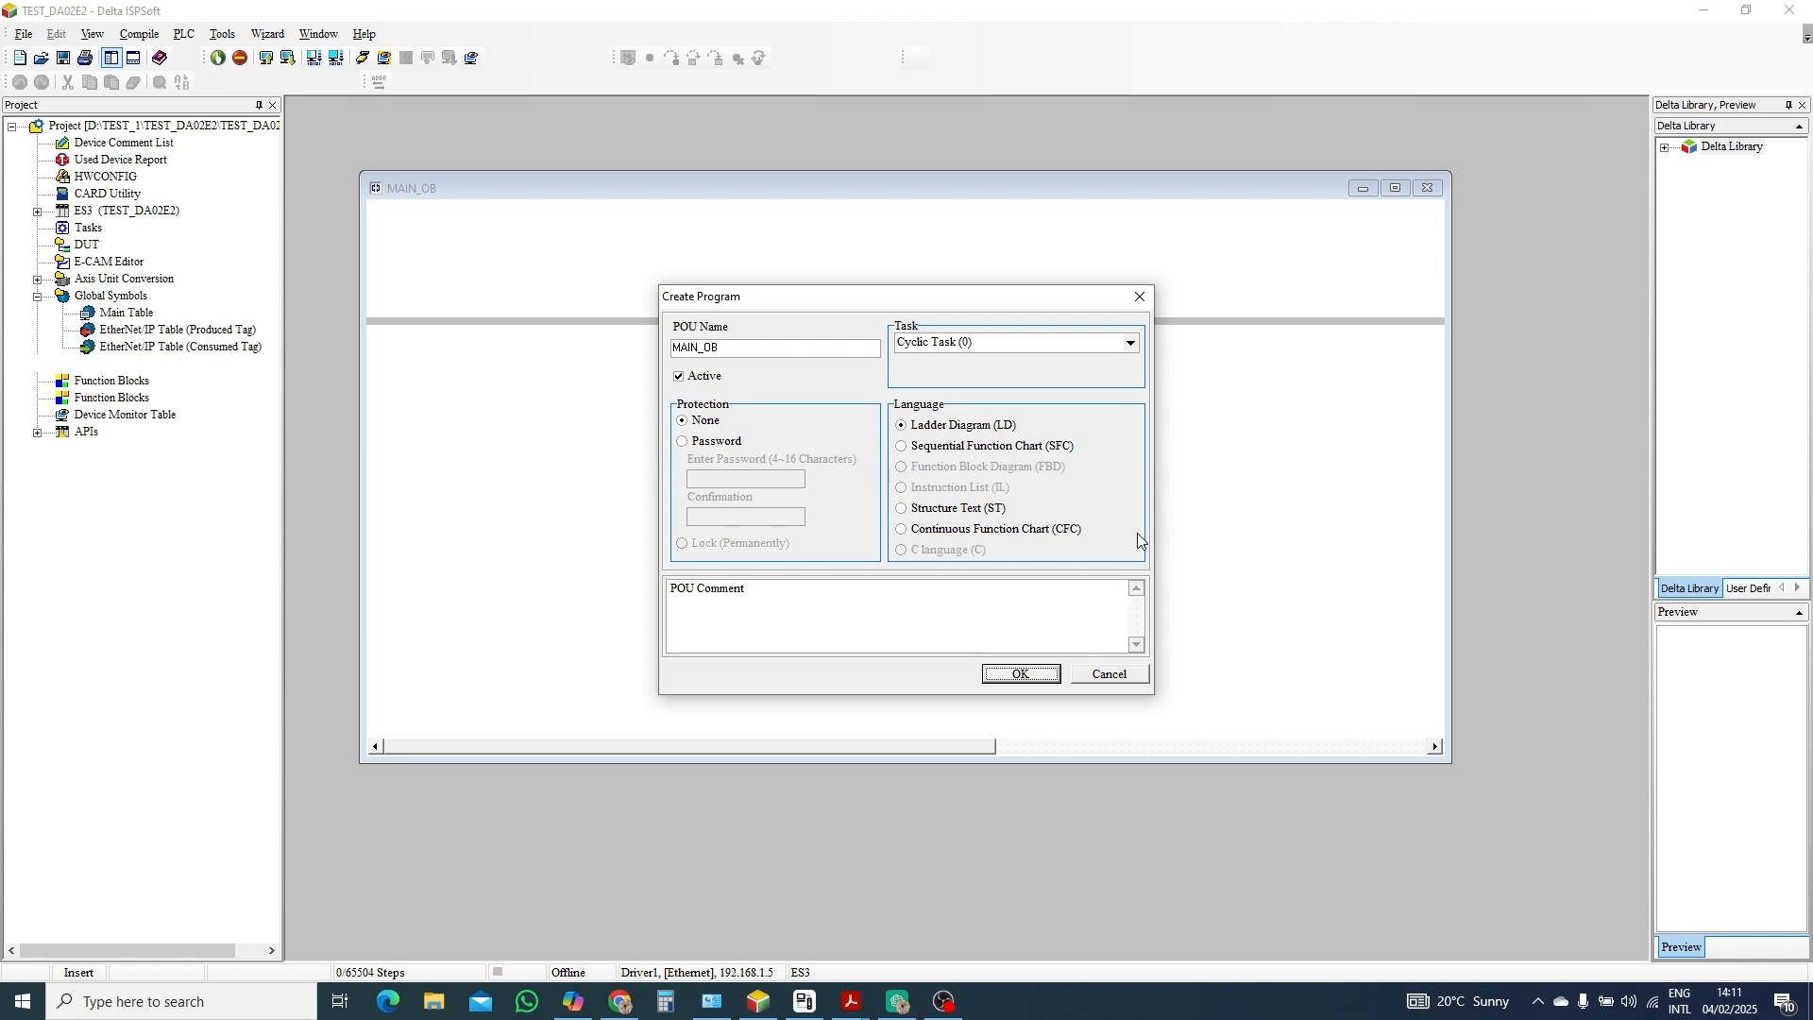
click(1020, 672)
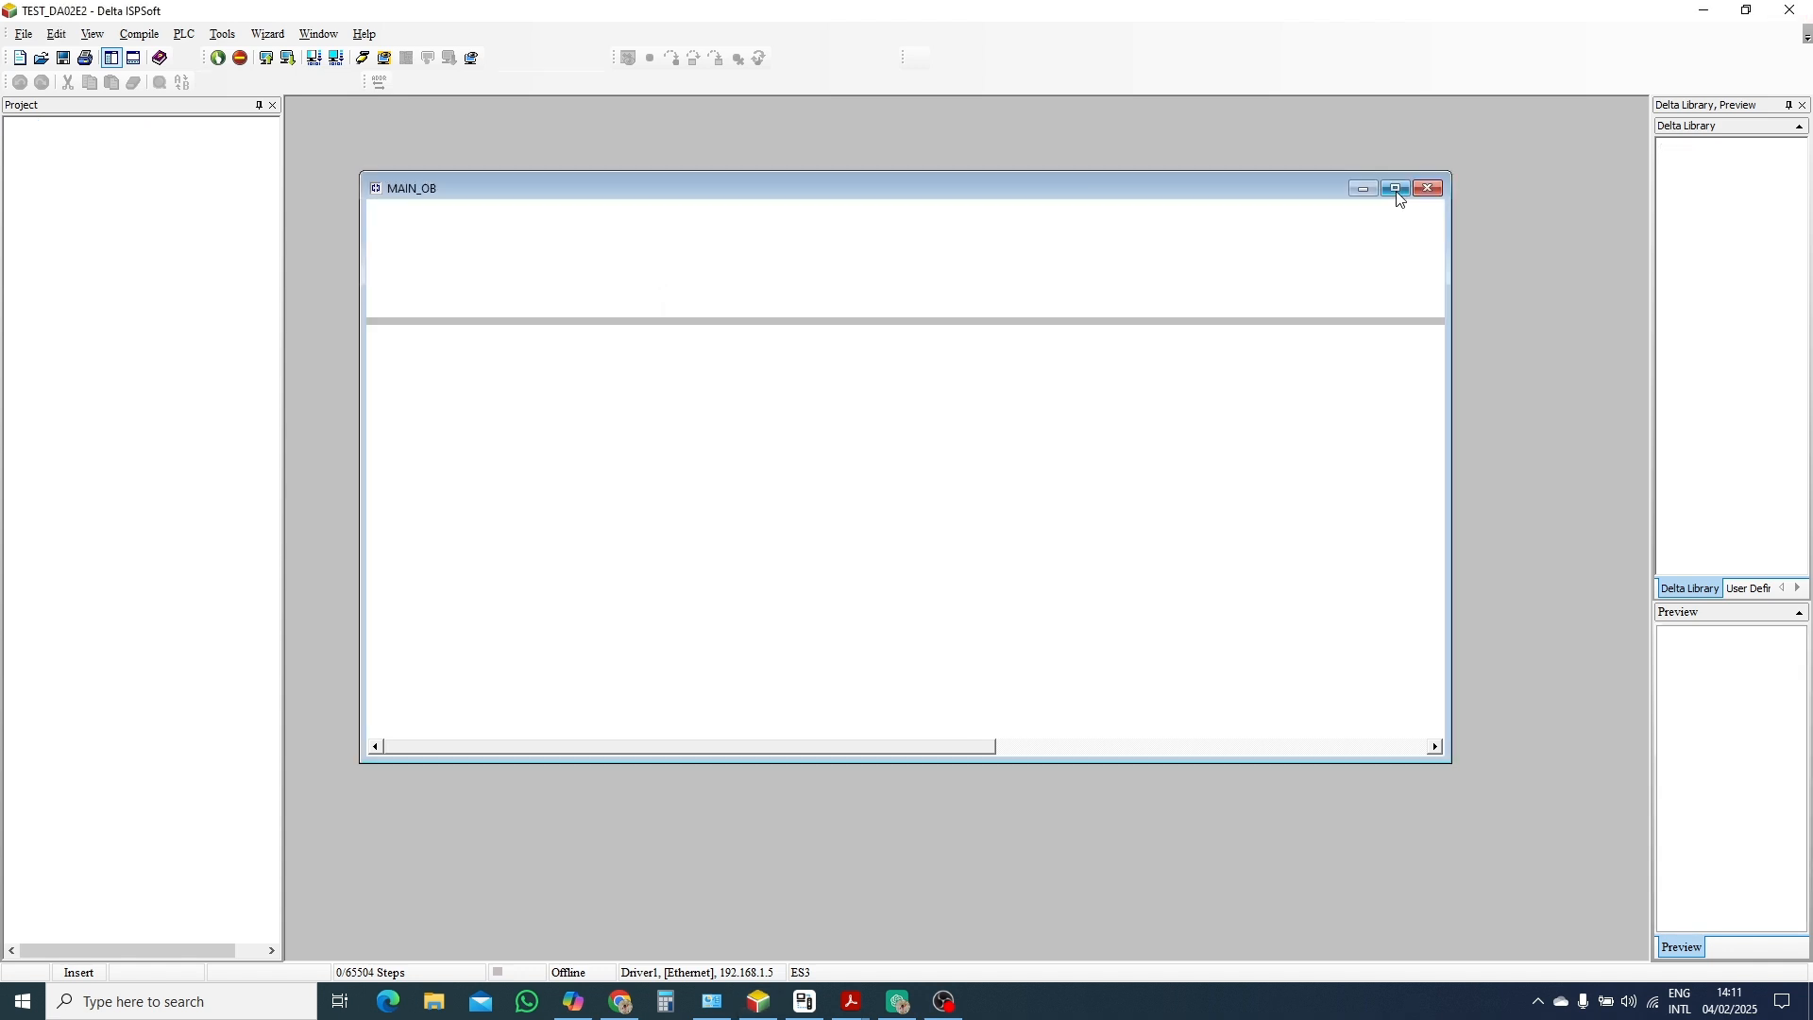
Create a ladder function block named MOTOR_SPEED and open it for editing.
click(1394, 189)
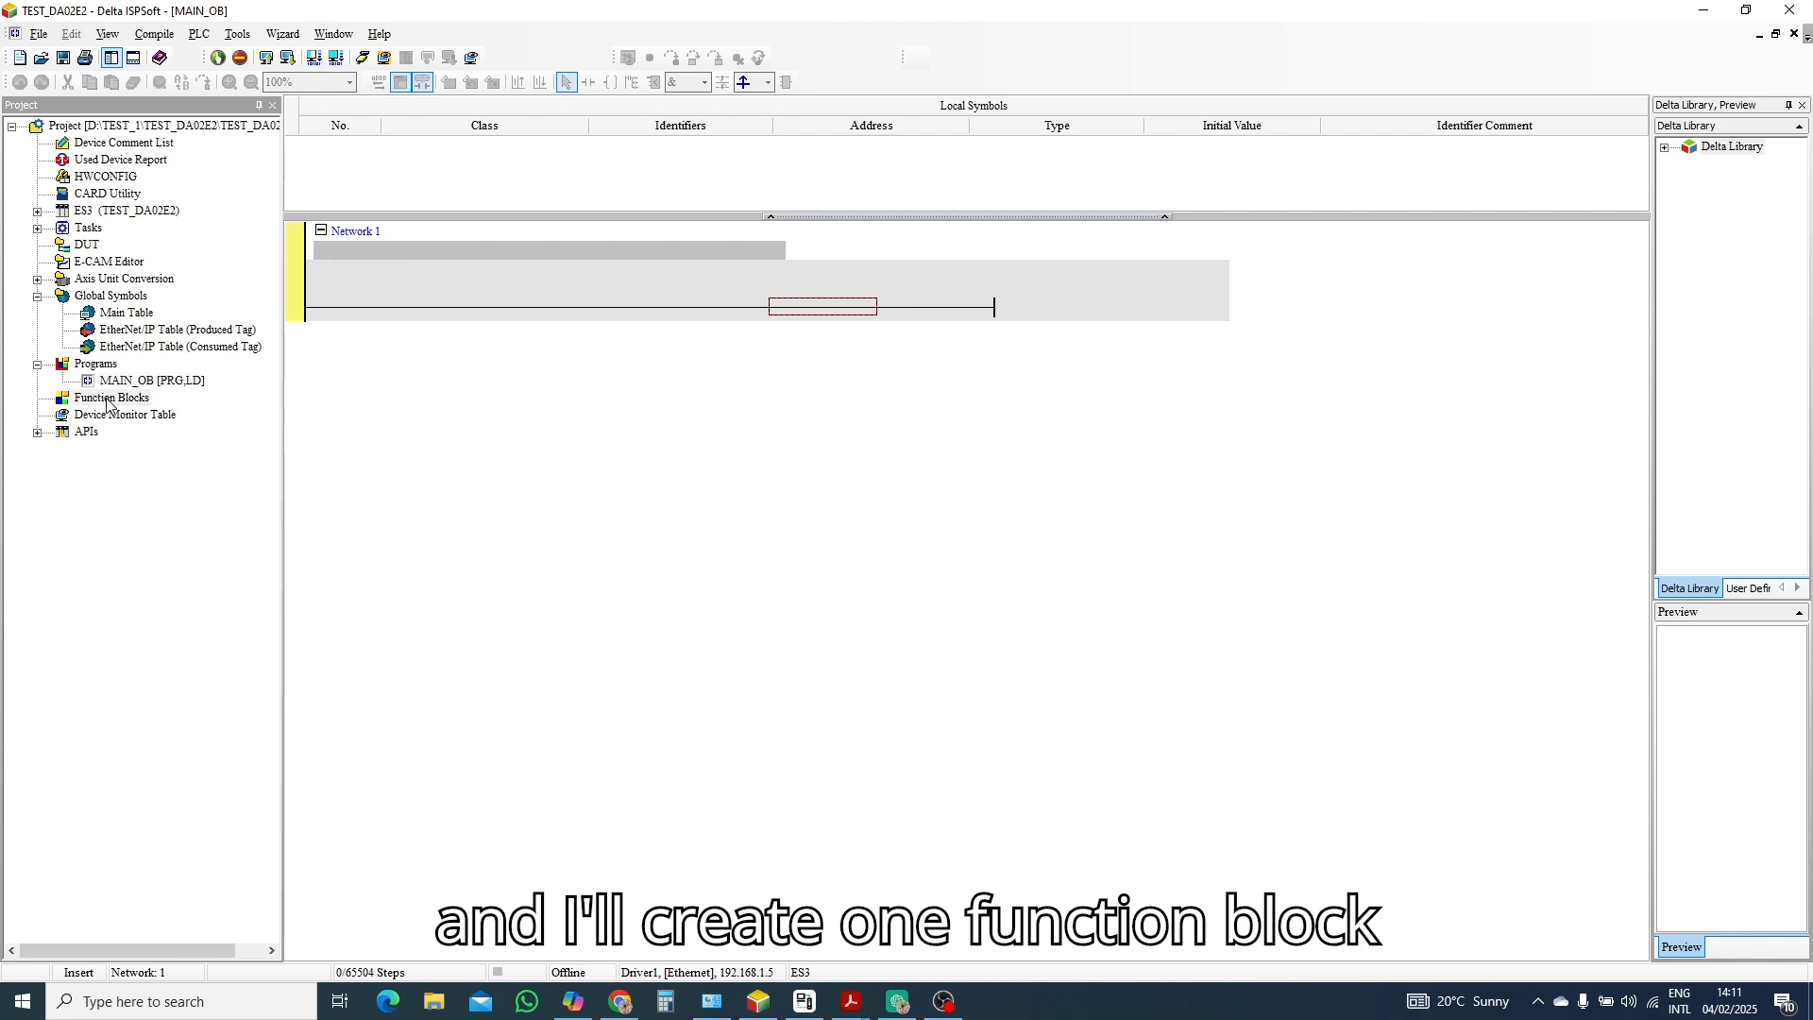
right_click(111, 396)
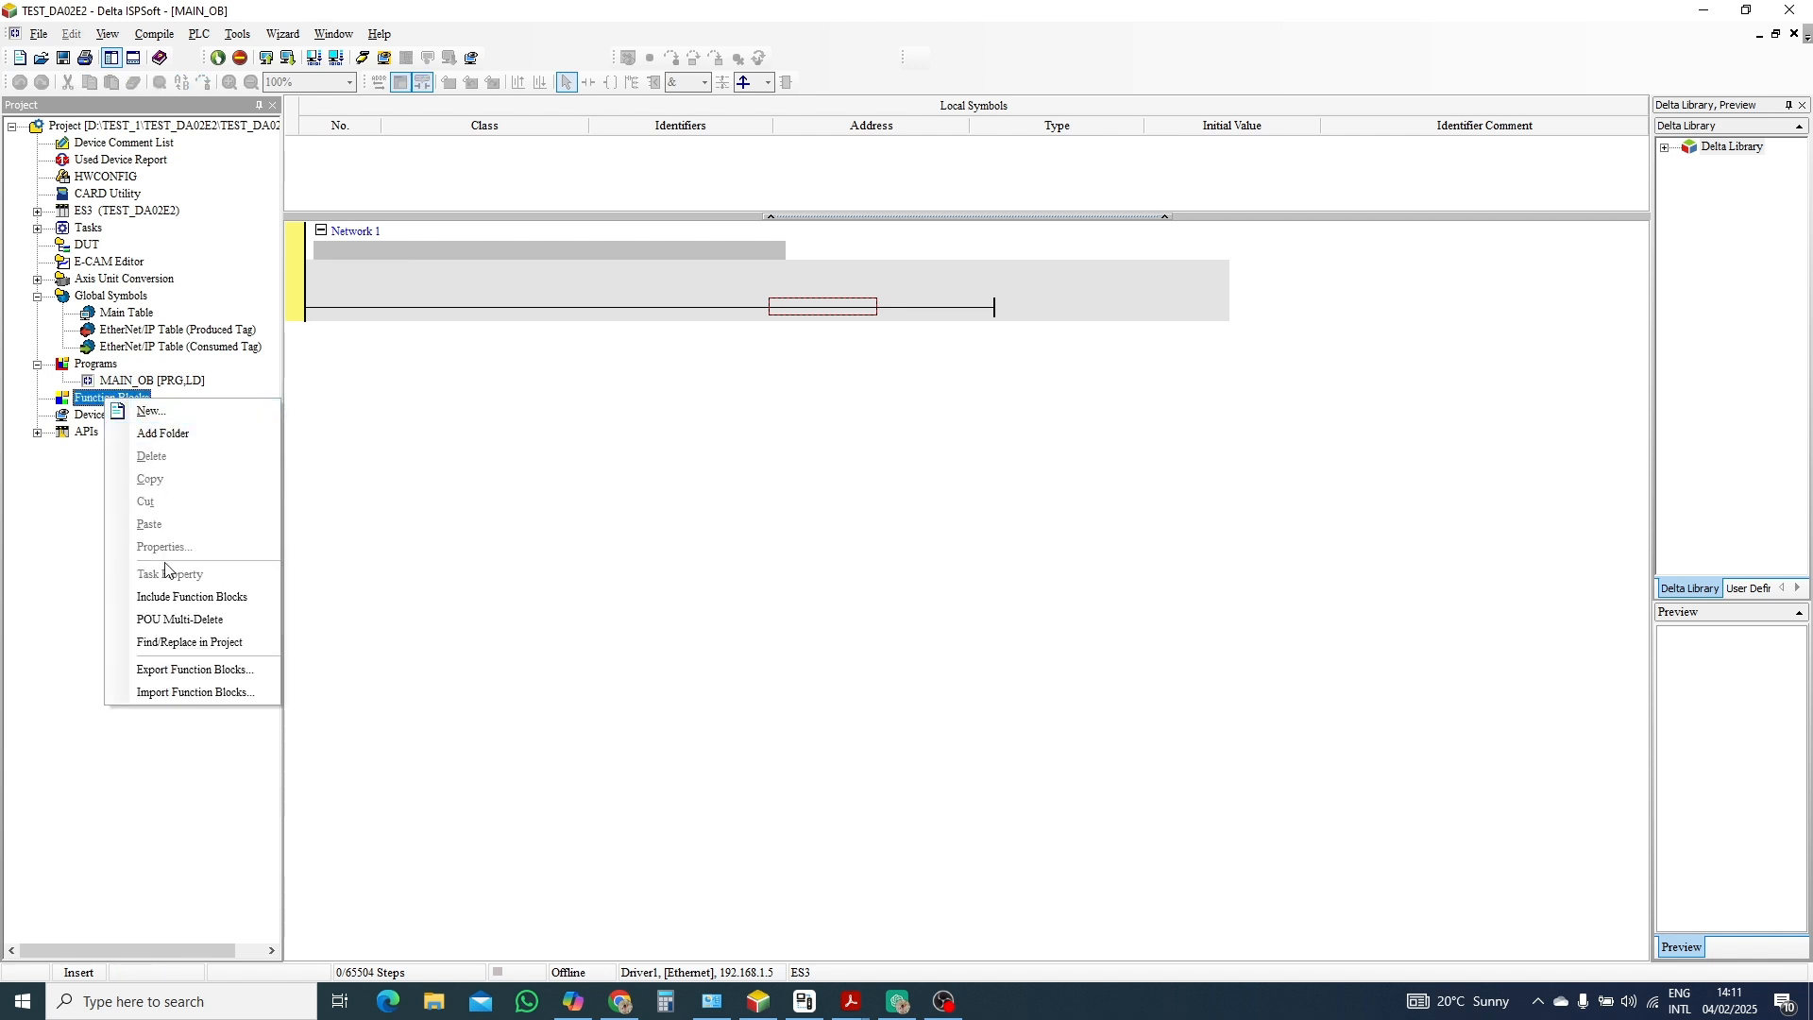
mouse_move(151, 410)
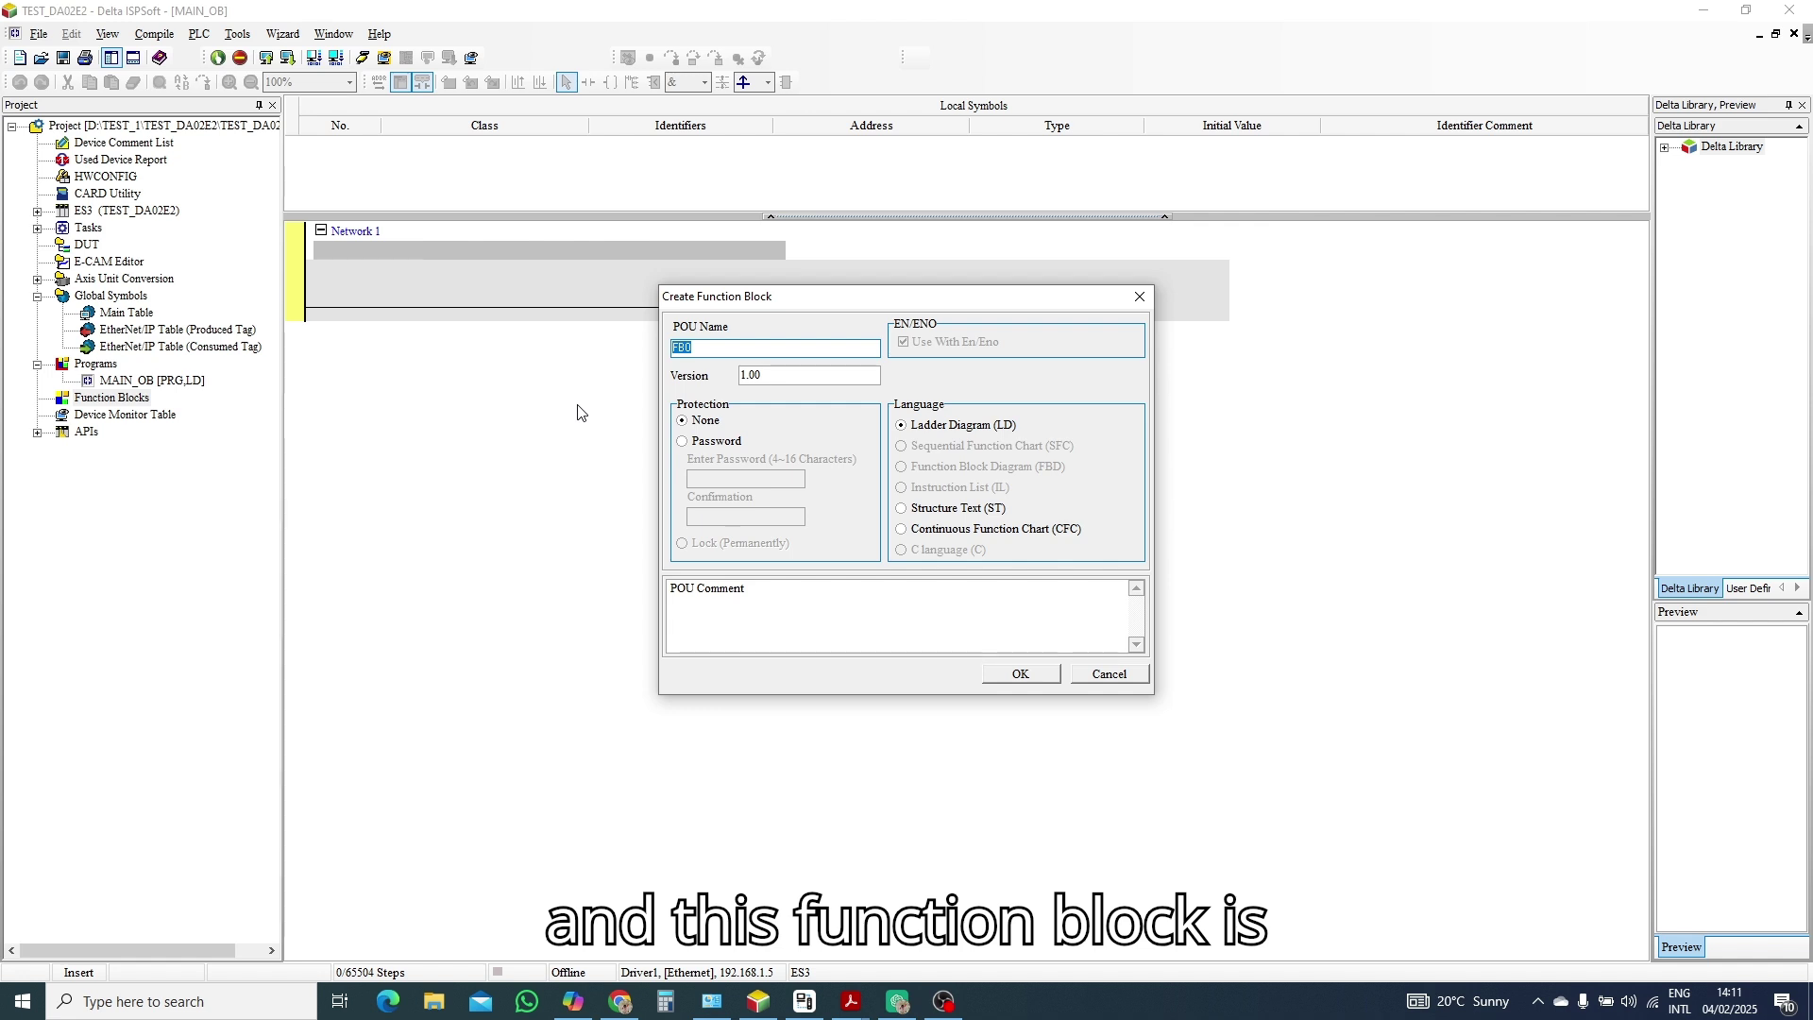
text(MOTOR)
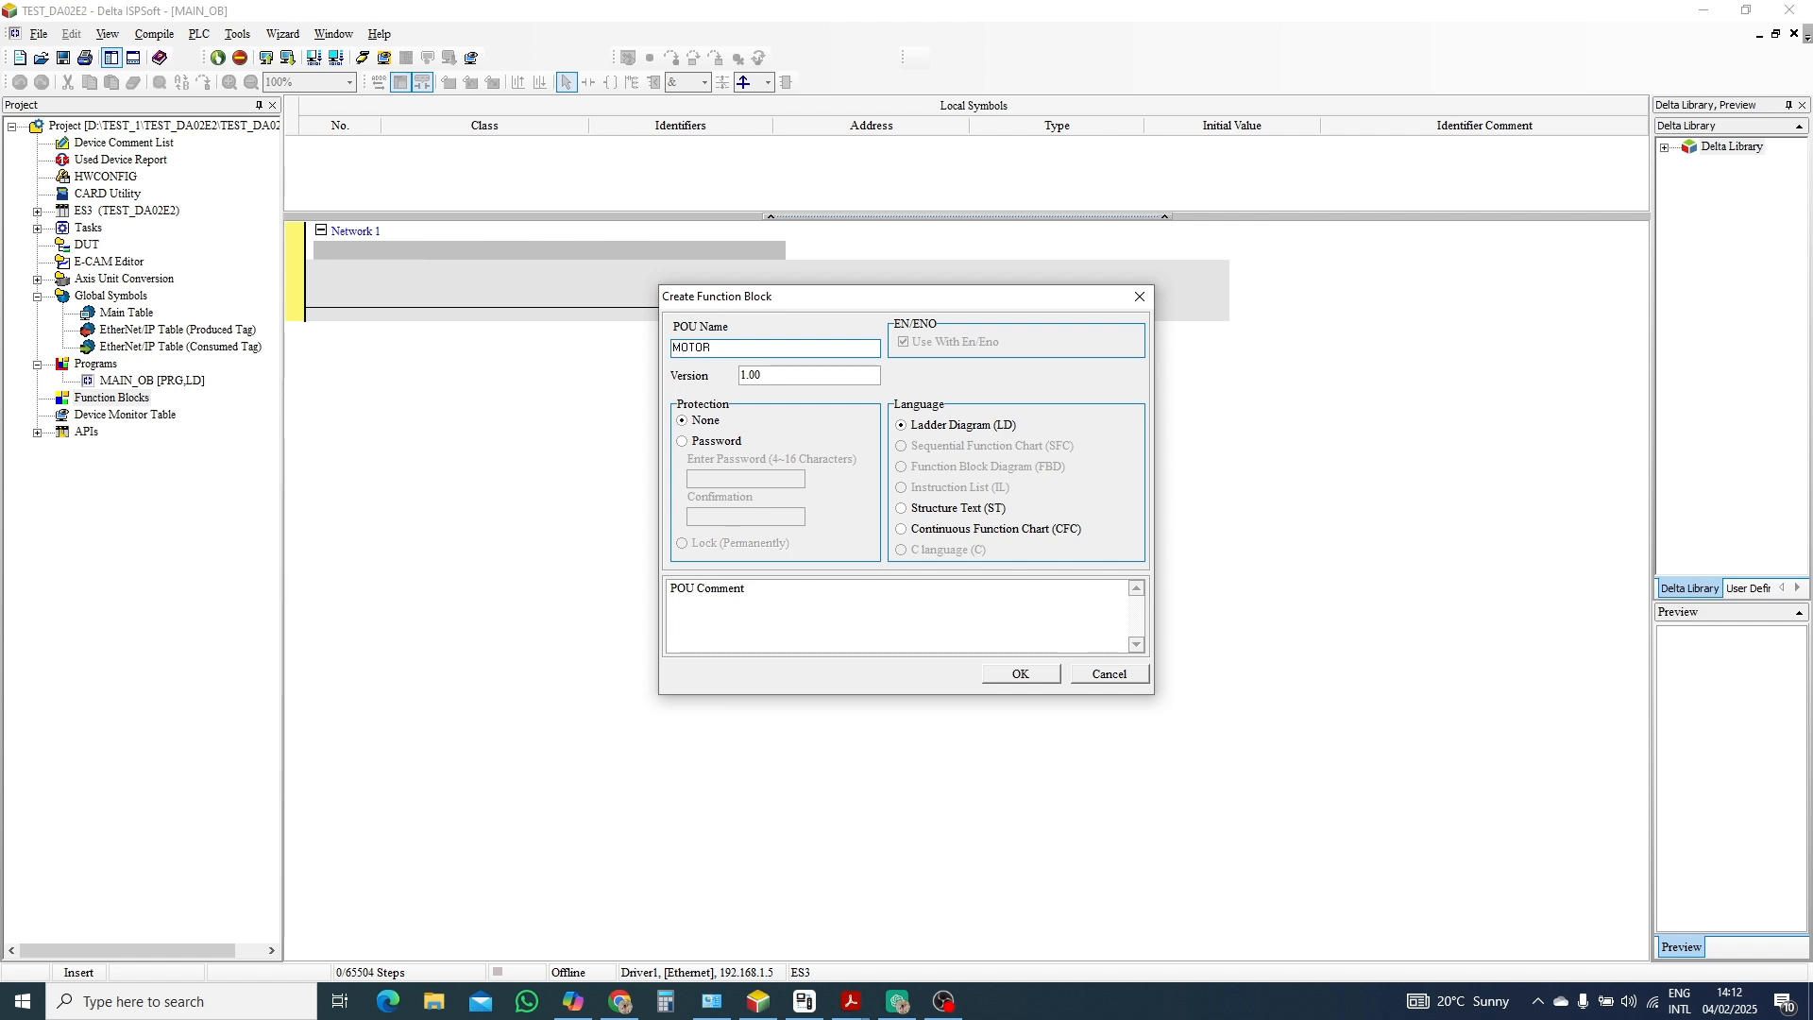
text(_SPE)
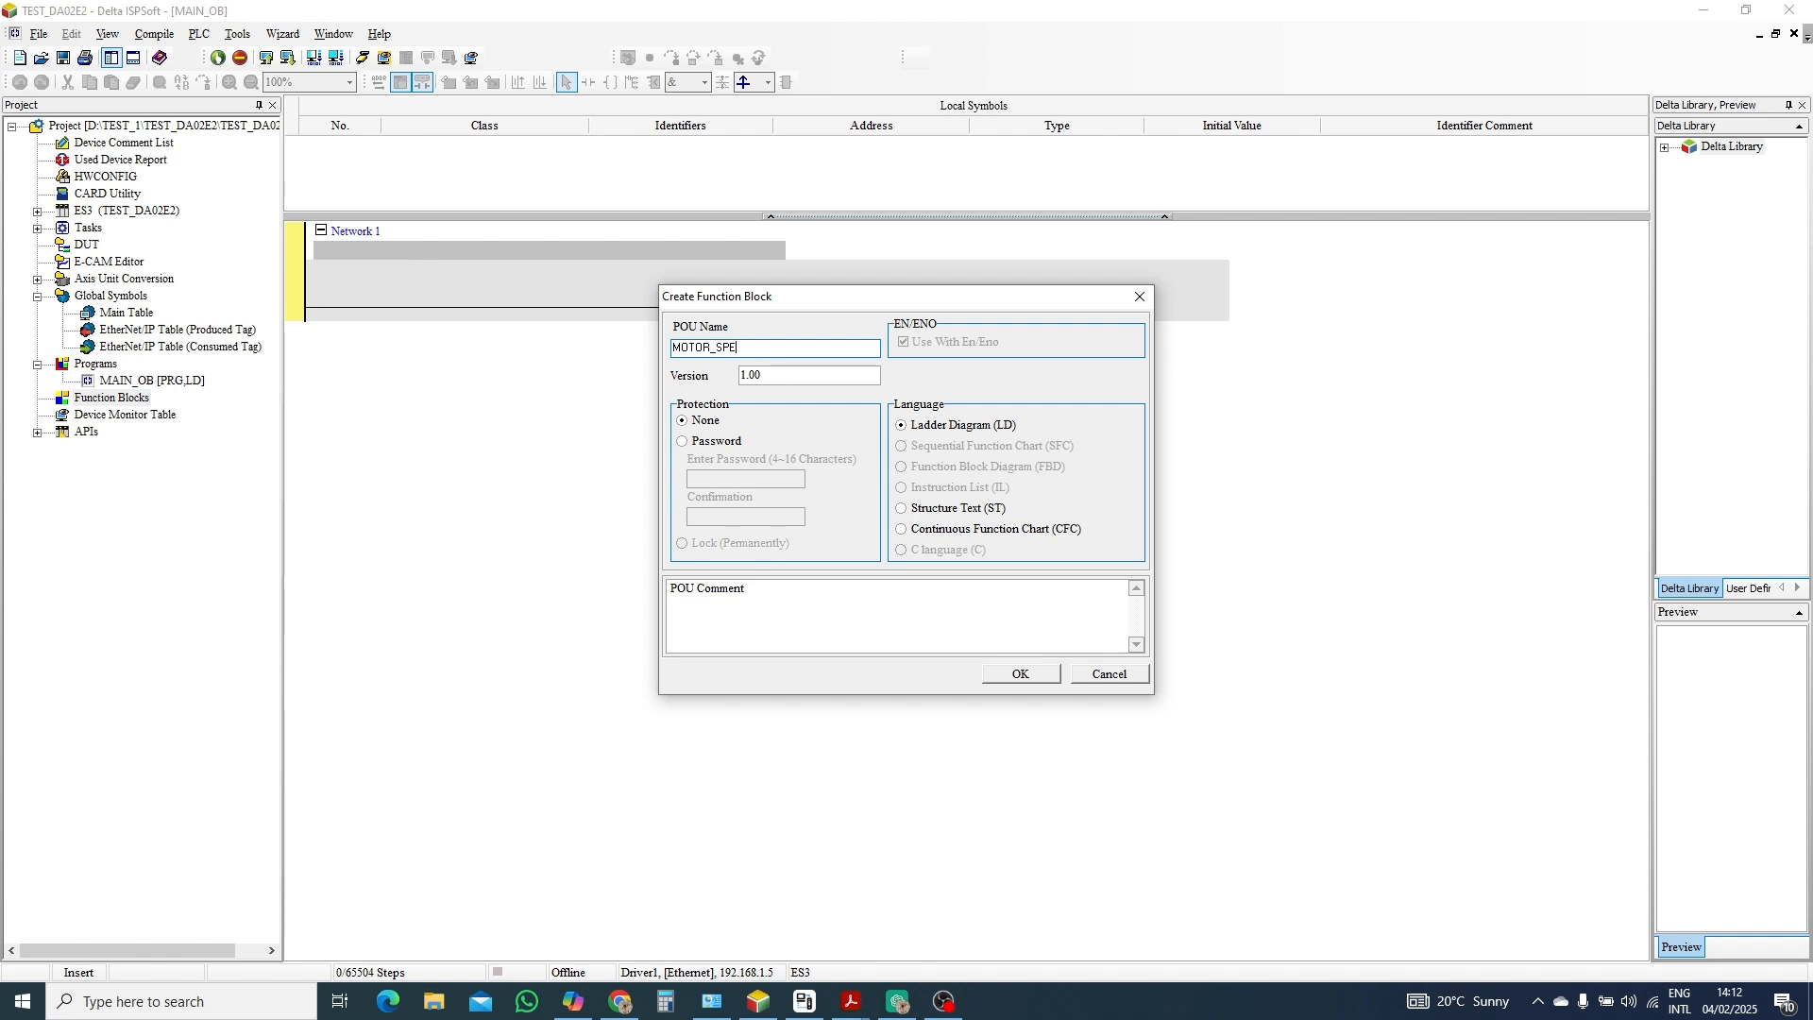
text(ED)
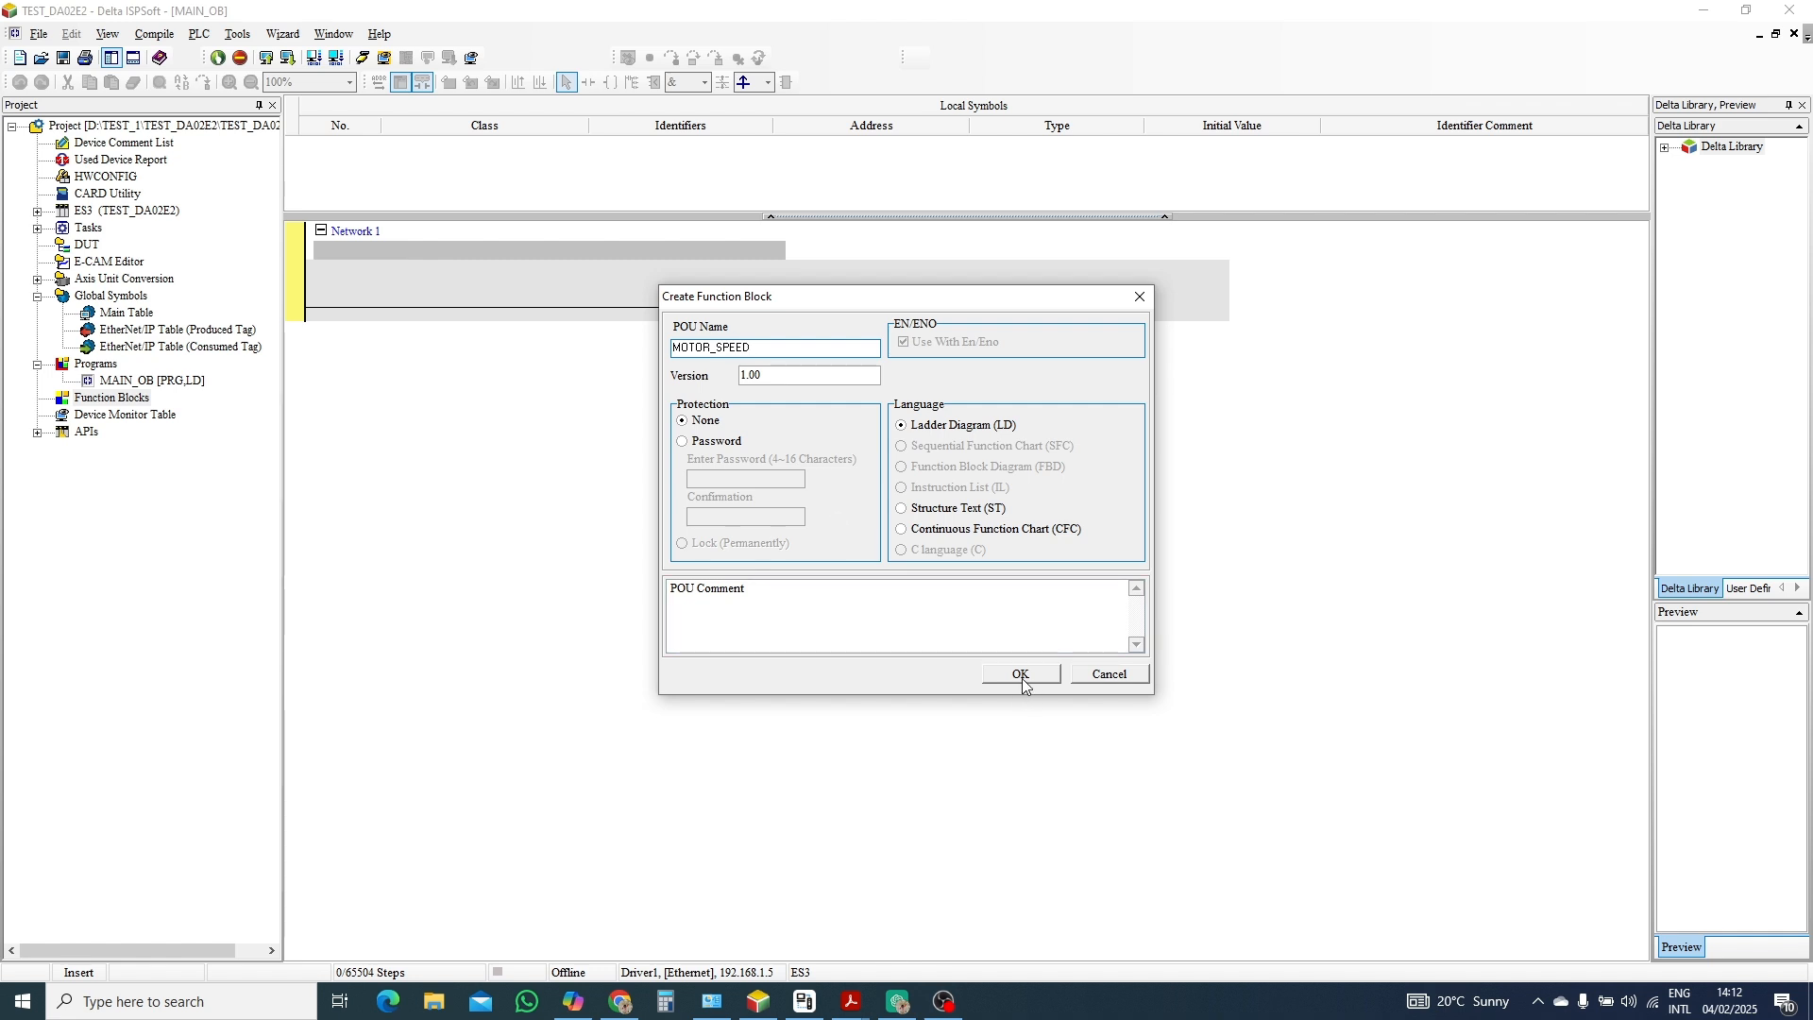
click(1020, 672)
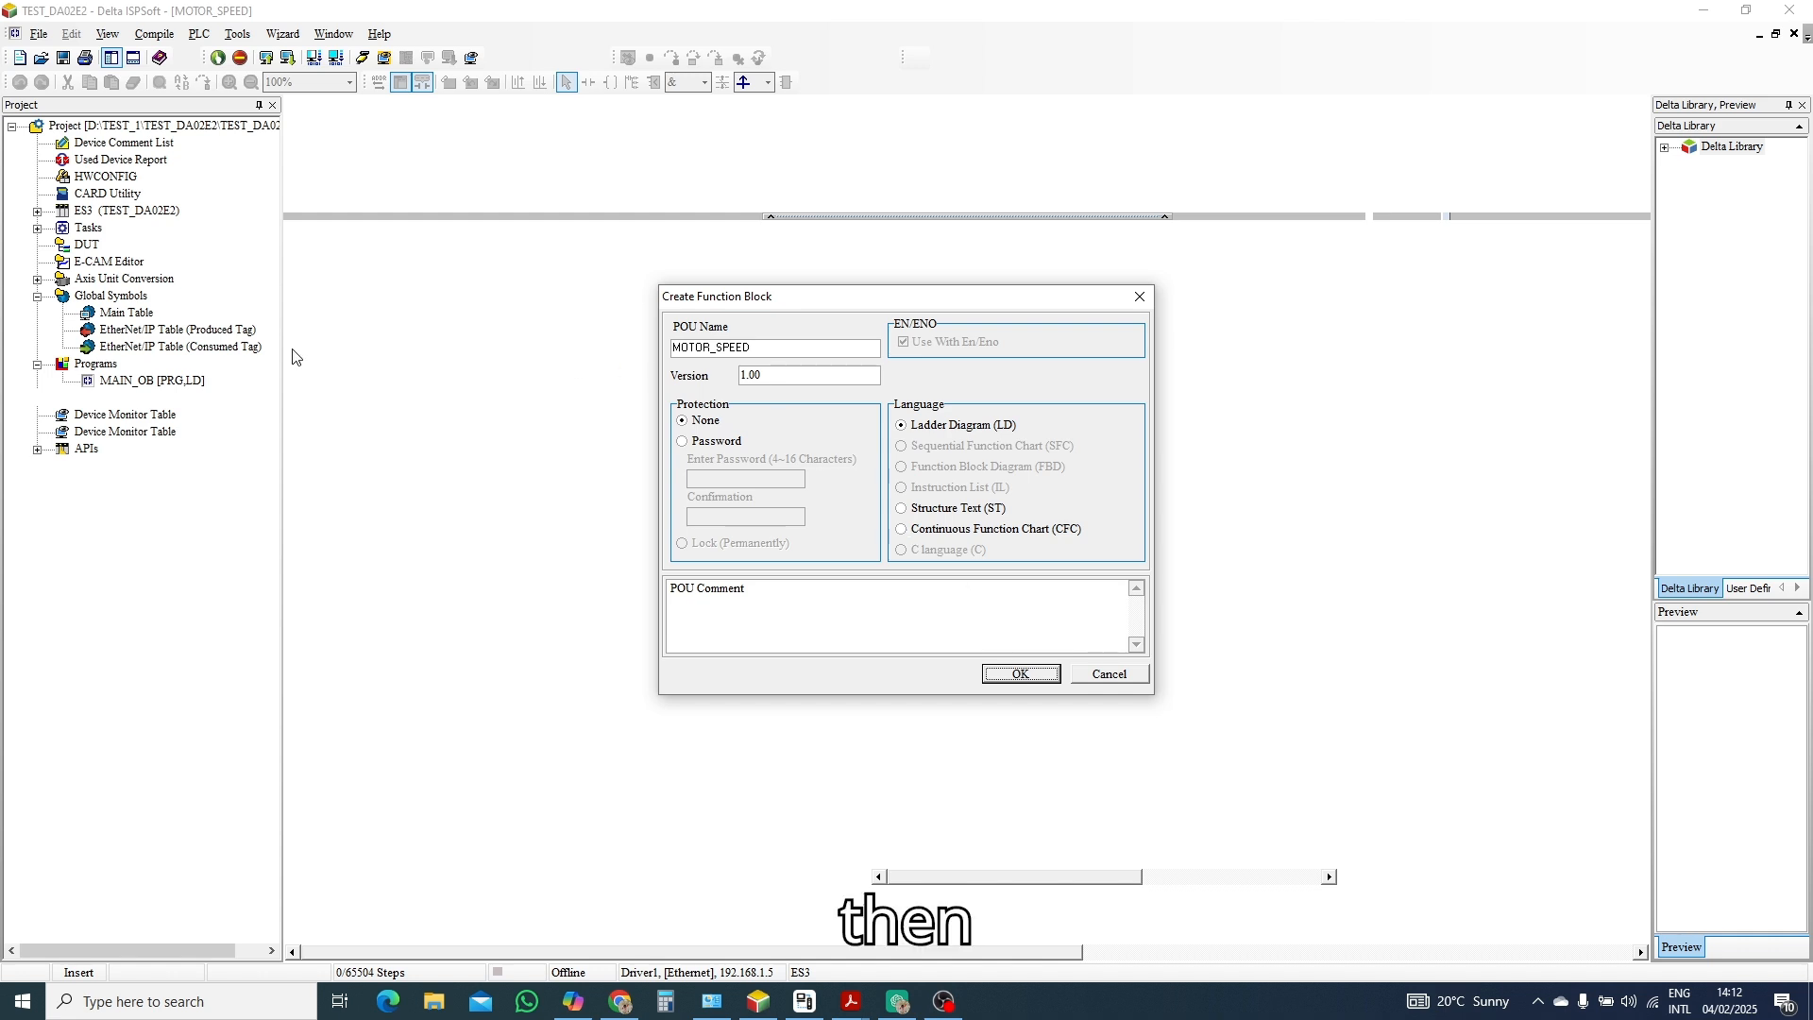
mouse_move(523, 610)
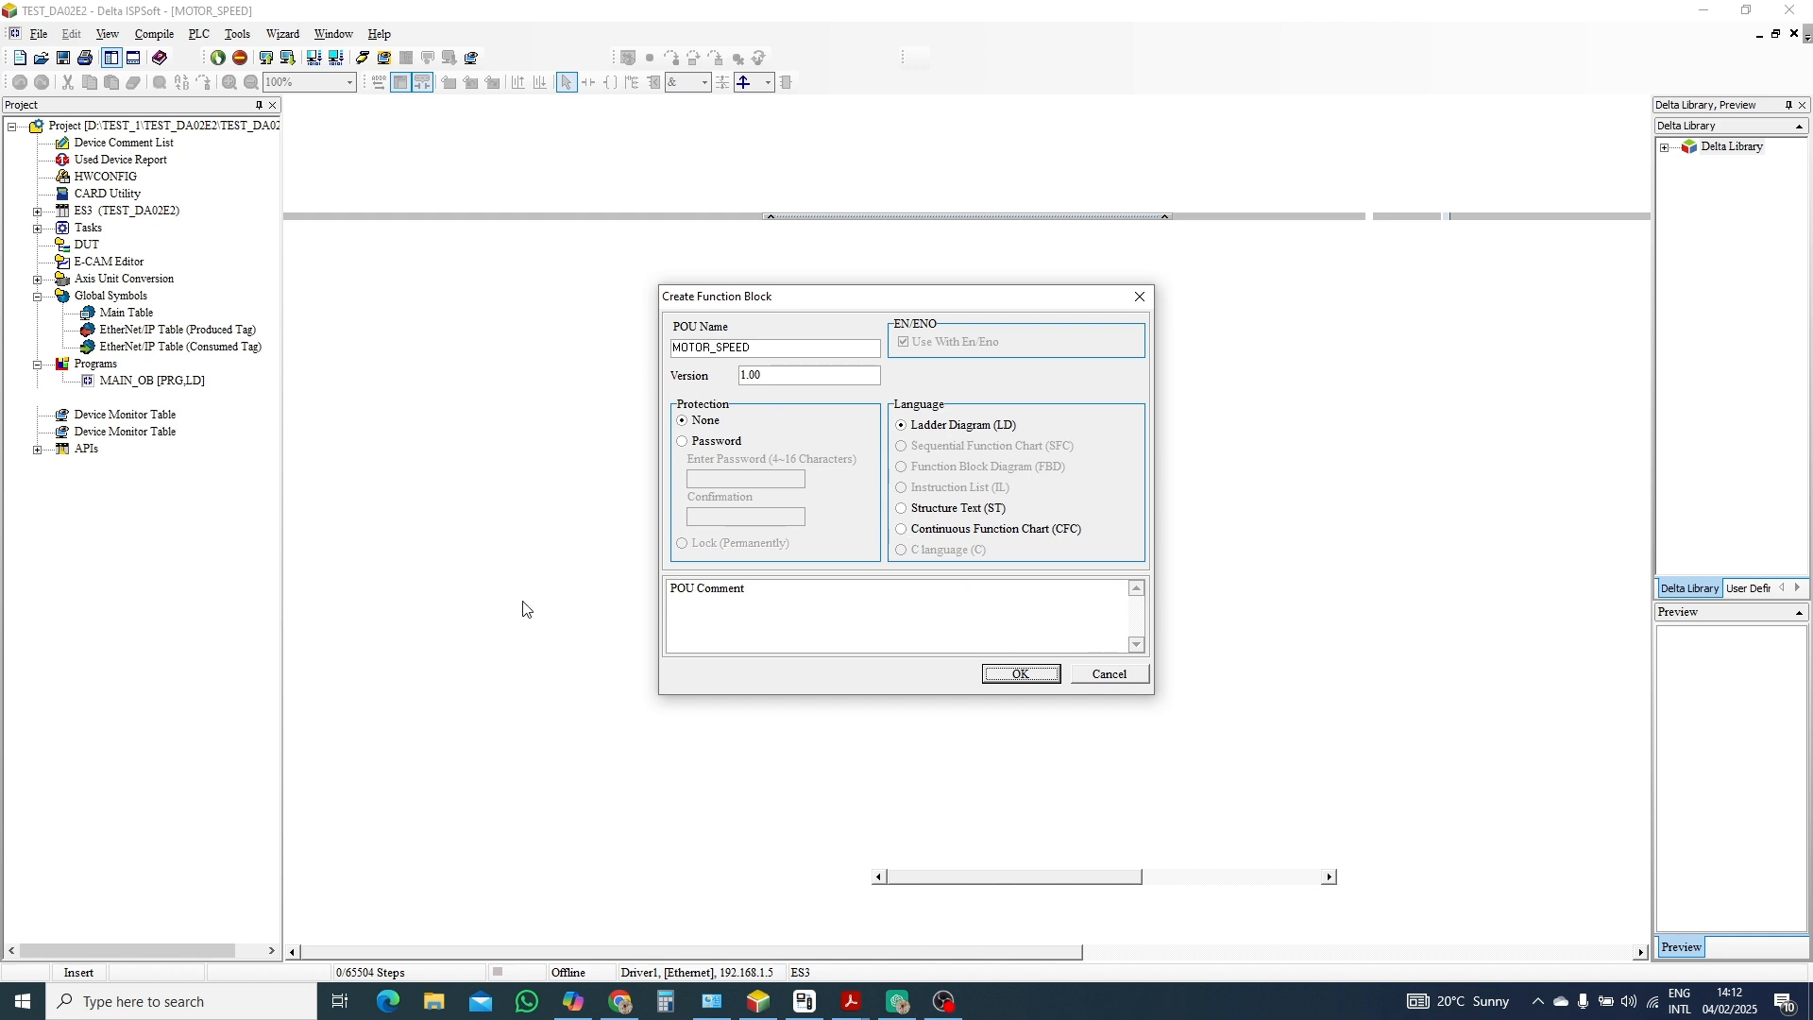
click(1018, 672)
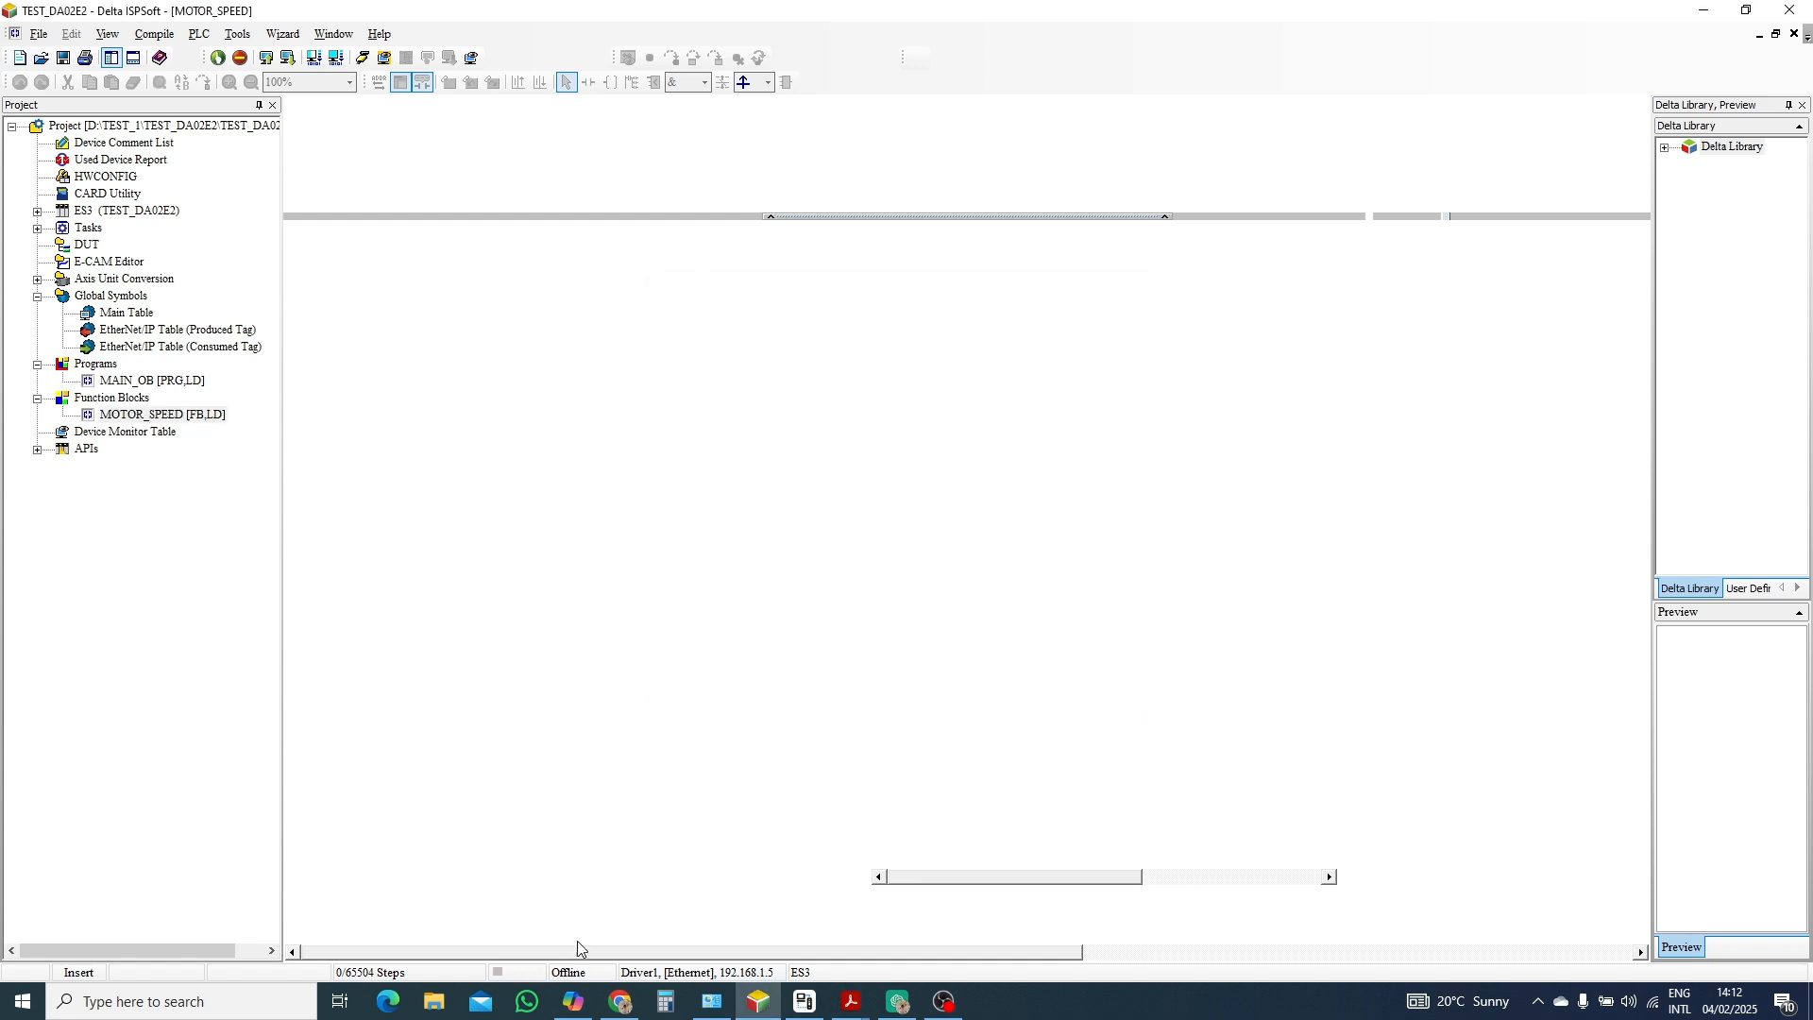
double_click(163, 414)
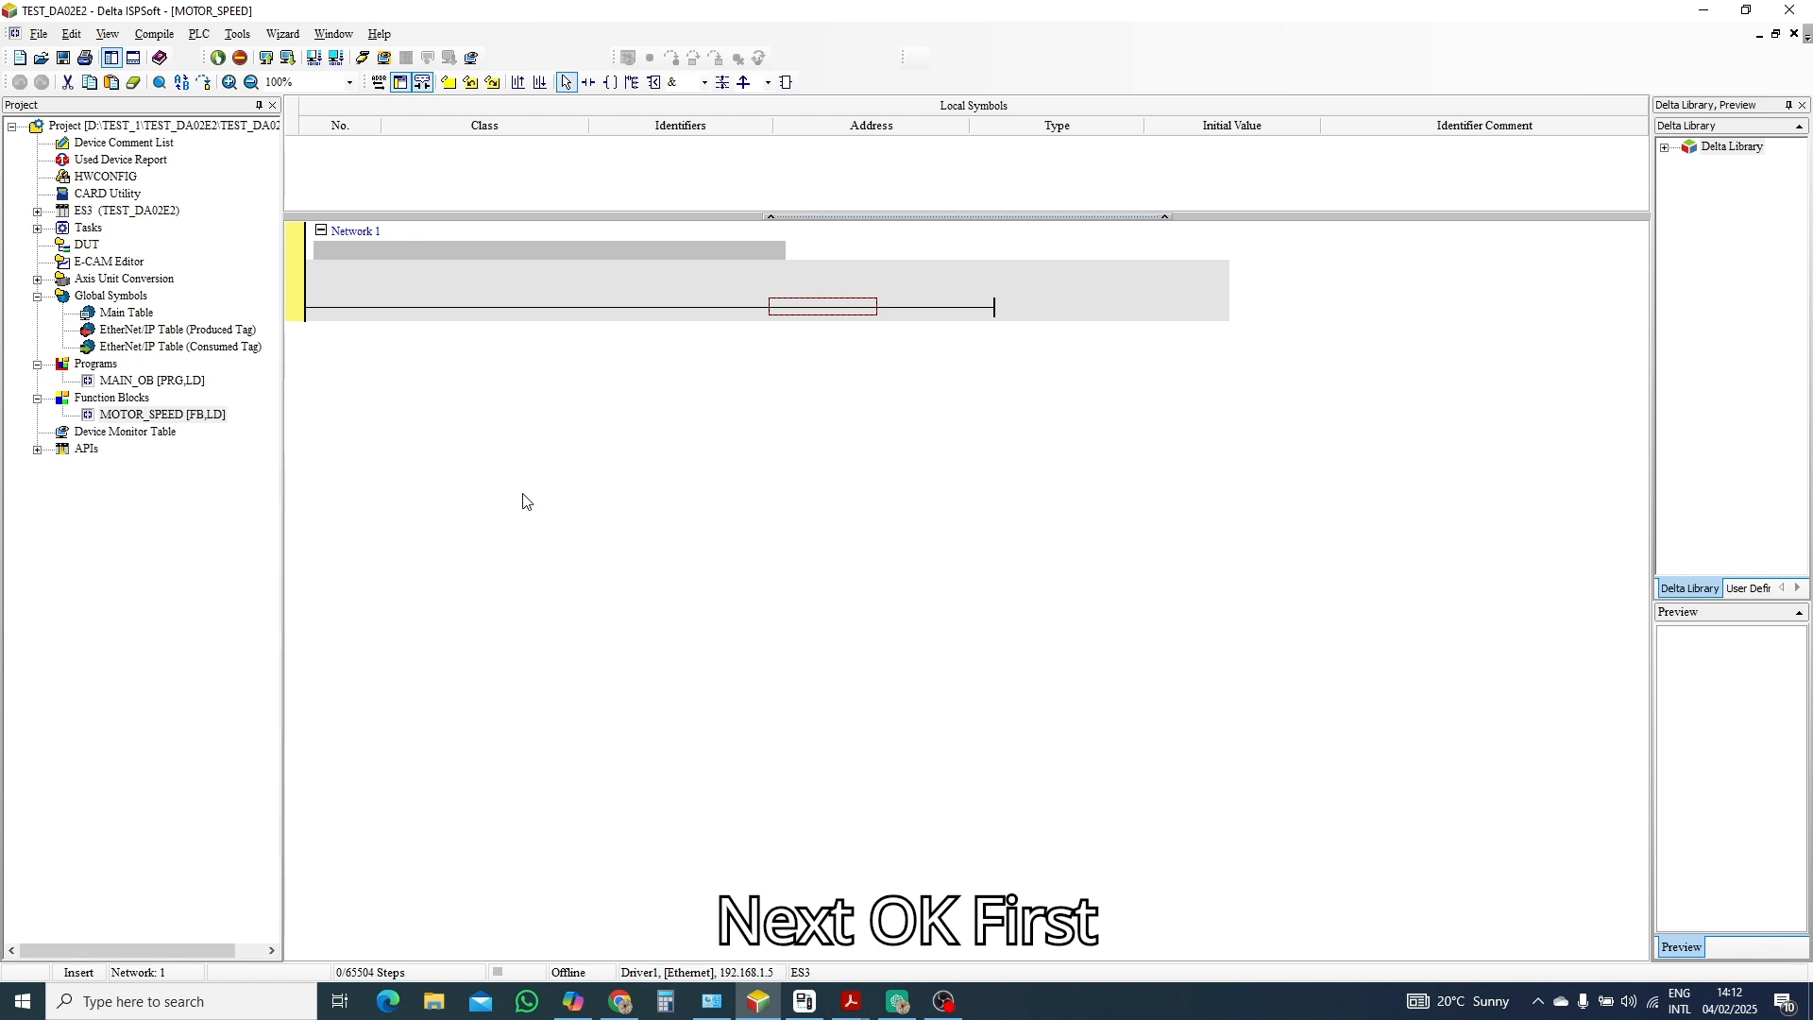
mouse_move(338, 291)
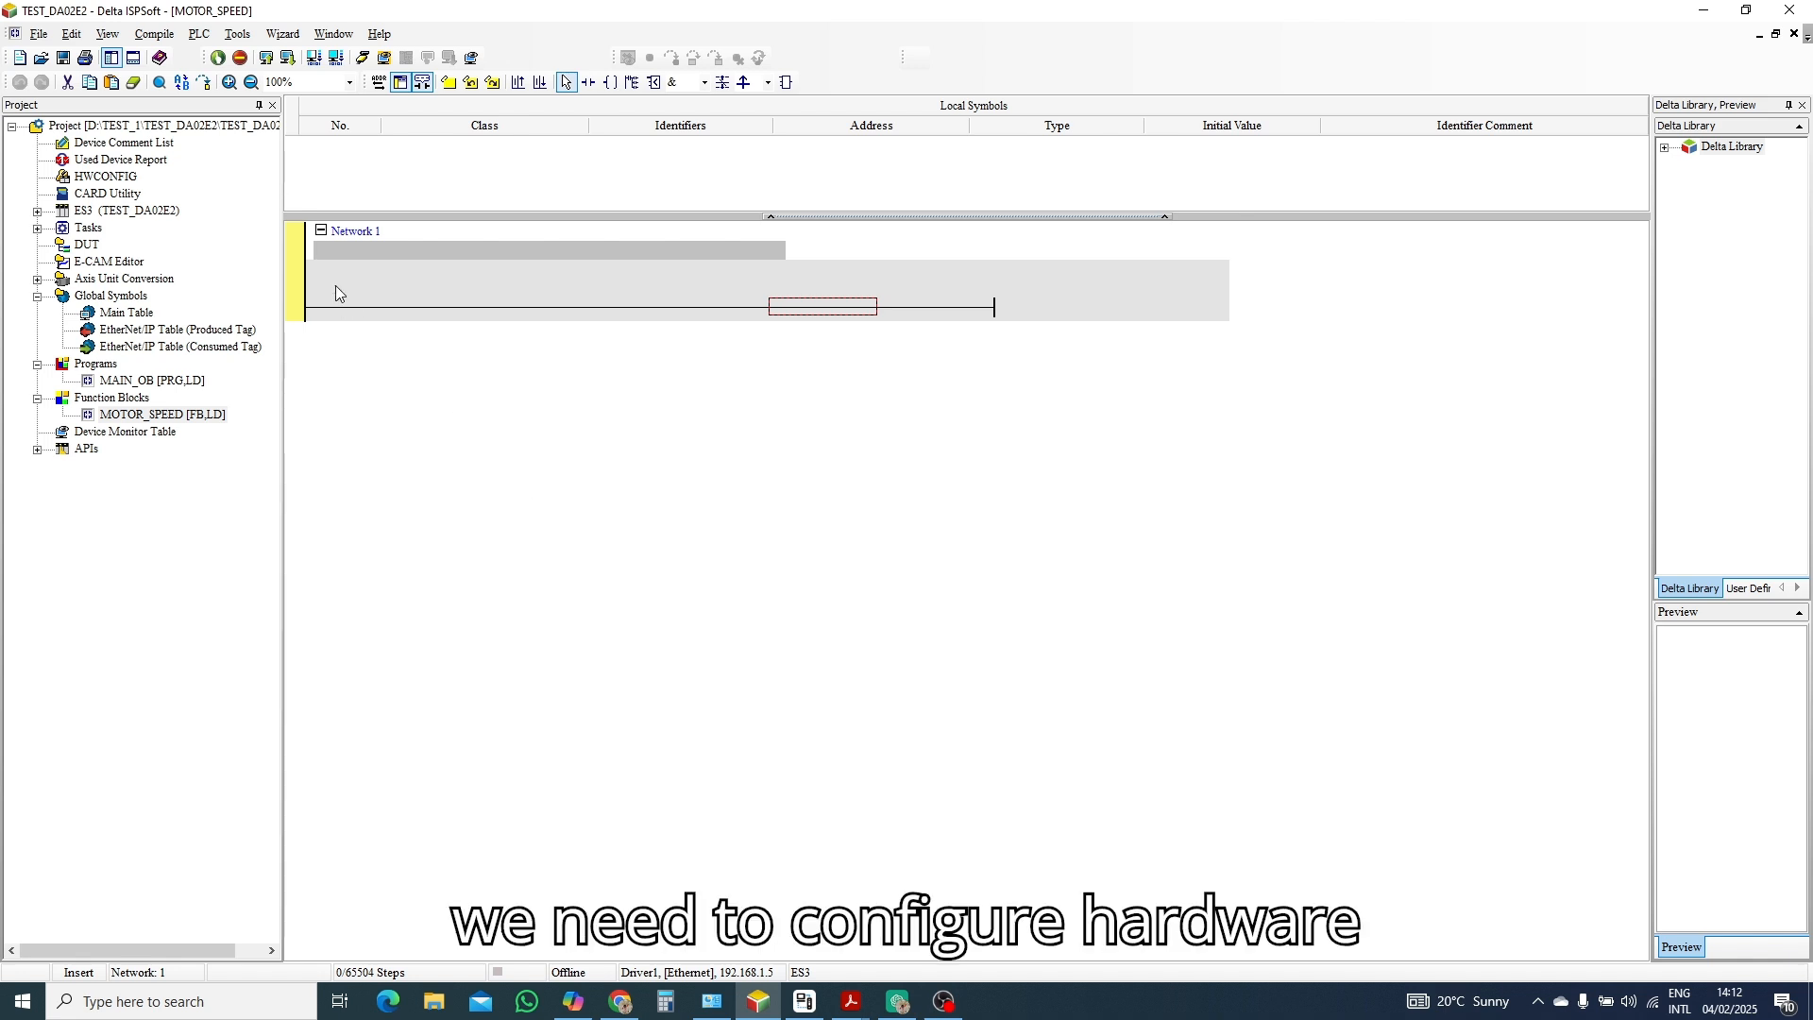
mouse_move(116, 185)
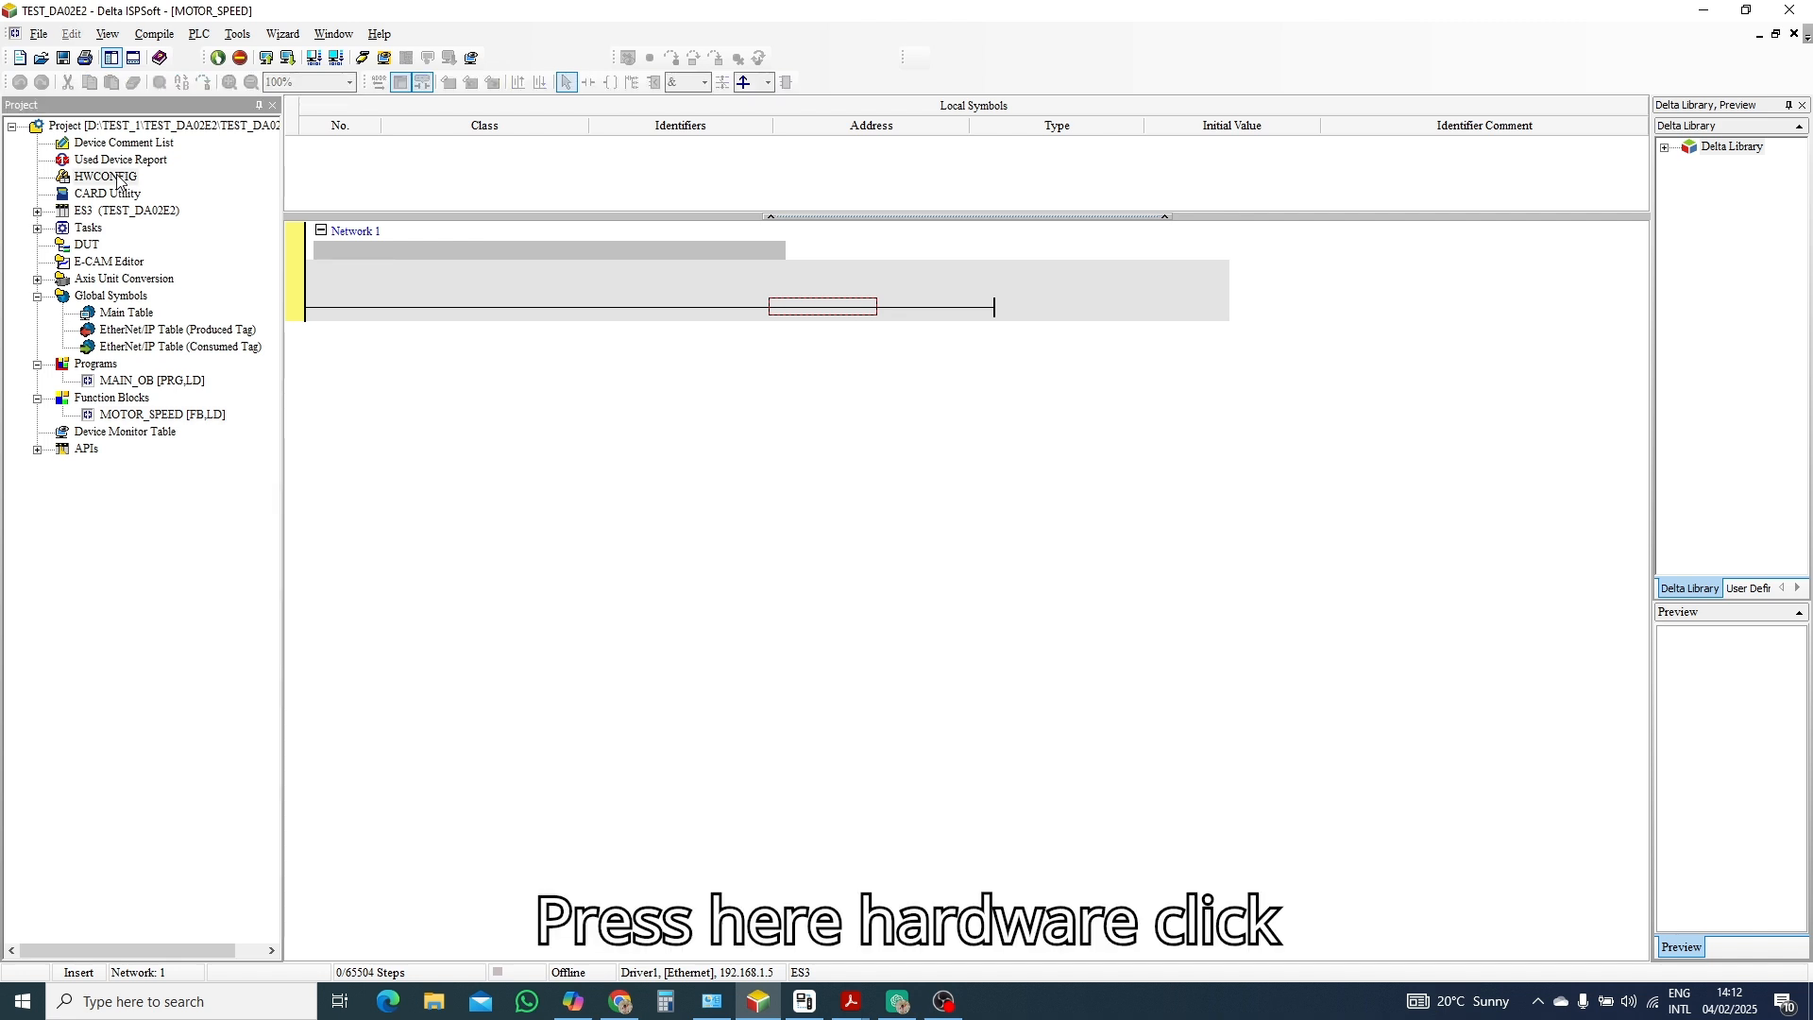
In HWCONFIG's Device Range Setting, change the latched D start address to 500.
click(104, 176)
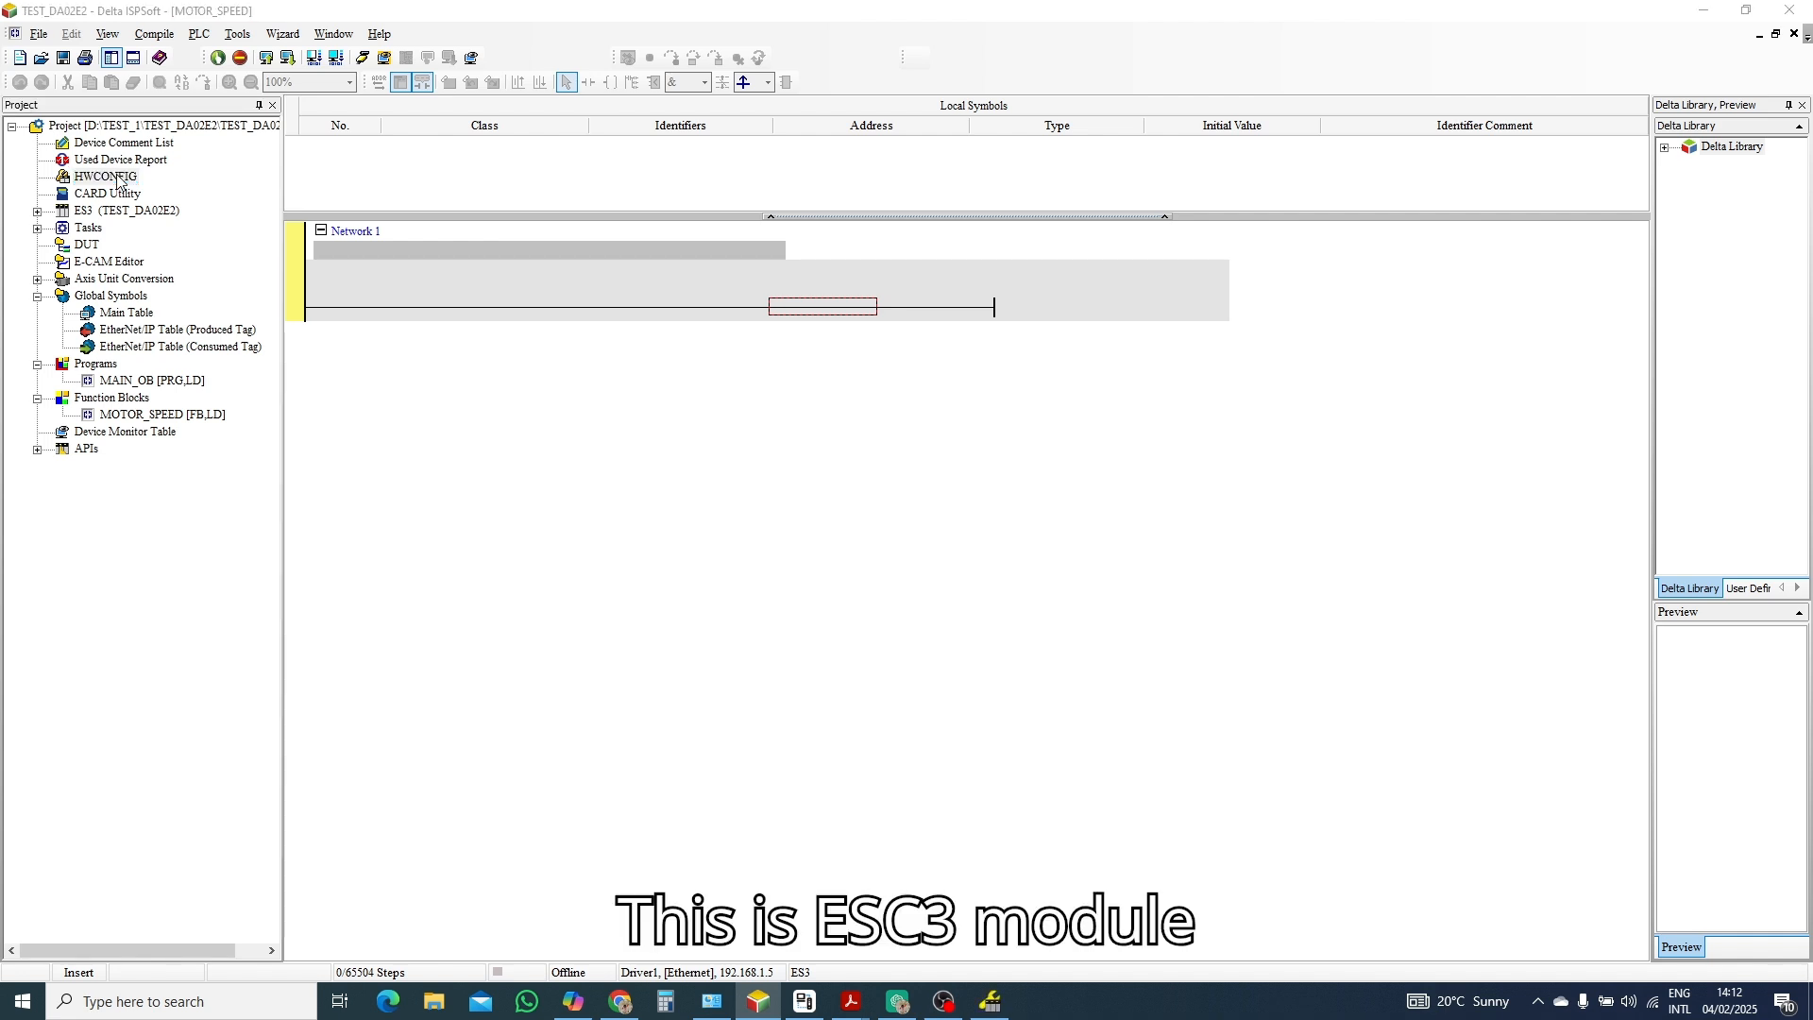
double_click(106, 175)
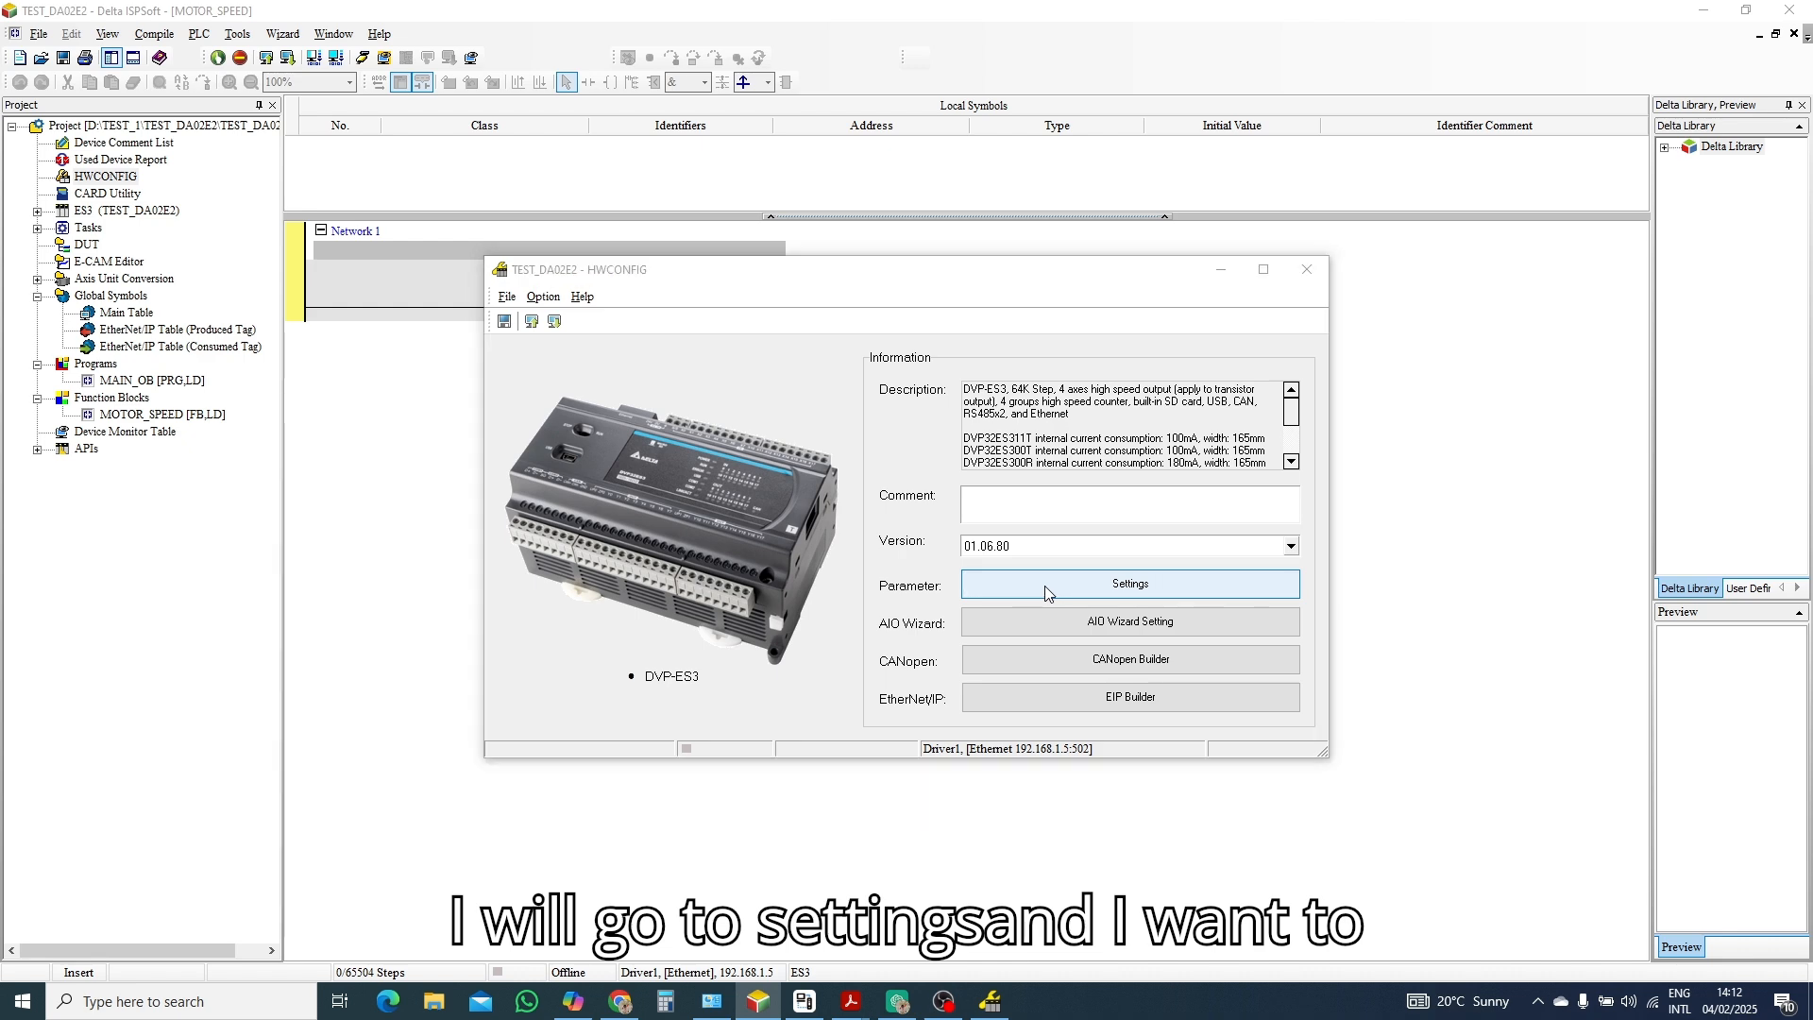
click(1130, 584)
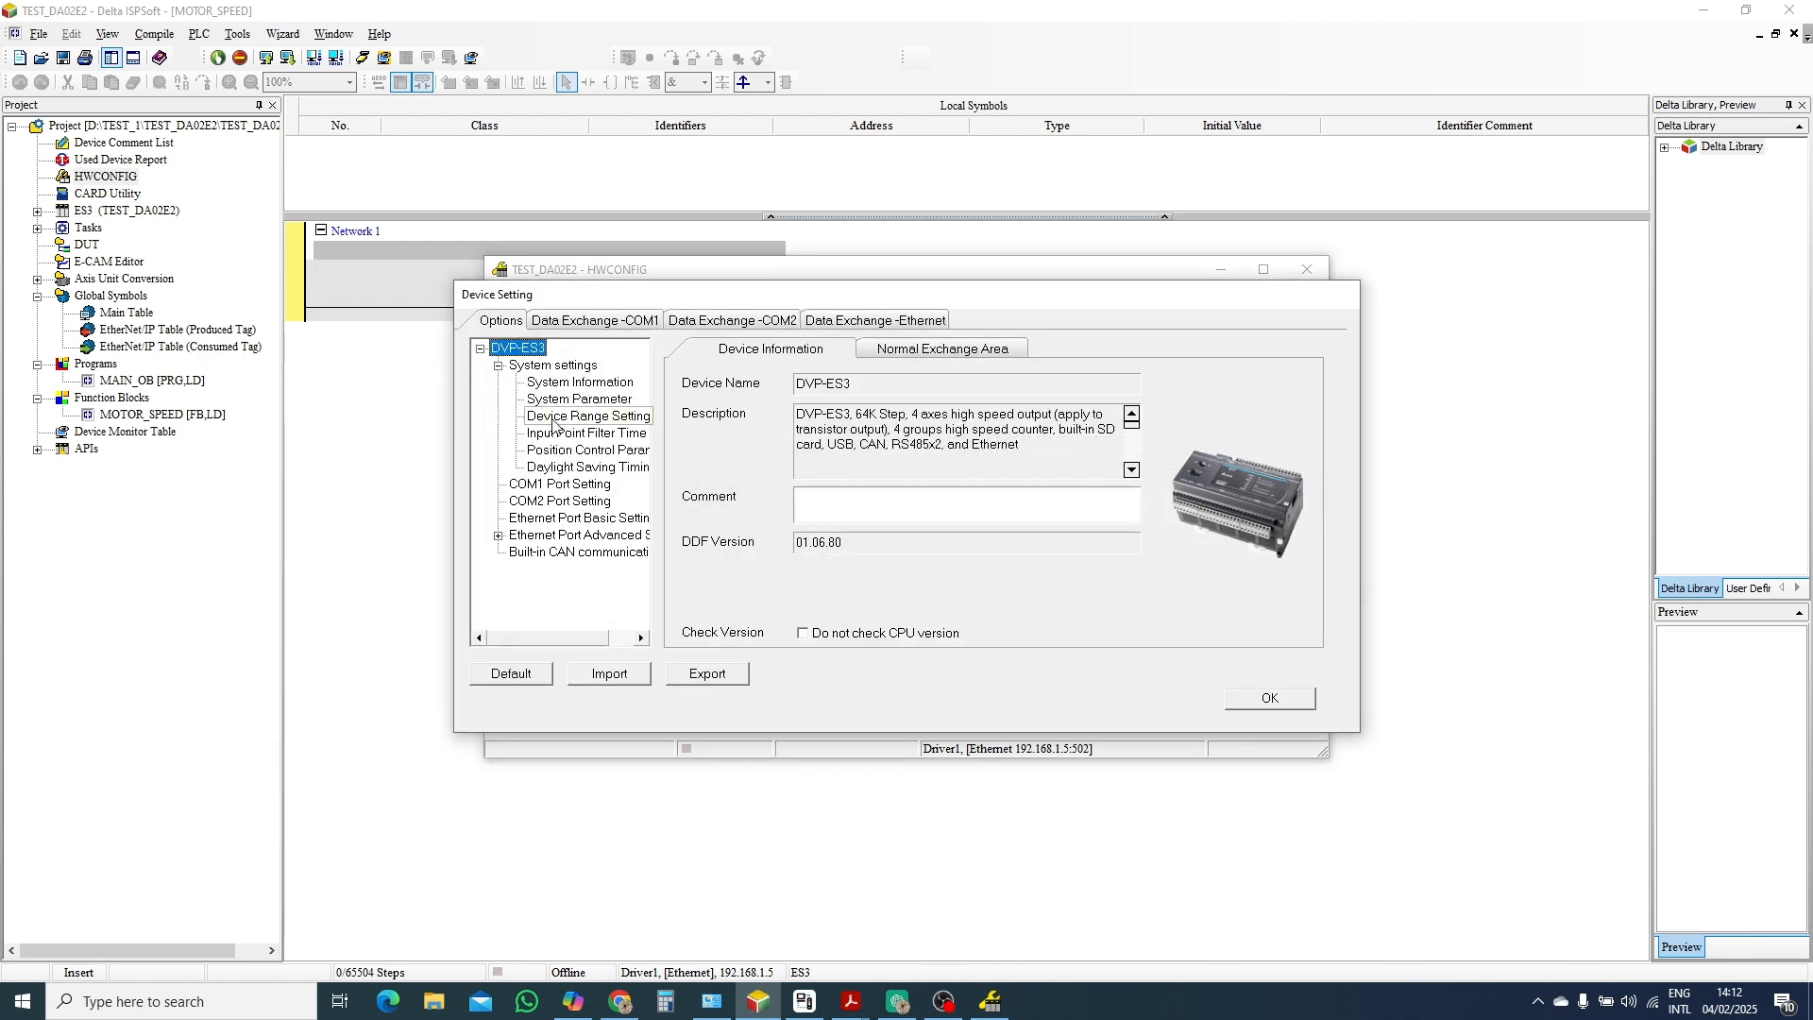
click(588, 415)
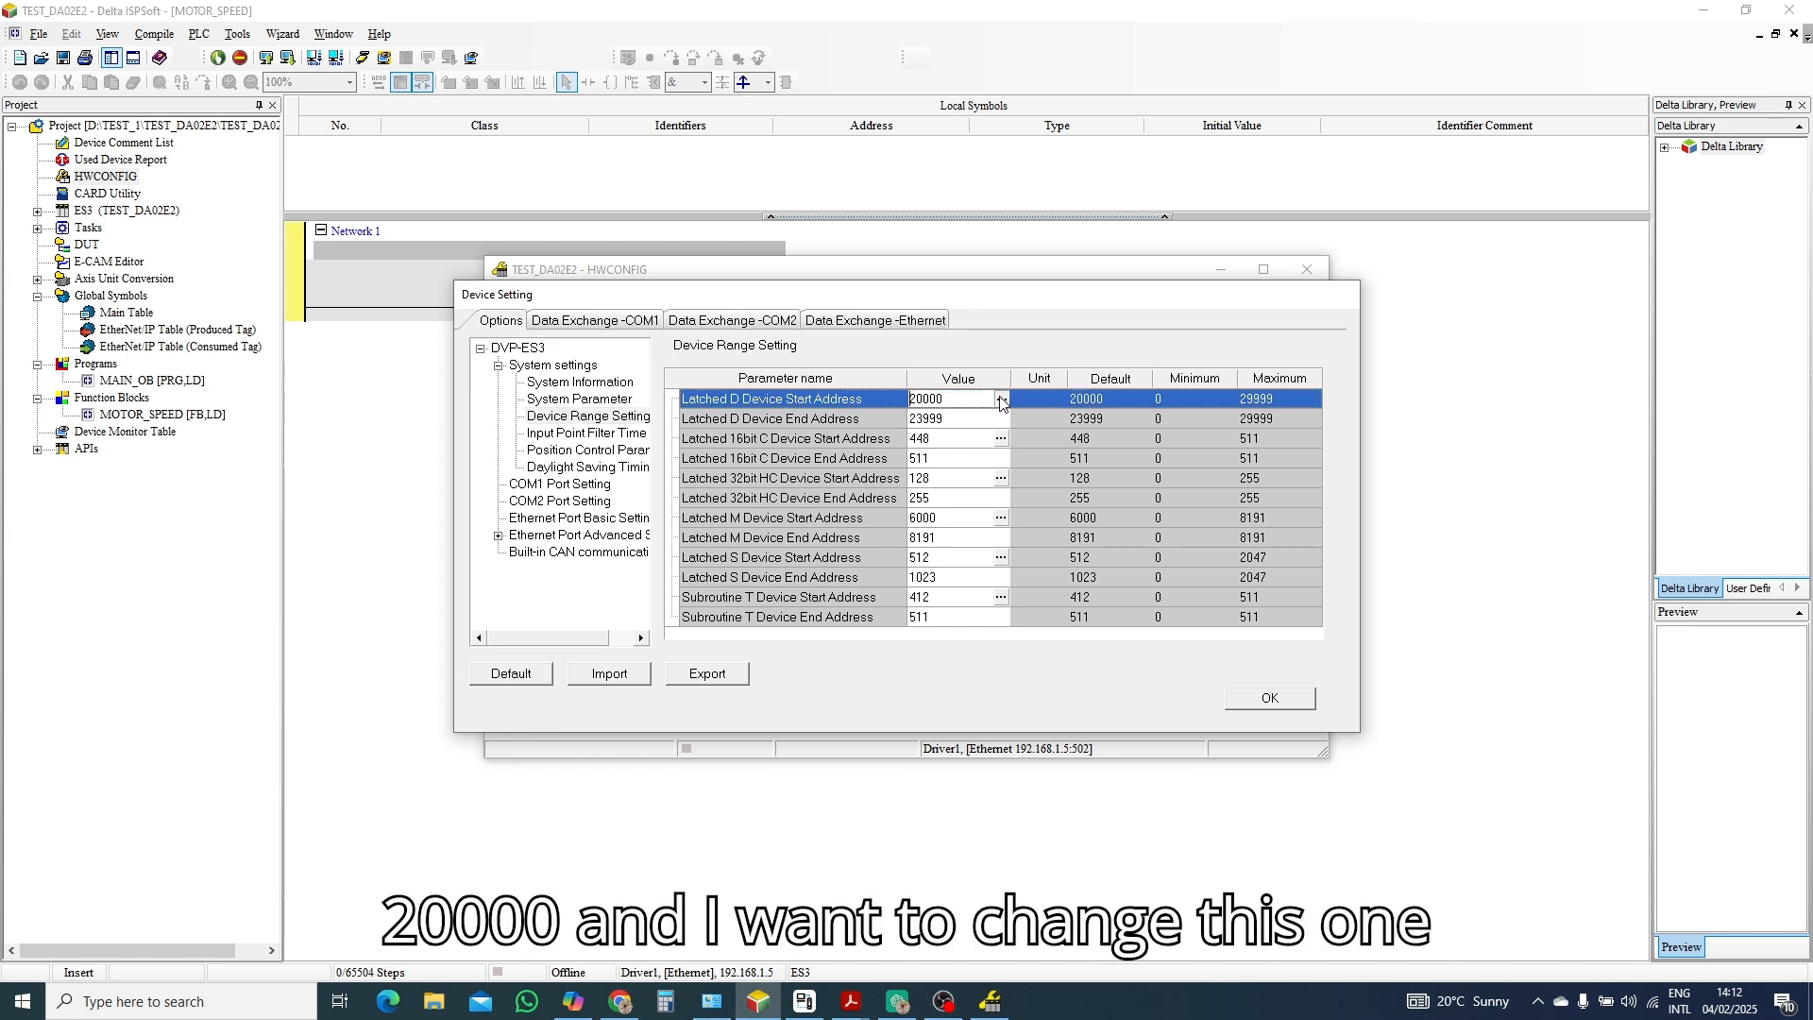
click(1001, 399)
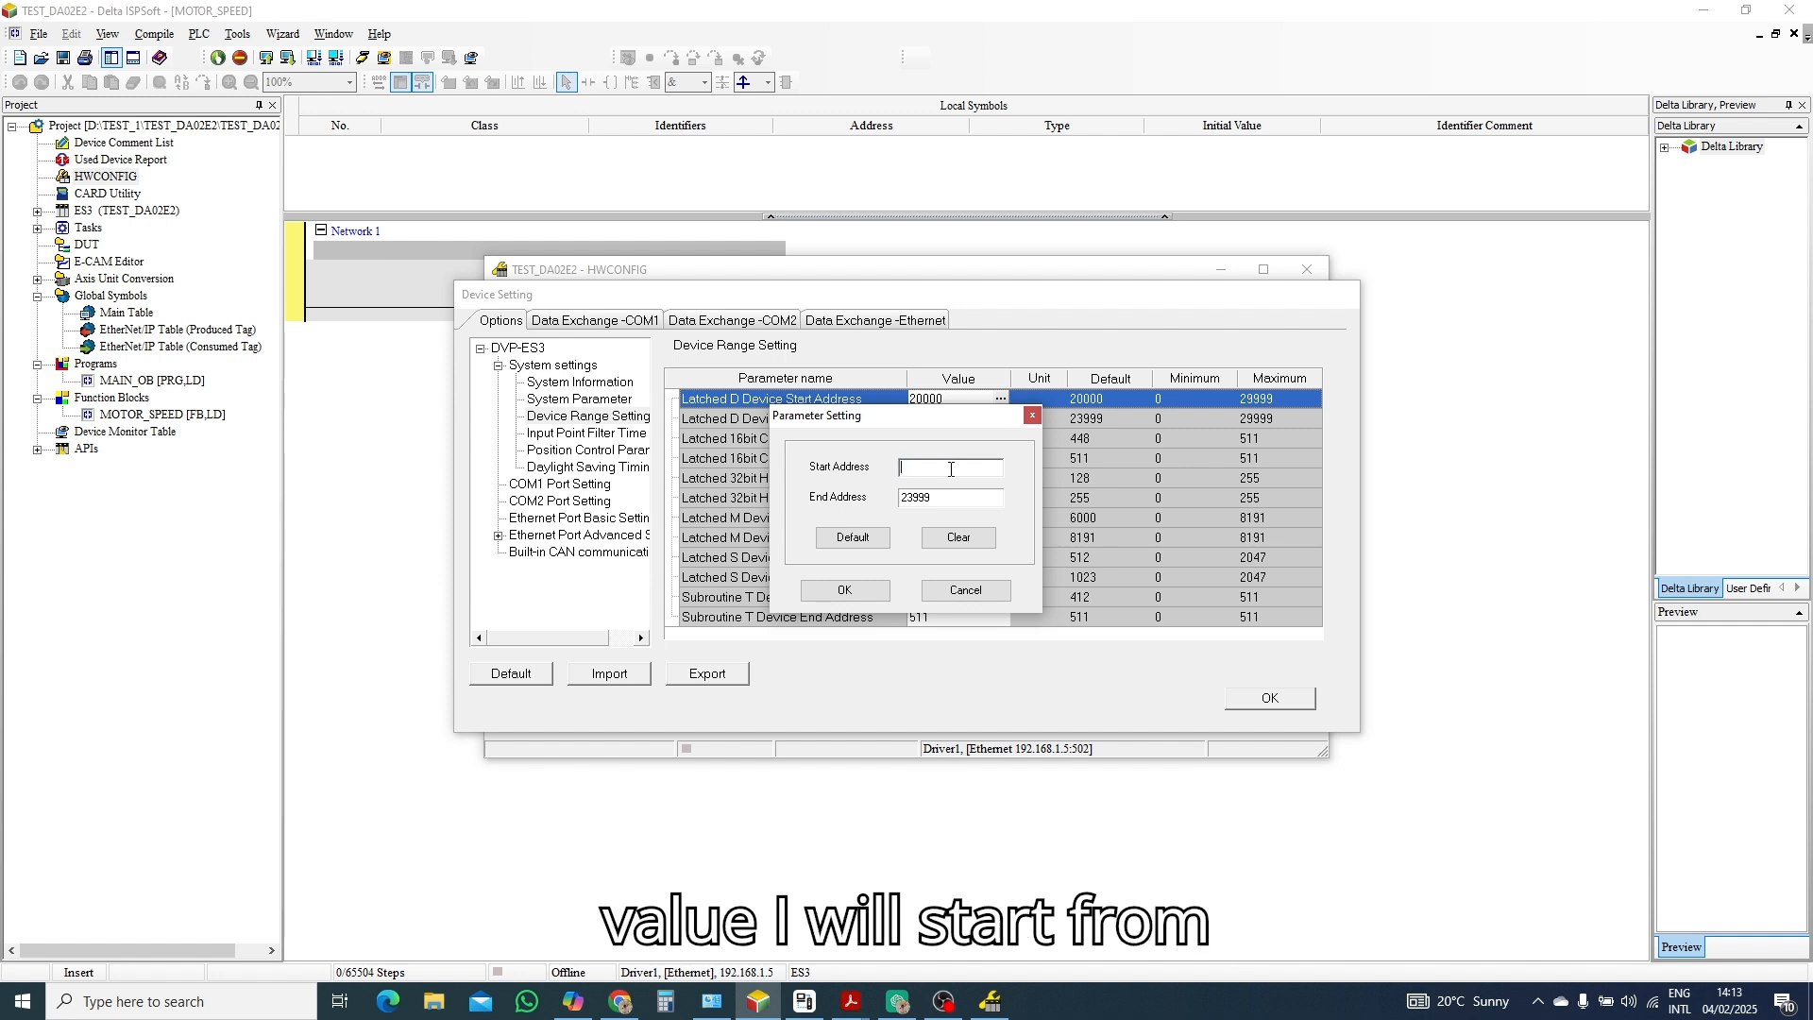
text(500)
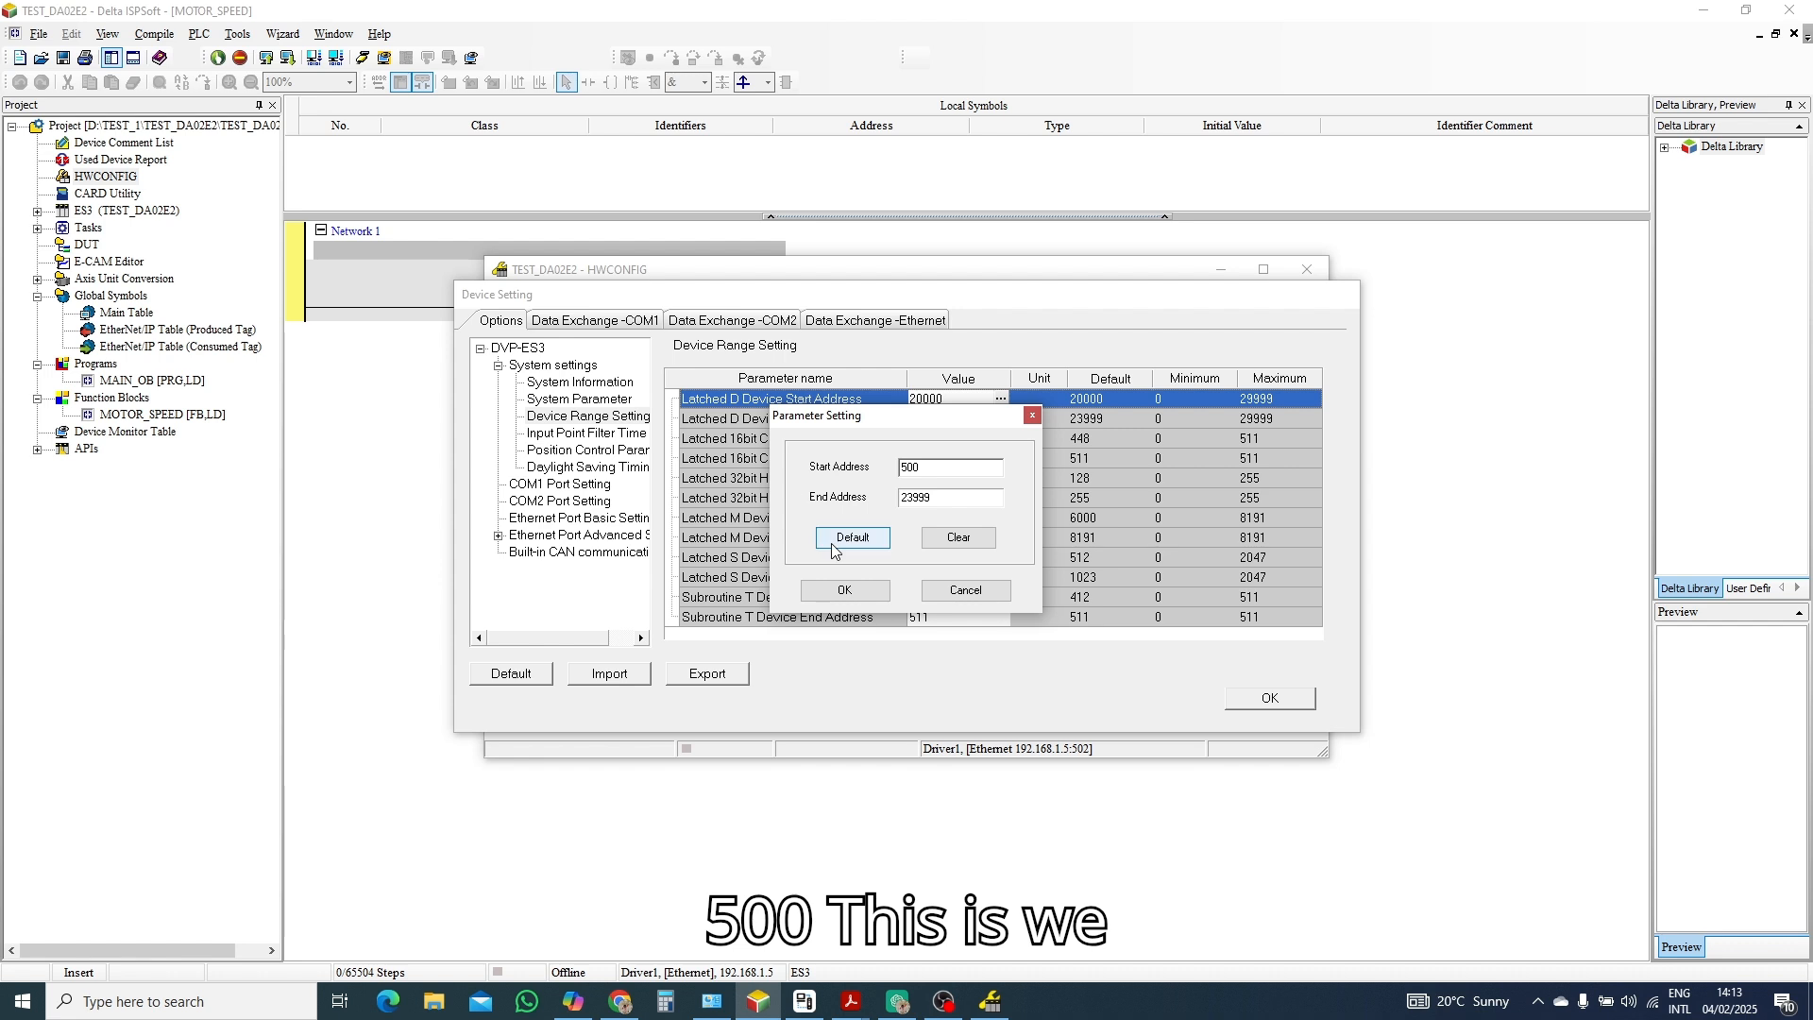
click(845, 589)
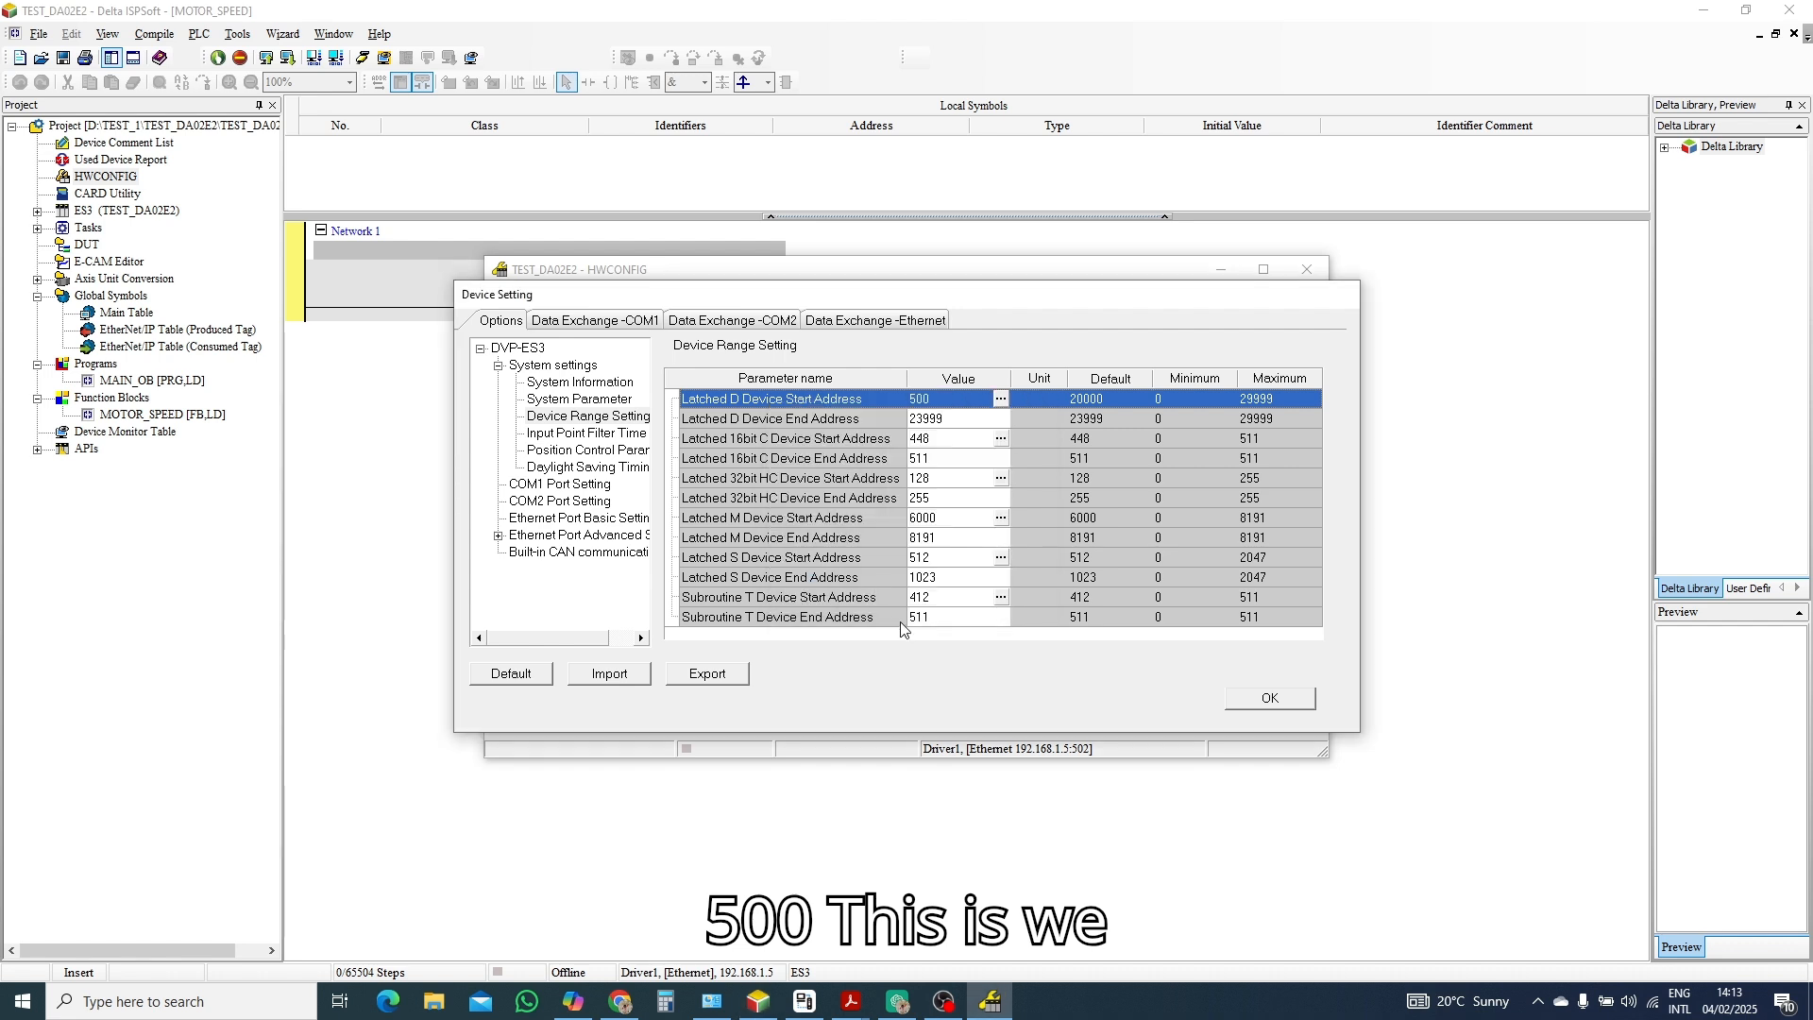
mouse_move(955, 491)
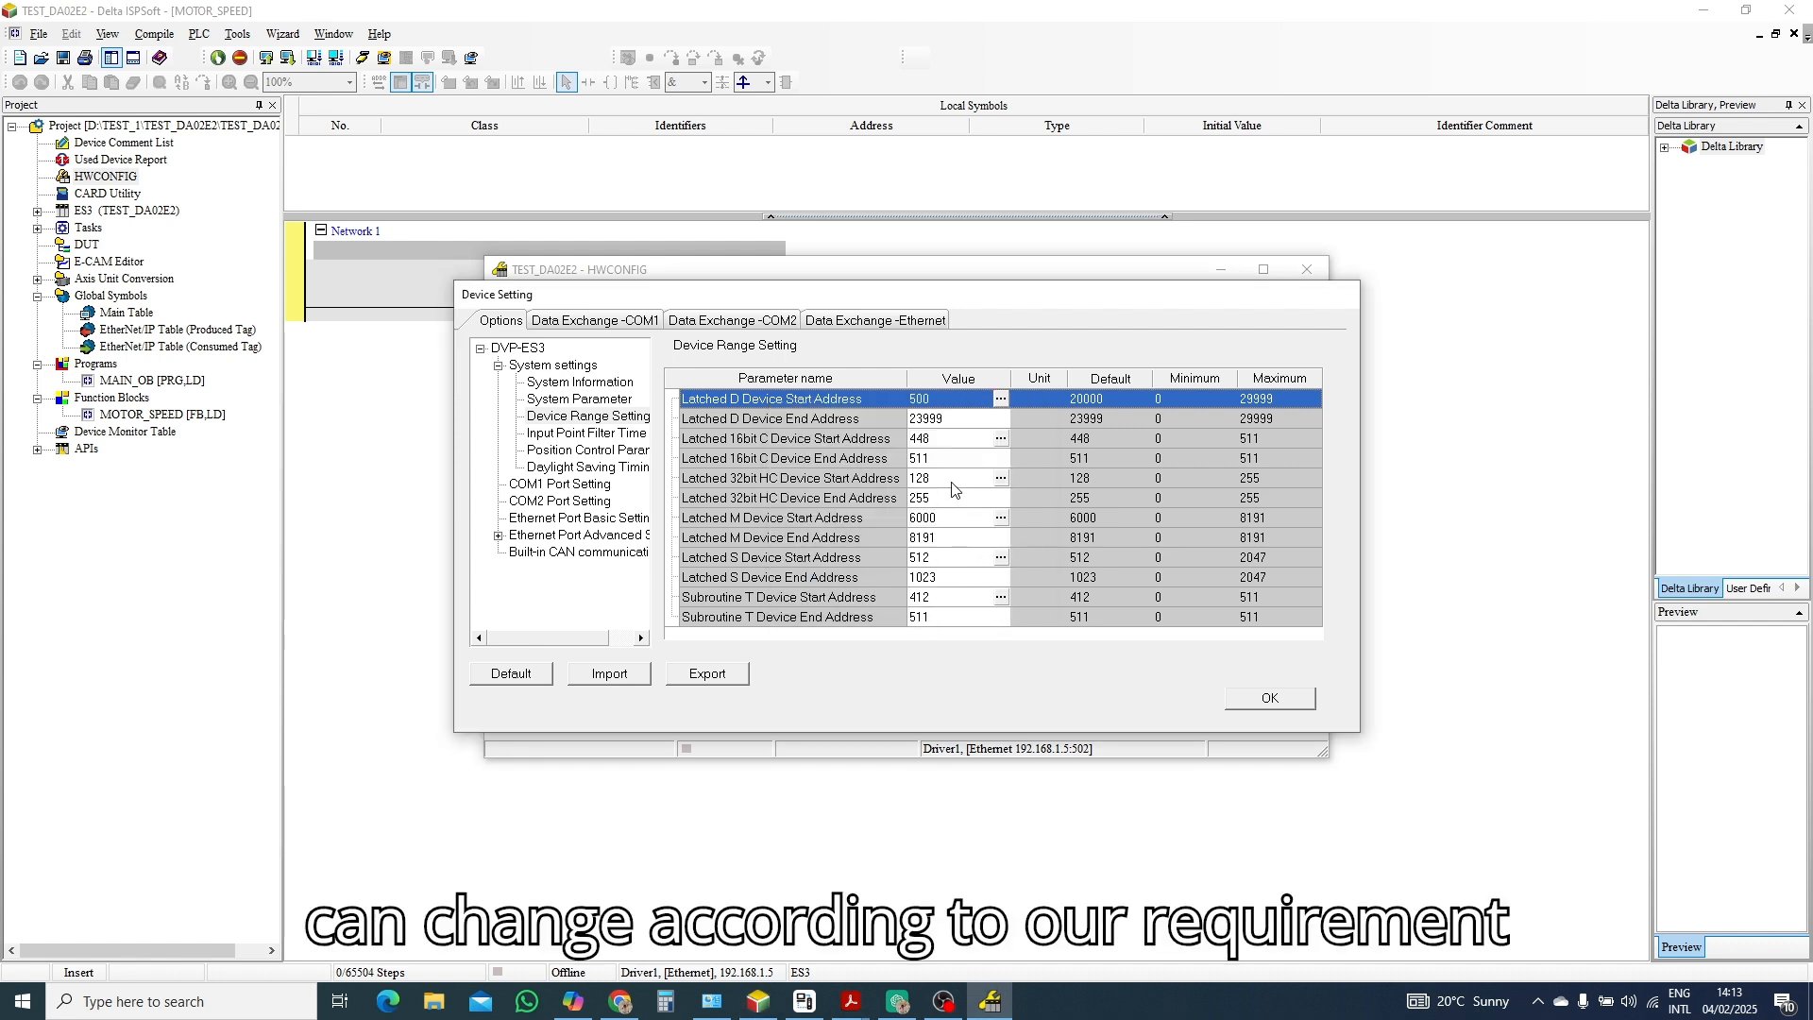
mouse_move(739, 436)
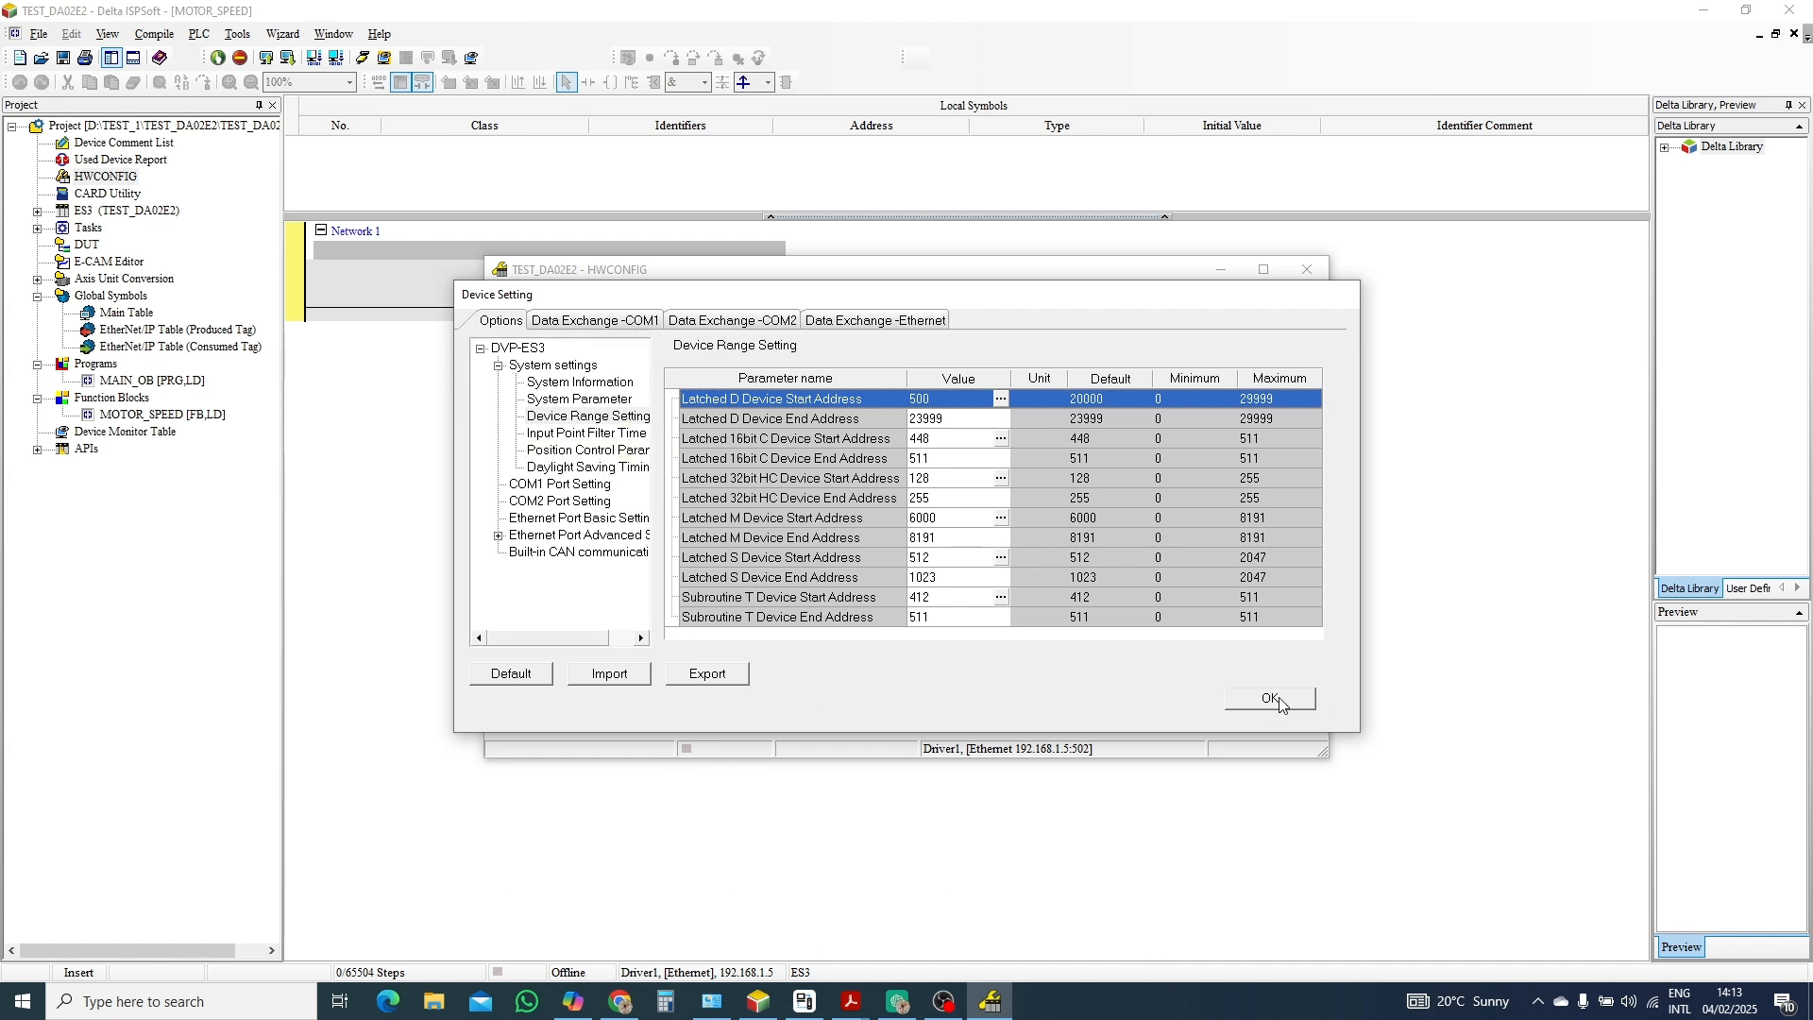
click(1269, 697)
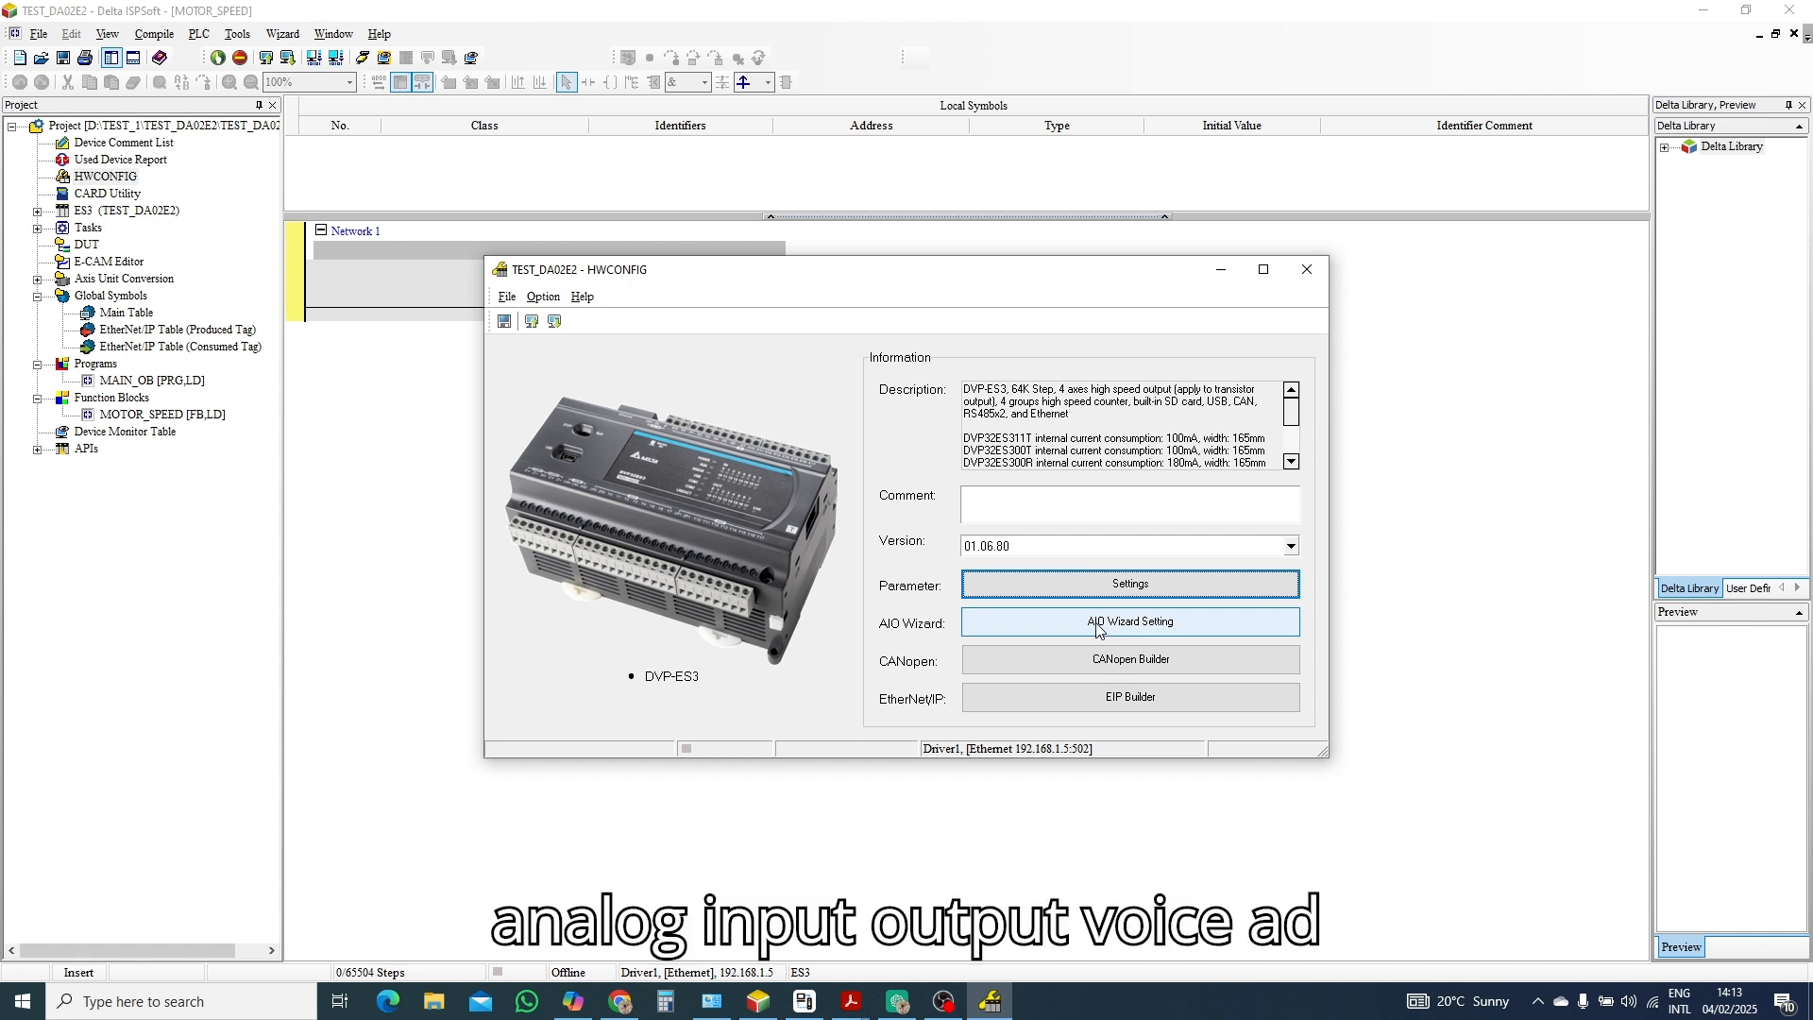
In the AIO wizard, replace the old module with a 02DA-E2 beside the CPU and mark it.
click(1129, 622)
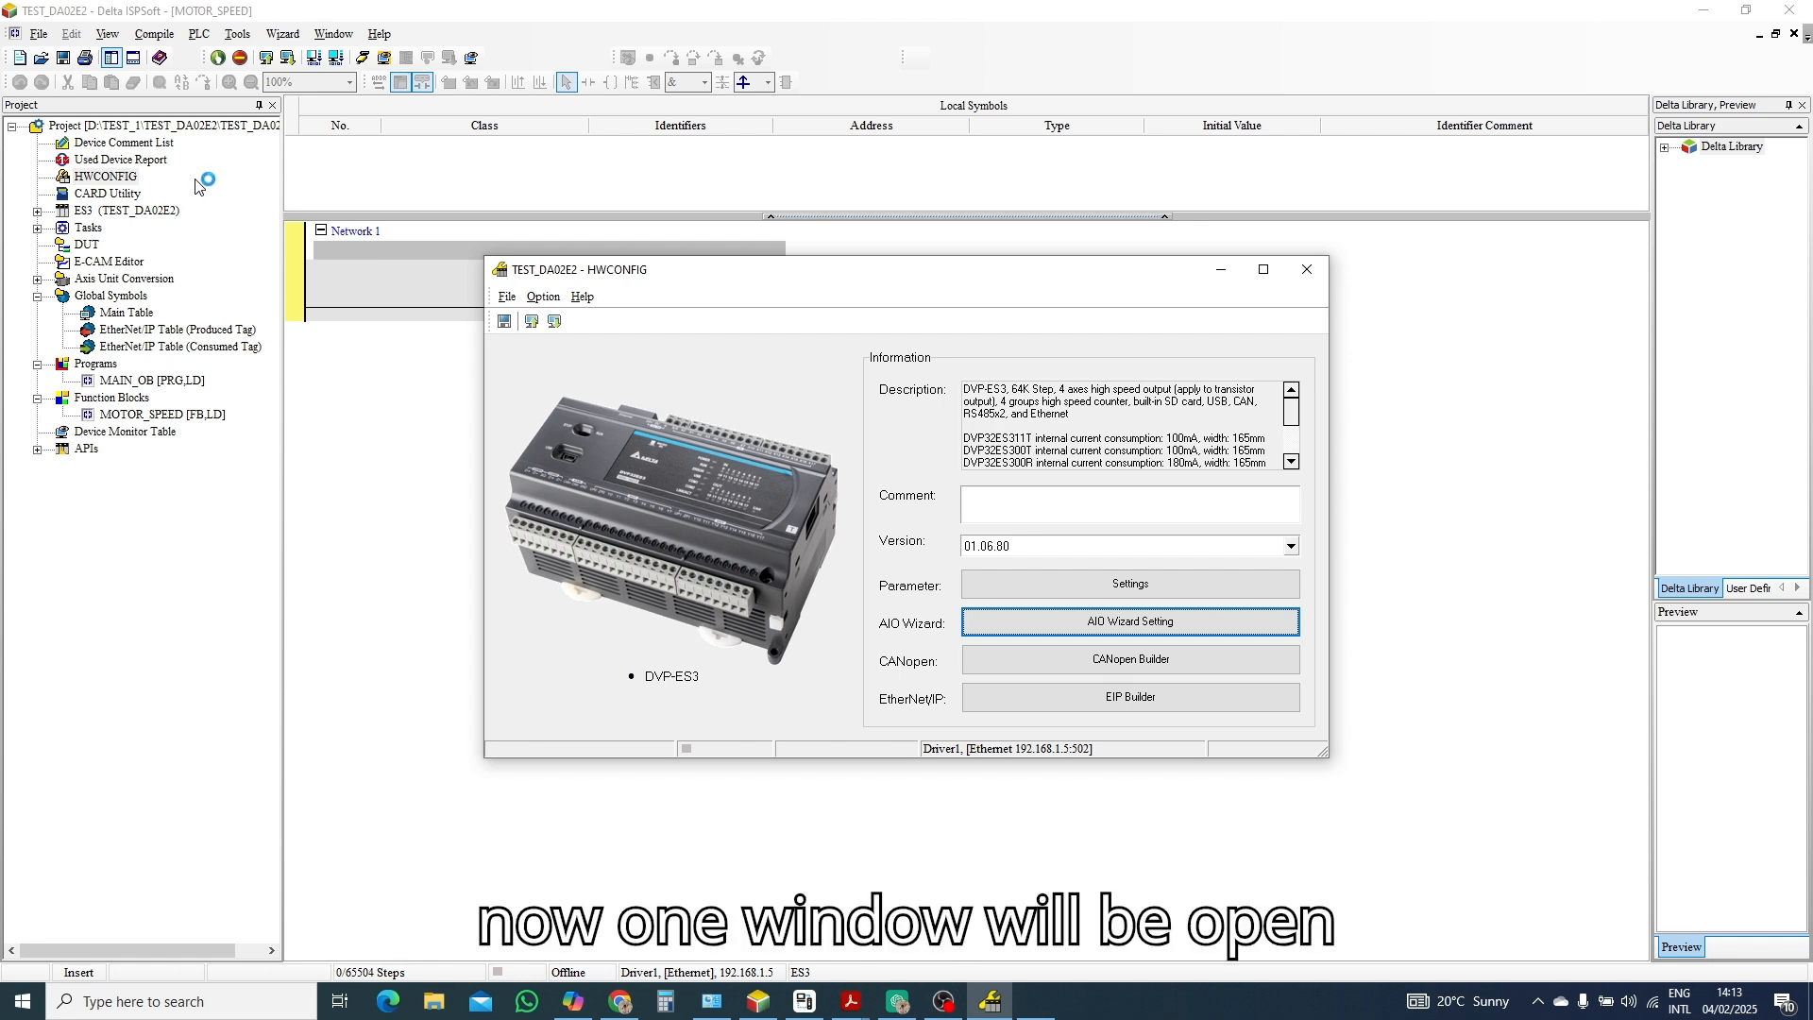
click(1130, 622)
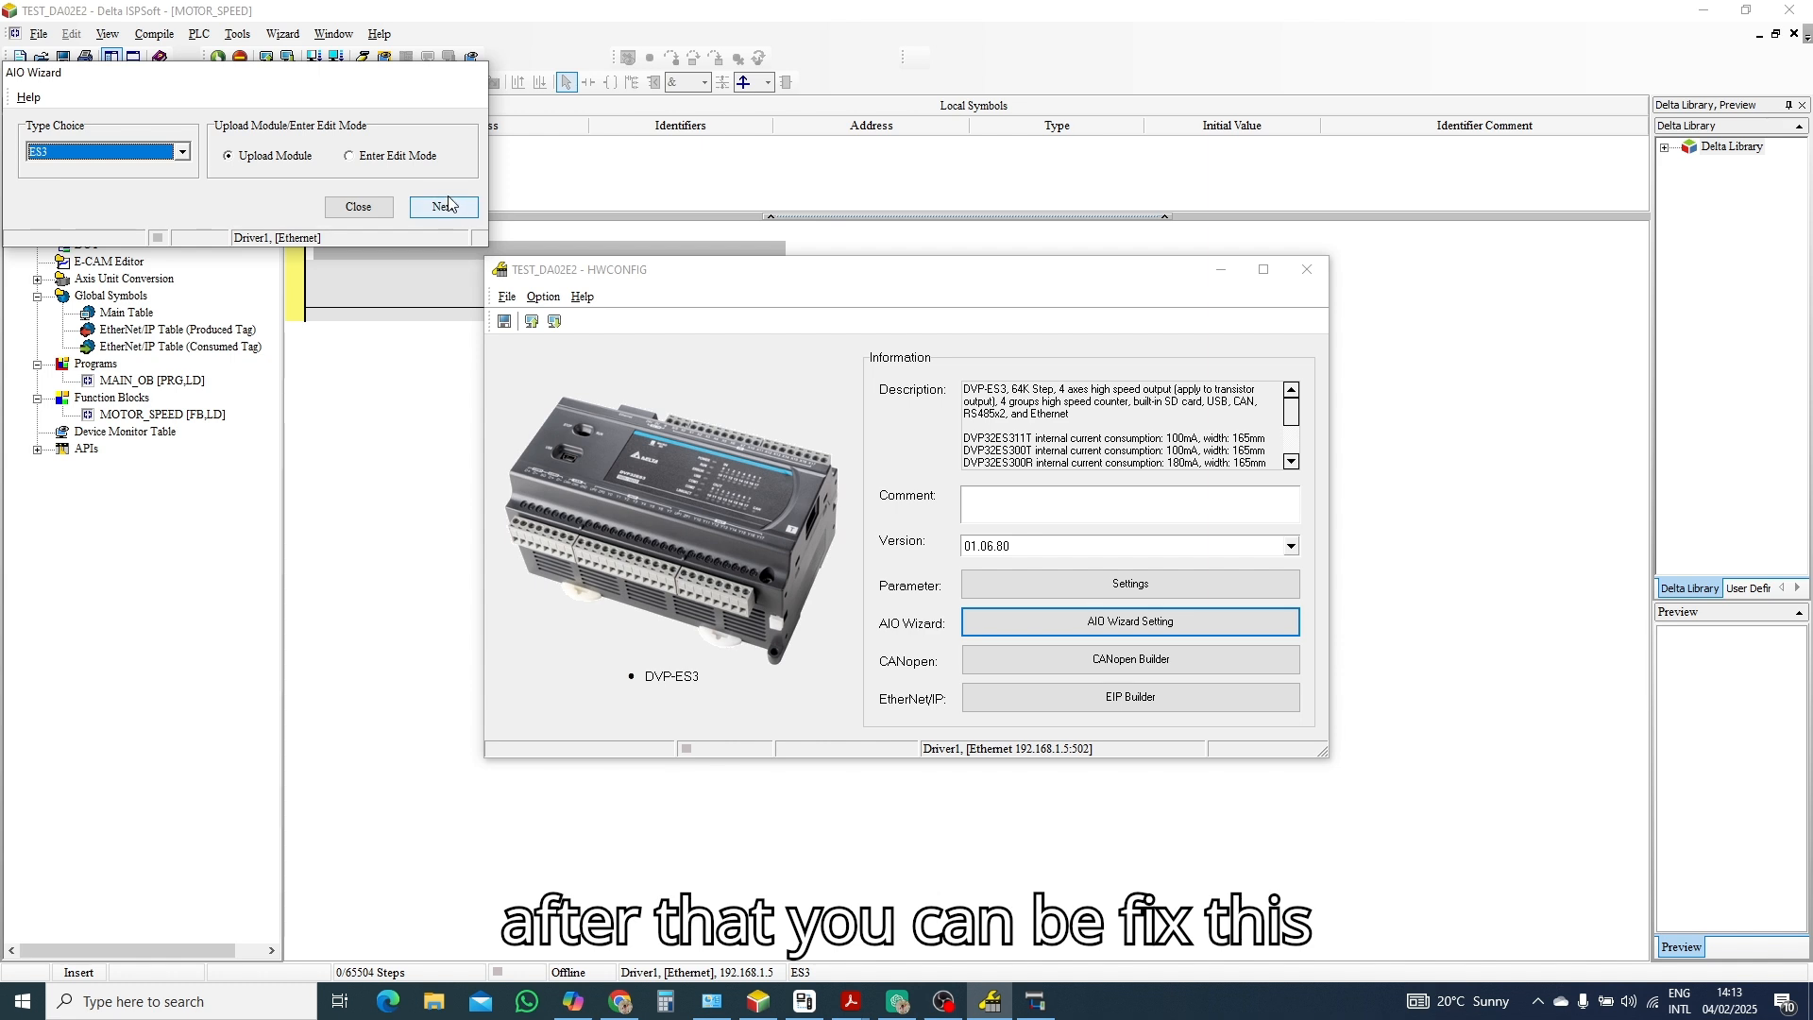
click(442, 206)
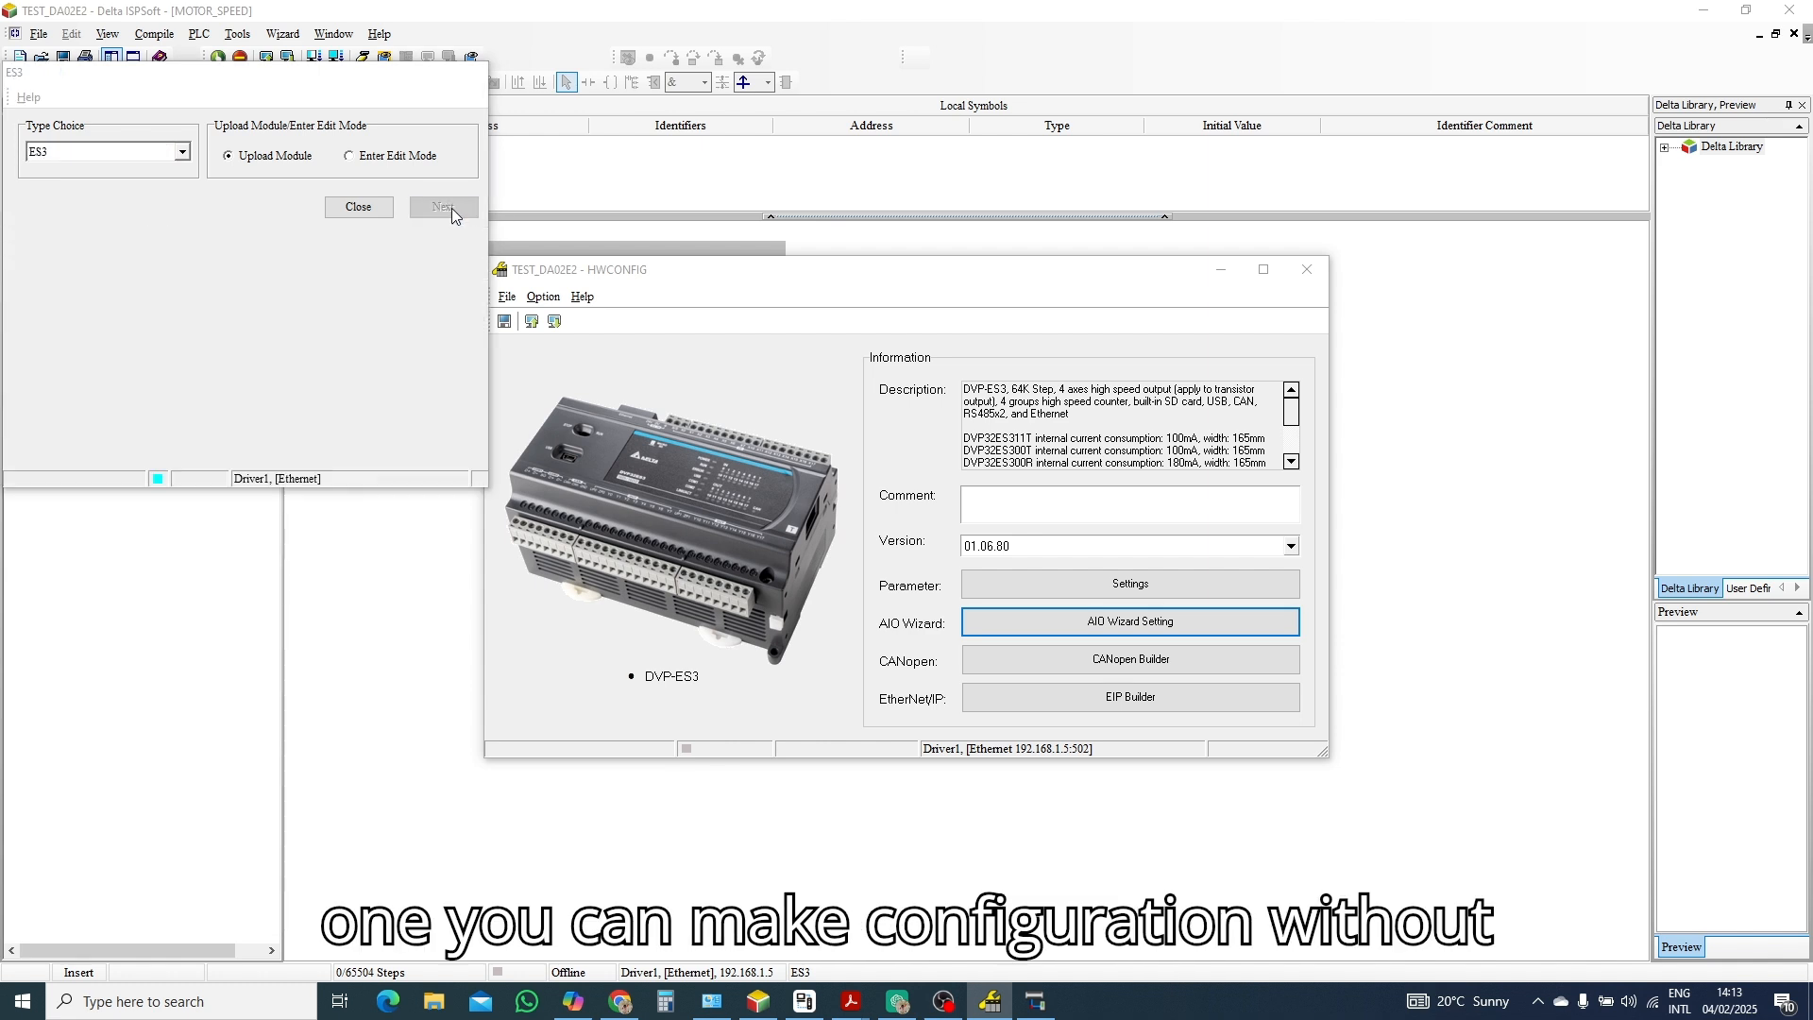
click(442, 206)
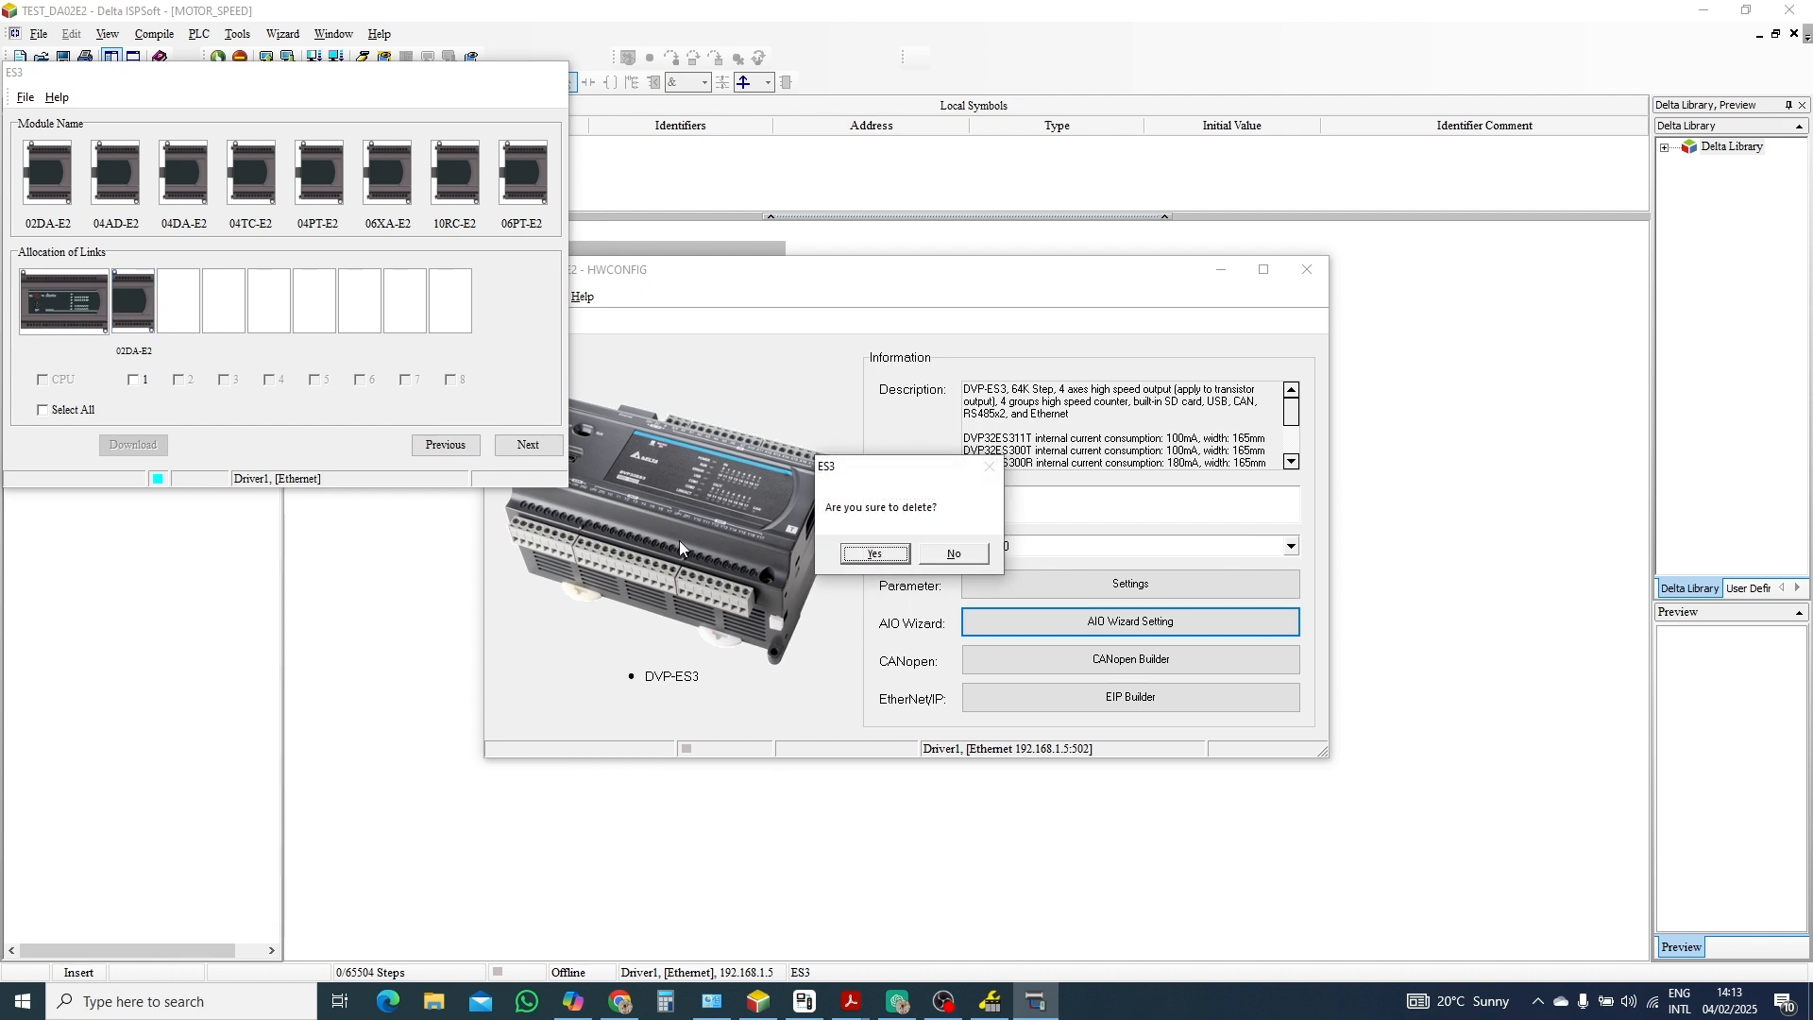
click(873, 554)
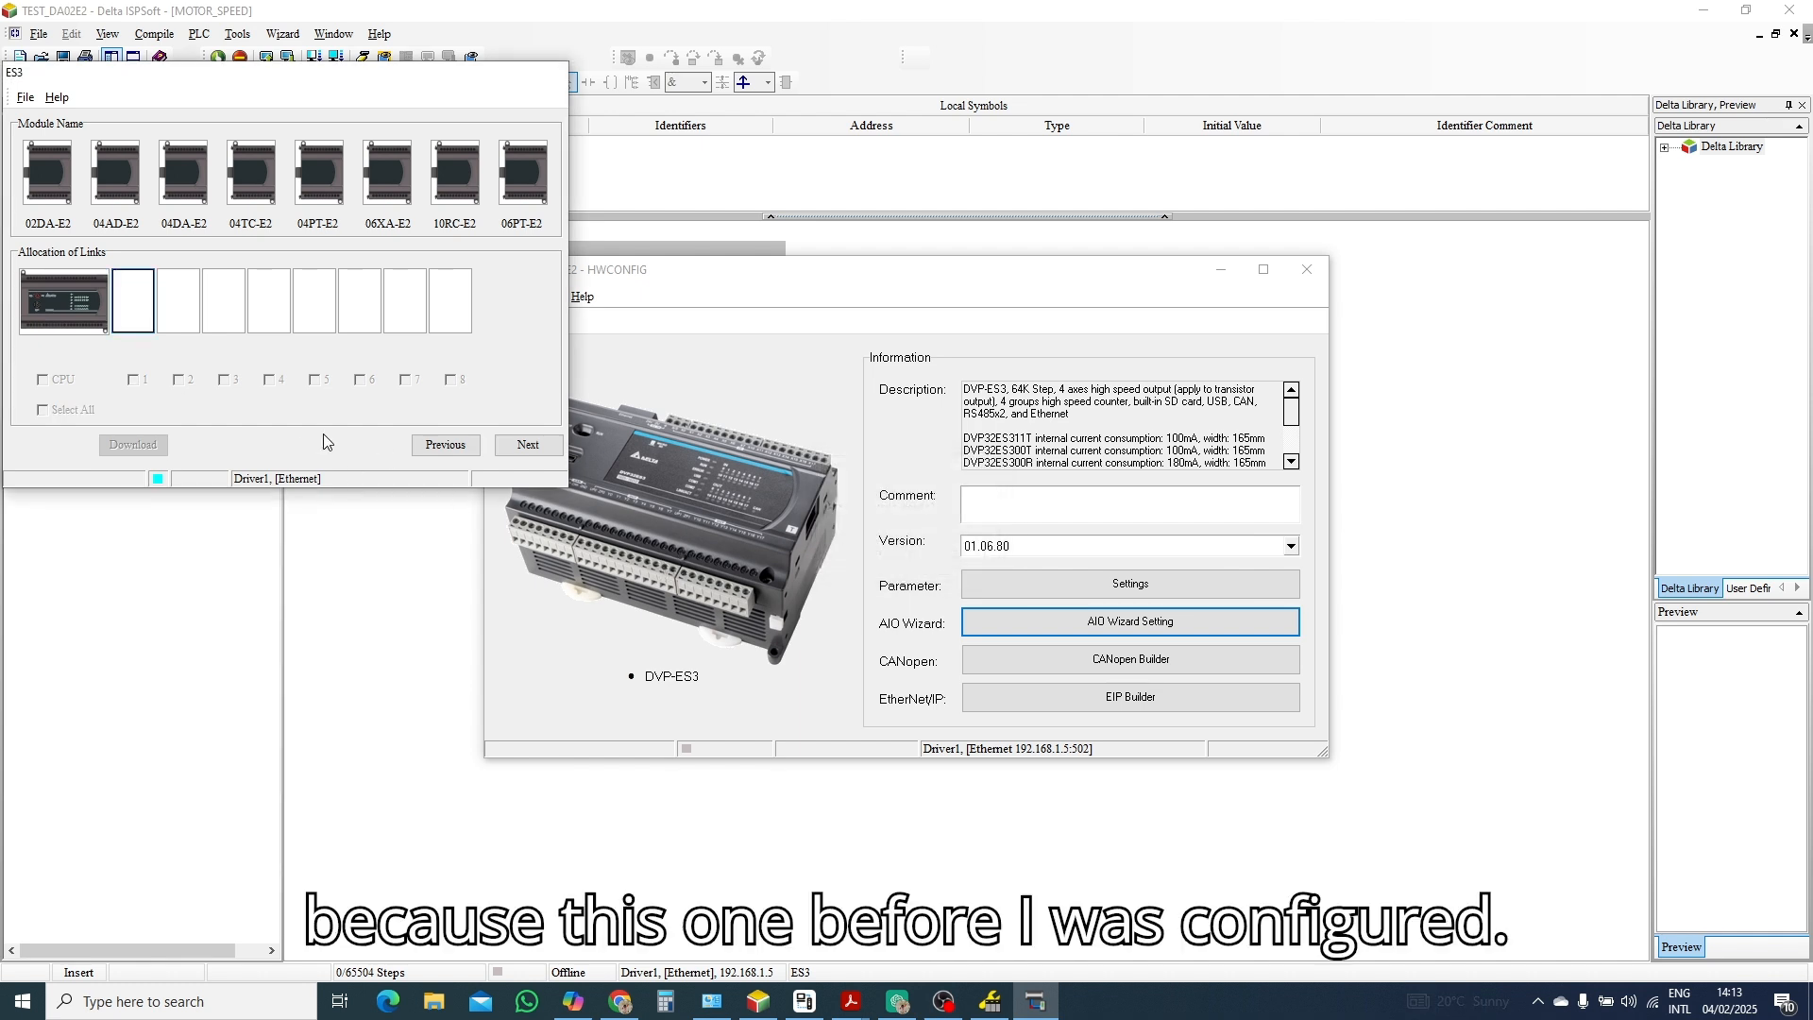
mouse_move(46, 173)
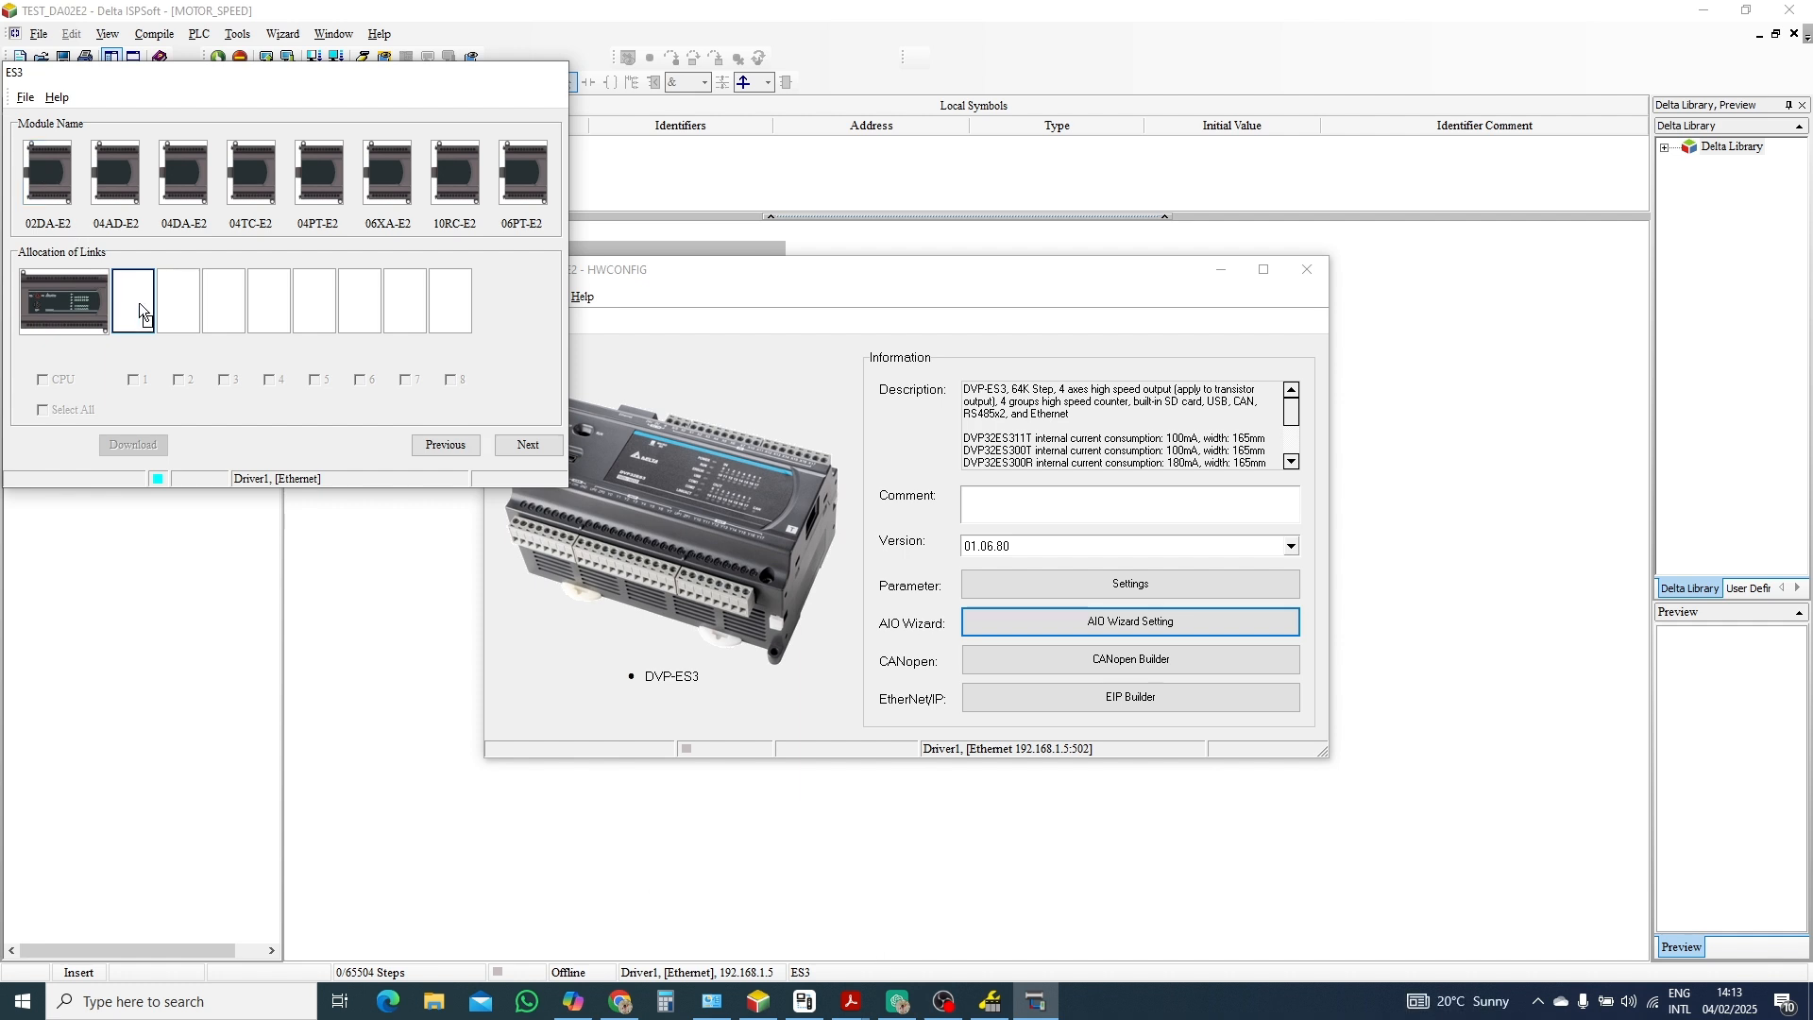
drag(46, 174, 132, 299)
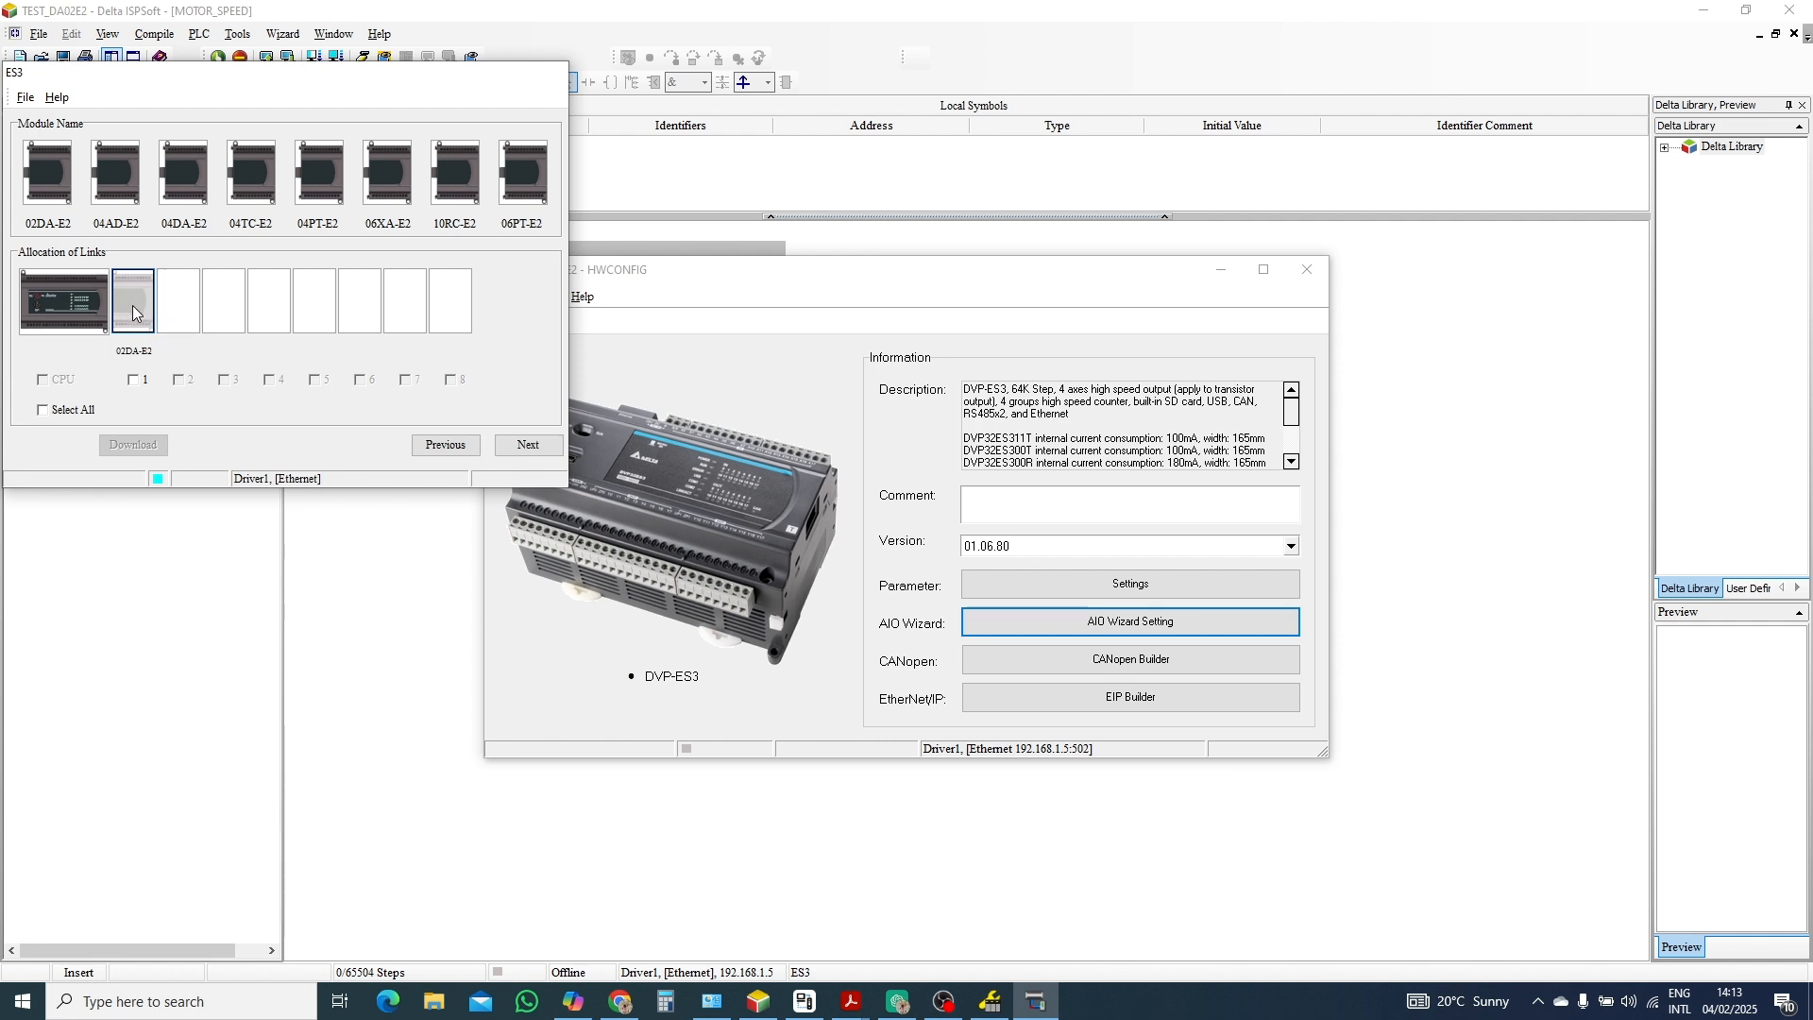
mouse_move(138, 383)
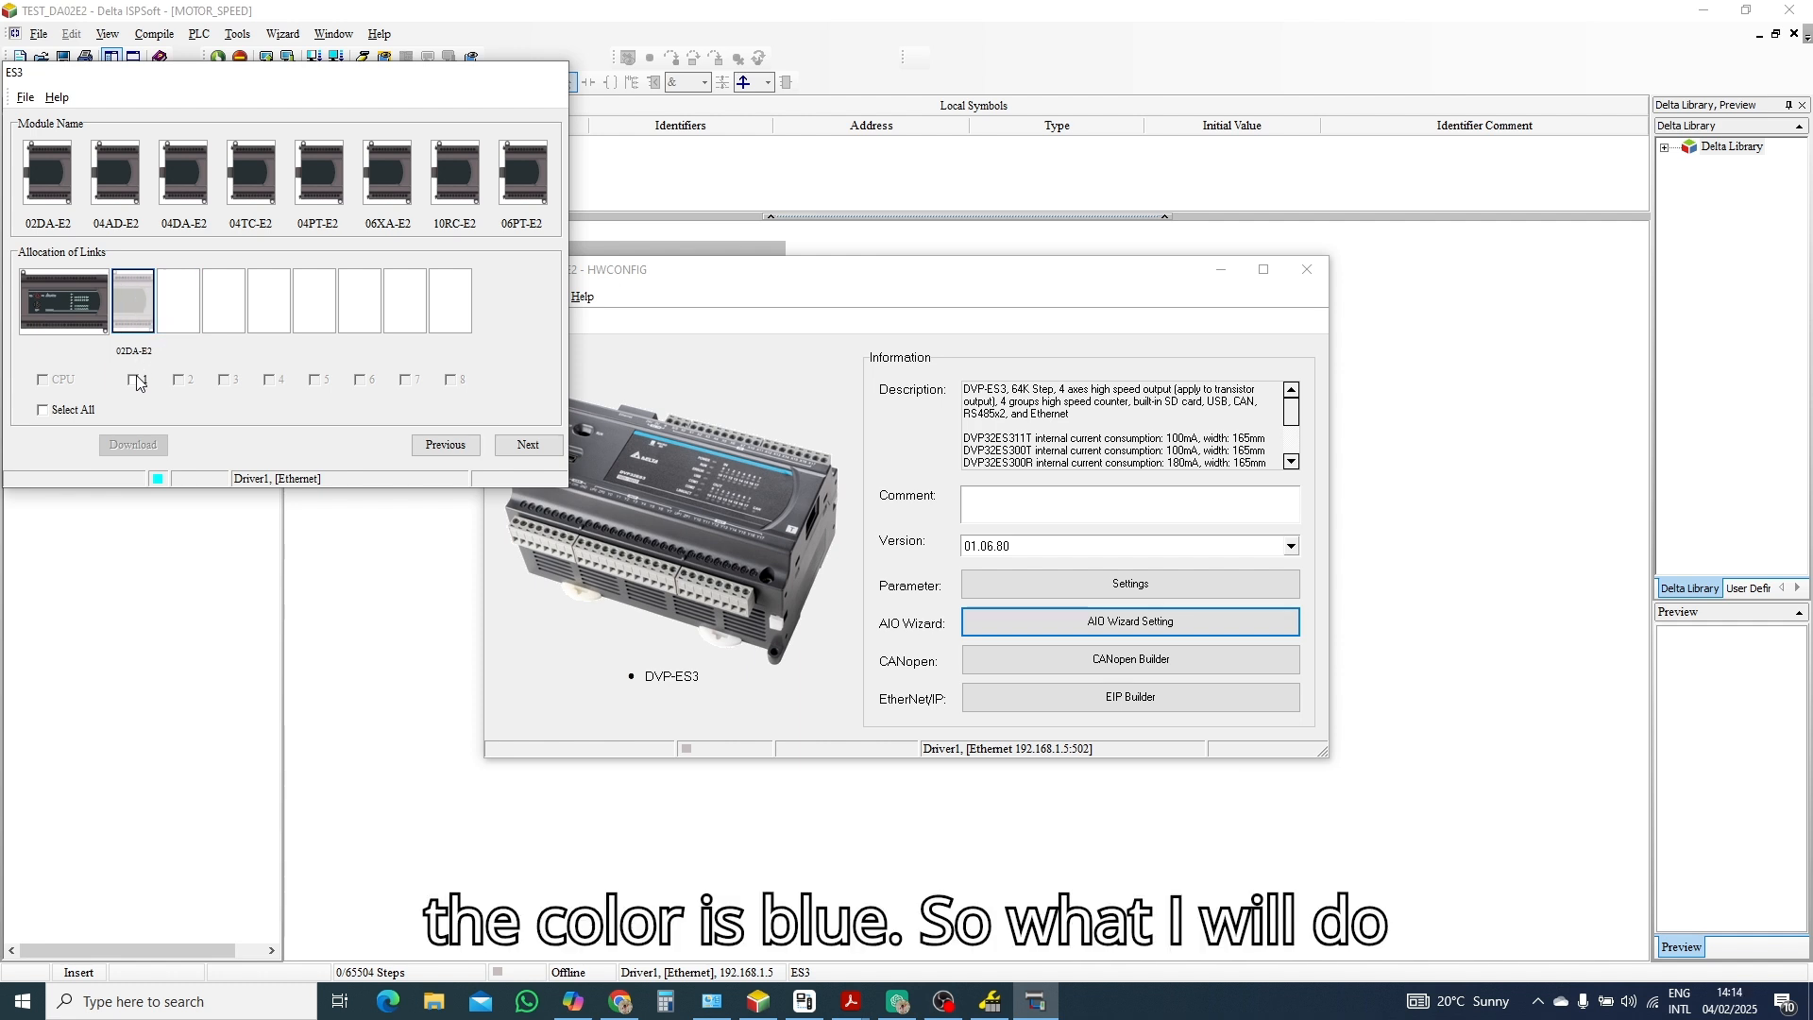
click(145, 380)
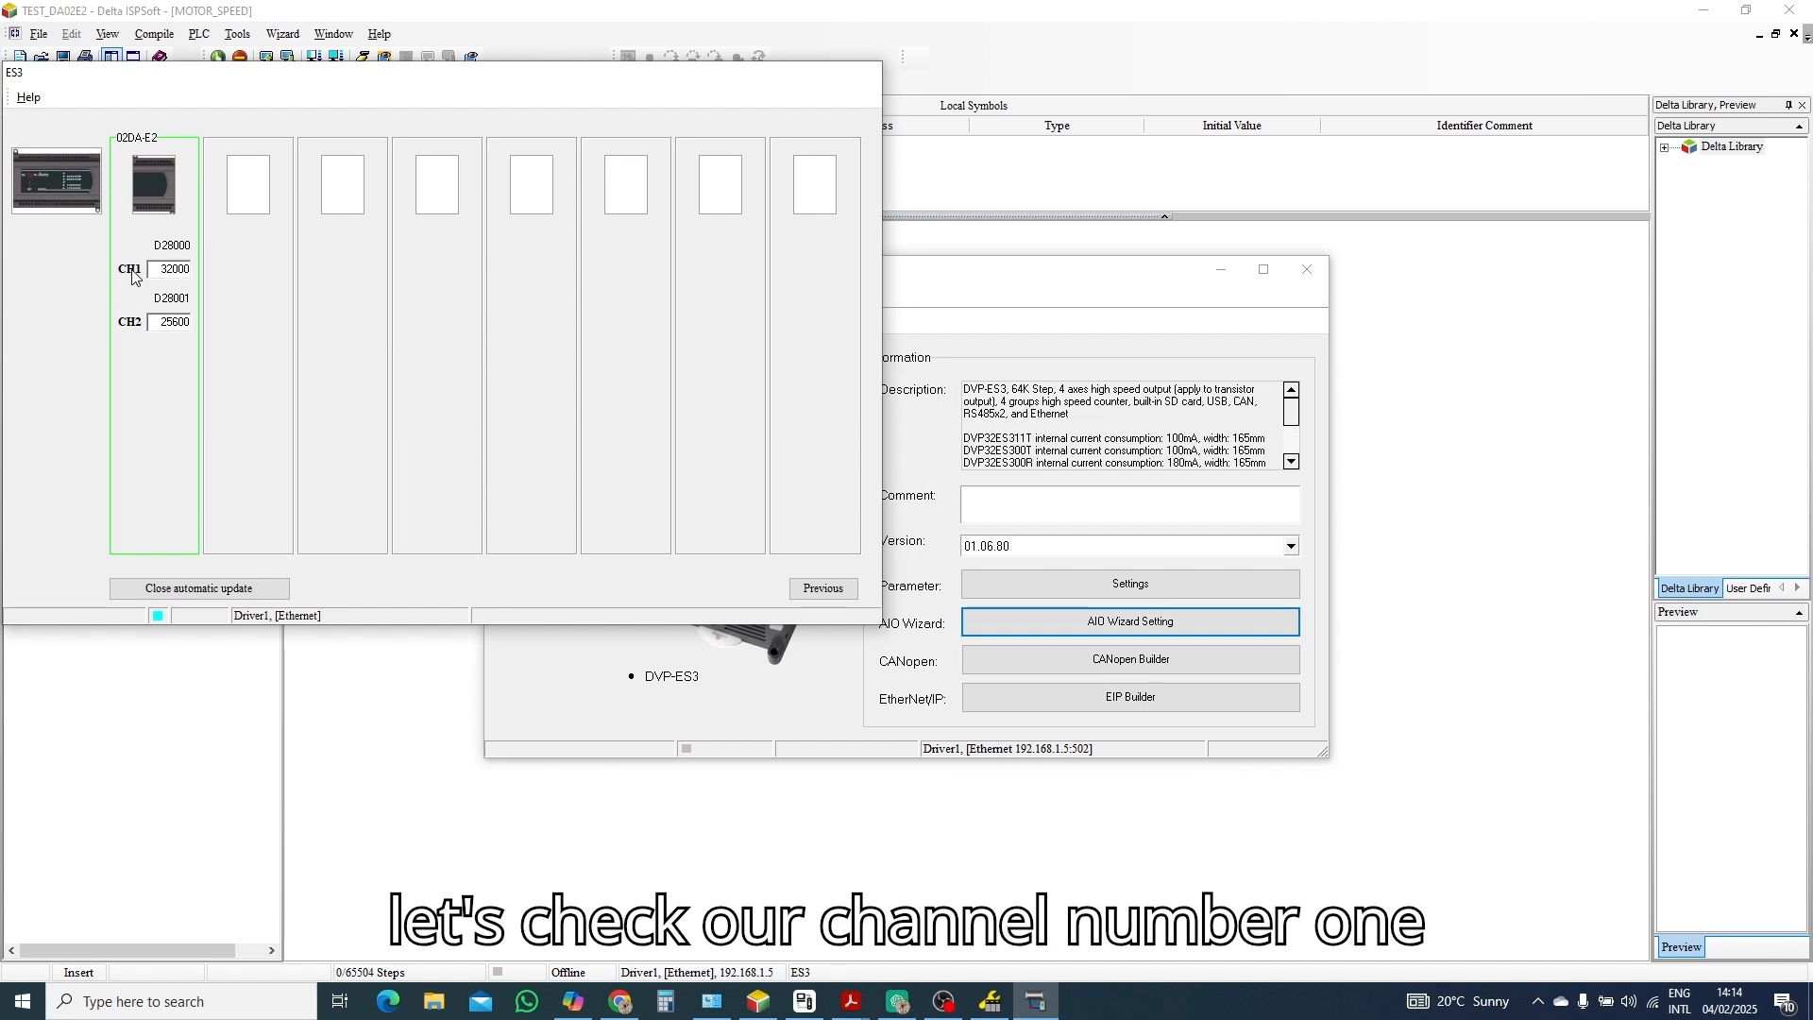
mouse_move(195, 243)
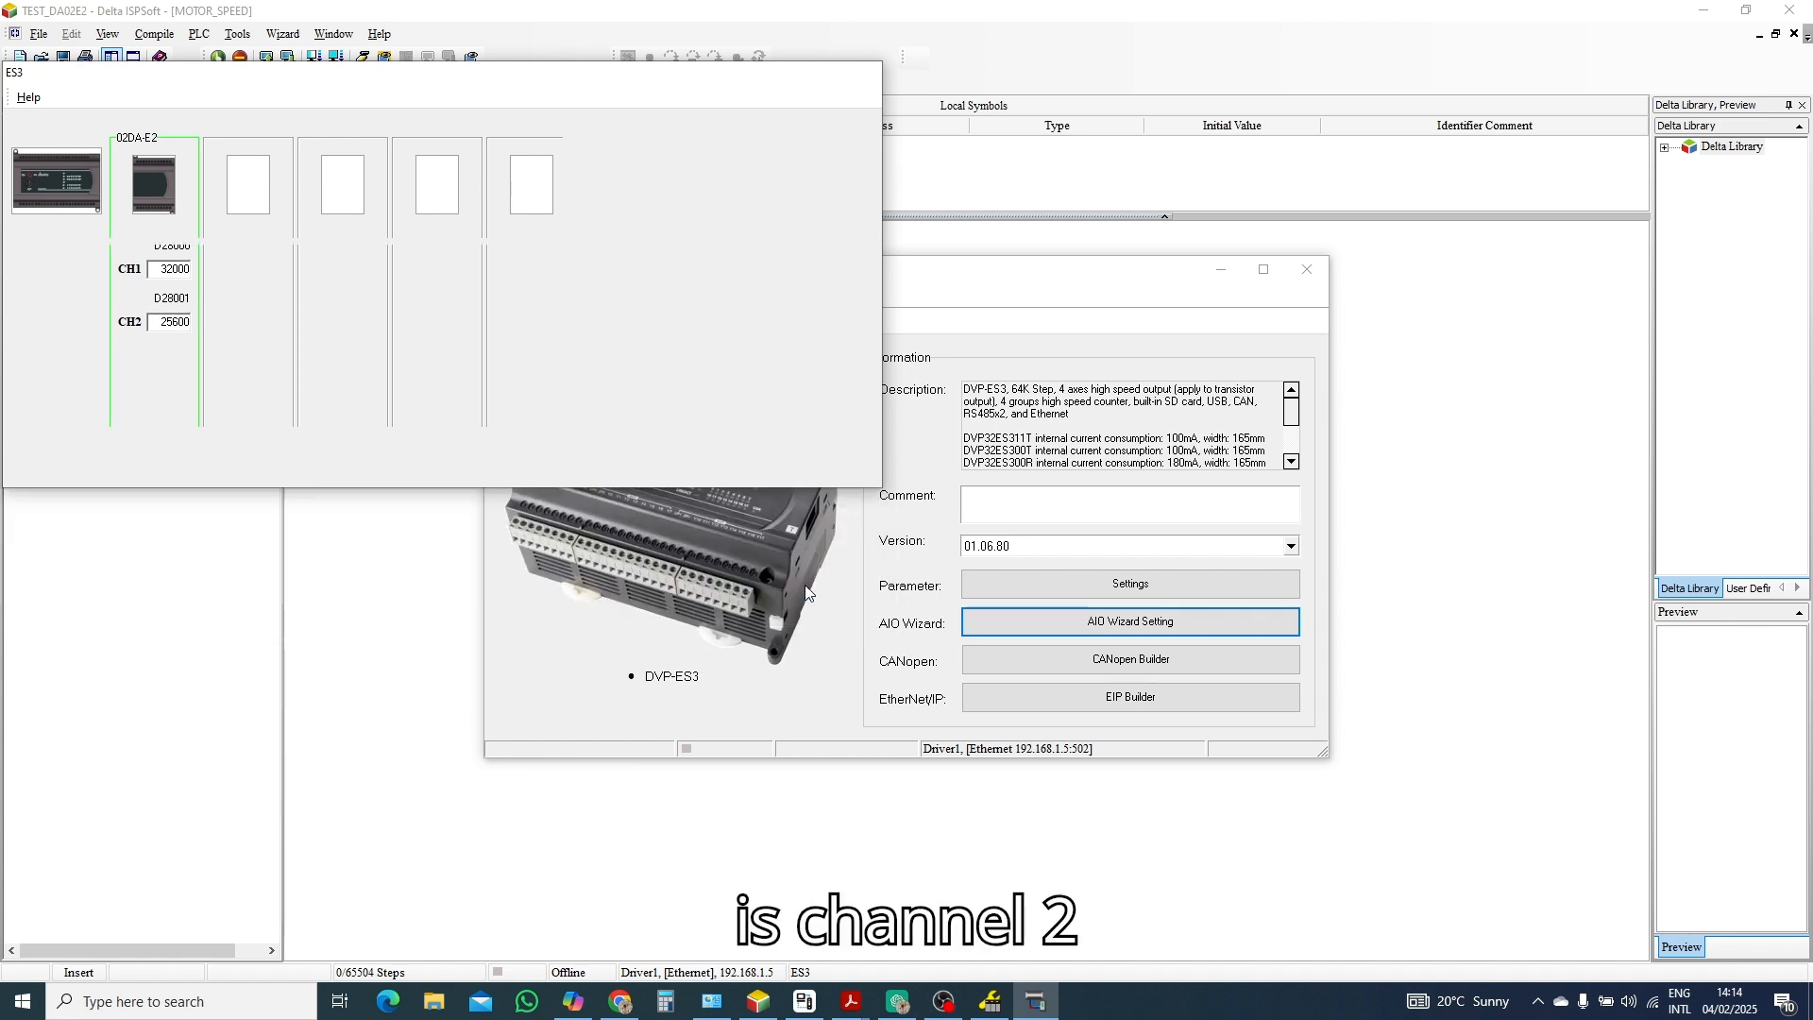
Leave the wizard and download all hardware configuration items to the PLC.
click(446, 444)
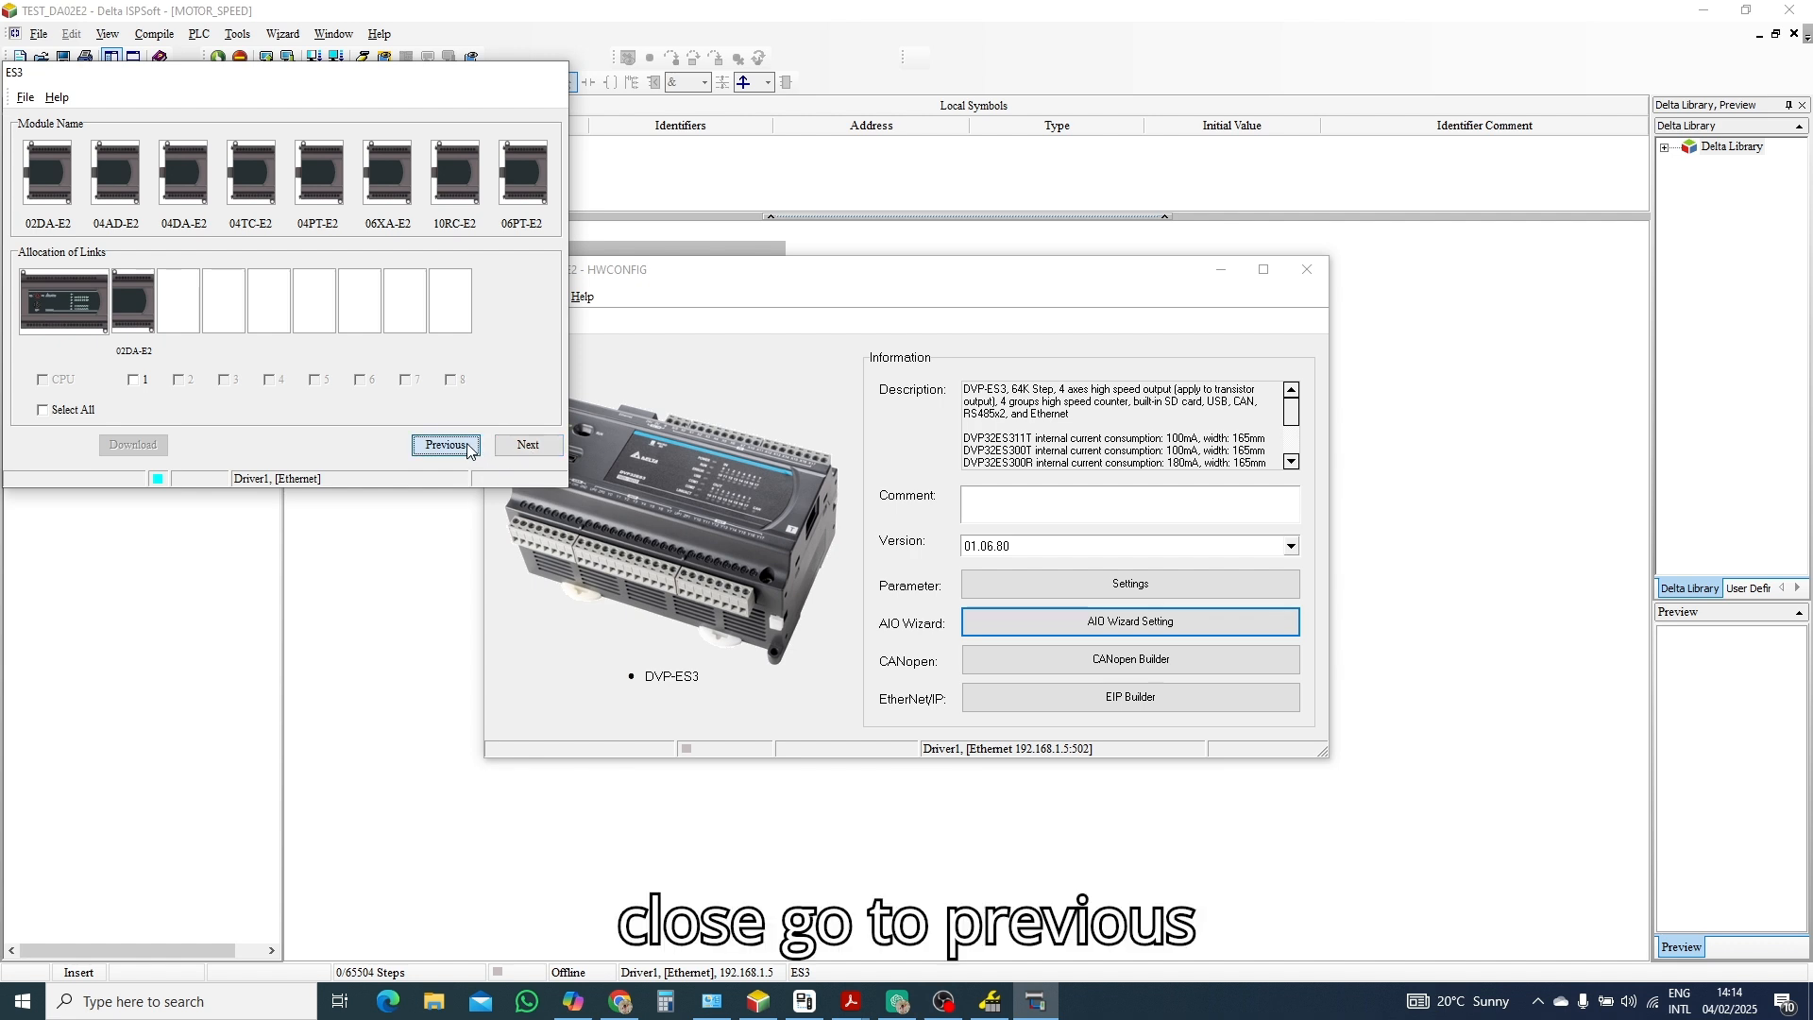
click(446, 446)
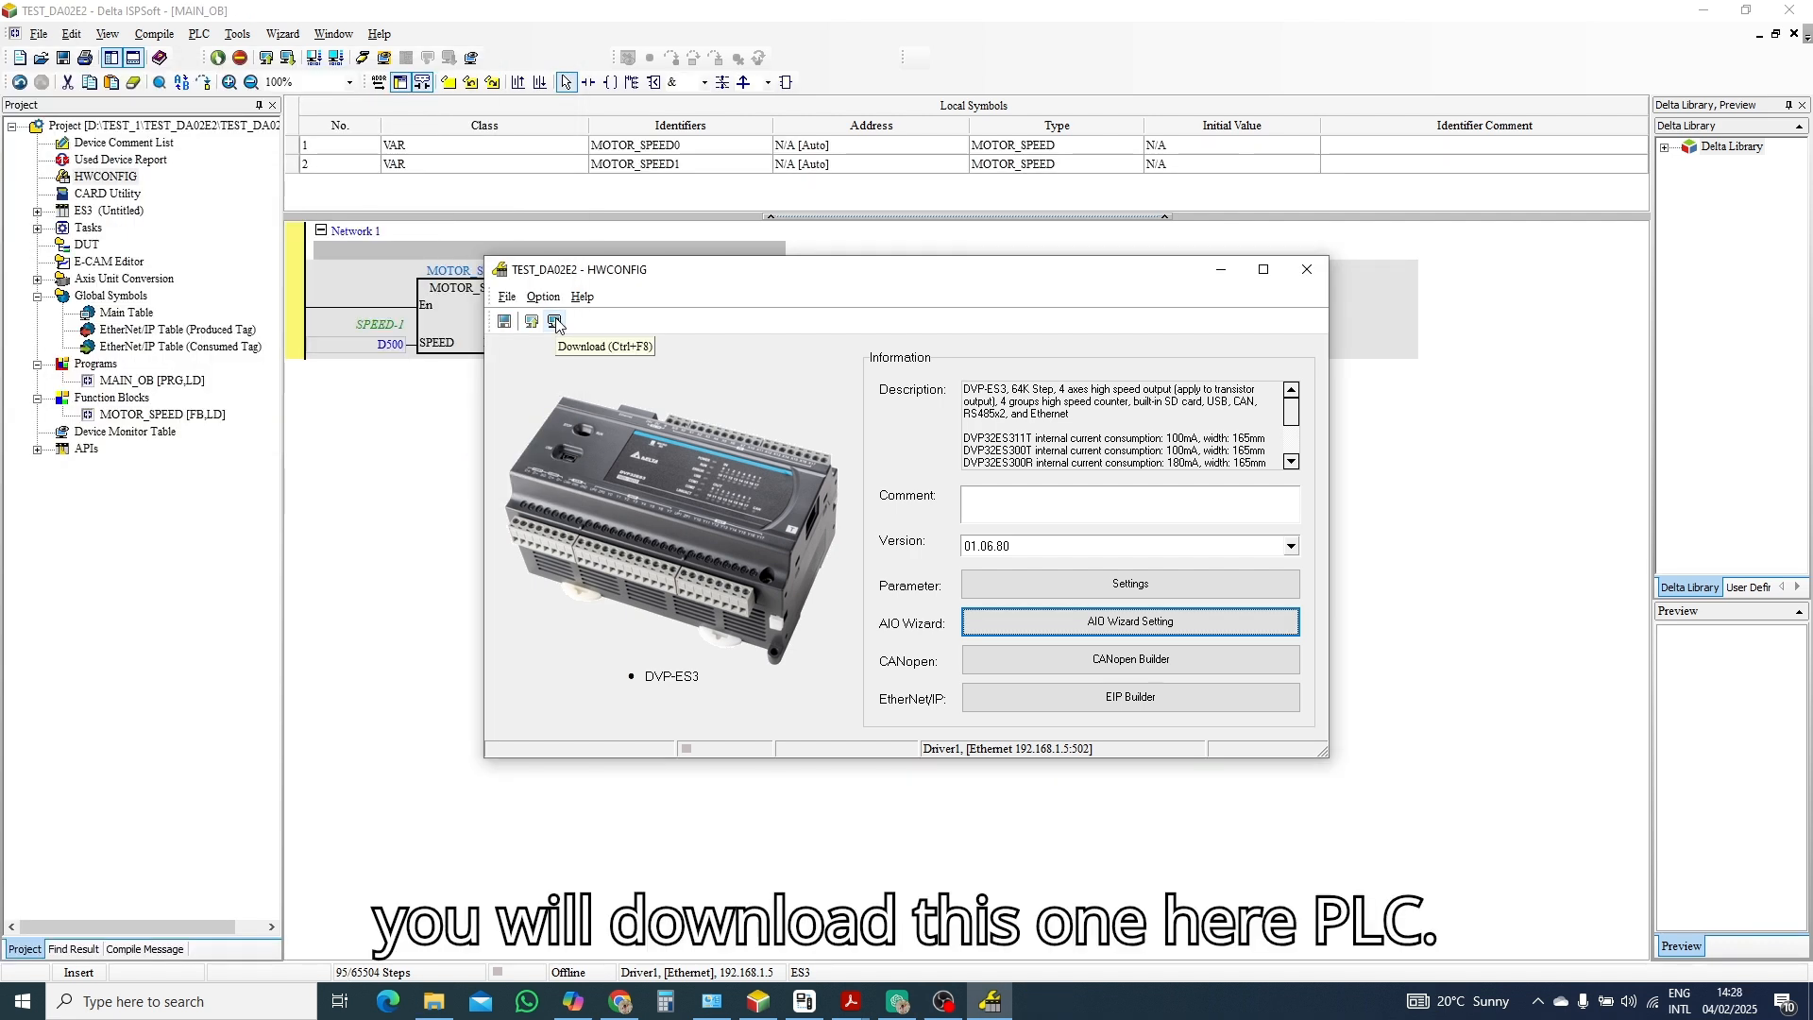
mouse_move(544, 336)
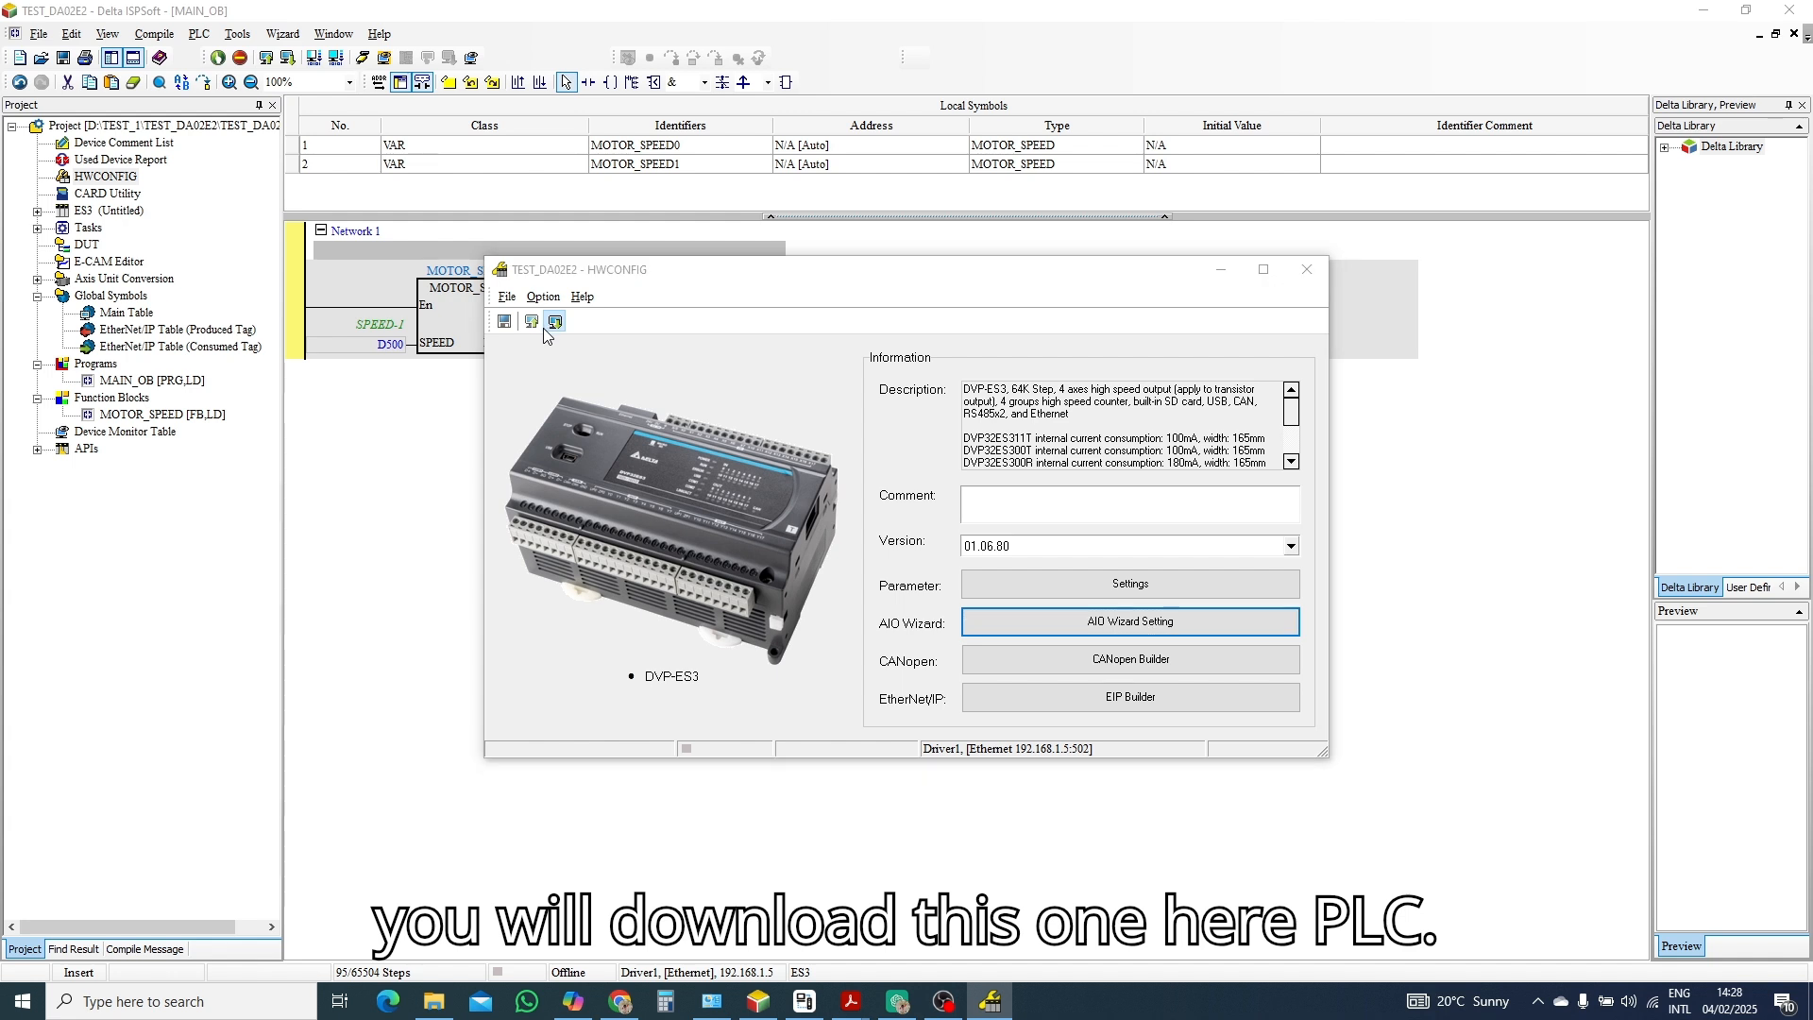
click(553, 321)
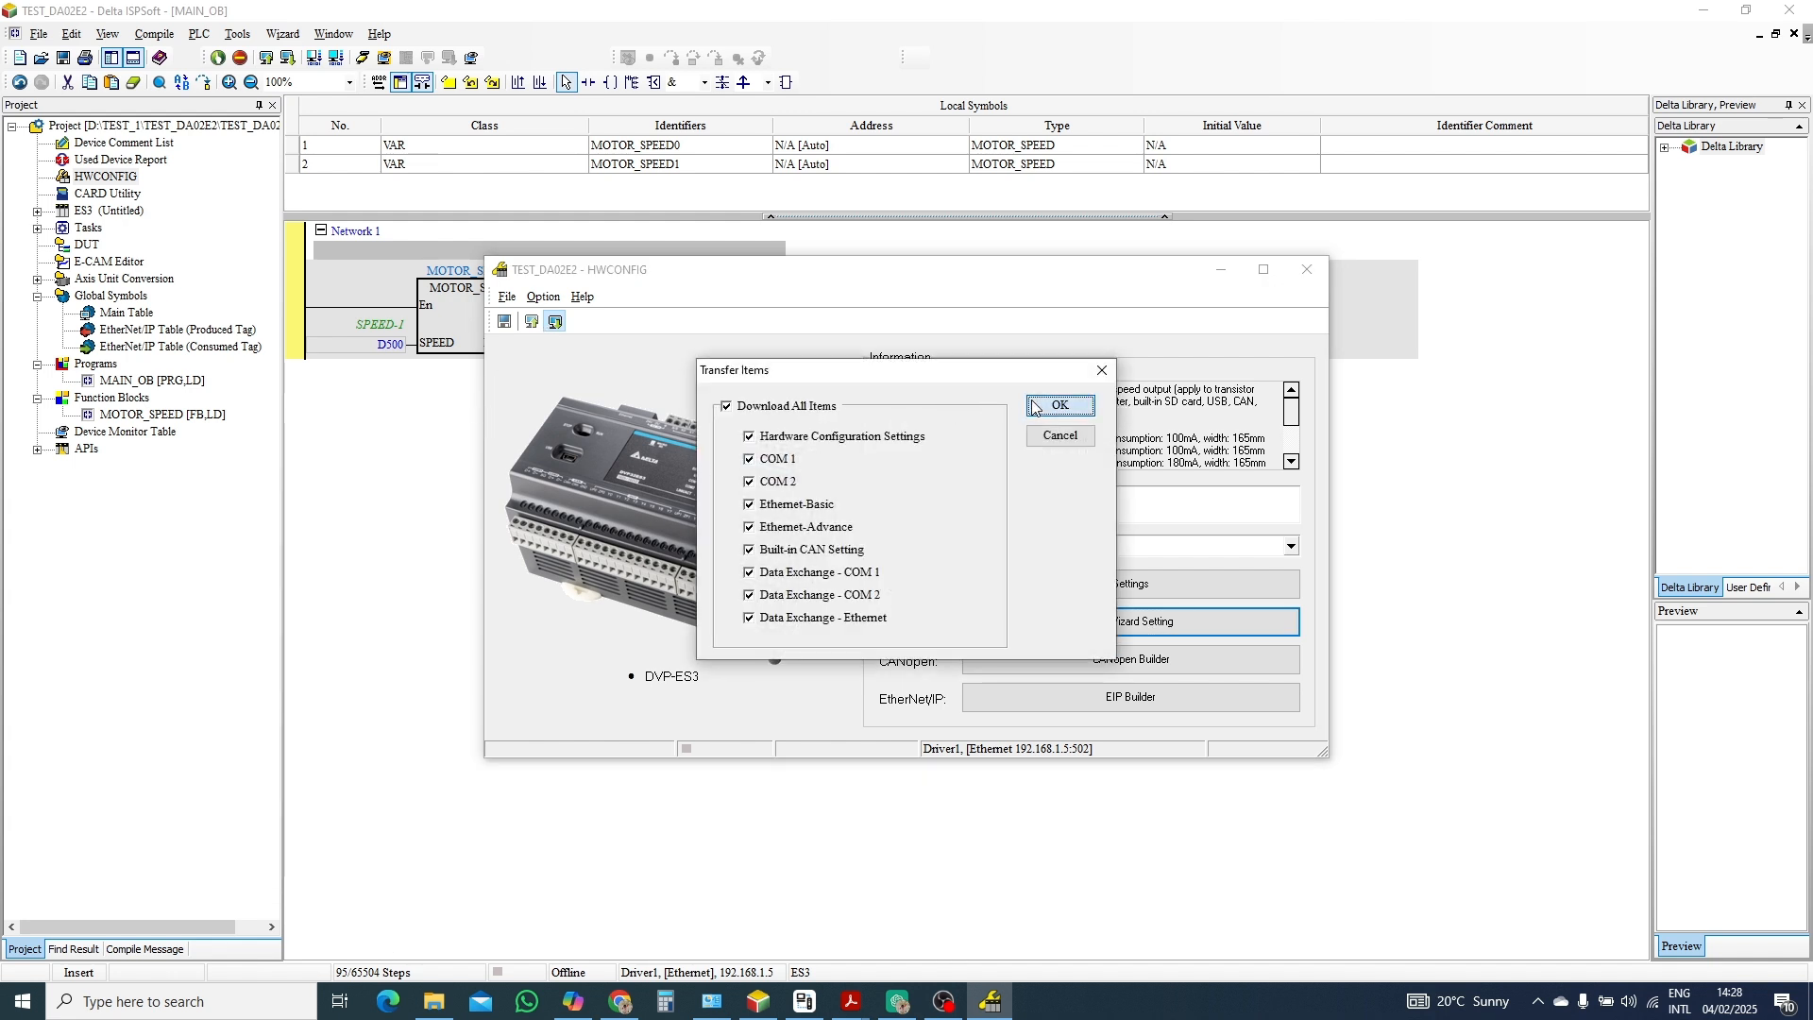
click(1057, 405)
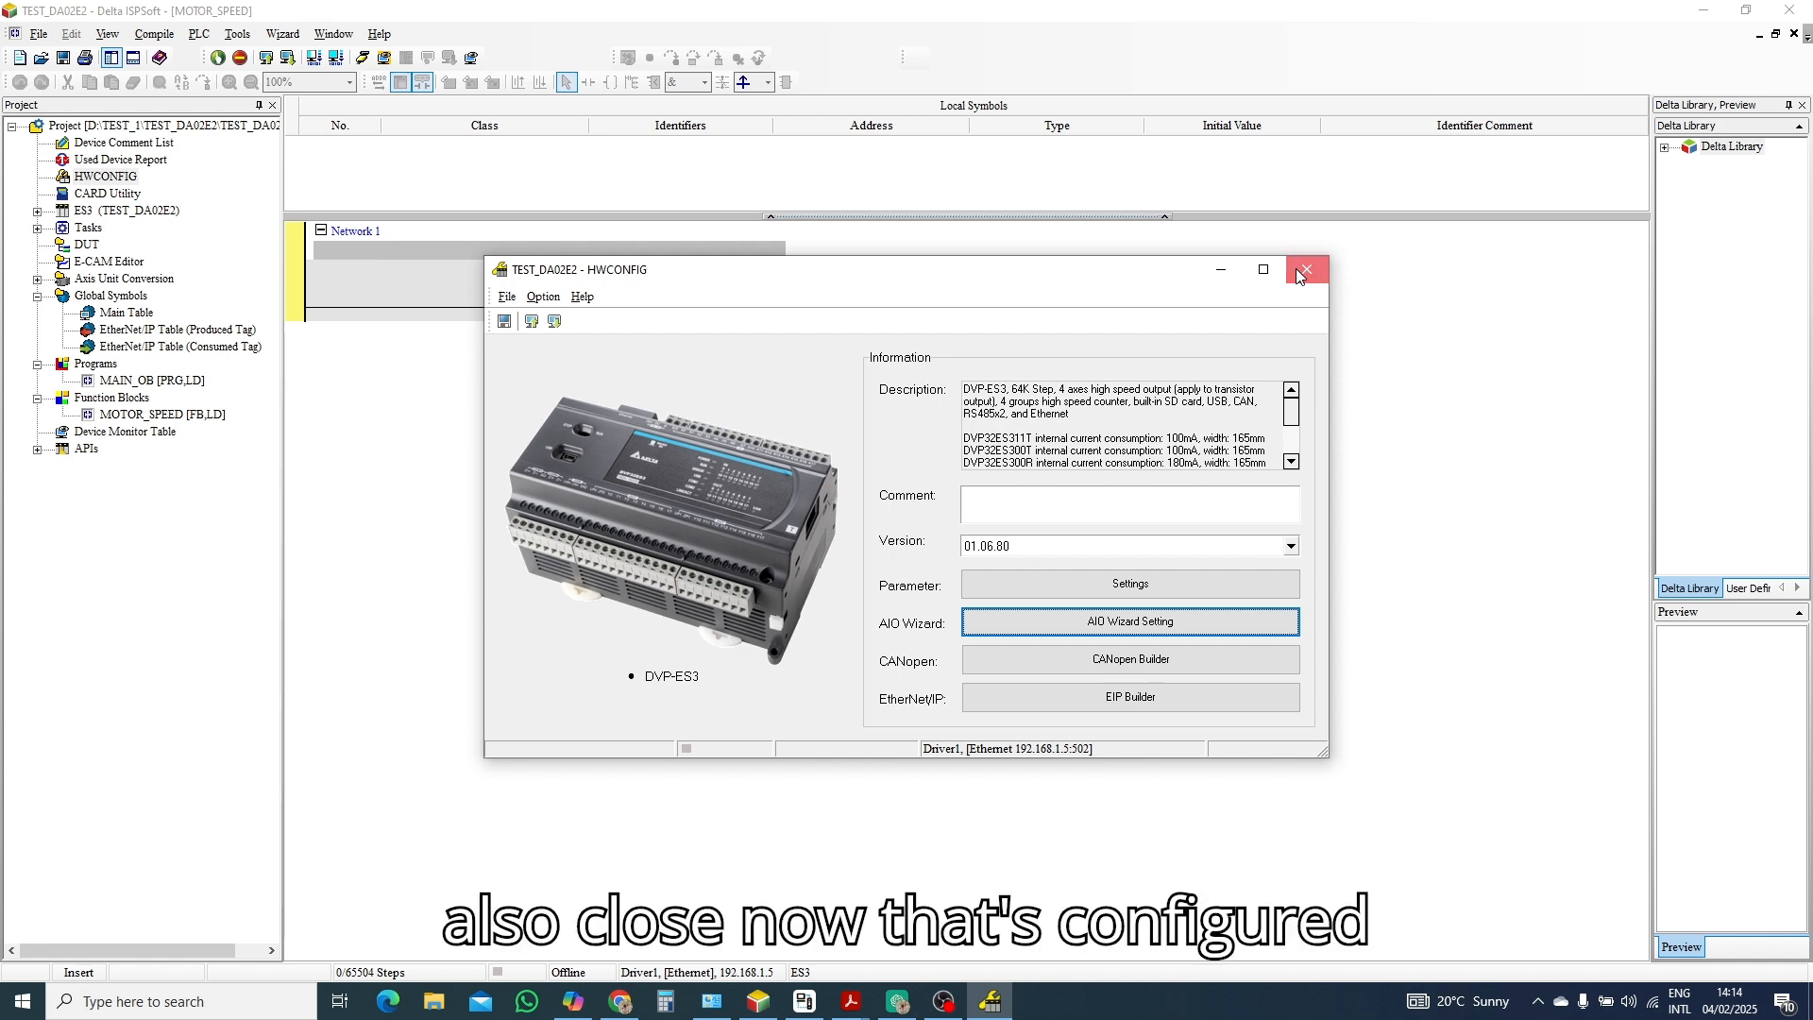
Close HWCONFIG and view the DVP-ES3 manual's D/A ±32,000 conversion range table in Acrobat.
click(1307, 269)
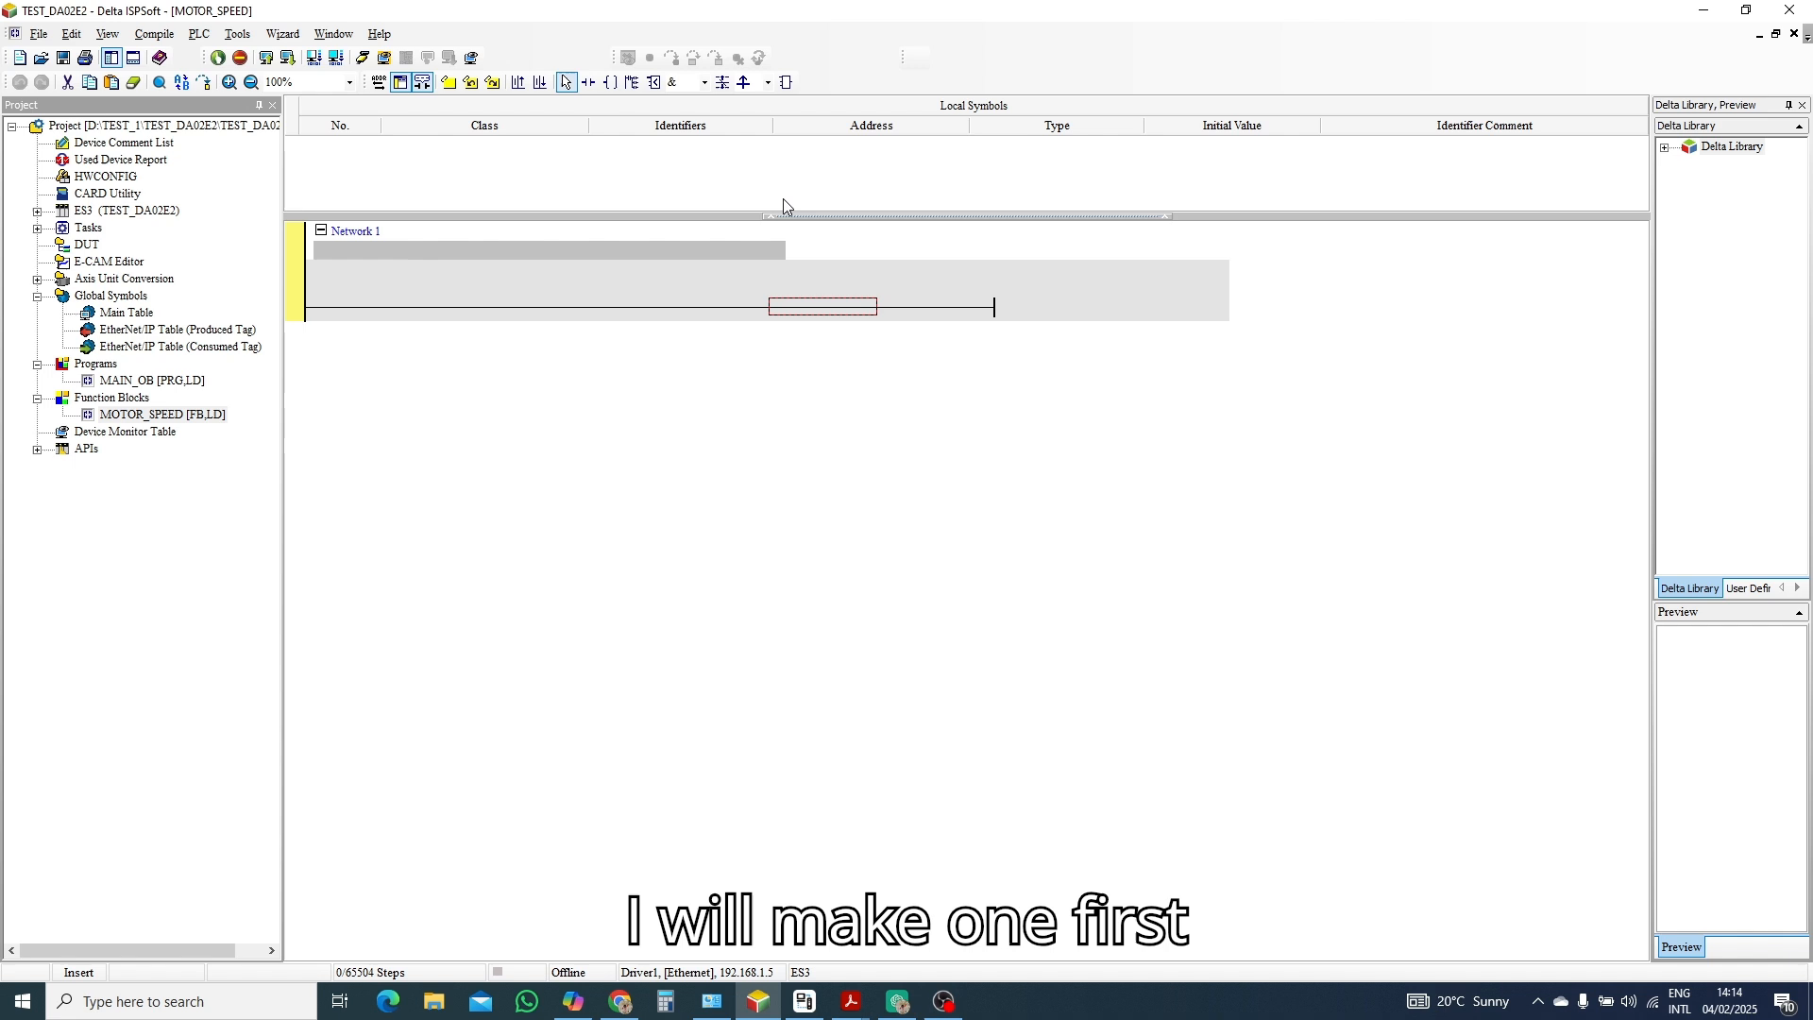
click(785, 82)
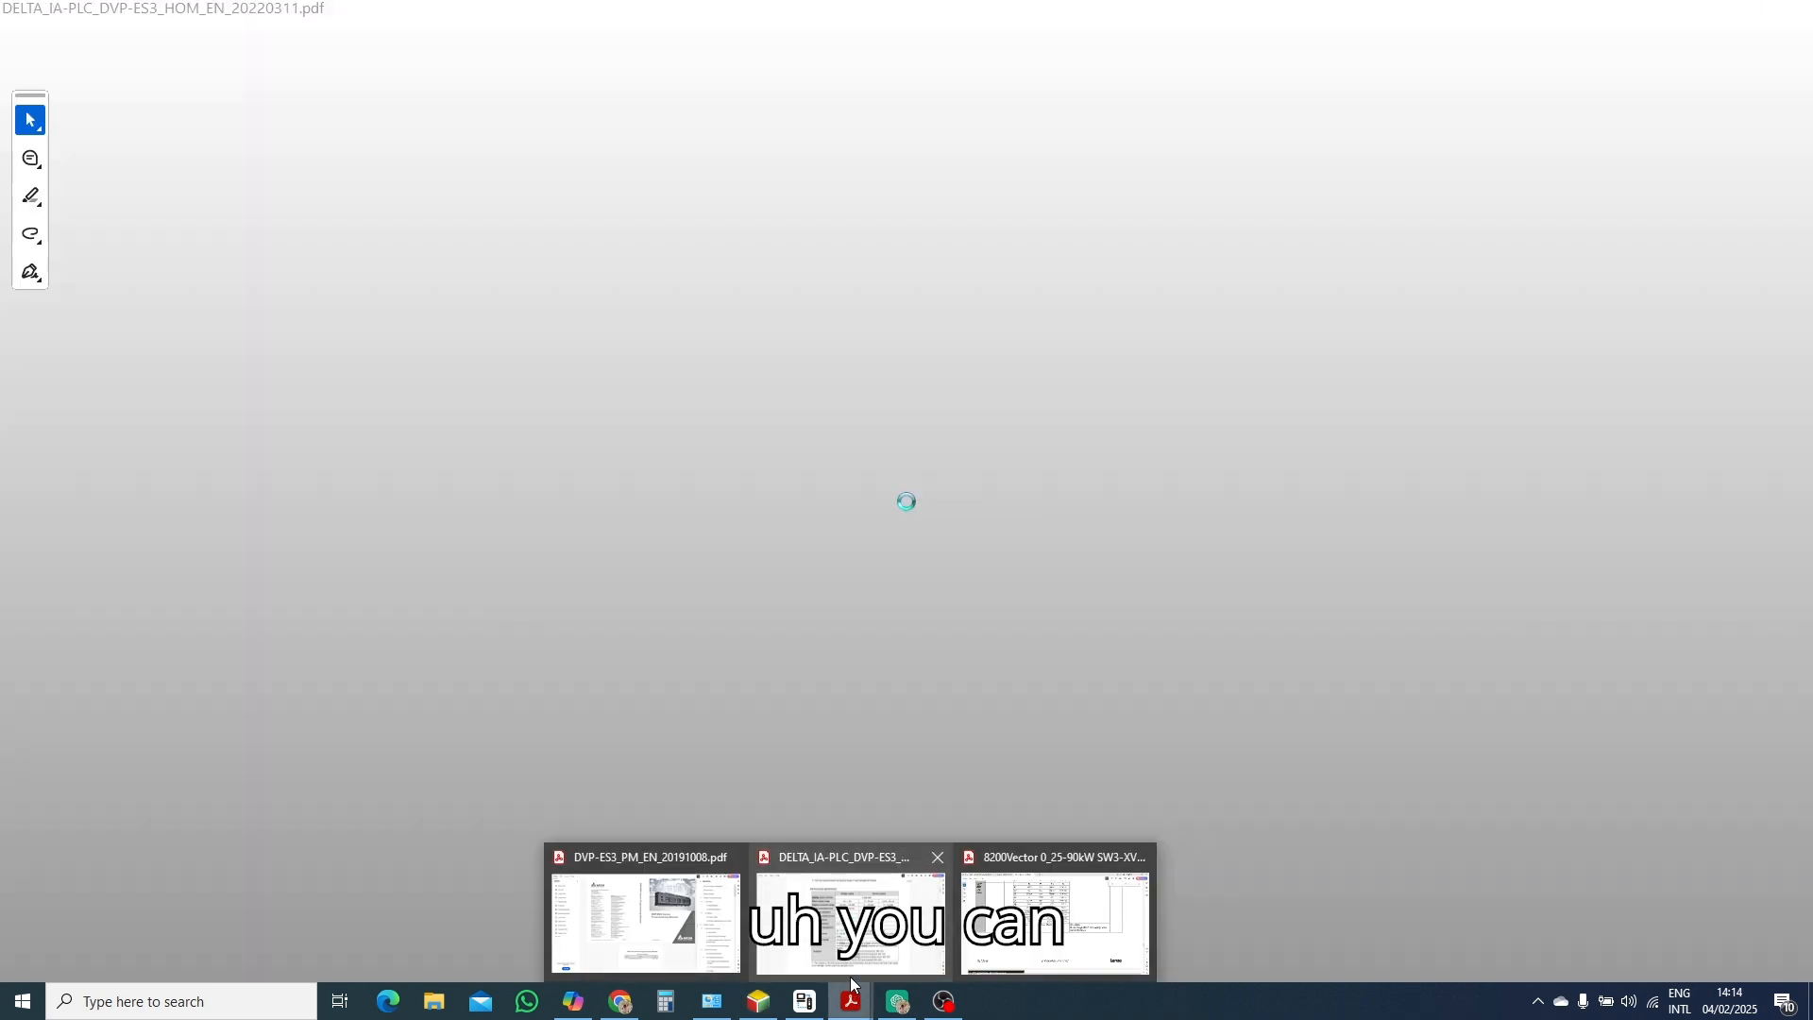
click(1054, 922)
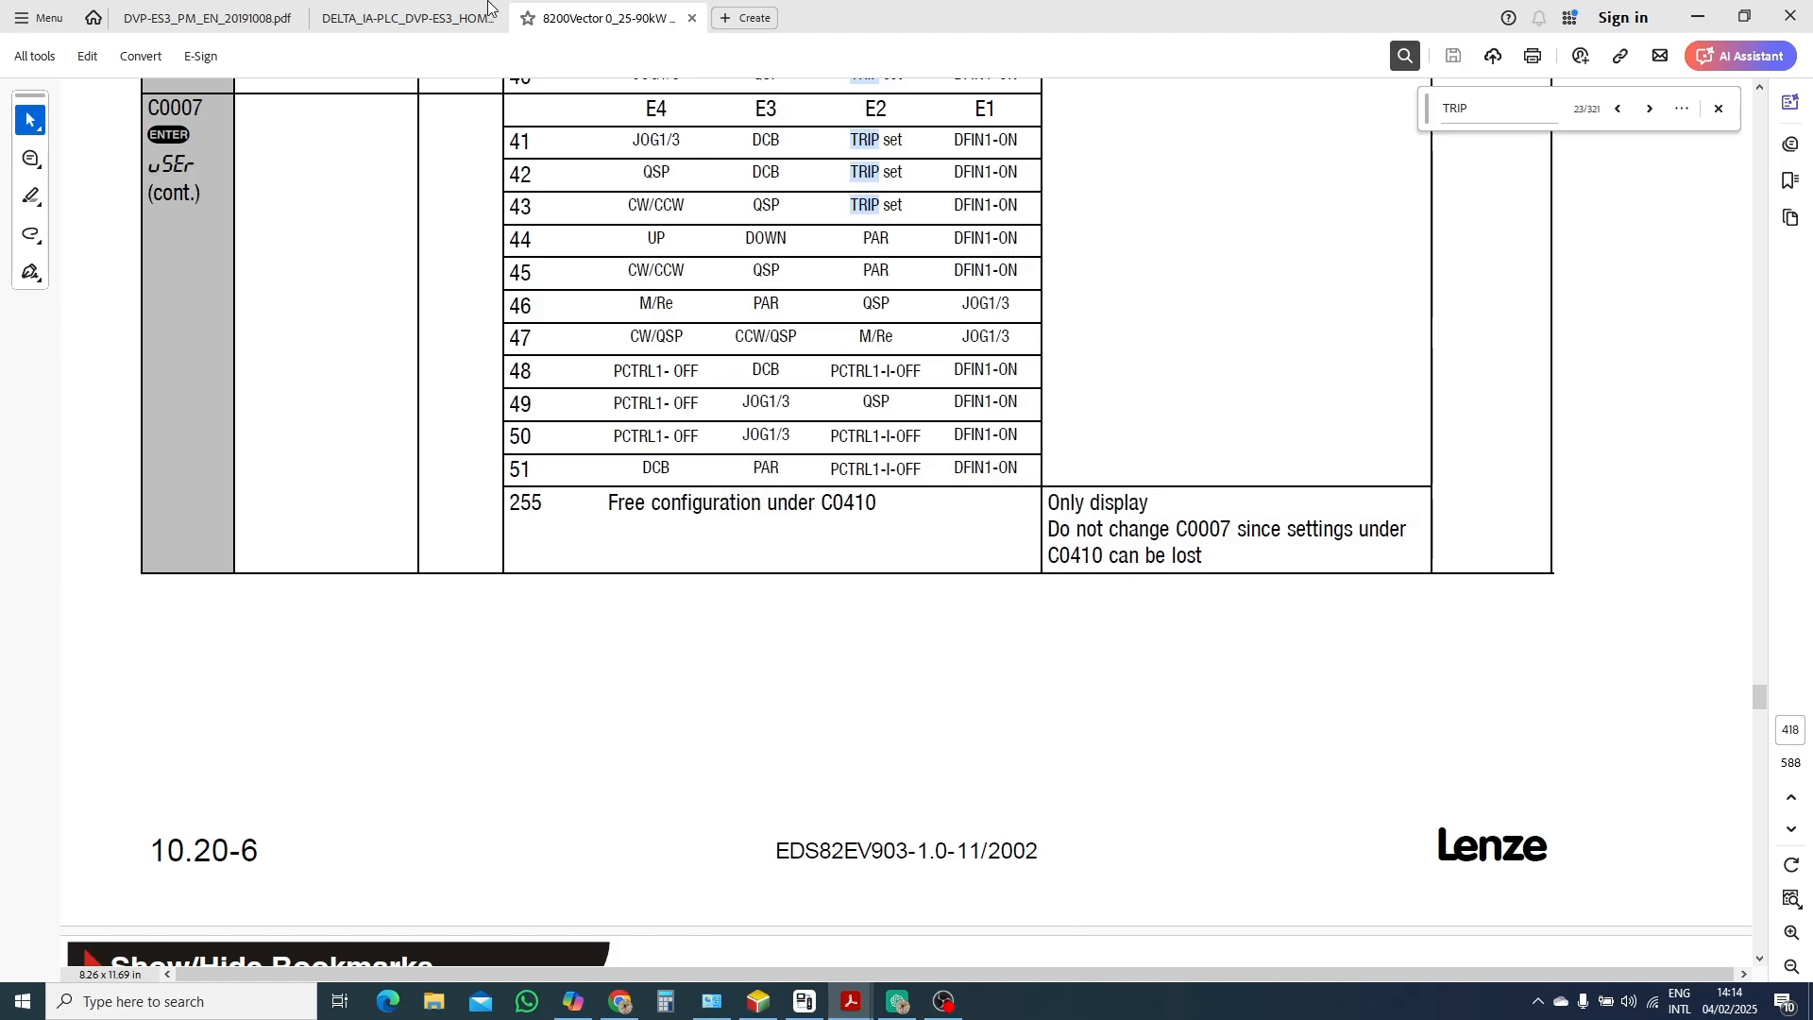
click(408, 17)
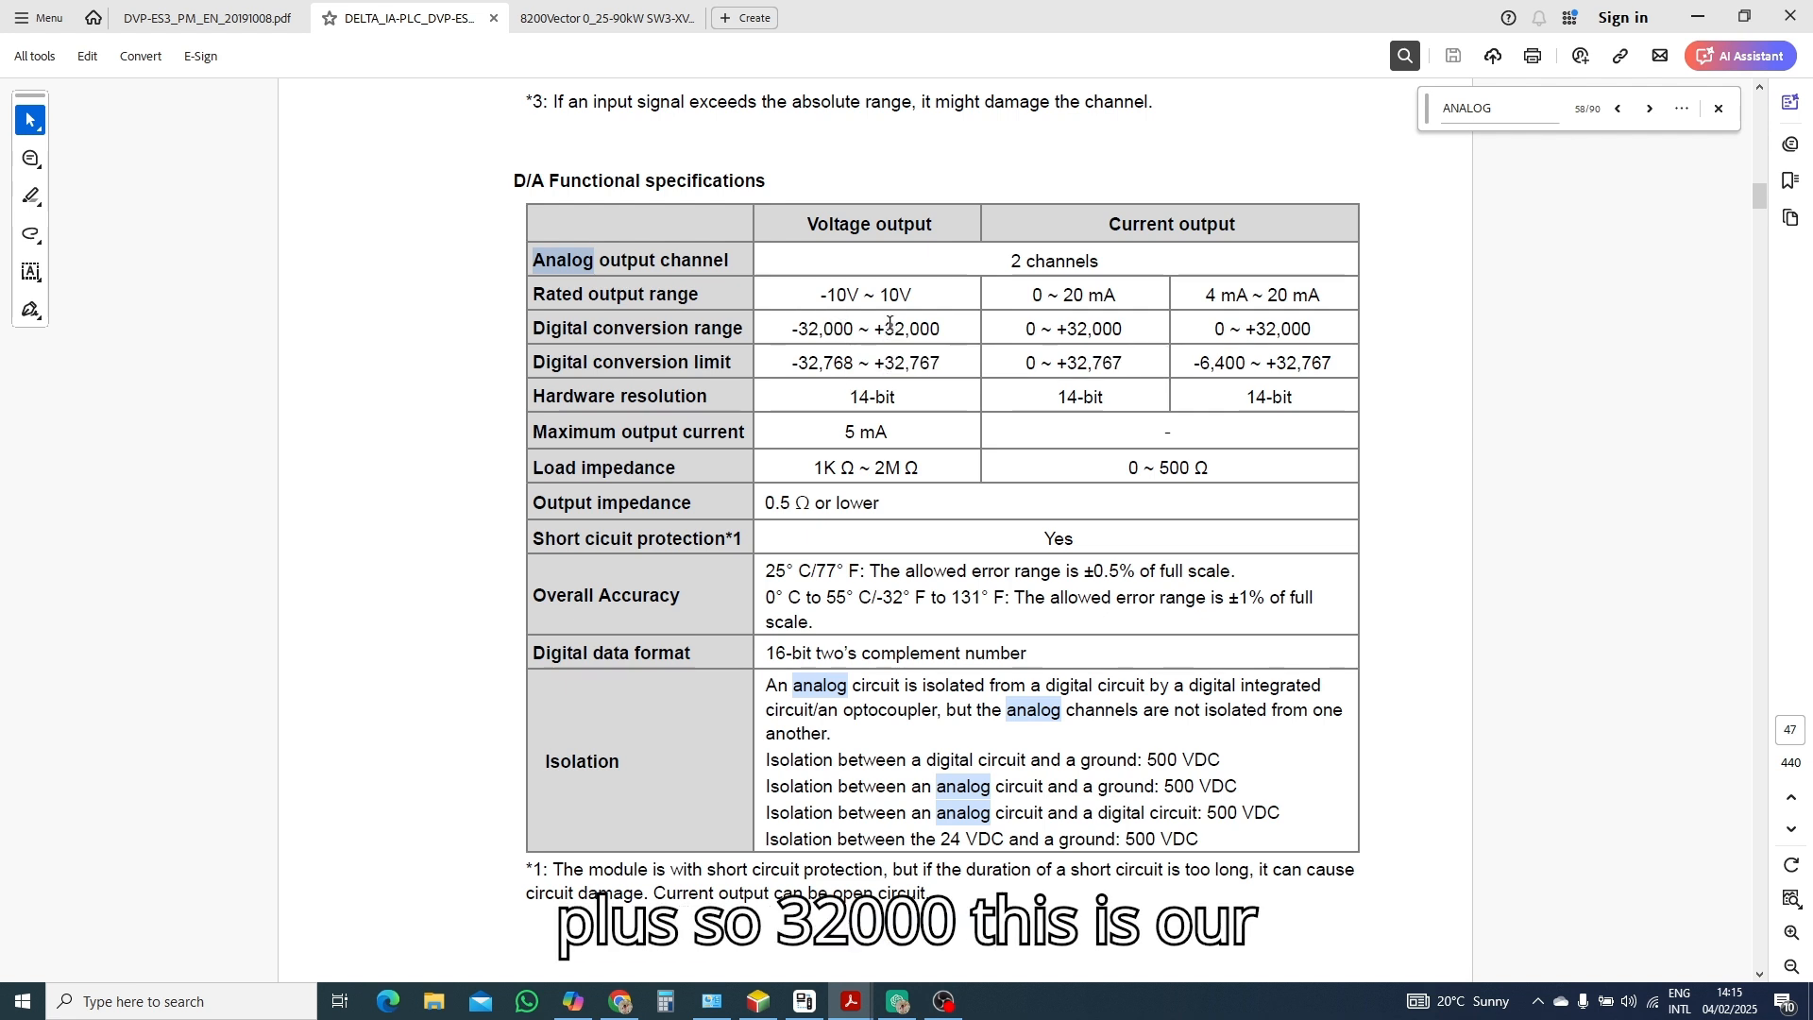
mouse_move(958, 336)
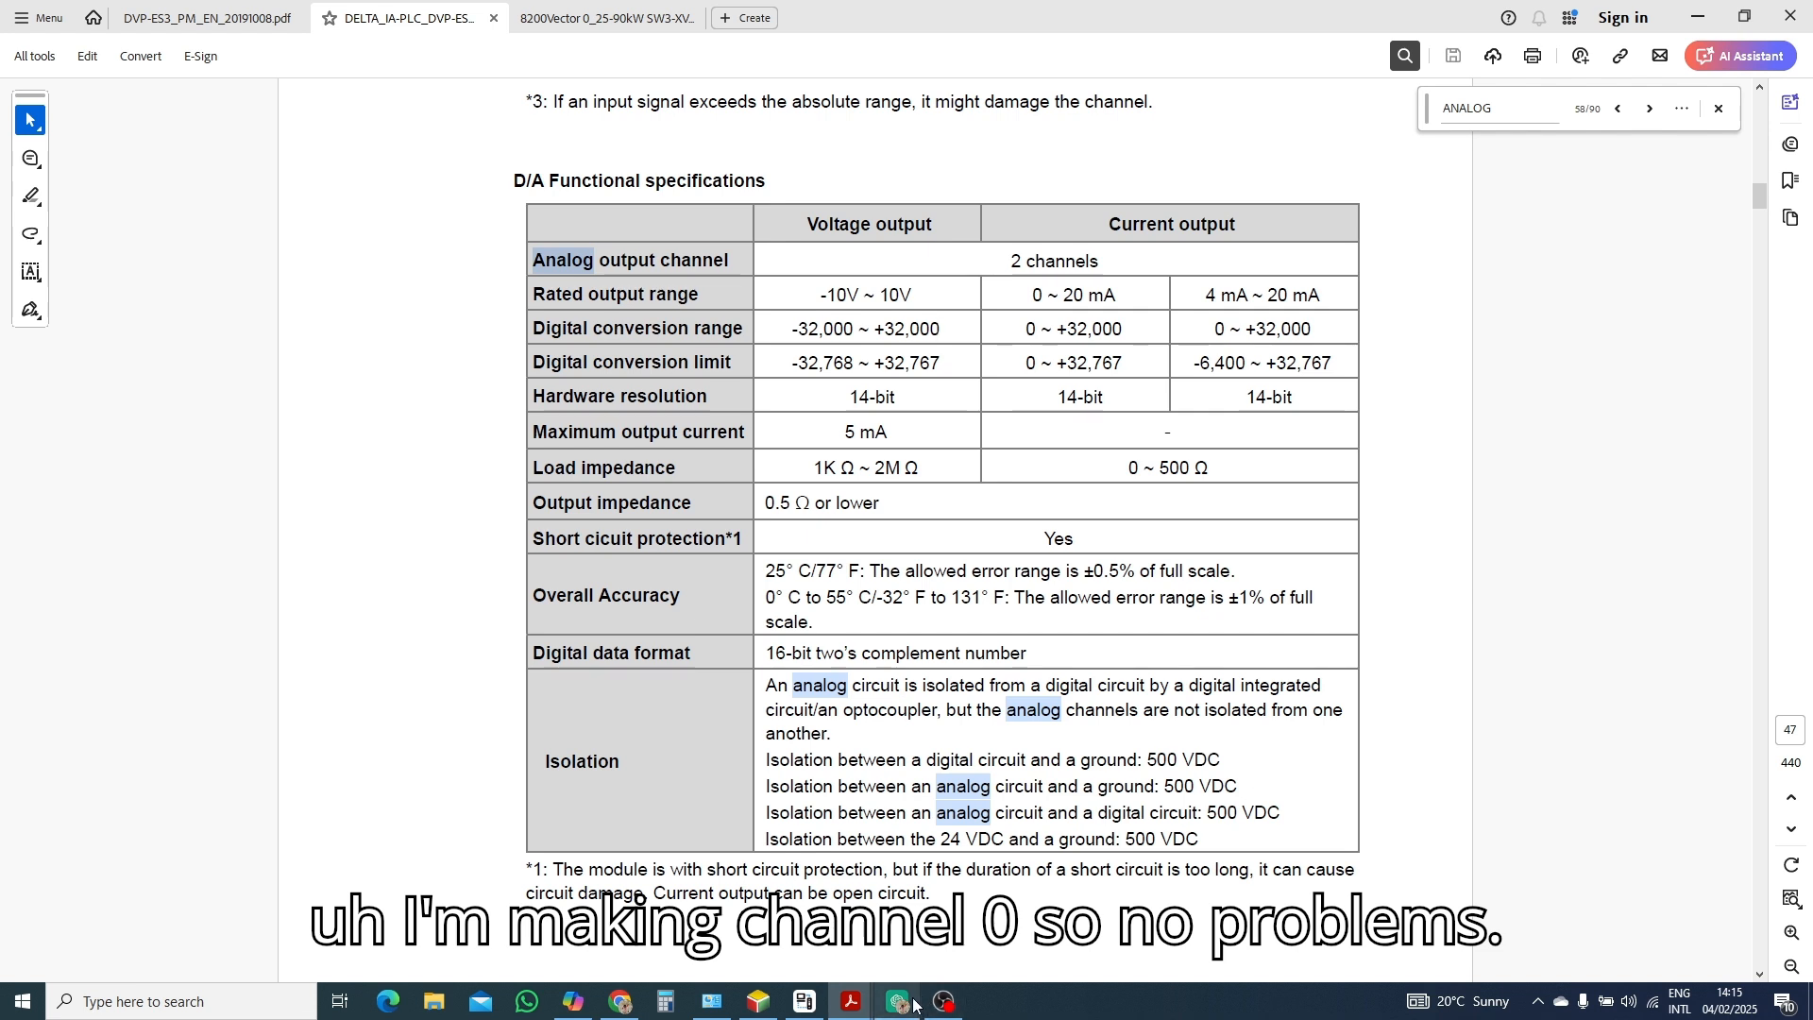
Insert DIV16 into Network 1 and MUL16 (from All Types) into Network 2 of MOTOR_SPEED.
click(895, 1001)
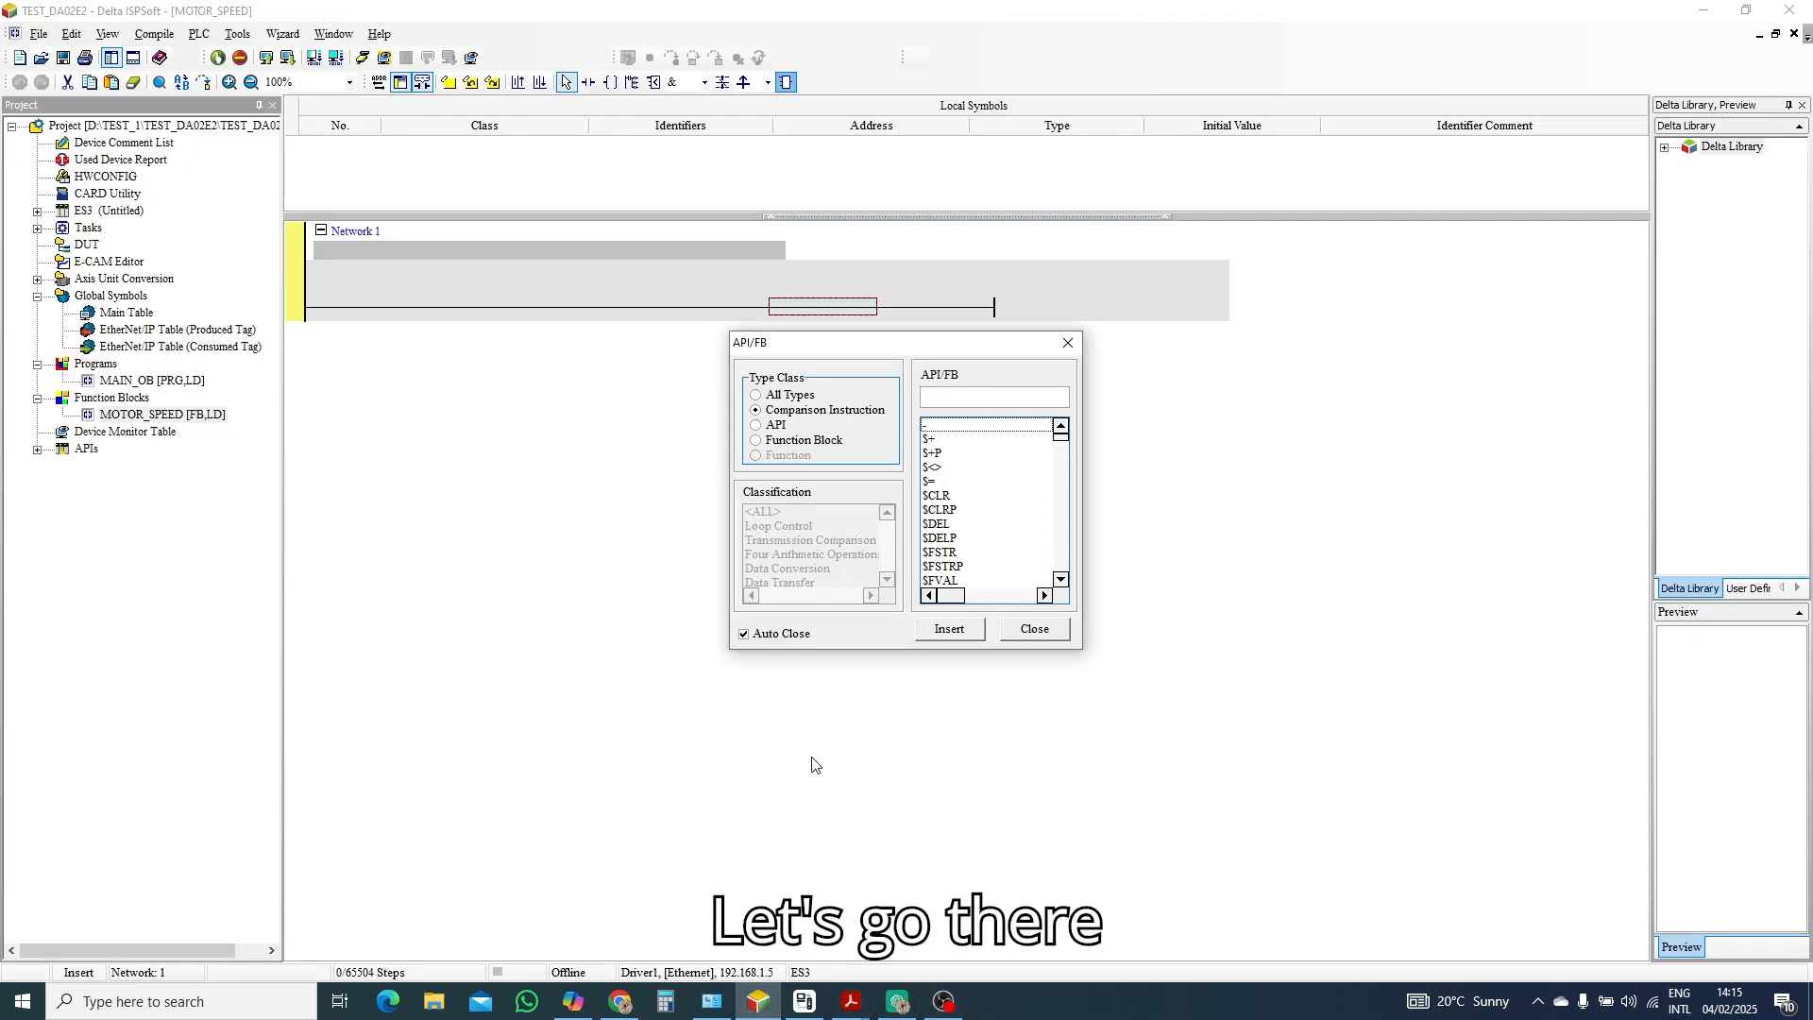
click(991, 395)
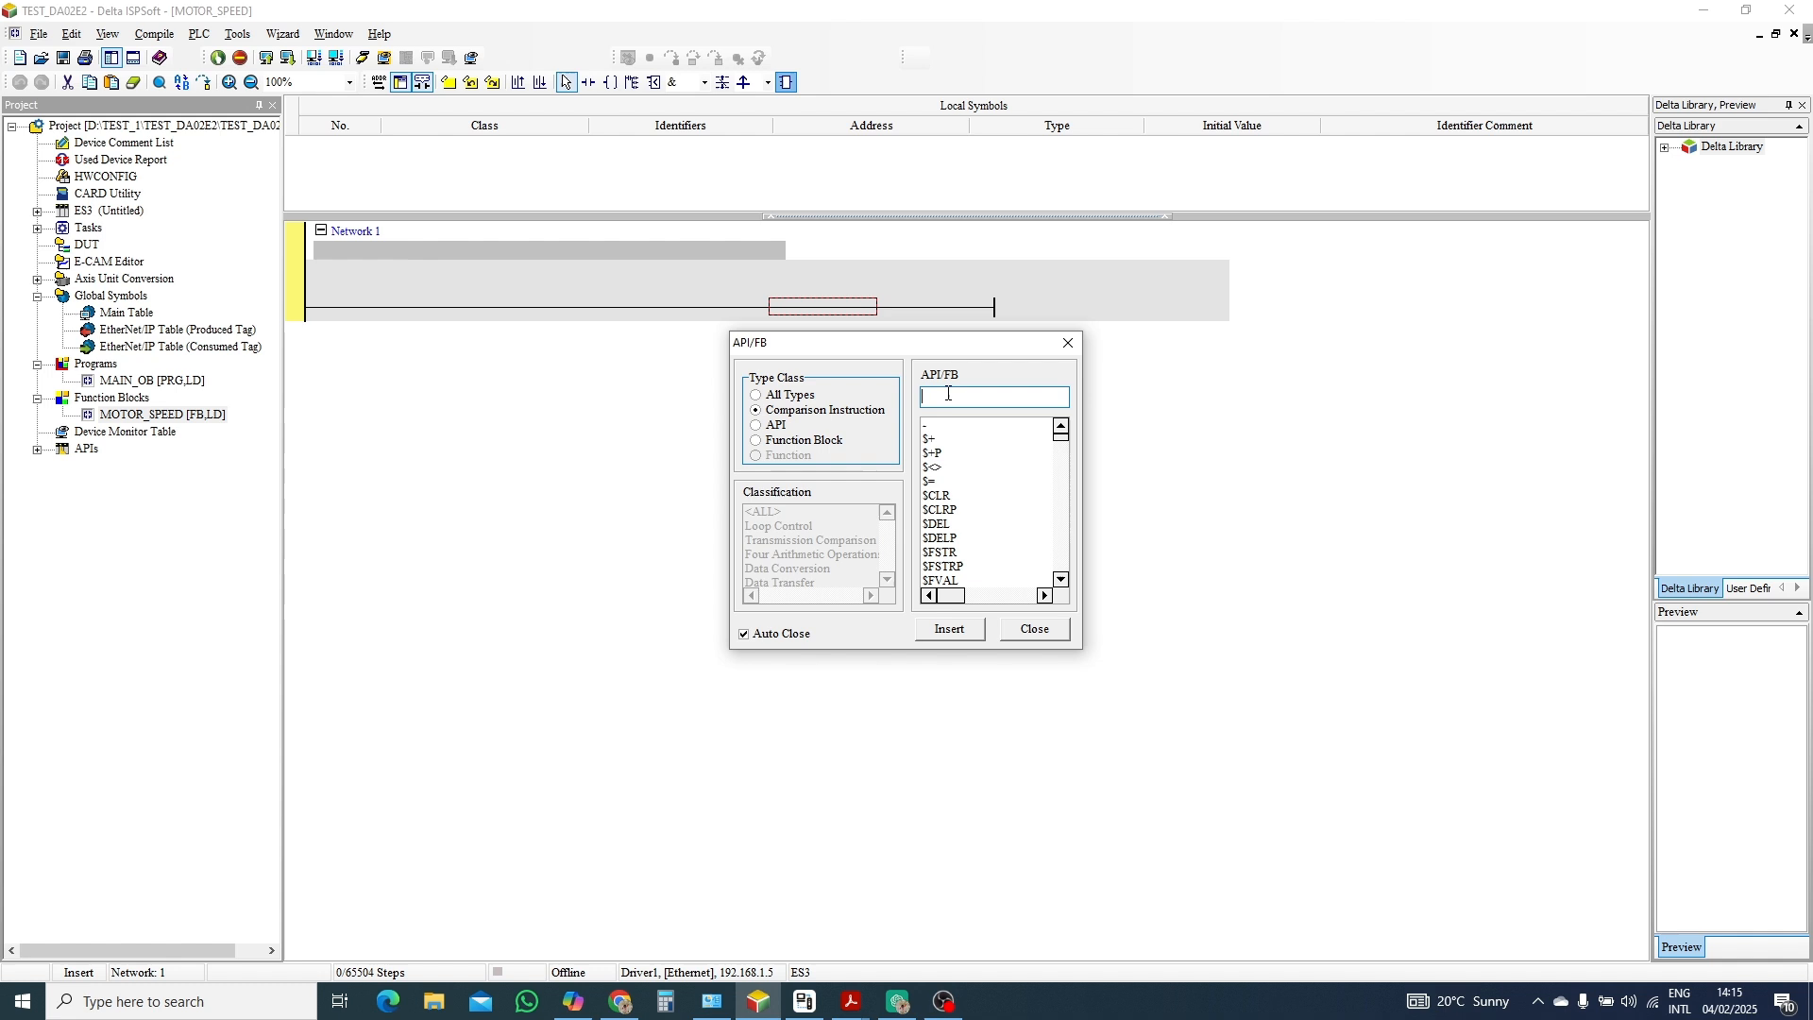
text(DIV)
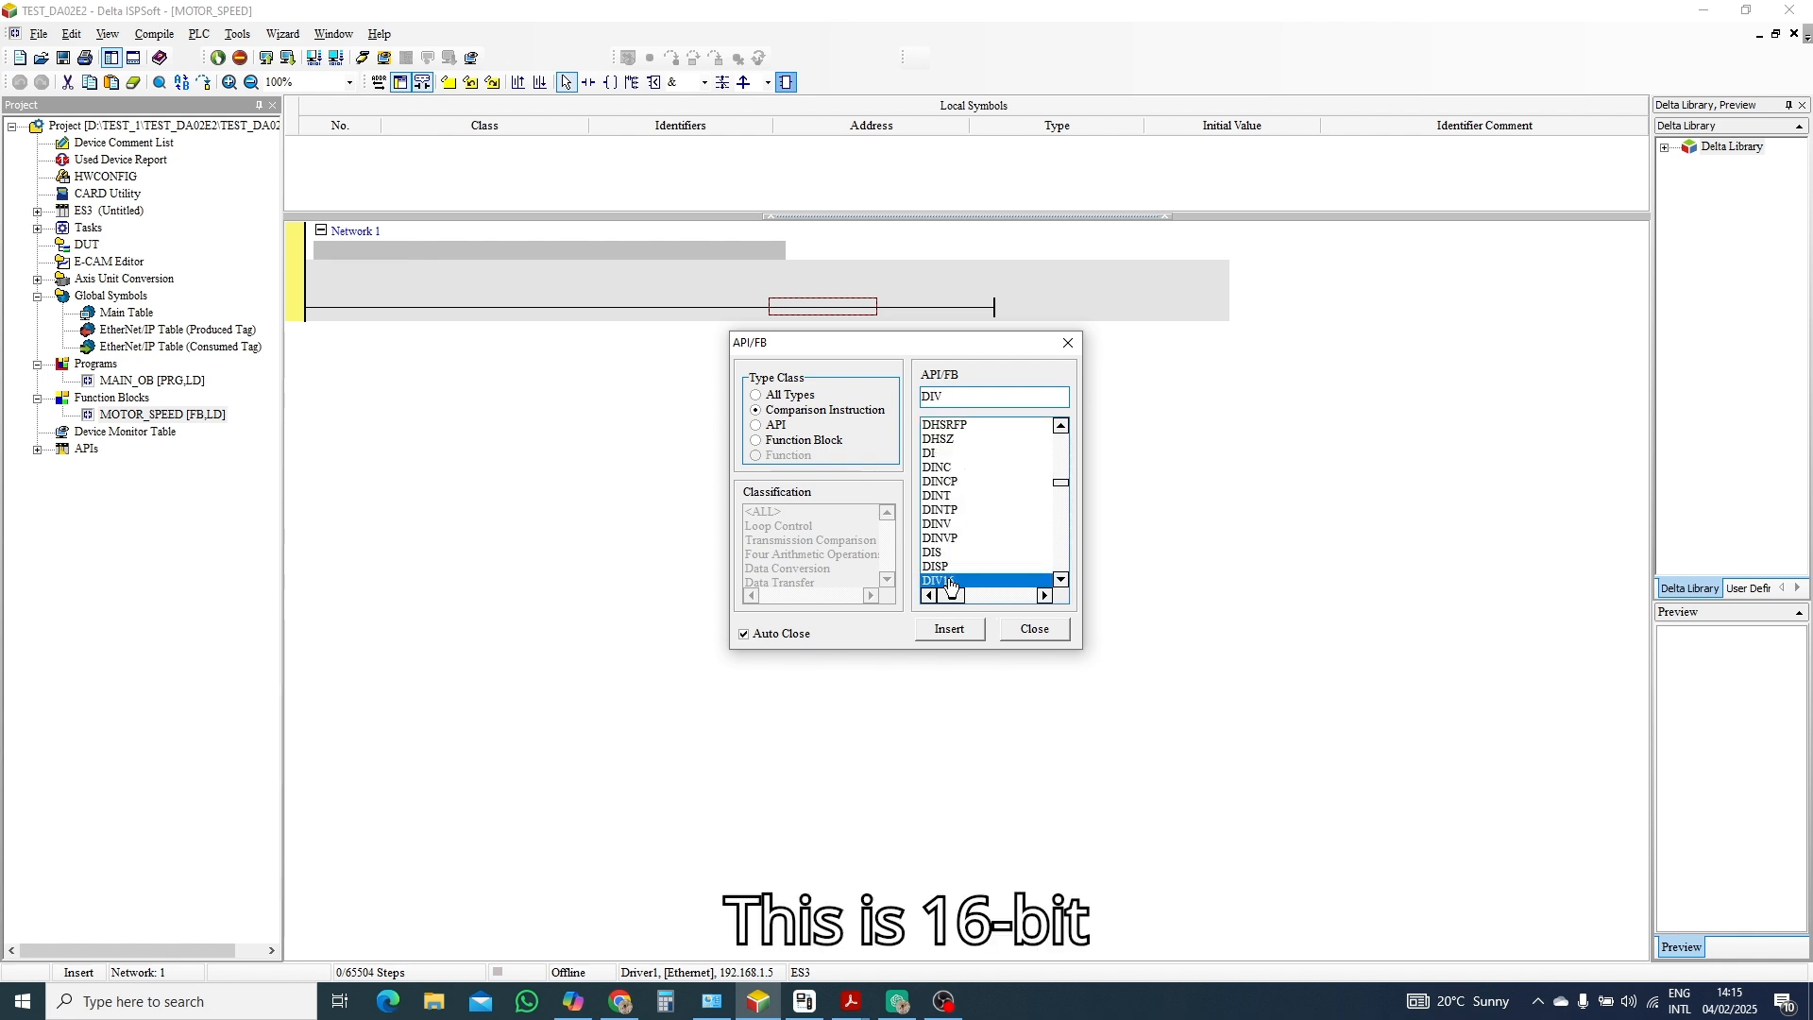
click(946, 628)
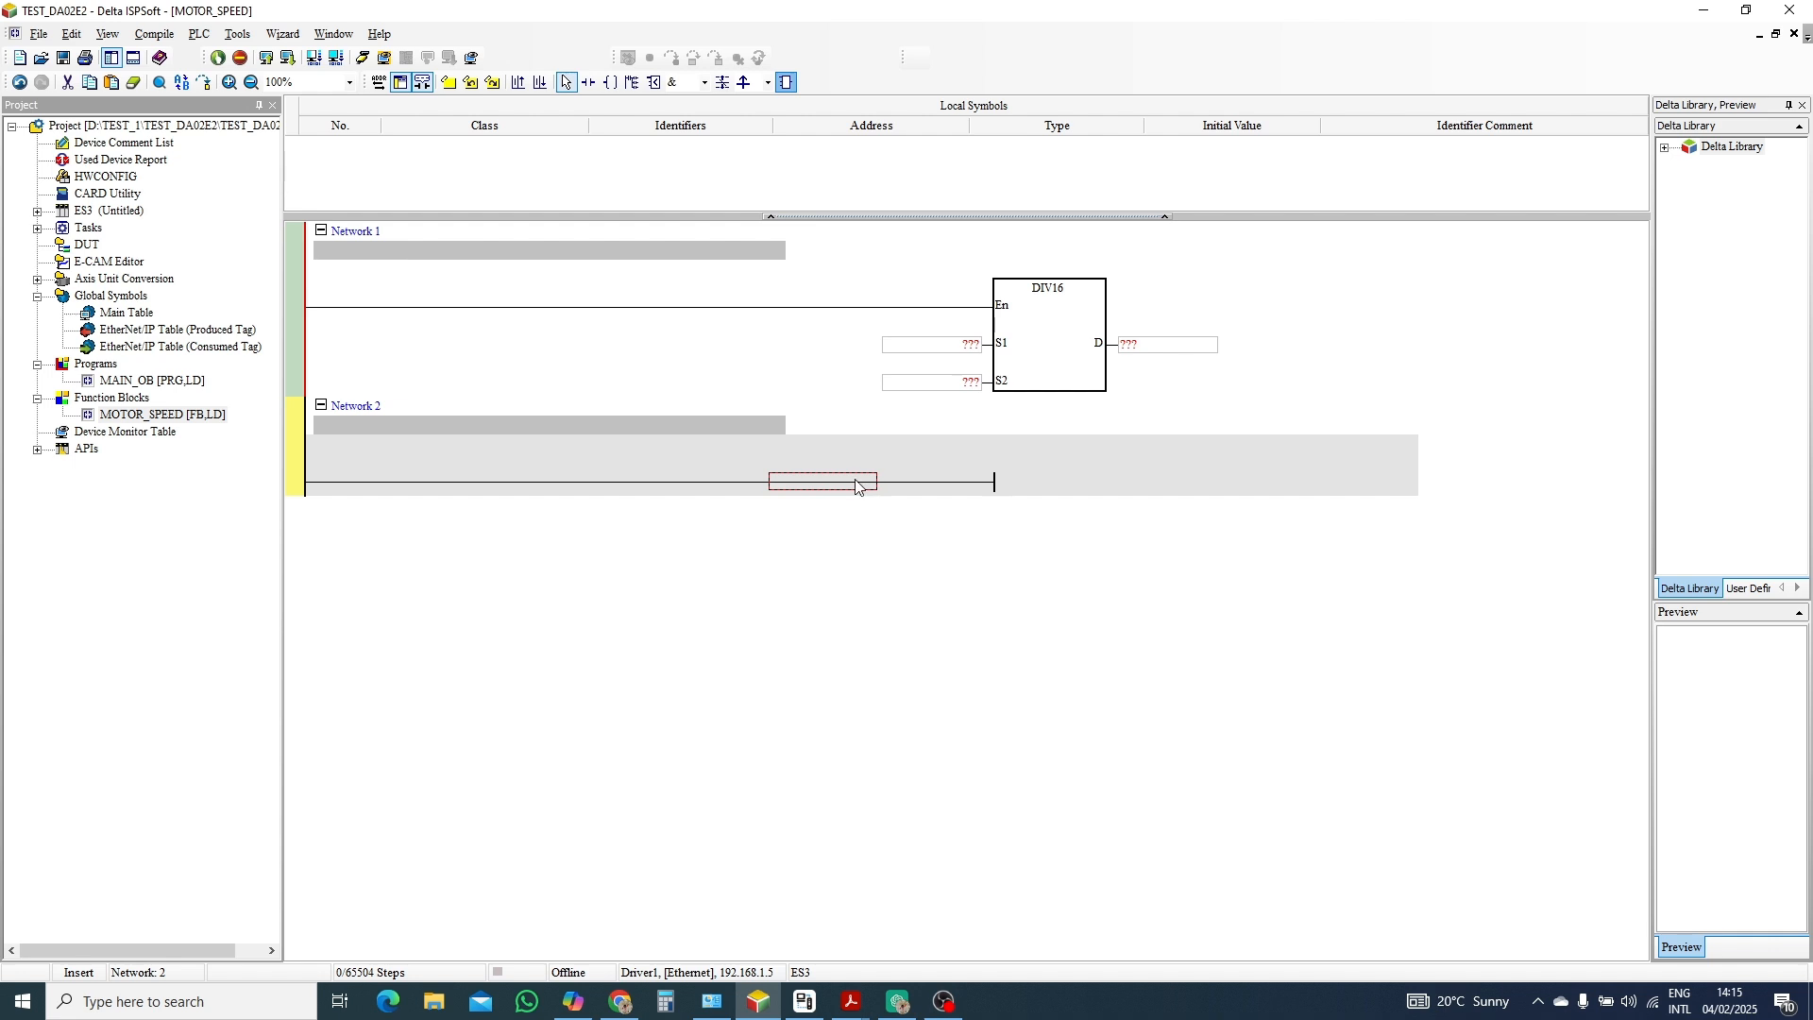
mouse_move(795, 132)
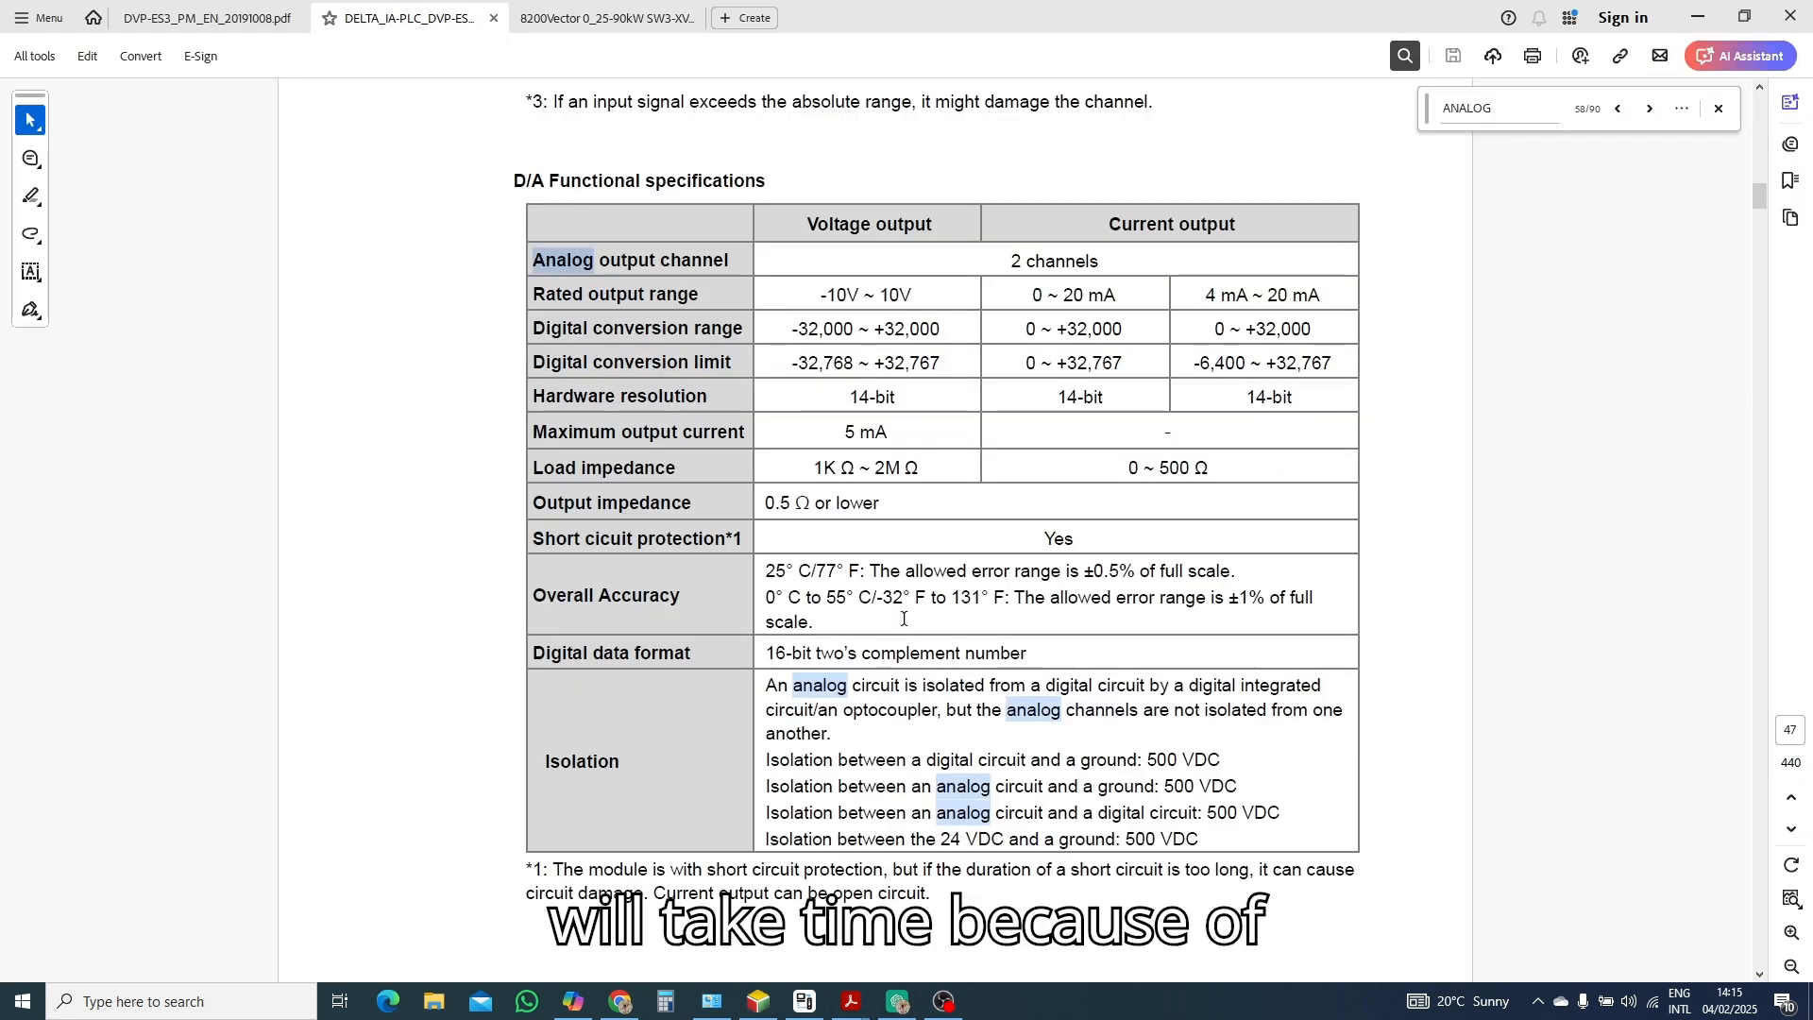
click(758, 1001)
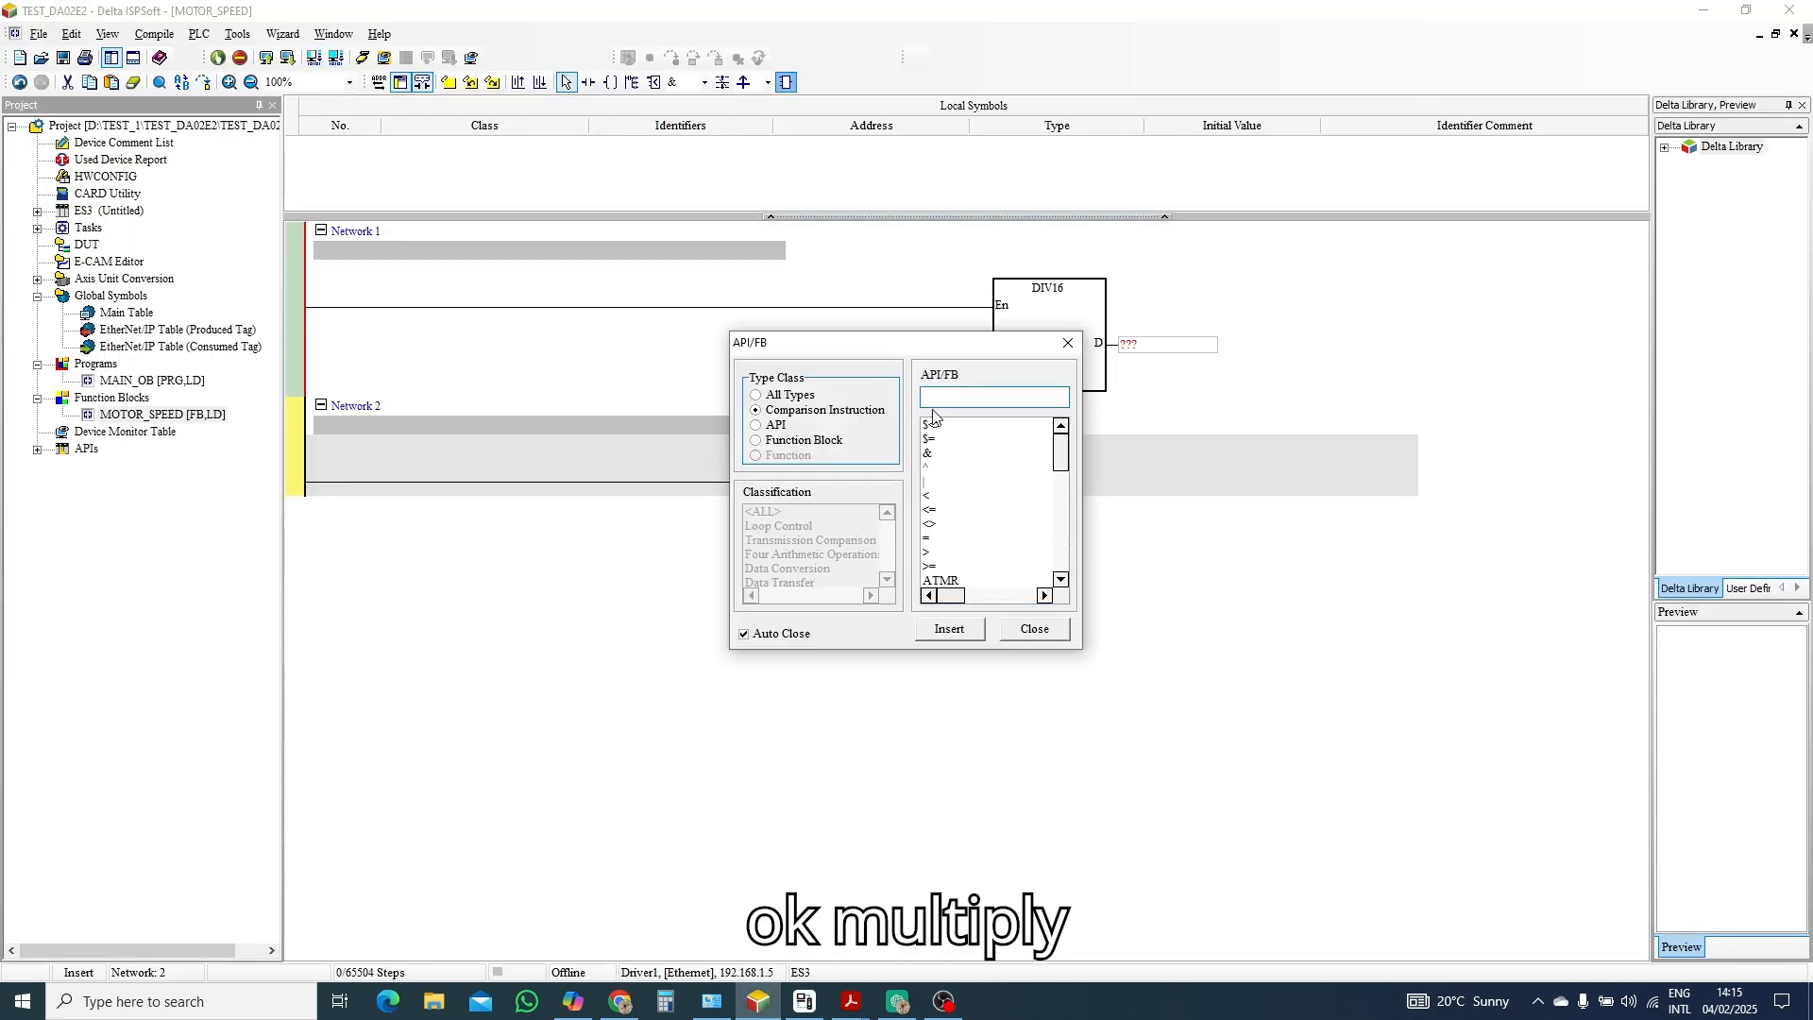
text(MUL)
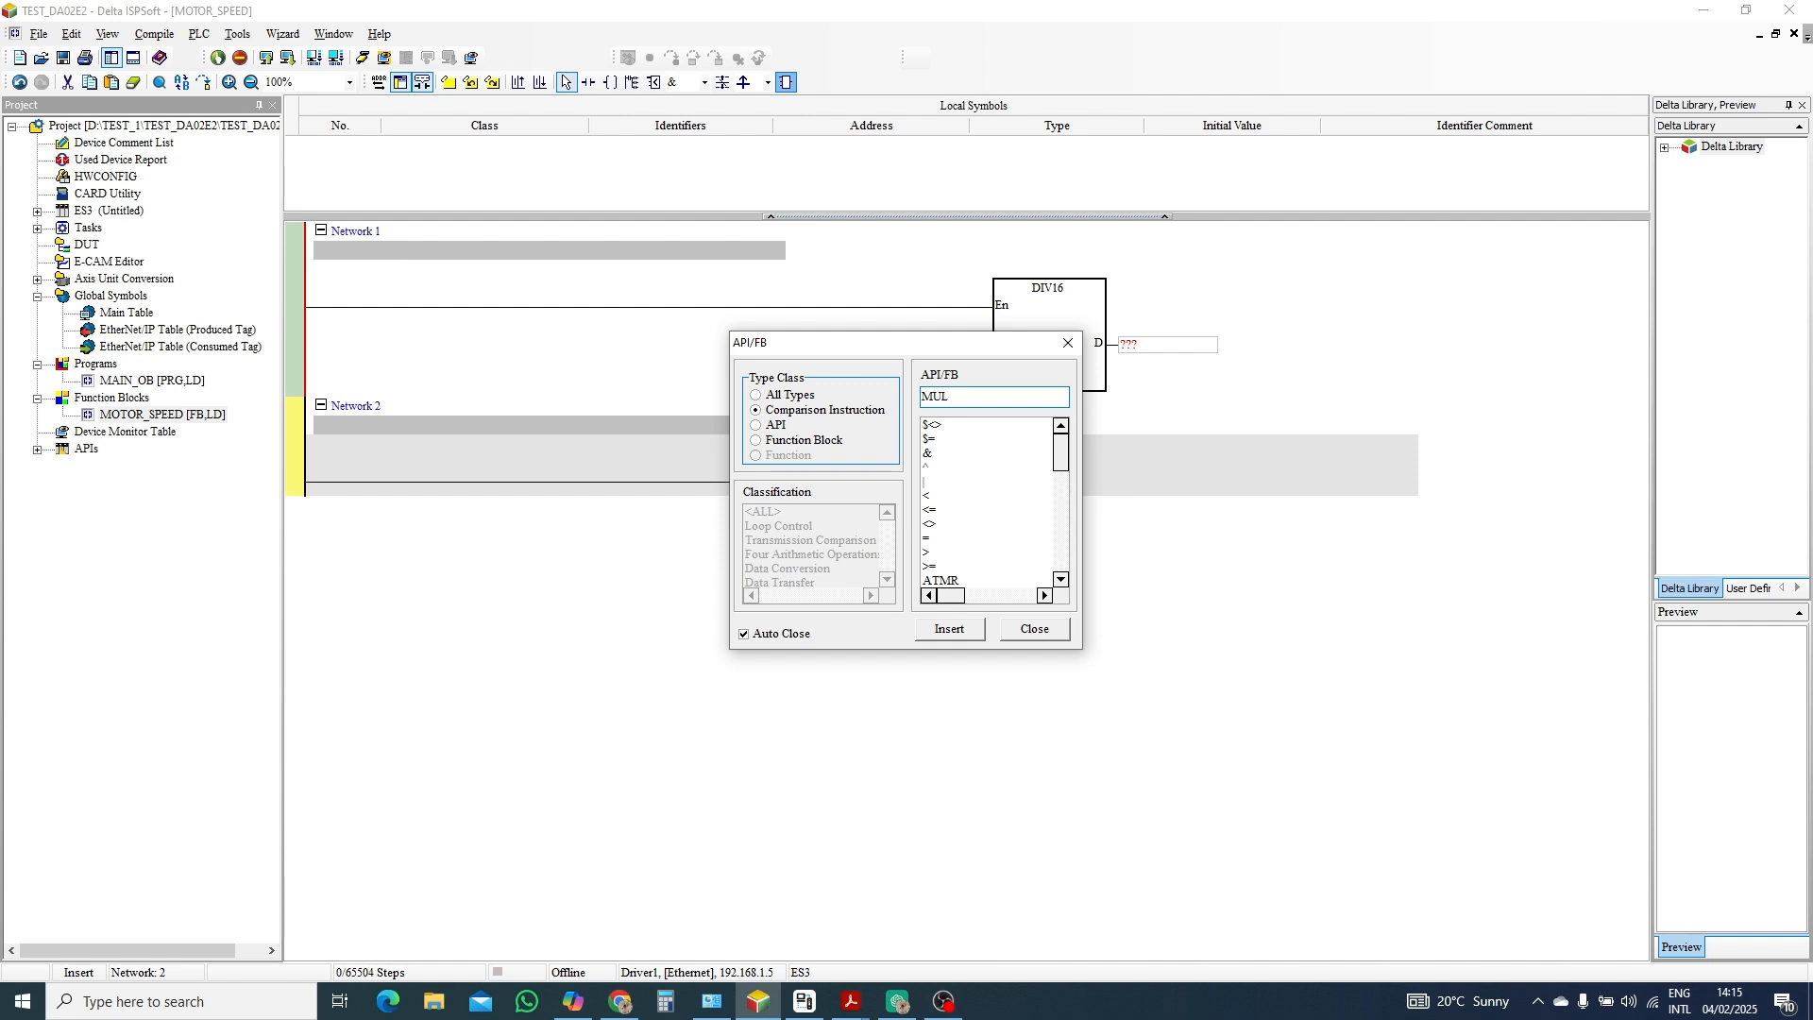
click(755, 395)
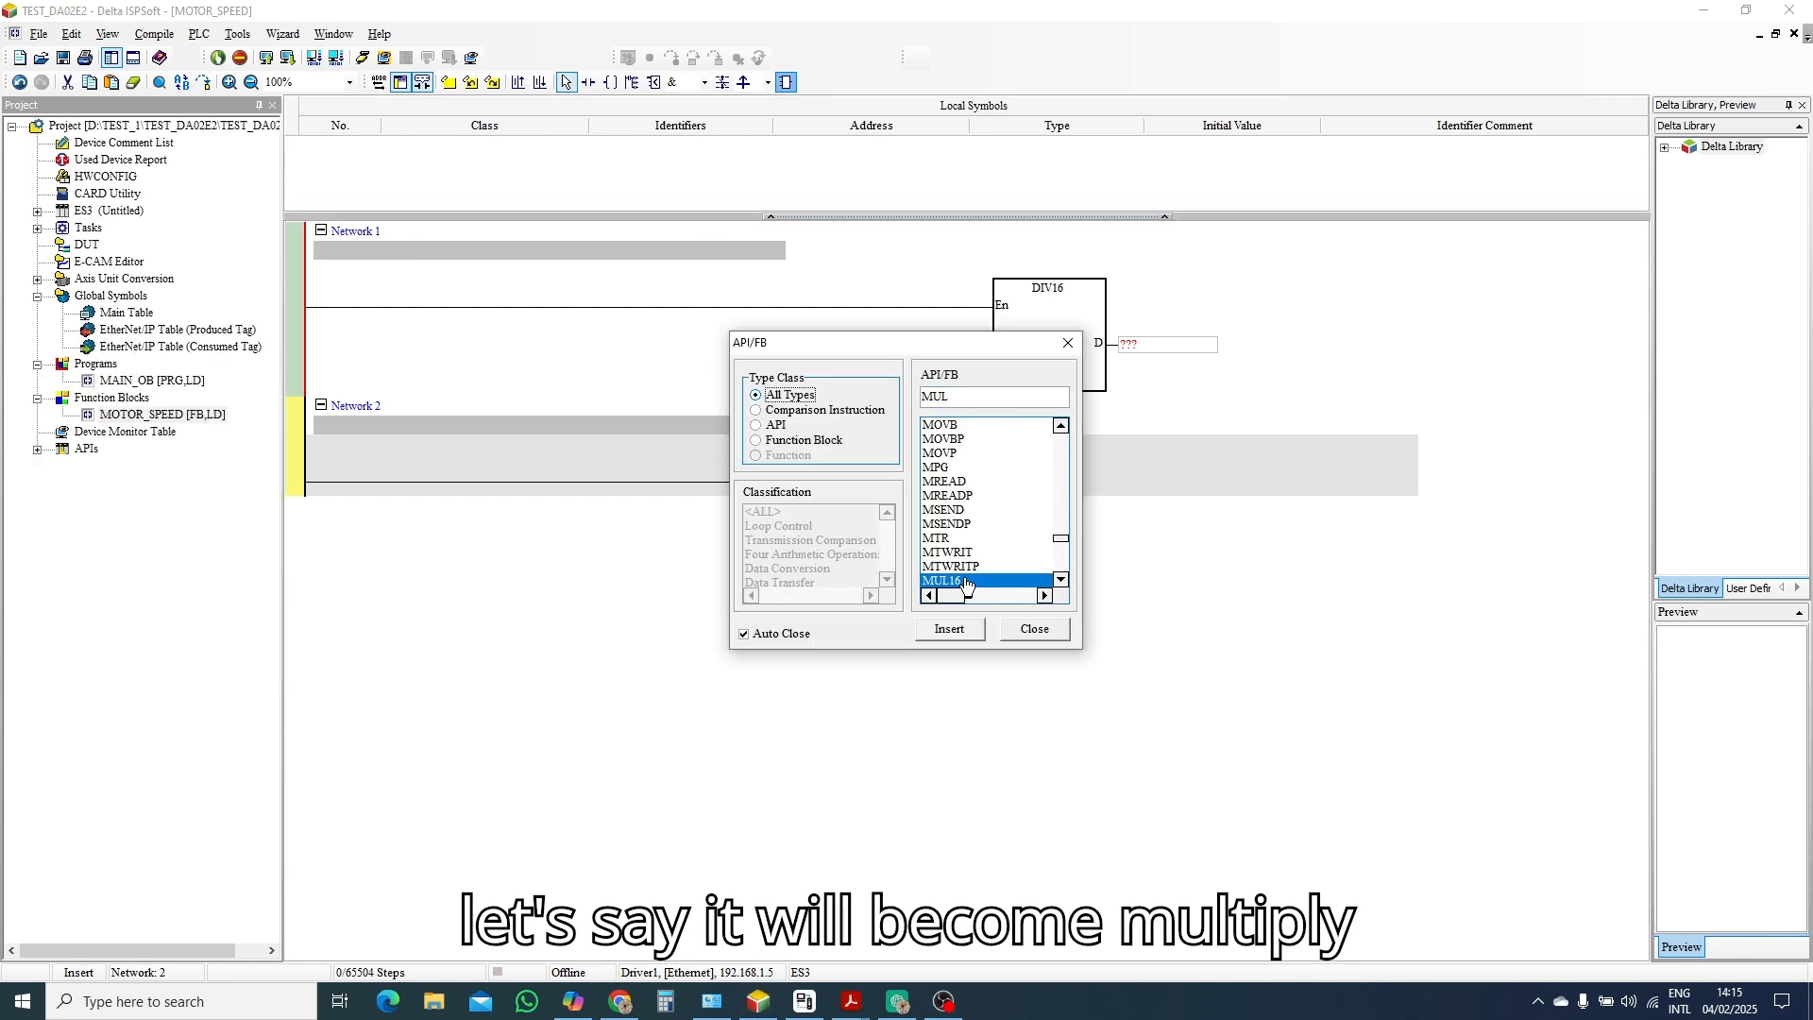
mouse_move(951, 627)
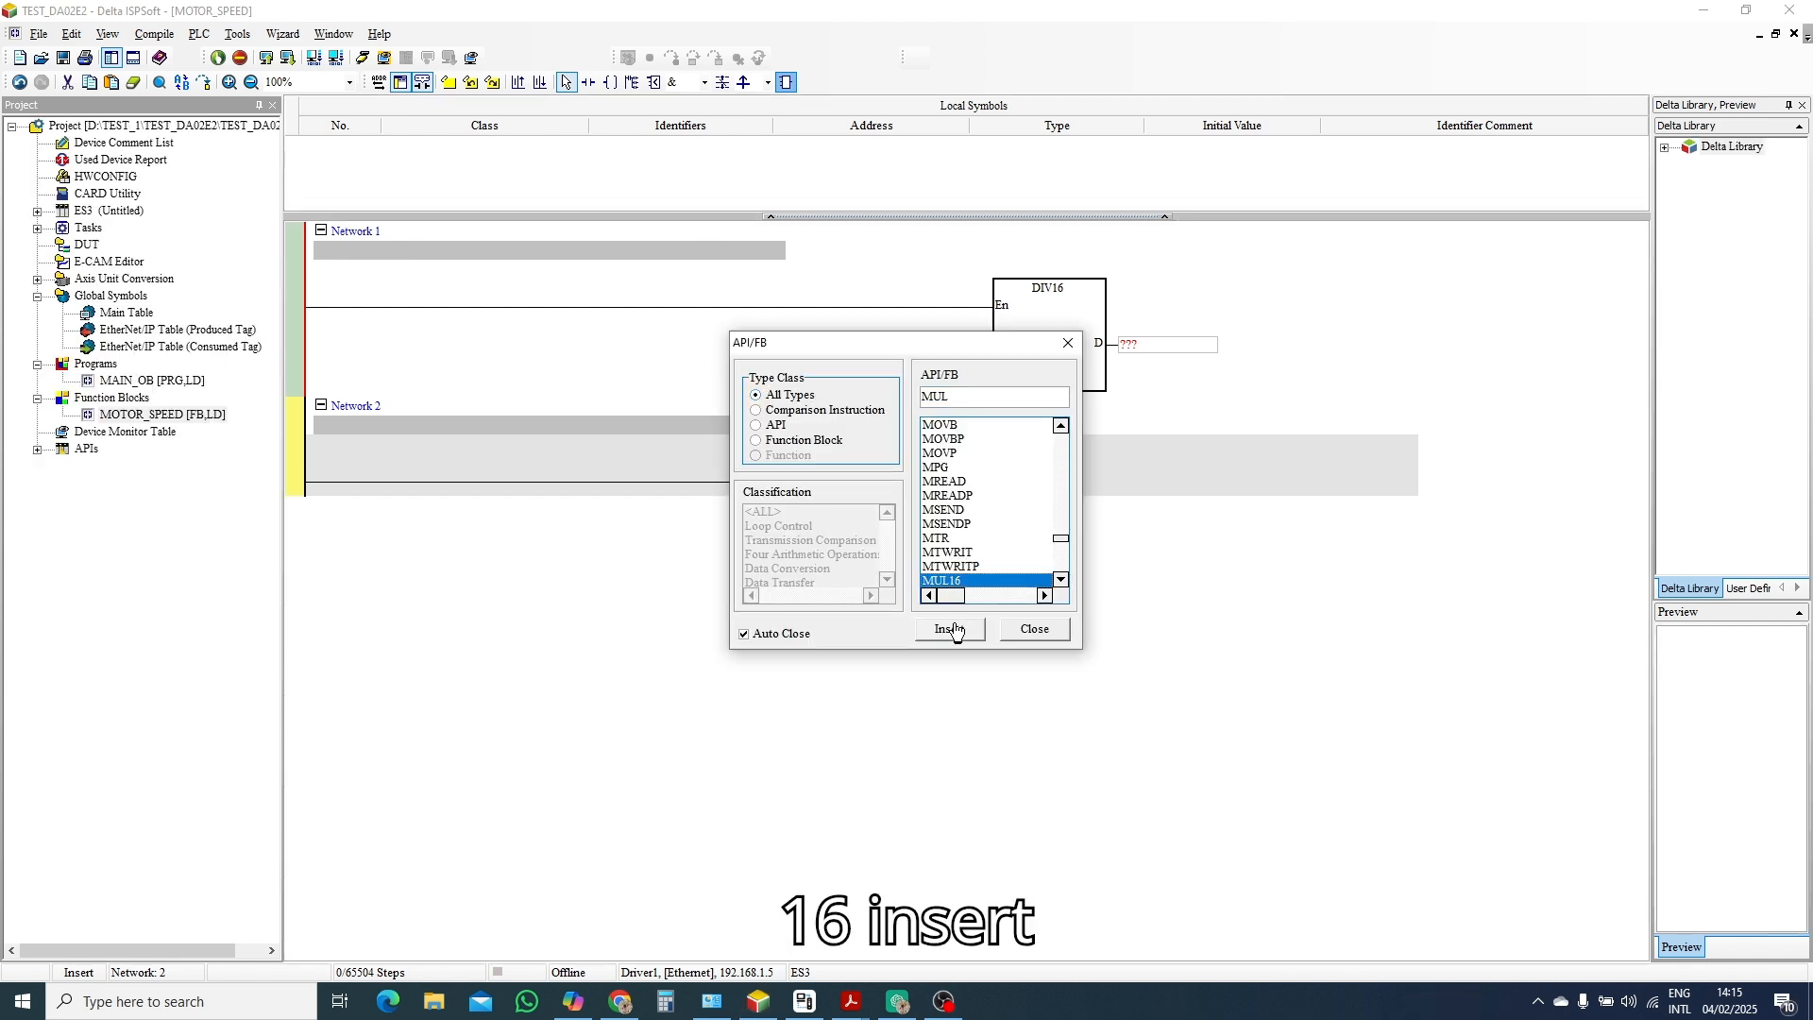
click(948, 627)
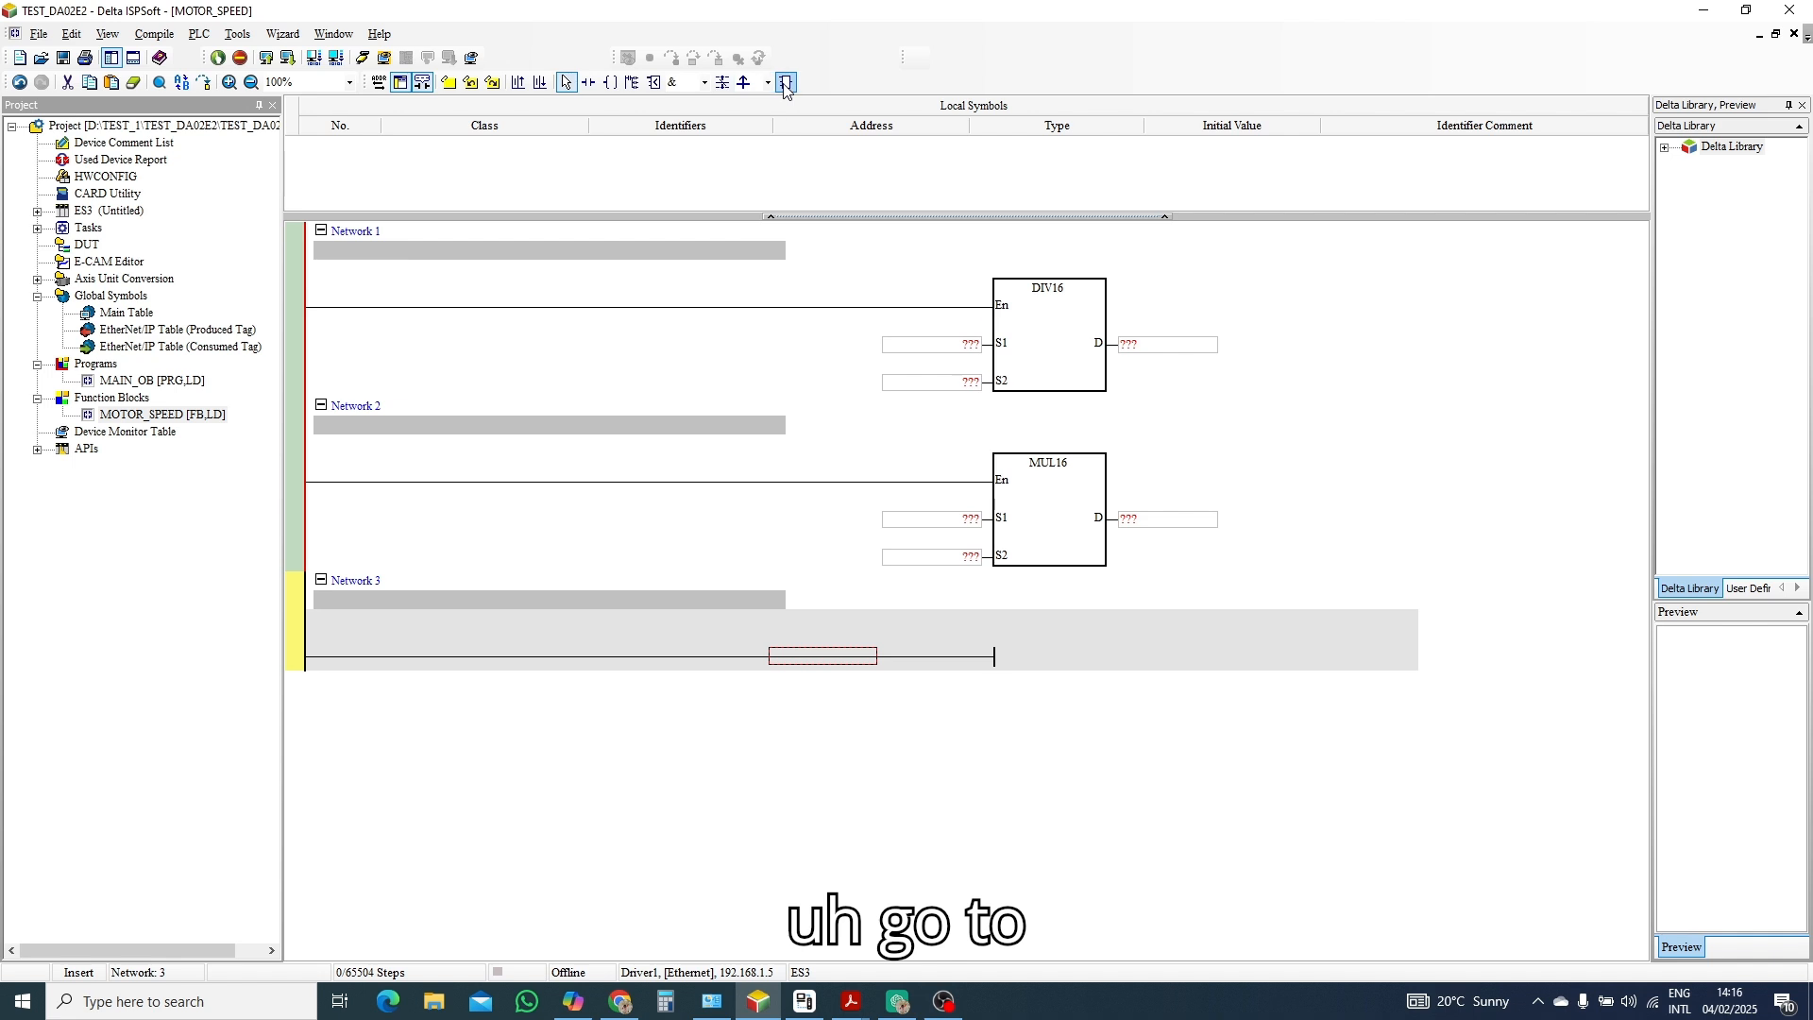
mouse_move(905, 704)
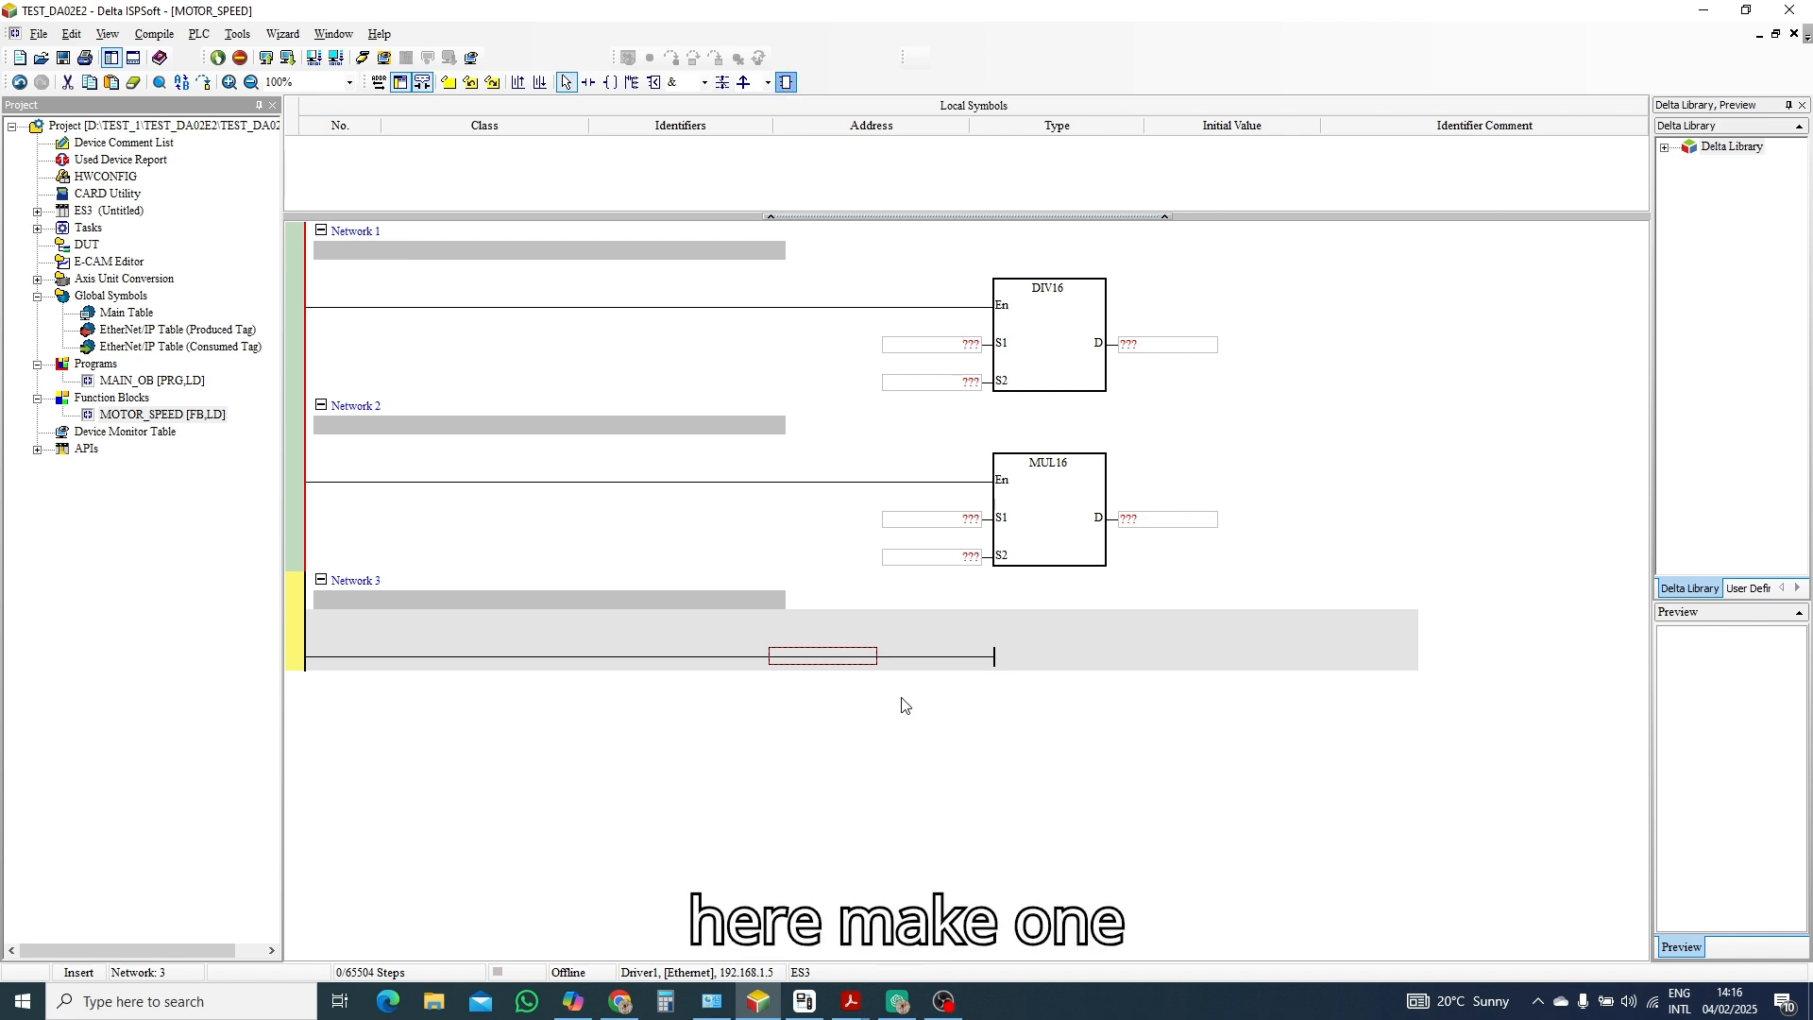
mouse_move(854, 669)
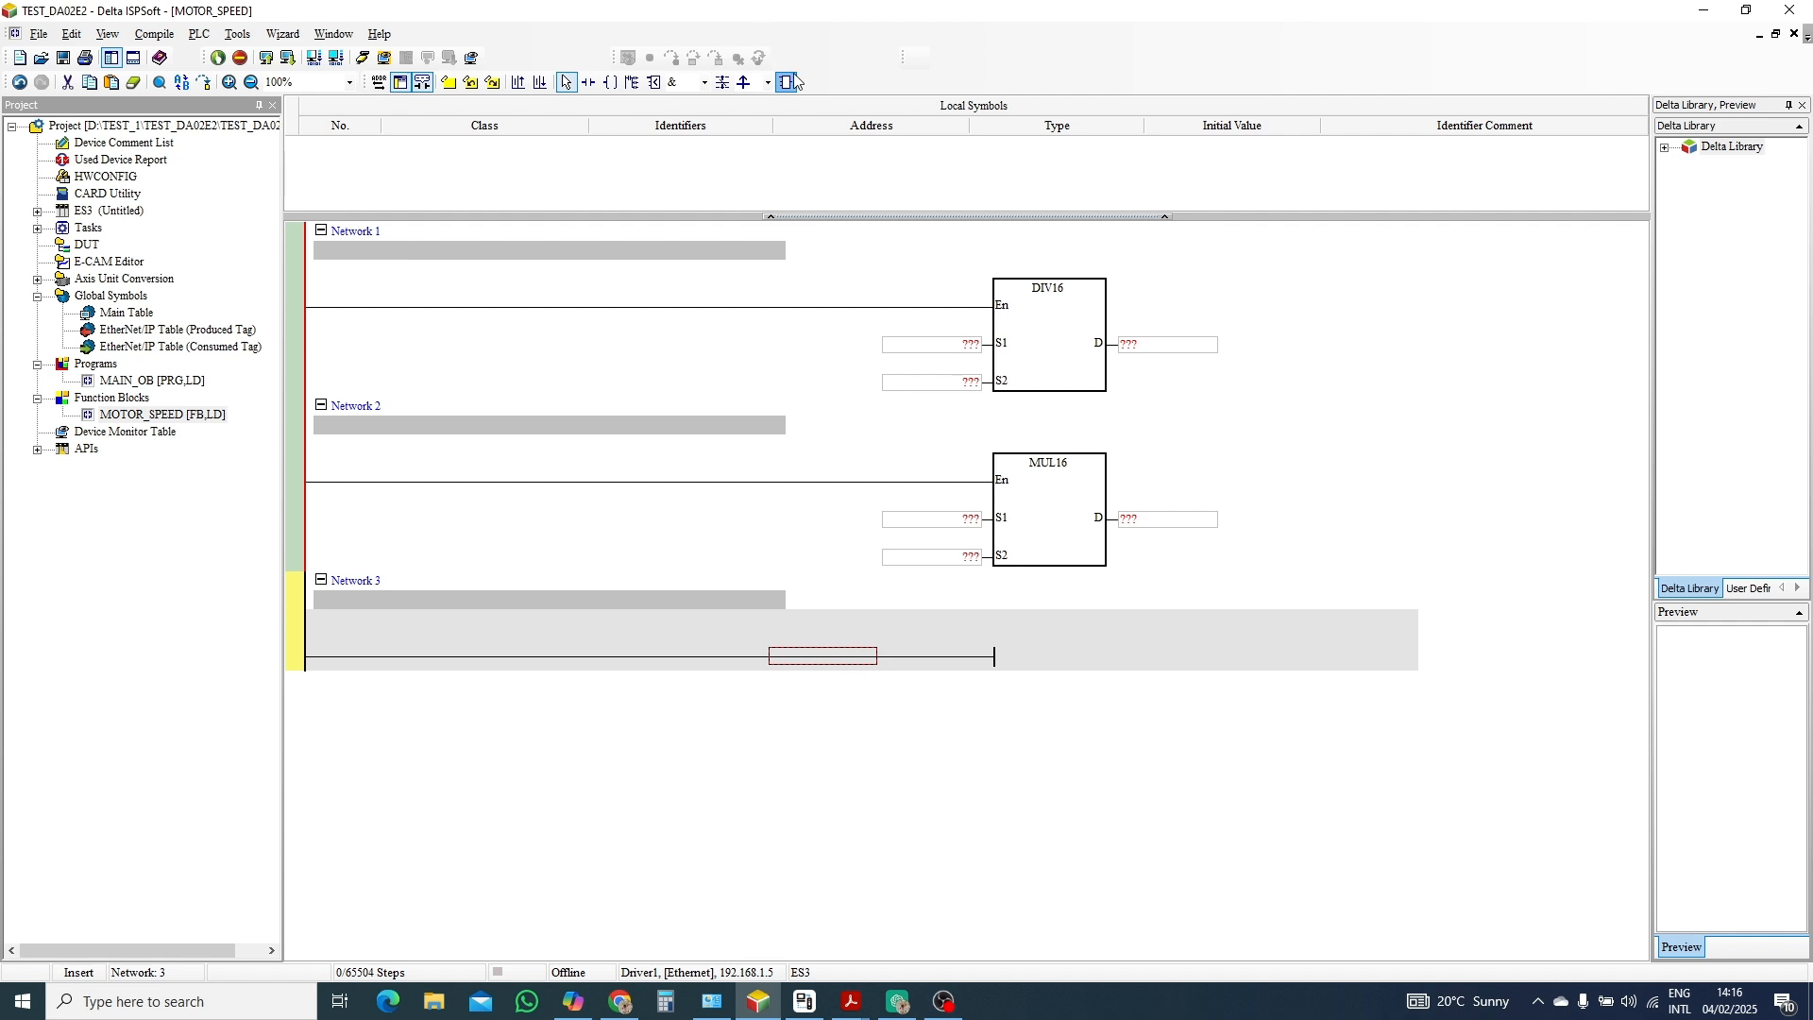
mouse_move(839, 663)
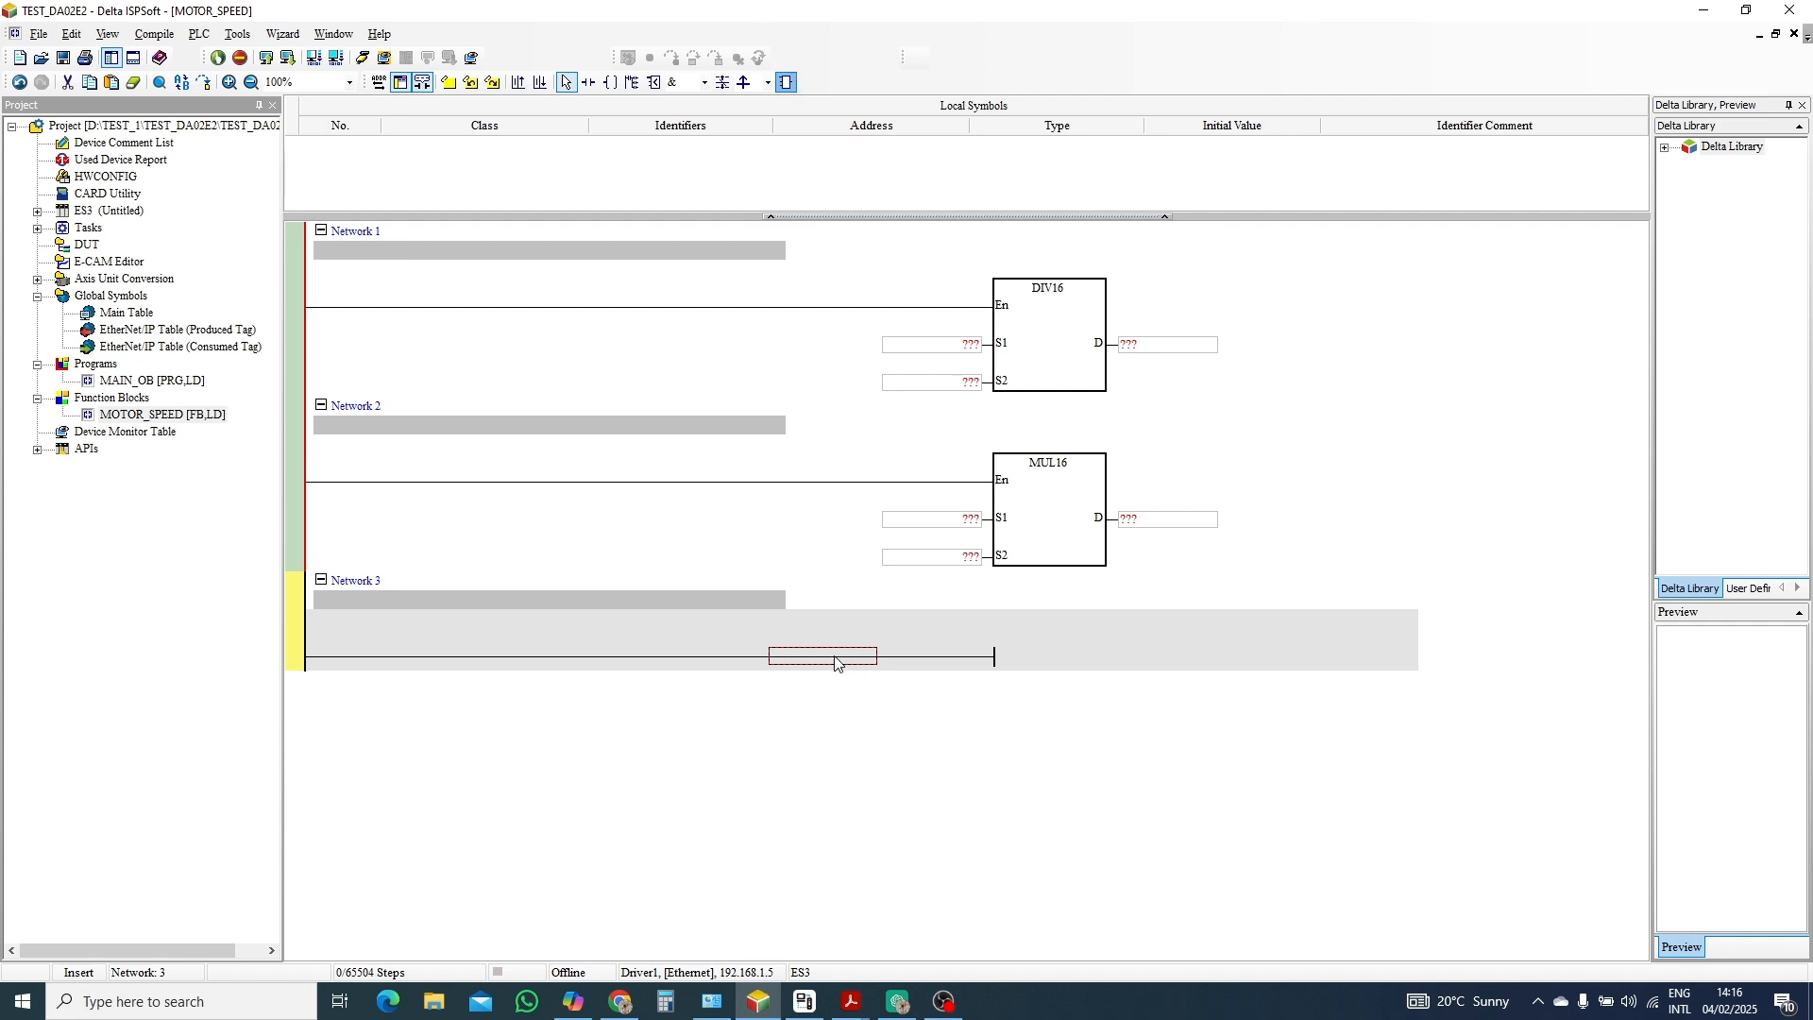
mouse_move(810, 364)
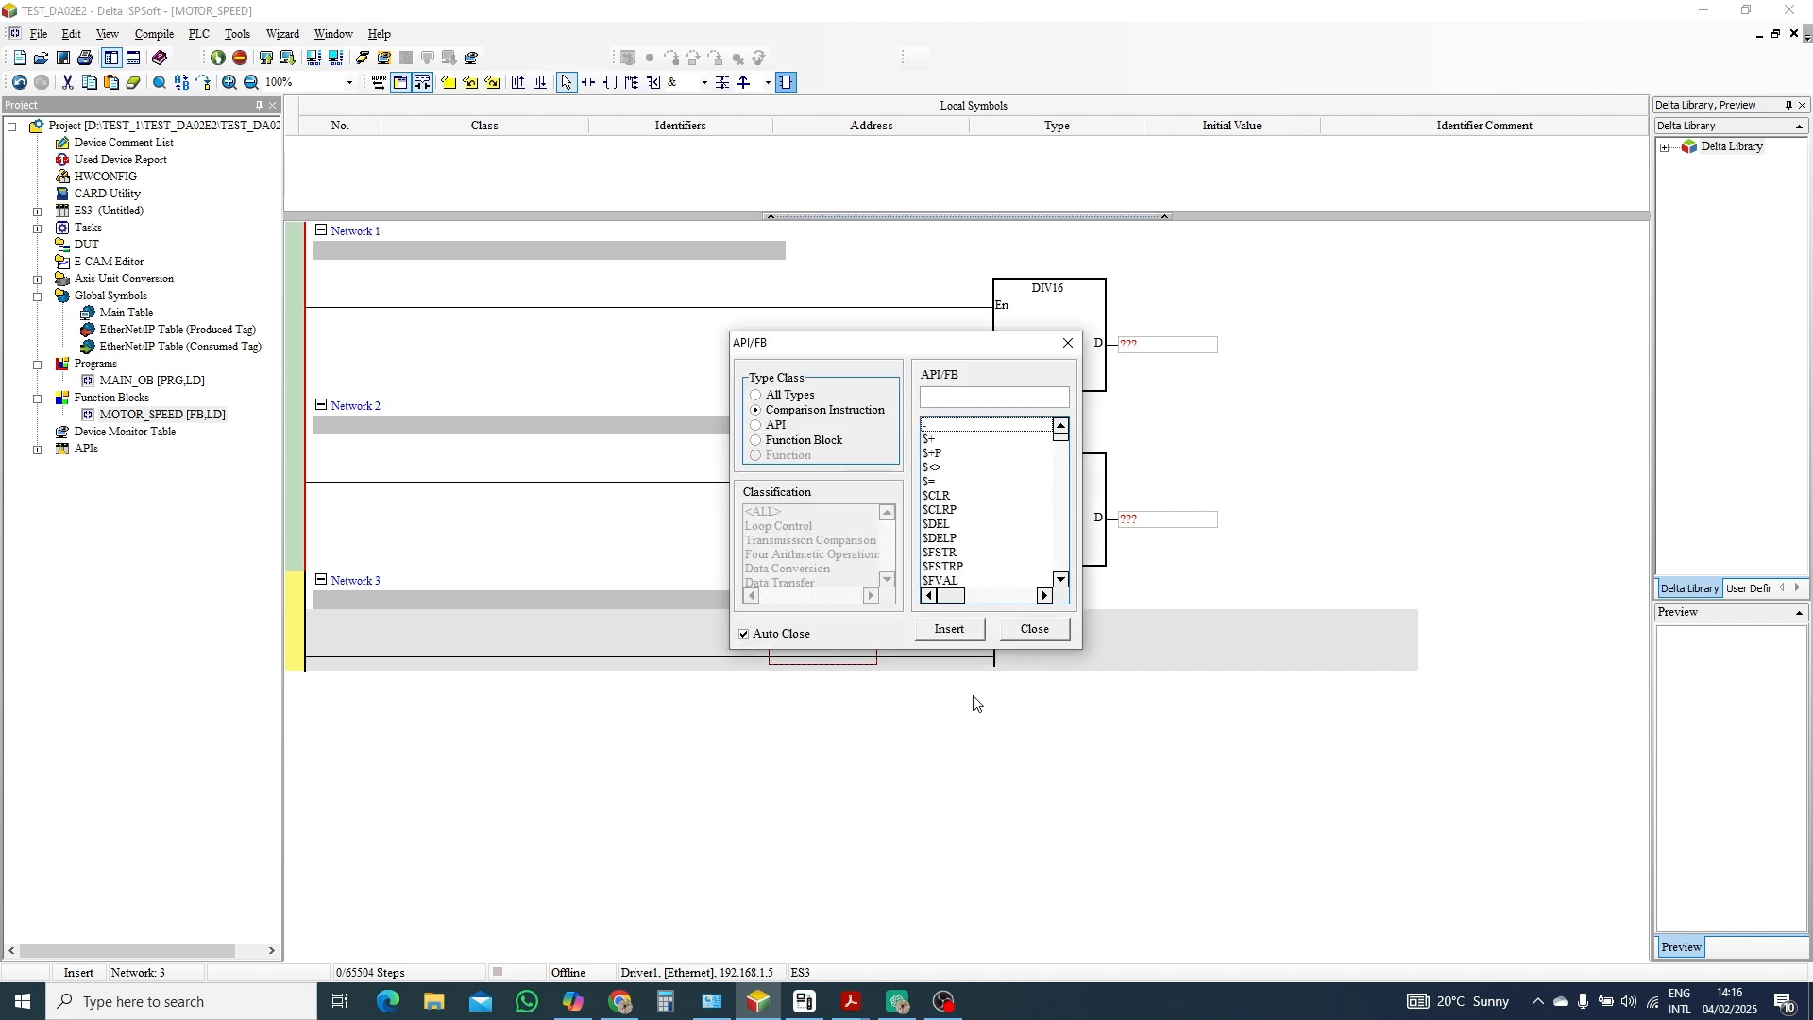
Search All Types for MOV and insert it into Network 3.
scroll(down, 3)
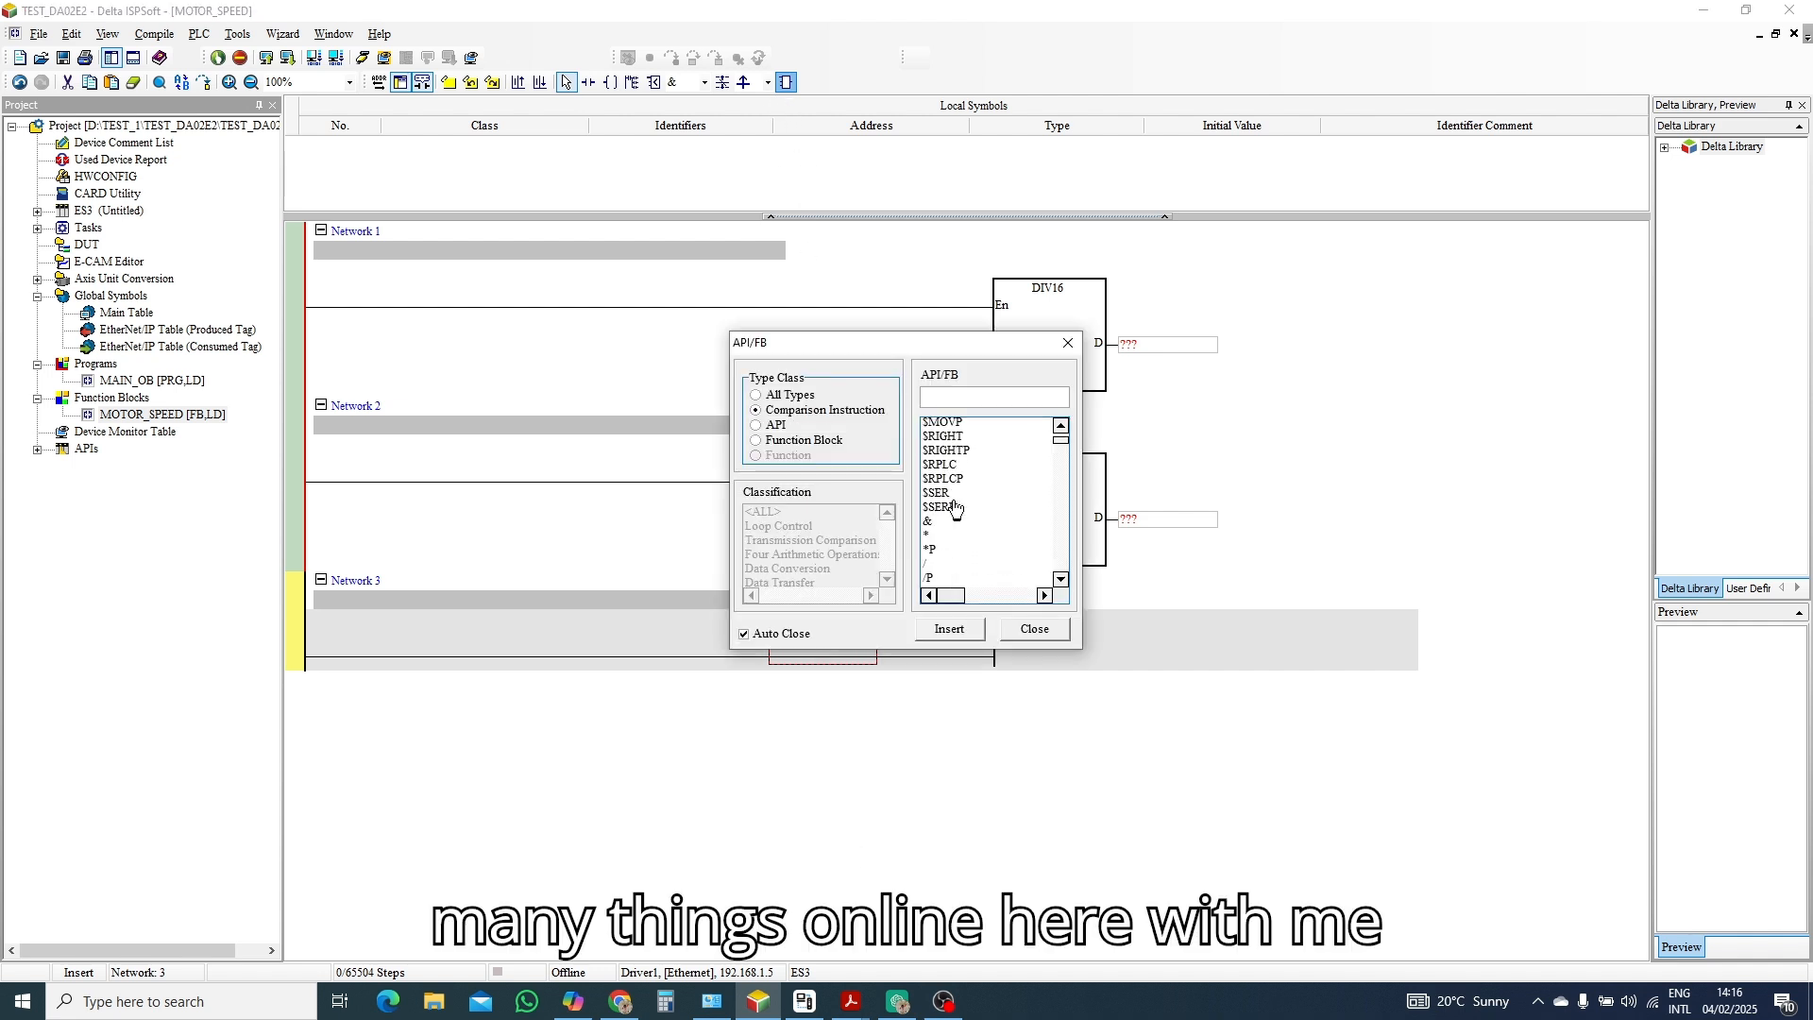
click(756, 395)
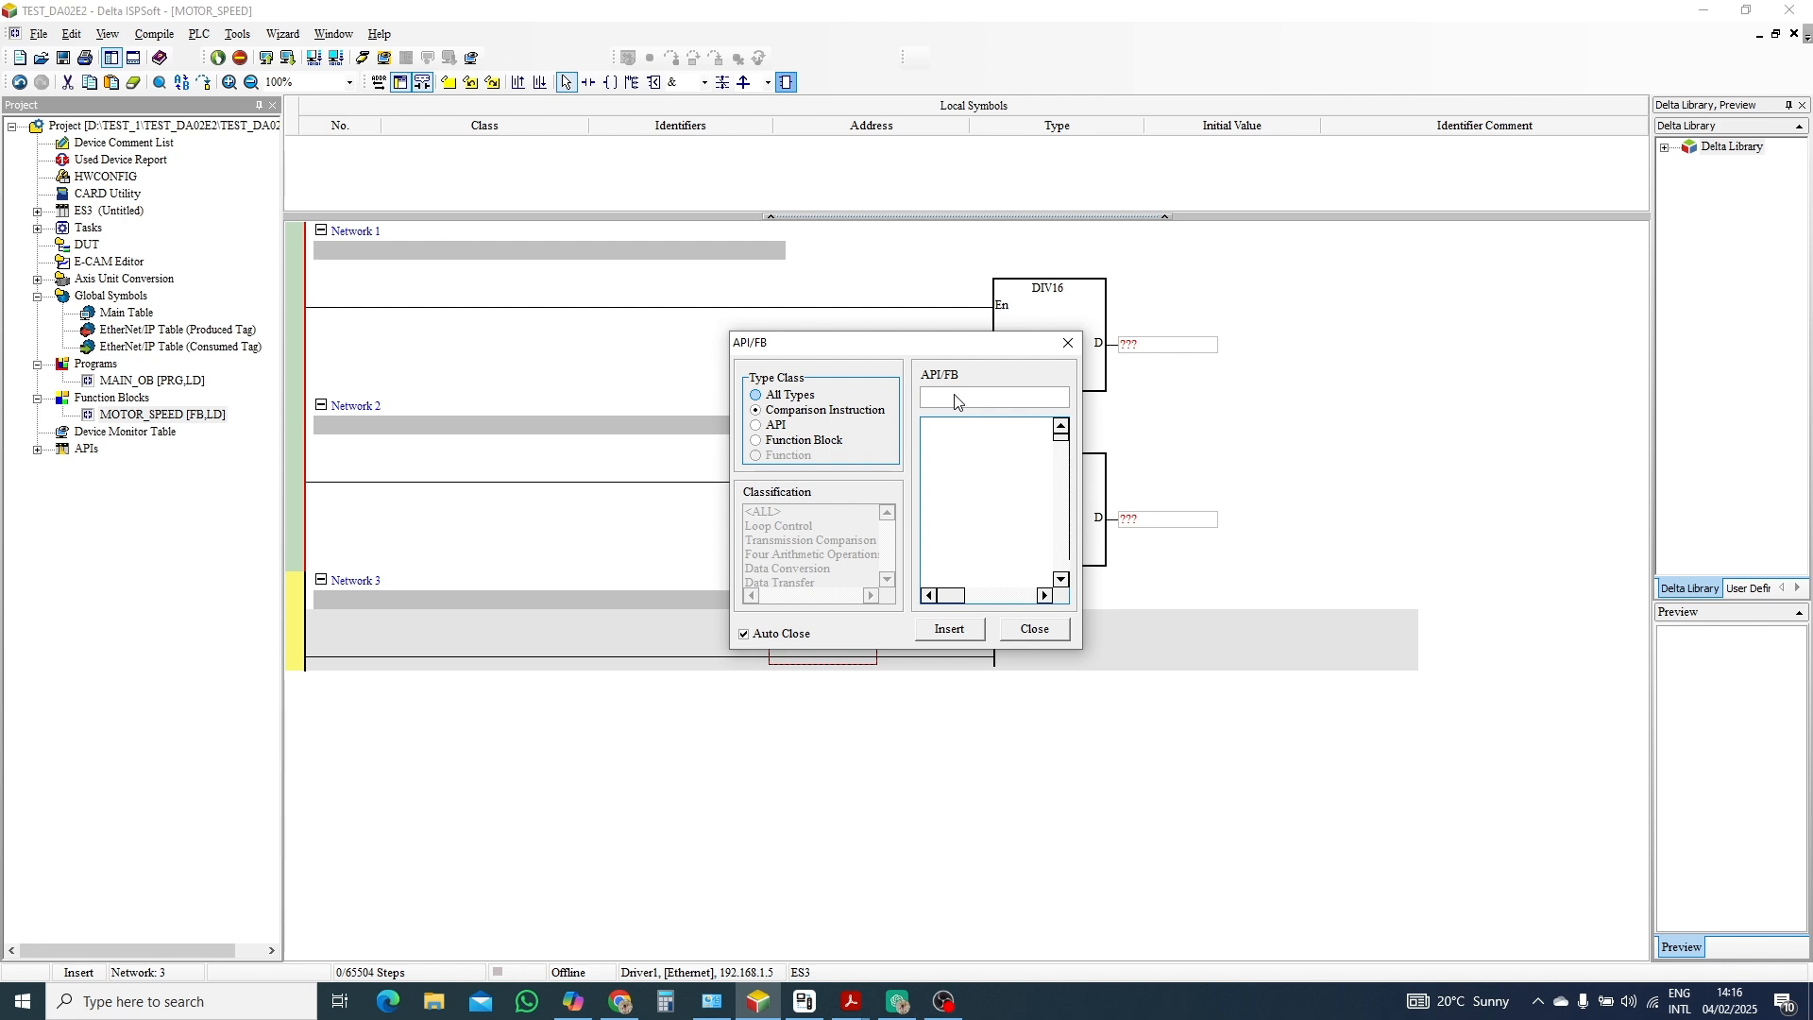
text(M)
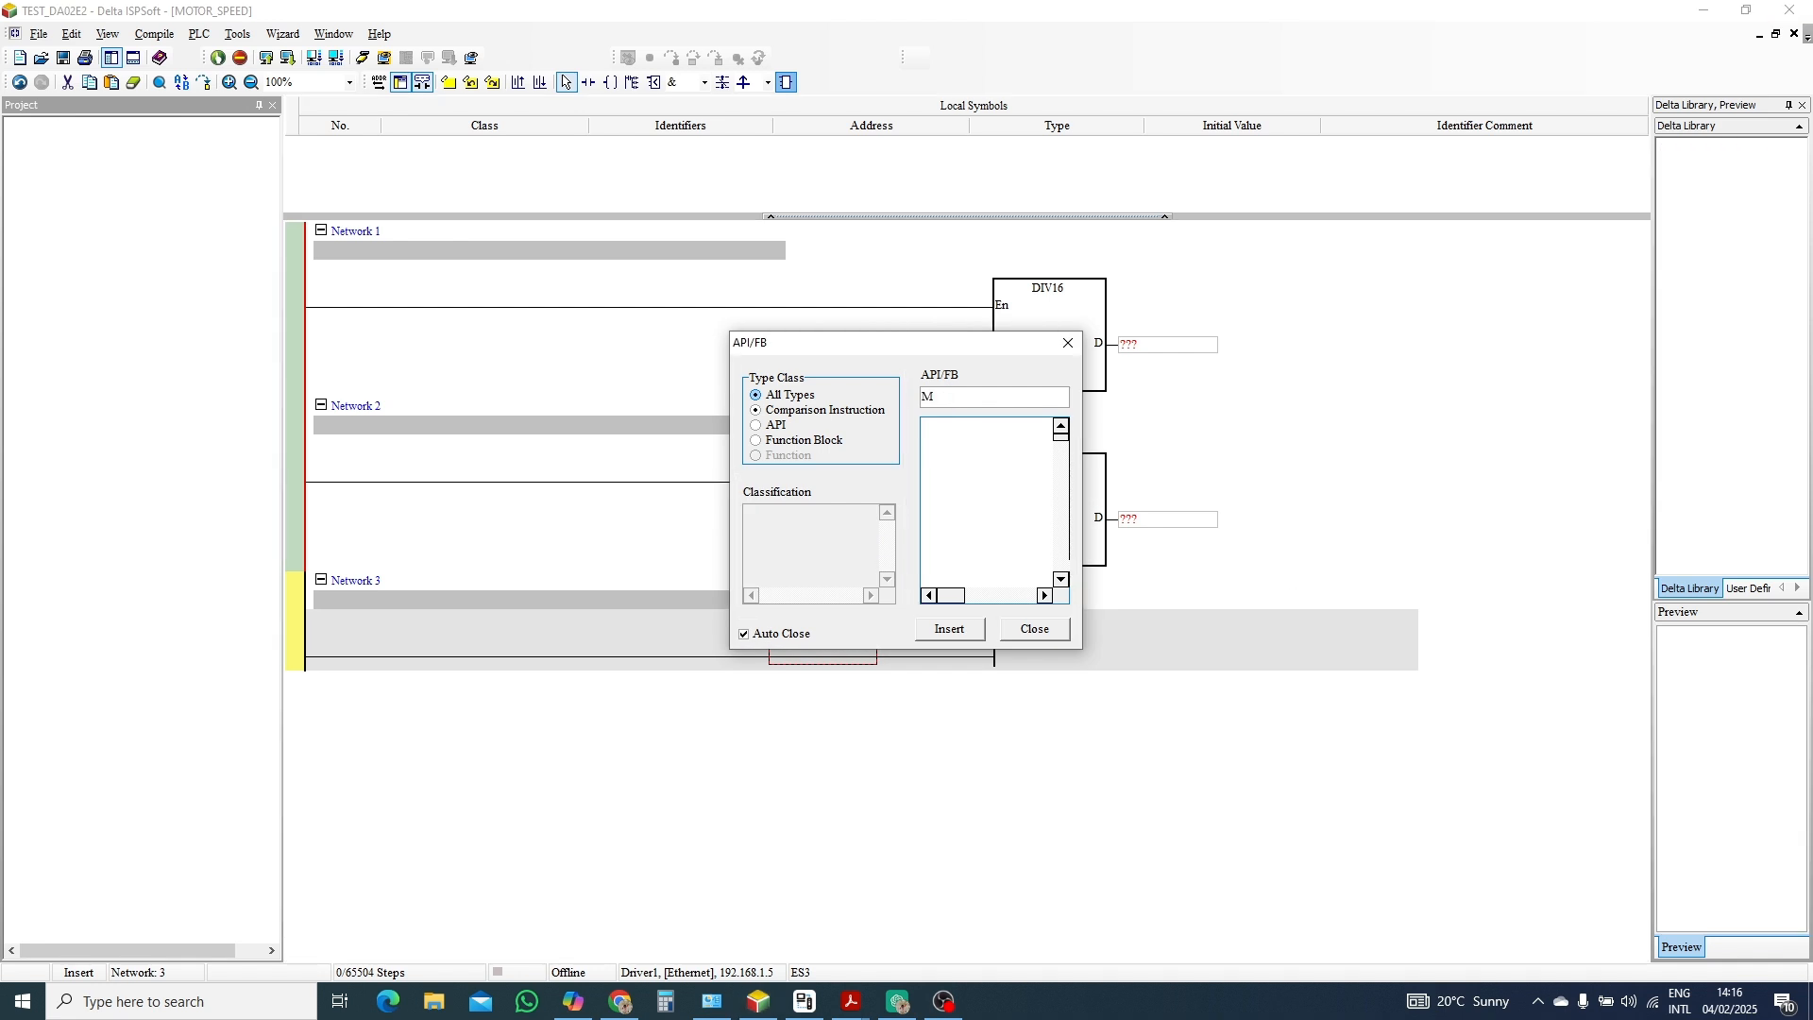
text(OV)
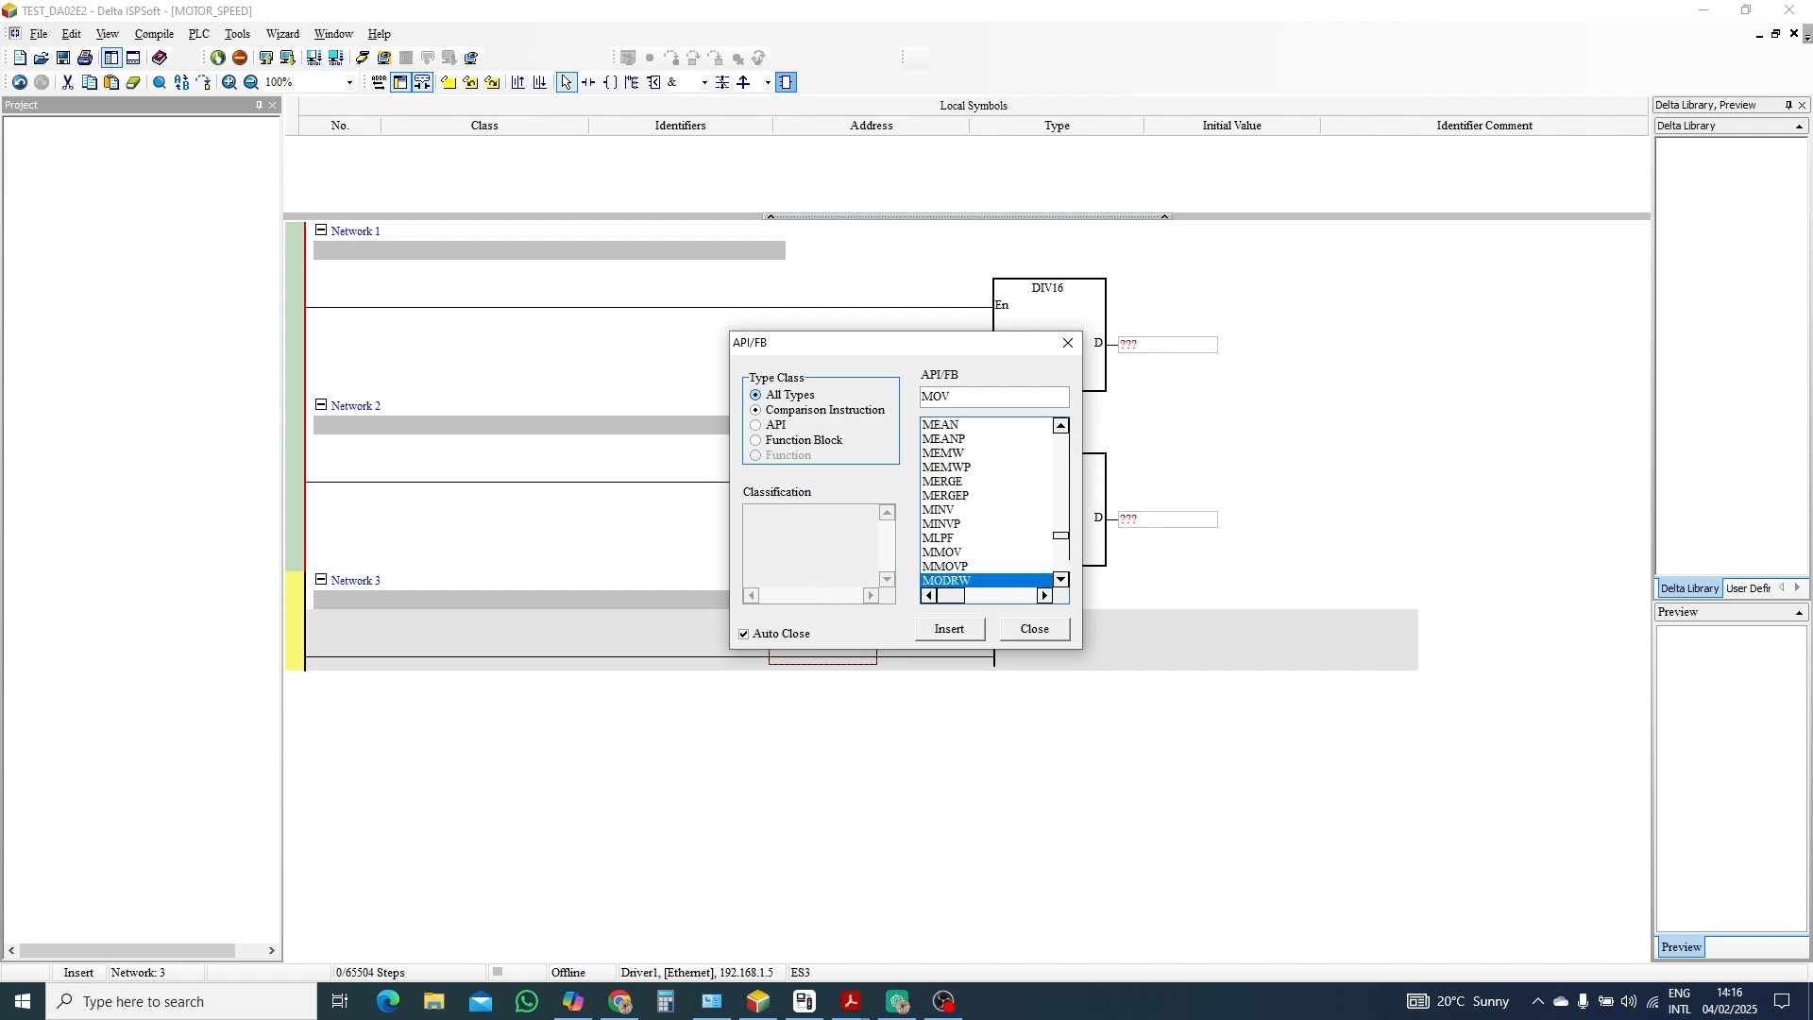
text(V)
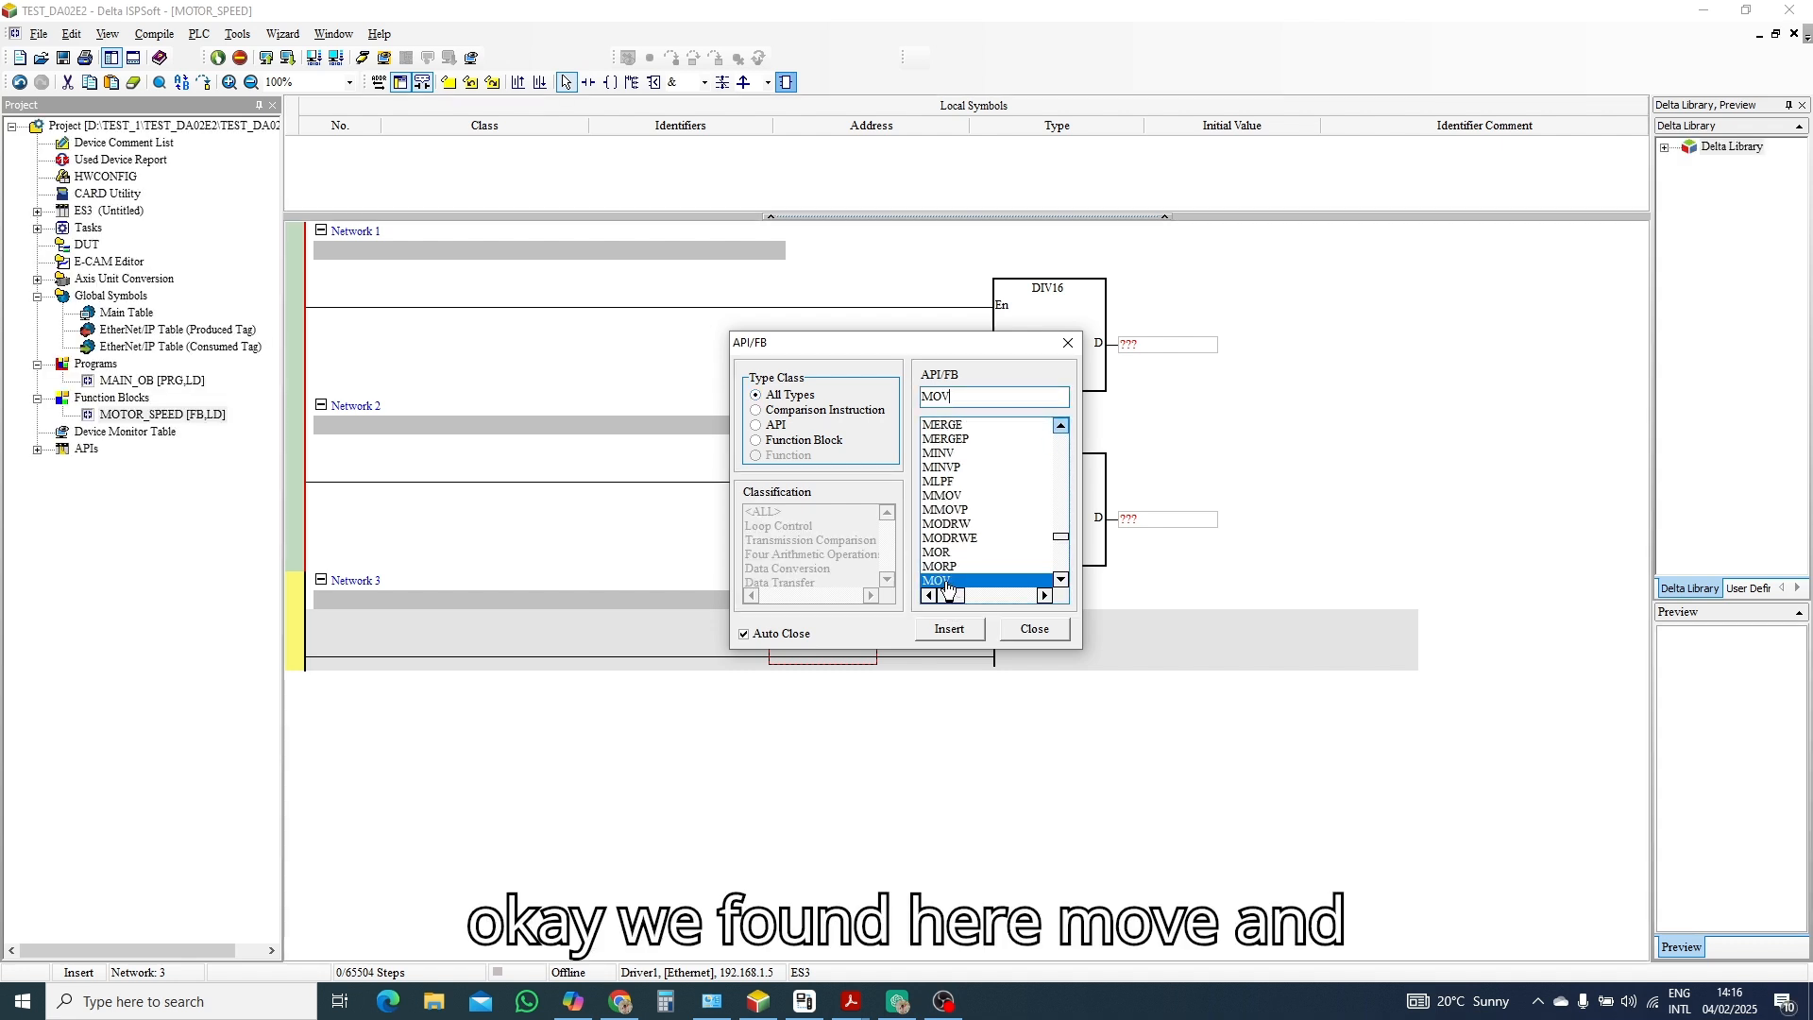
click(946, 628)
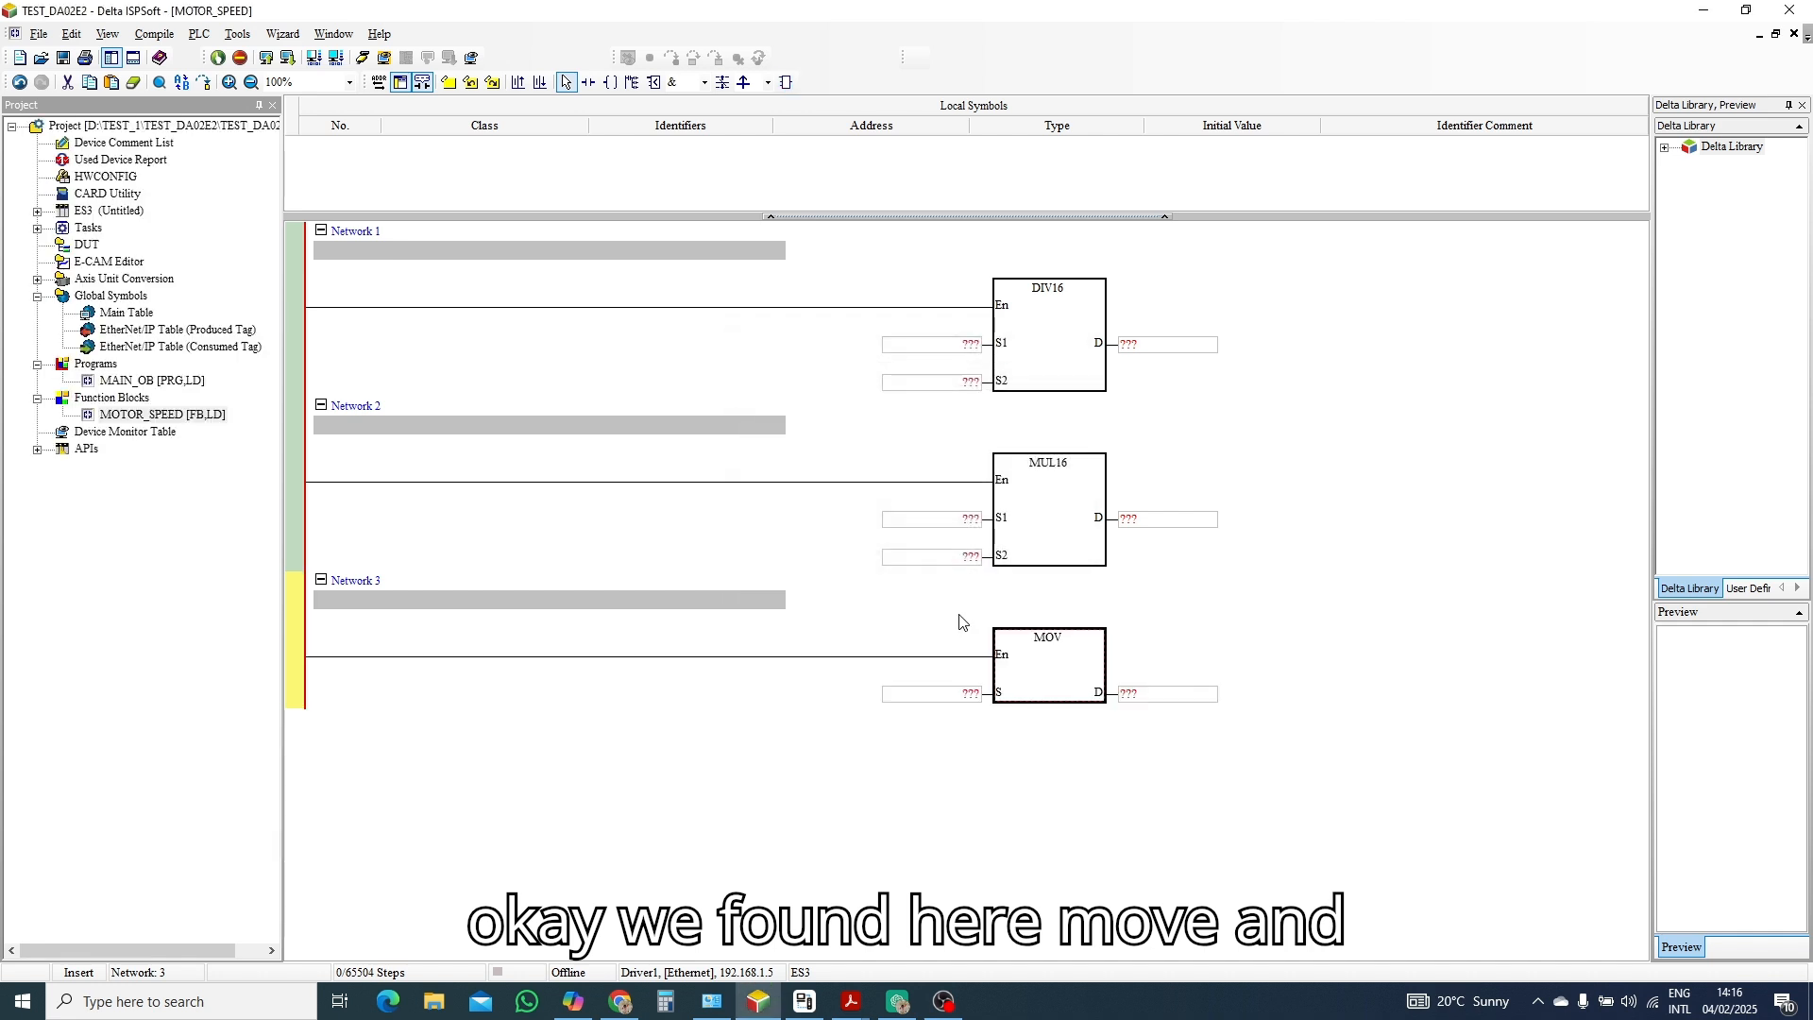
mouse_move(435, 218)
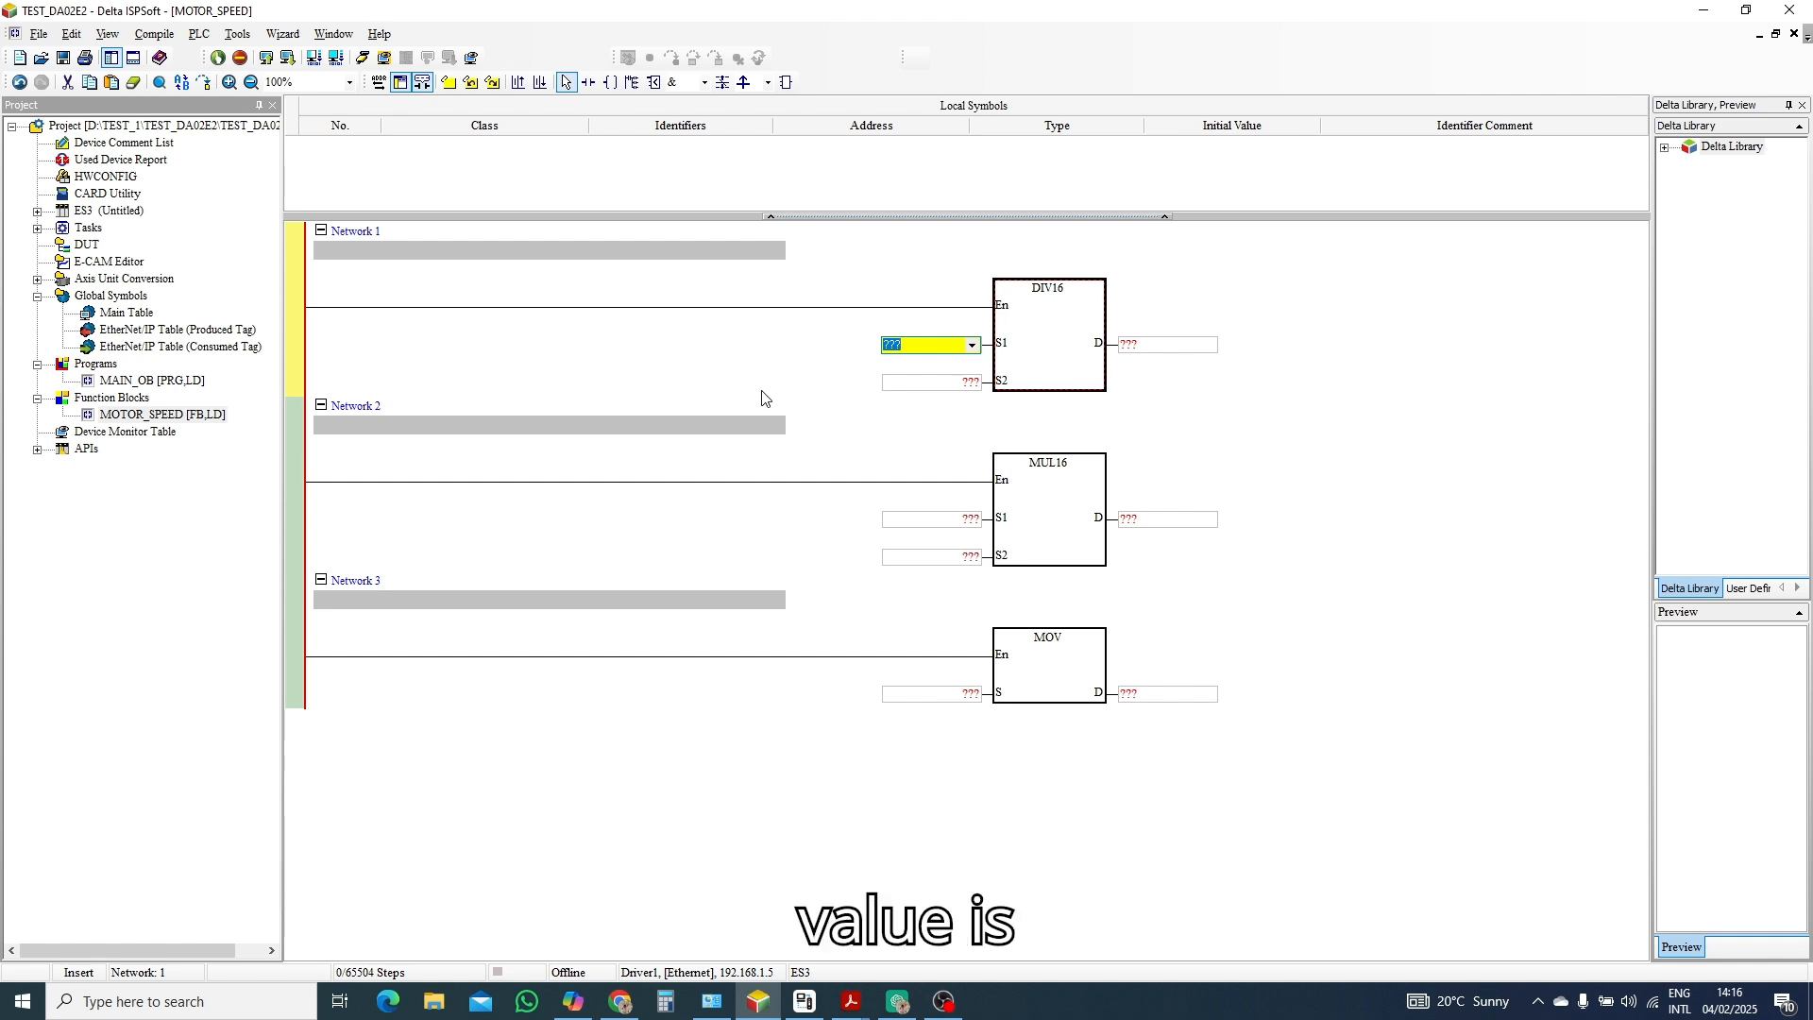
Set DIV16's S1 to 32000 and comment Network 1 'Digital conversion range 32000'.
text(3)
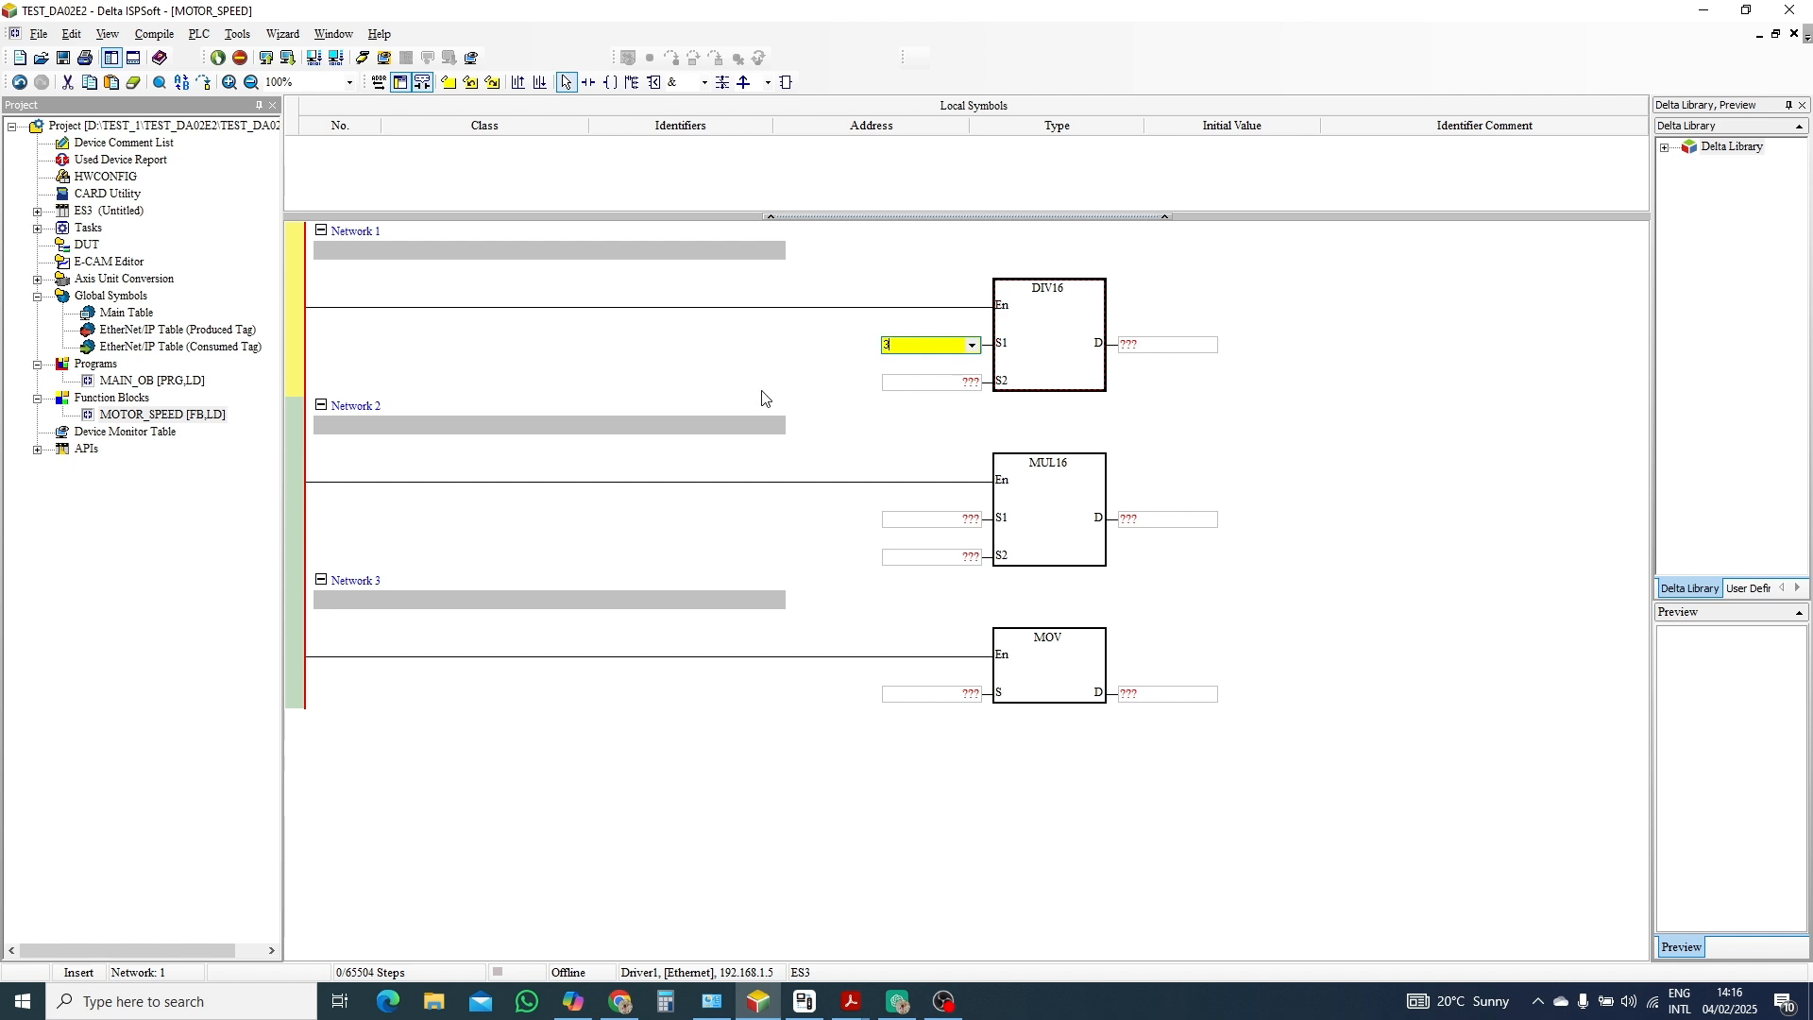
text(32000)
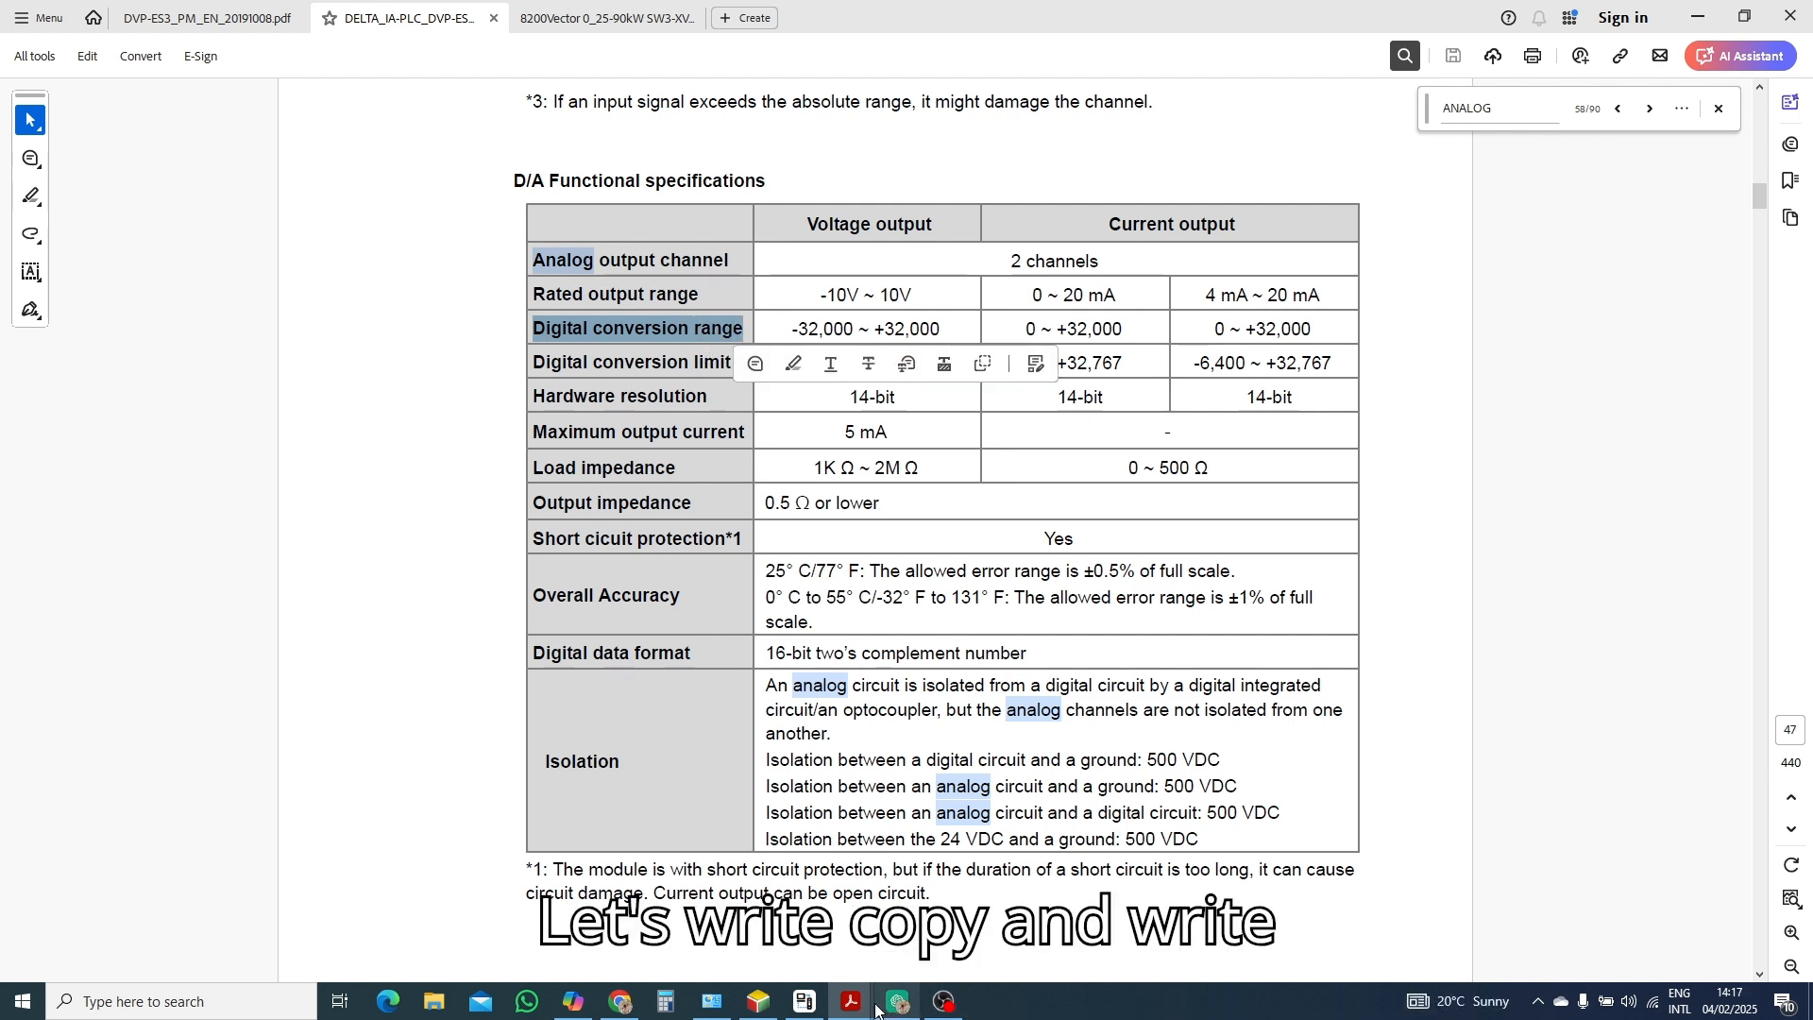
click(895, 1001)
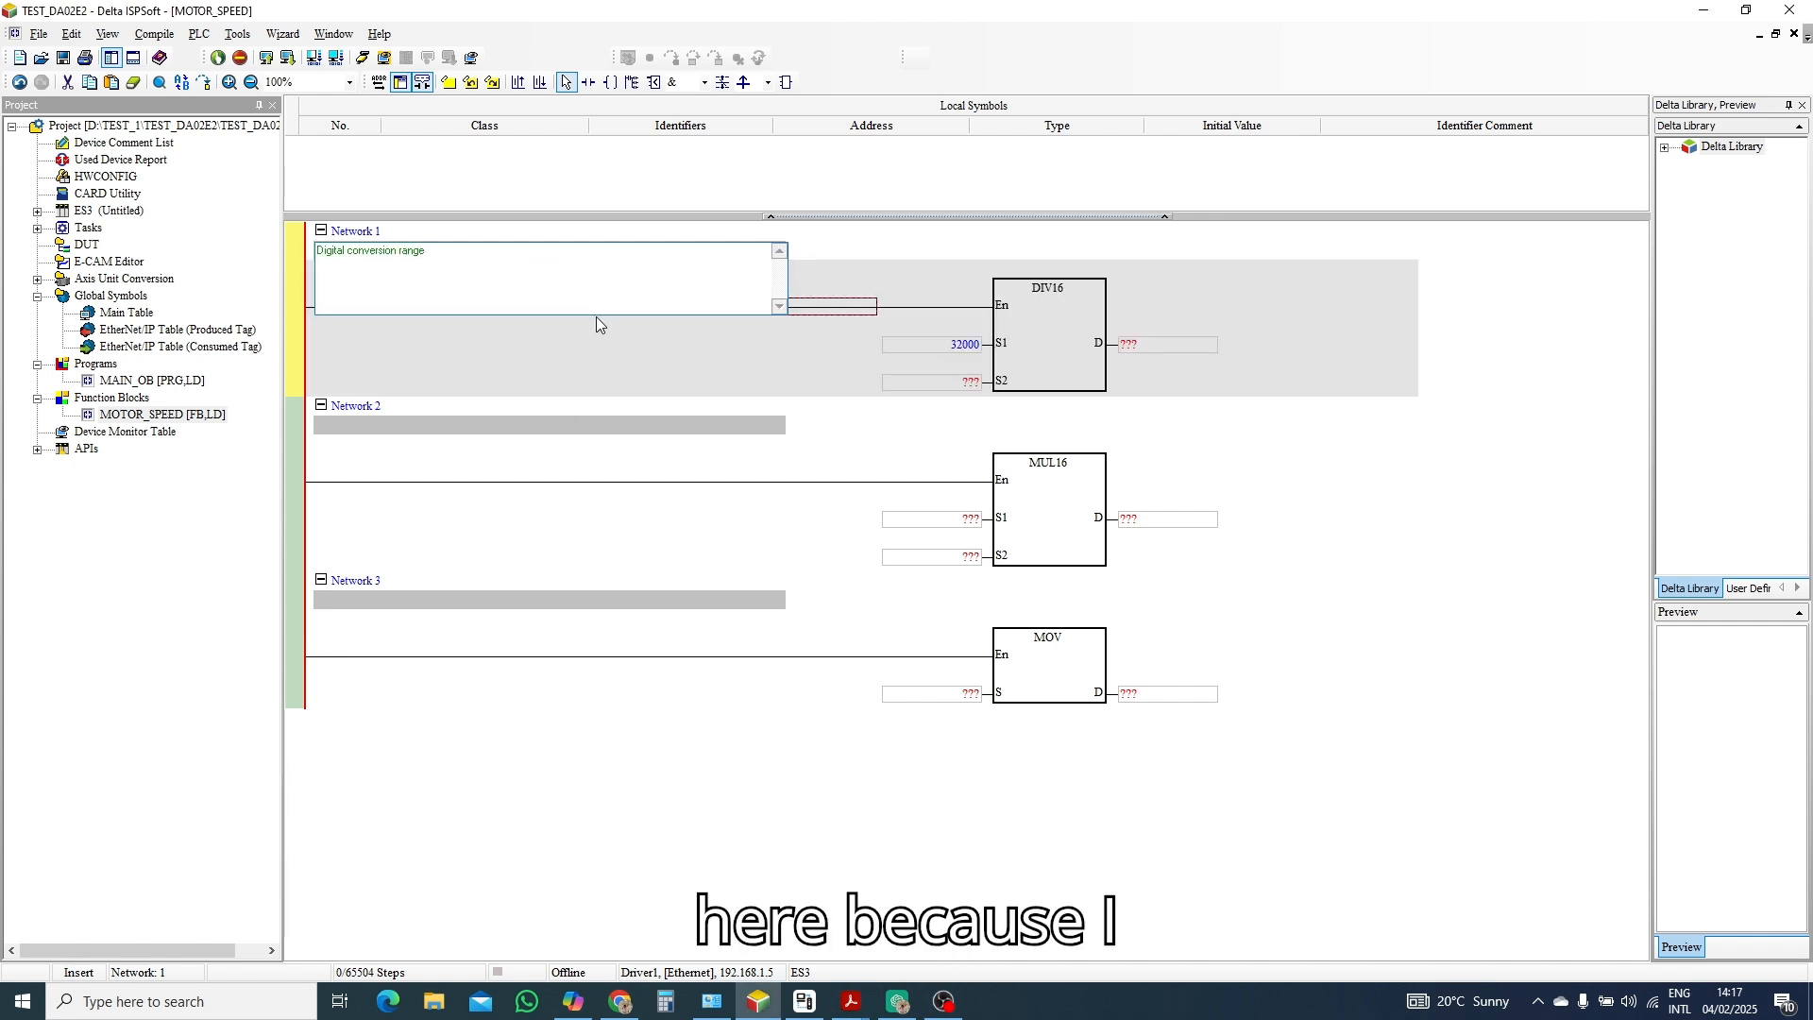
text(32000)
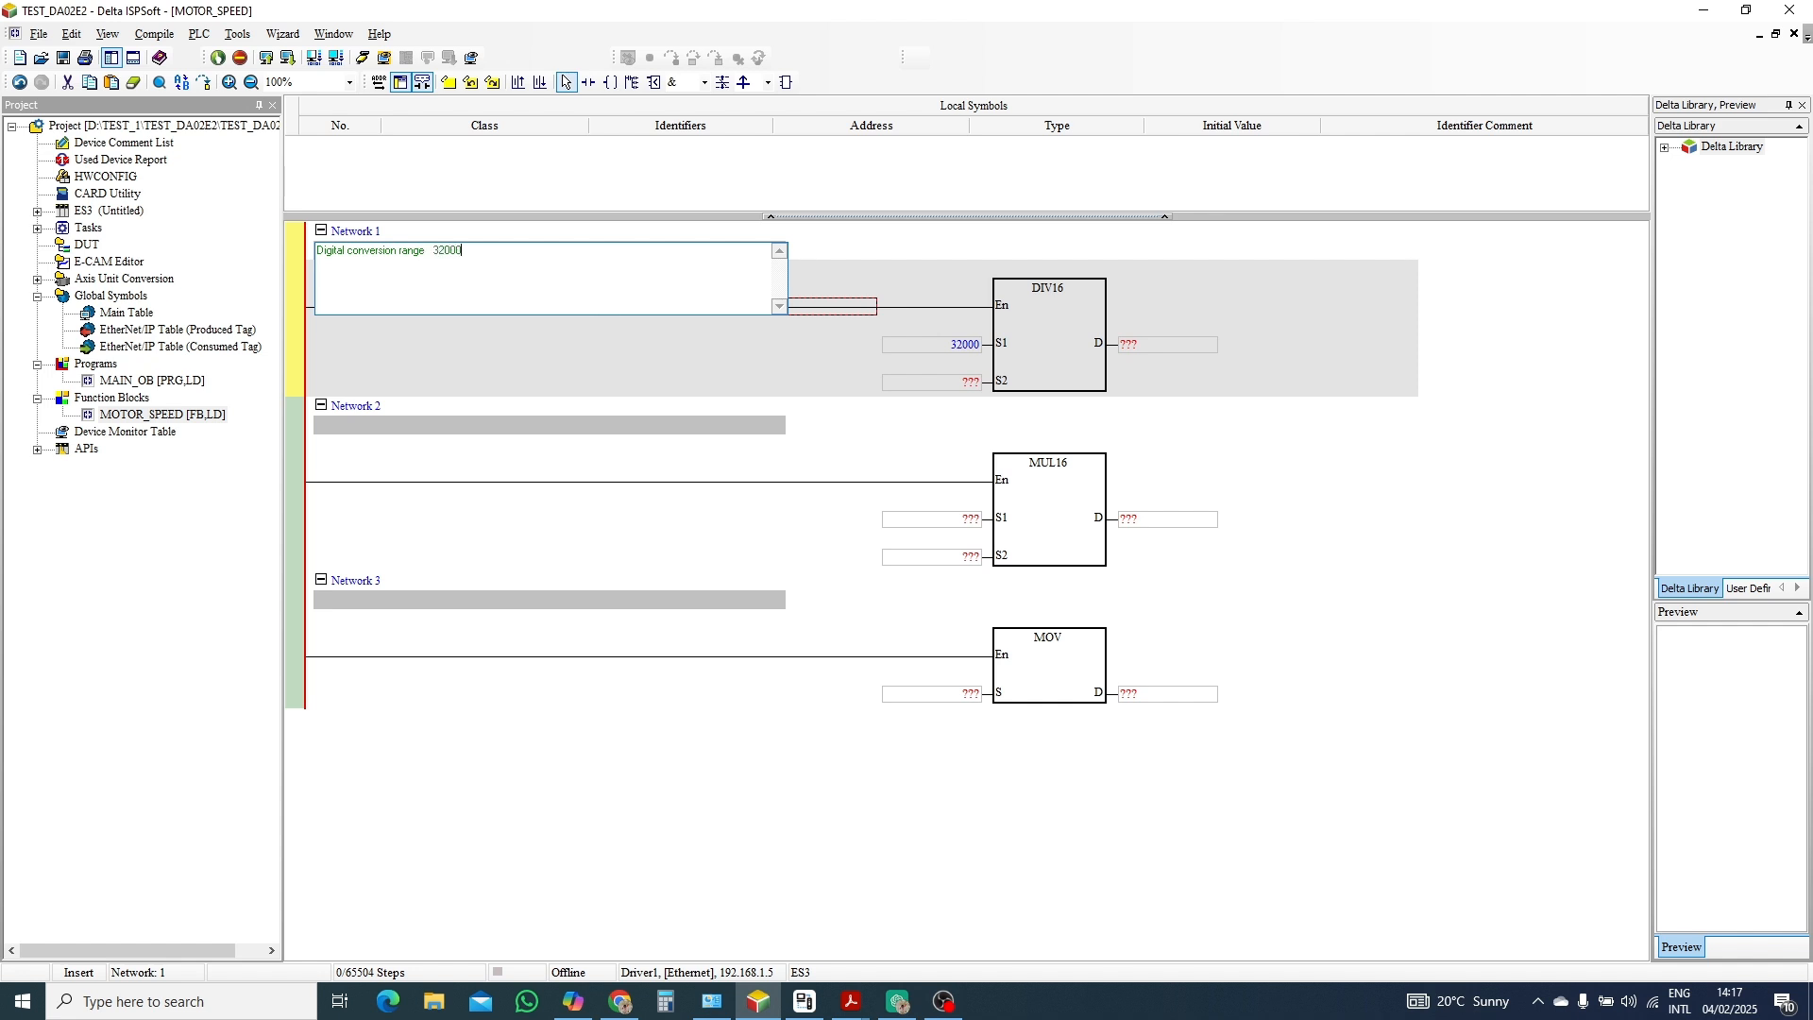
Set DIV16 divisor S2 to 100 and append '/ MAX RANGE 100 ON HMI' to the Network 1 comment.
click(598, 323)
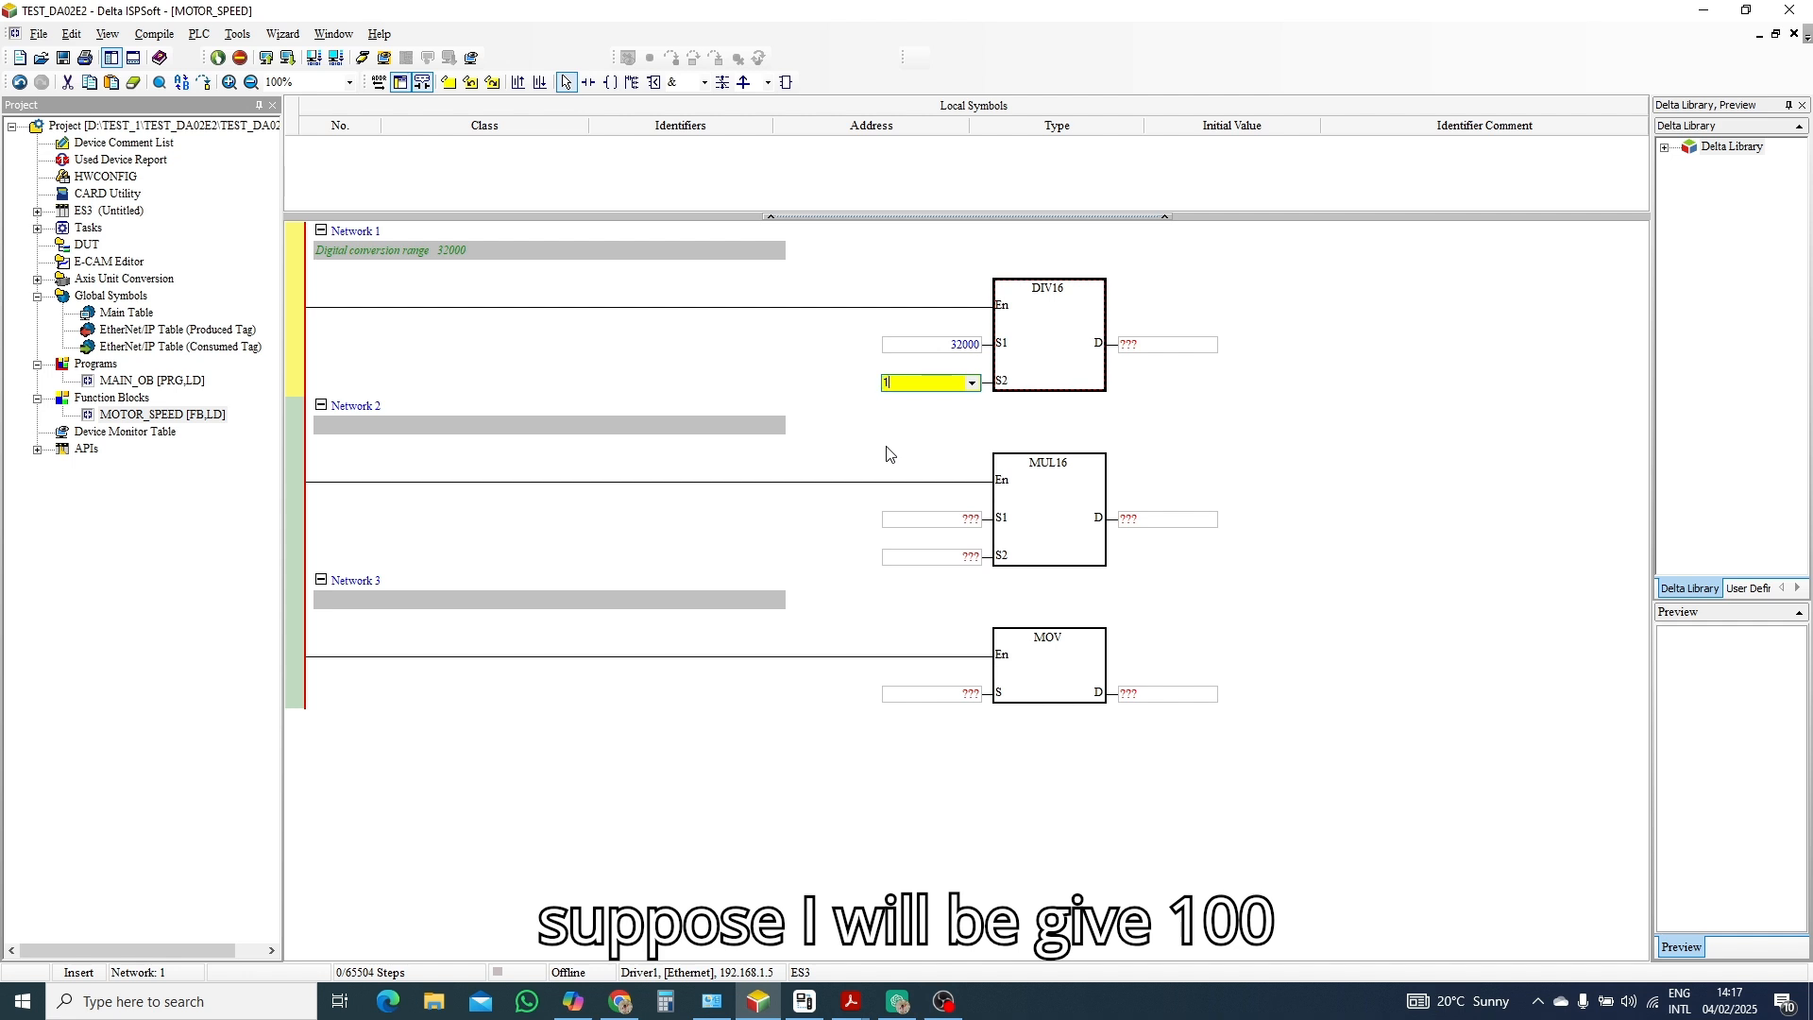
text(100)
click(550, 249)
text(  /)
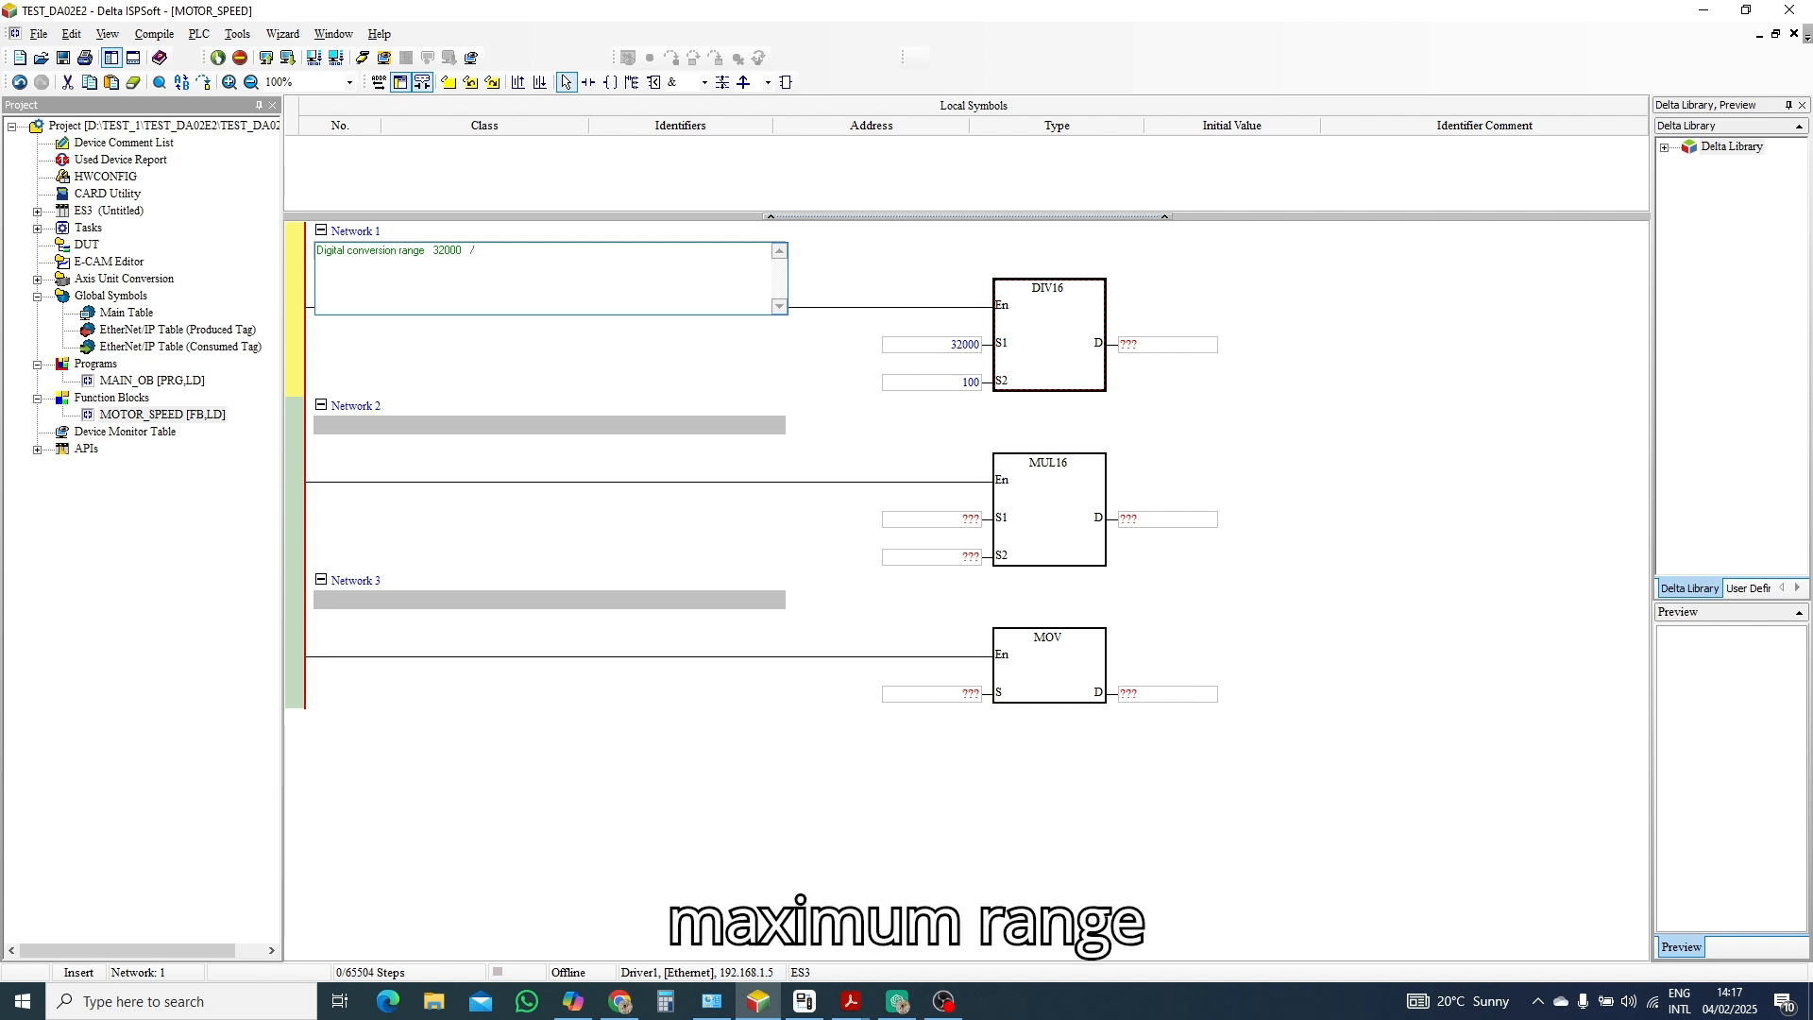
text(M)
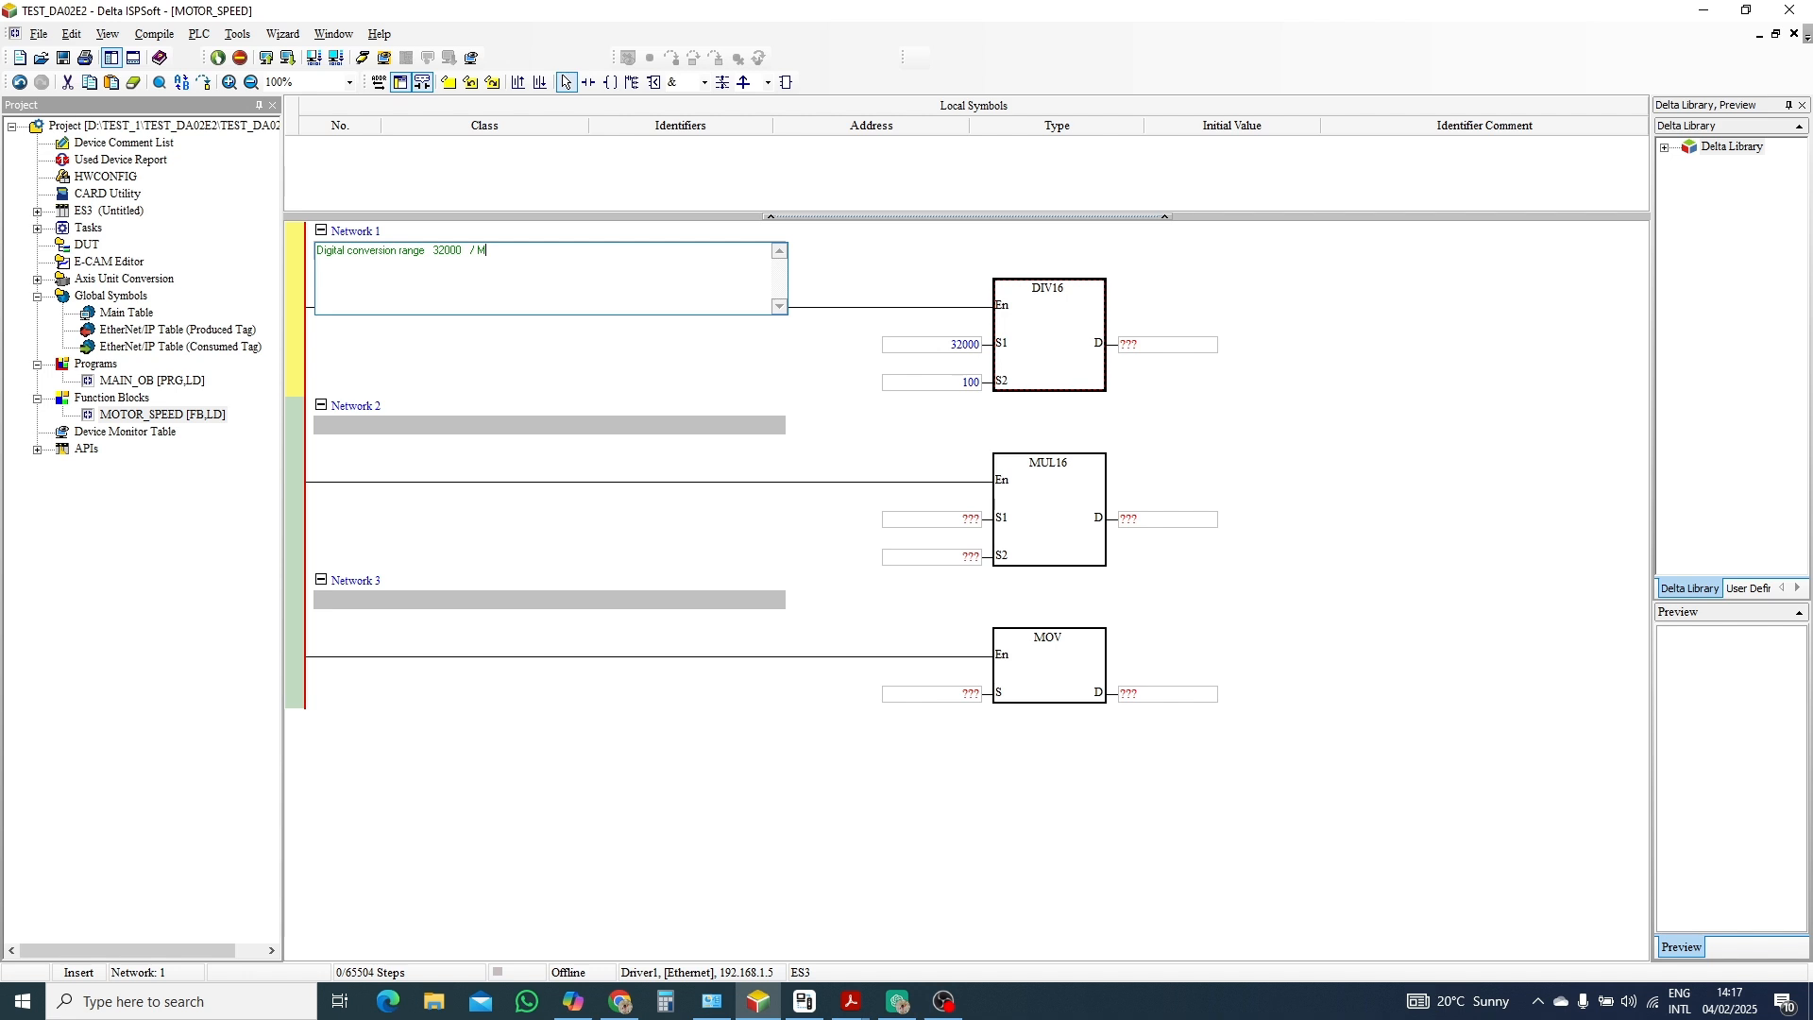
text(AX)
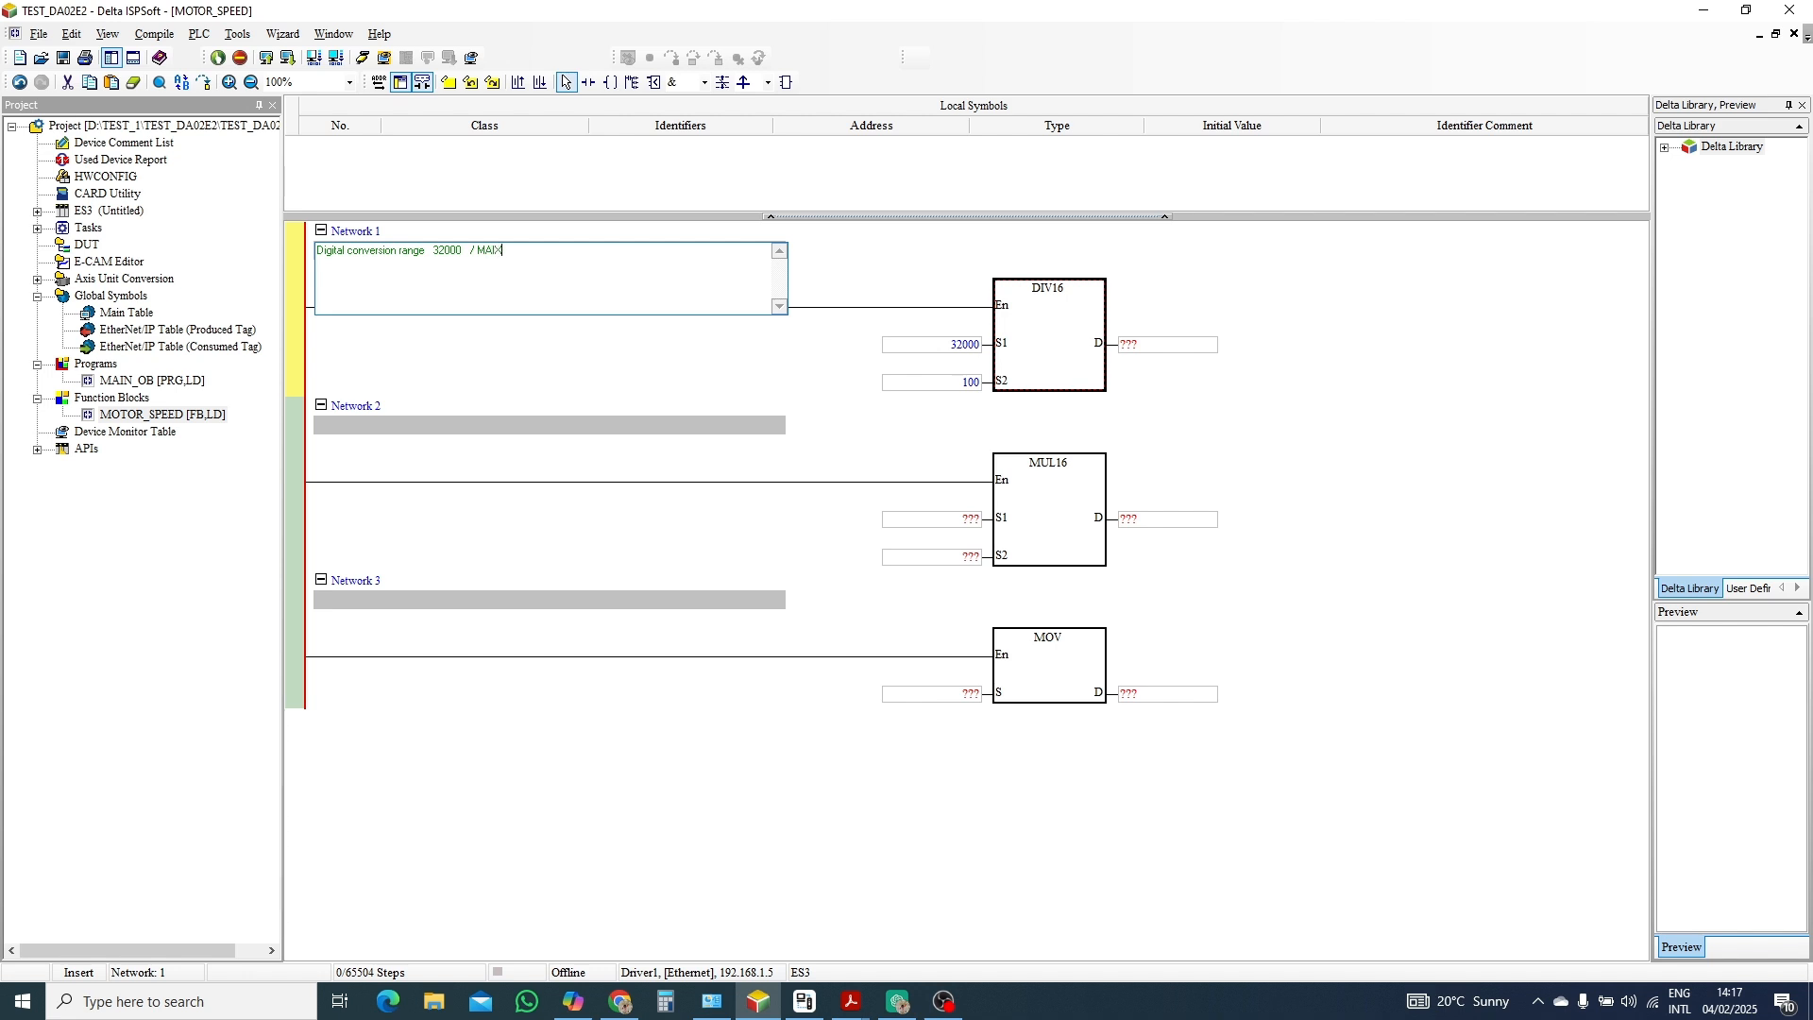
key(Backspace)
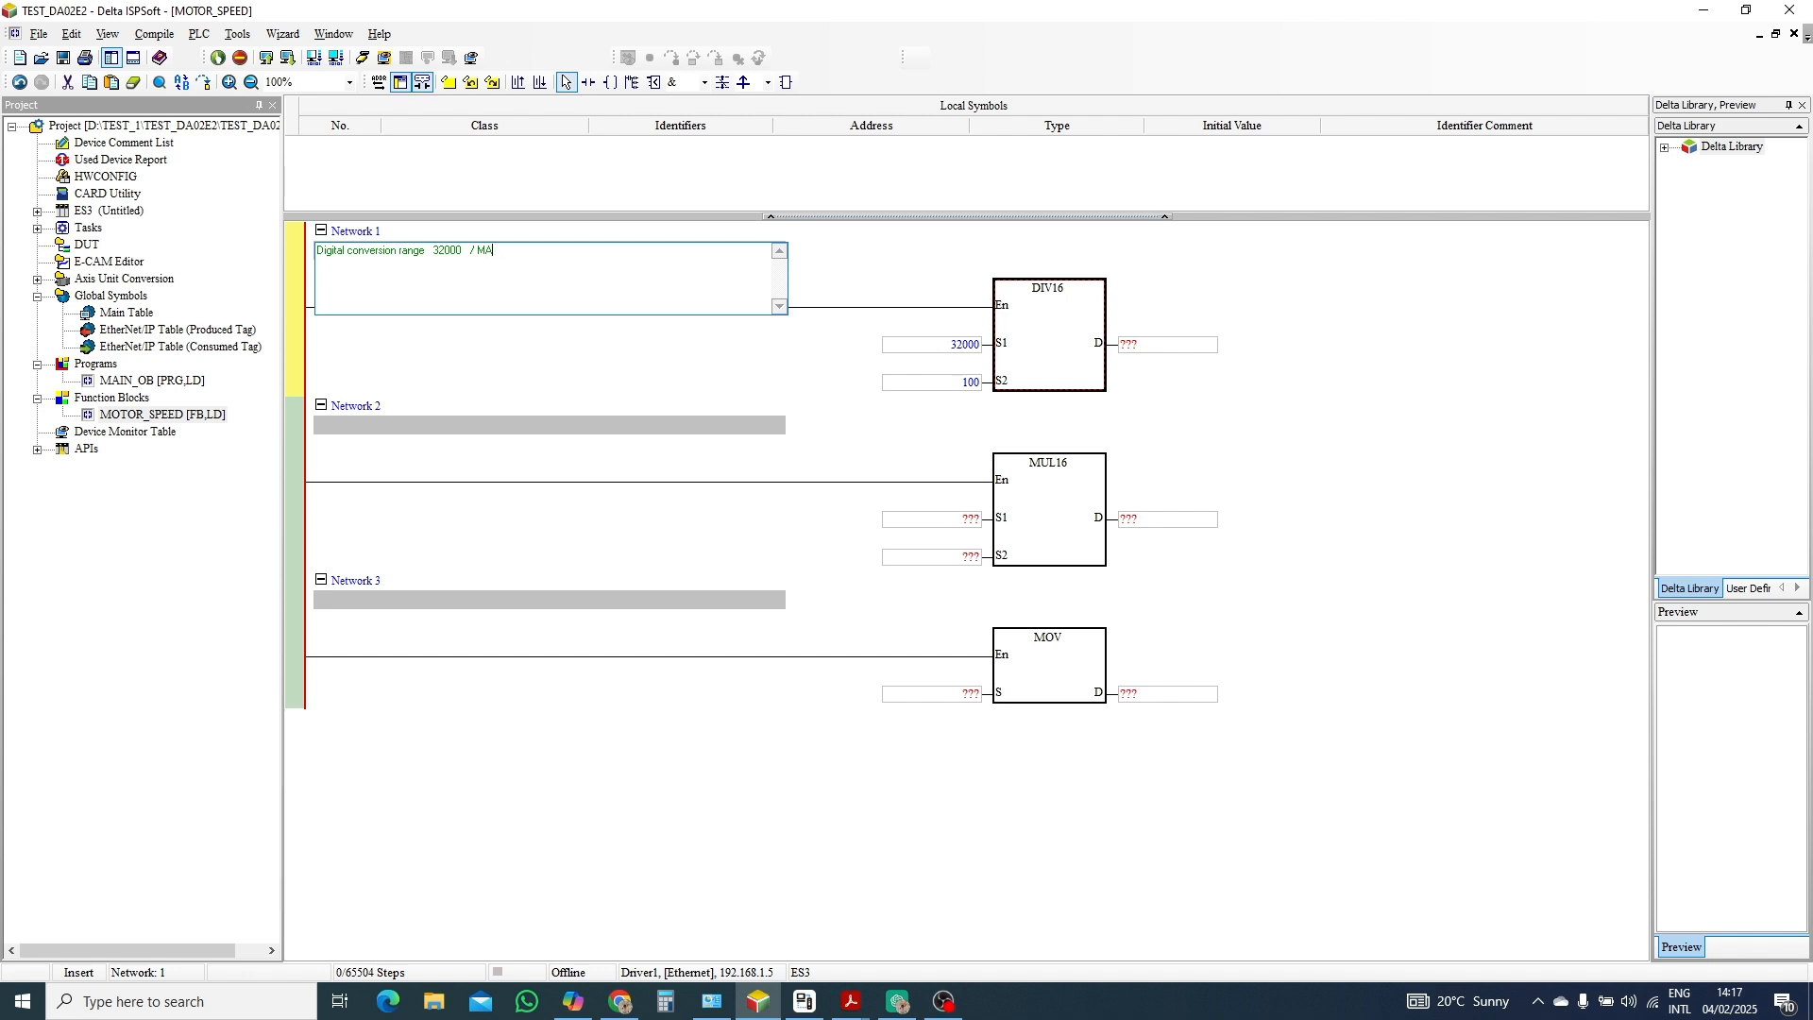
text(X RANGE)
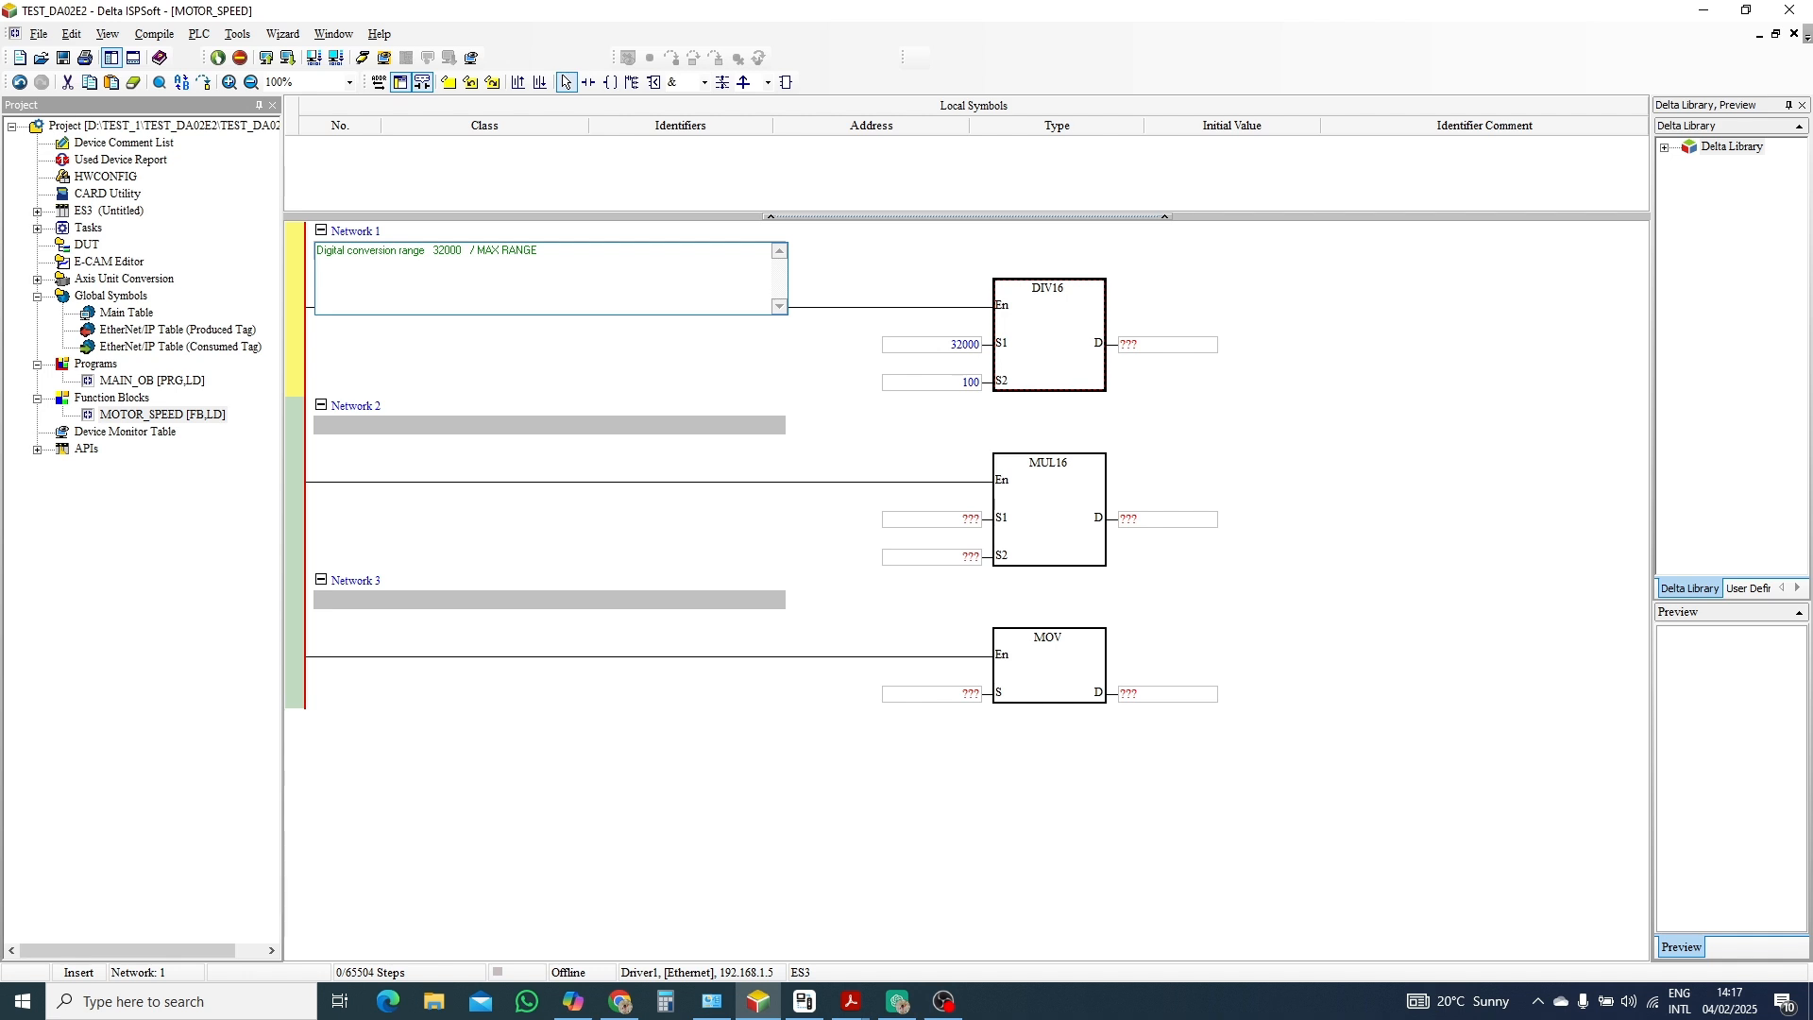
text(100)
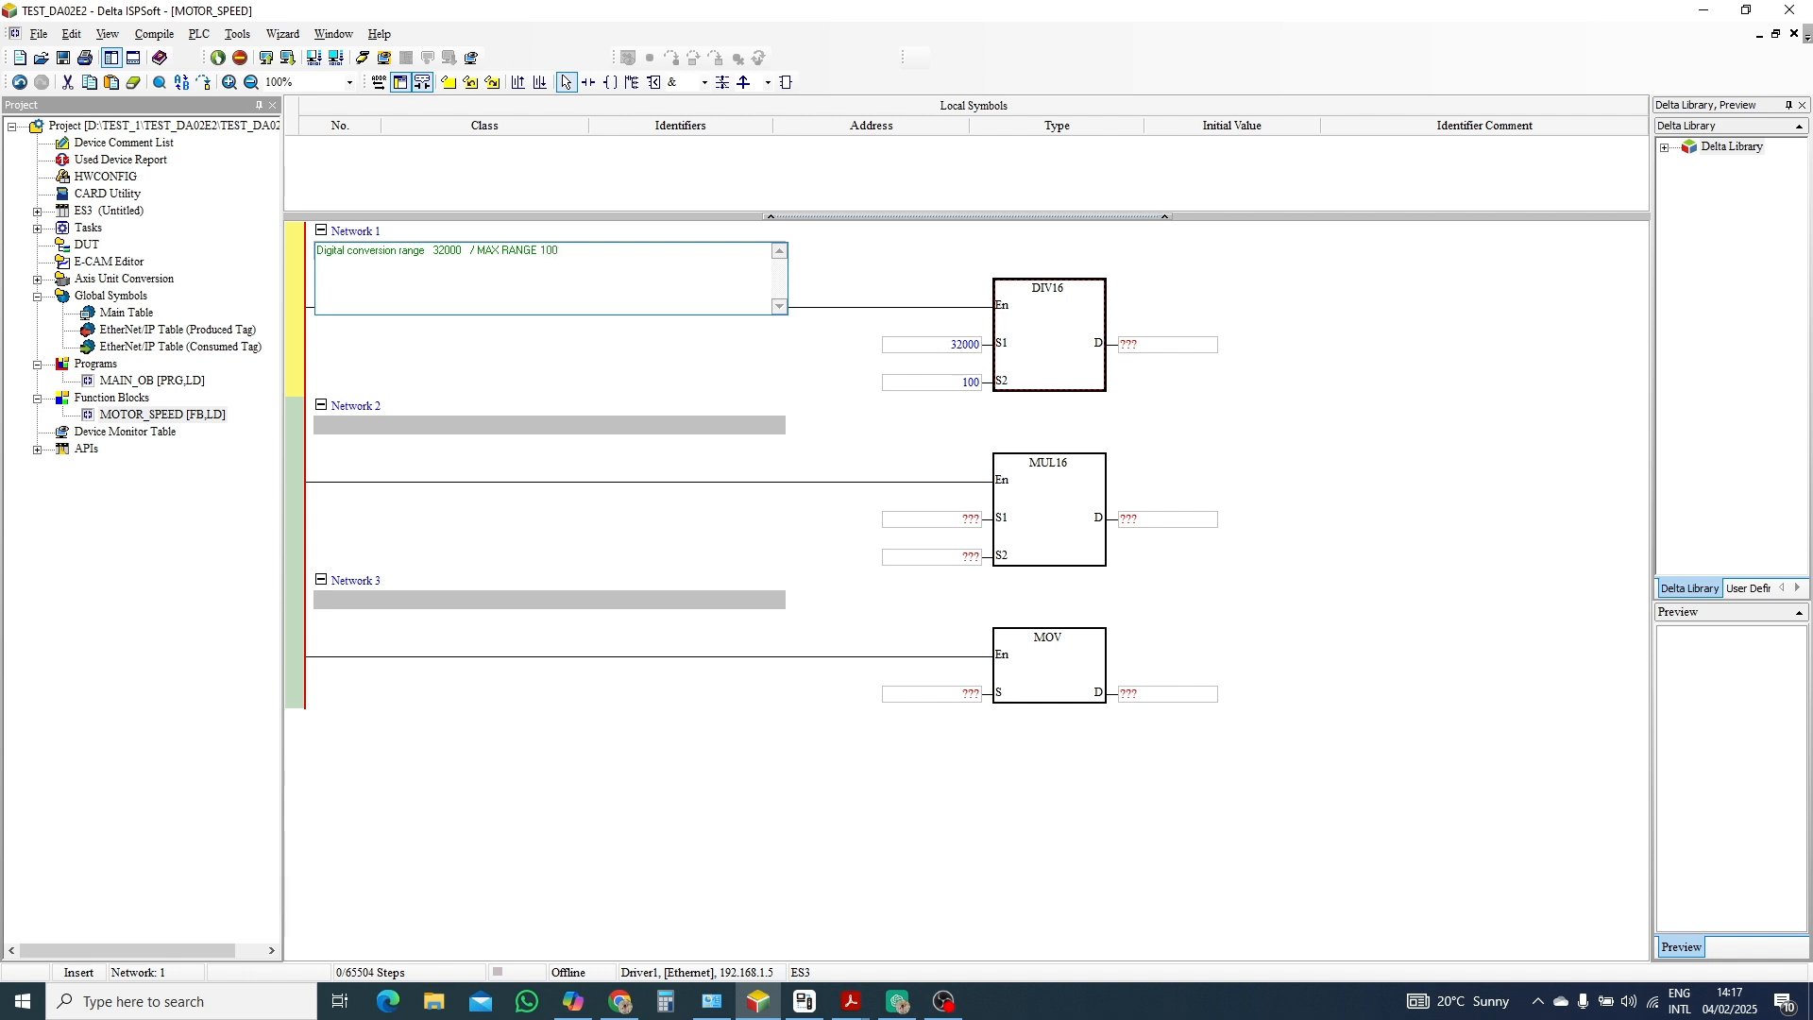
text(ON HMI)
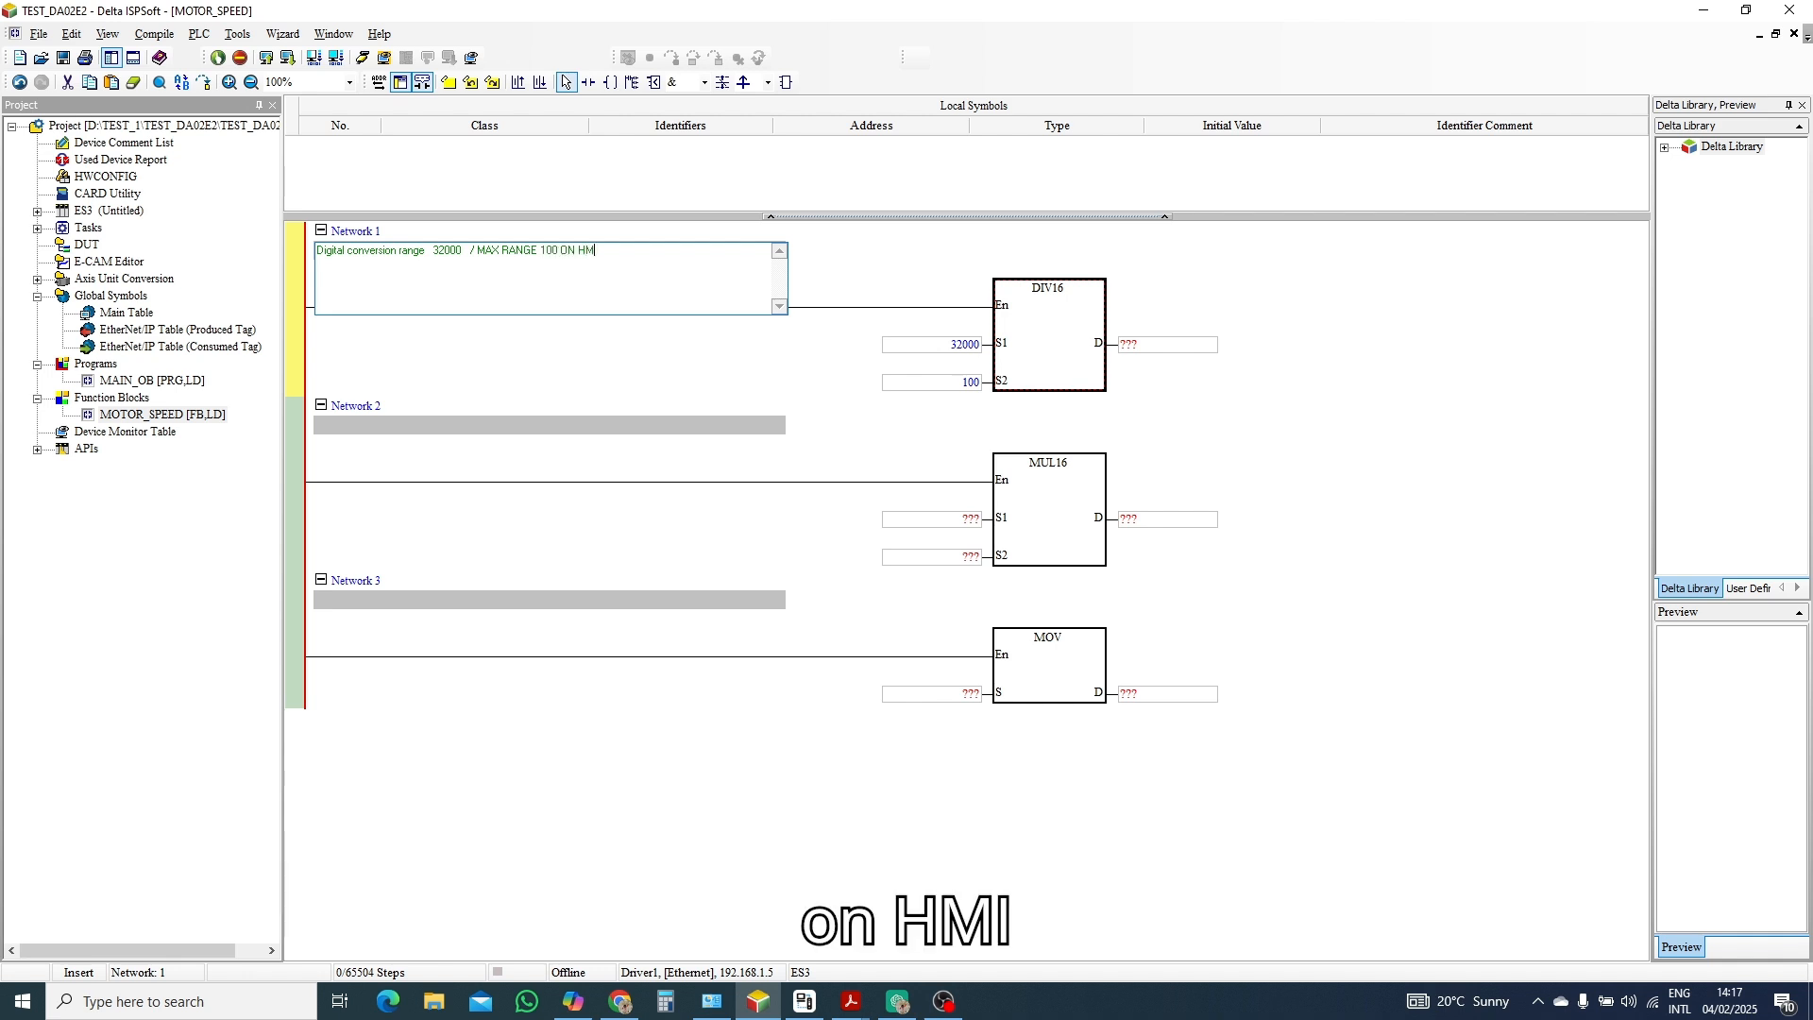
click(816, 342)
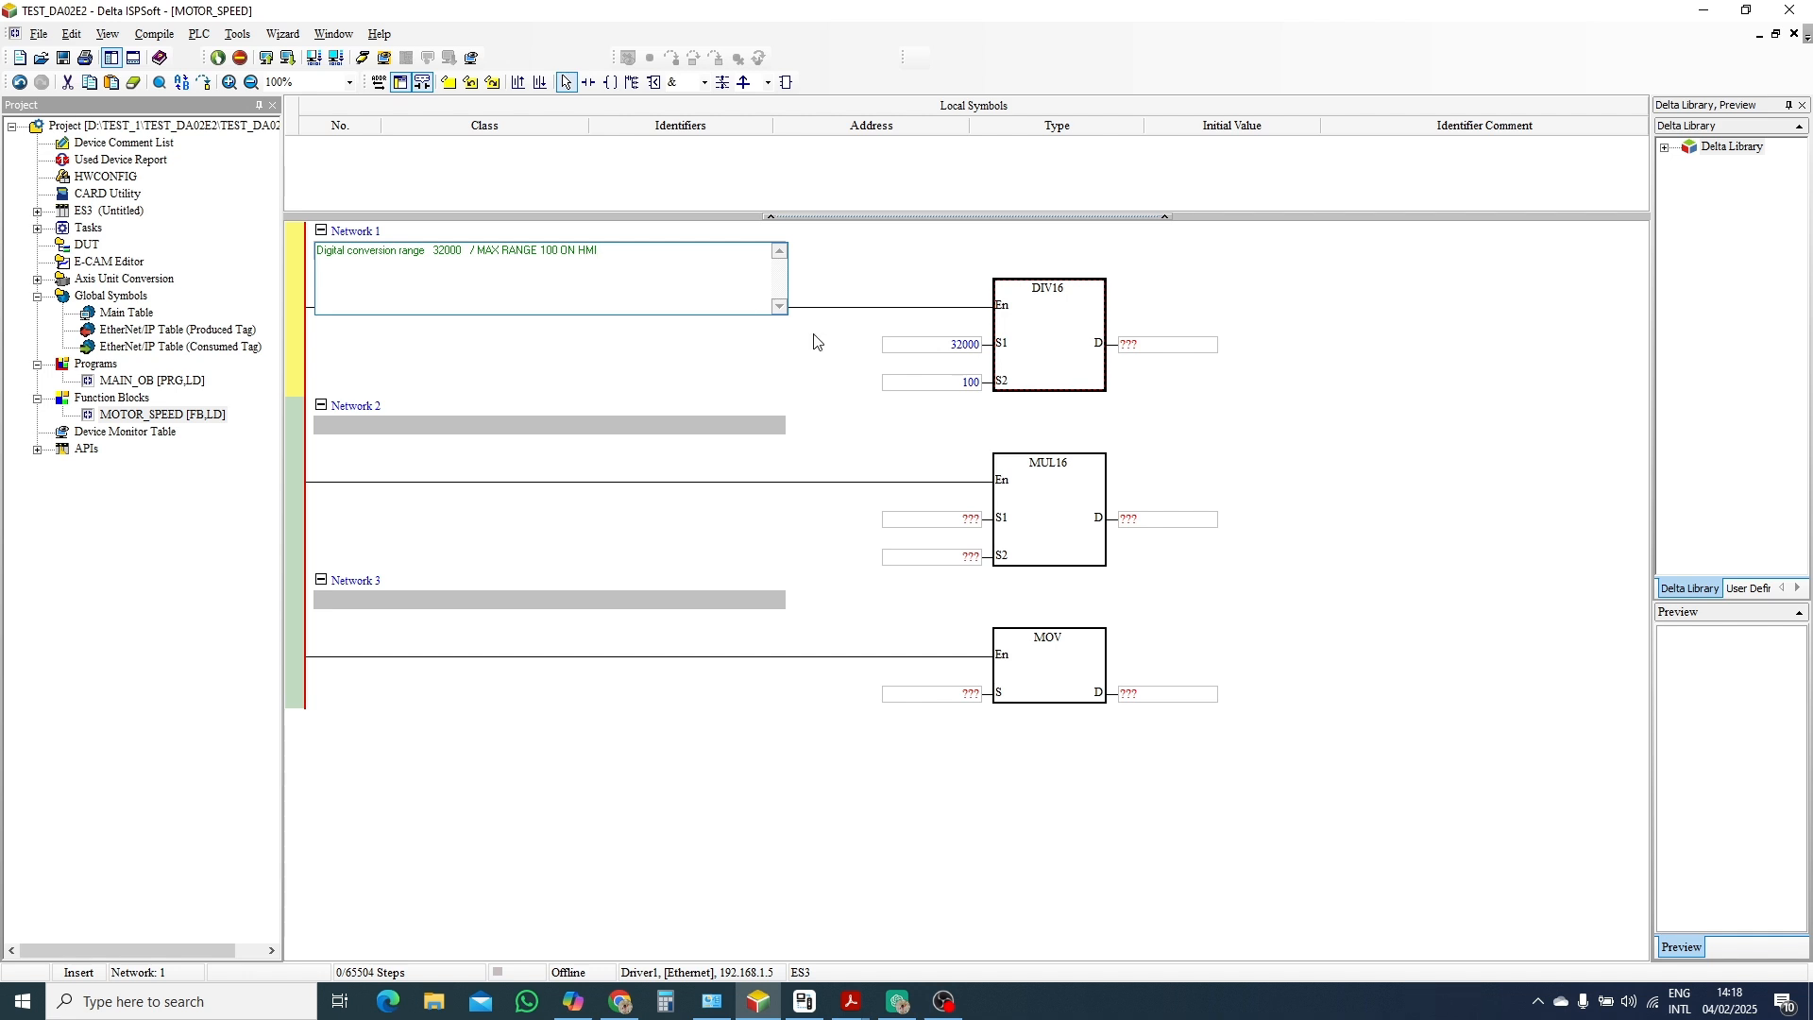
Make D20 the DIV16 result register and feed D20 into MUL16's first source.
double_click(1164, 344)
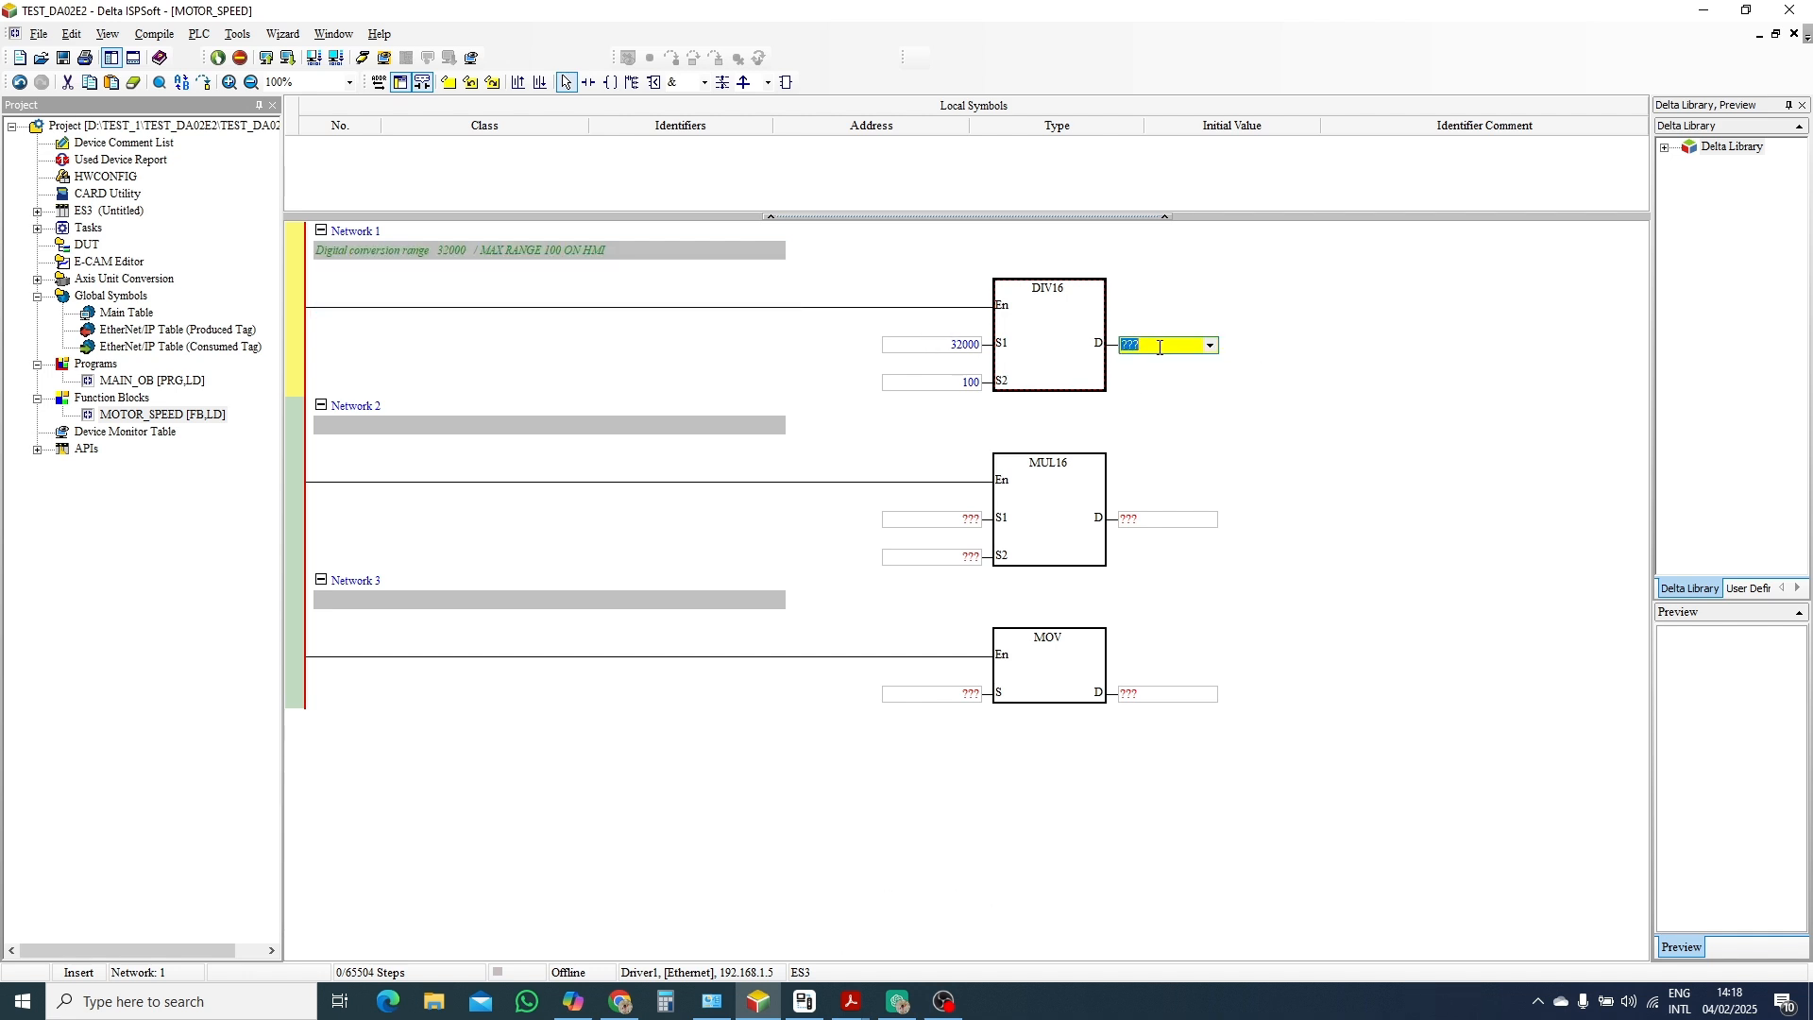
text(D)
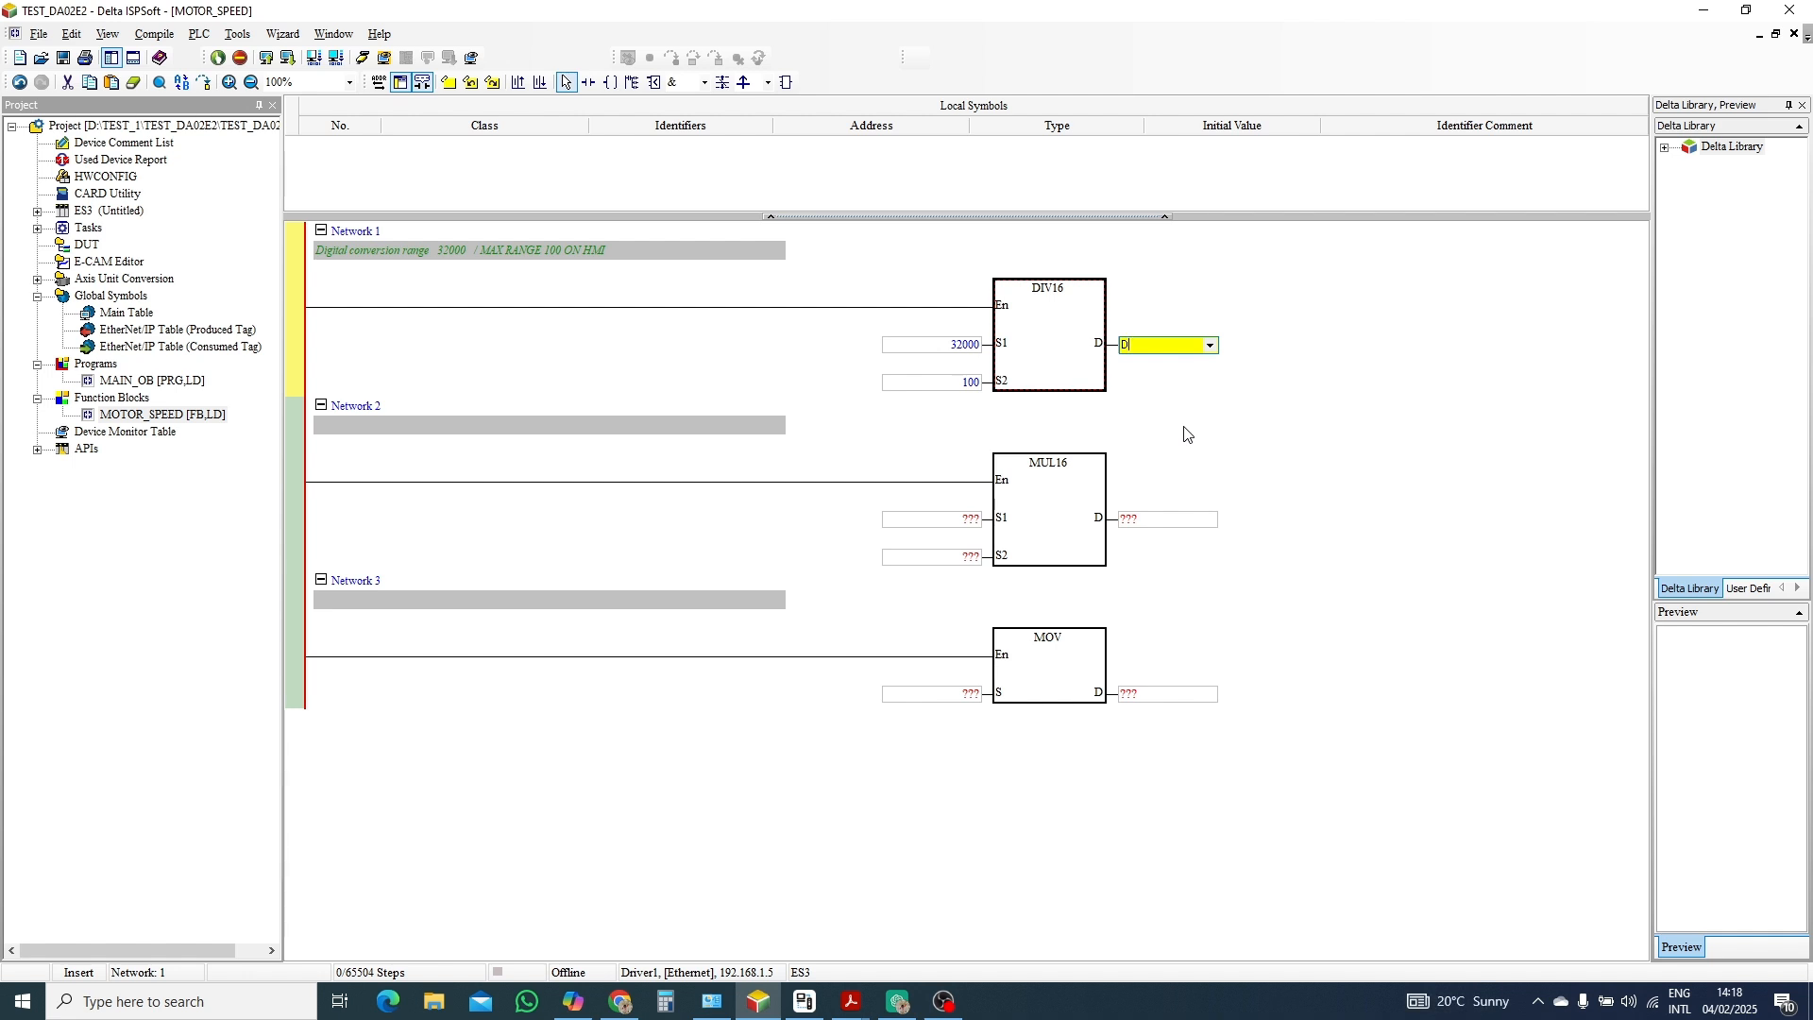
text(20)
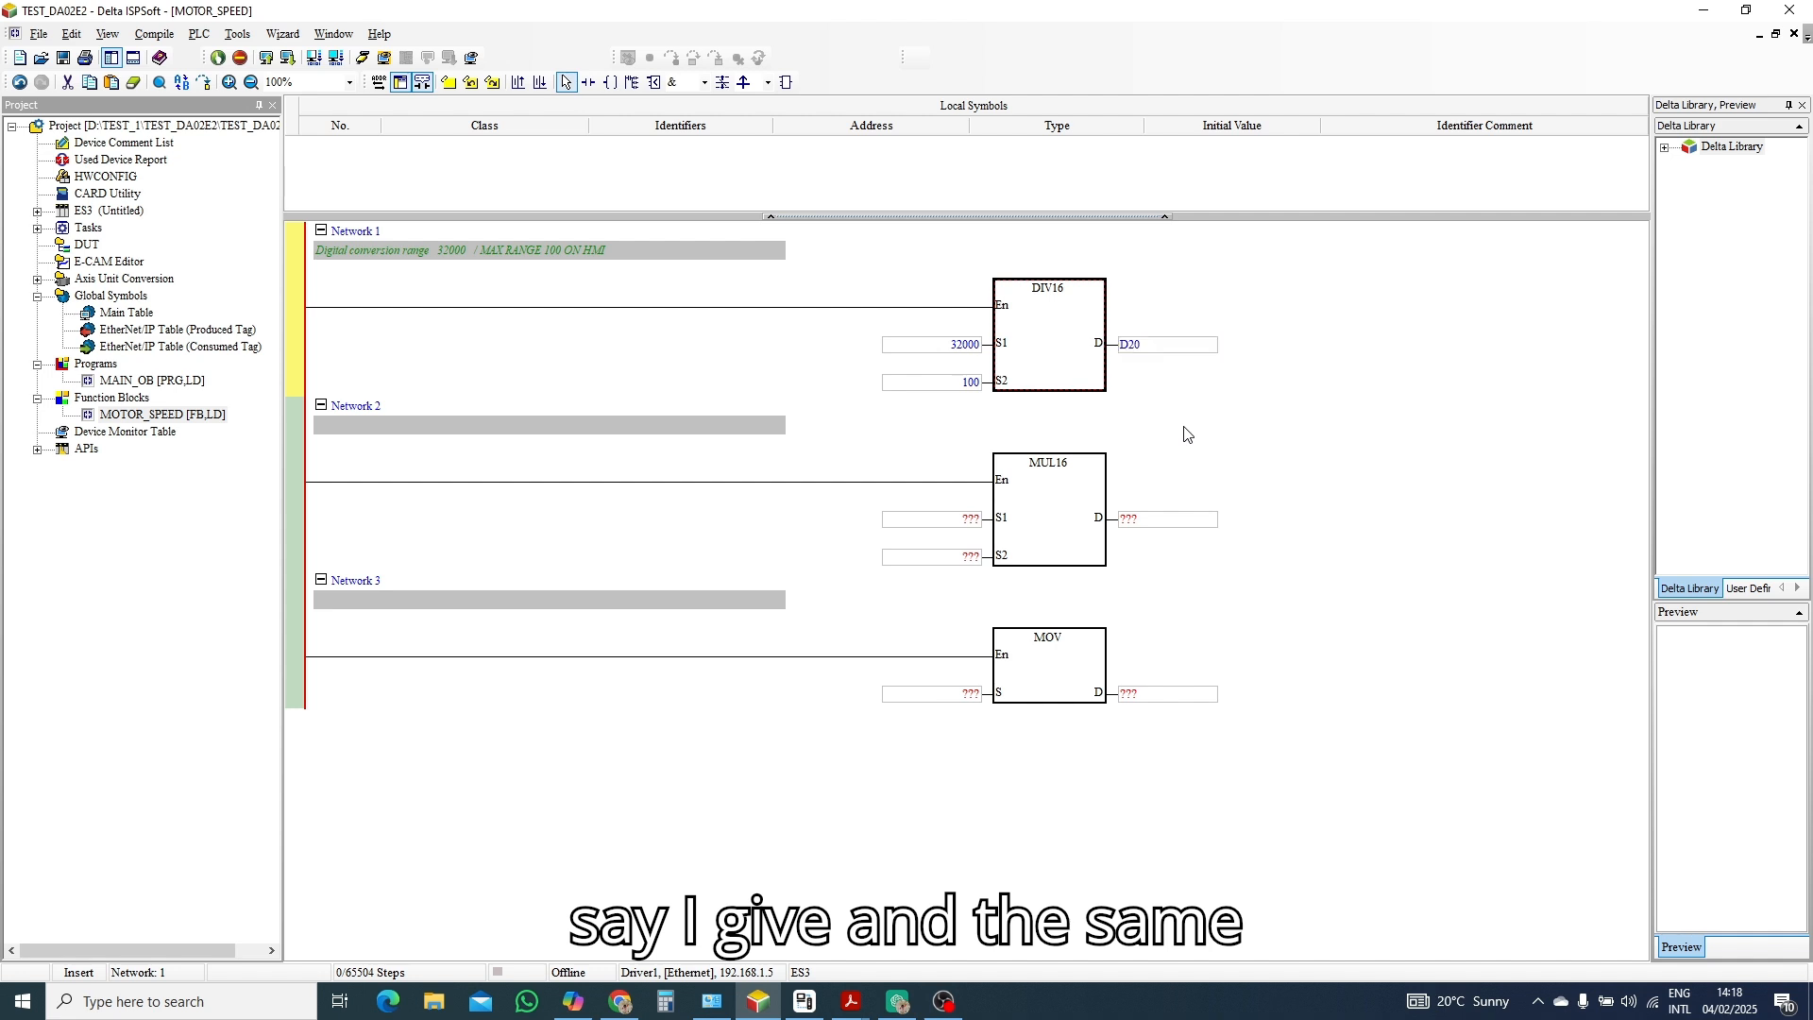
double_click(931, 518)
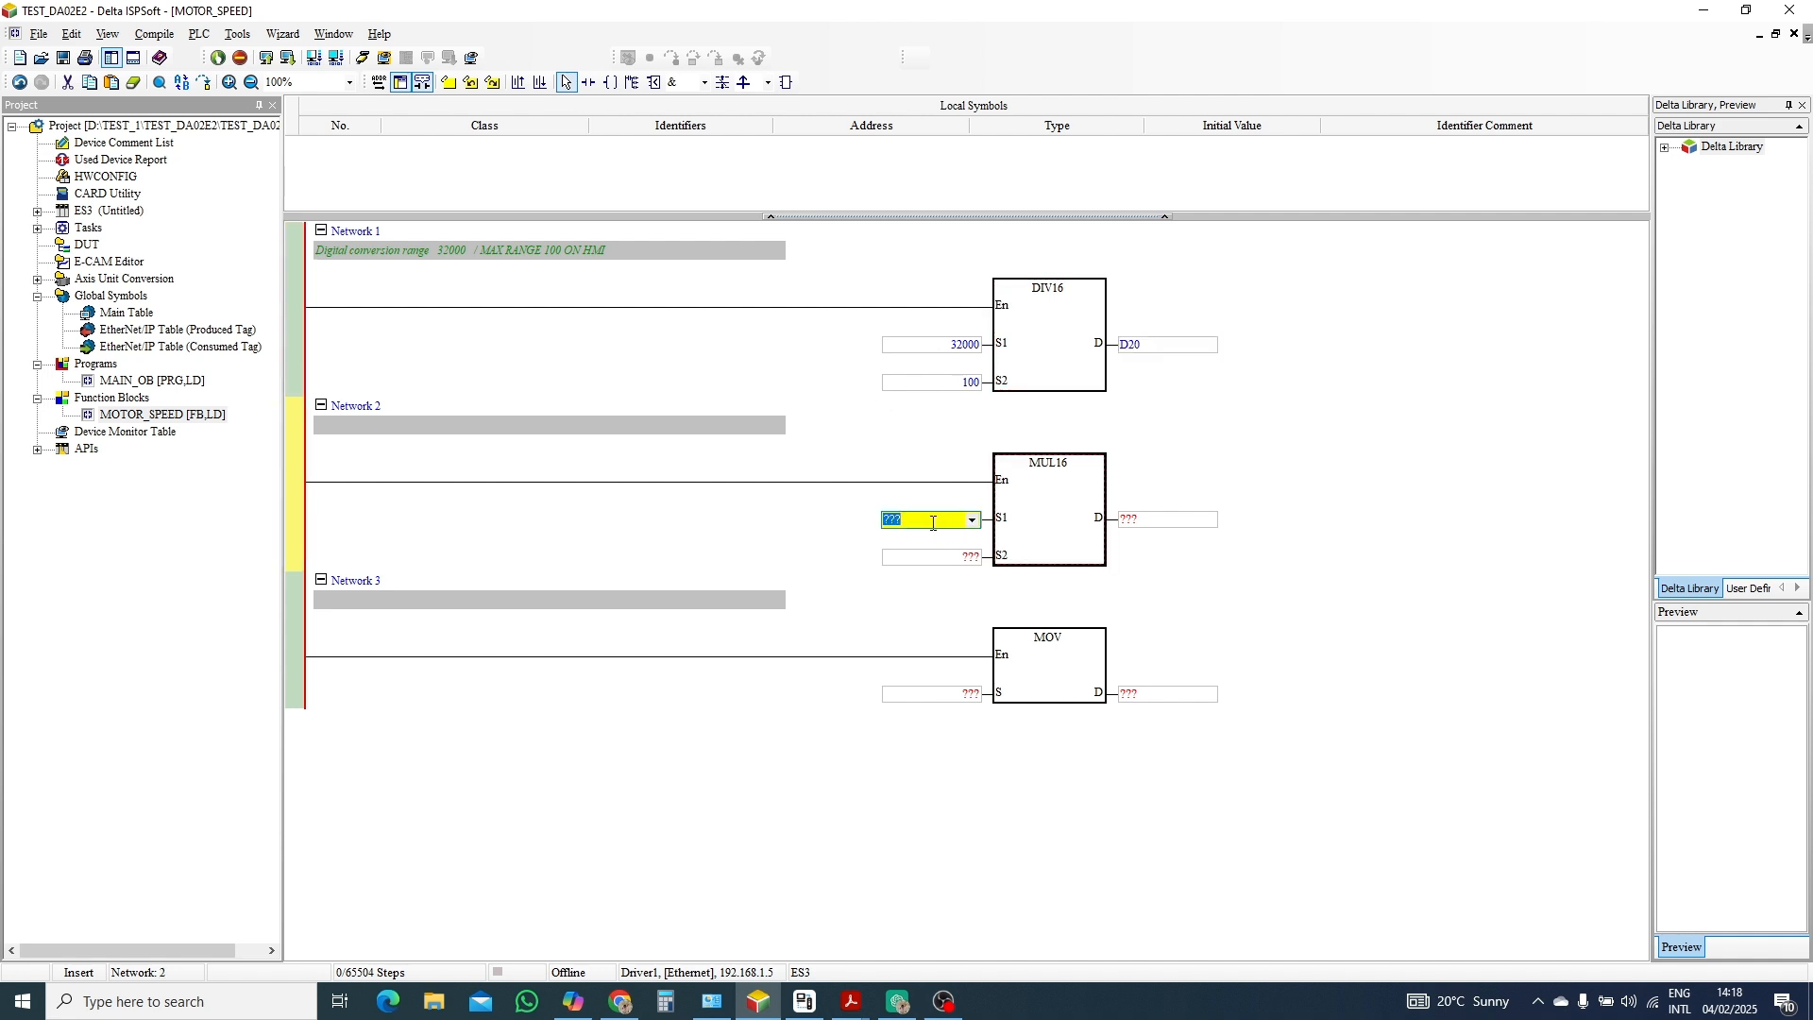
text(D20)
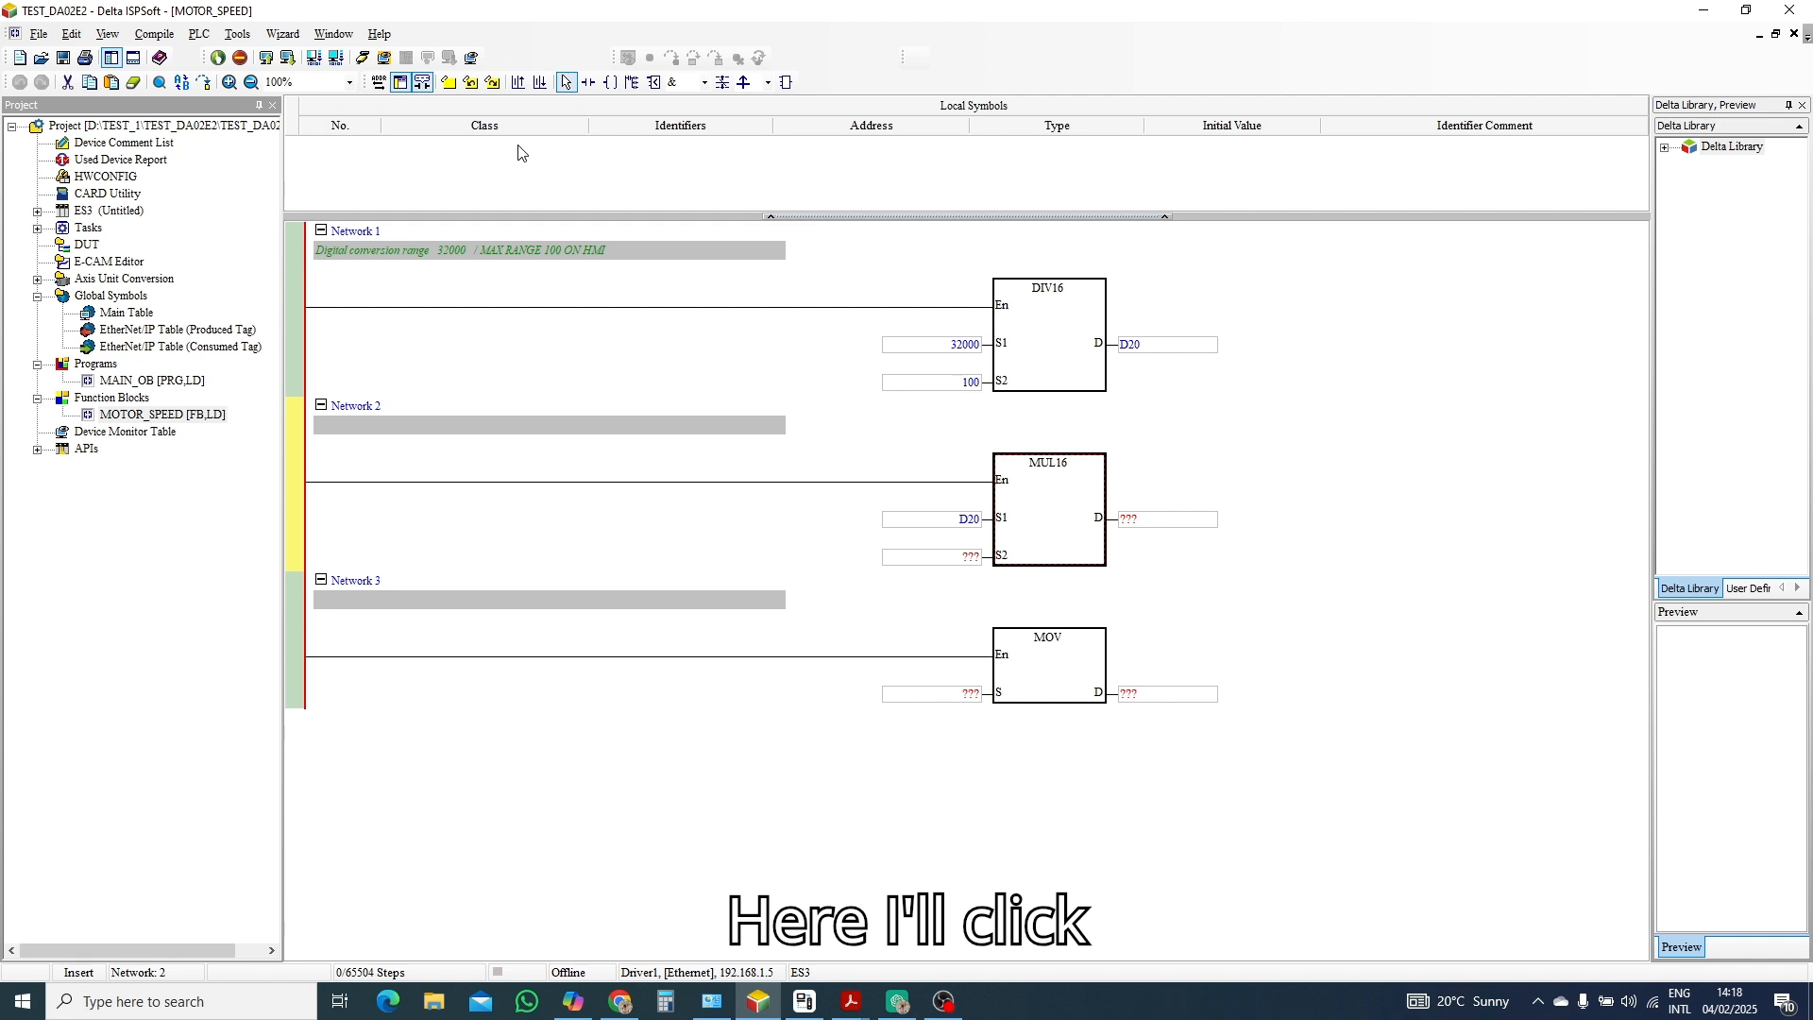
Declare input variable SPEED of type WORD with comment MOTOR-SPEED.
click(663, 533)
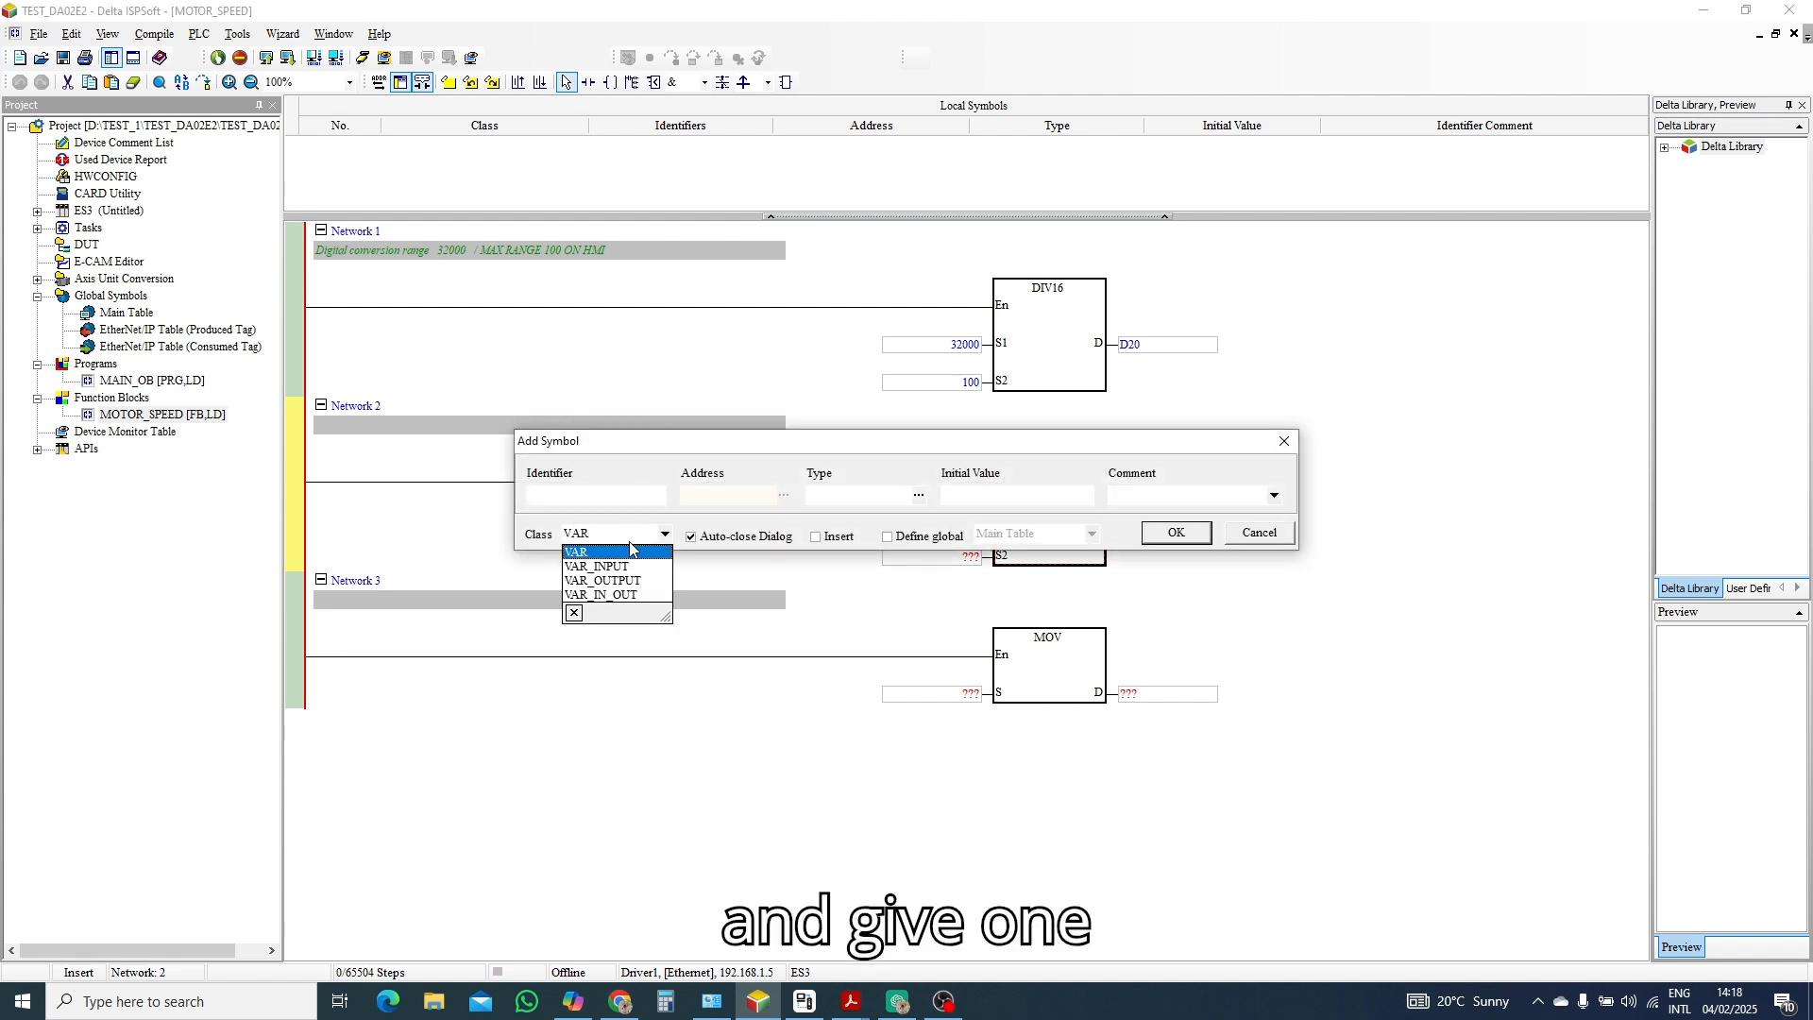
click(595, 564)
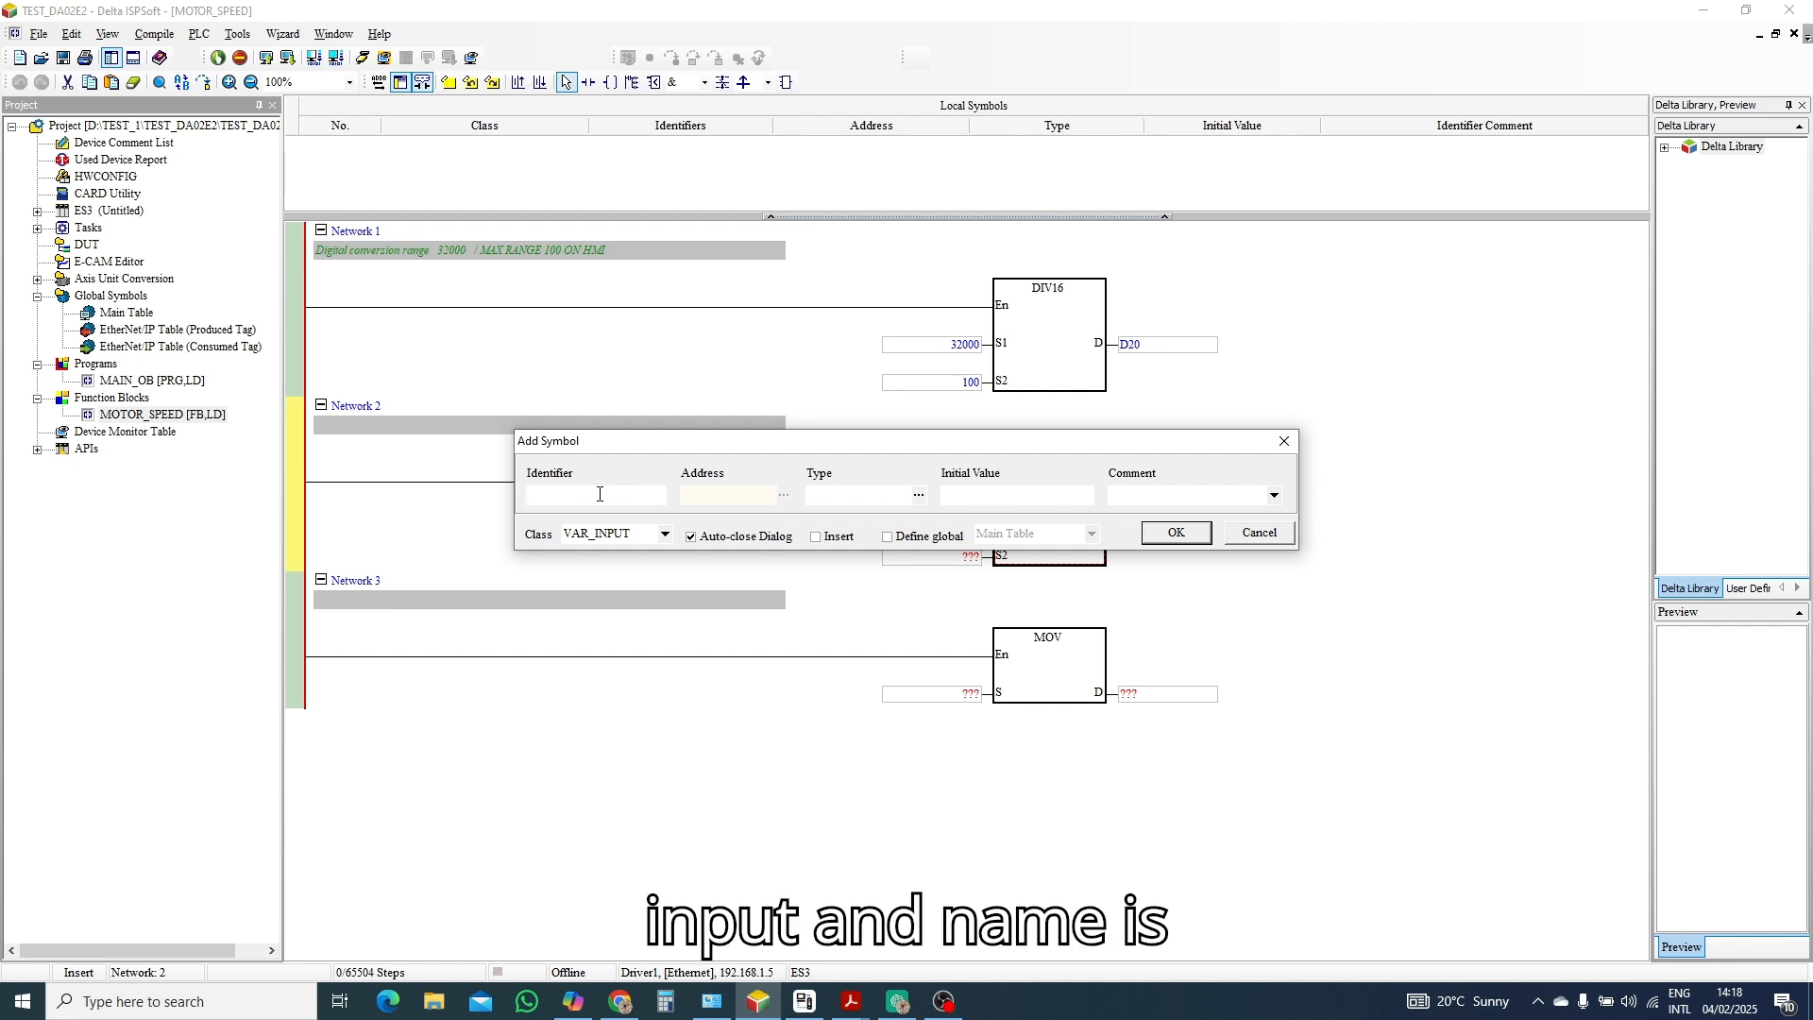
text(SP)
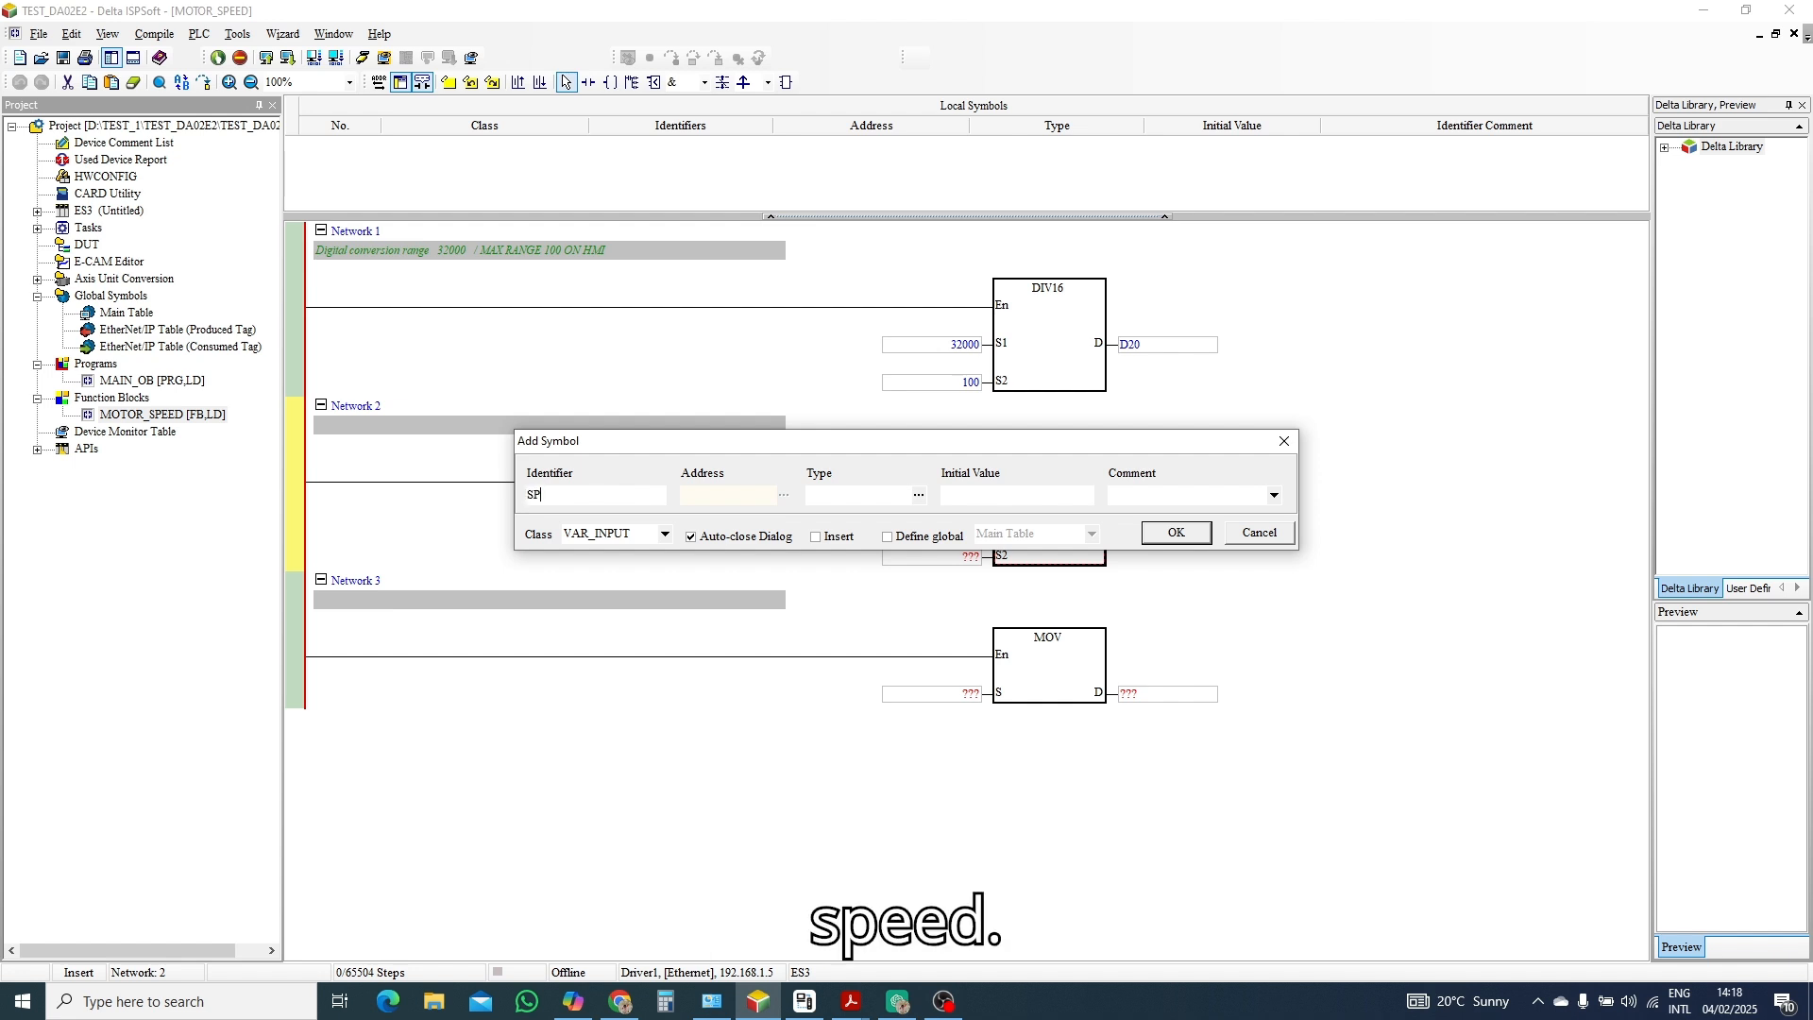
text(EED)
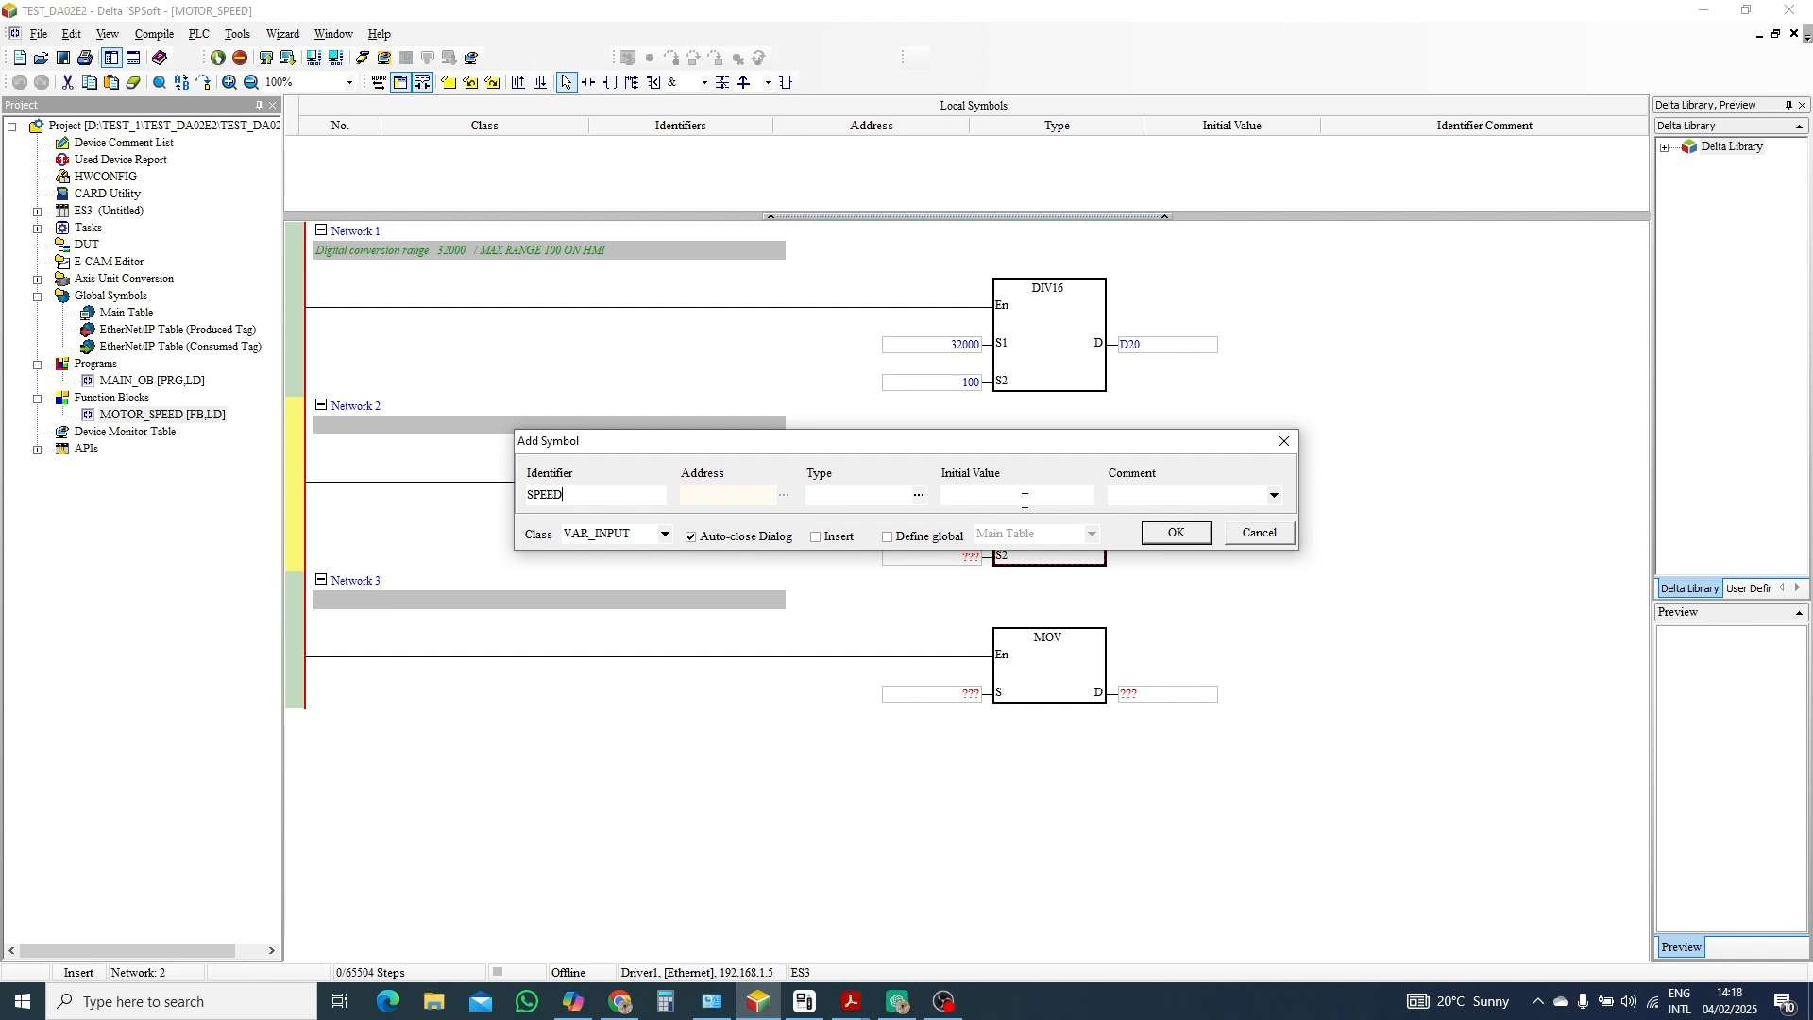
click(920, 493)
text(M)
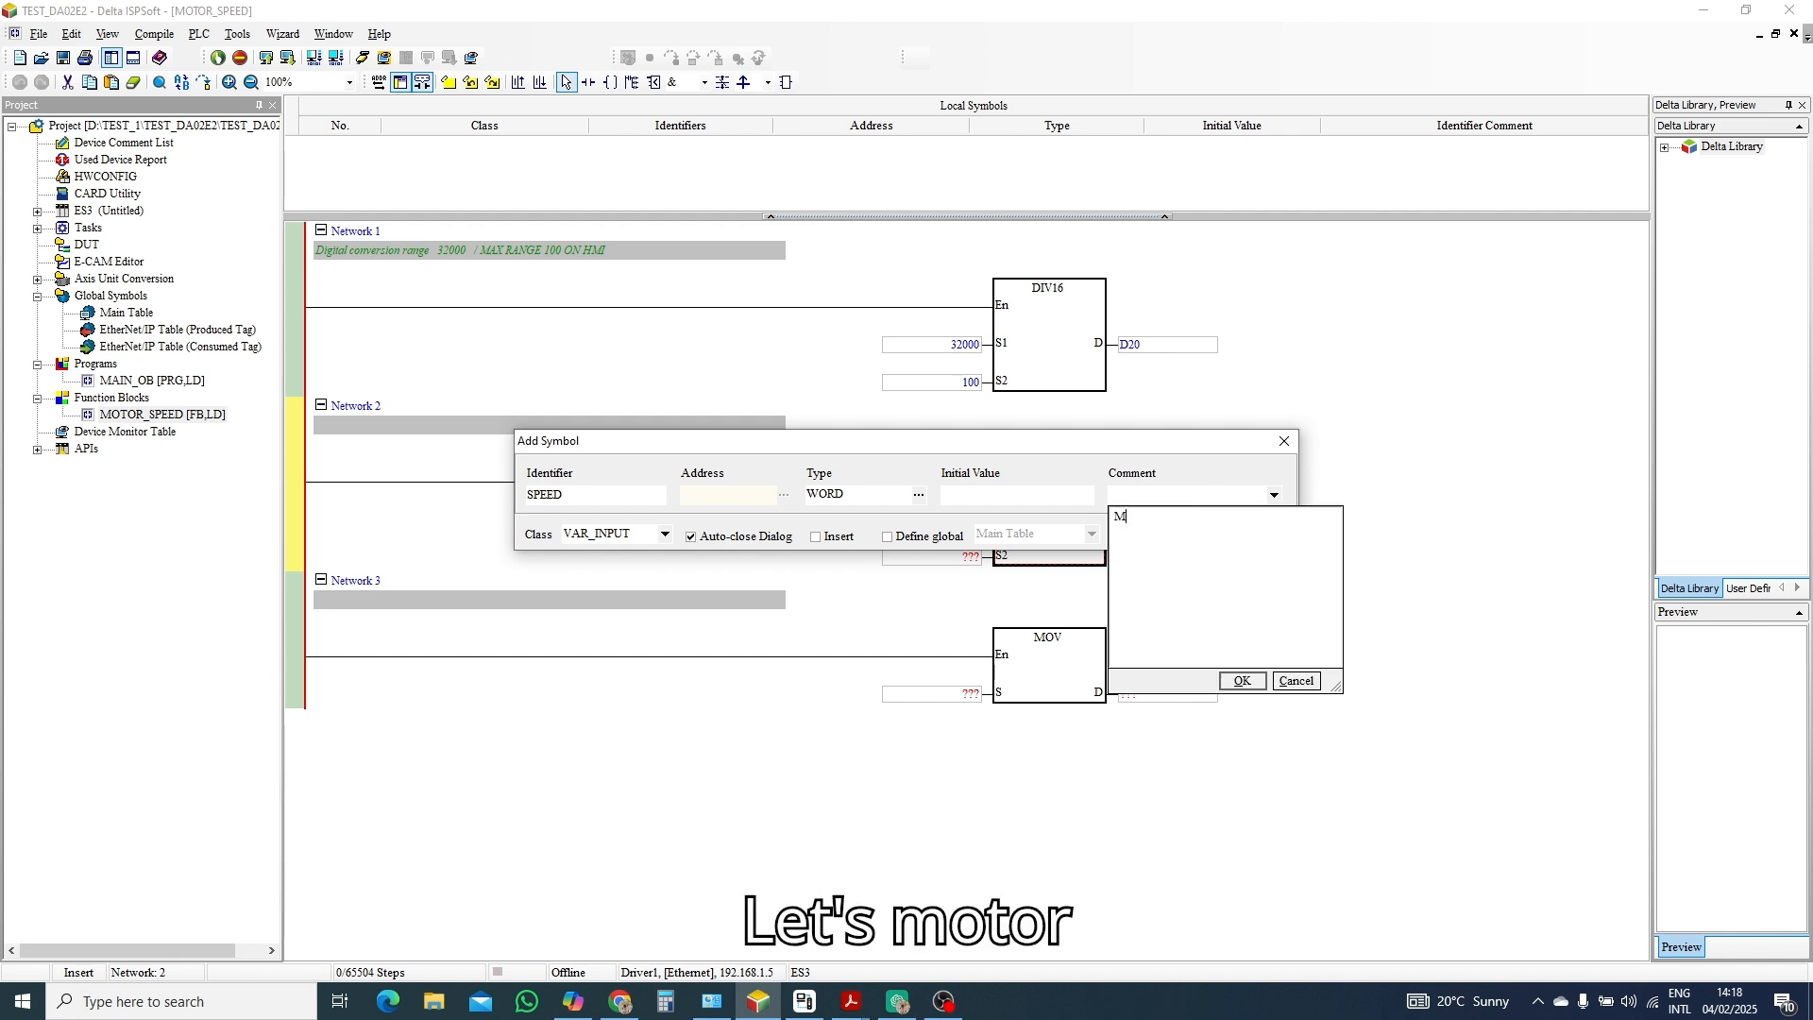
text(OTOR-)
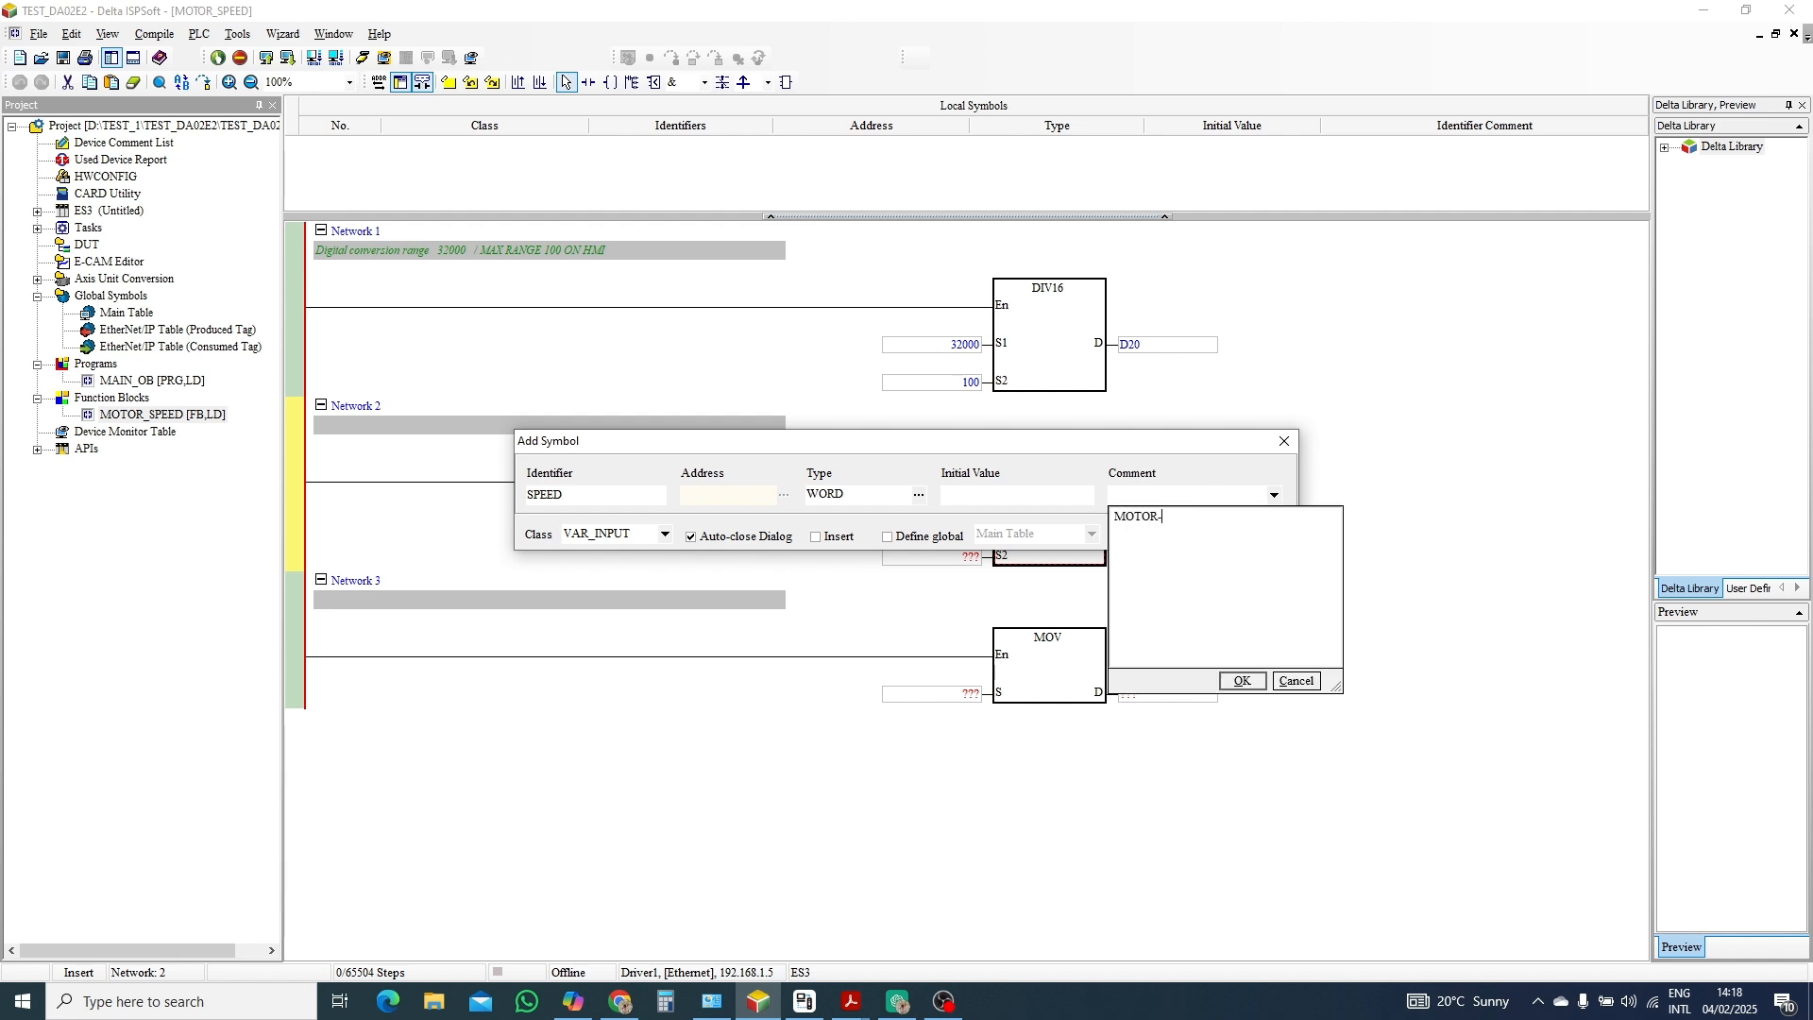
text(SPEED)
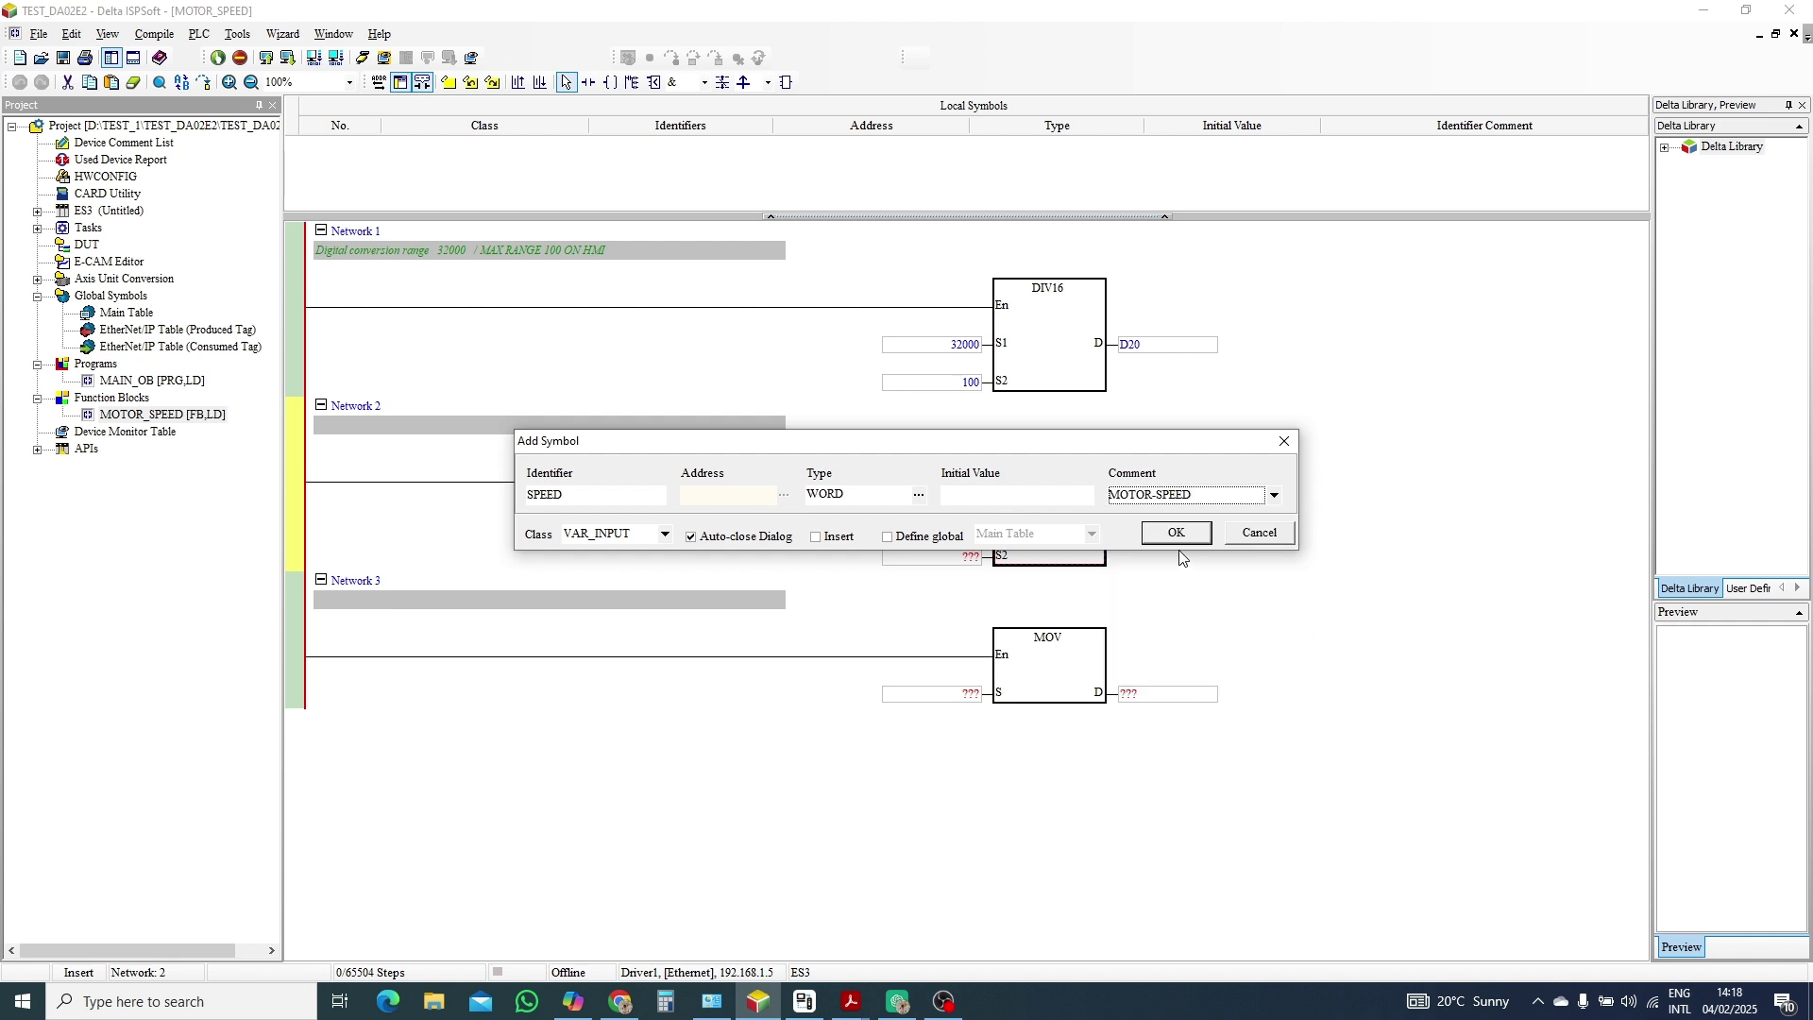
click(1175, 533)
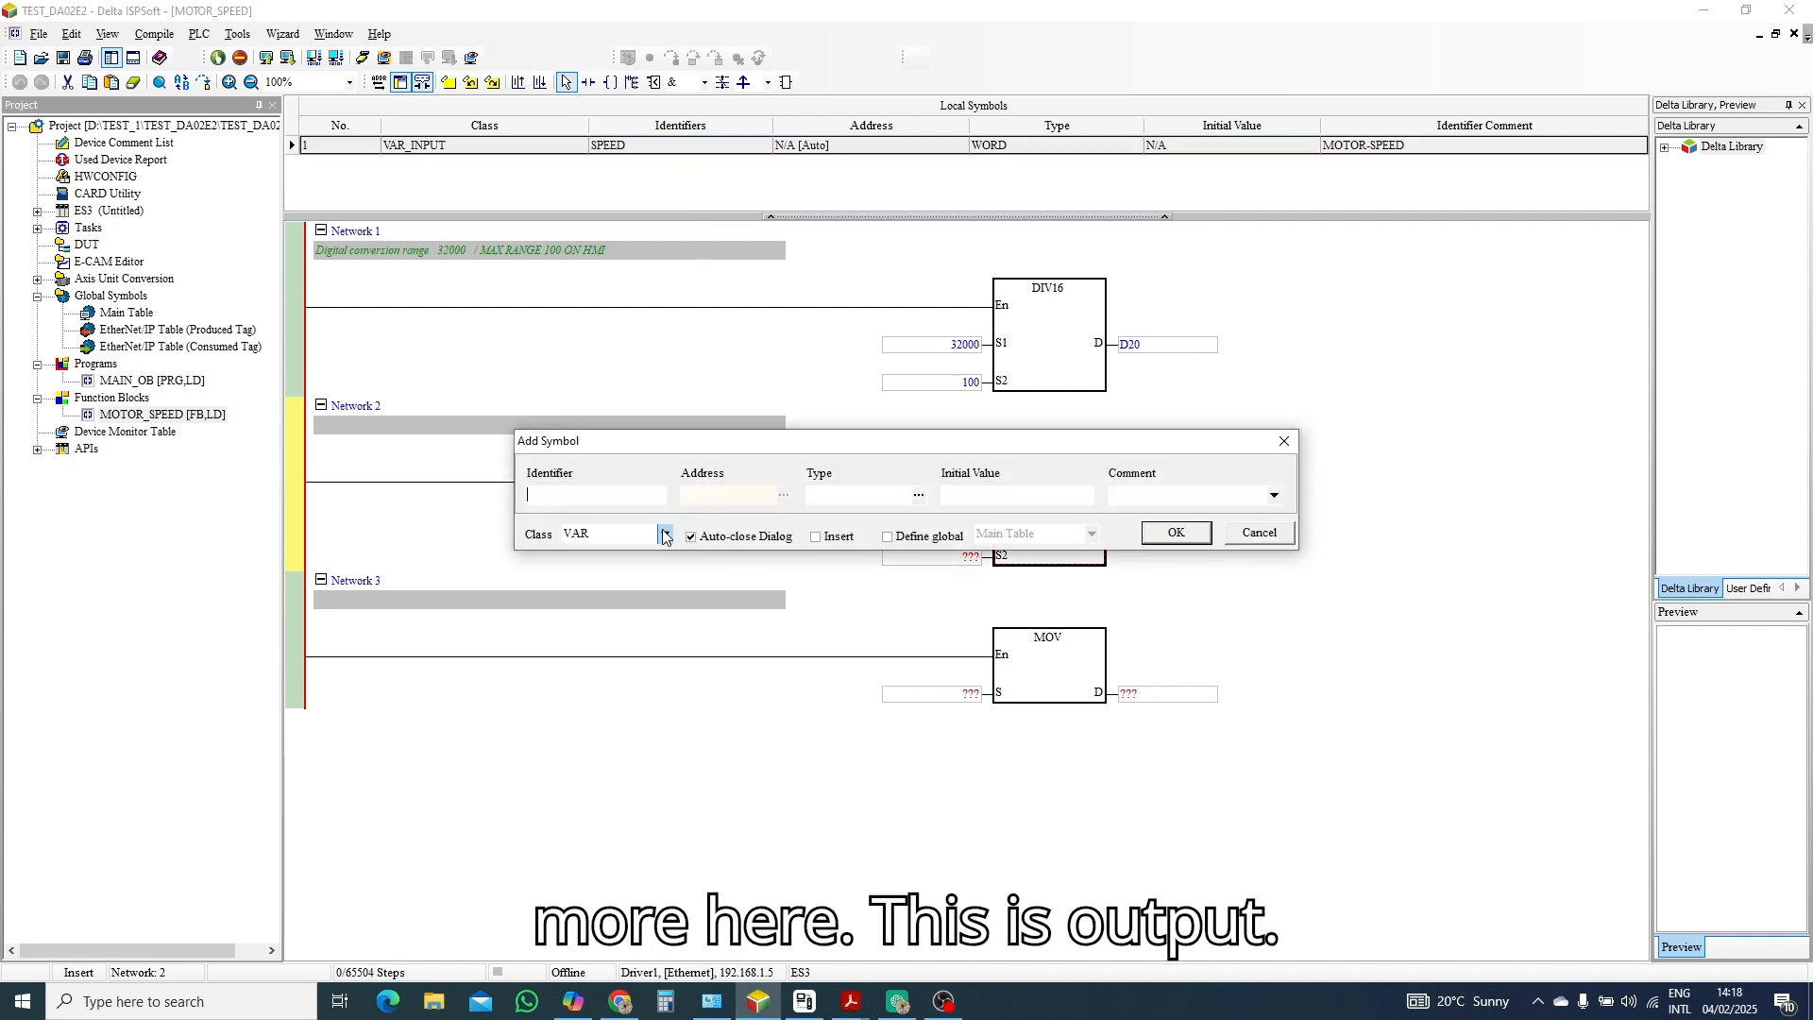
Declare output variable MOTOR of type WORD with comment MOTOR_OUTPUT.
click(663, 535)
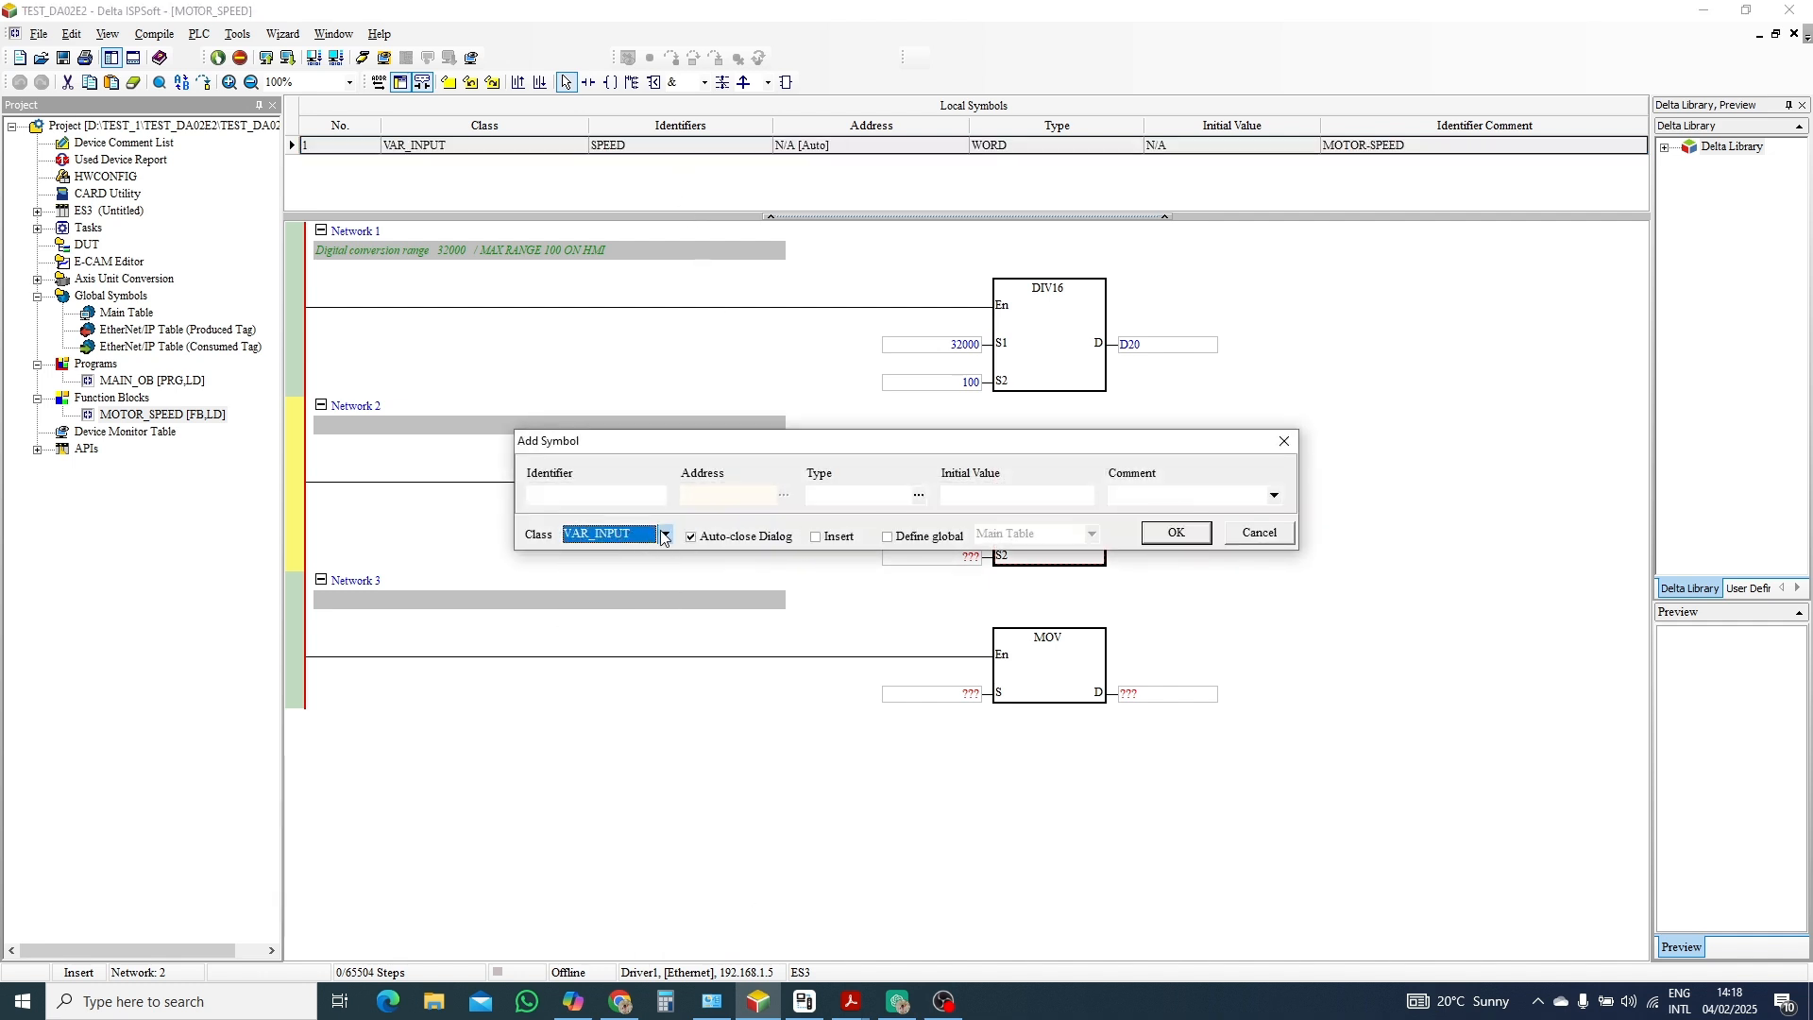
click(663, 532)
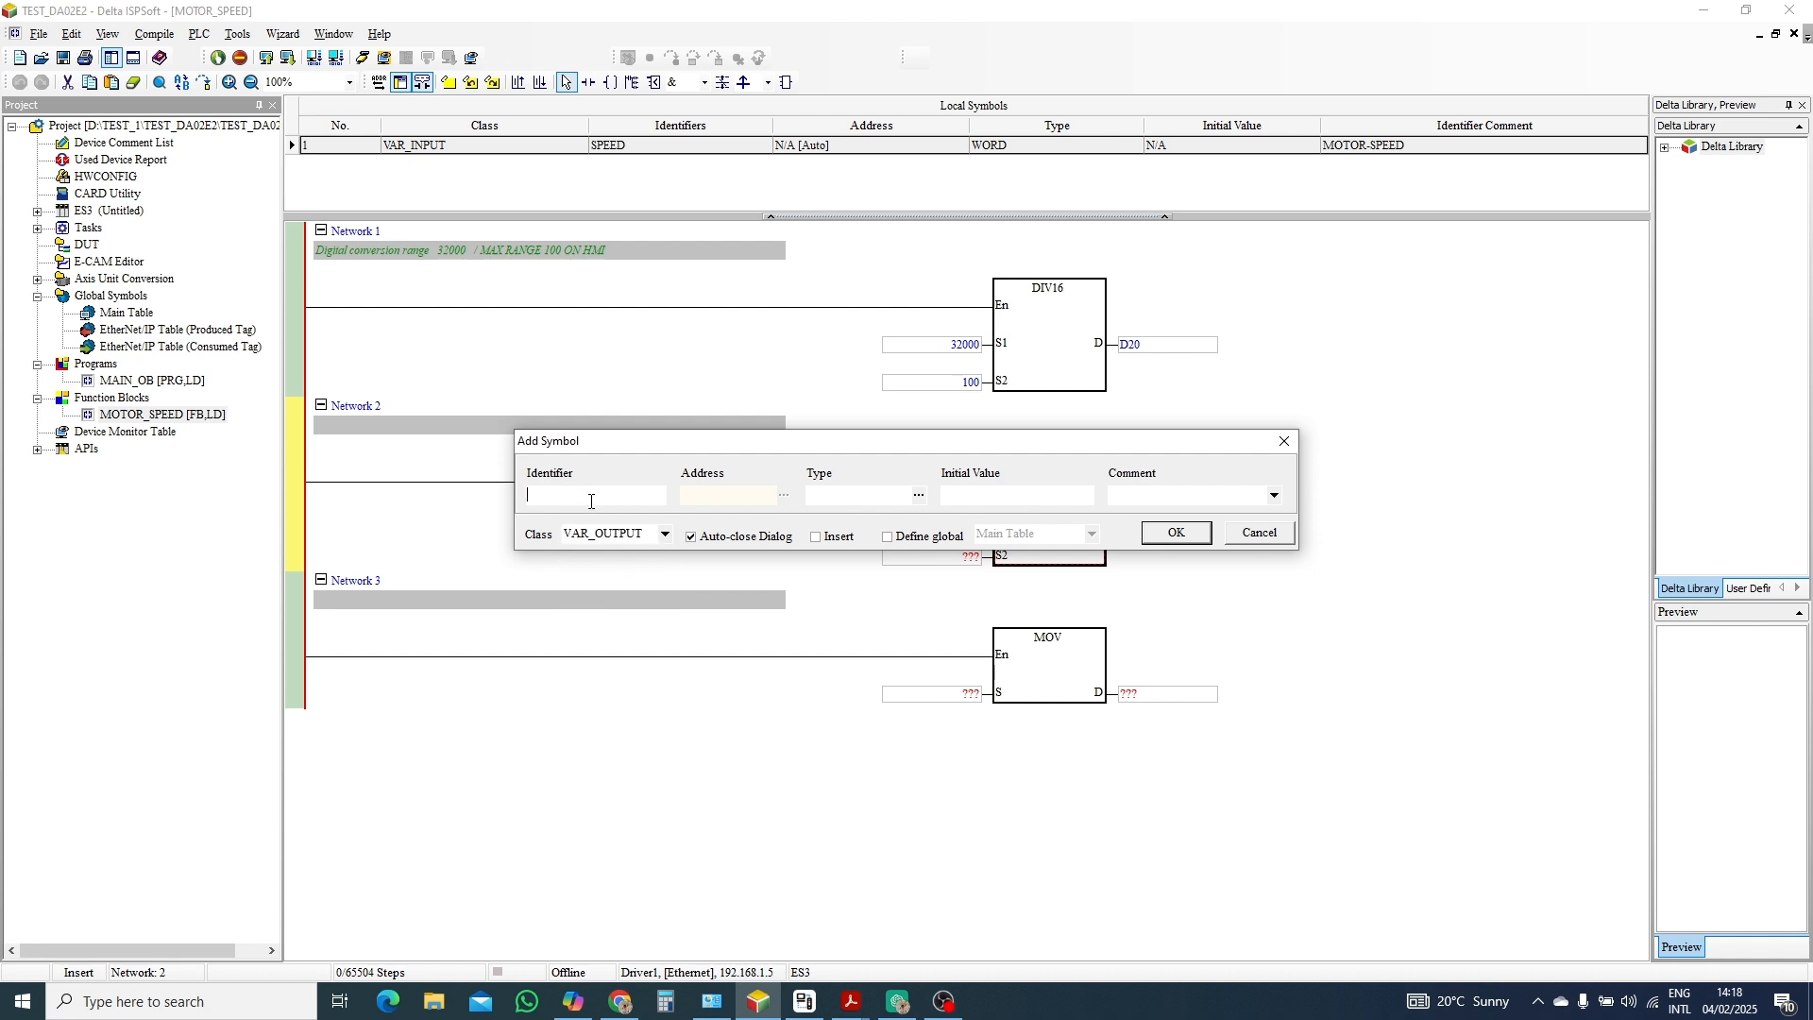
text(MOTOR)
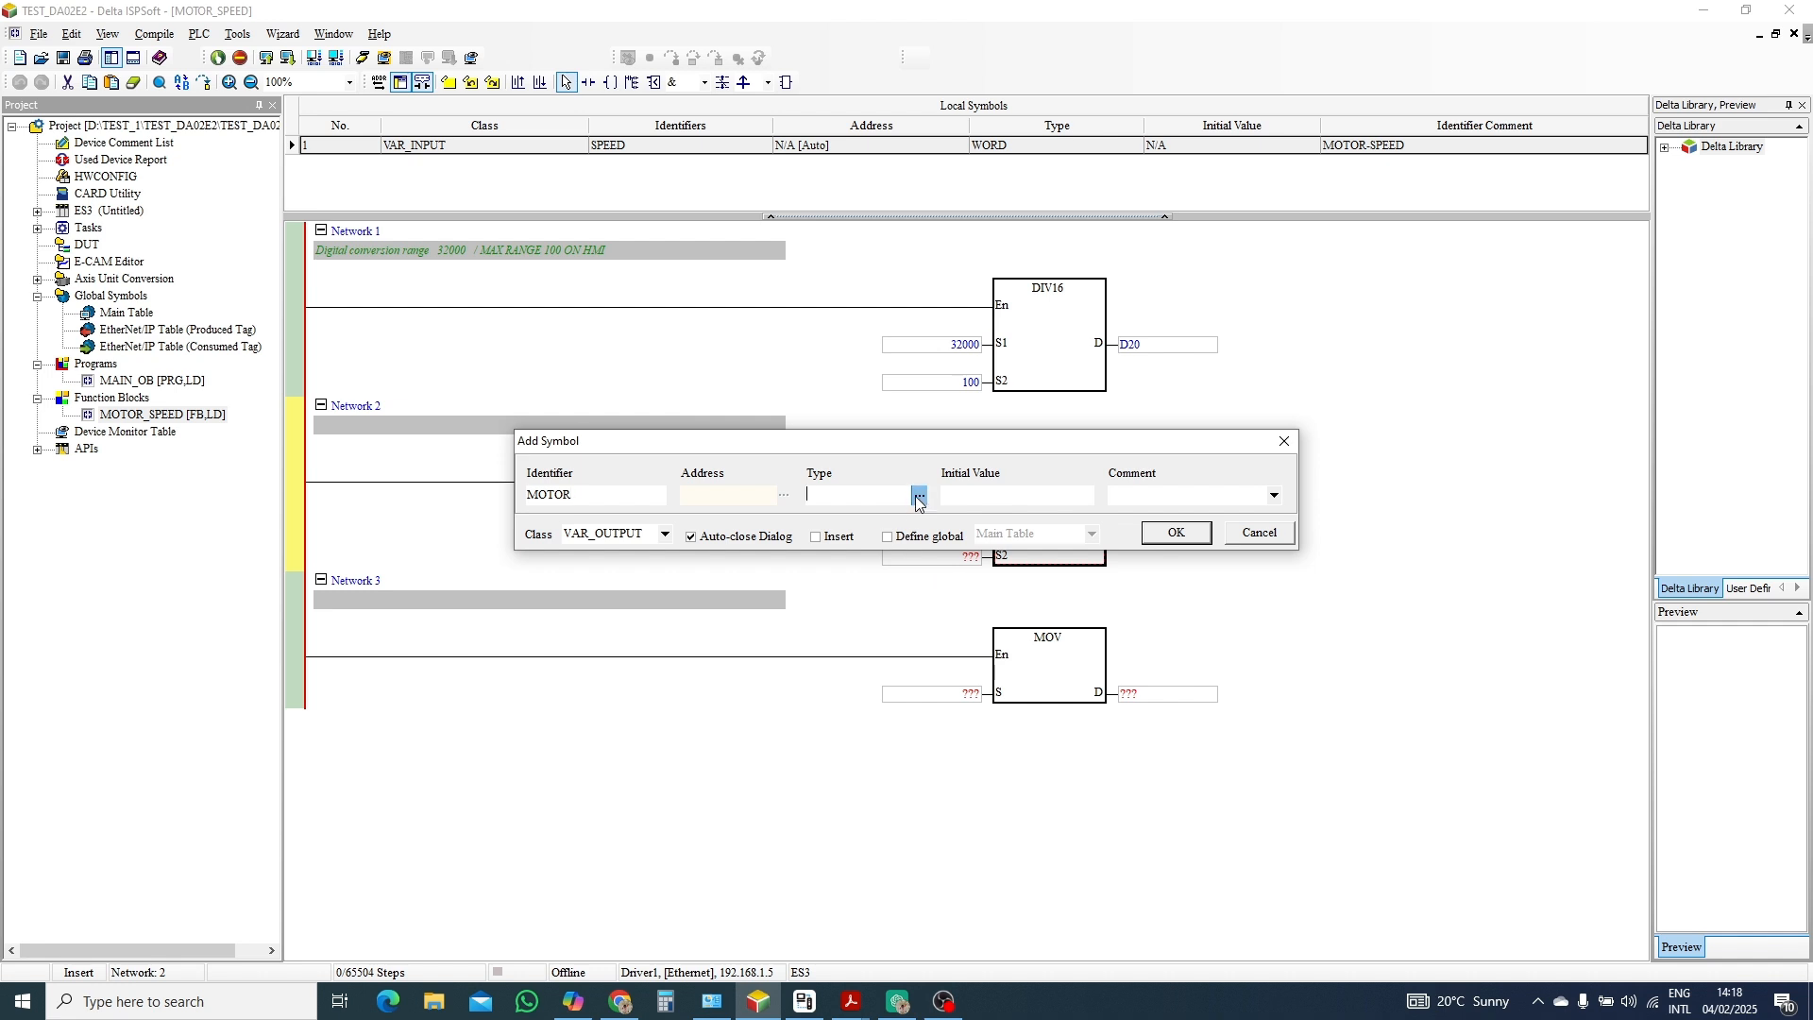
click(918, 493)
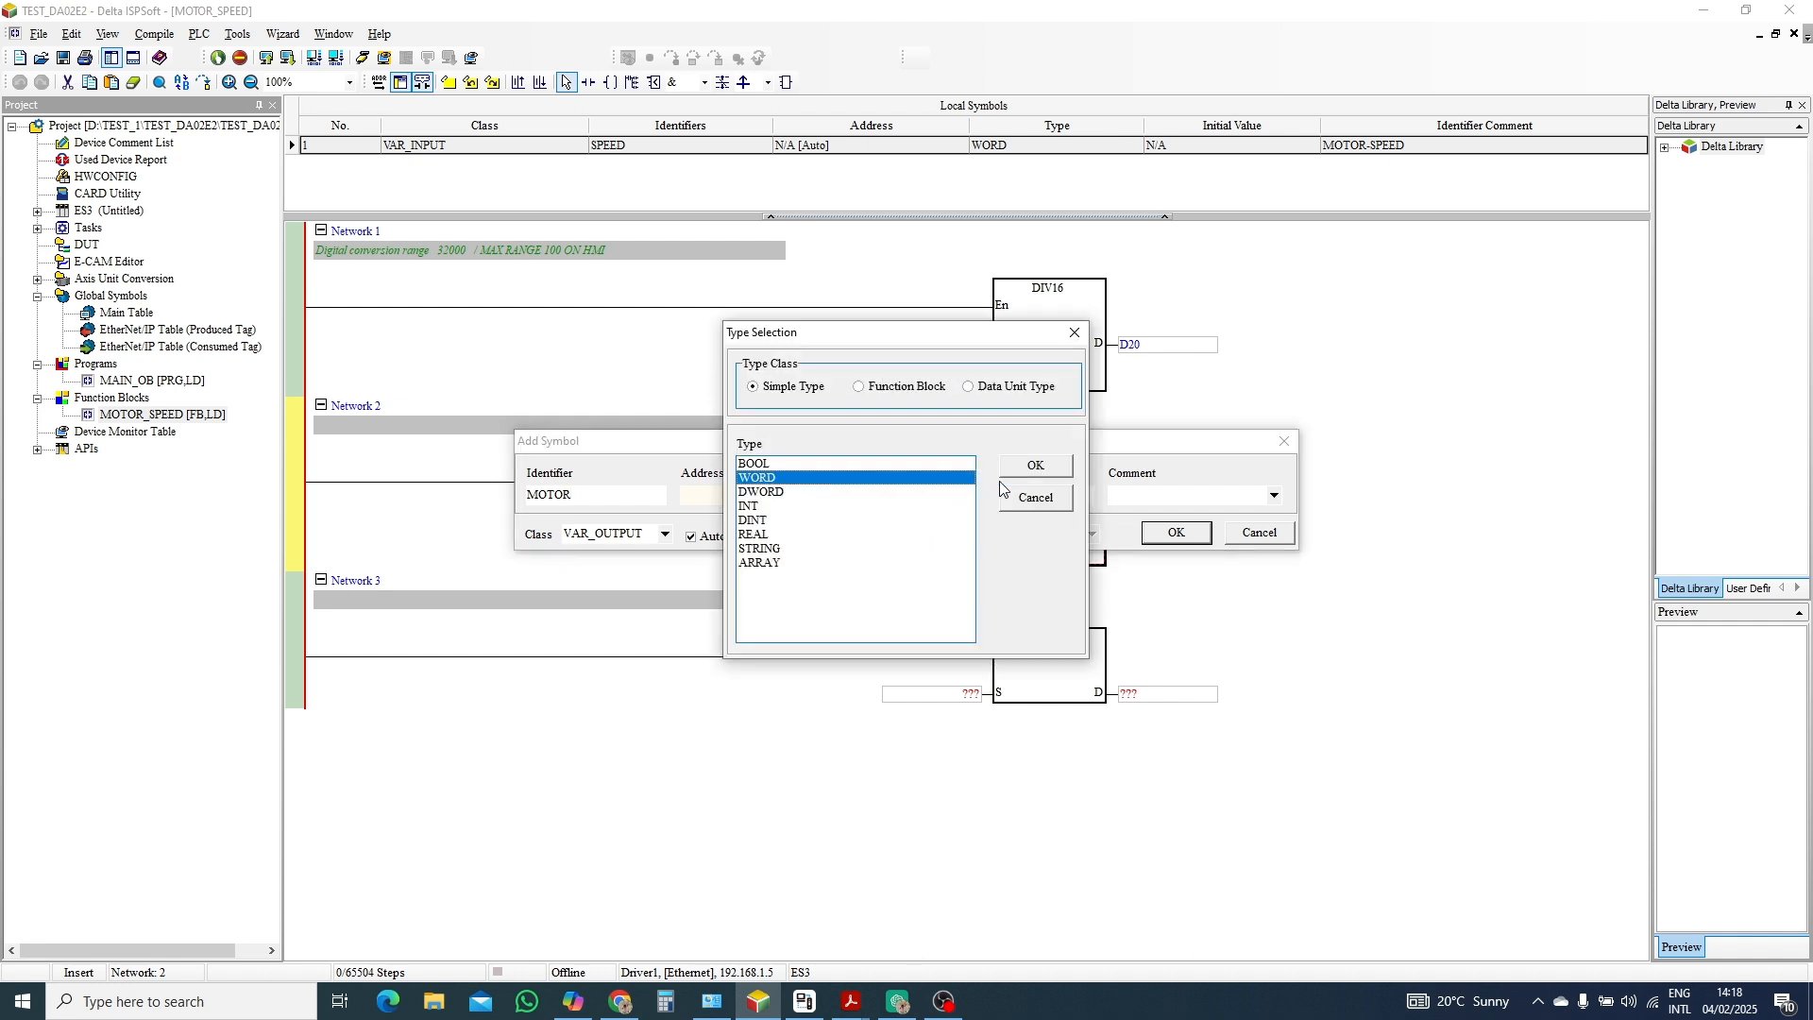
click(1033, 465)
text(MOTOR_)
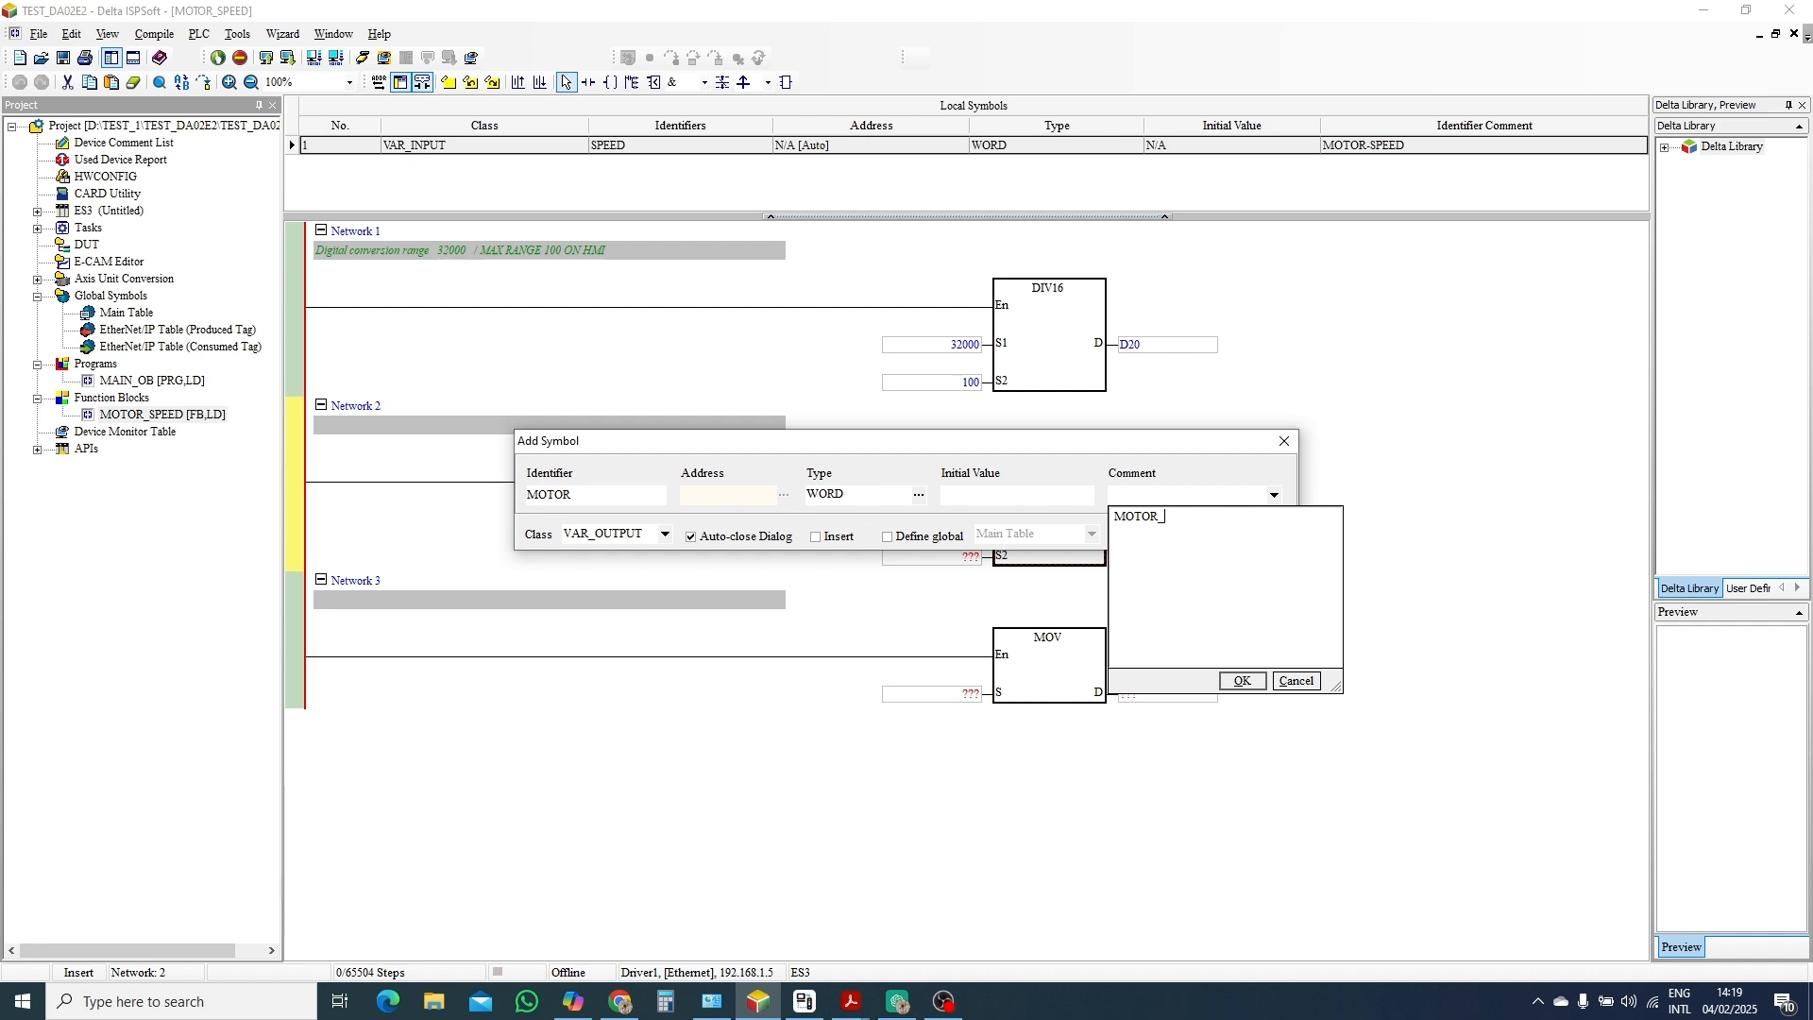
text(OUT)
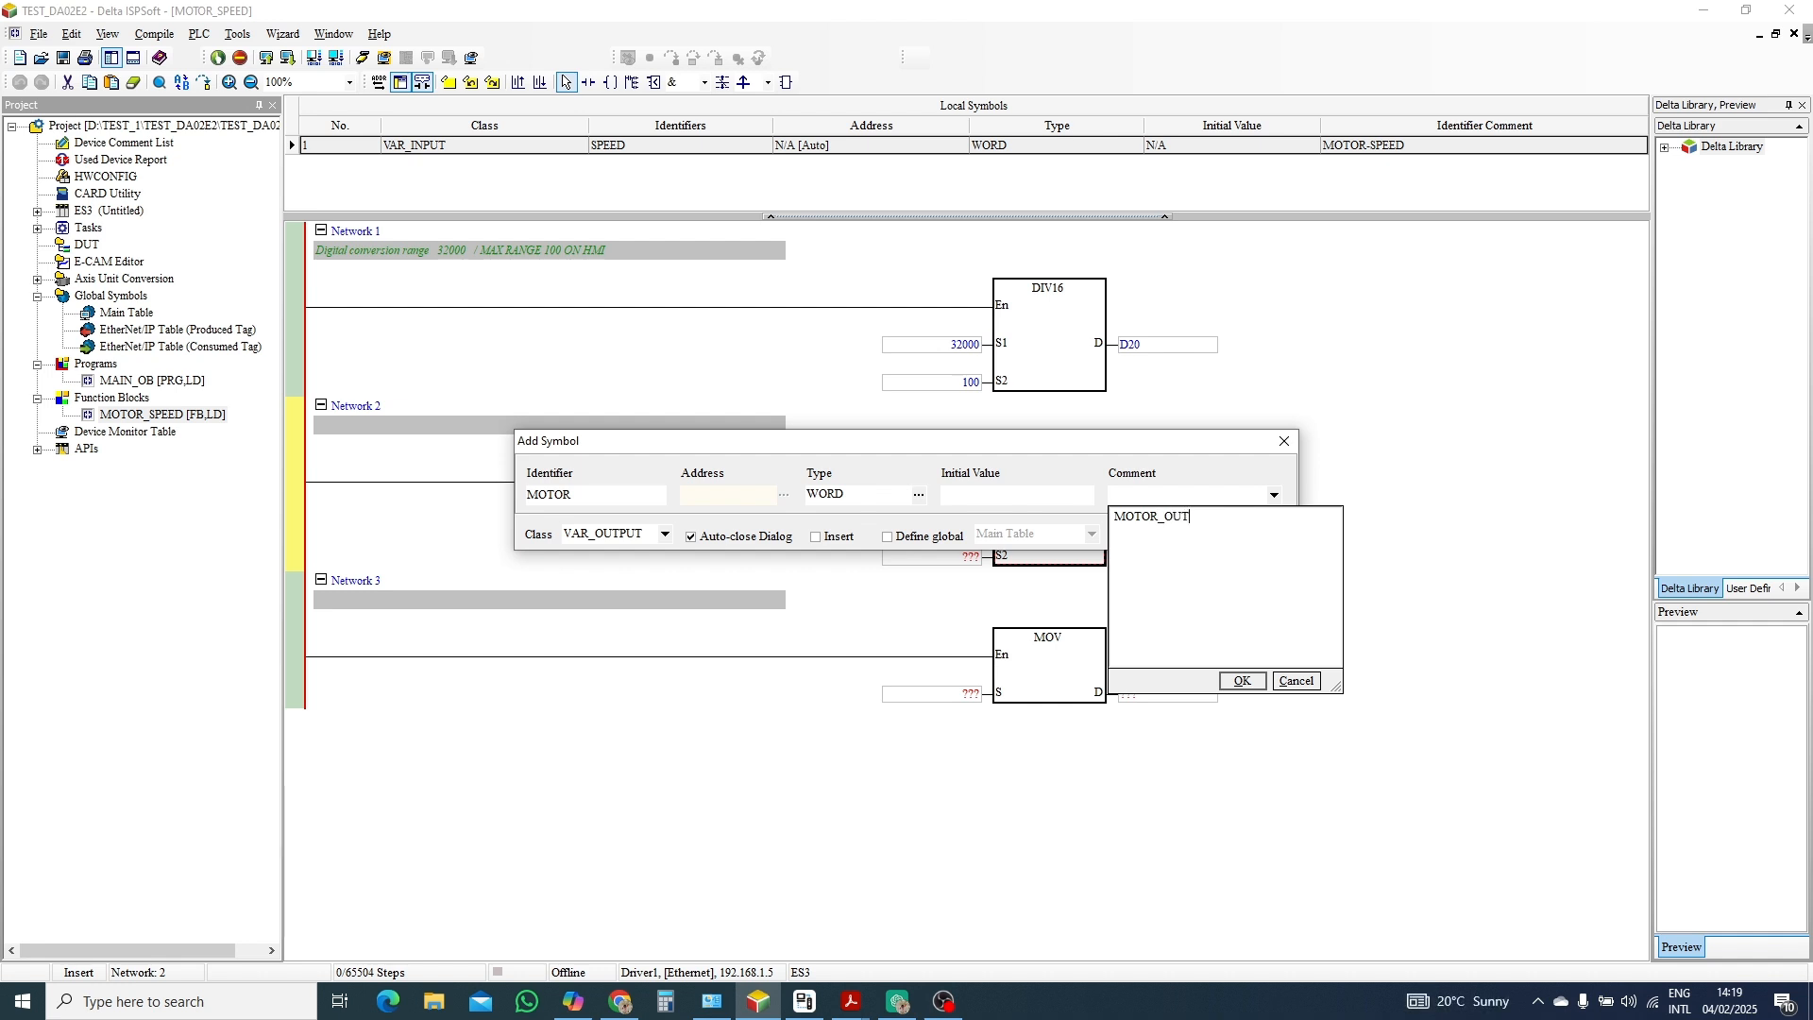
text(PUT)
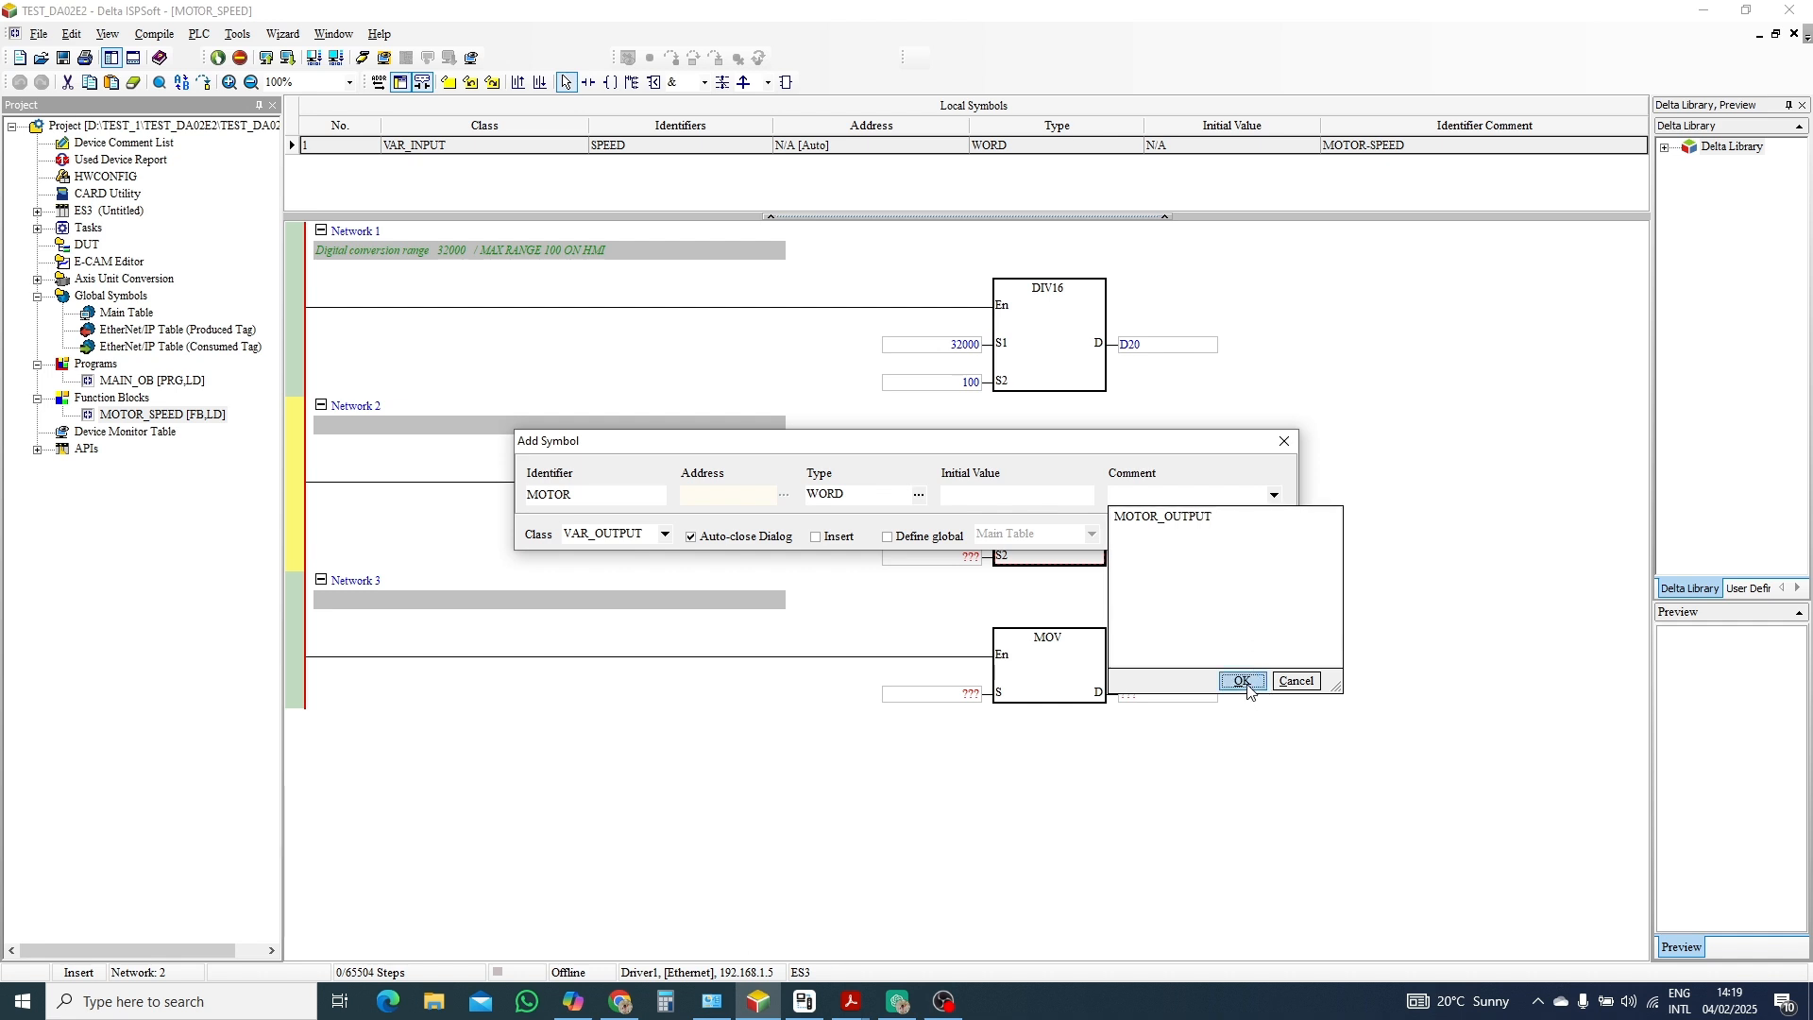
click(1241, 680)
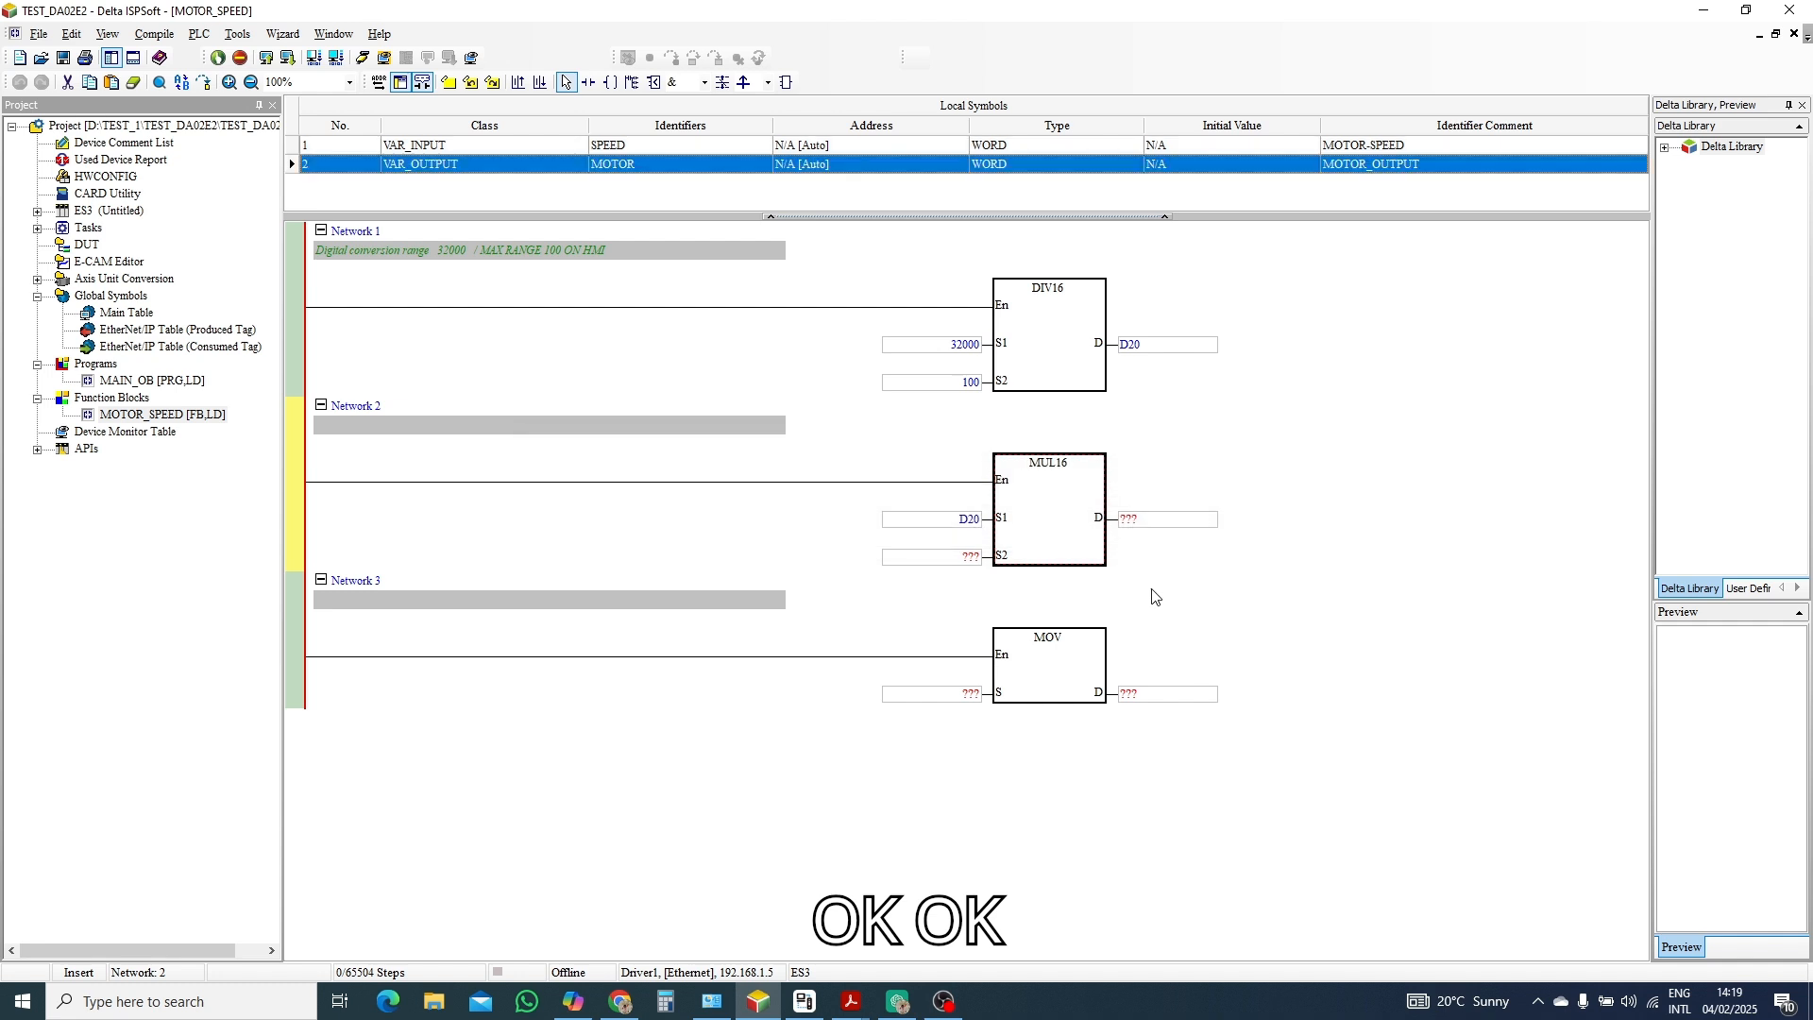
Use SPEED as the MUL16 multiplier and MOTOR as the MOV destination.
double_click(931, 555)
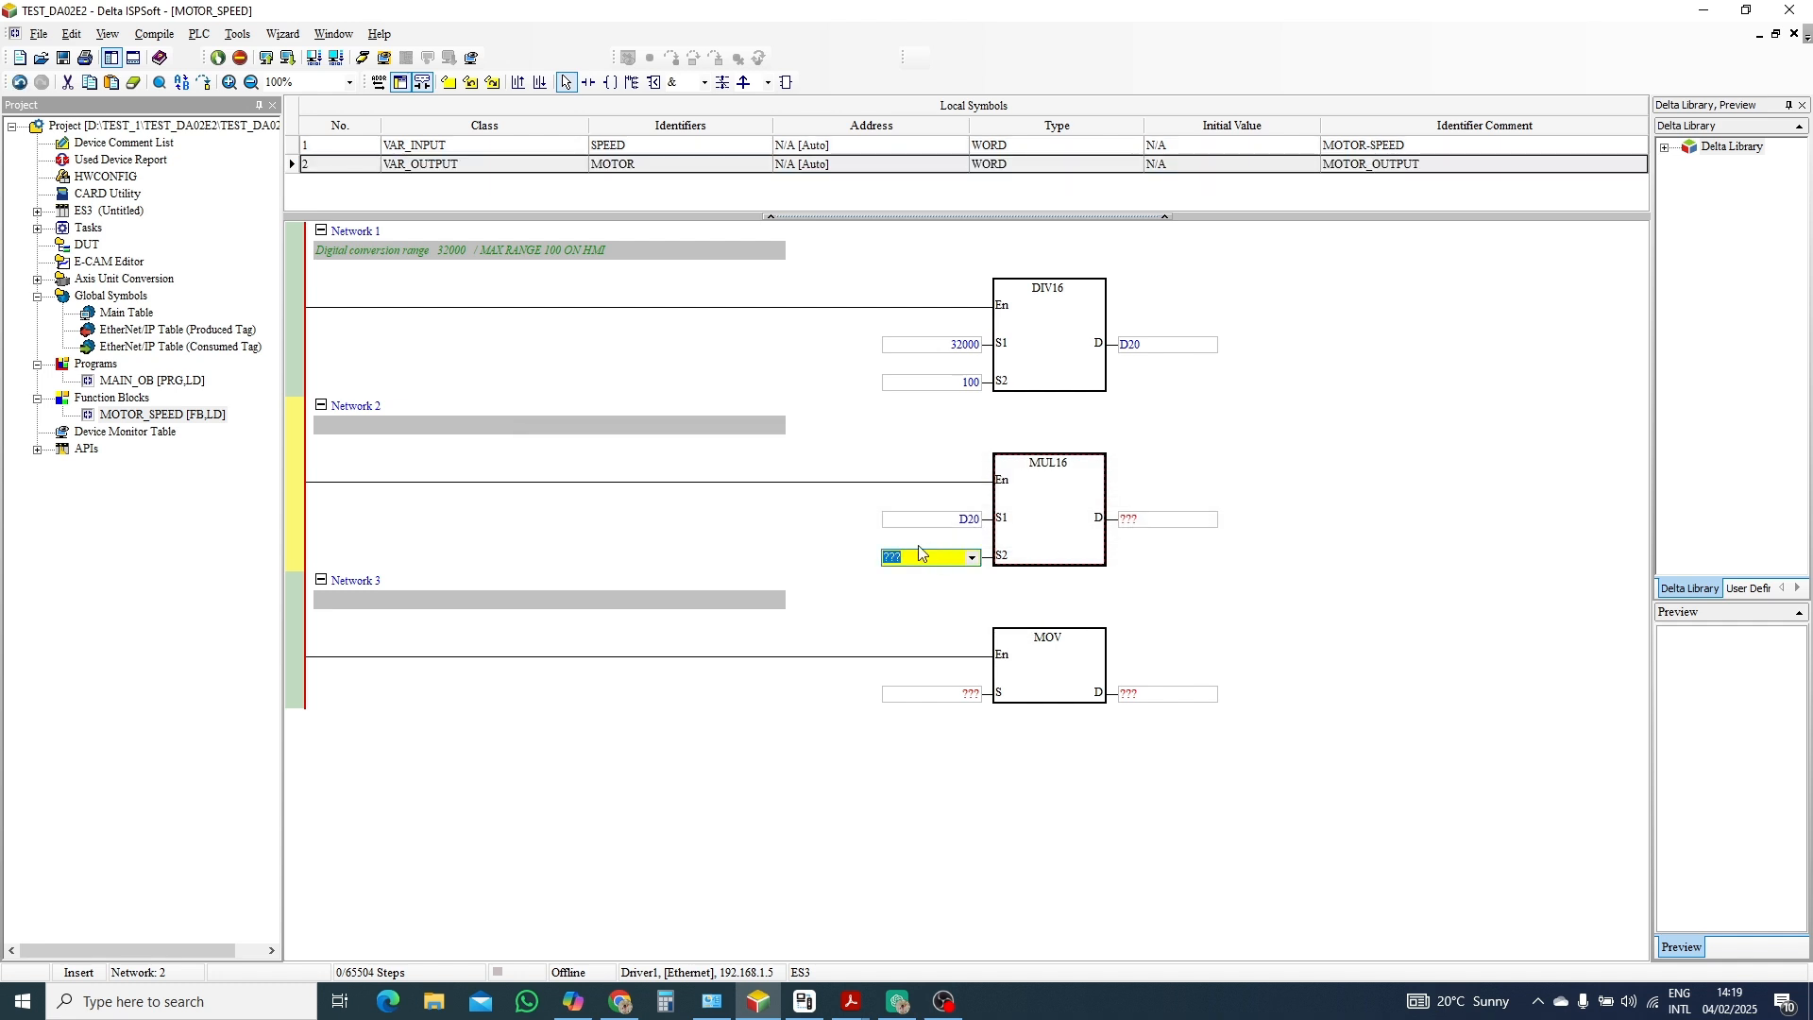
mouse_move(606, 450)
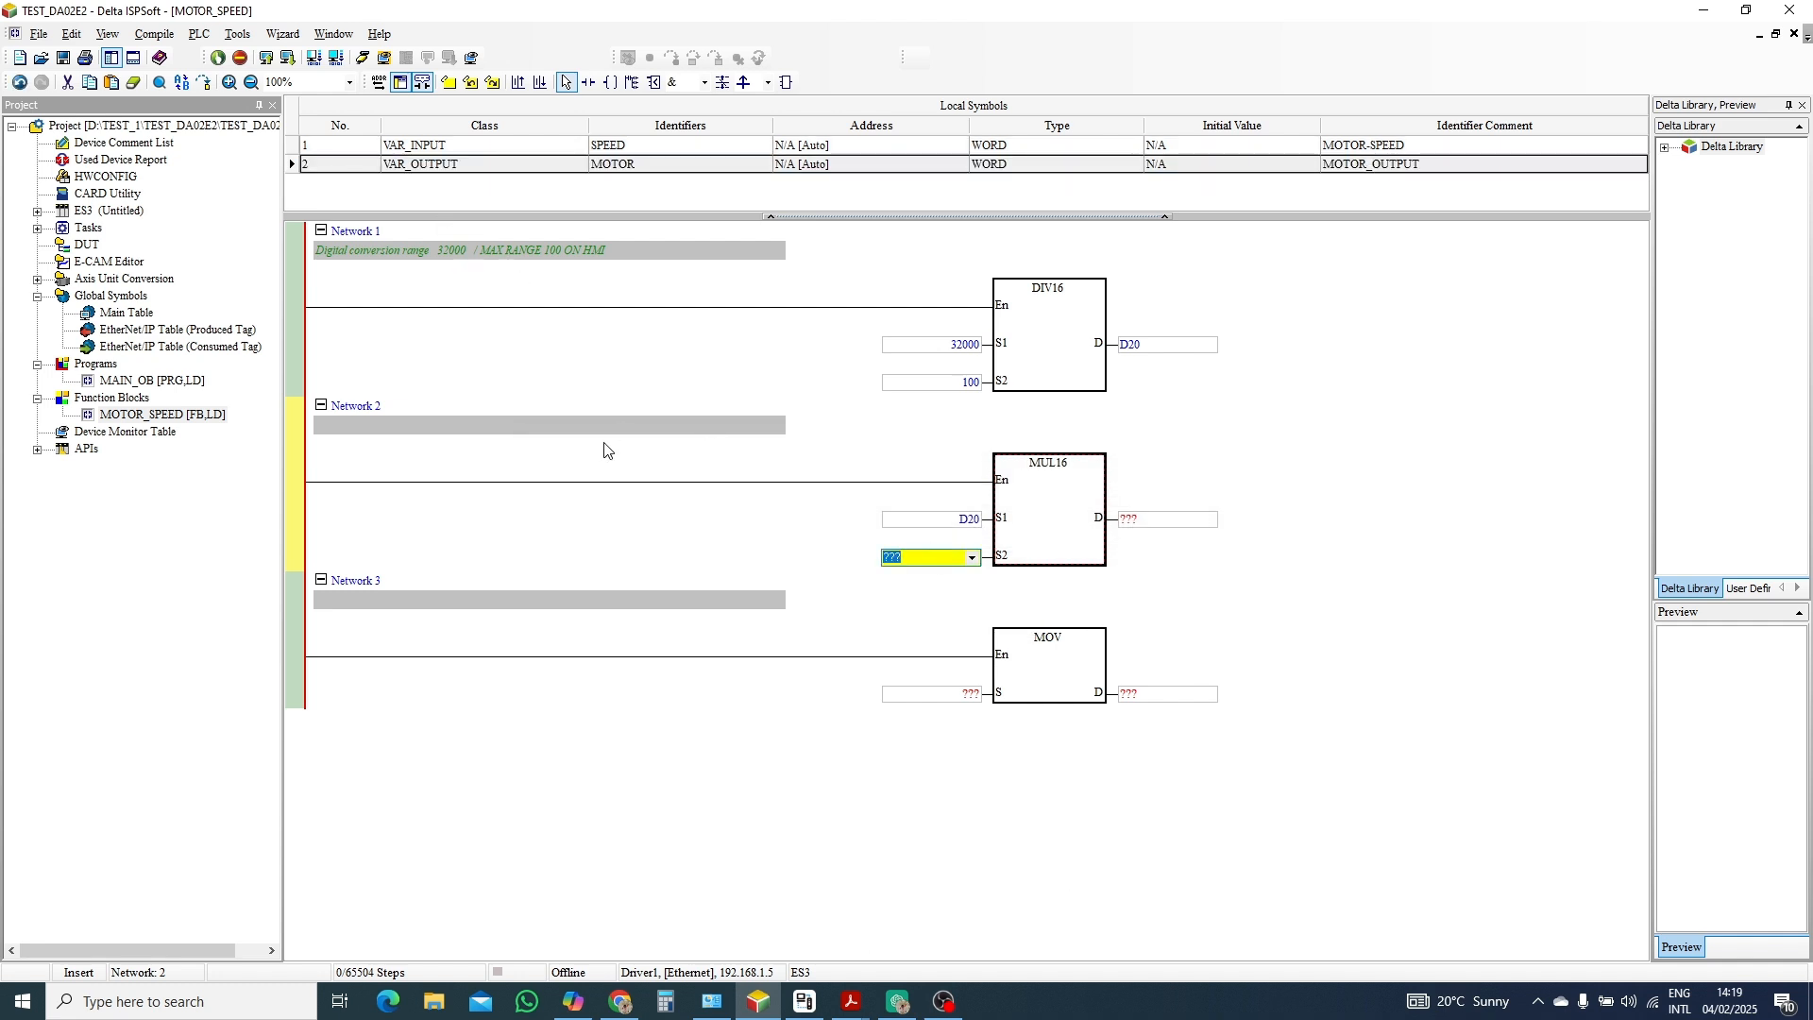
text(S)
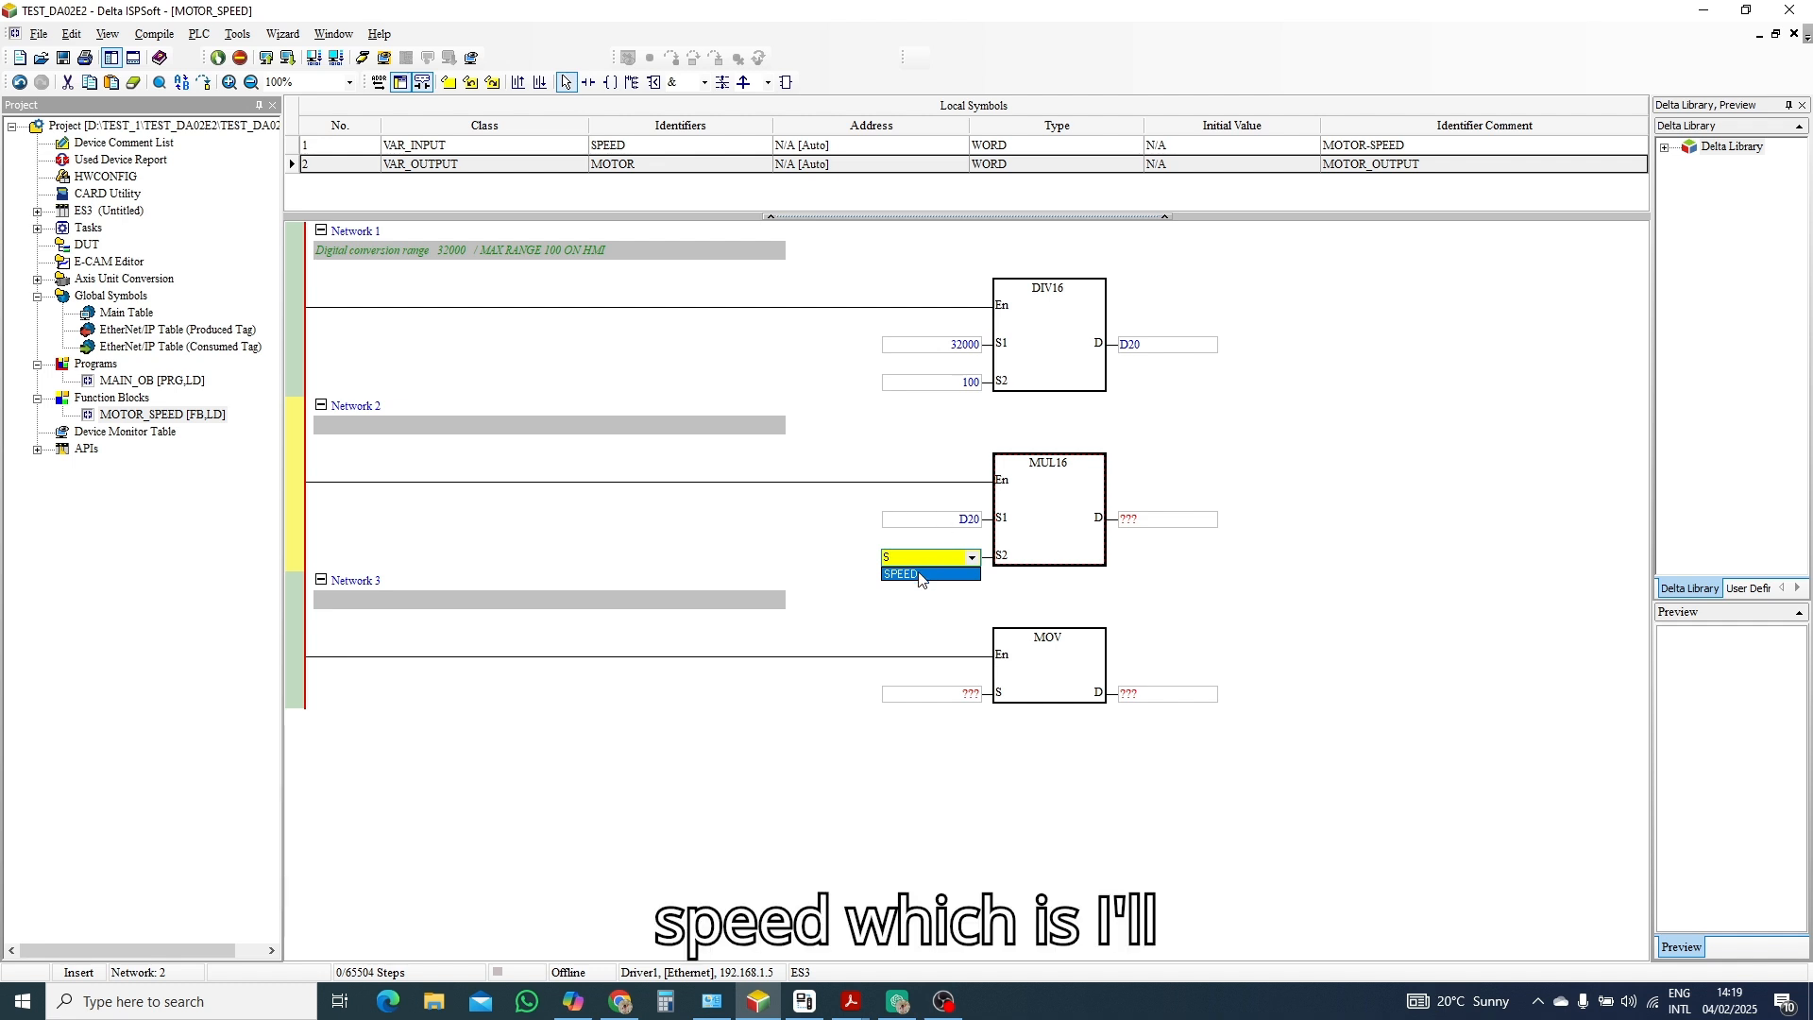
click(901, 574)
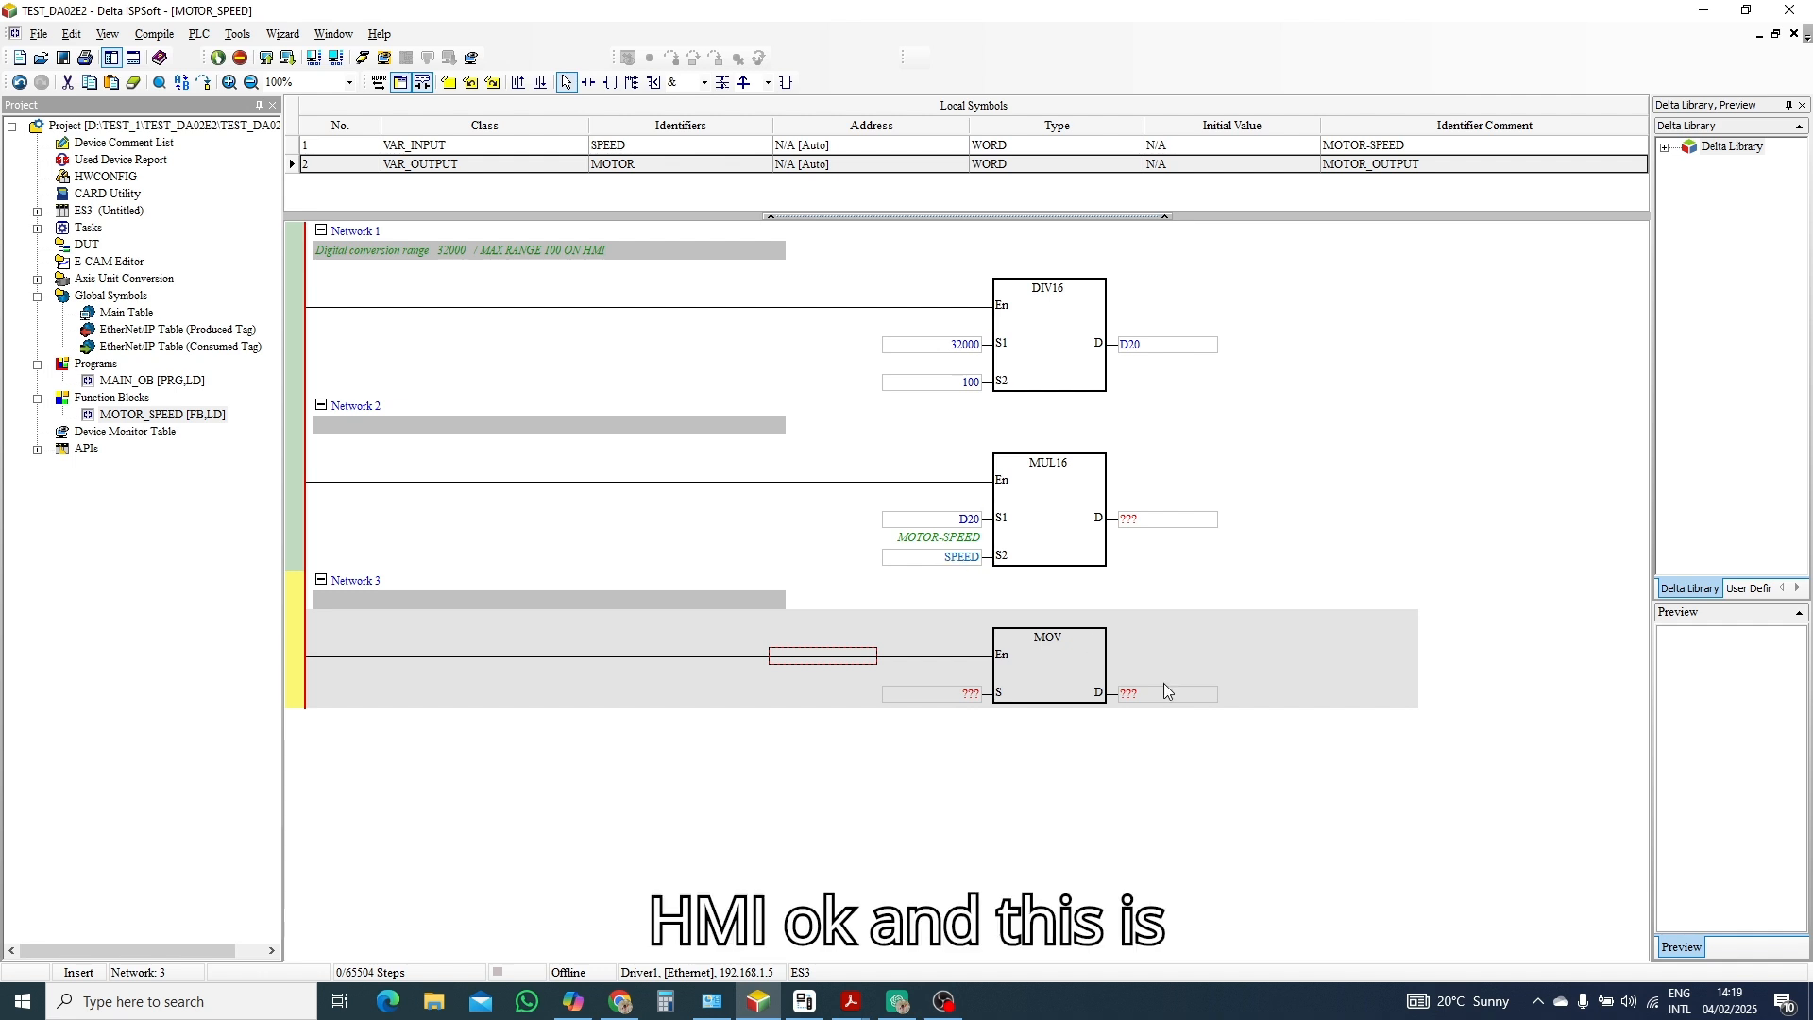
double_click(1156, 693)
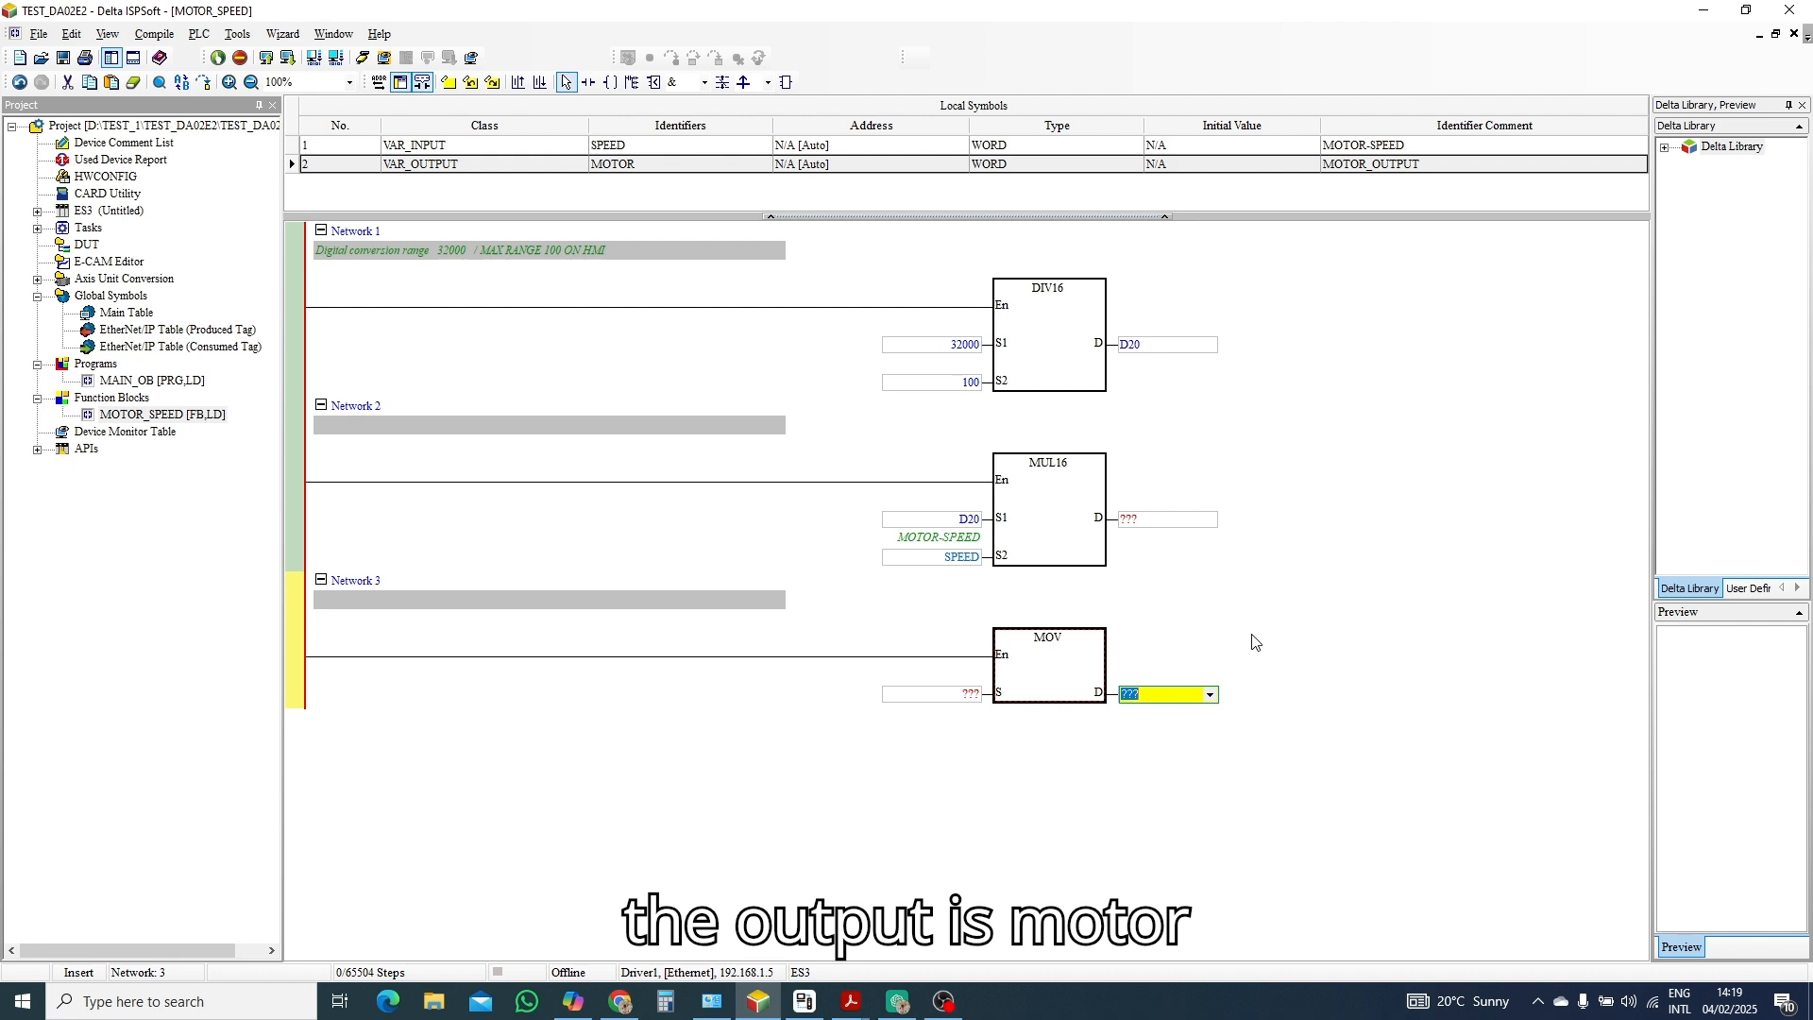
text(MO)
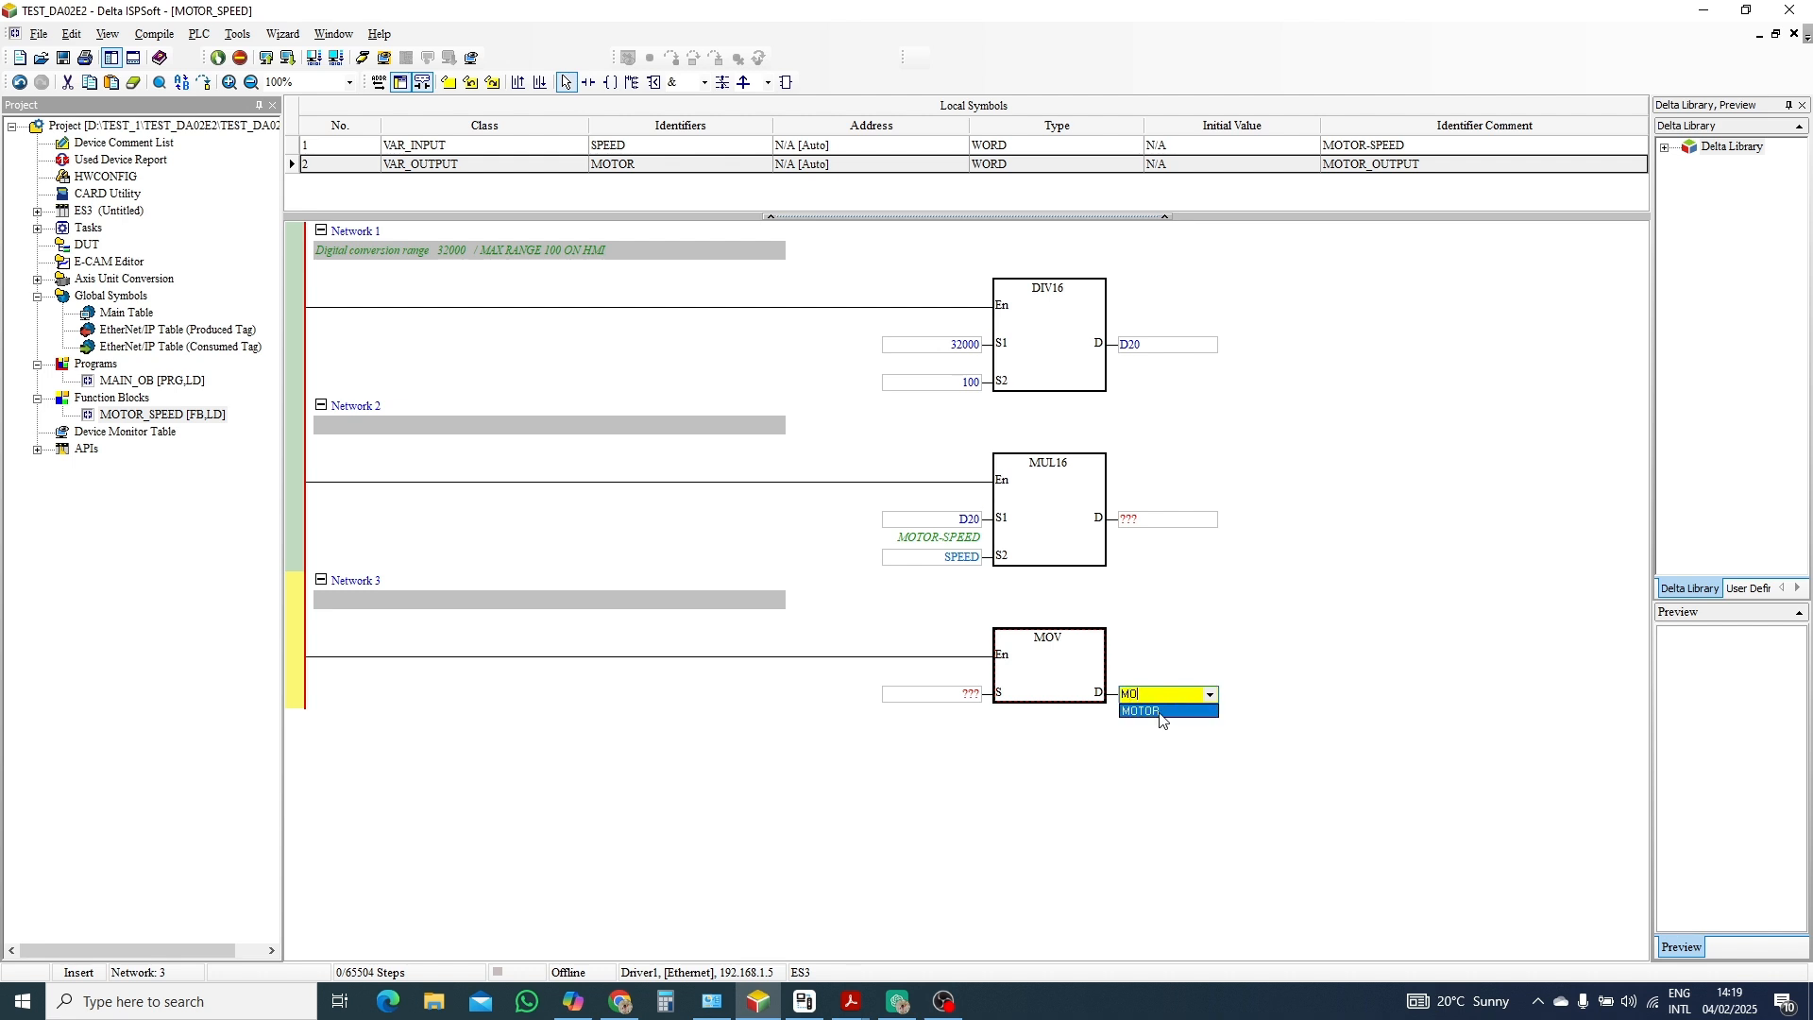
click(1141, 711)
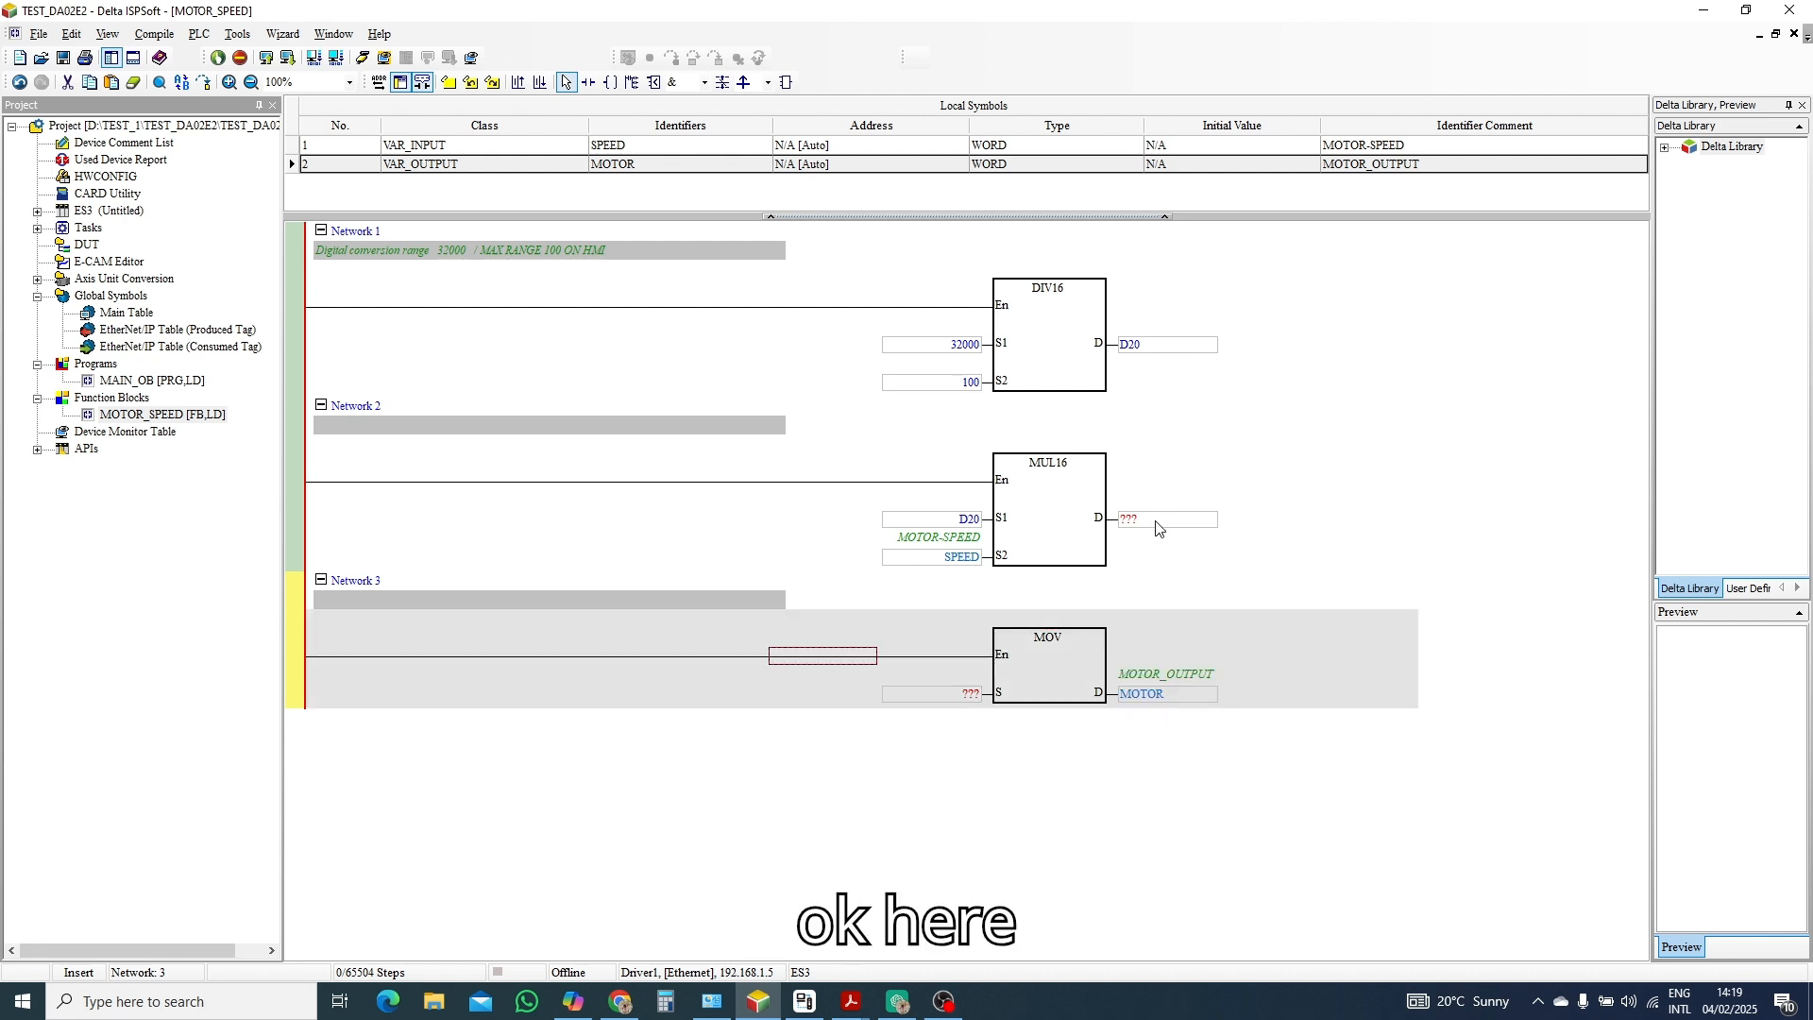
Write the MUL16 result to D25 and move D25 as the MOV source.
double_click(1128, 517)
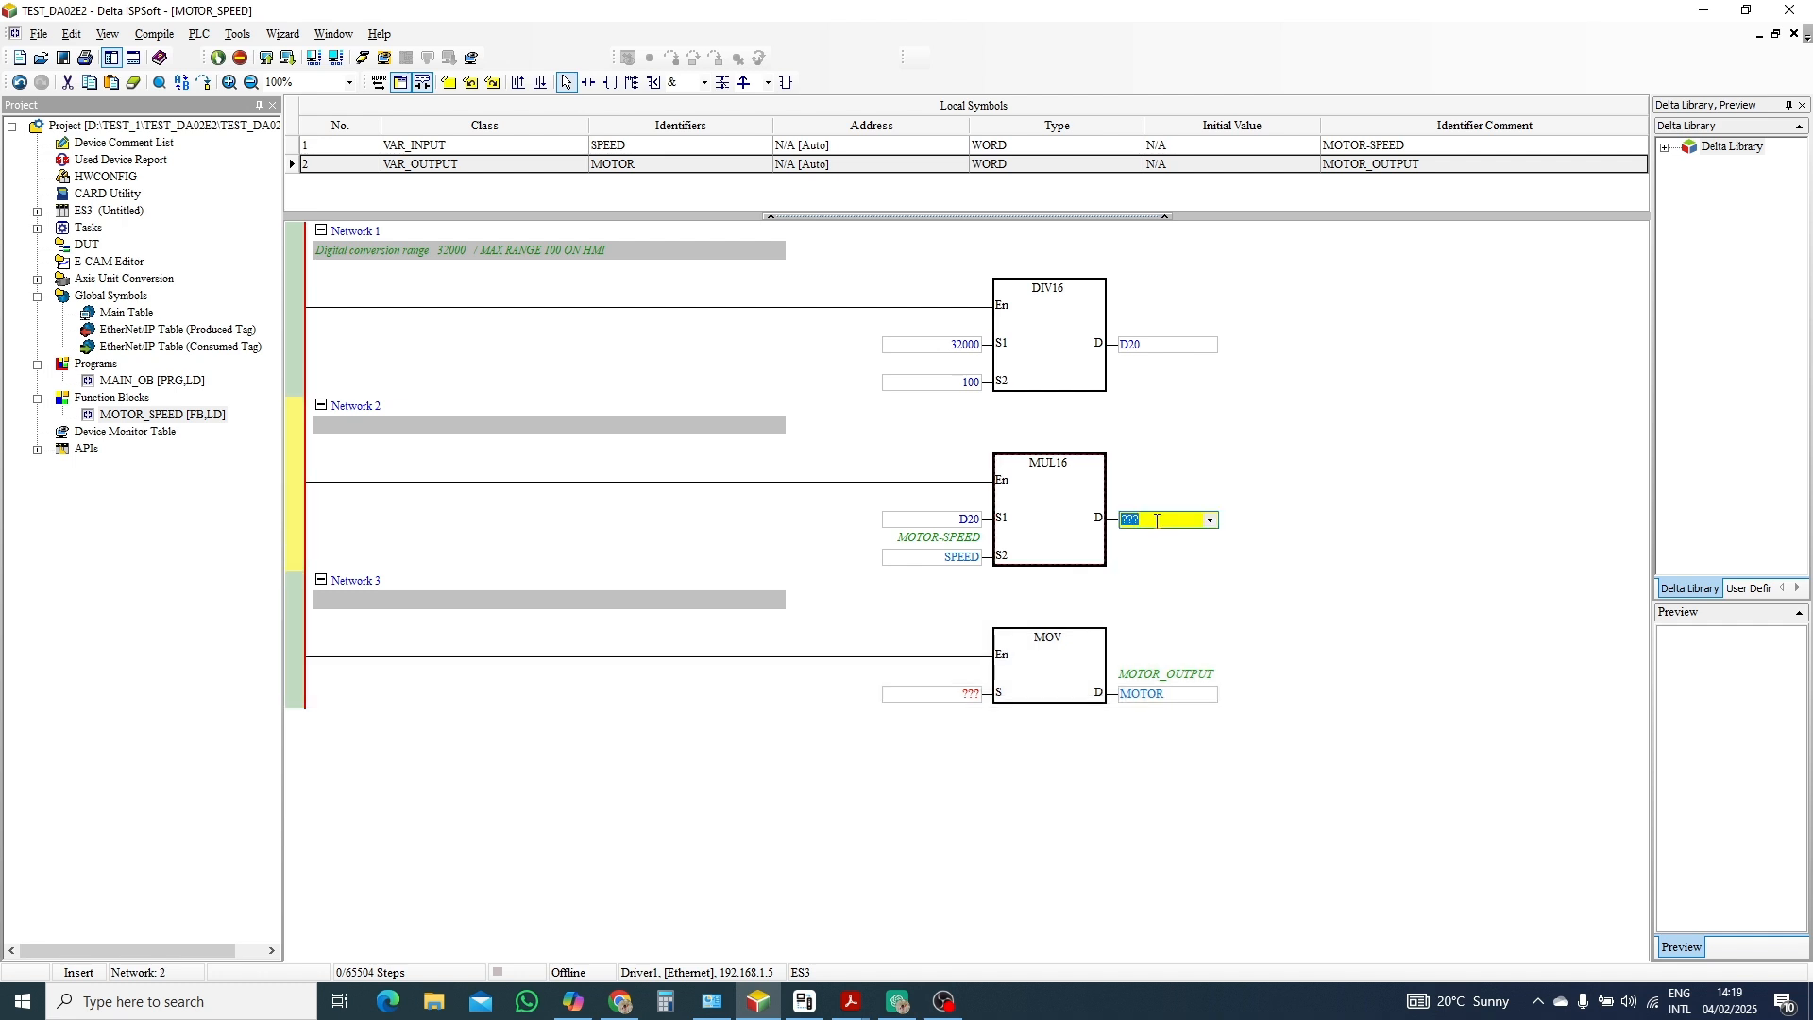
text(D25)
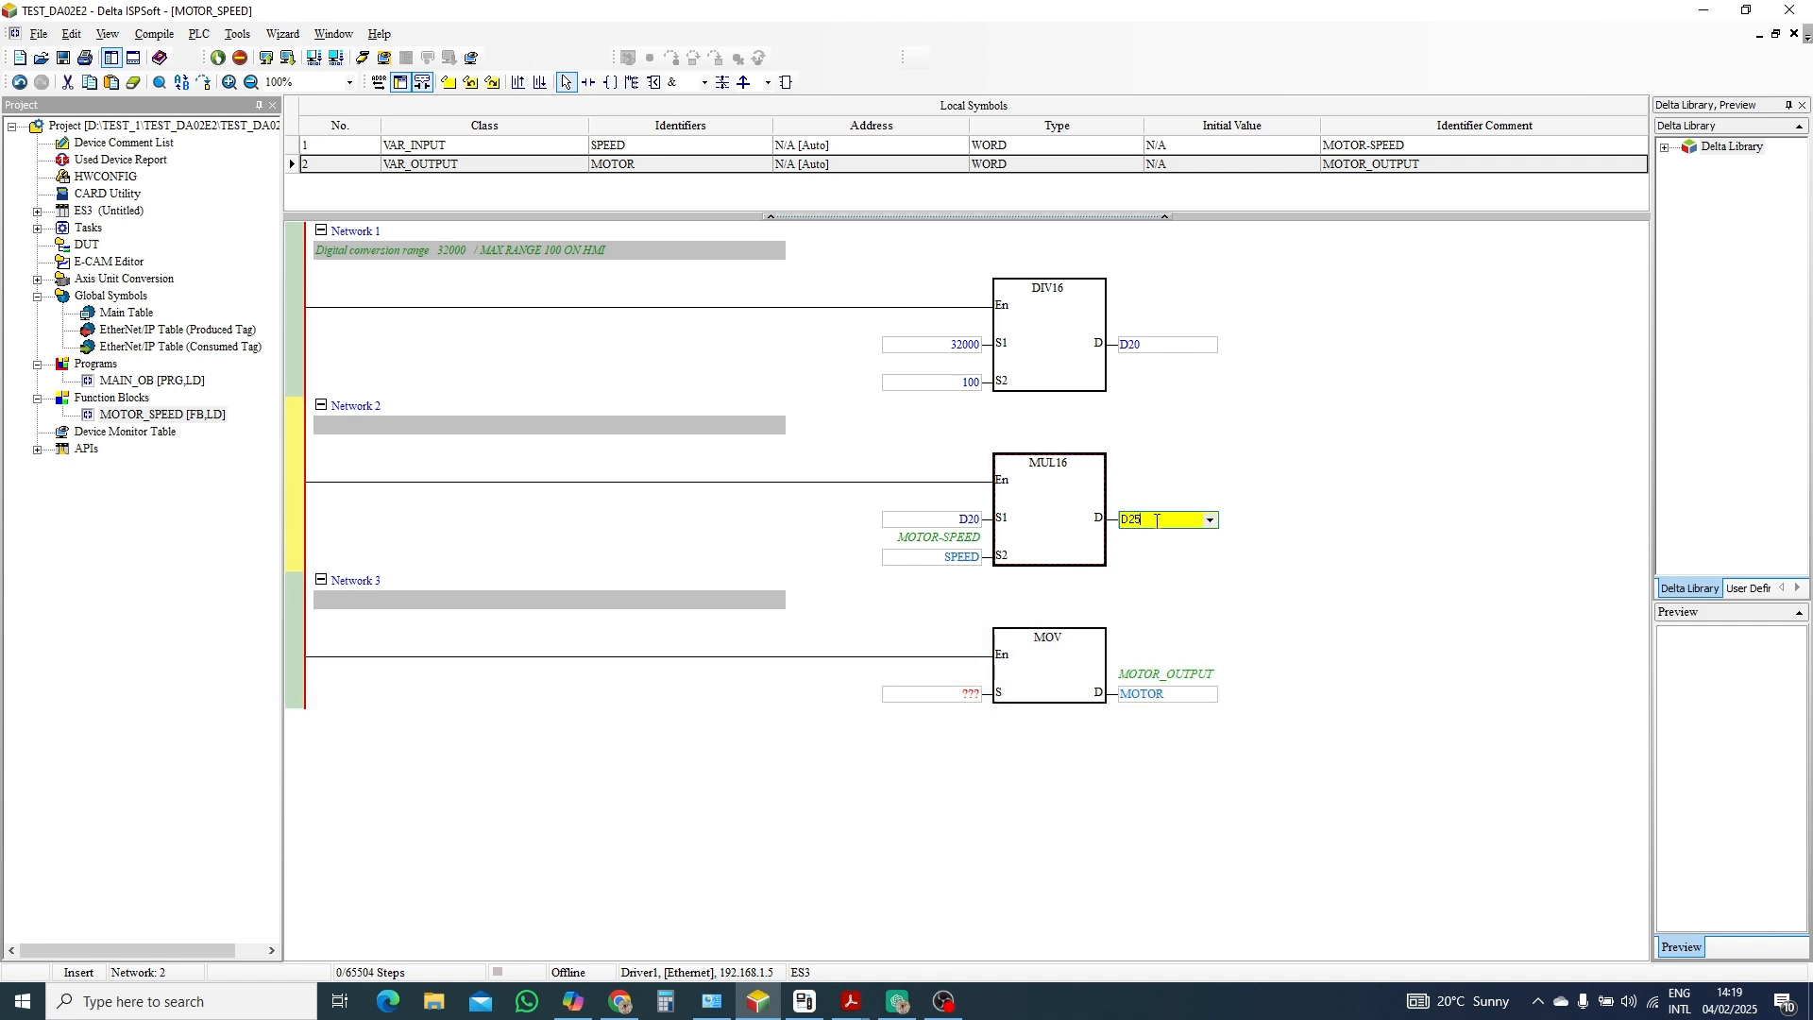
click(931, 693)
text(D)
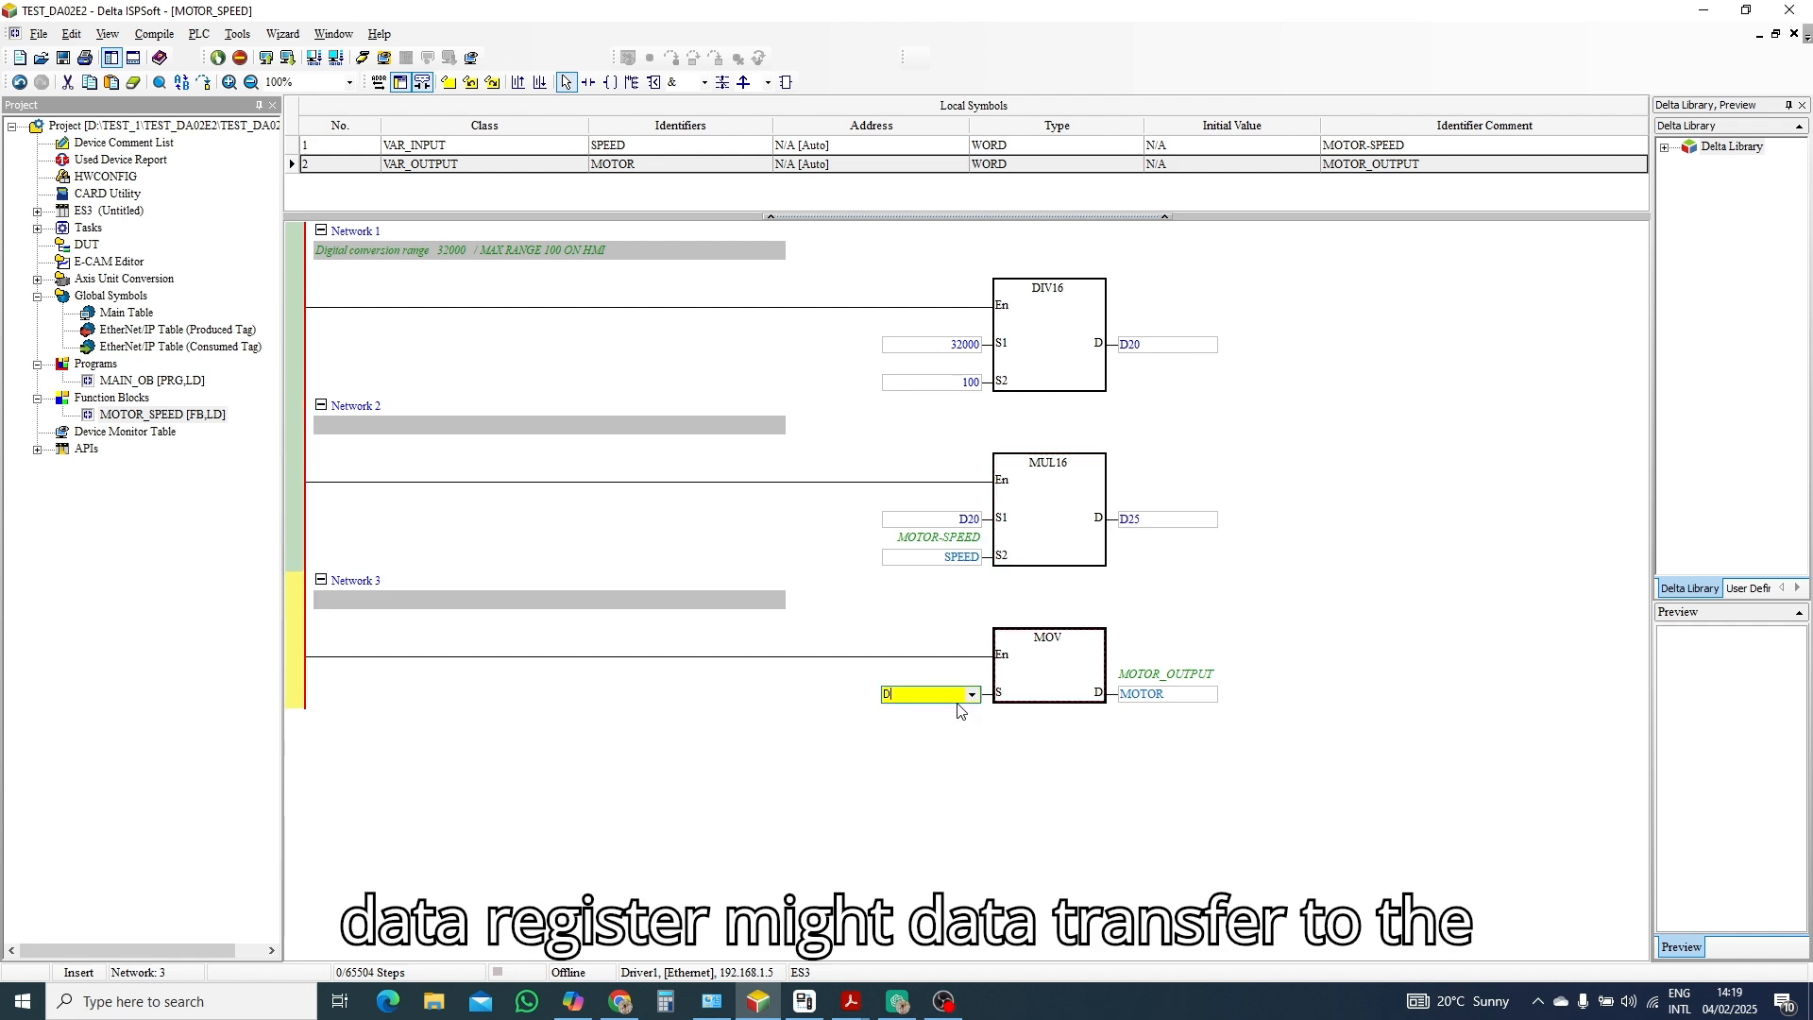
text(25)
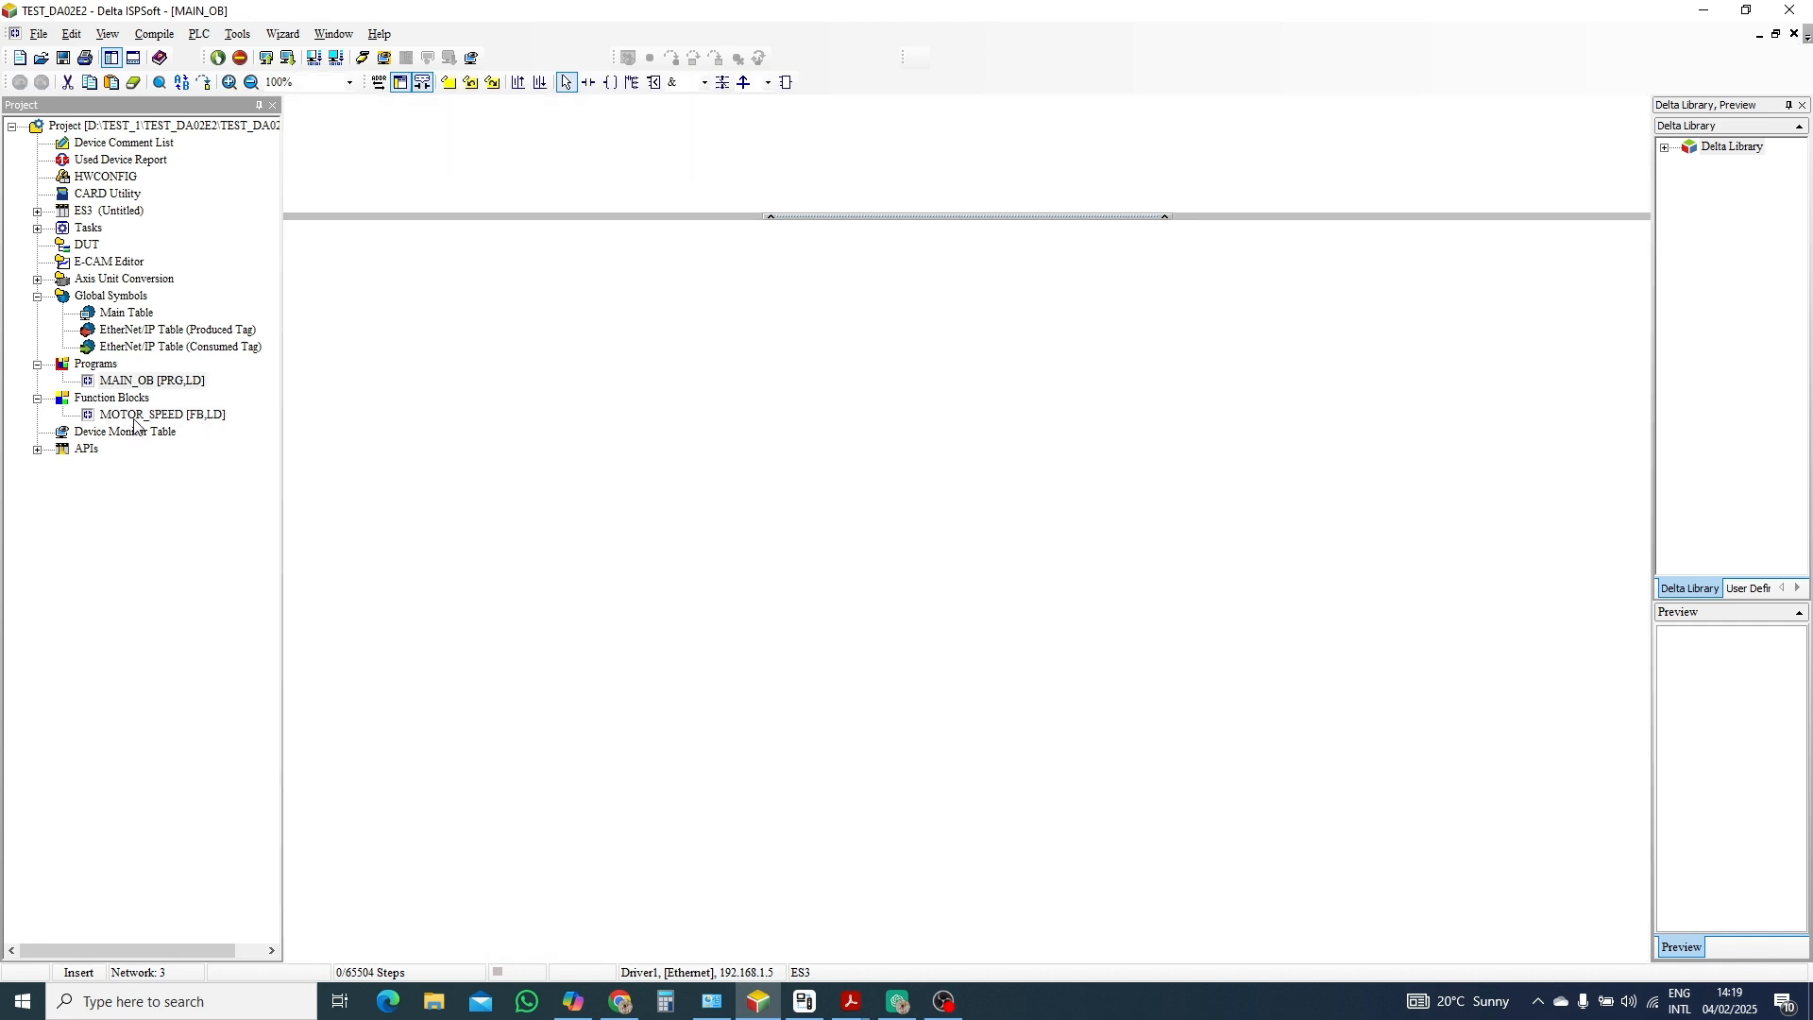
Place MOTOR_SPEED0 in MAIN_OB Network 1 with D500 as speed input and D28000 as motor output.
double_click(163, 413)
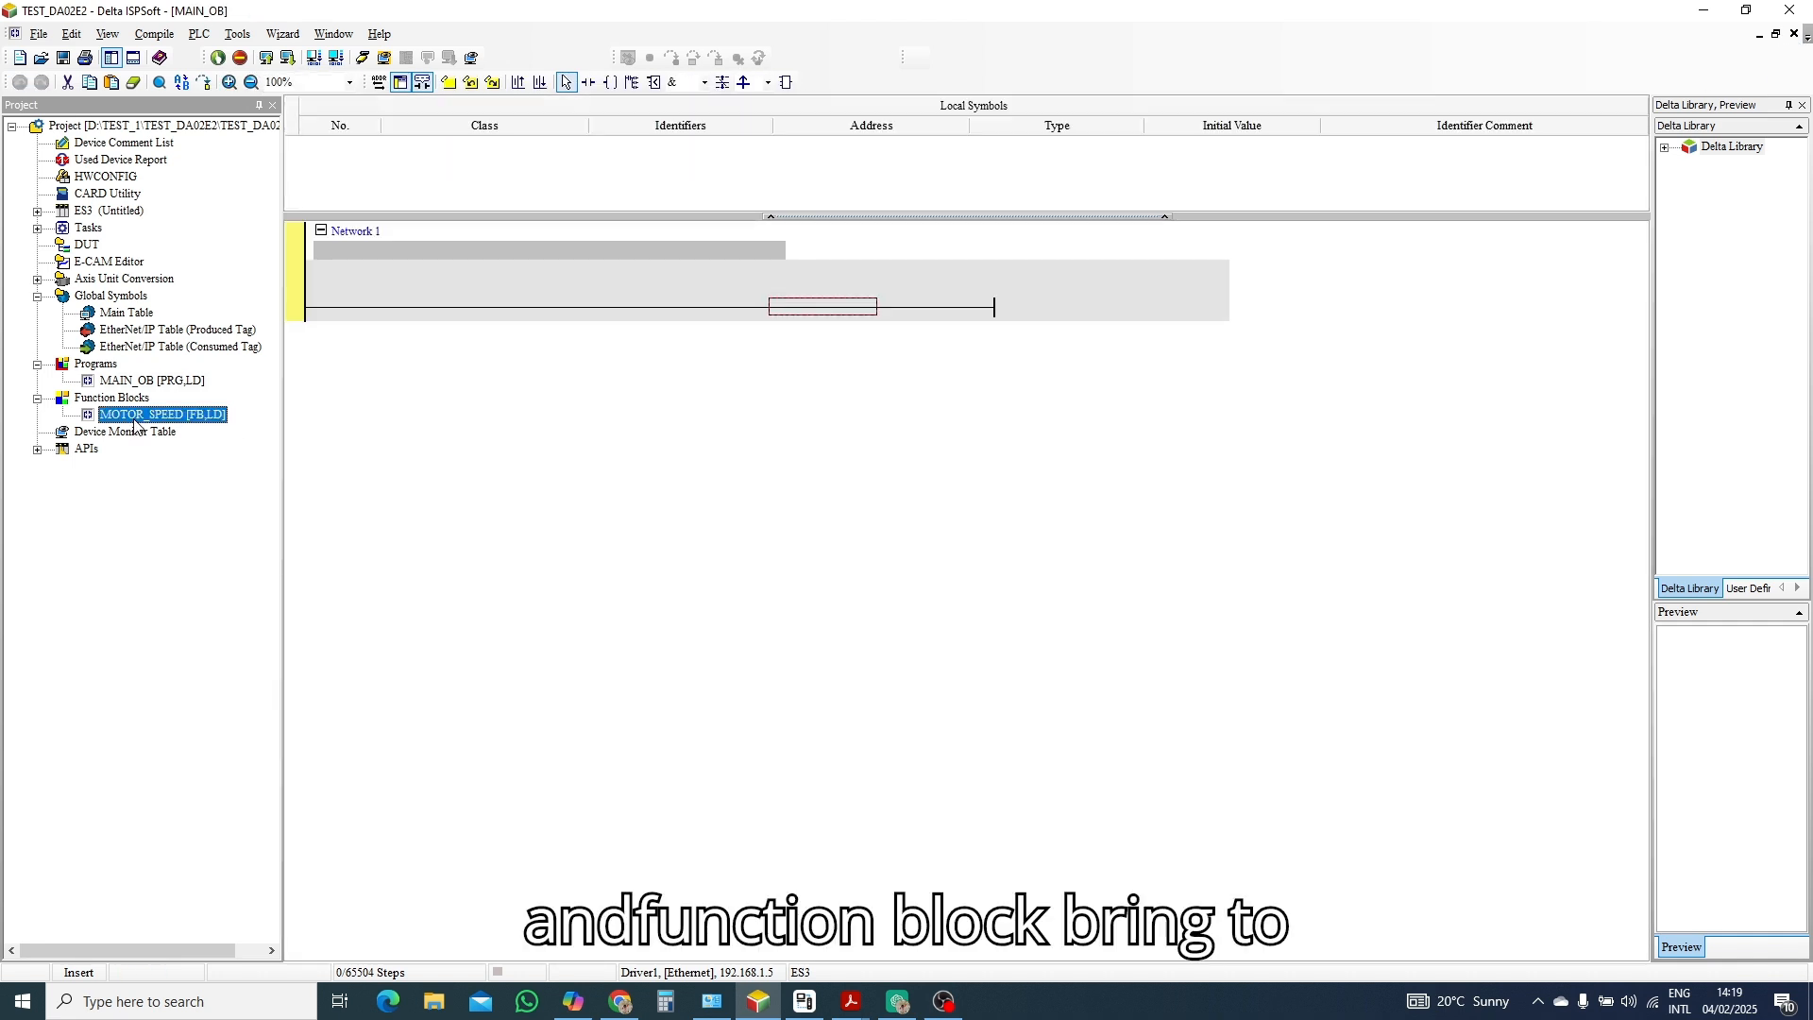
mouse_move(810, 312)
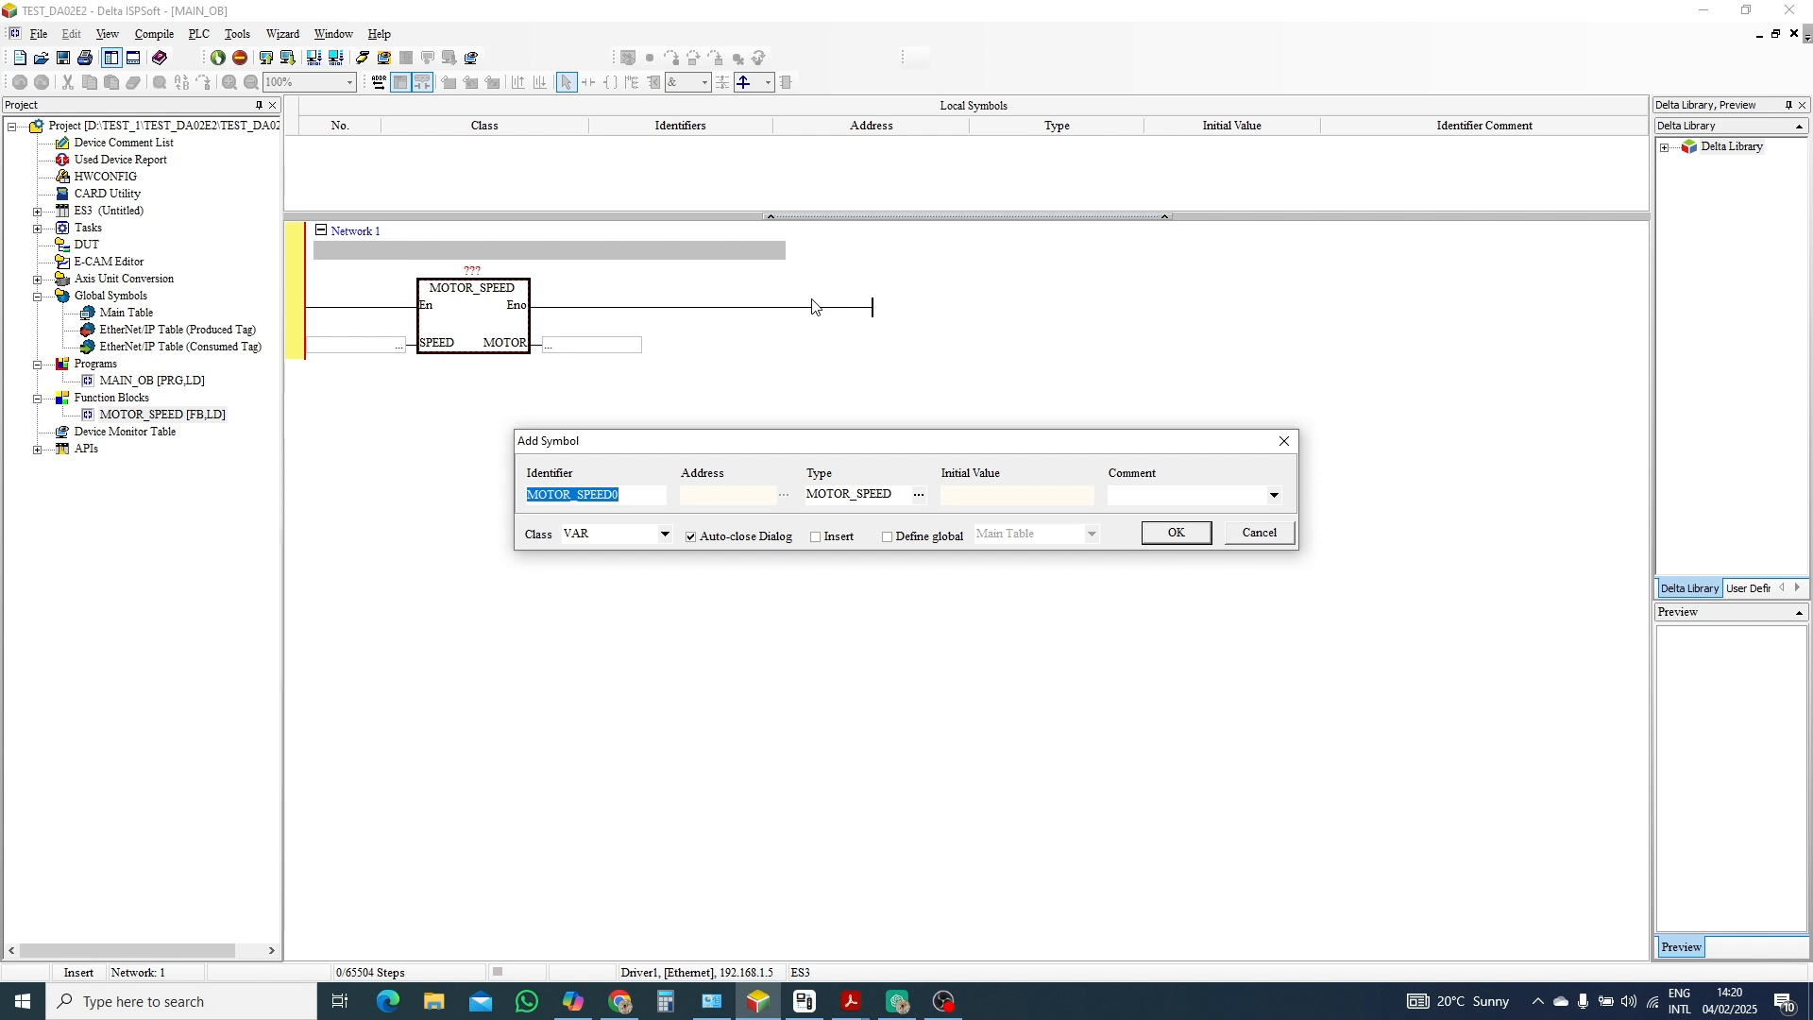
mouse_move(1177, 523)
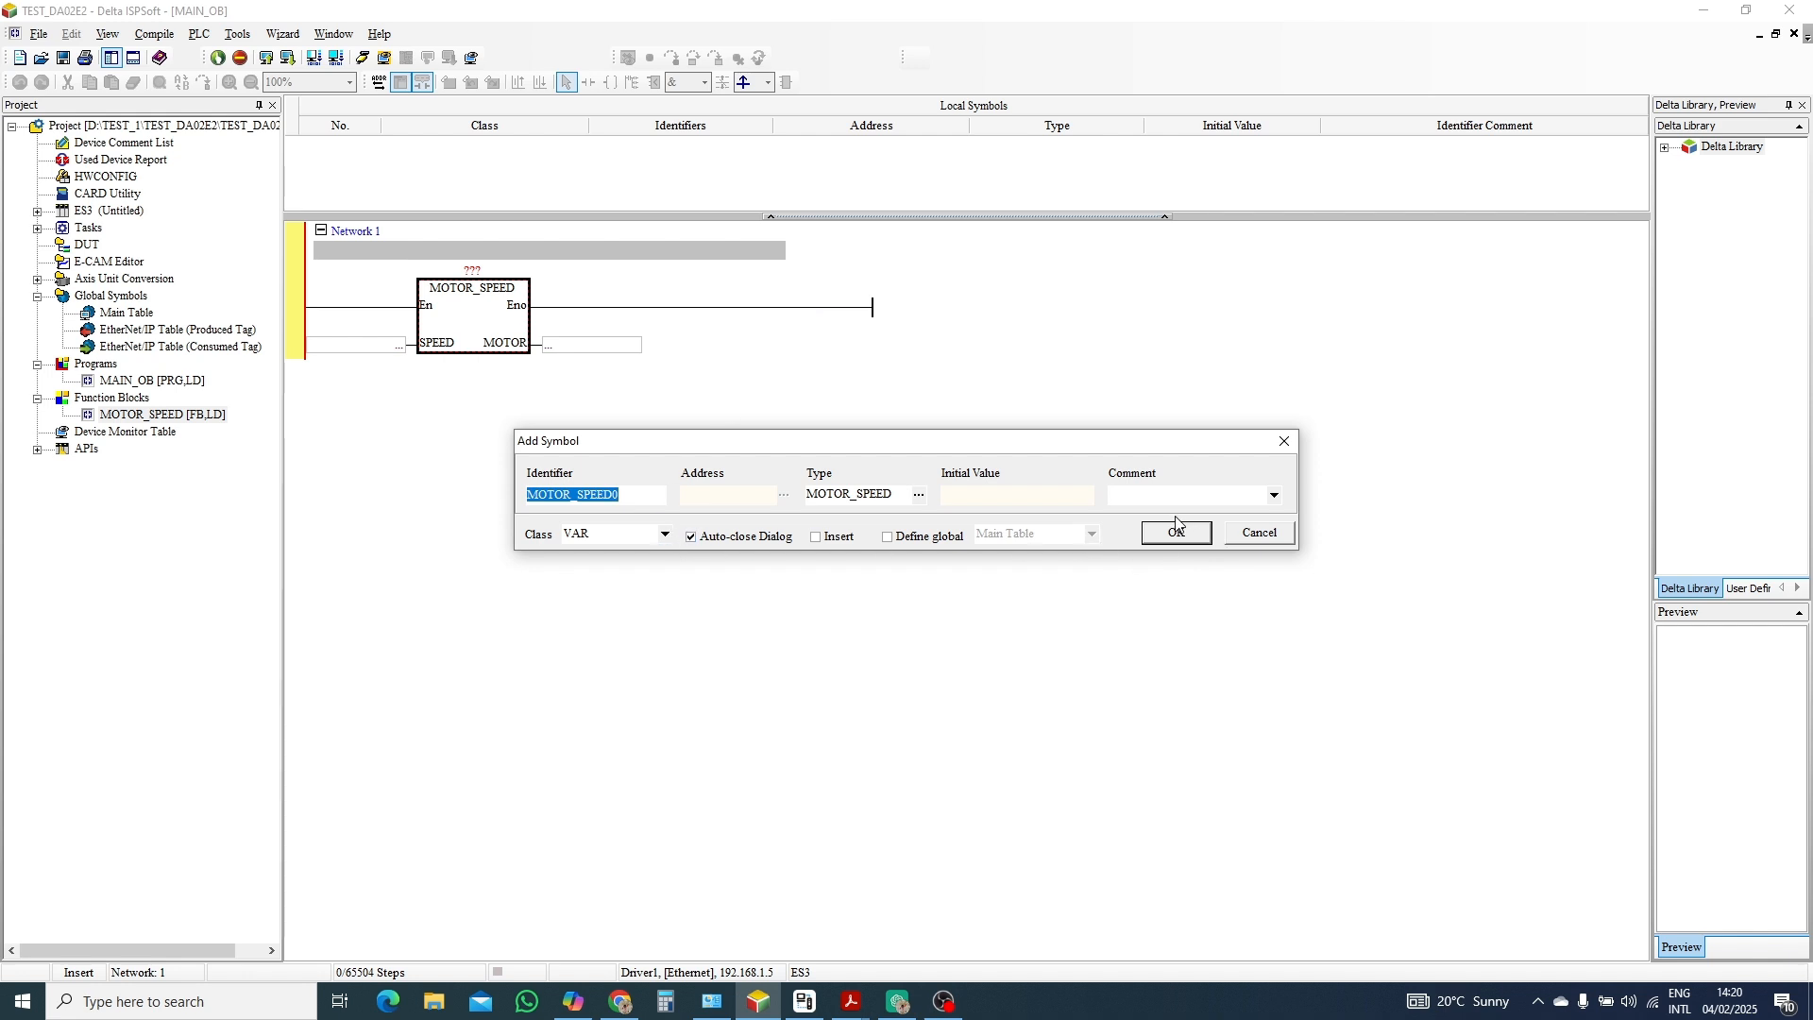
click(1175, 532)
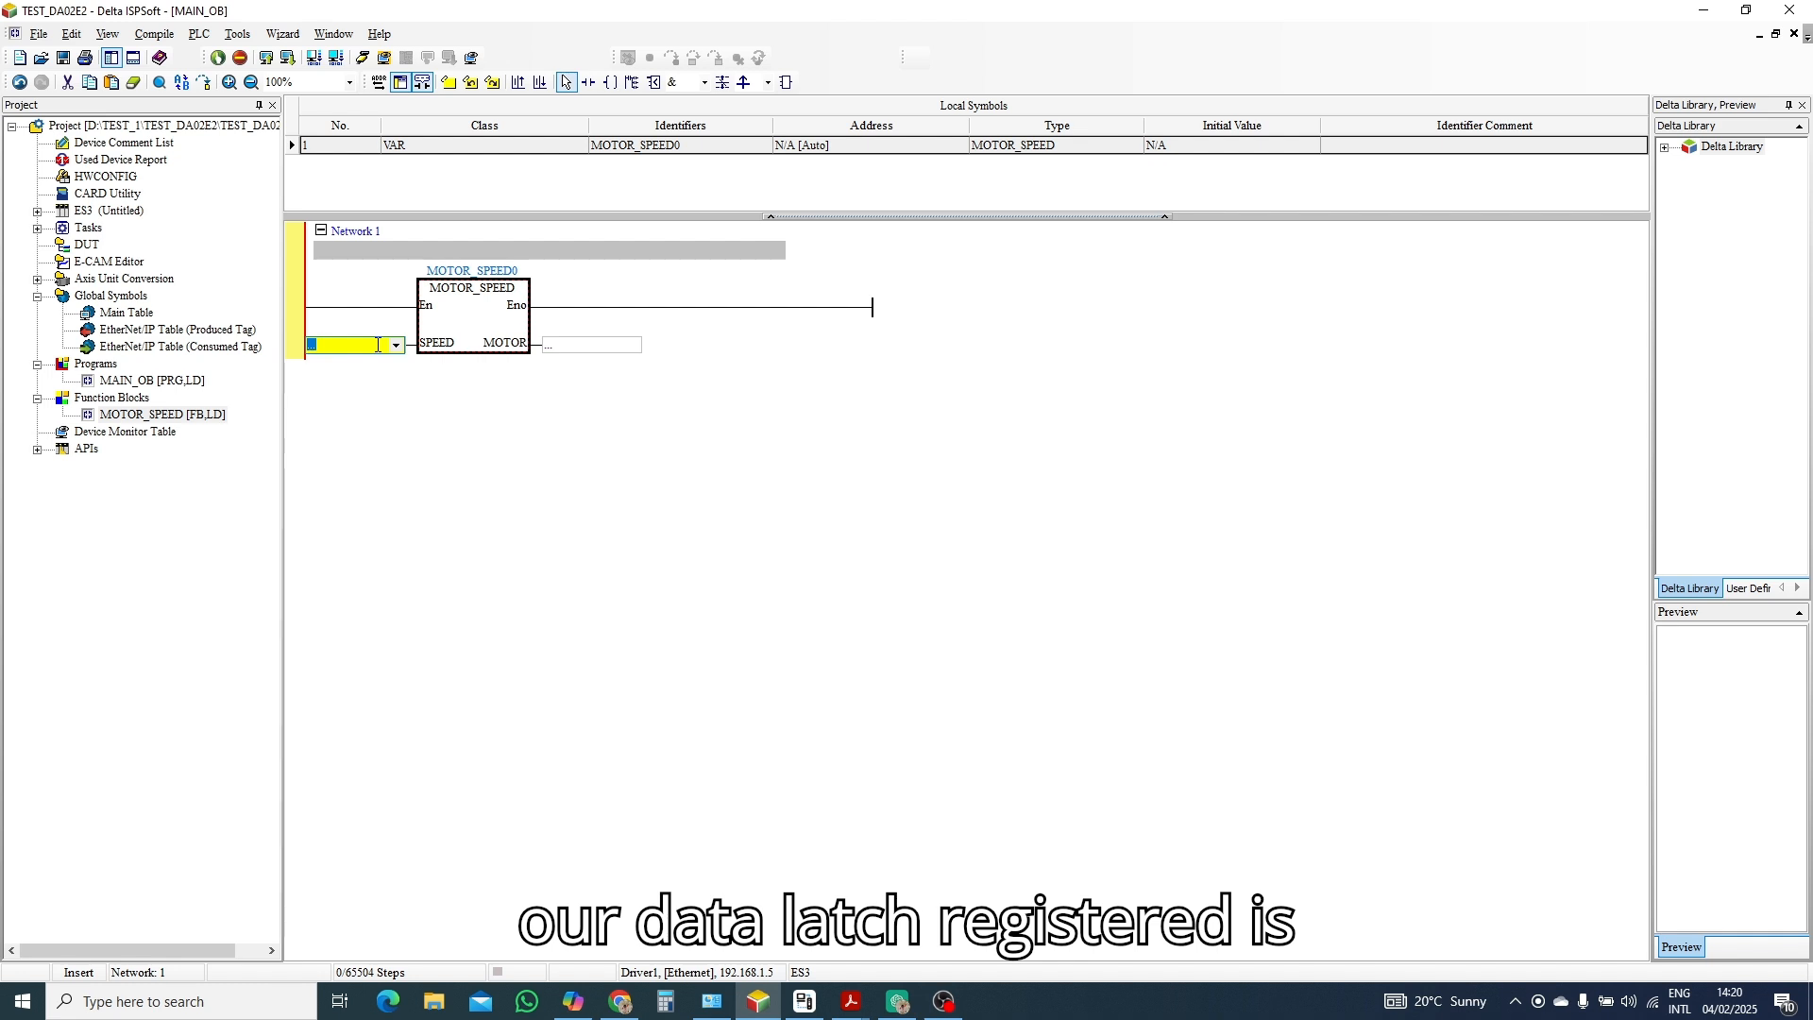
text(D)
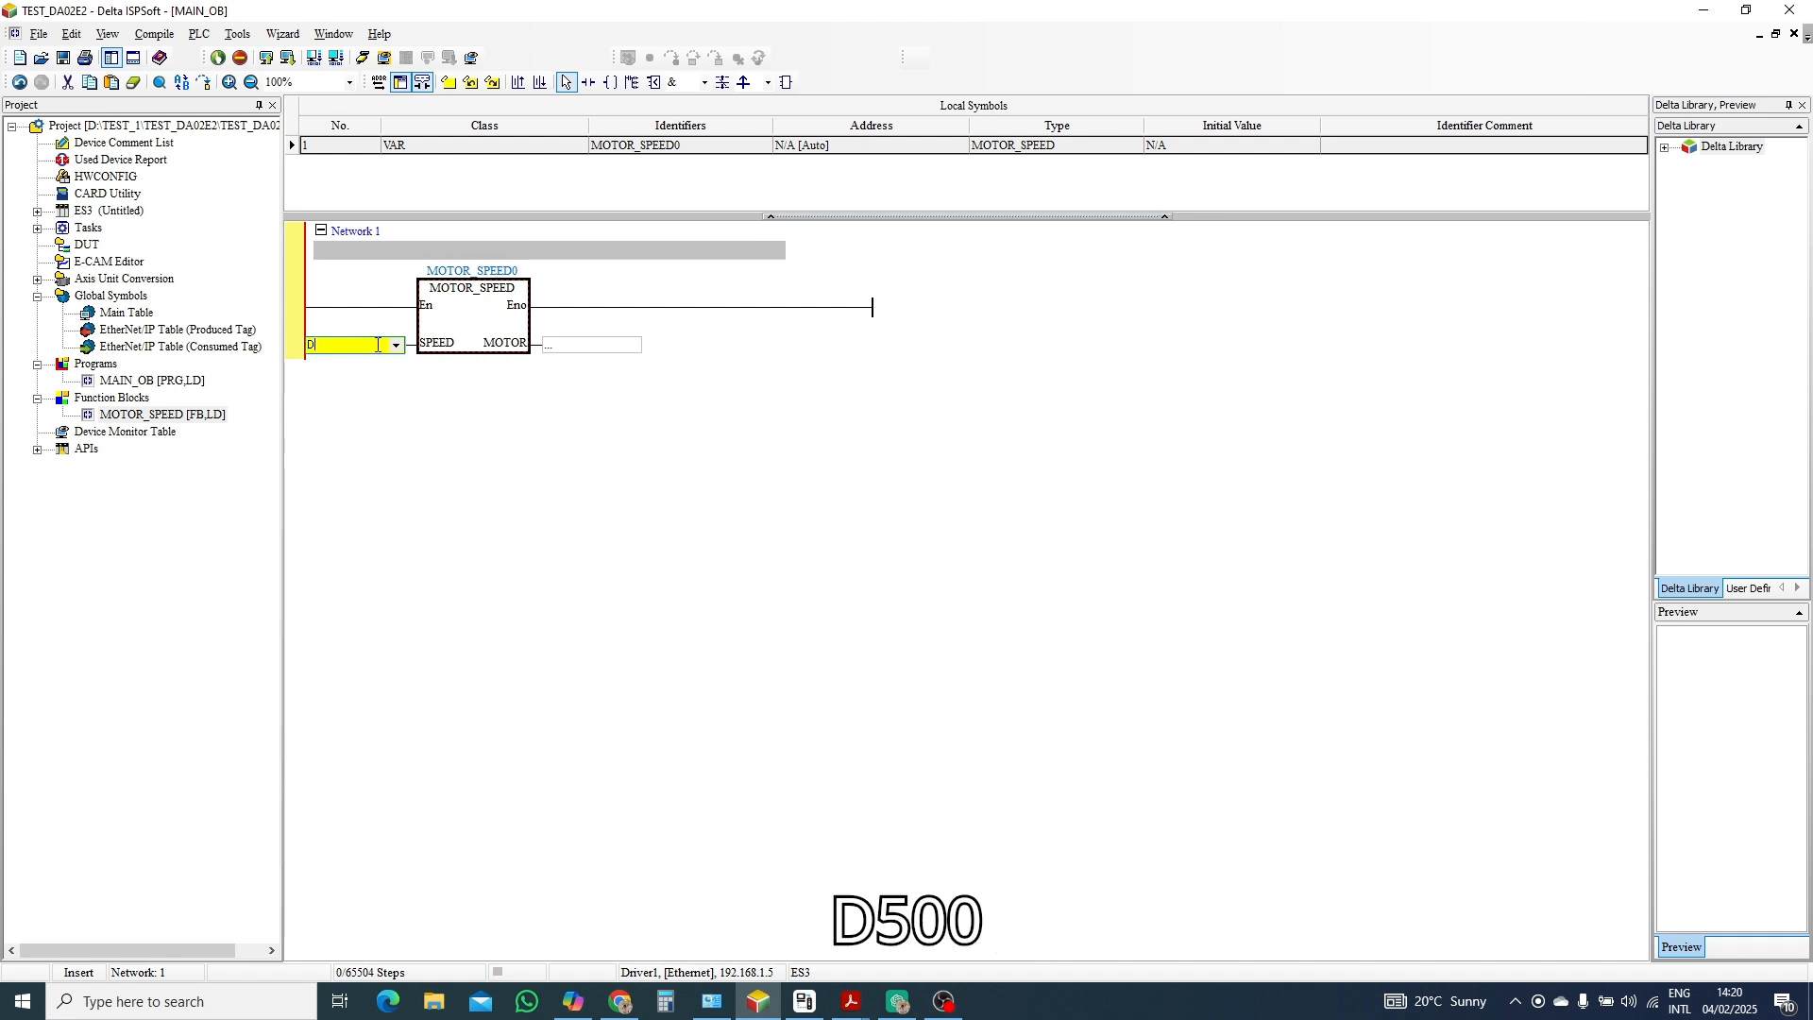
text(500)
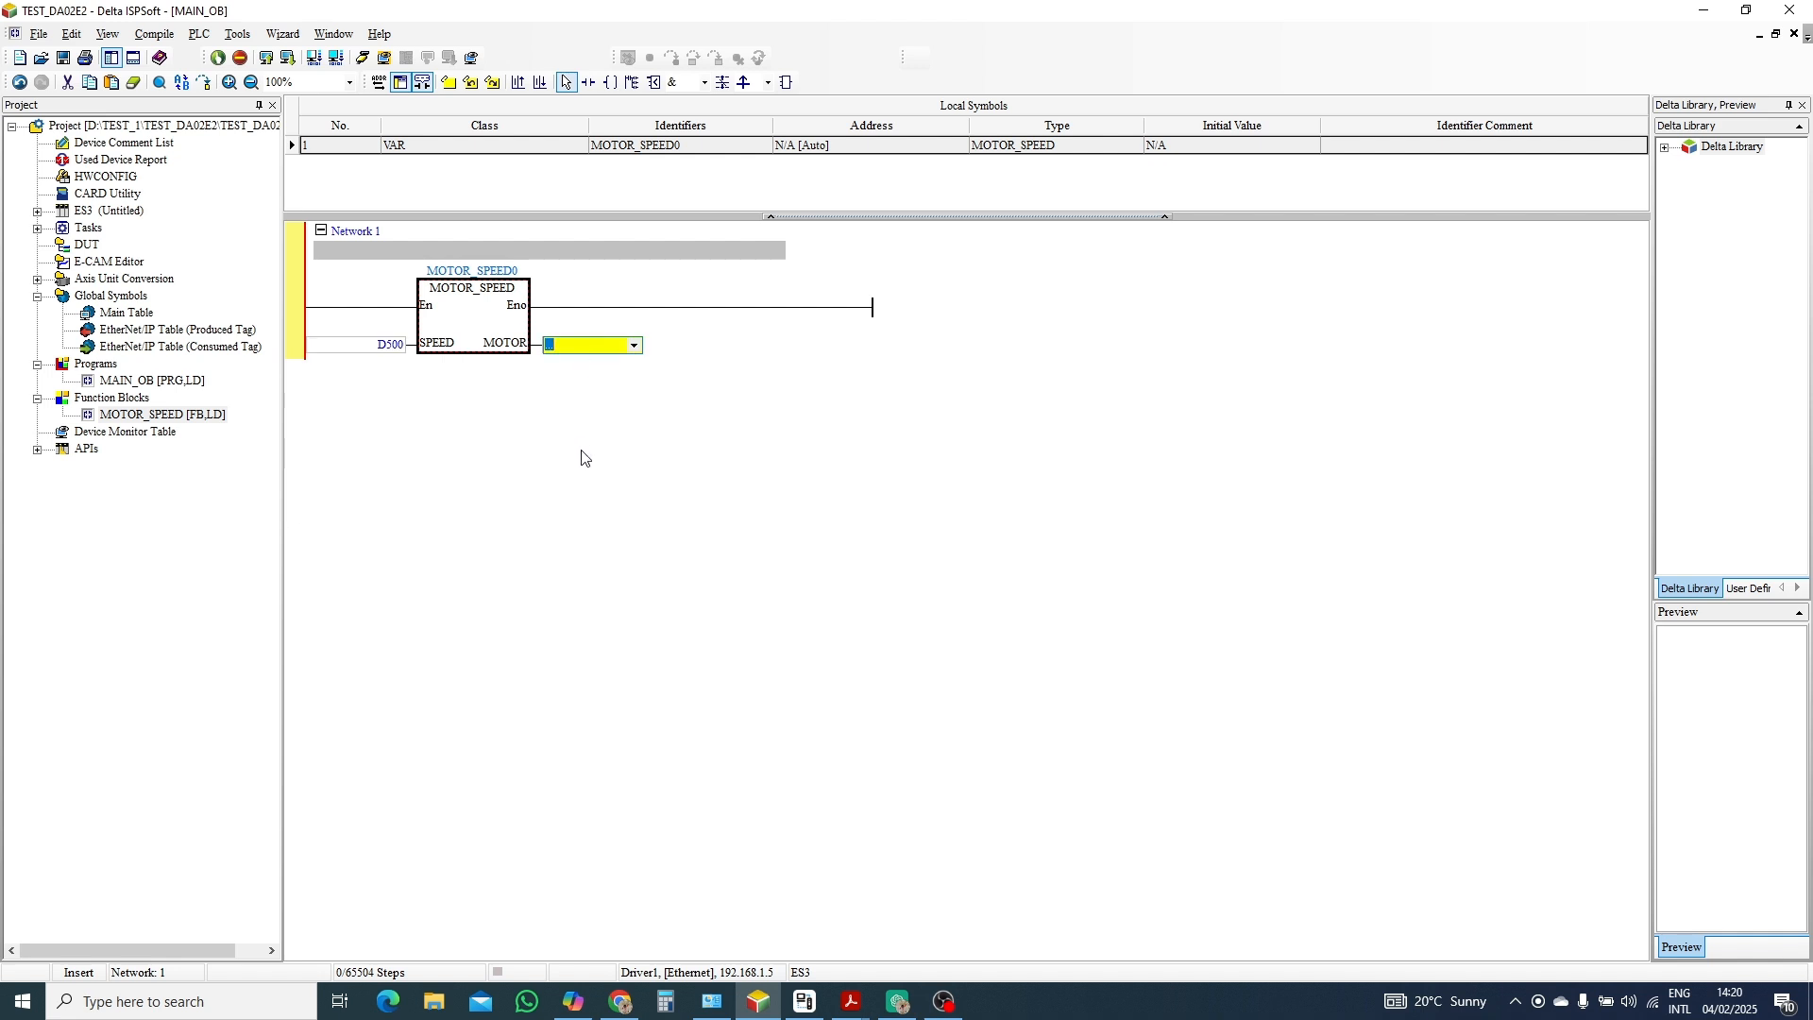
text(D)
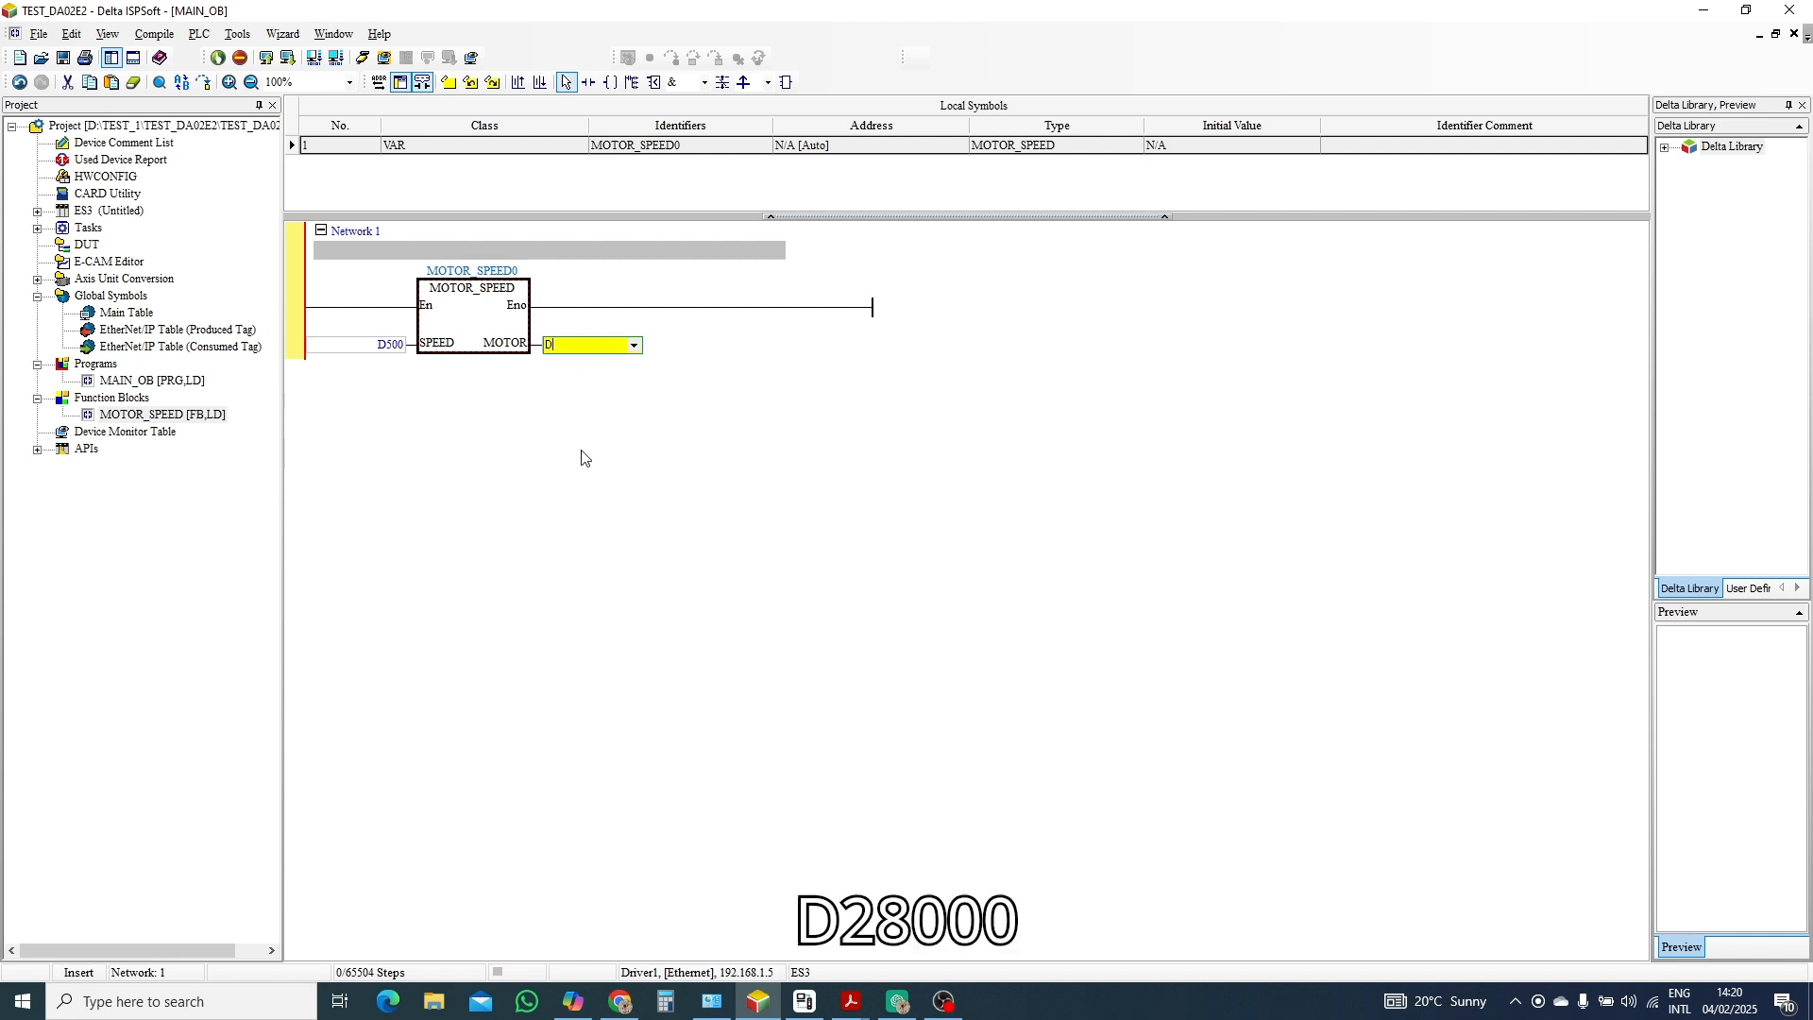
text(28000)
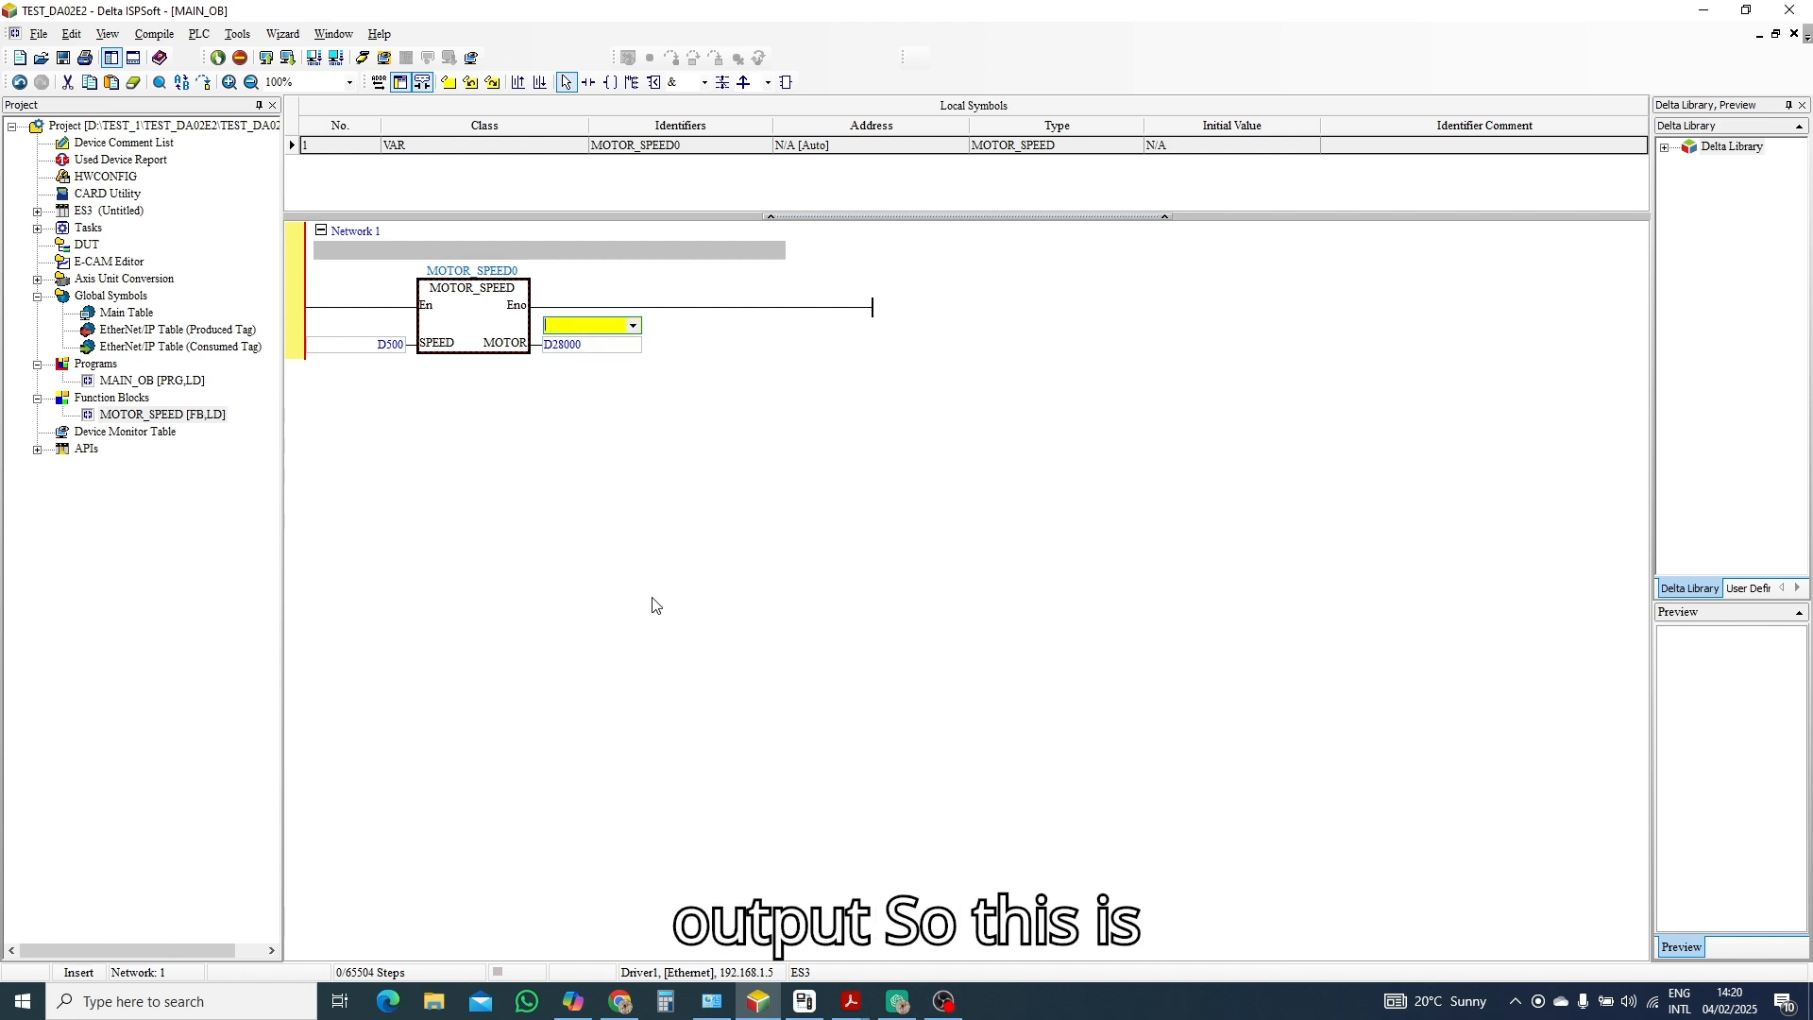
Comment the instance pins SPEED-1 above D500 and CH-1 above D28000.
text(M0)
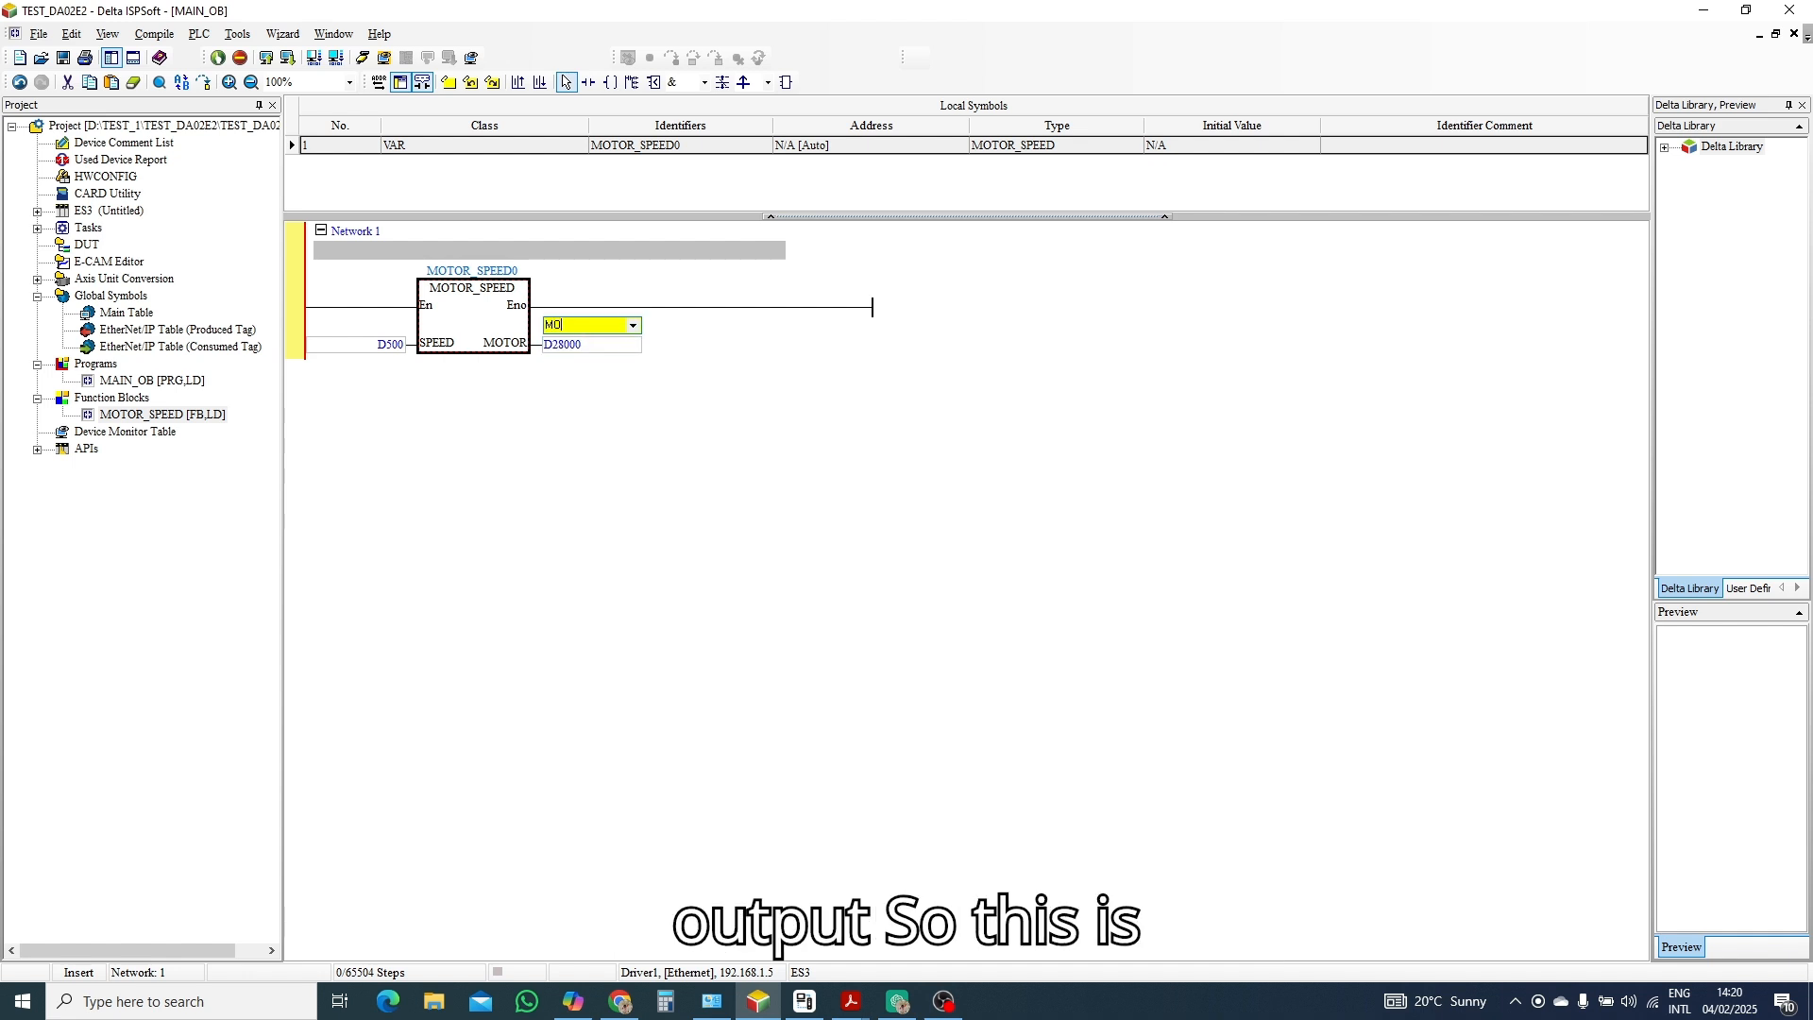
text(MOTOR1)
text(S)
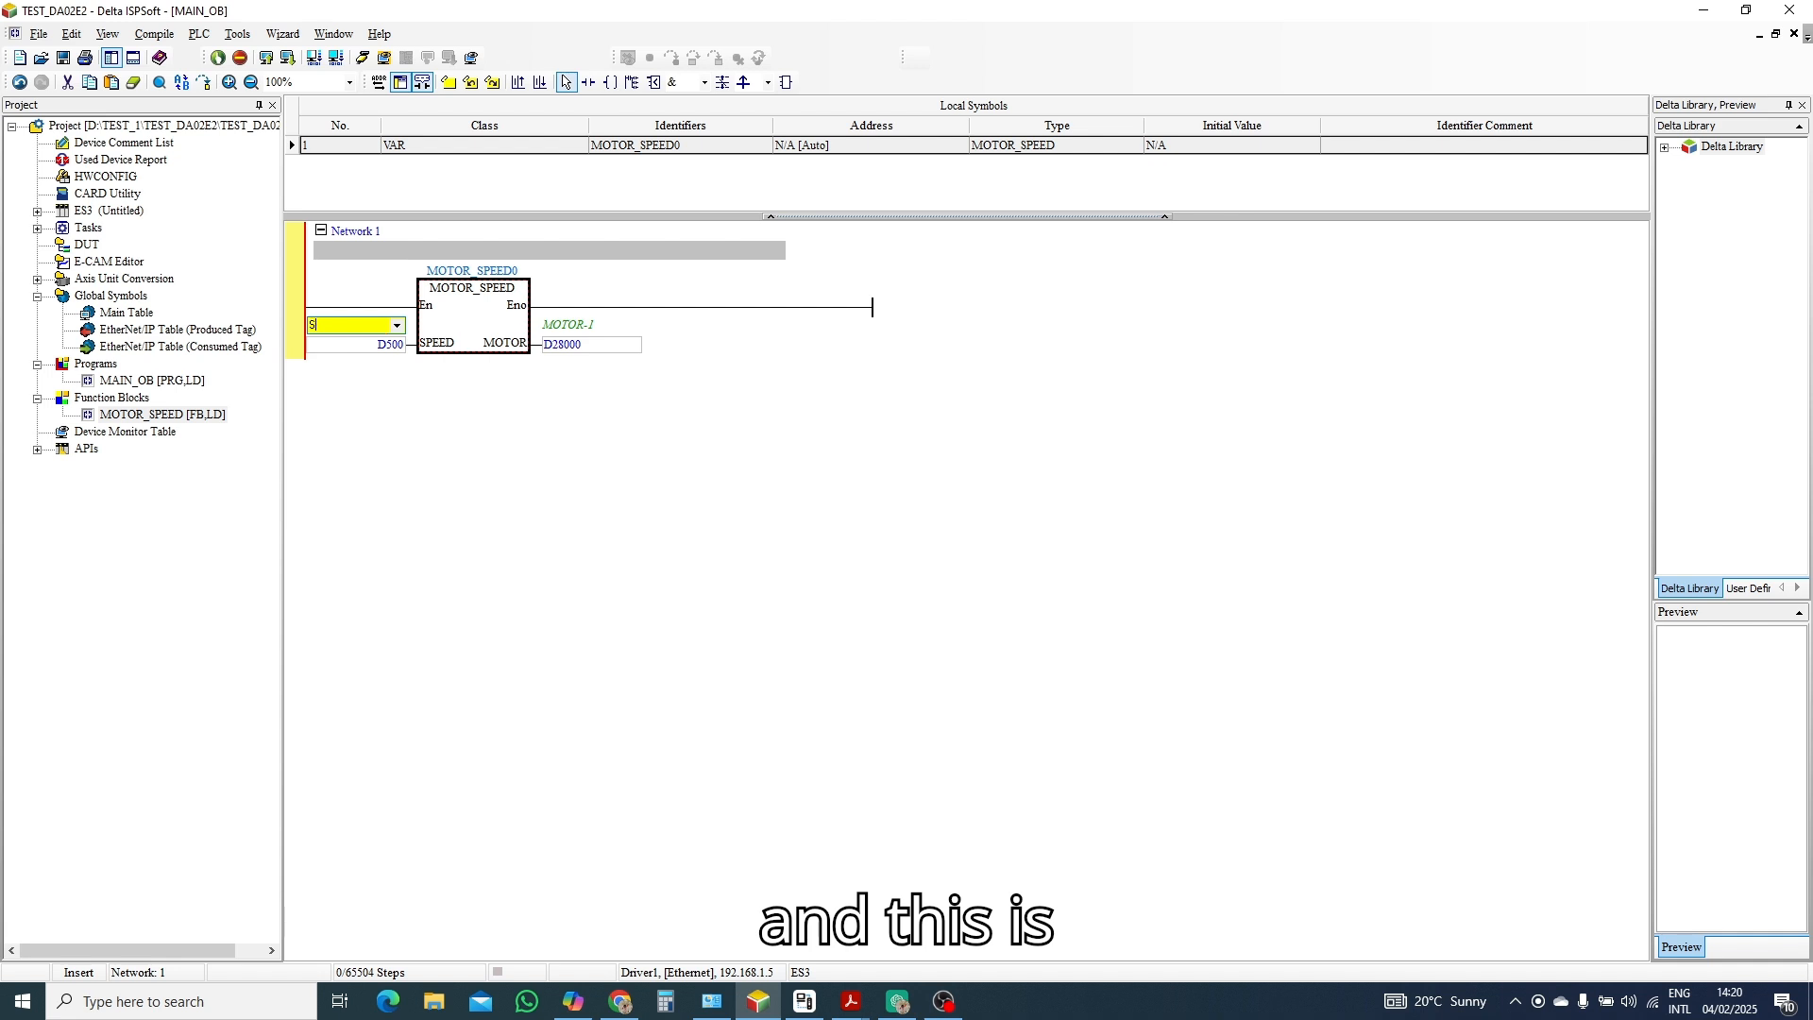
text(PEED-1)
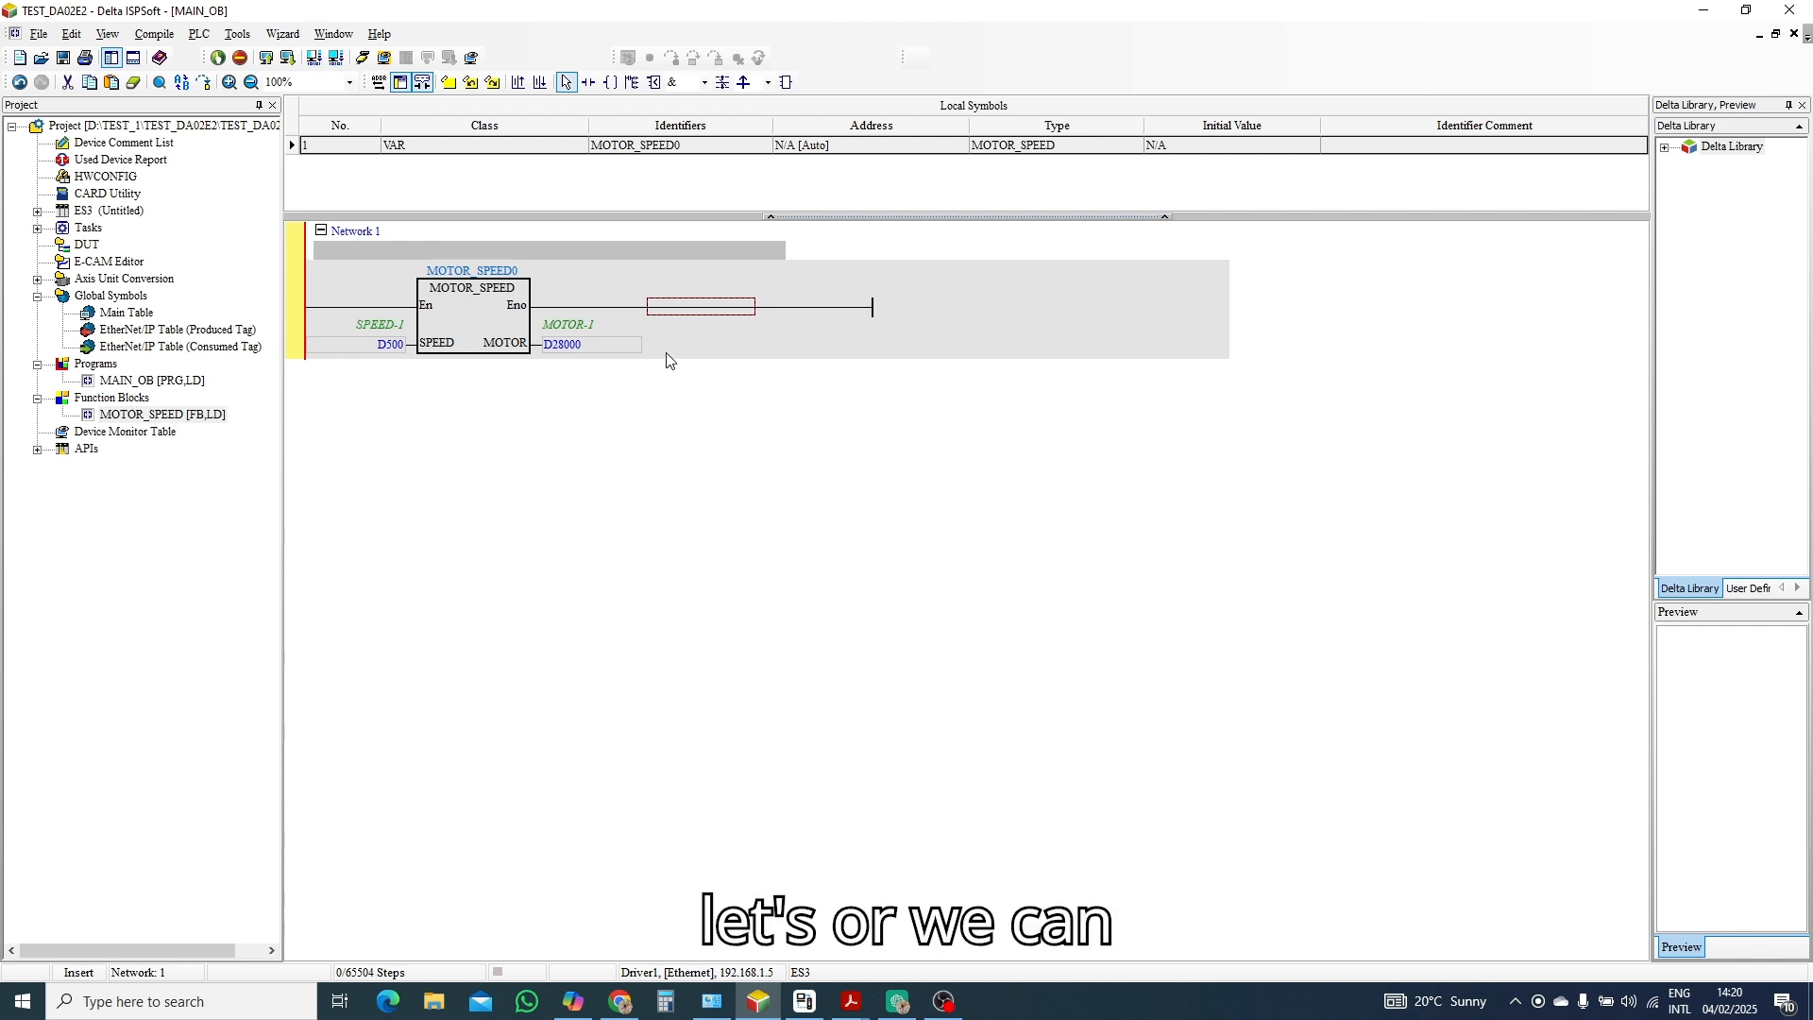
double_click(567, 325)
text(MO)
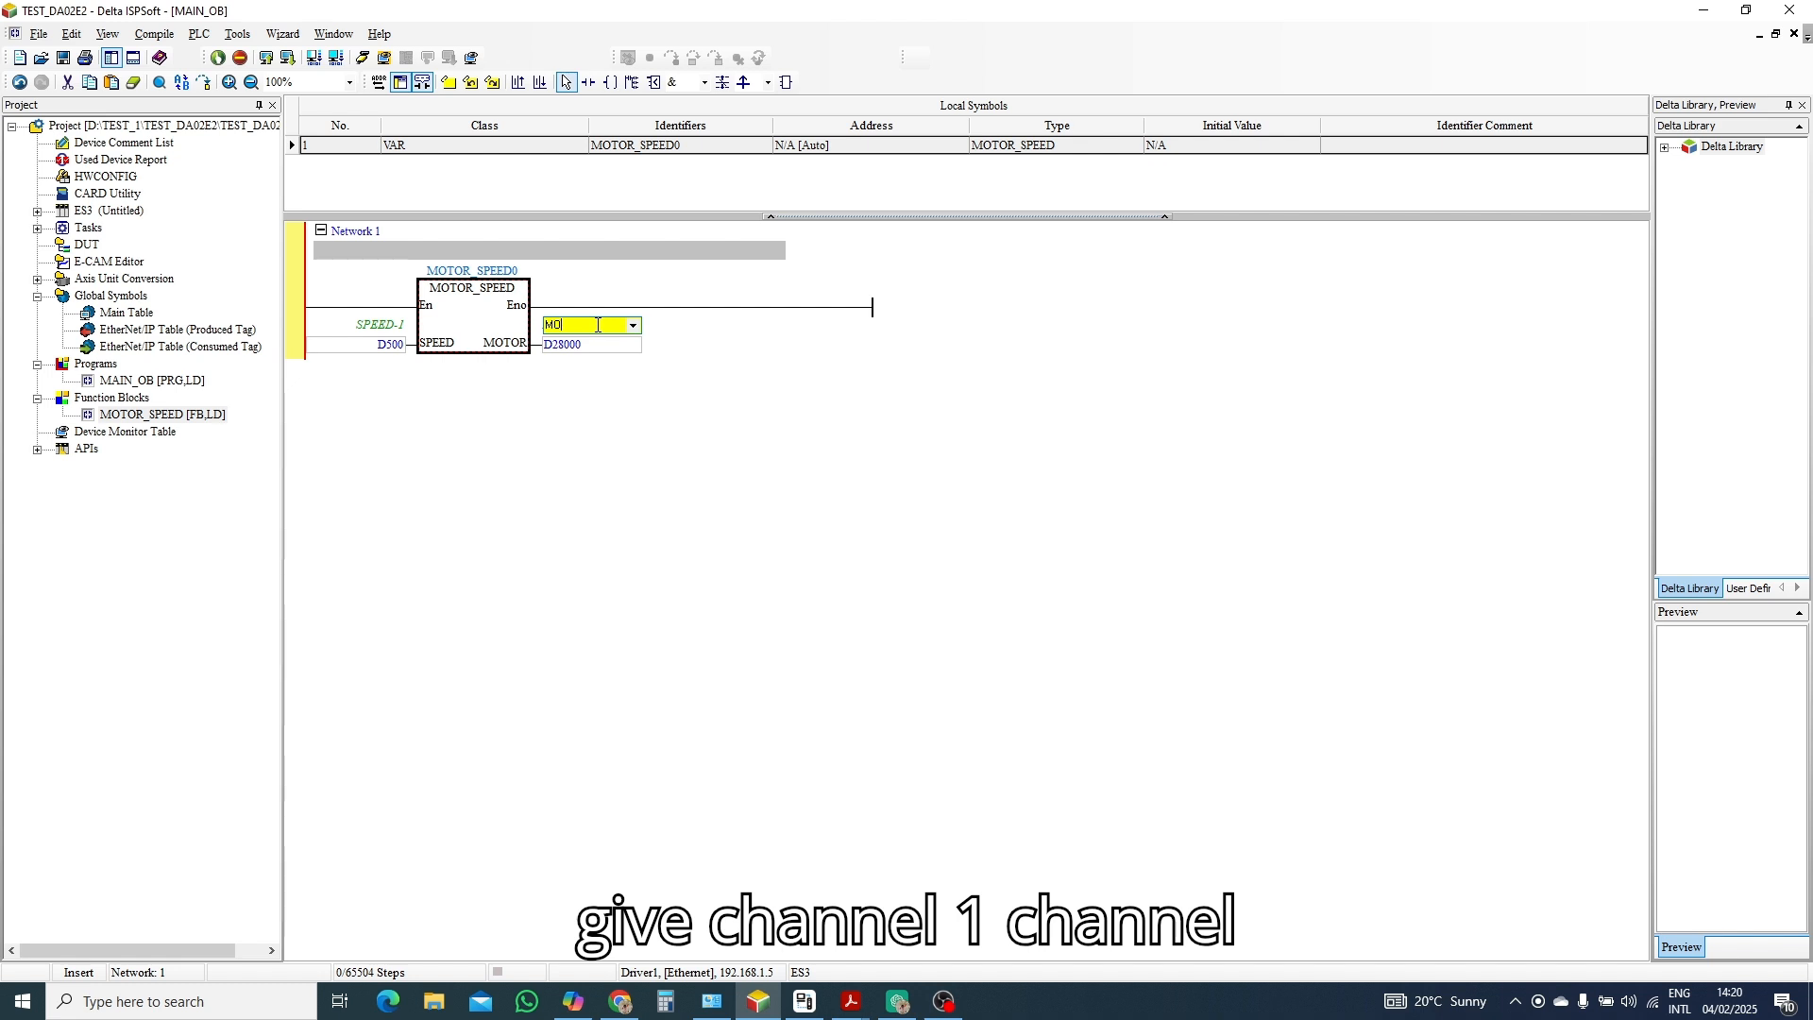
text(CH-1)
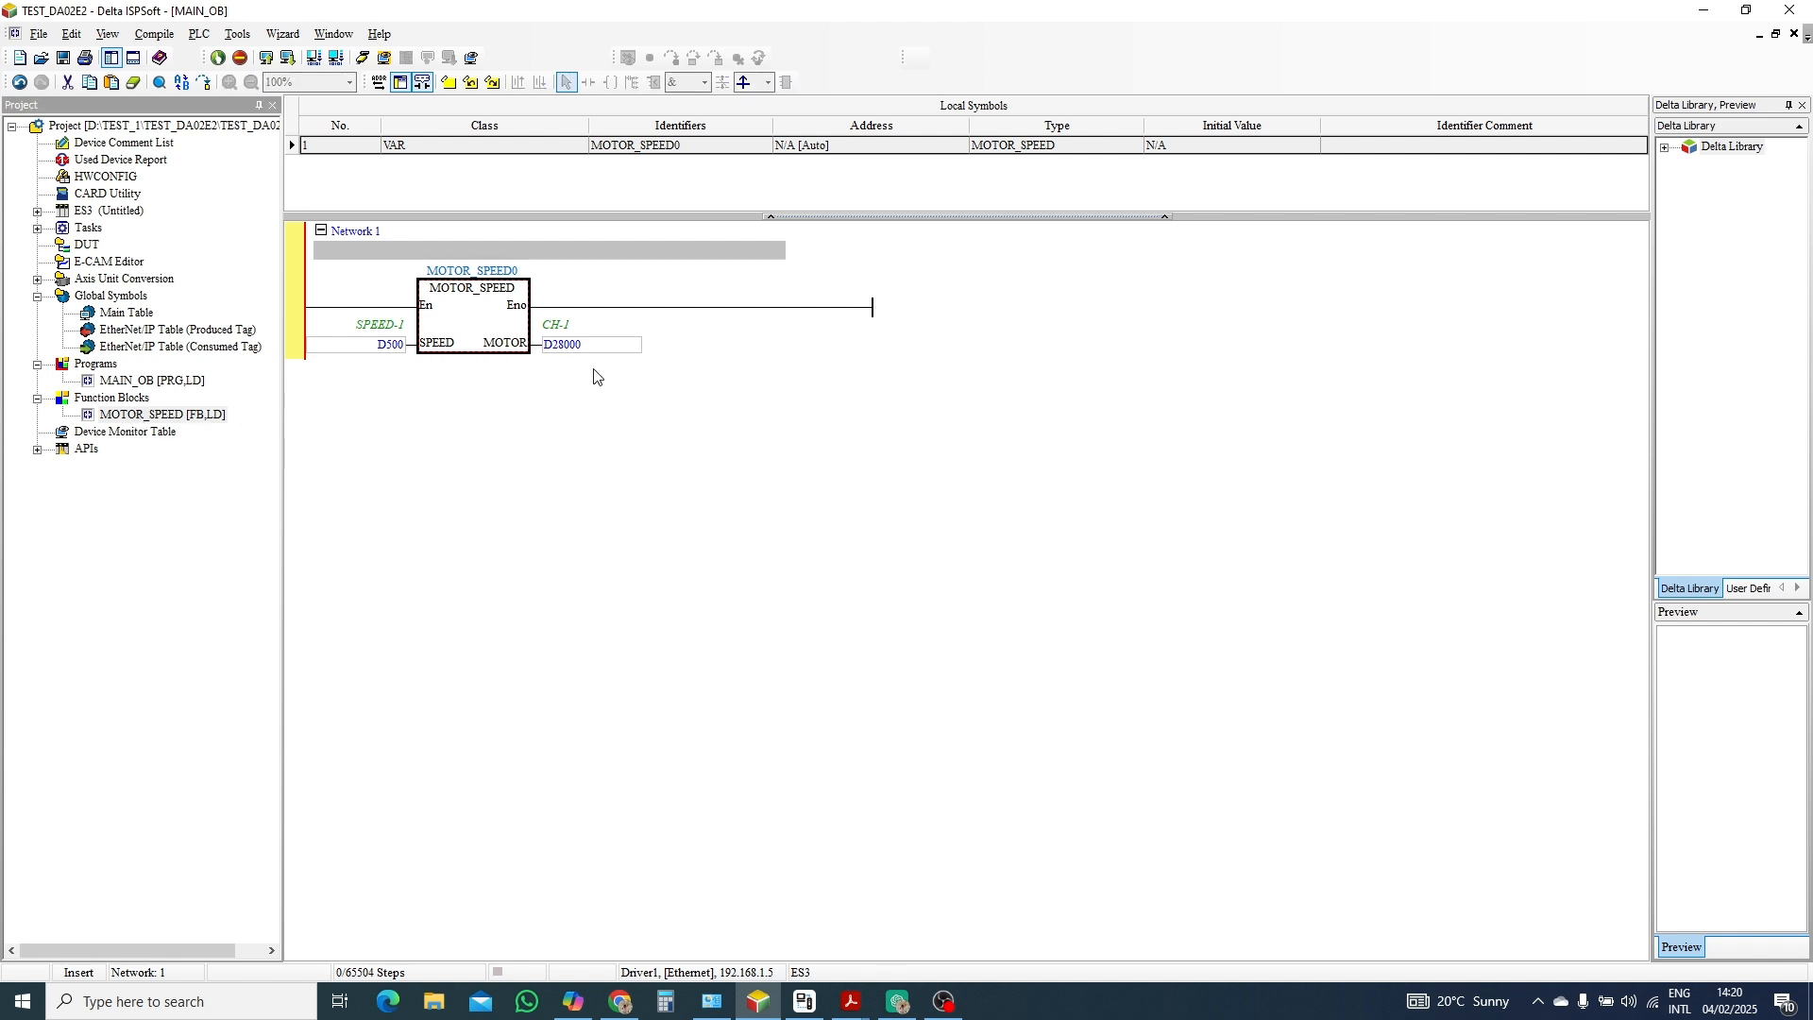
click(153, 414)
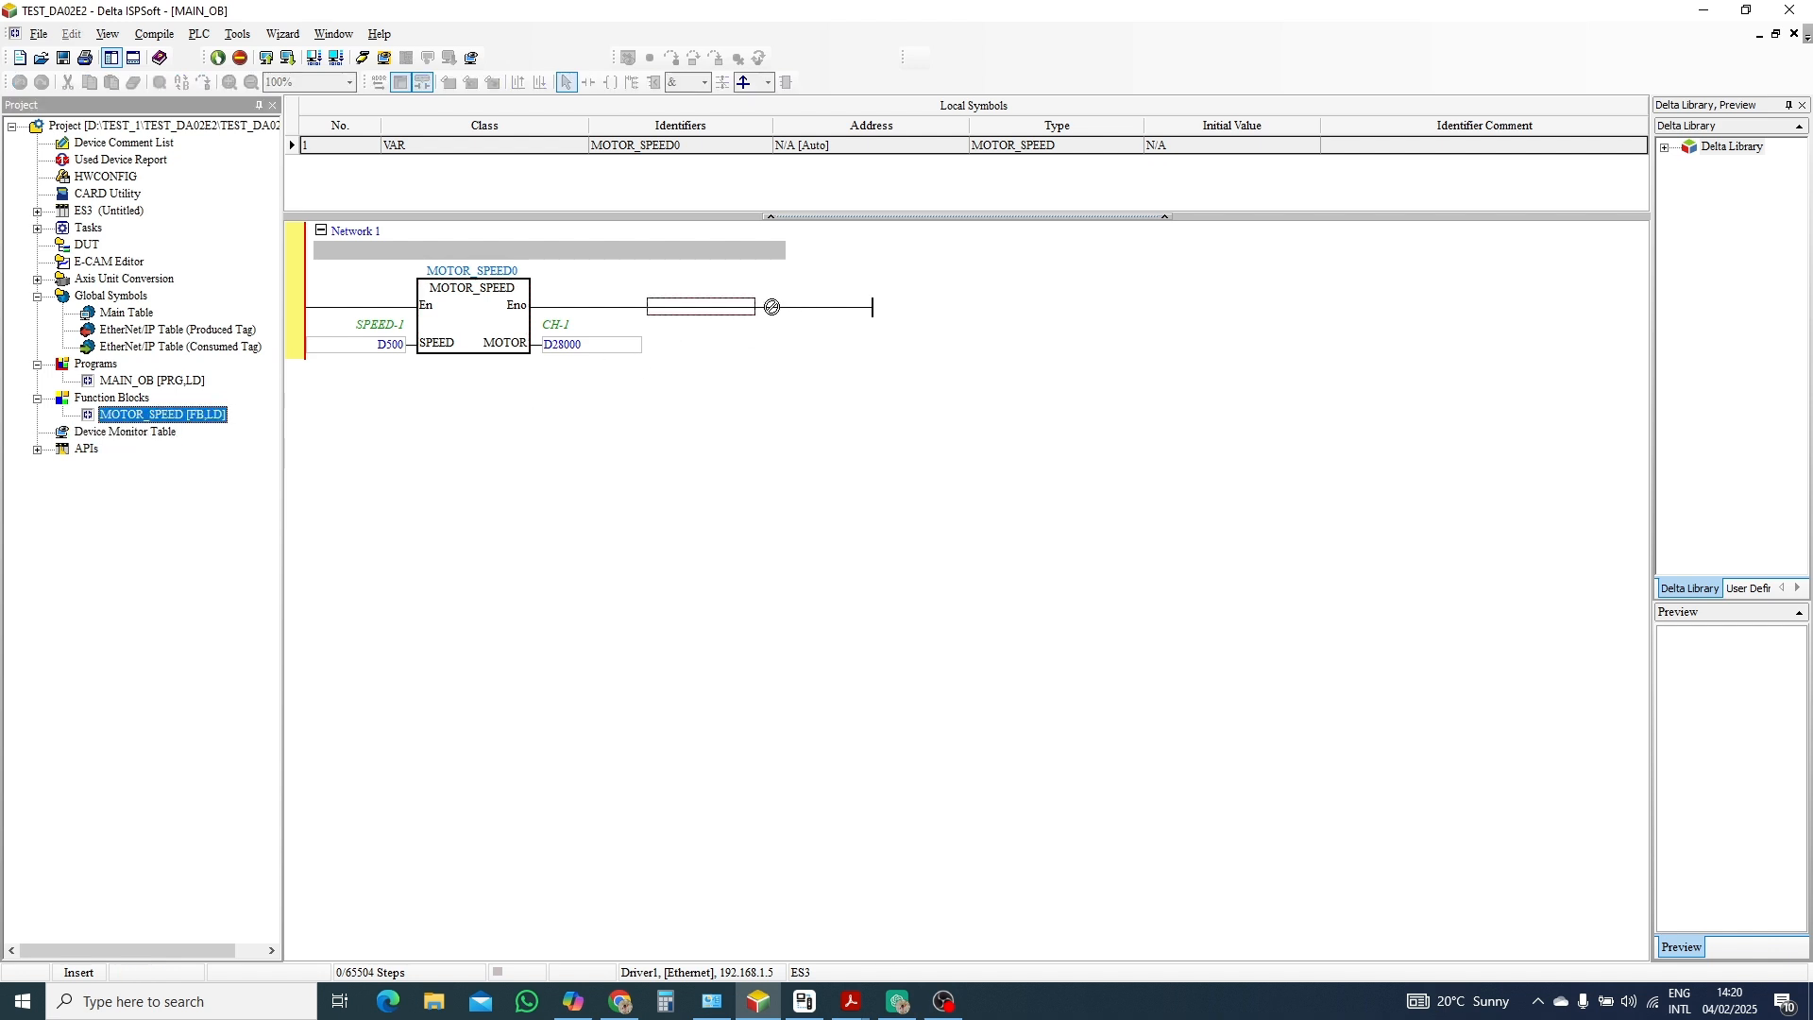
Give the second MOTOR_SPEED block D505 as speed input, commented SPEED-2.
click(736, 312)
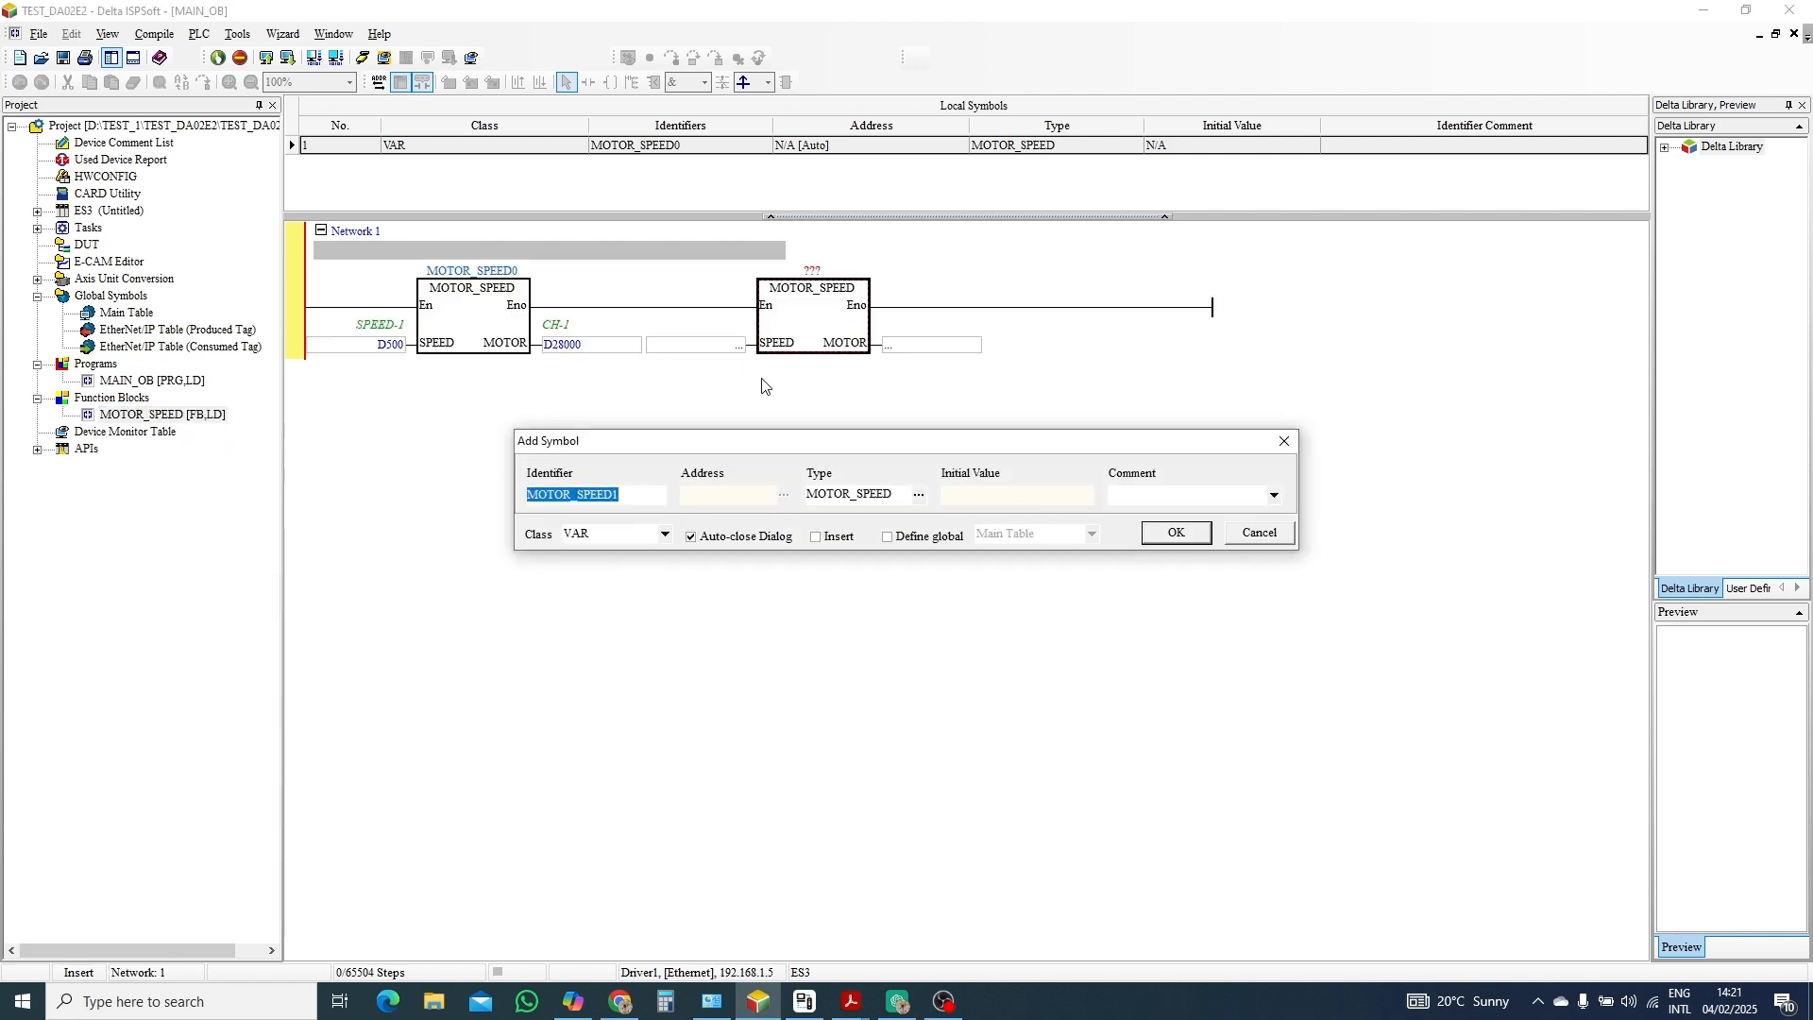
click(1258, 532)
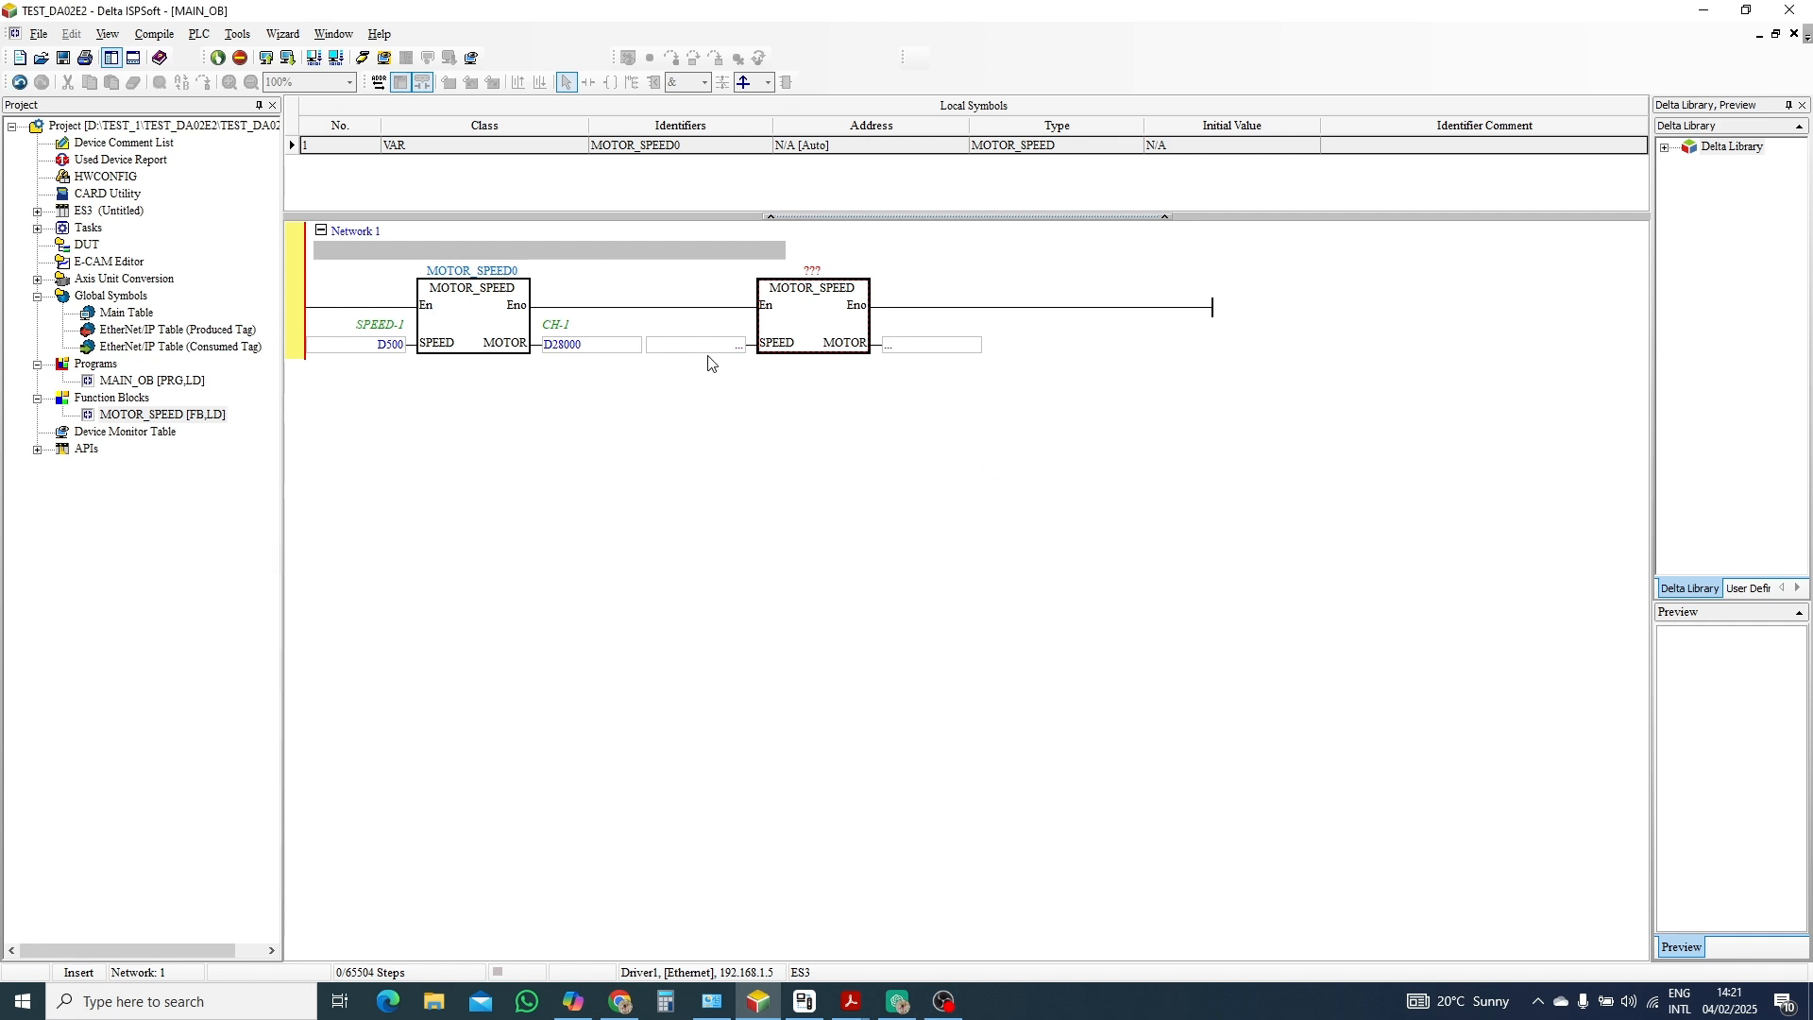
click(693, 344)
text(D)
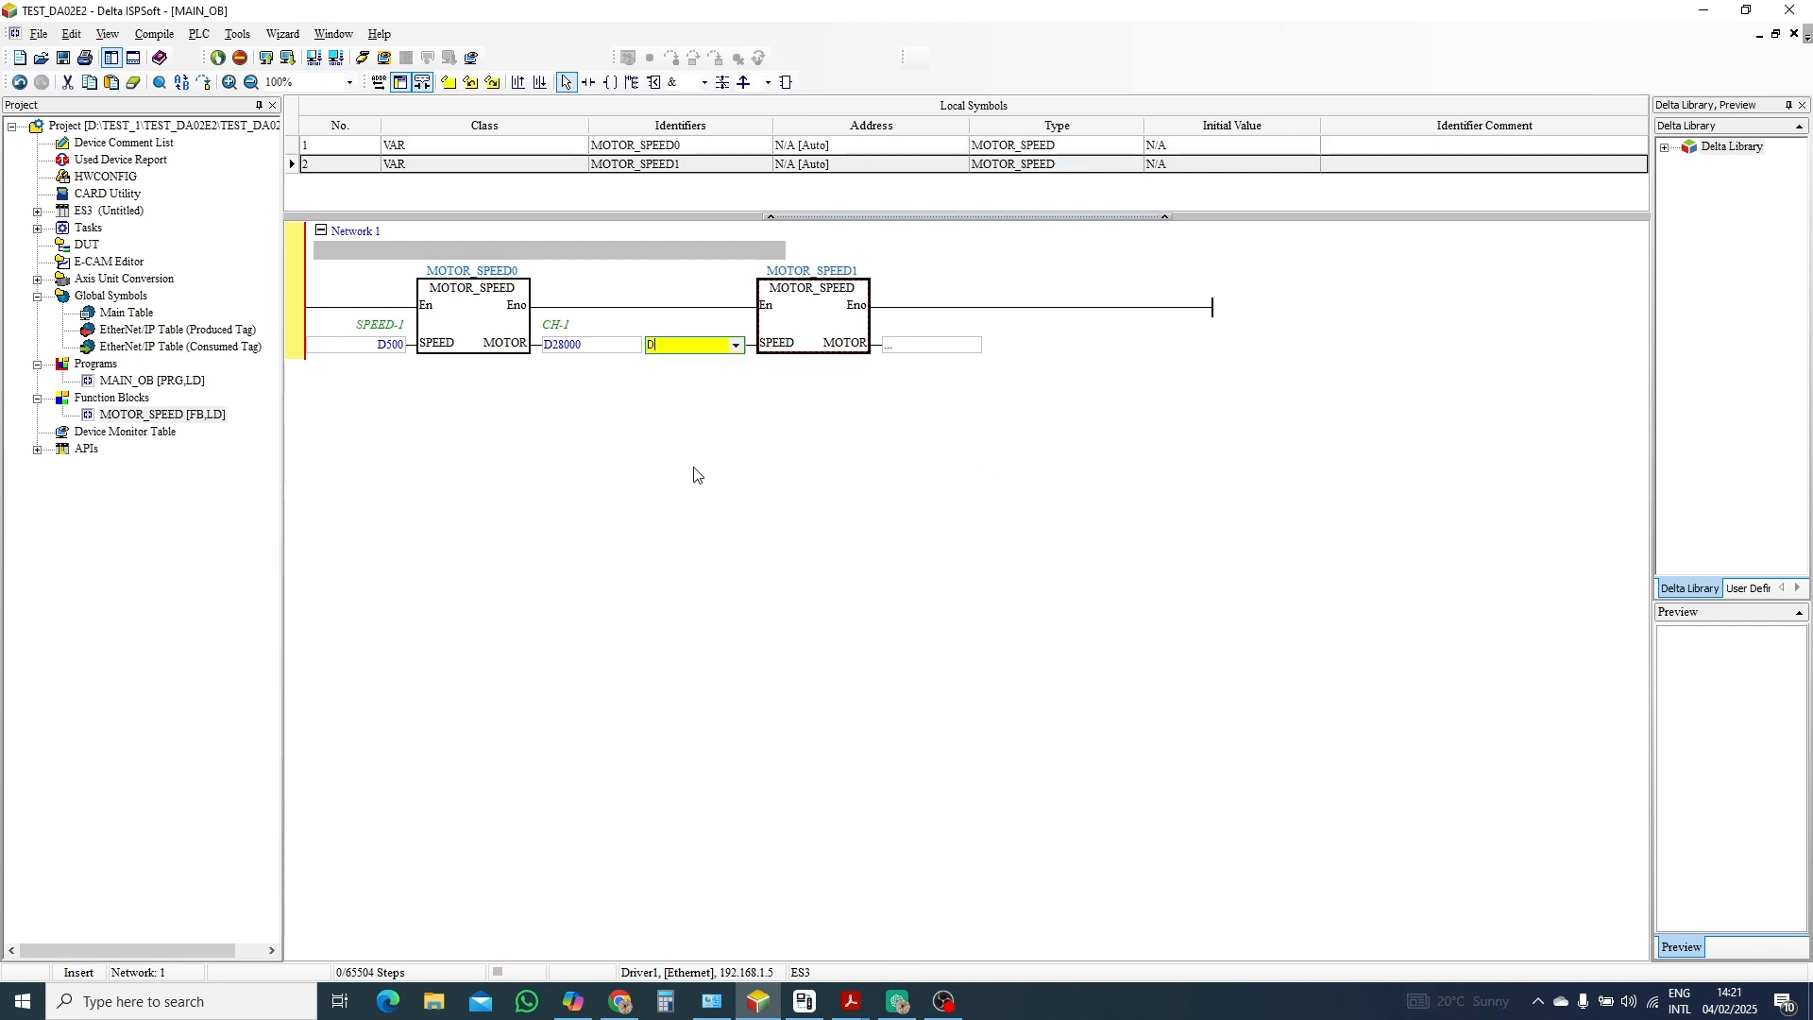
text(505)
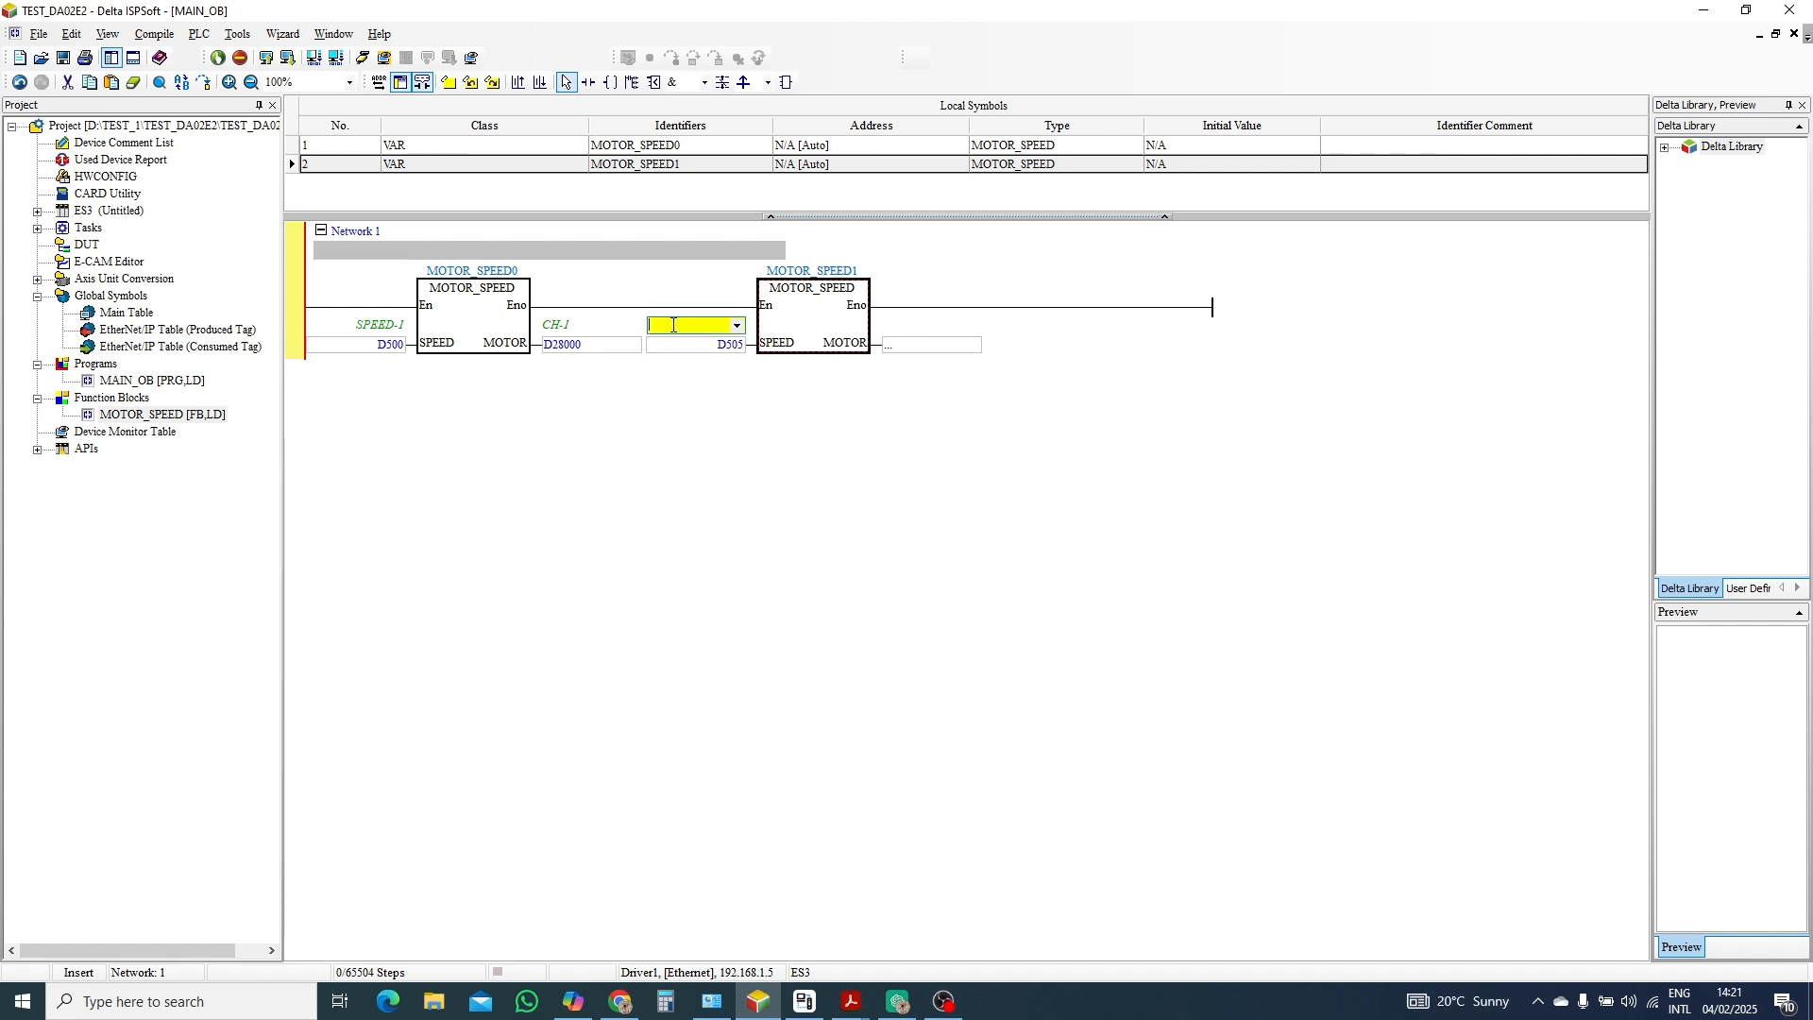
text(SPEED)
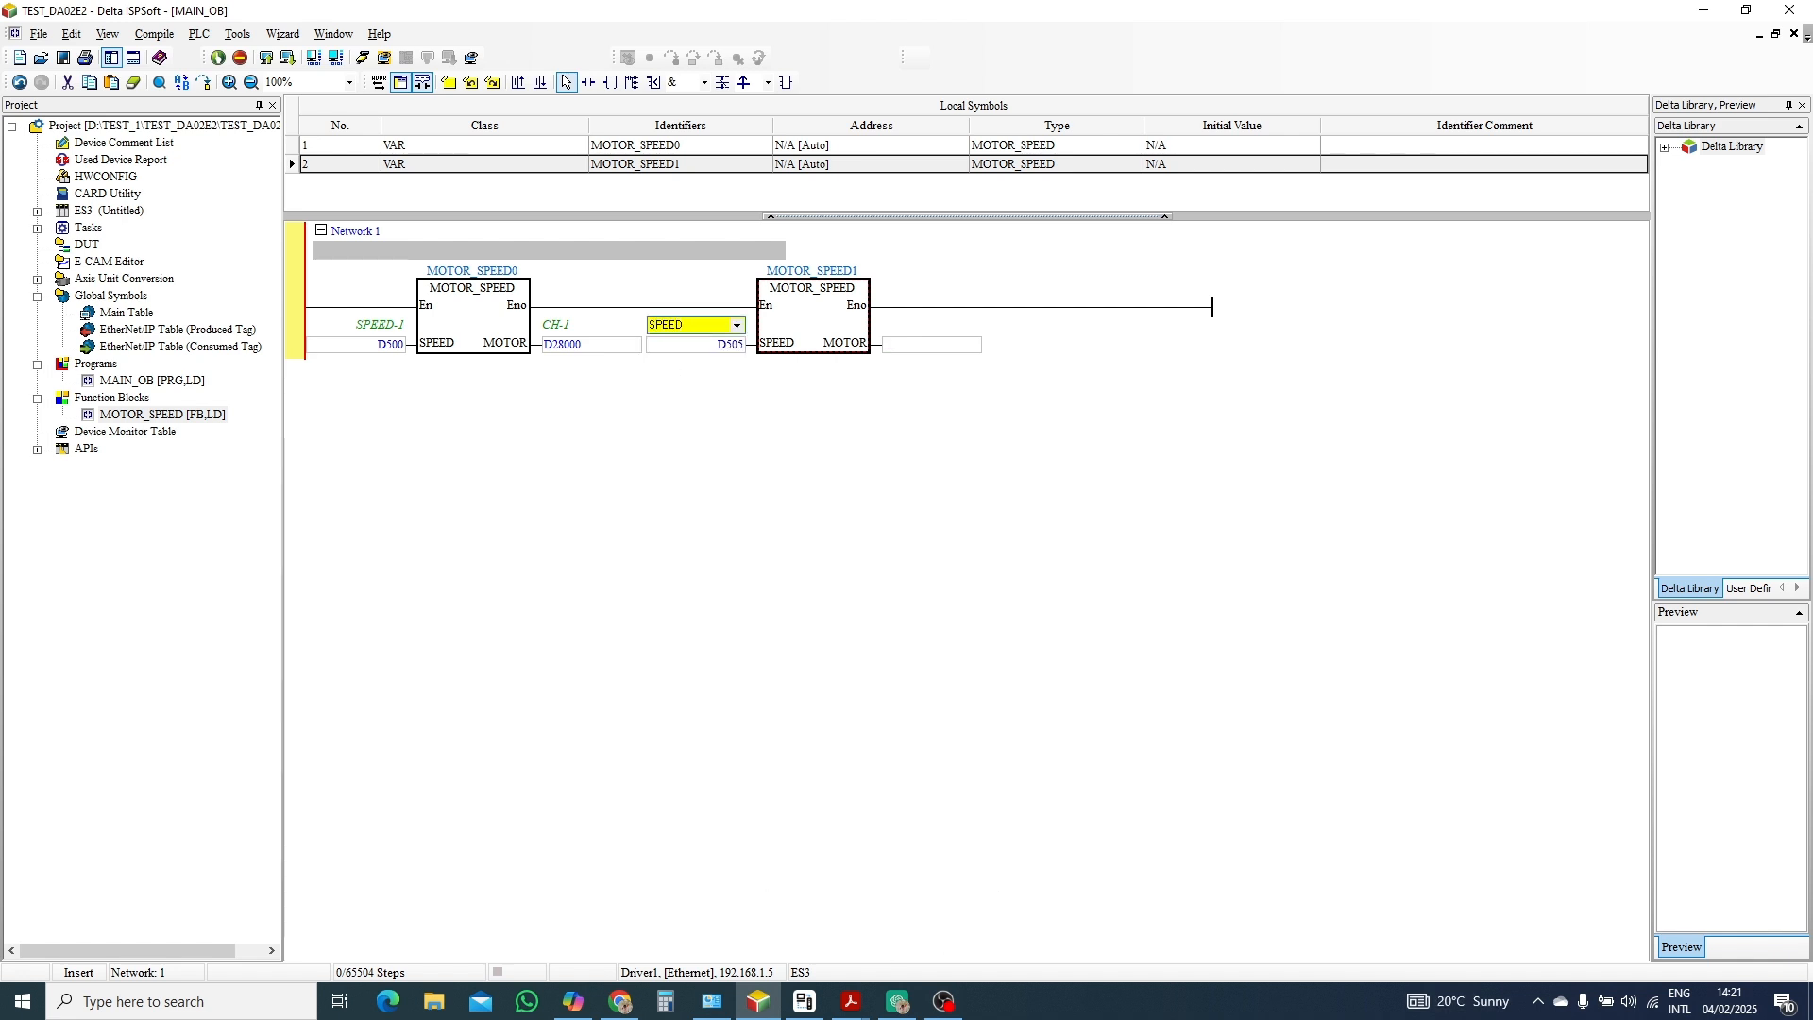
text(SPEED-2)
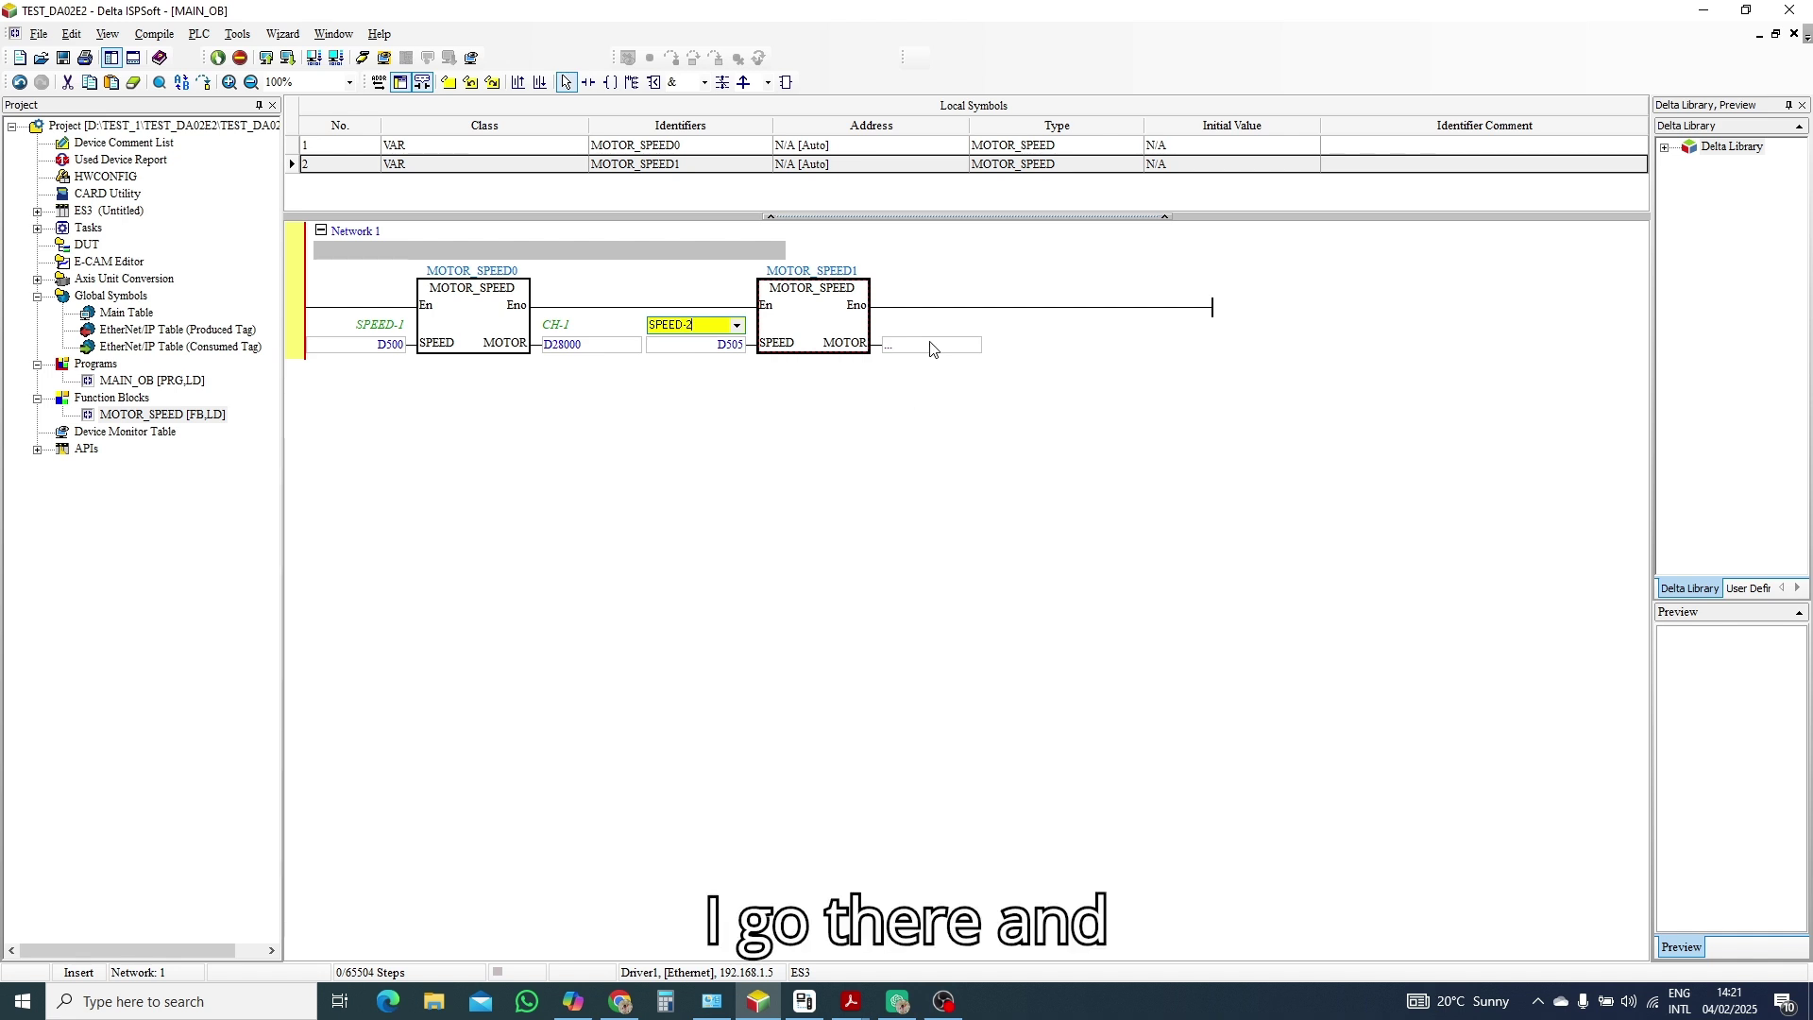
Wire the second block's motor output to D28001, commented CH2.
click(931, 344)
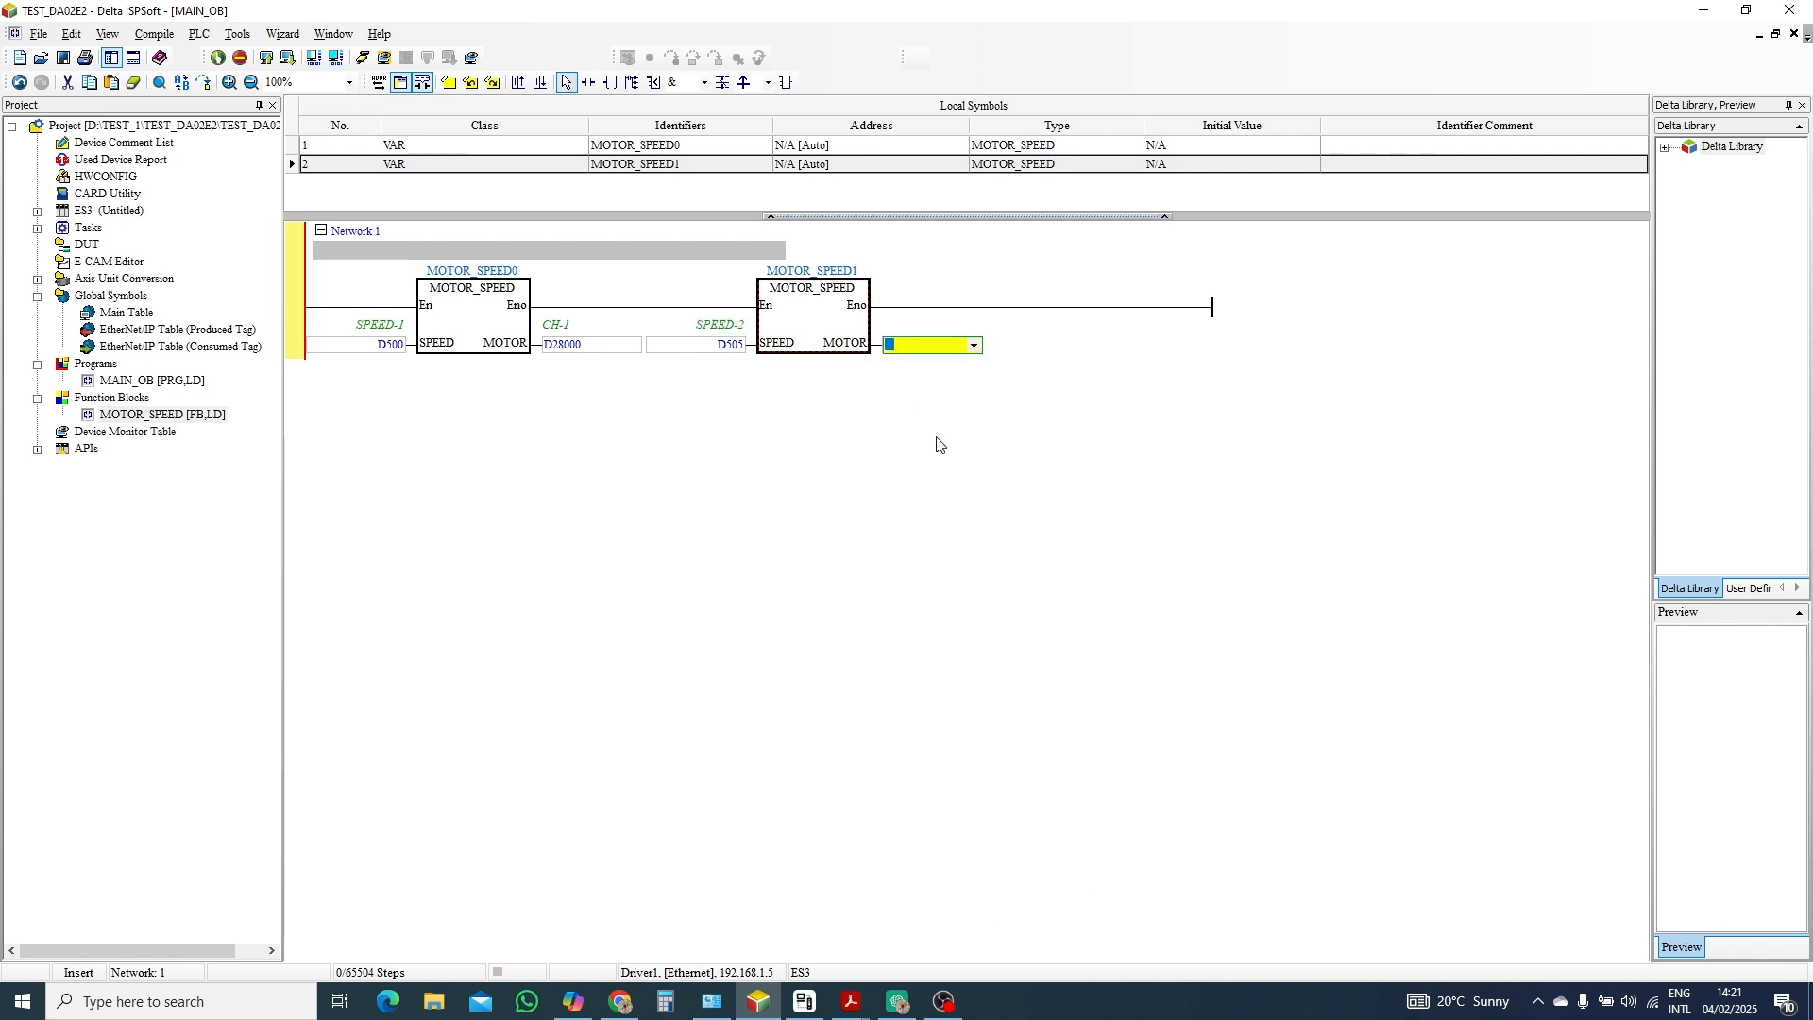
text(2800)
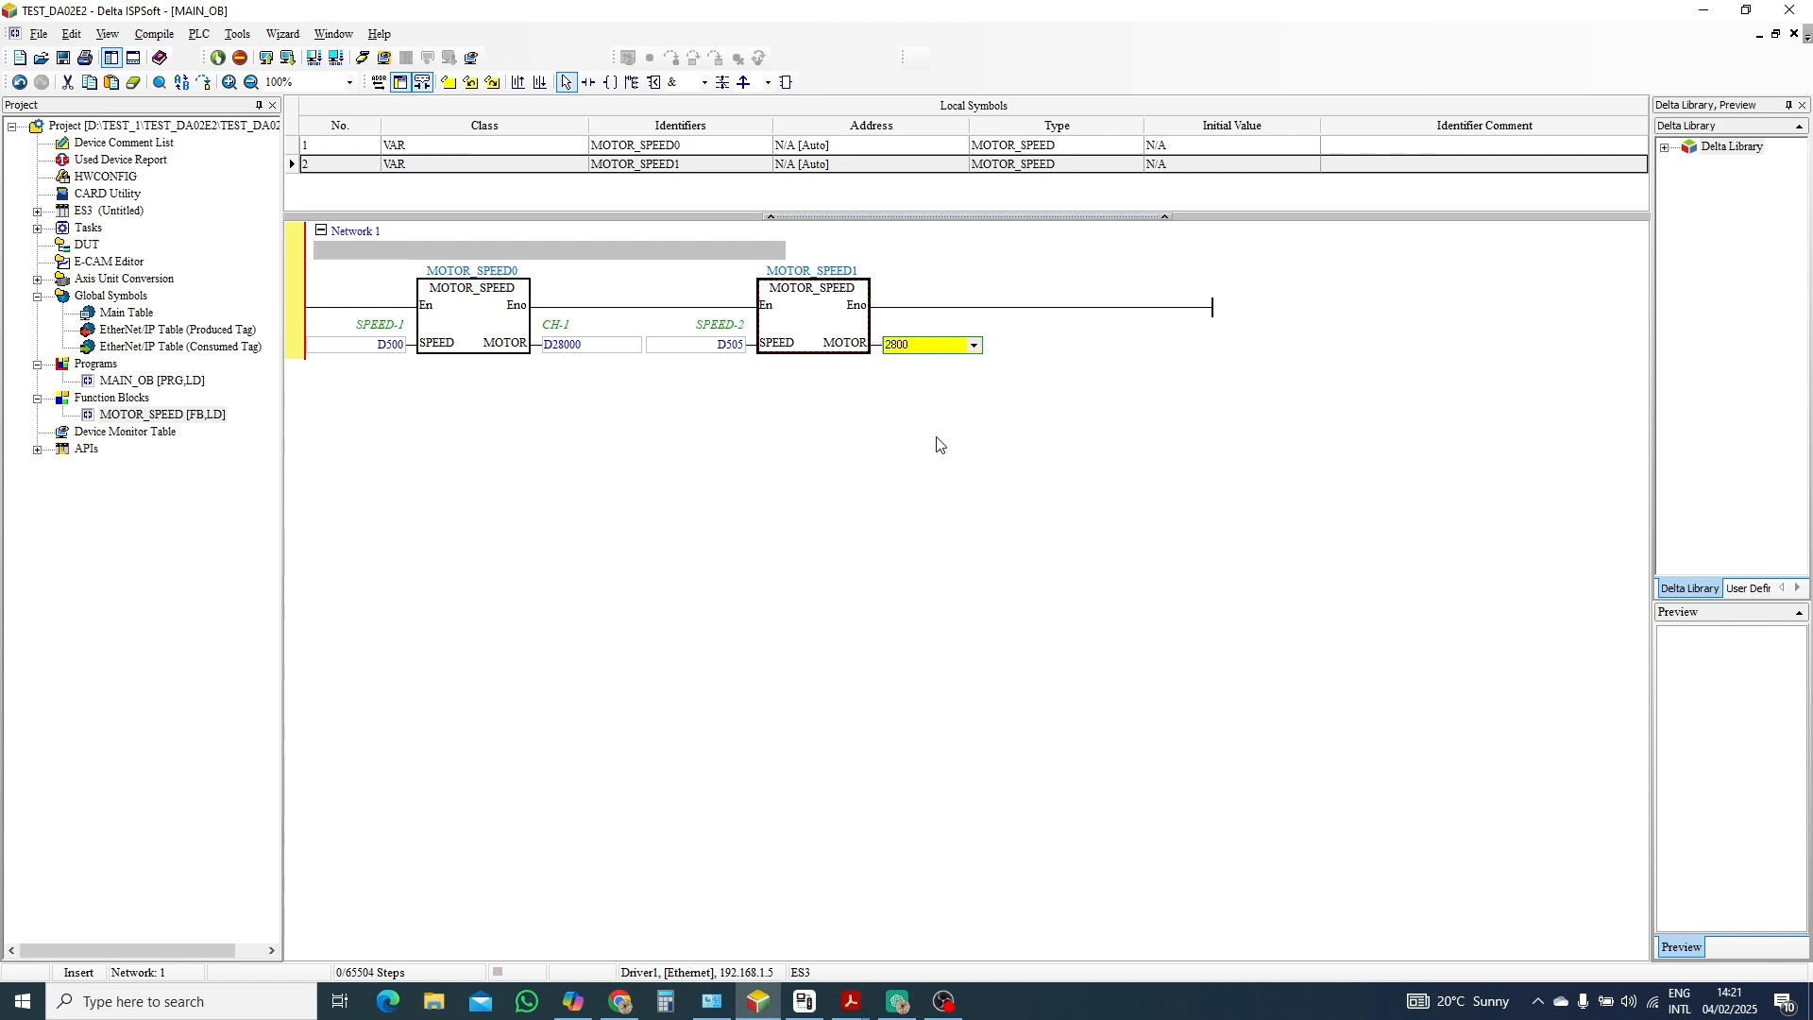
text(28001)
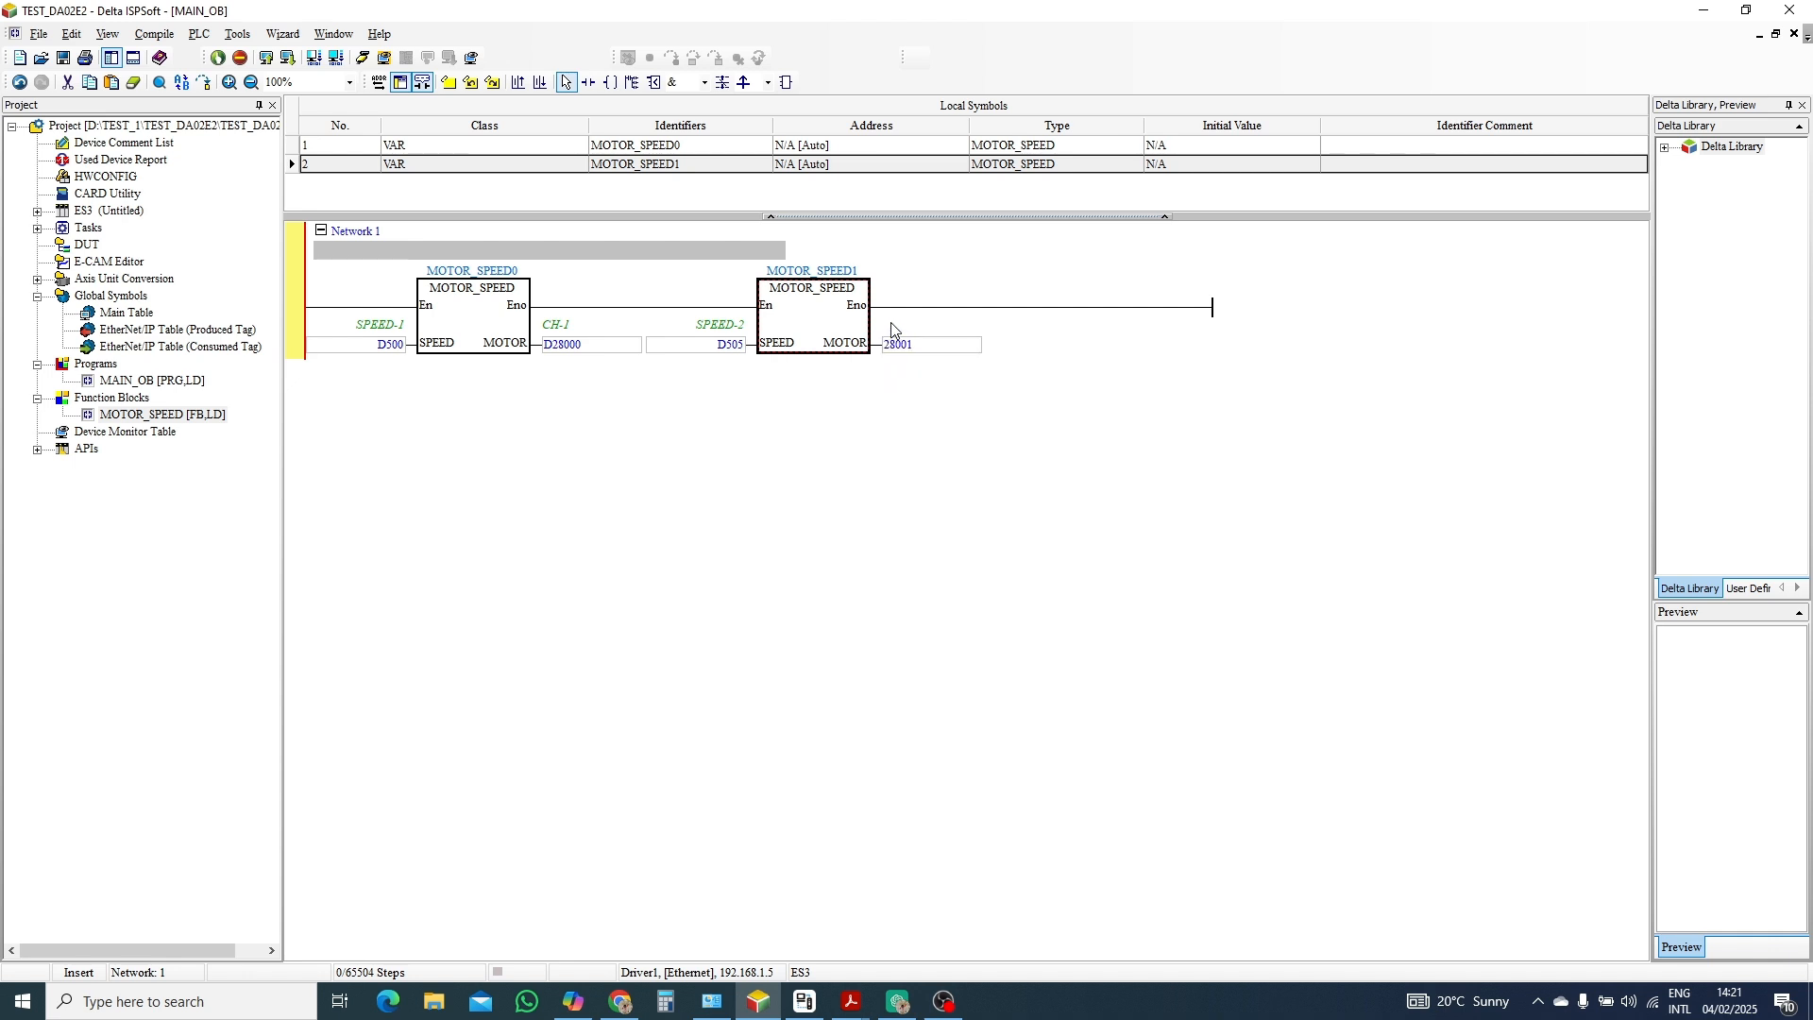
double_click(163, 414)
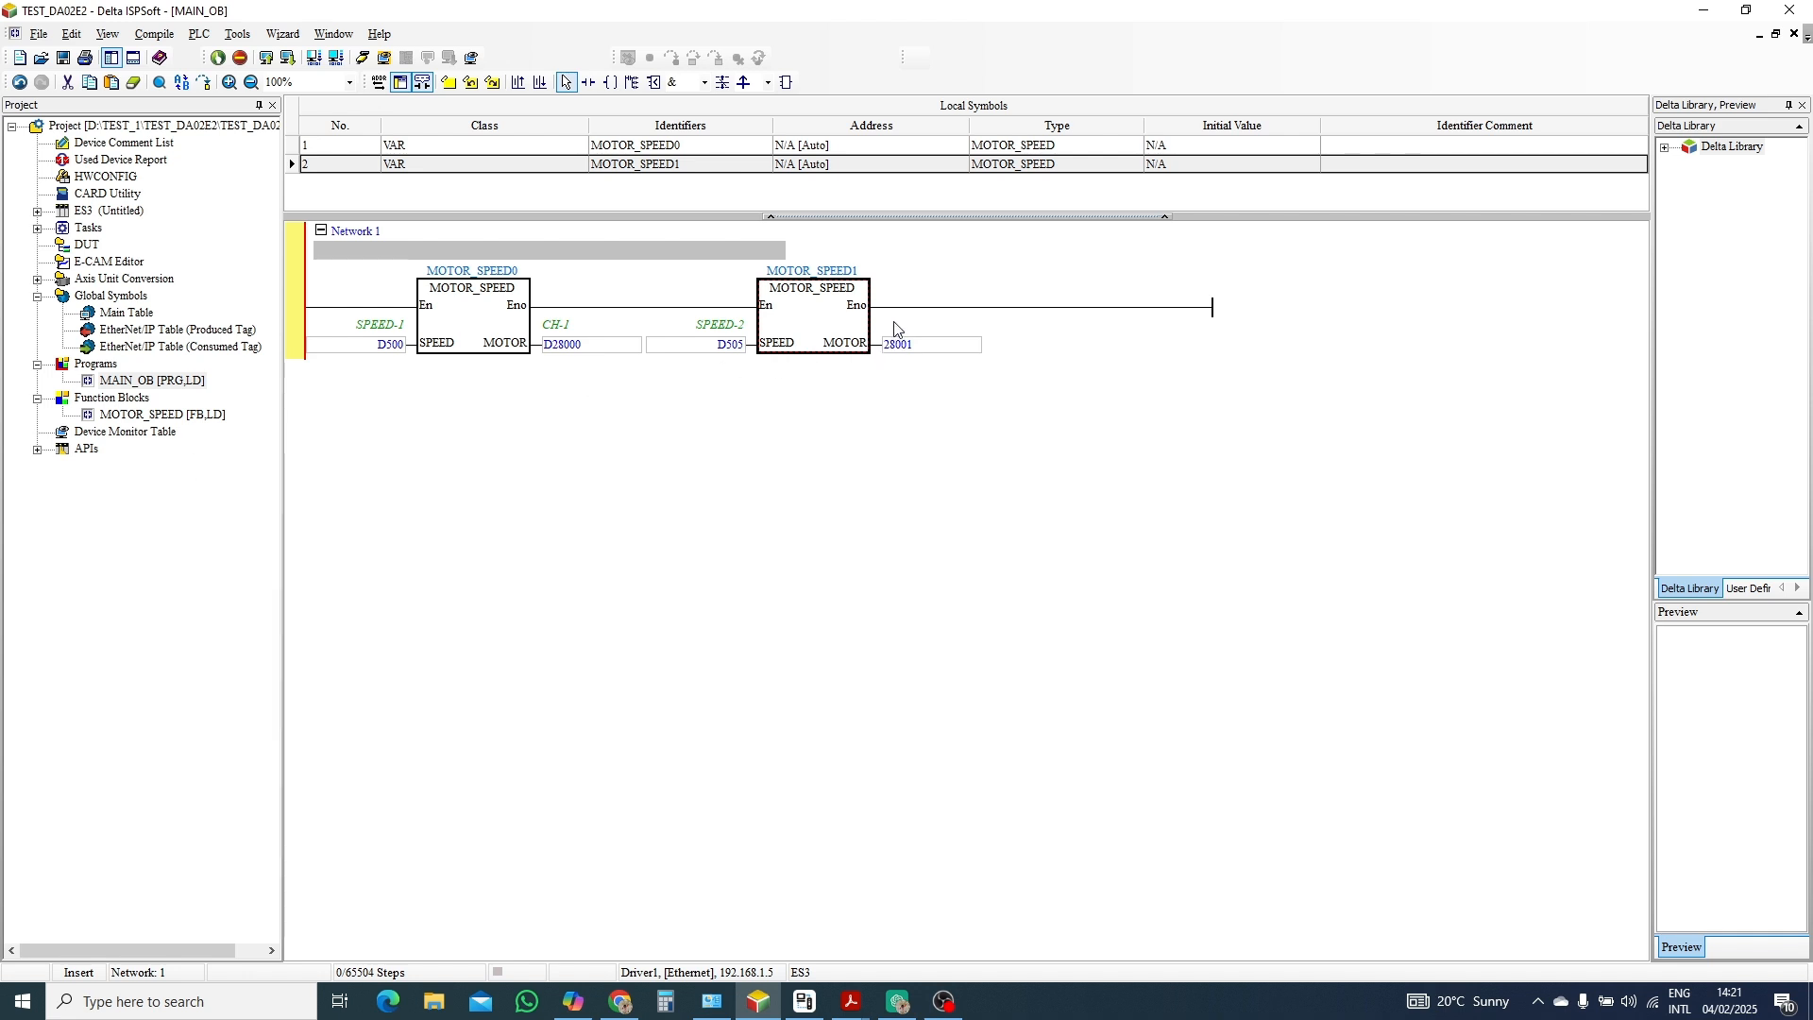
mouse_move(900, 344)
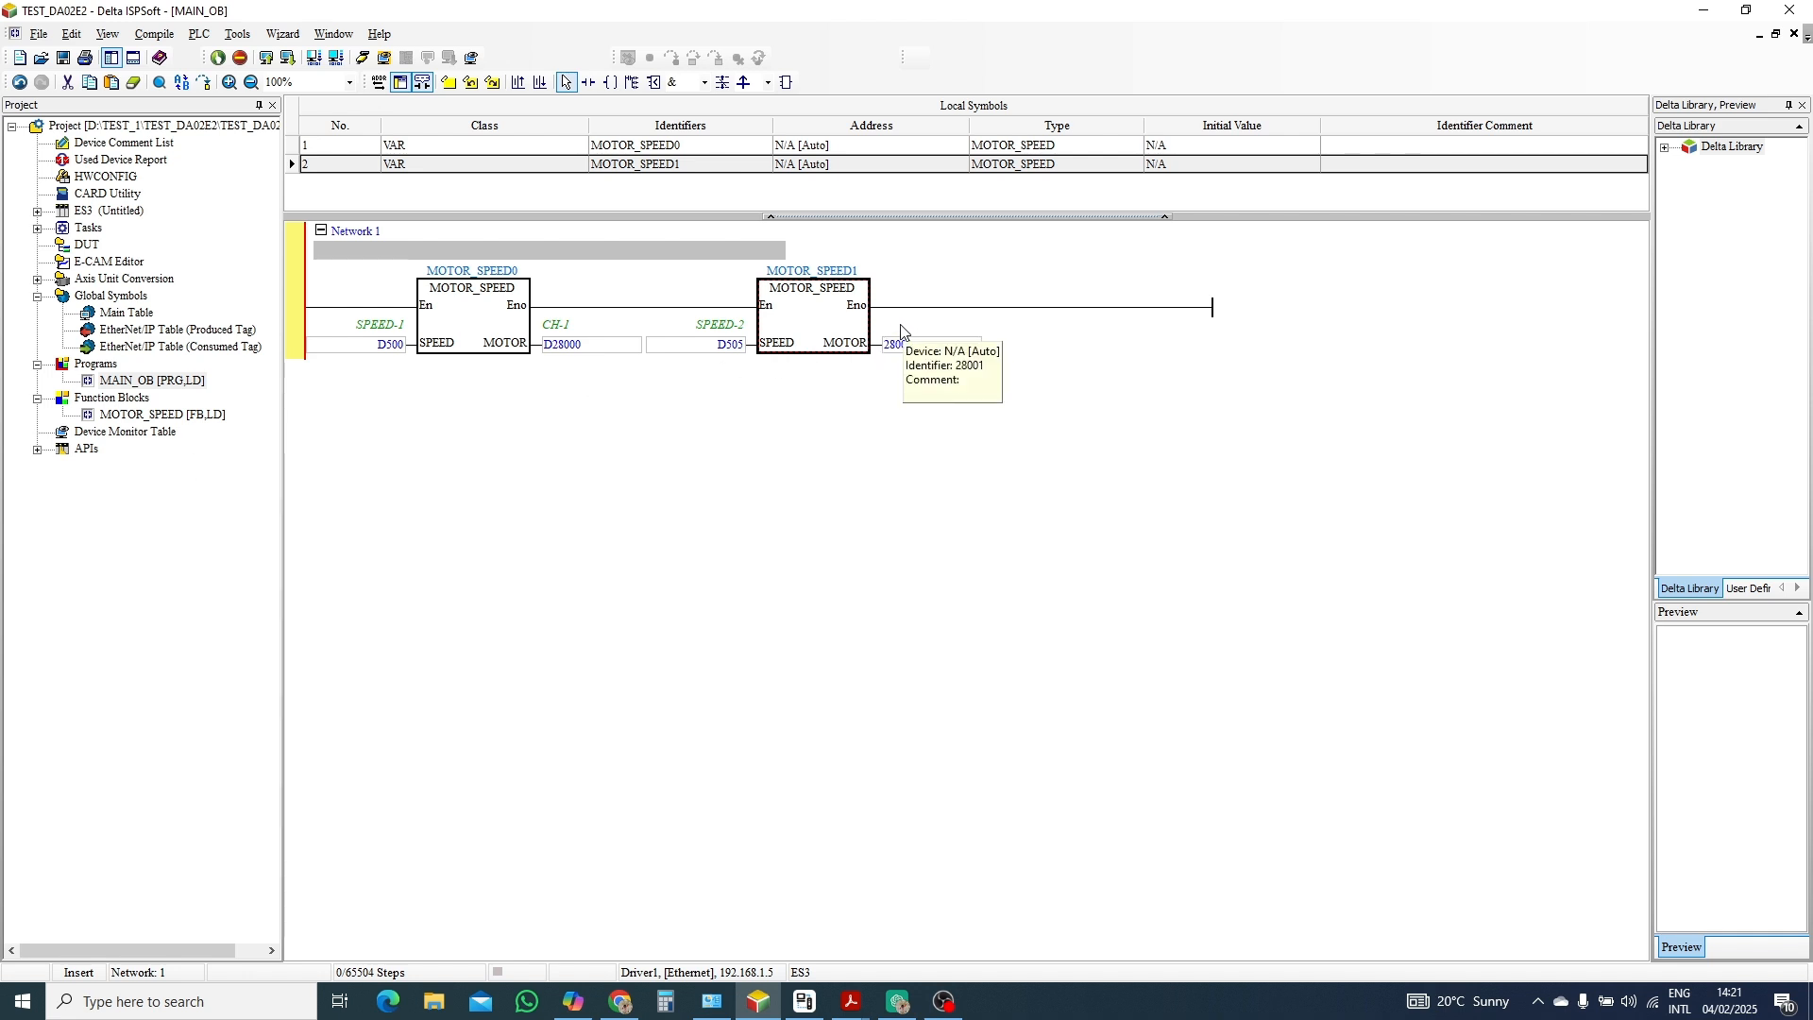
double_click(899, 344)
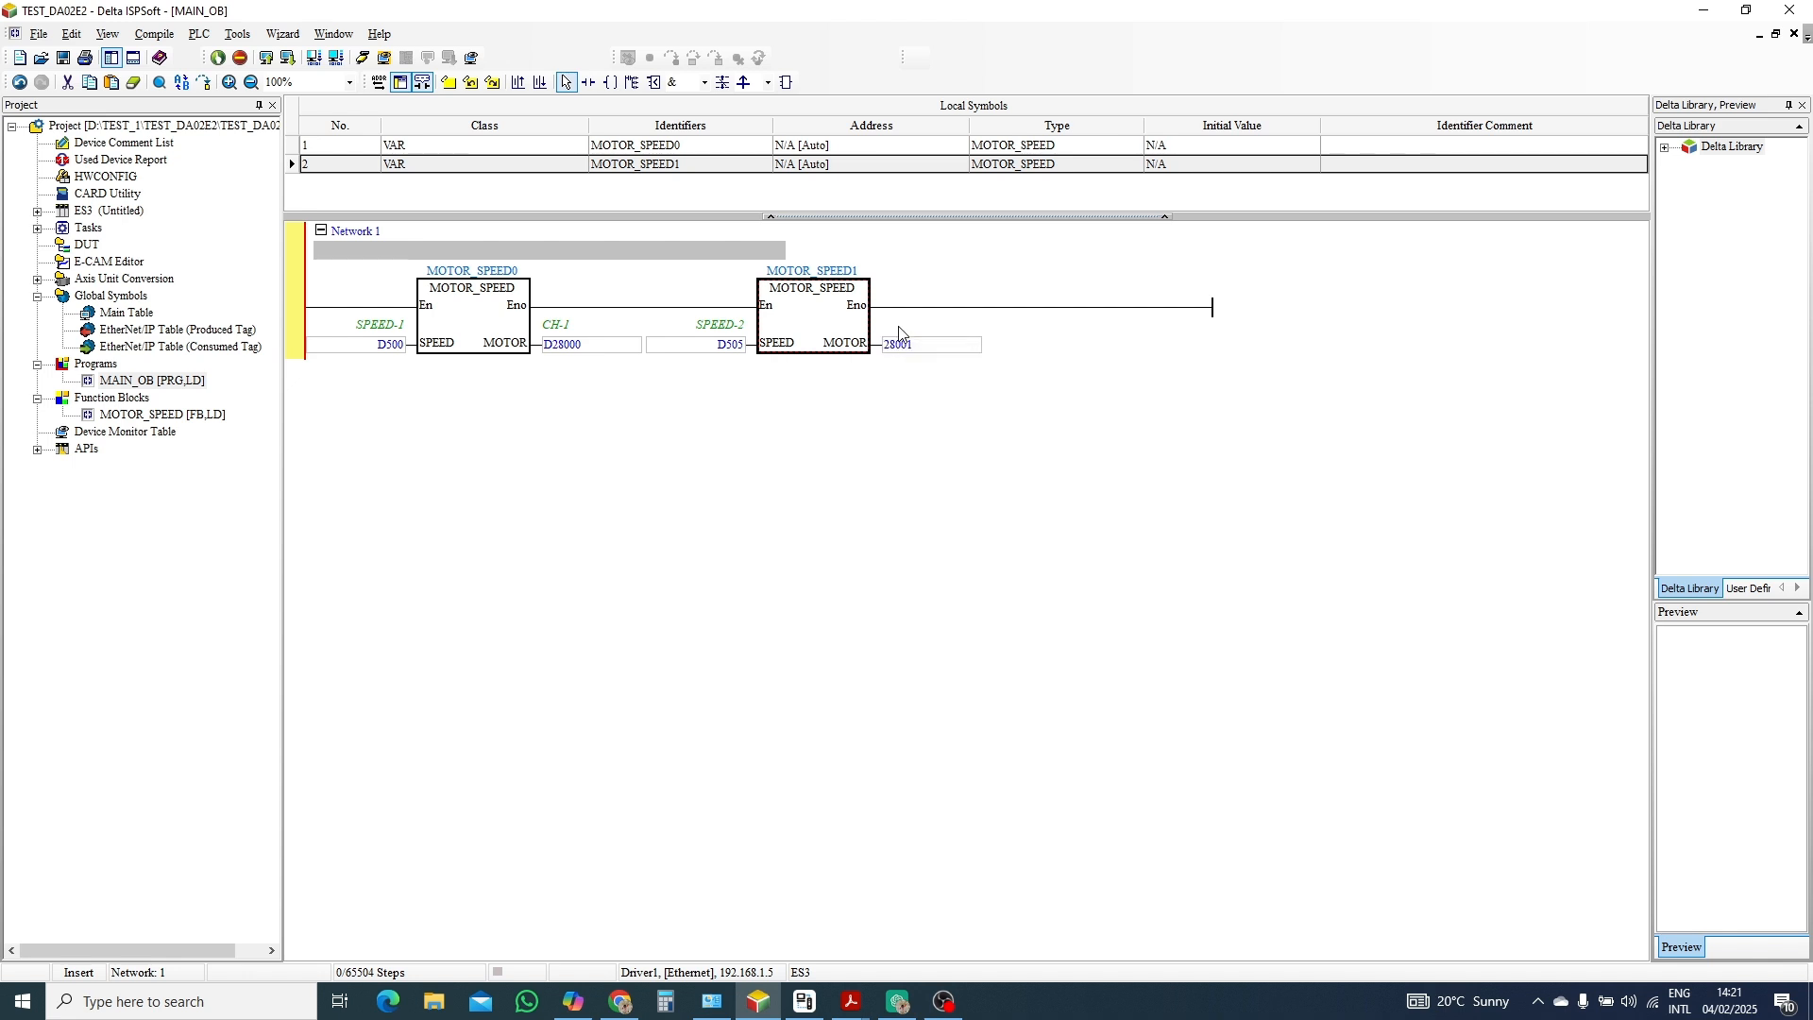
double_click(895, 344)
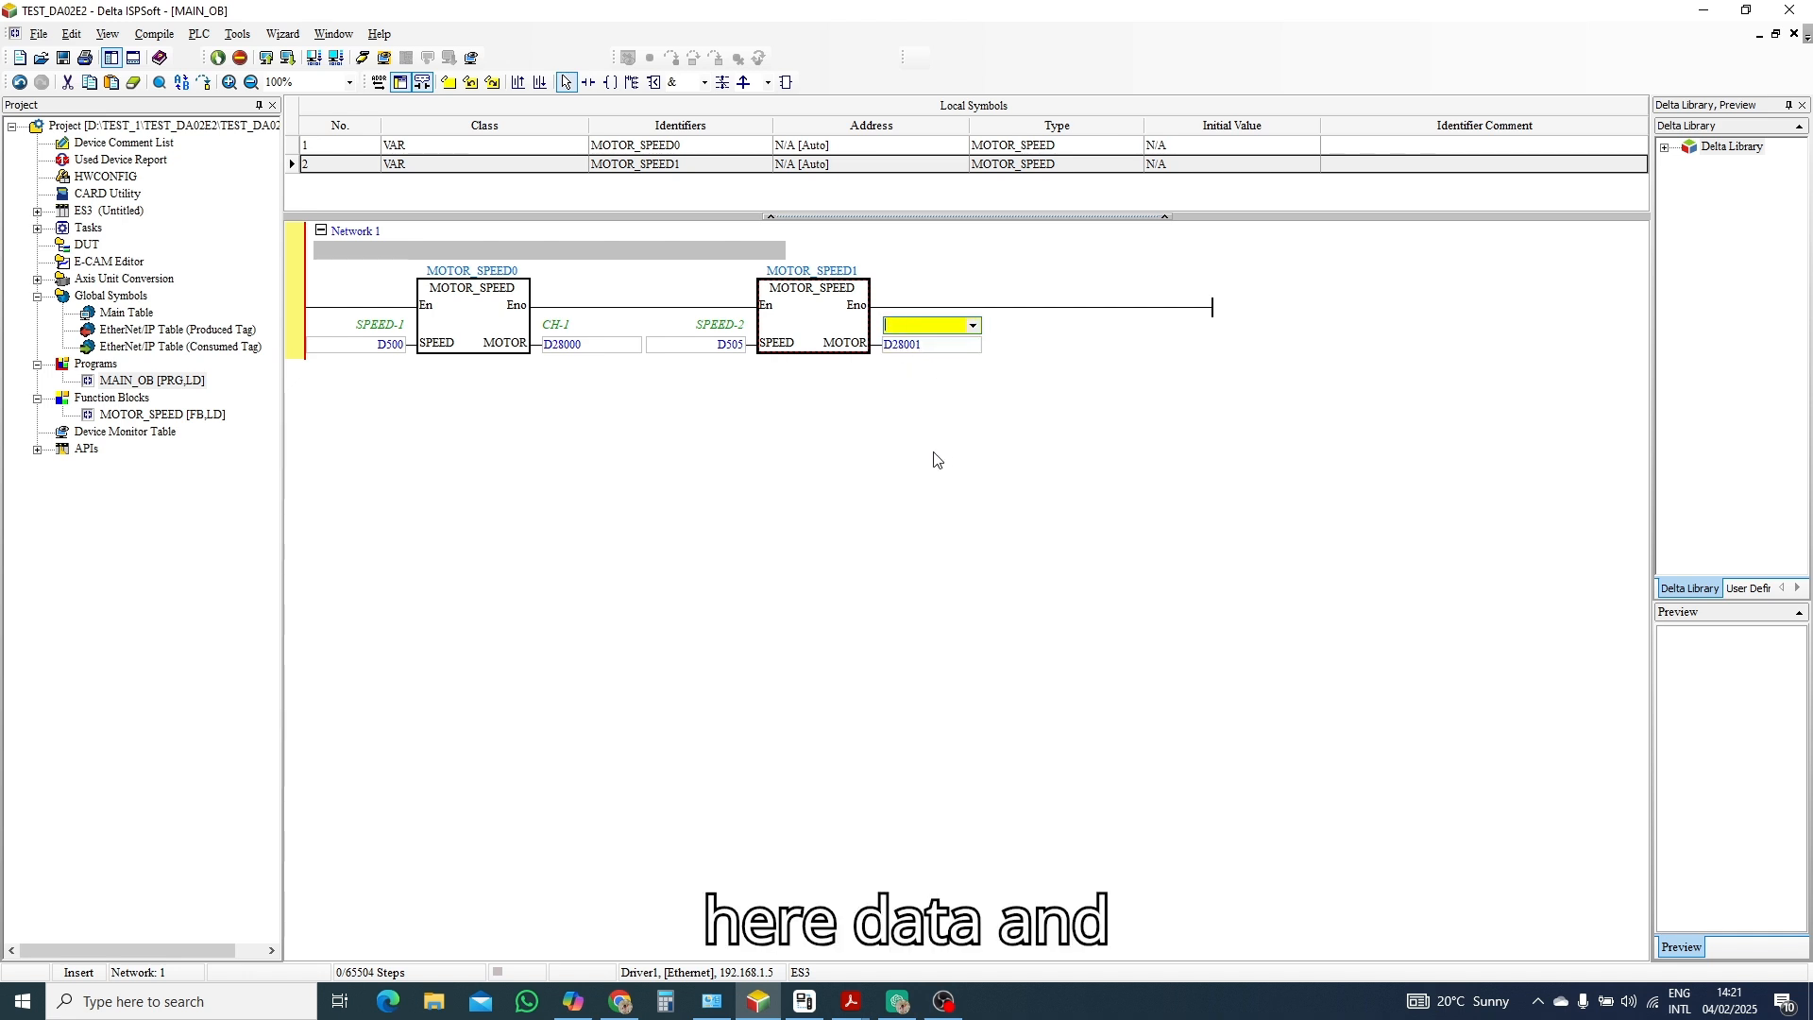
text(CH2)
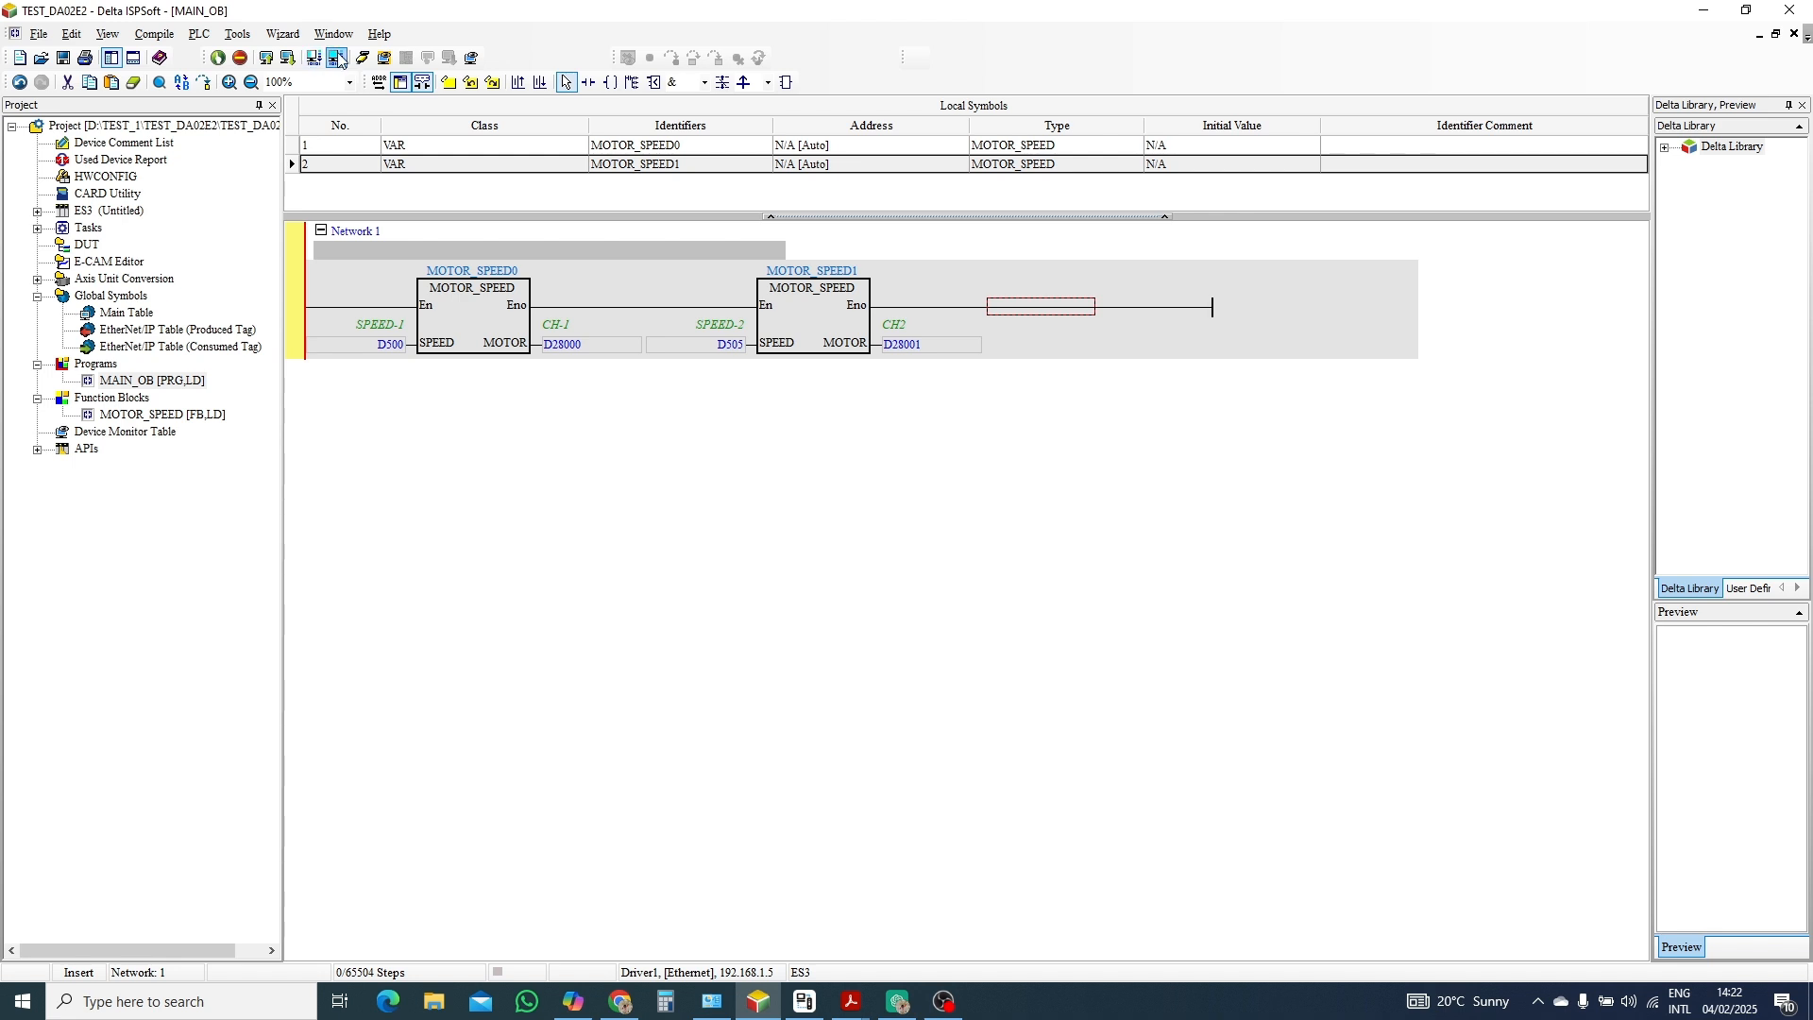
Compile and download MAIN_OB to the PLC, then set it running with live ladder values.
click(153, 32)
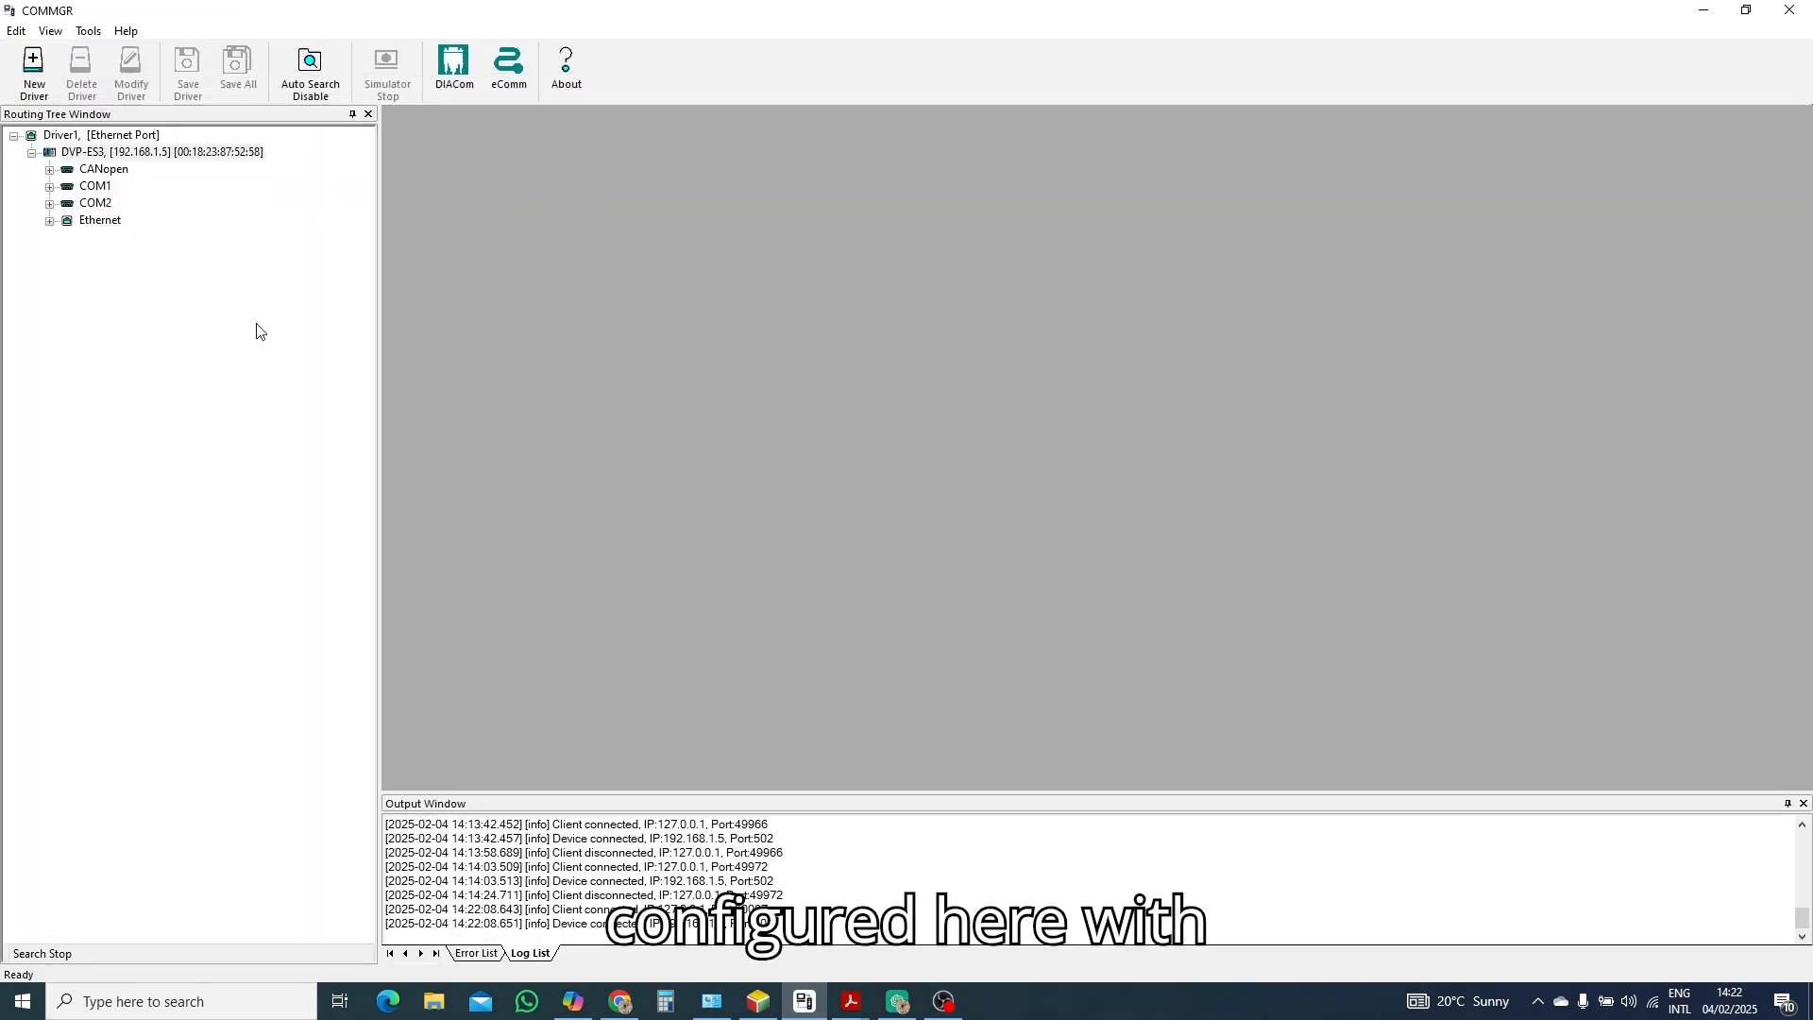
mouse_move(1787, 10)
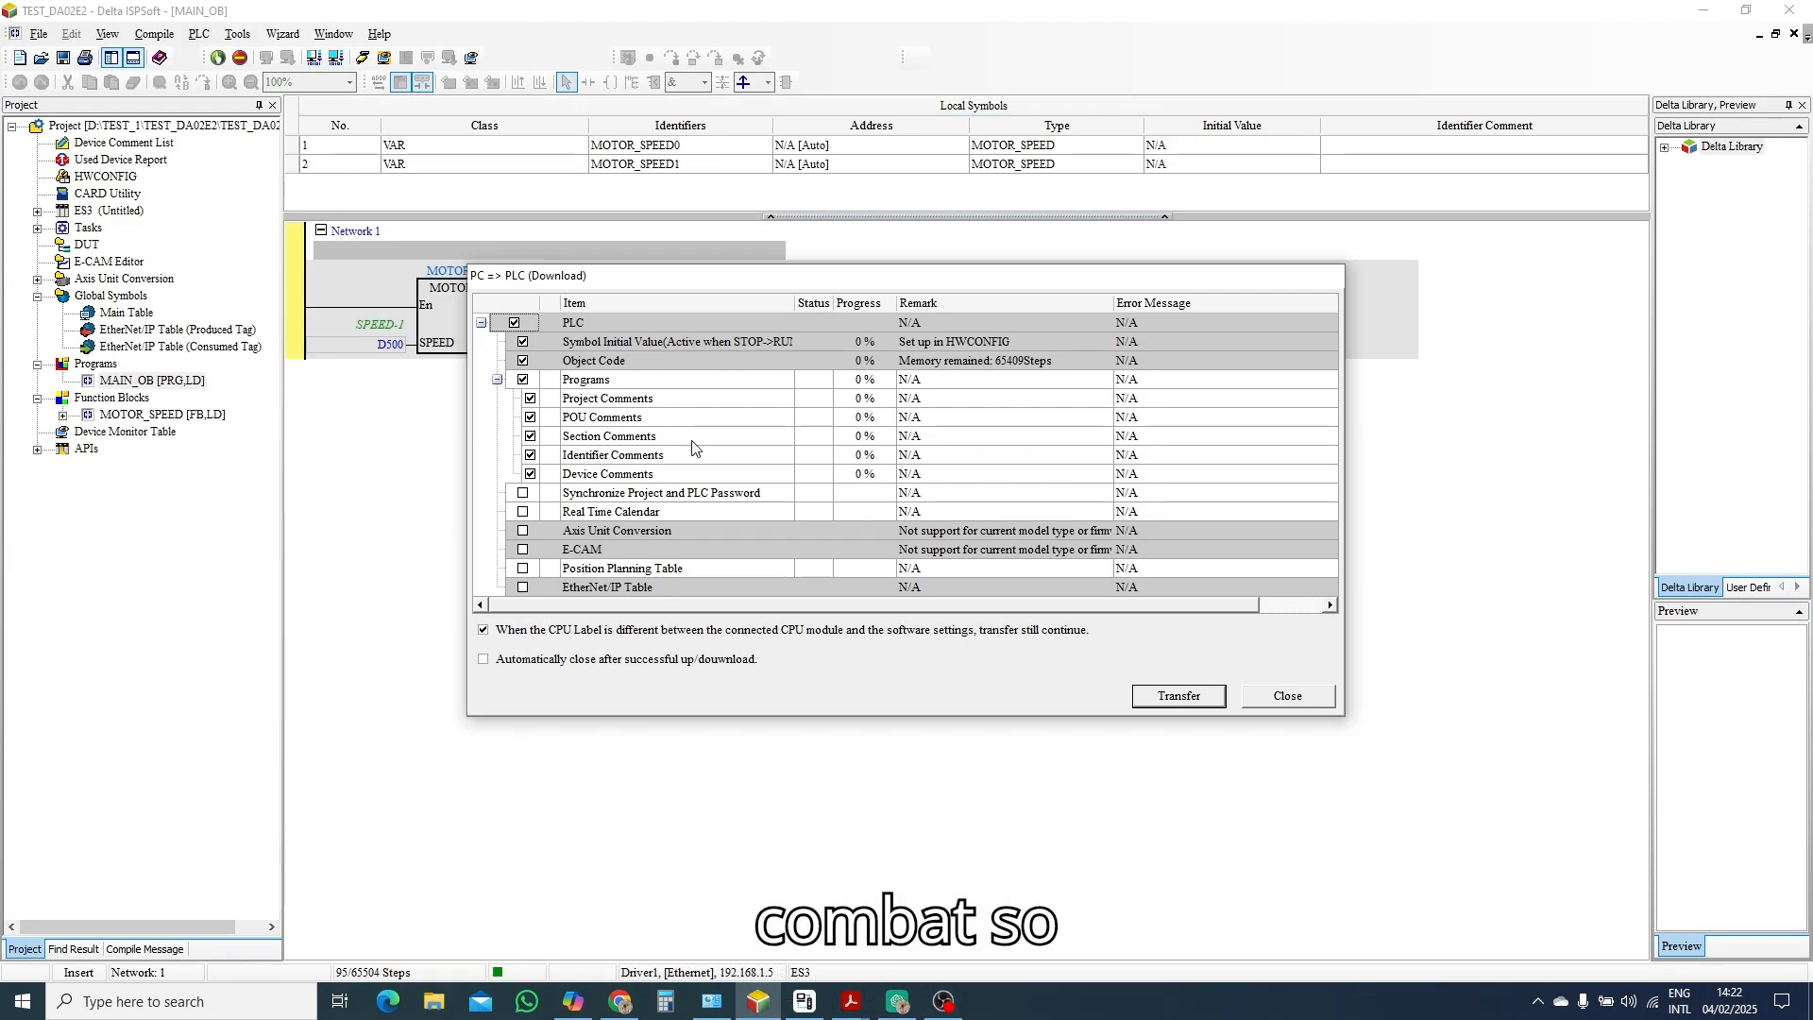
click(1177, 695)
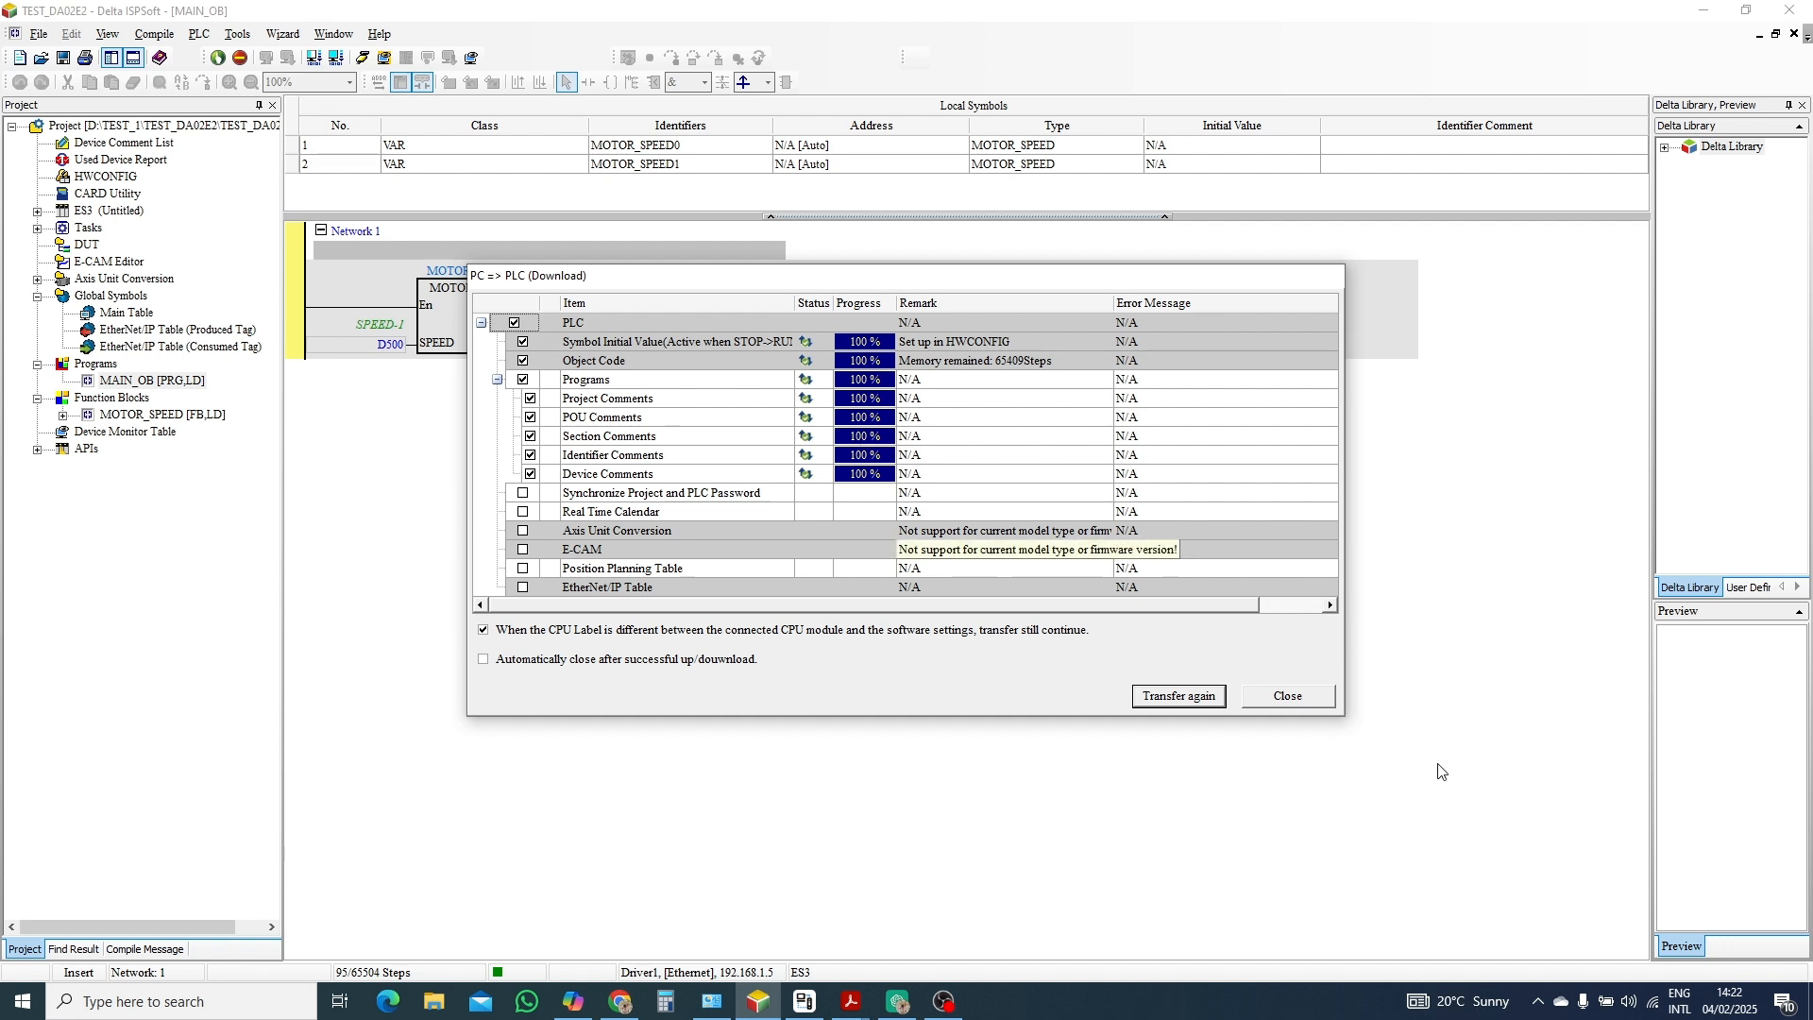
click(1287, 695)
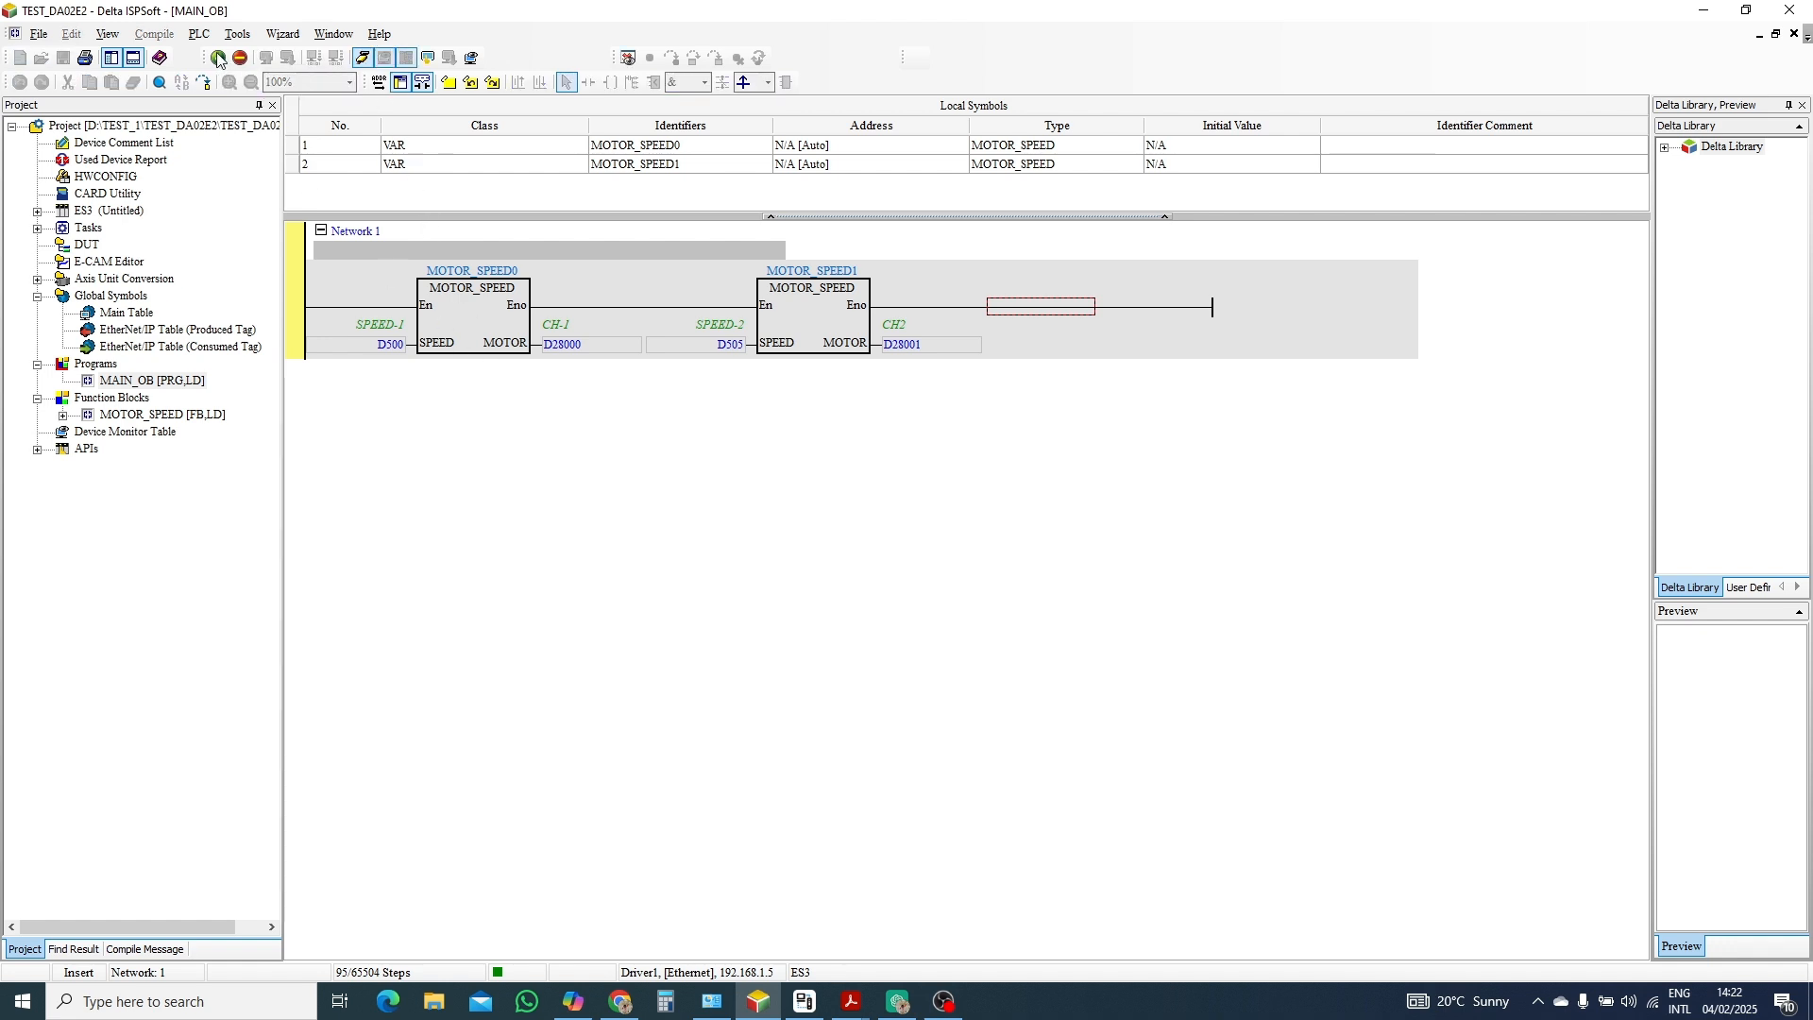
click(217, 58)
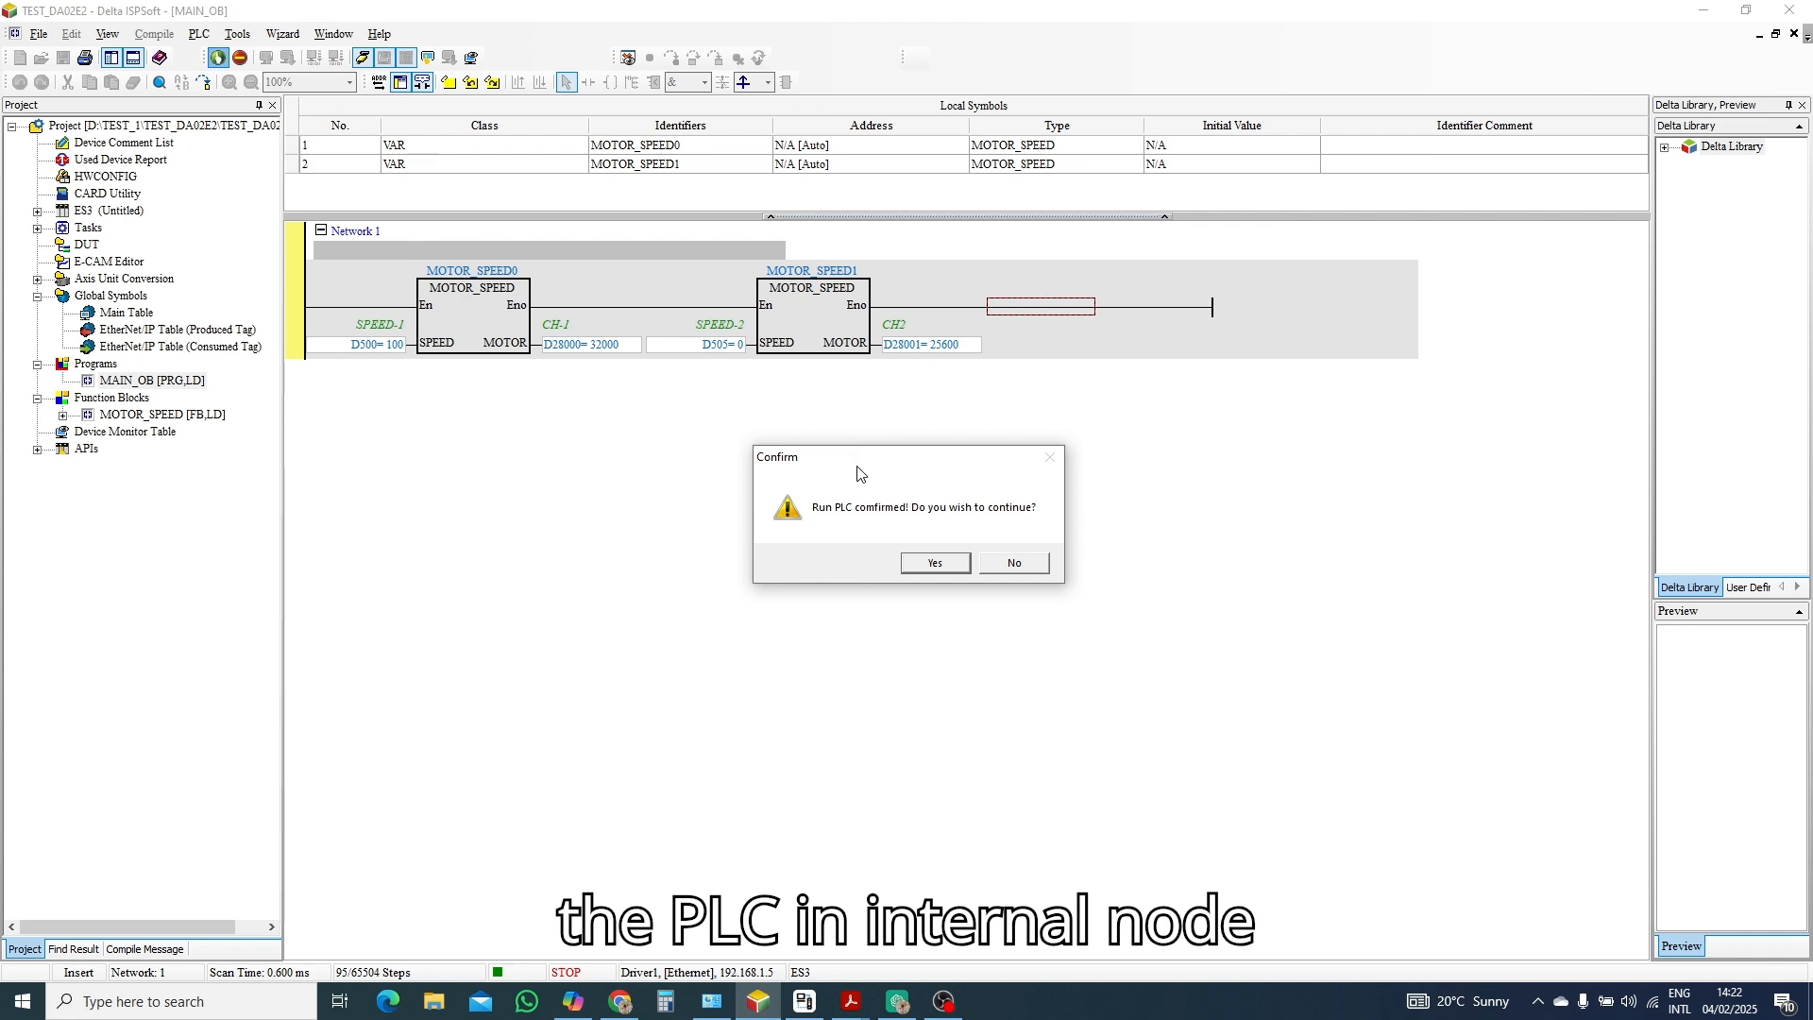
click(935, 562)
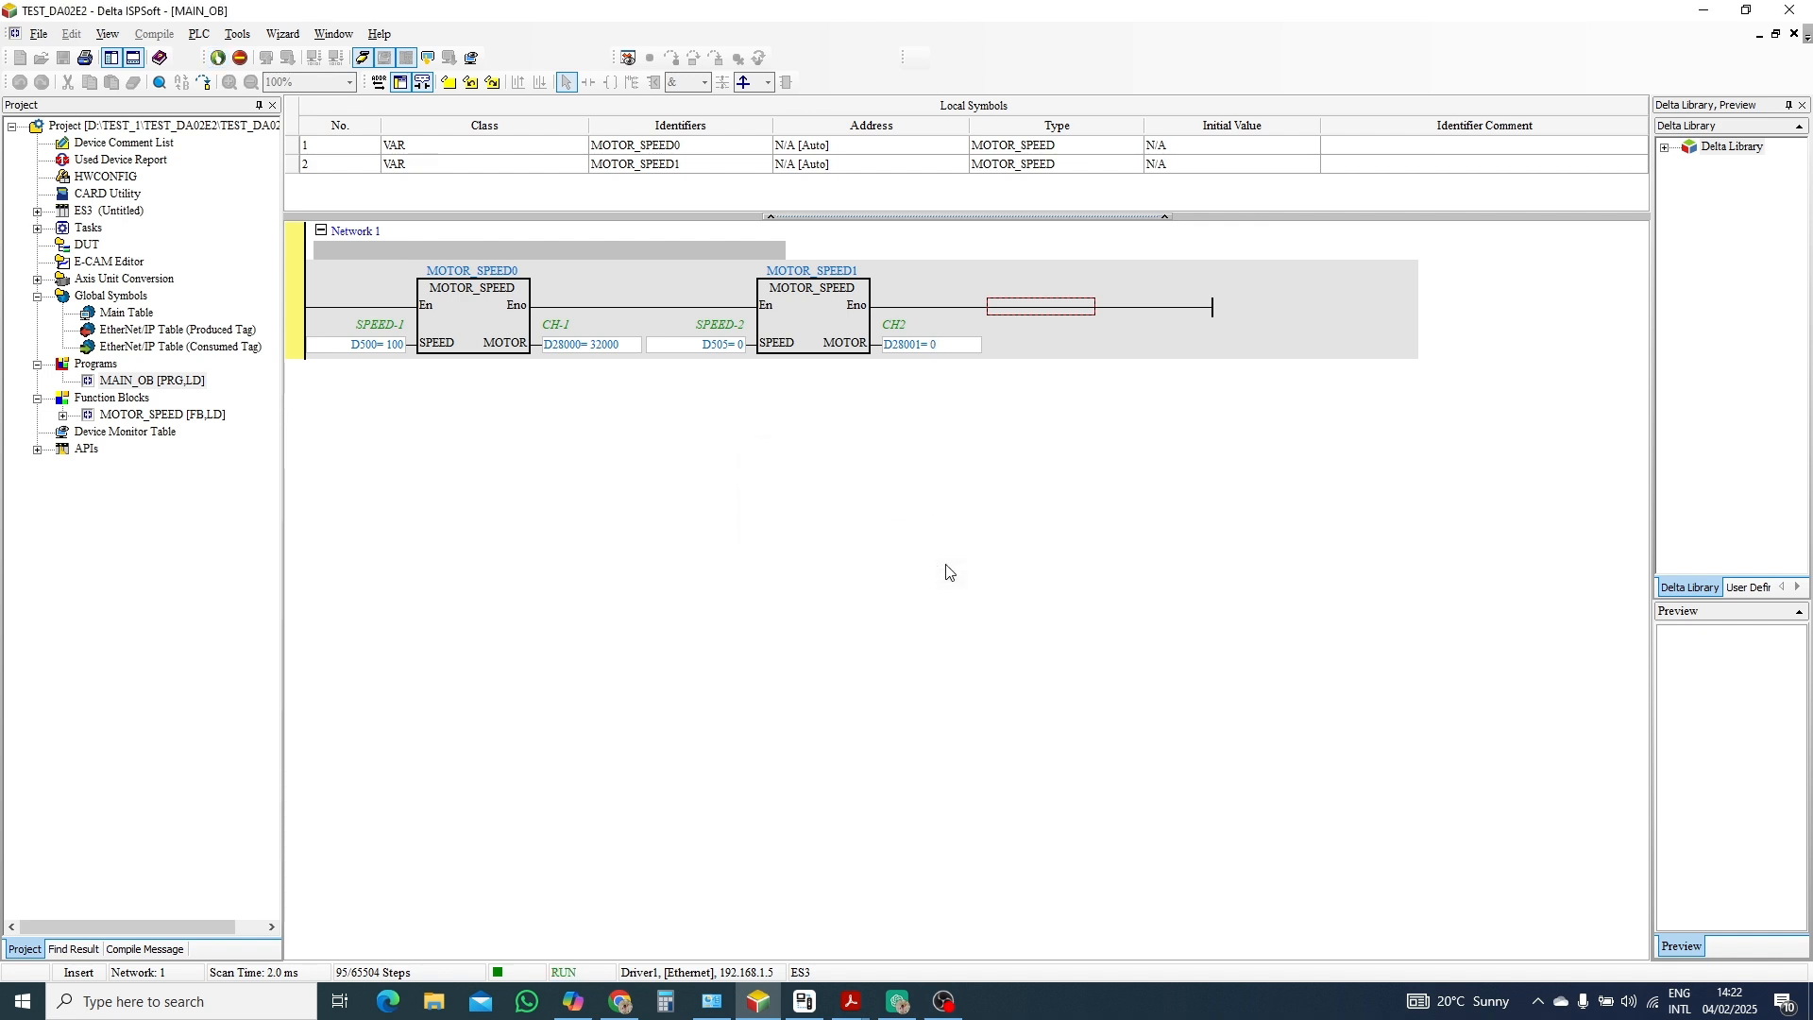
mouse_move(569, 352)
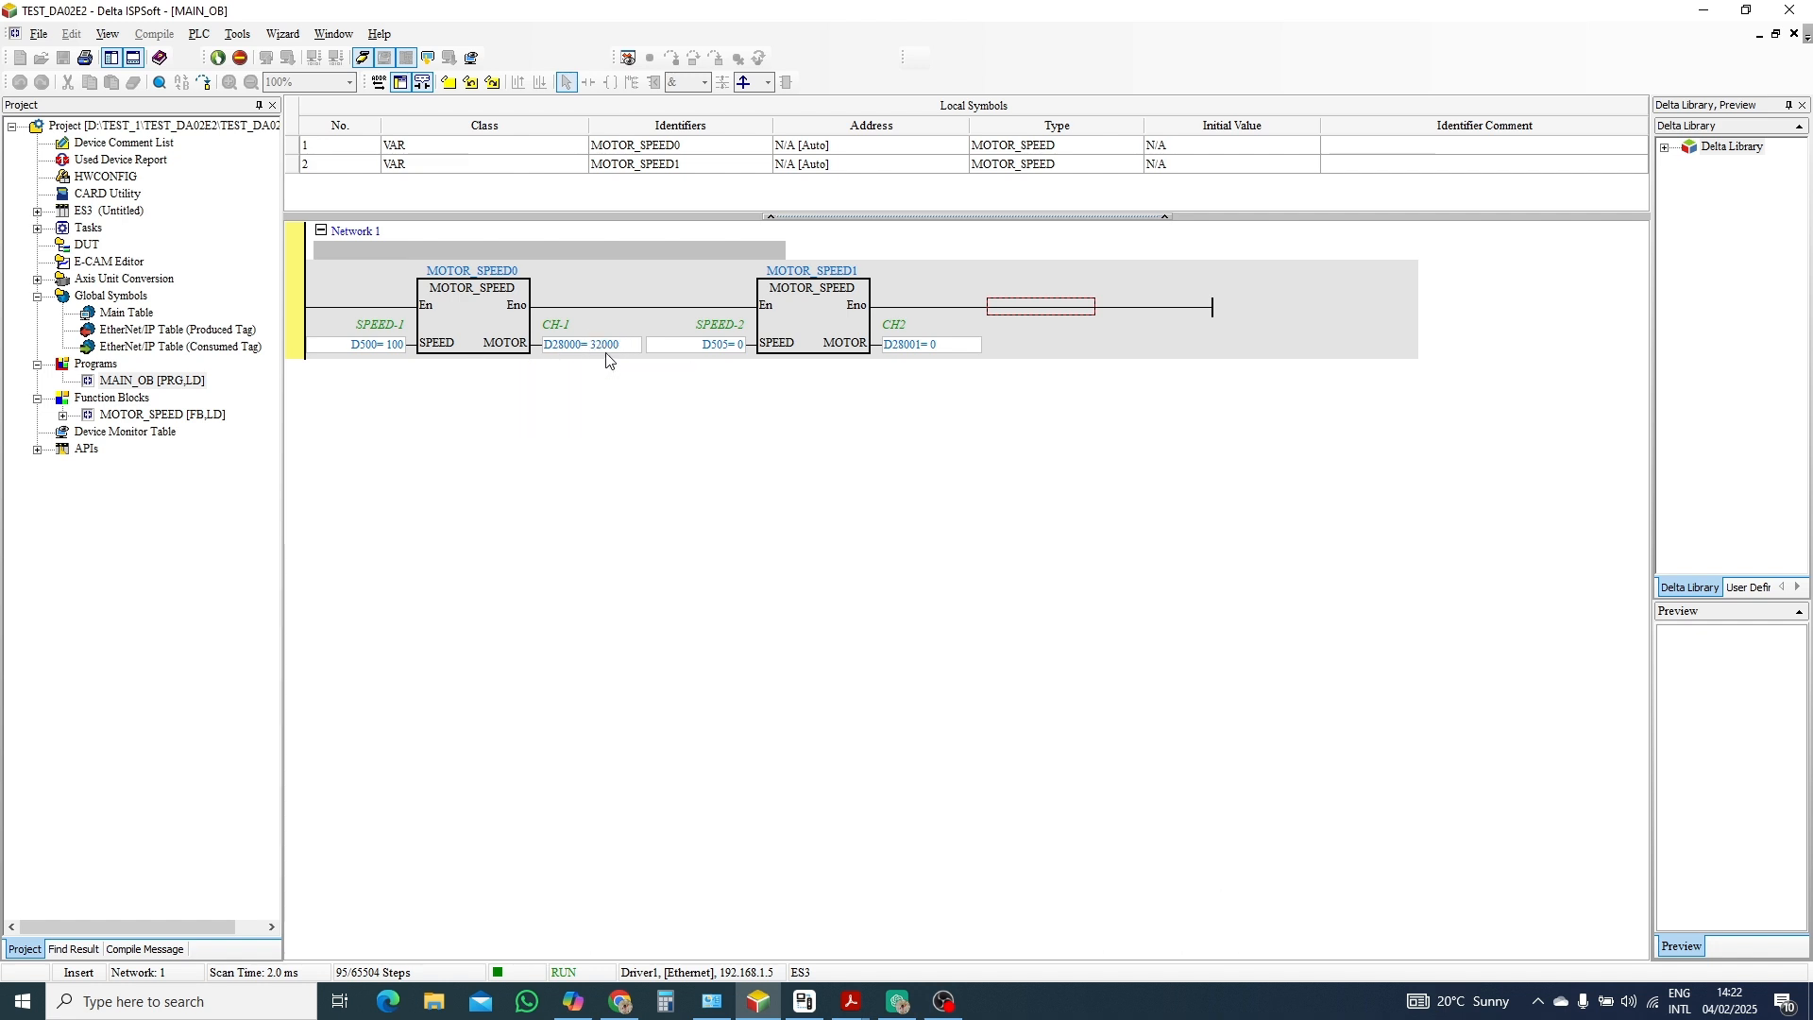
mouse_move(589, 344)
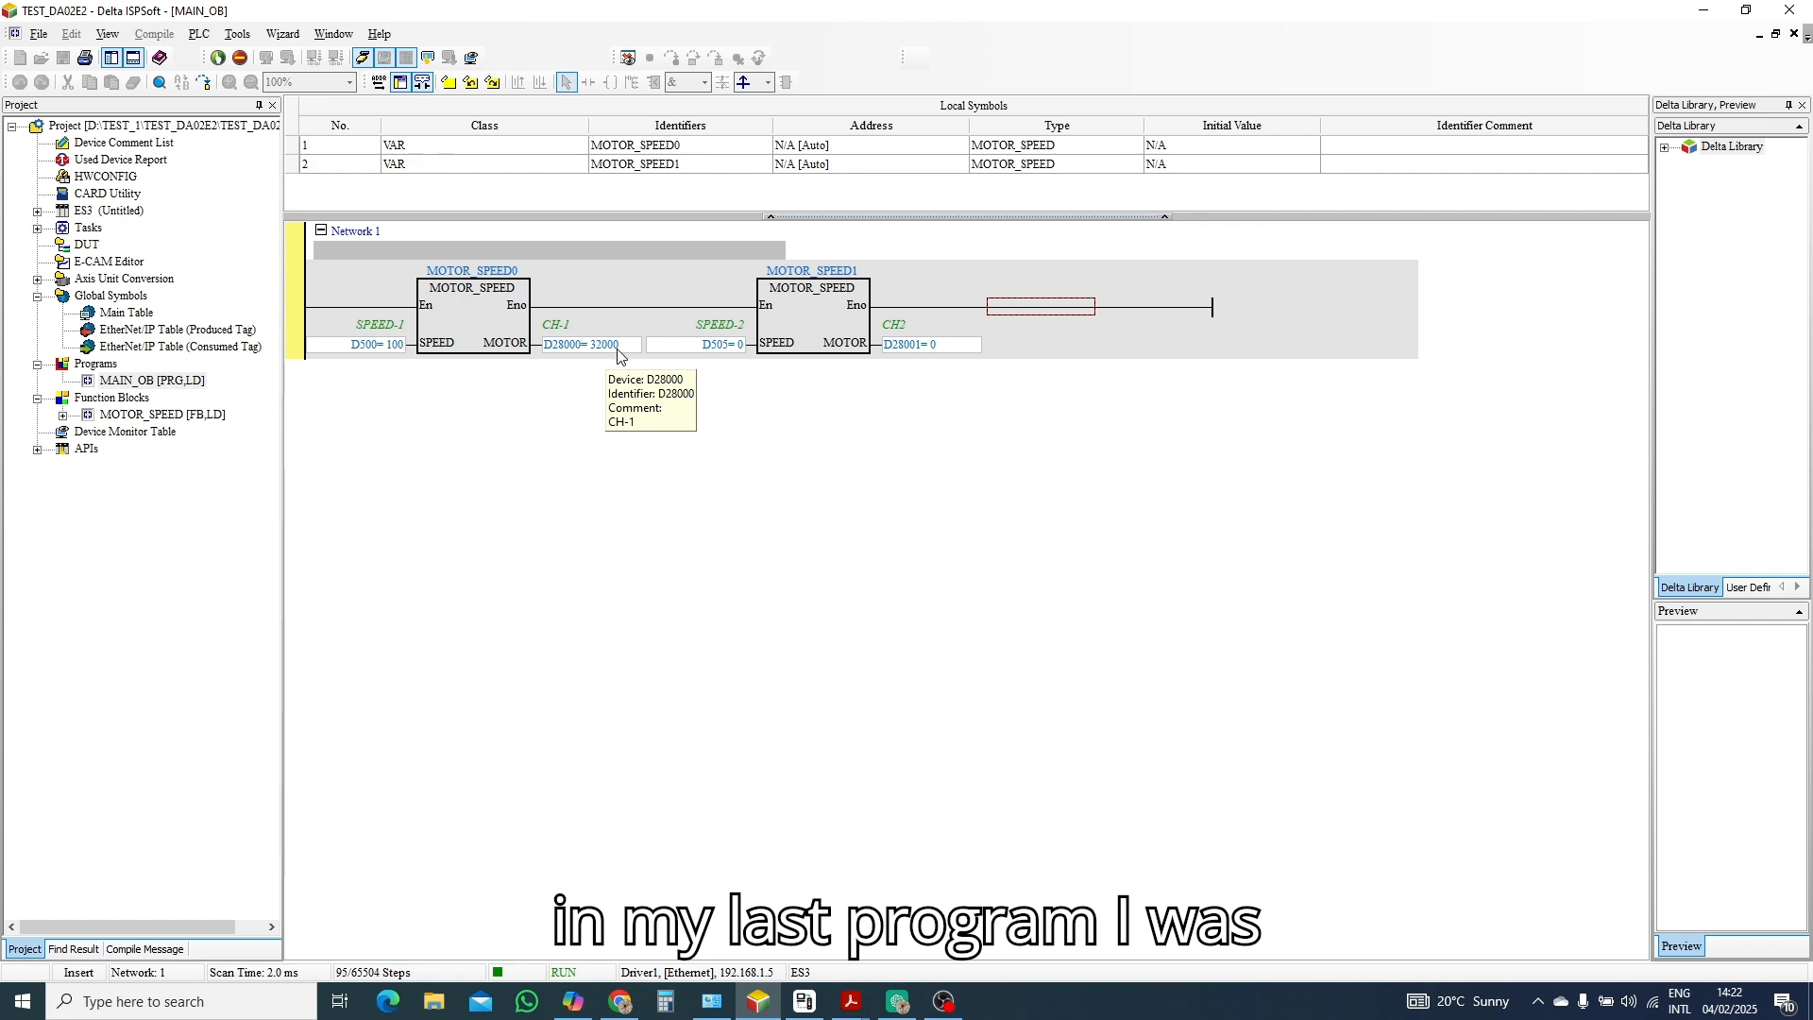
mouse_move(604, 363)
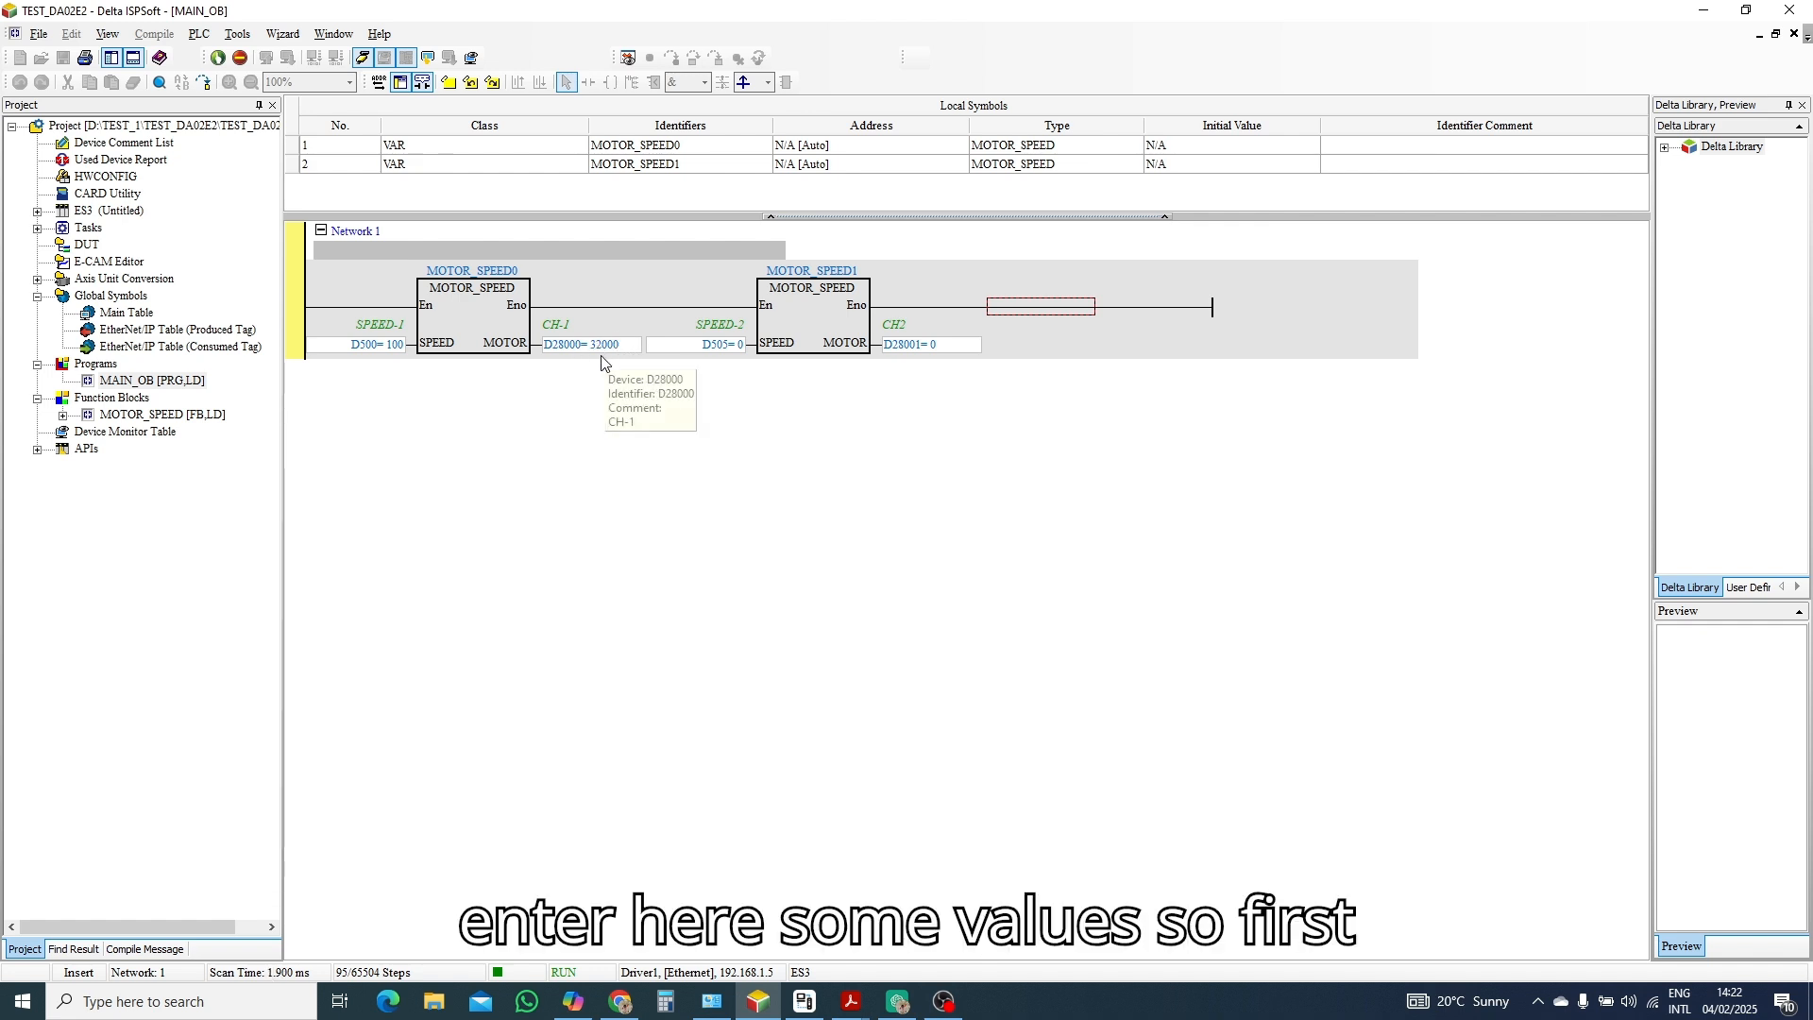
mouse_move(371, 344)
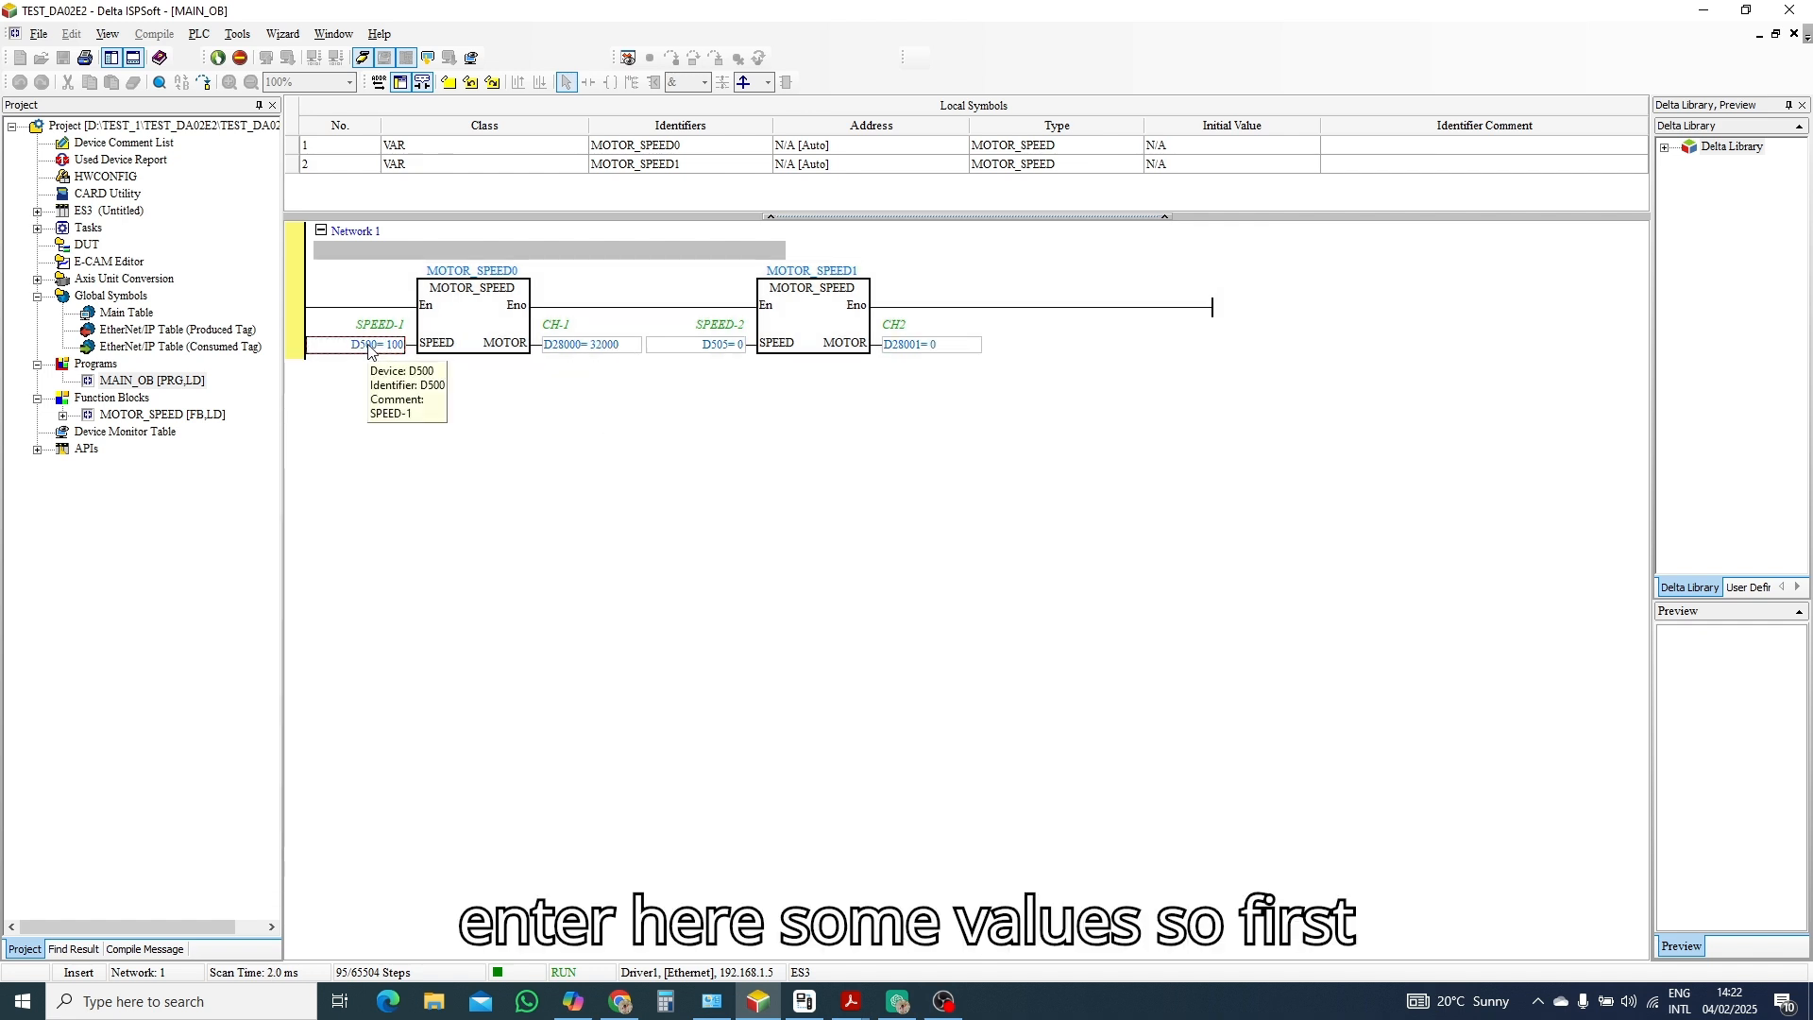
mouse_move(415, 468)
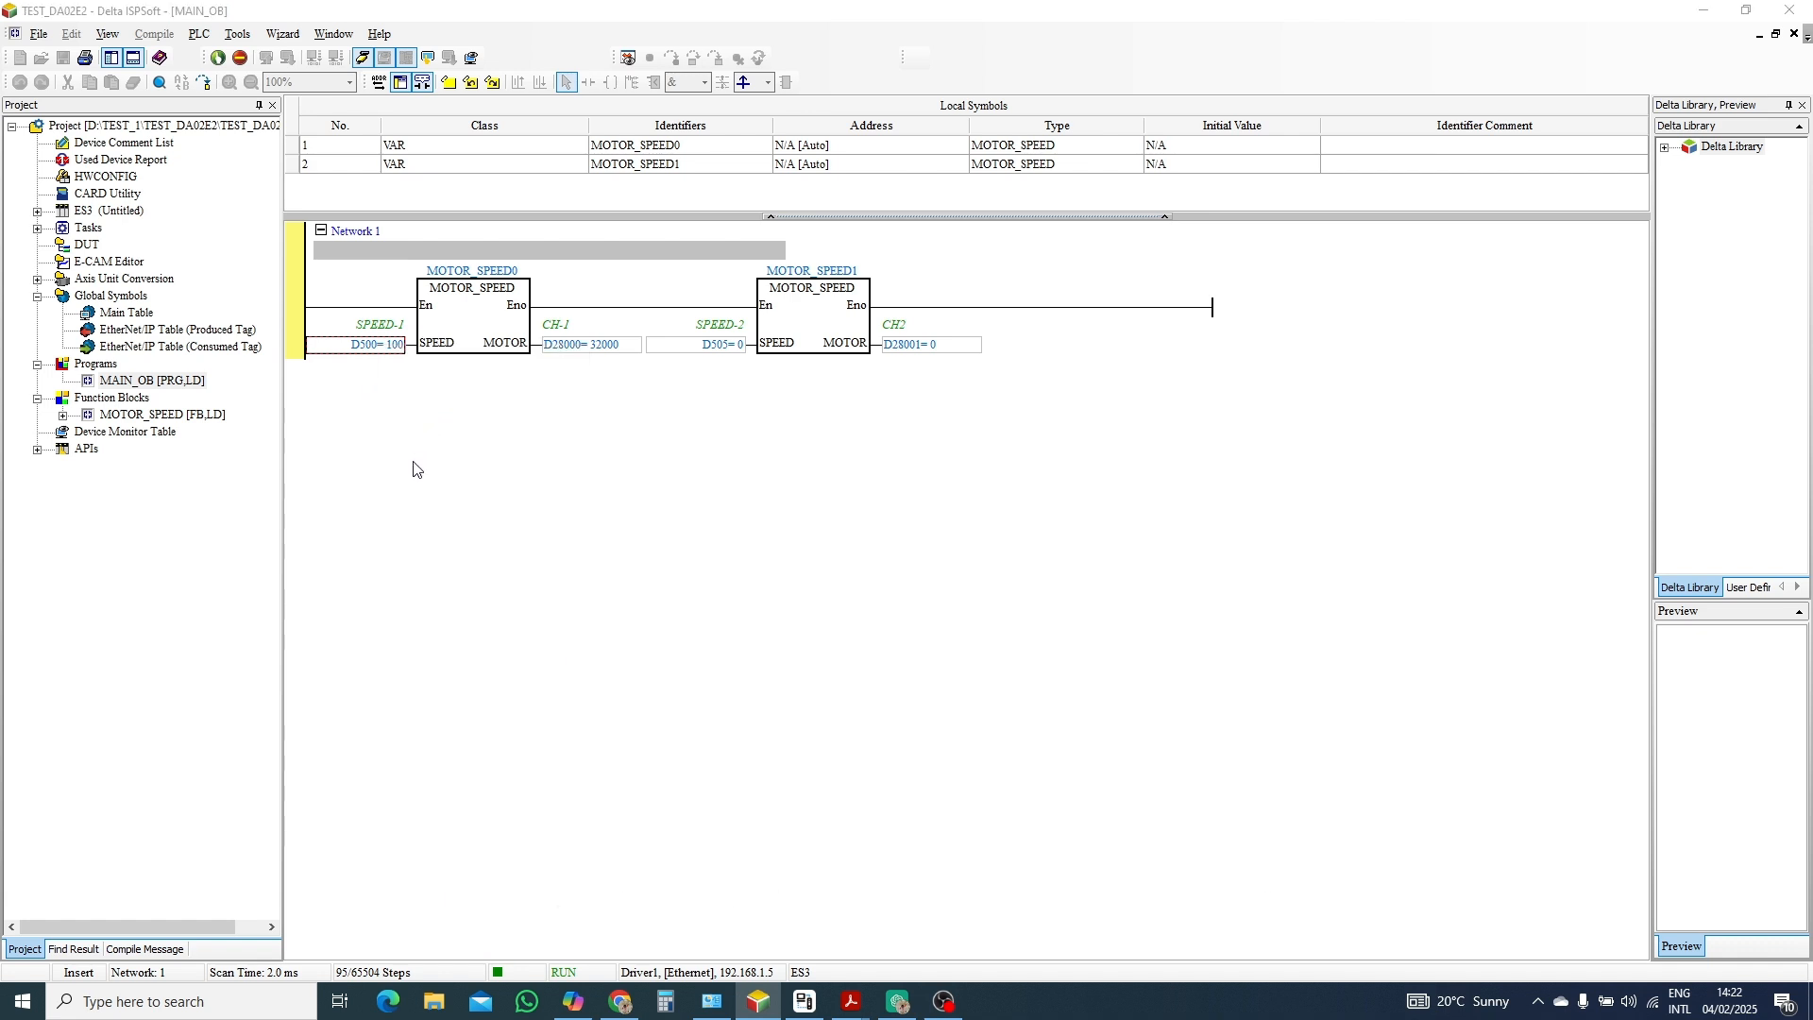
Change the present value of SPEED-1 register D500 to K25 online.
double_click(376, 343)
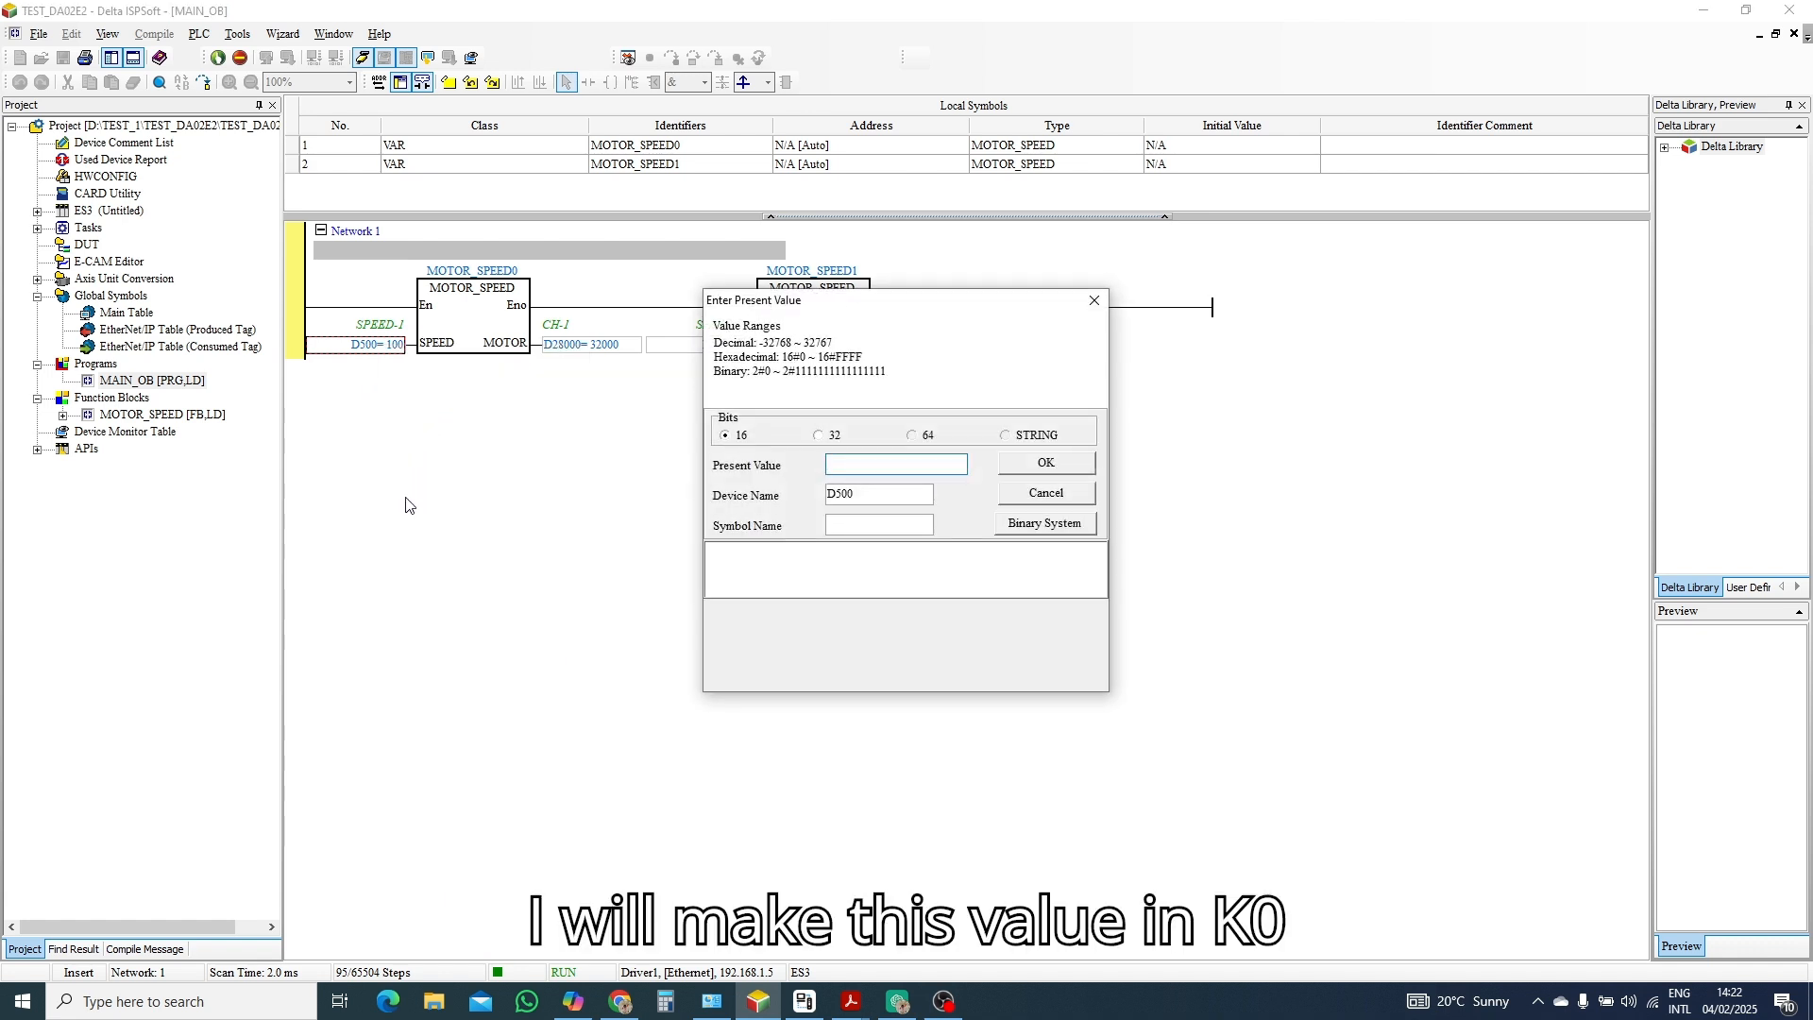
text(K0)
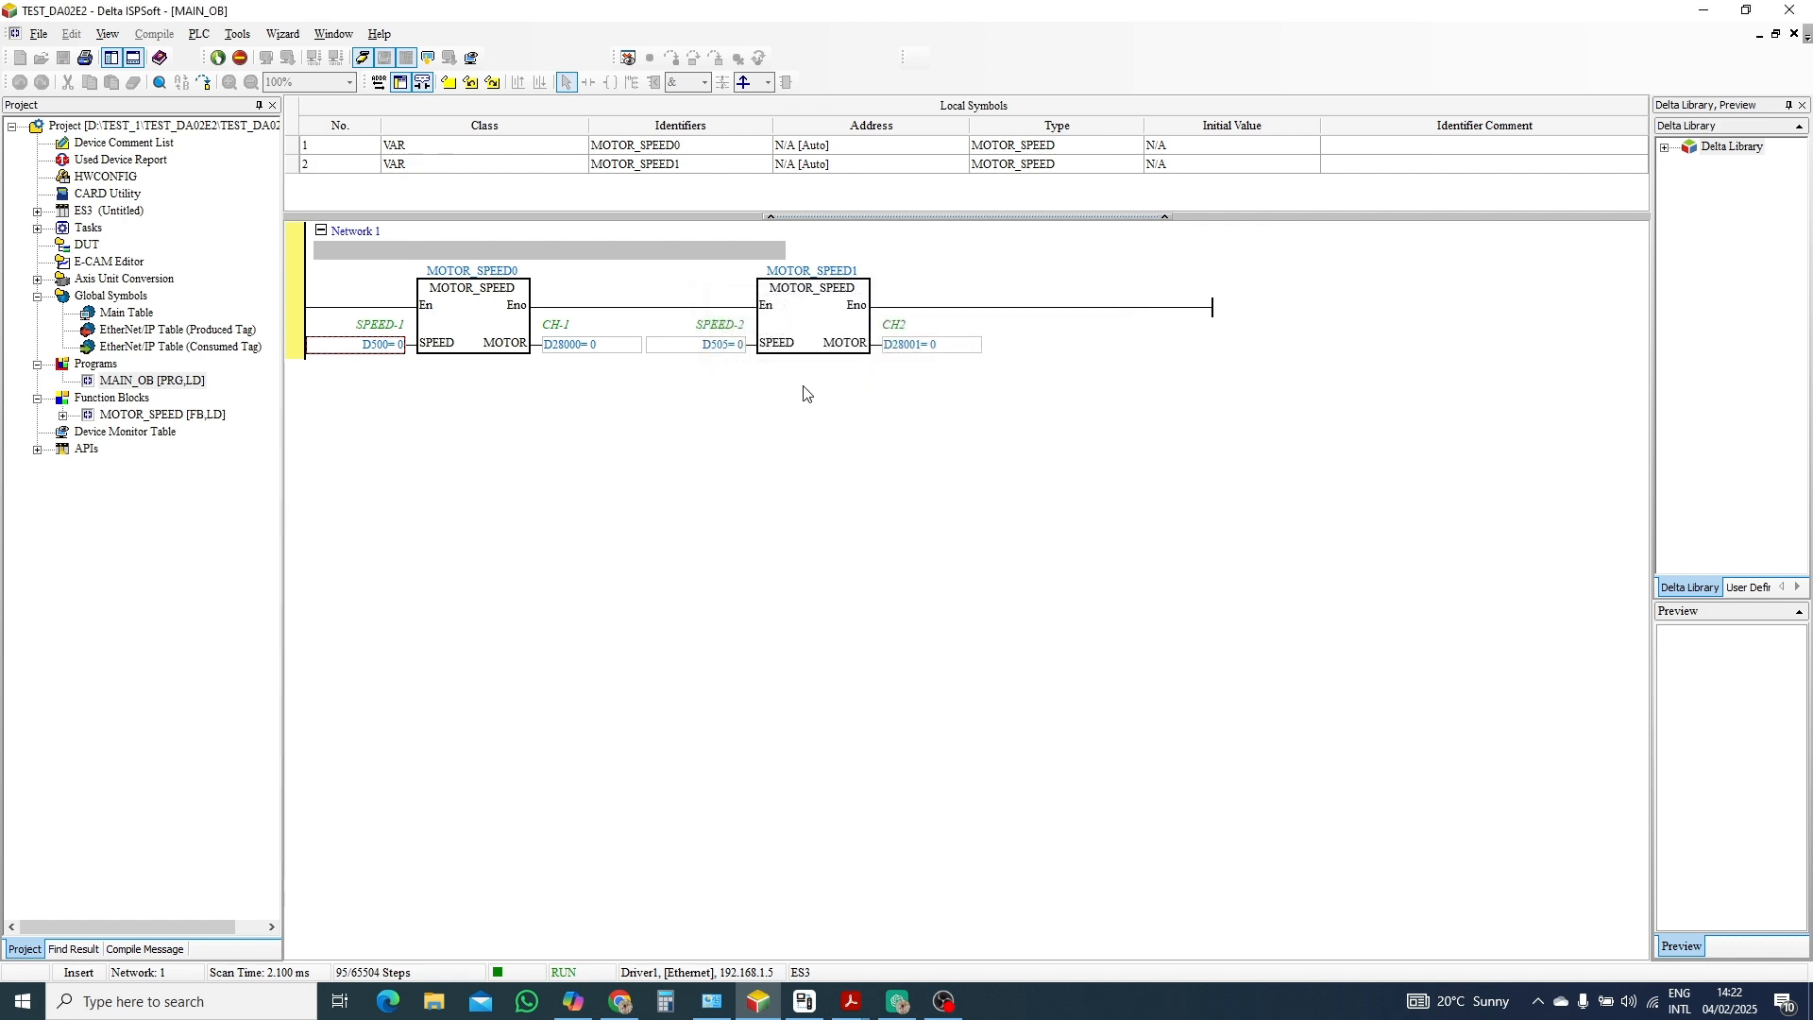
mouse_move(721, 343)
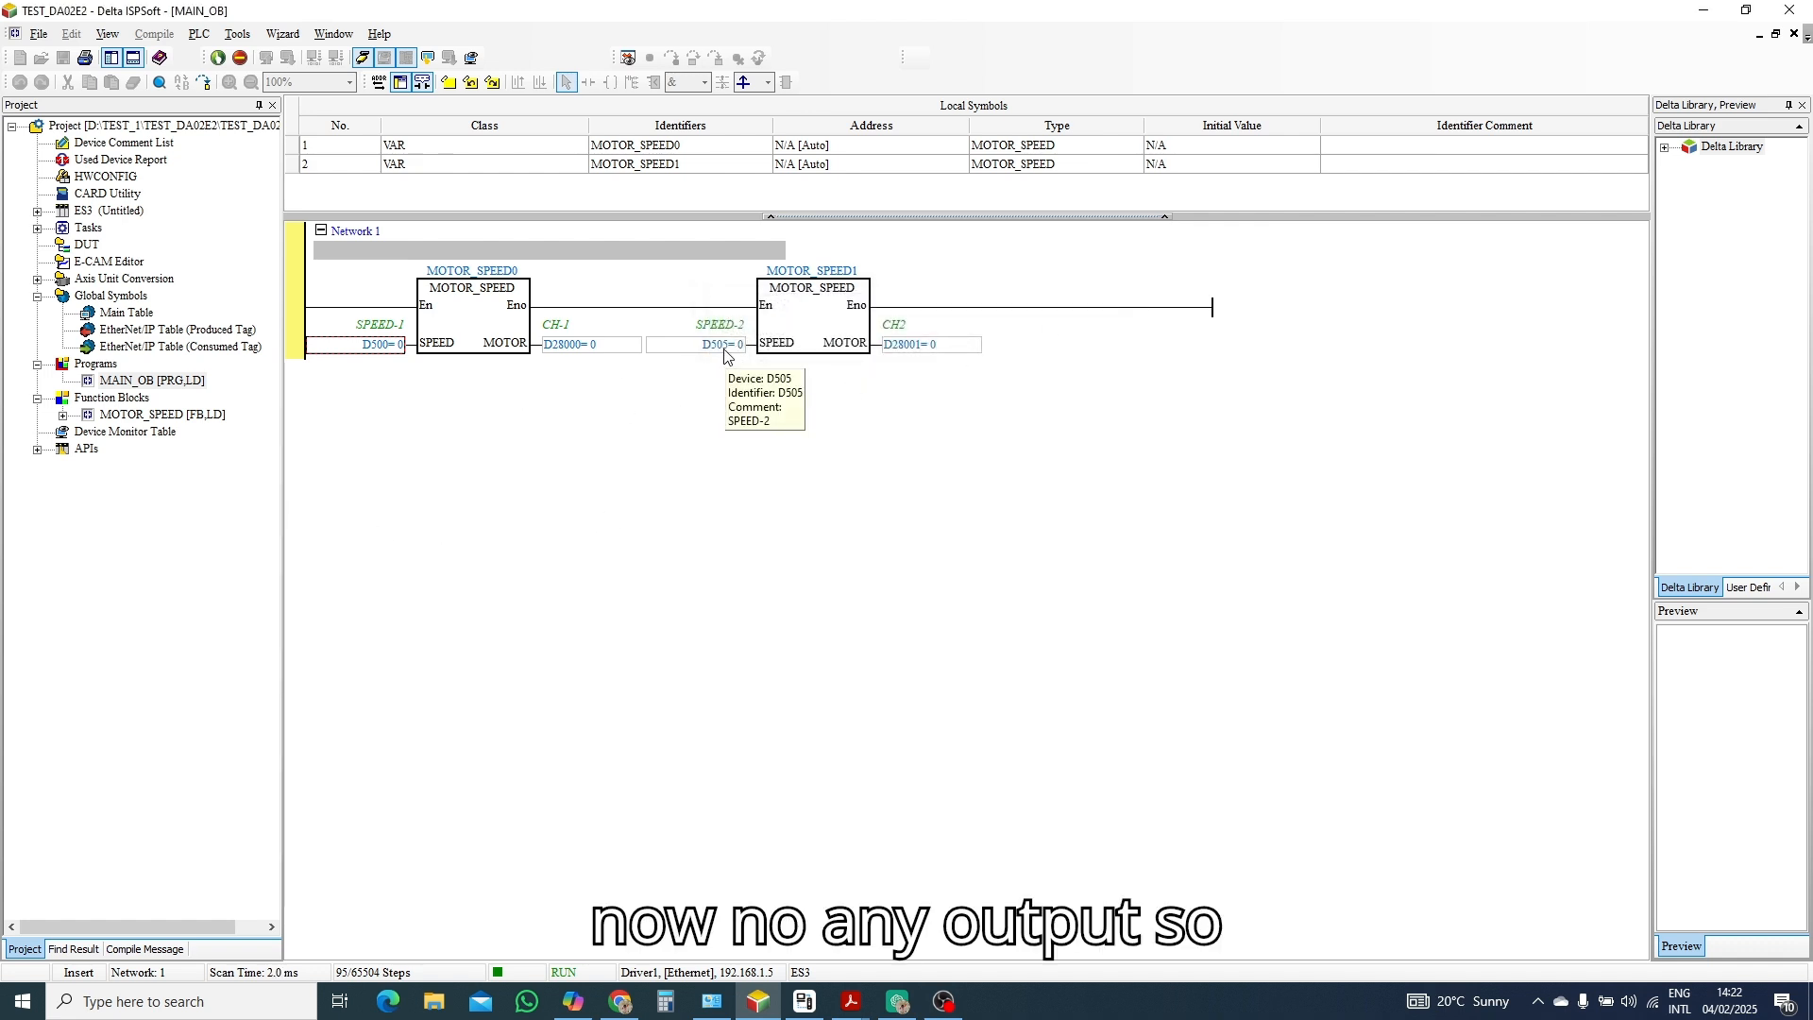
mouse_move(353, 383)
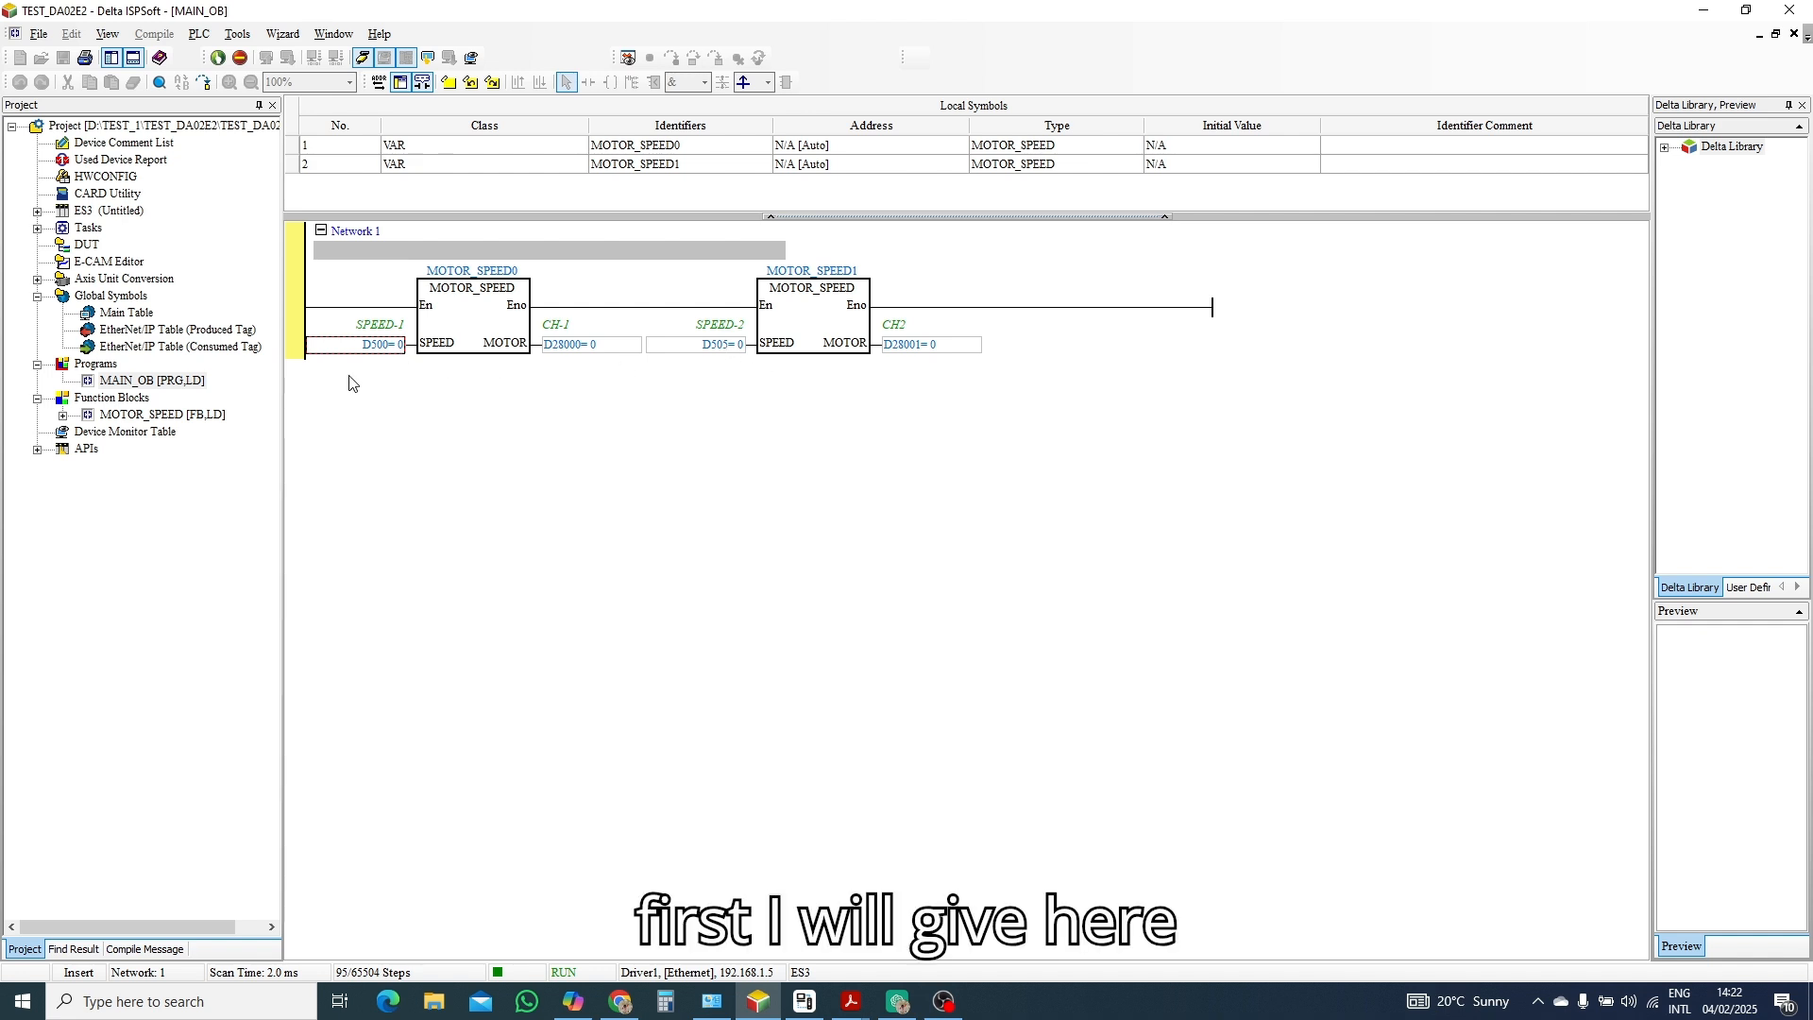
right_click(370, 344)
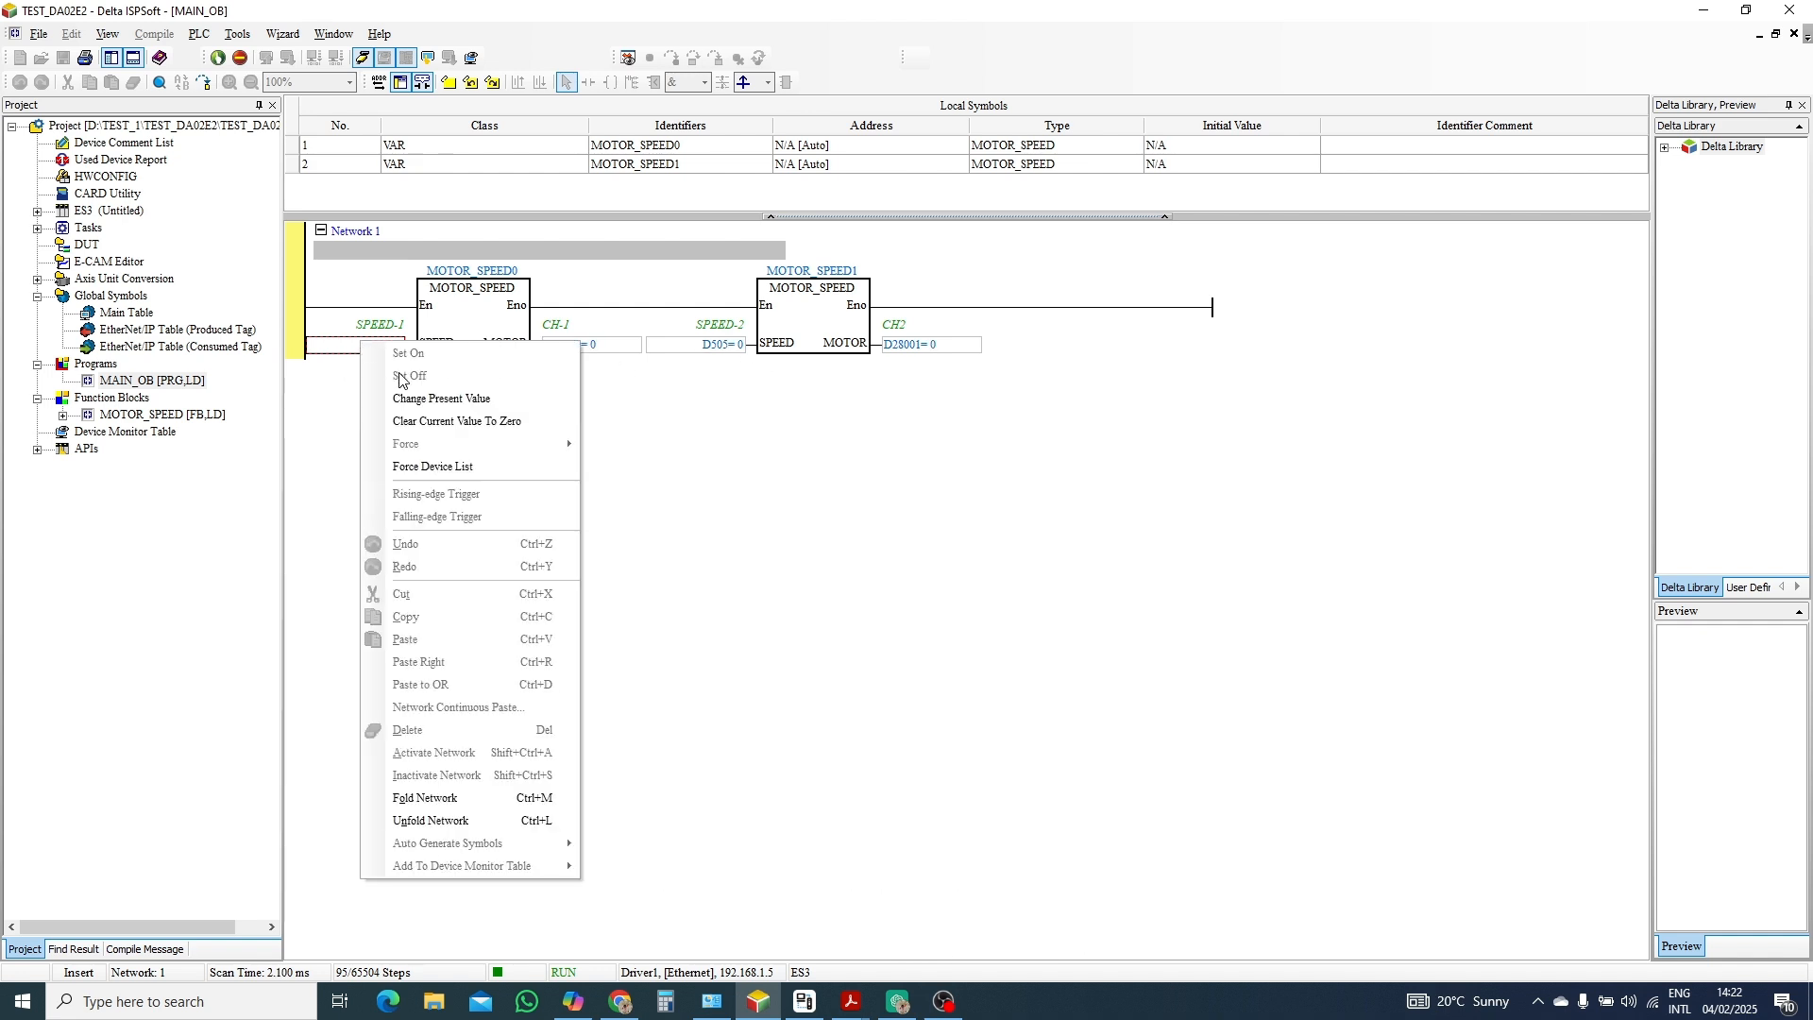
click(440, 399)
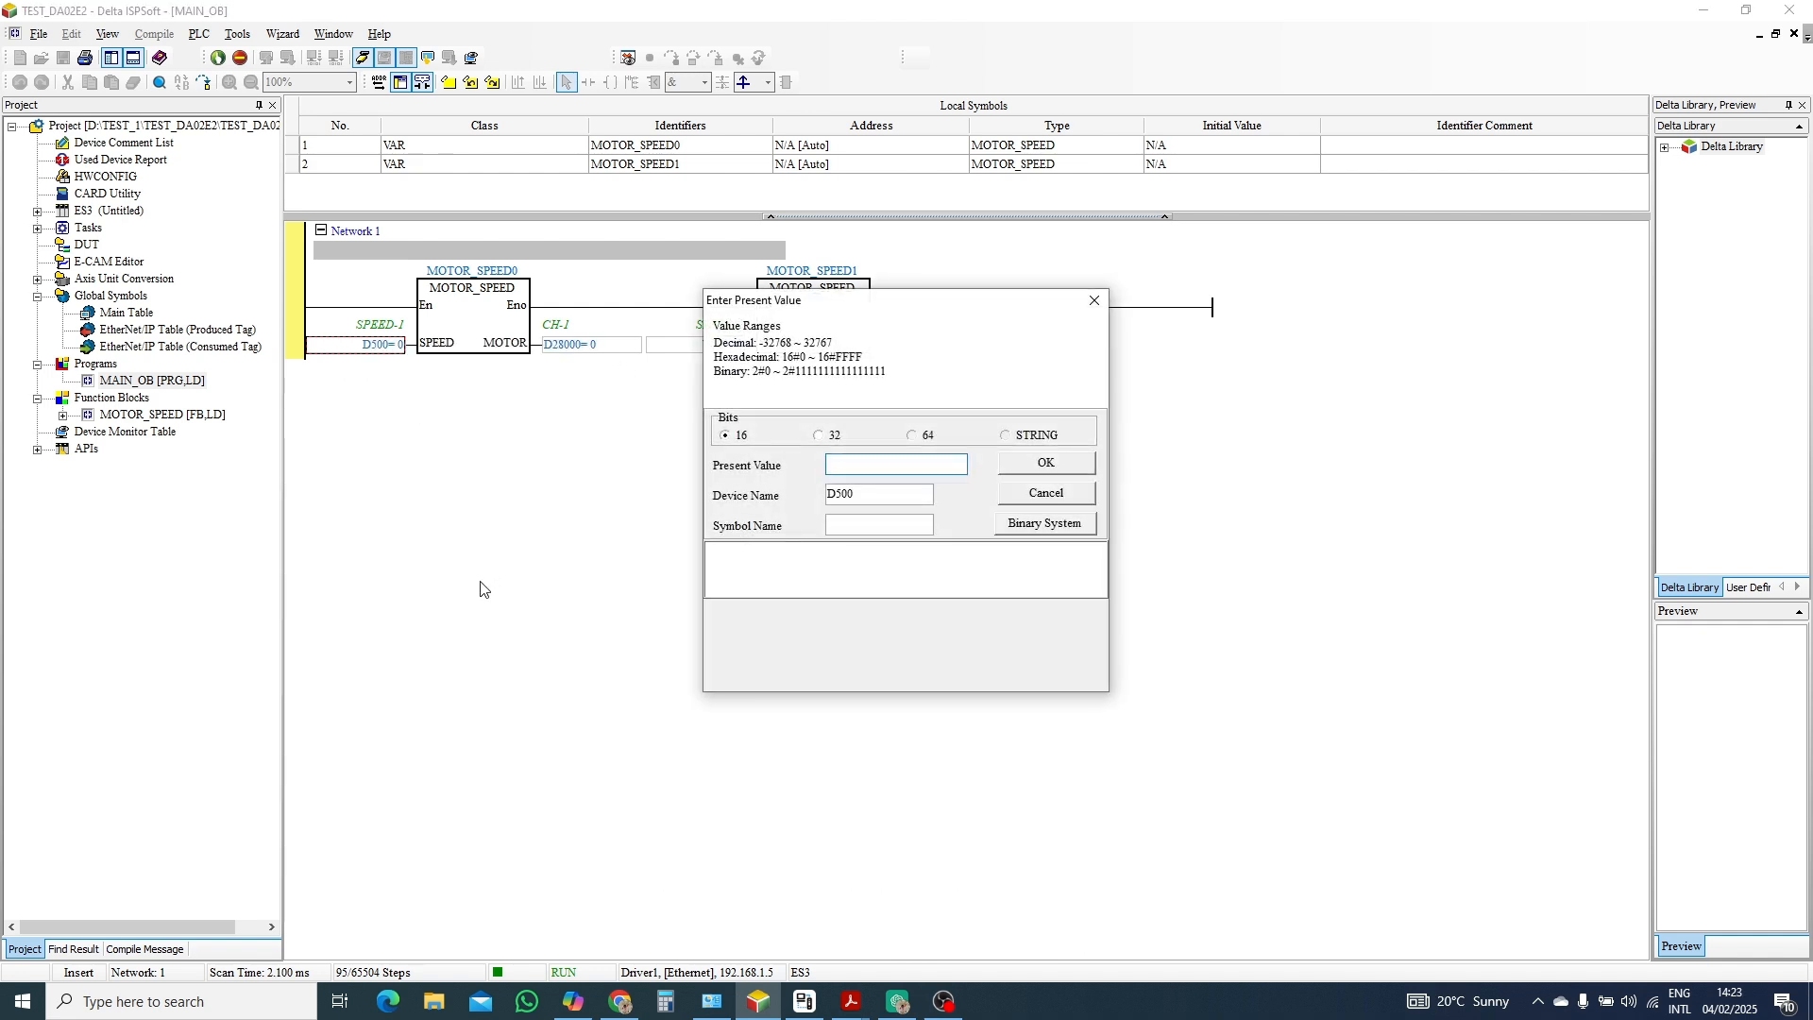
text(K25)
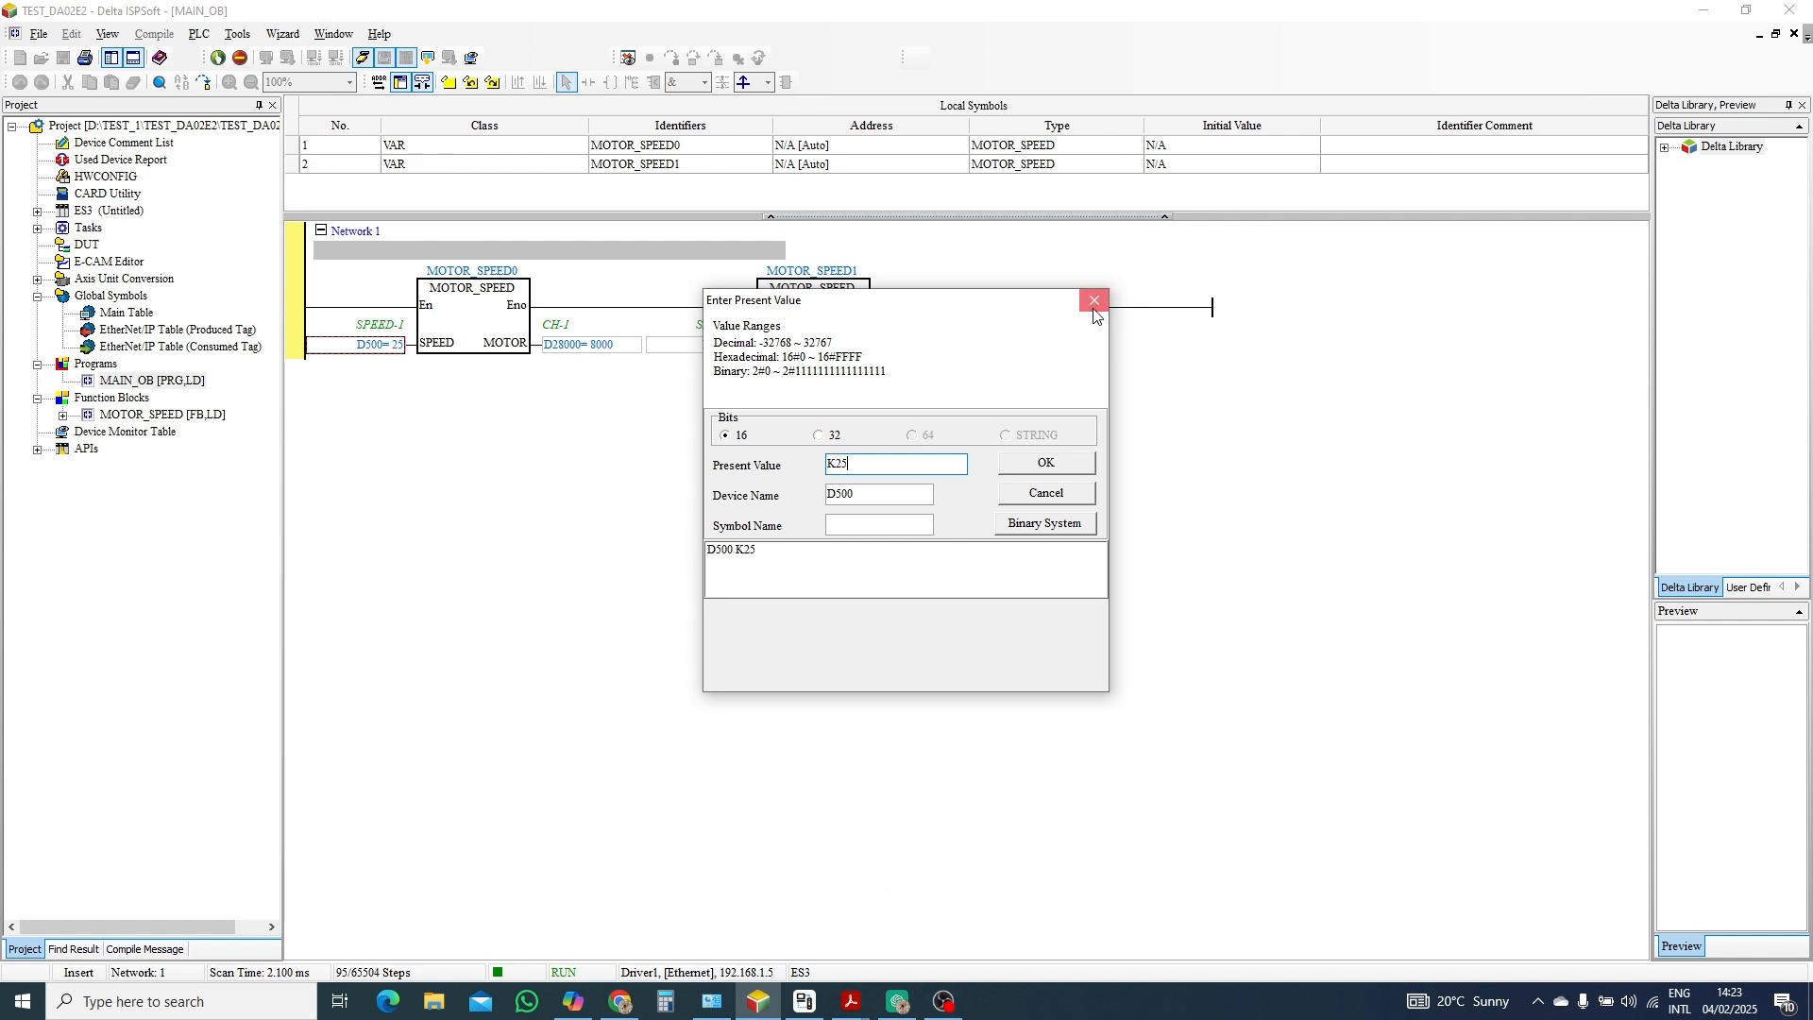
Change the present value of SPEED-2 register D505 to K50 online.
click(1092, 300)
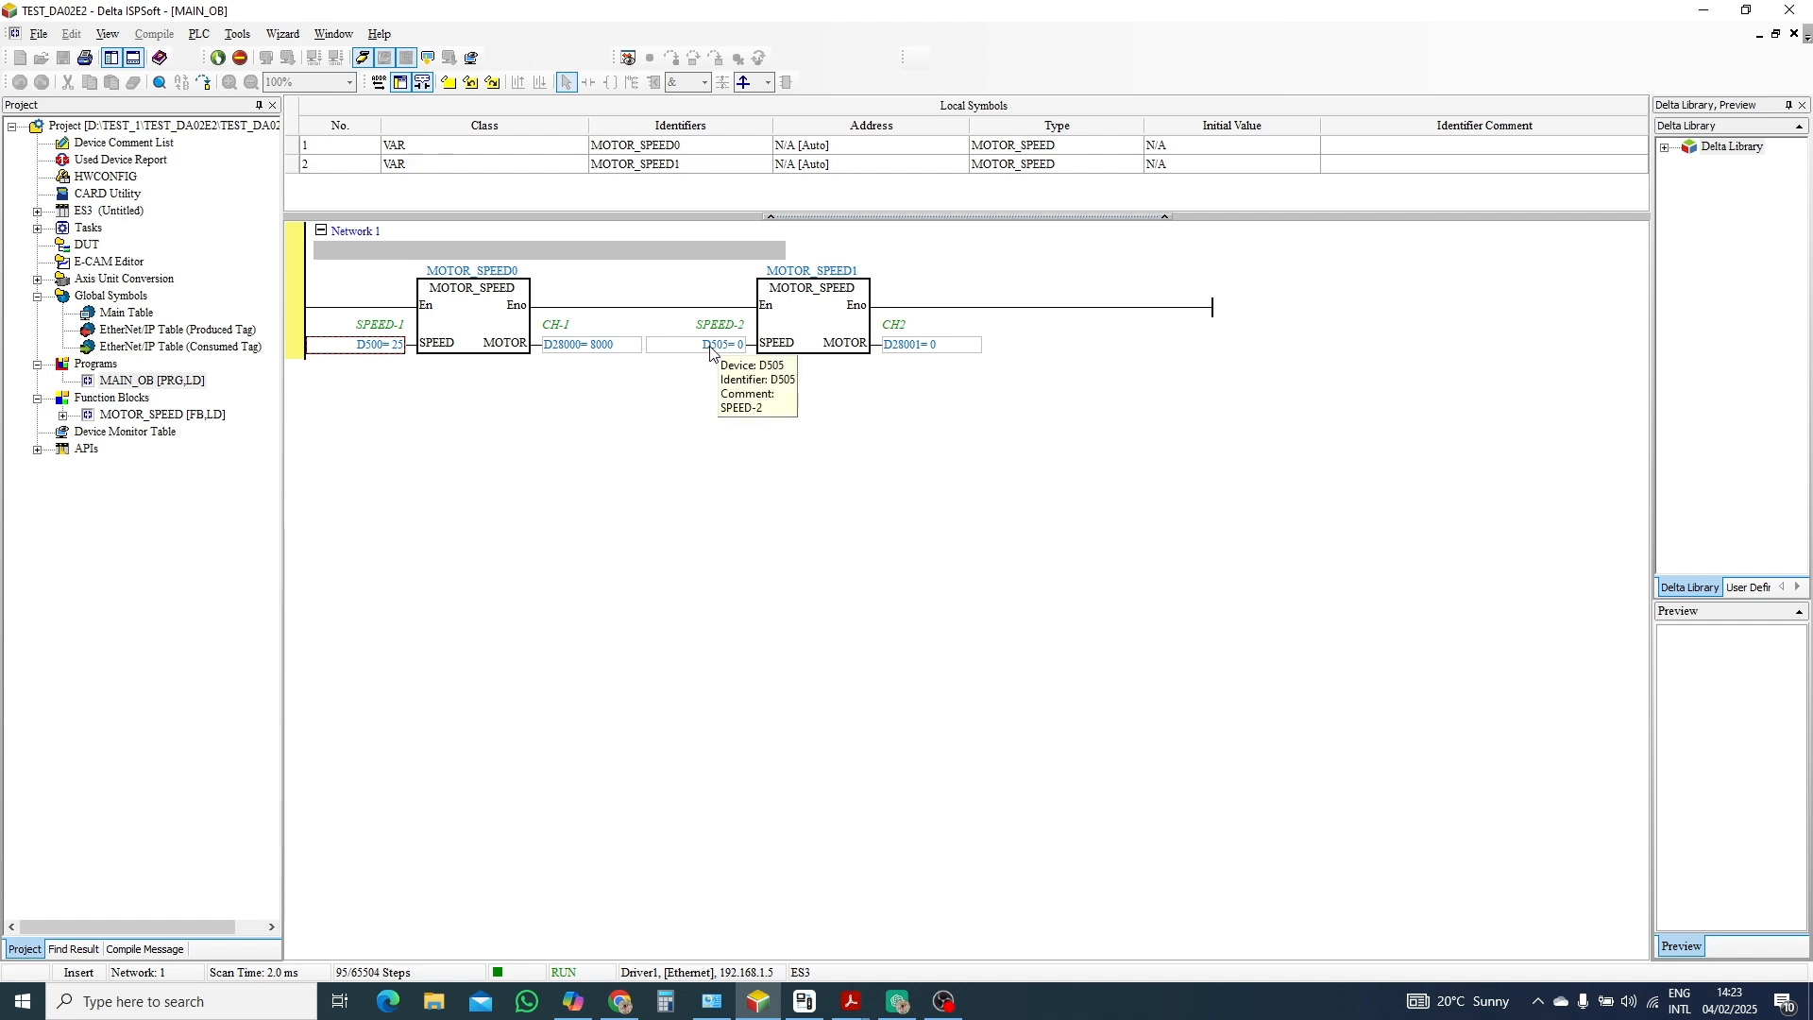
right_click(718, 344)
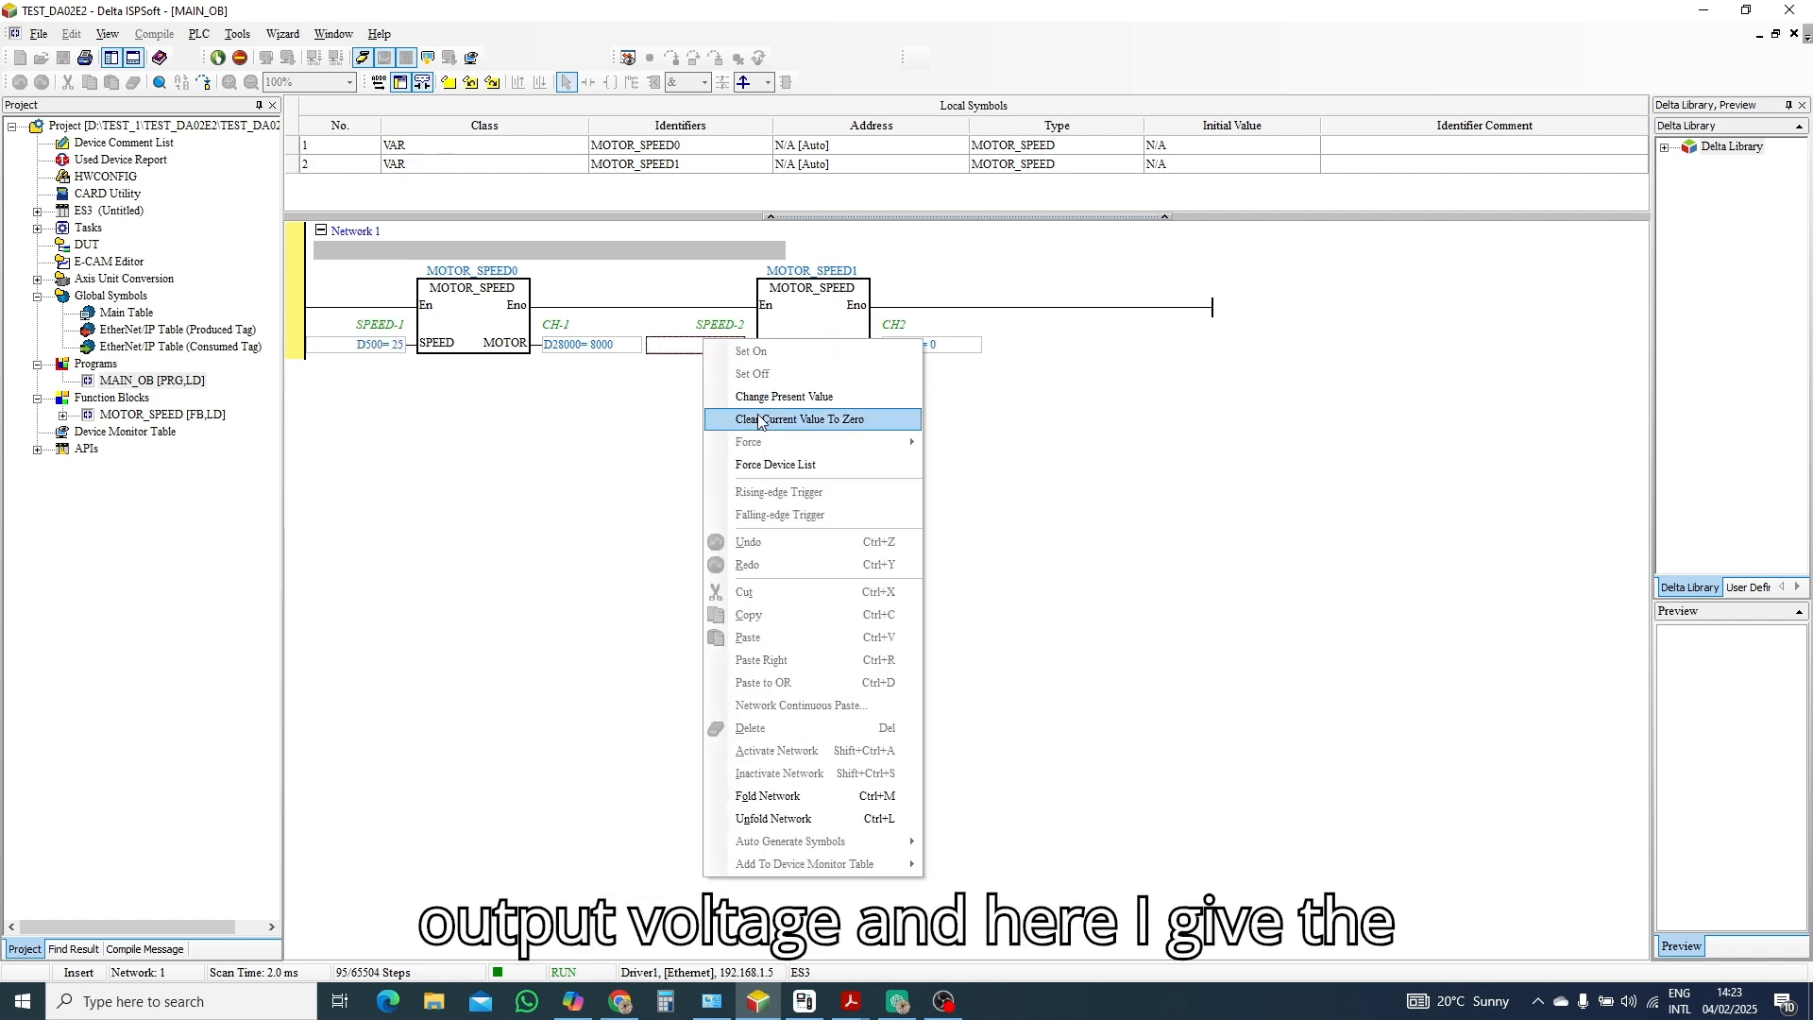
click(784, 420)
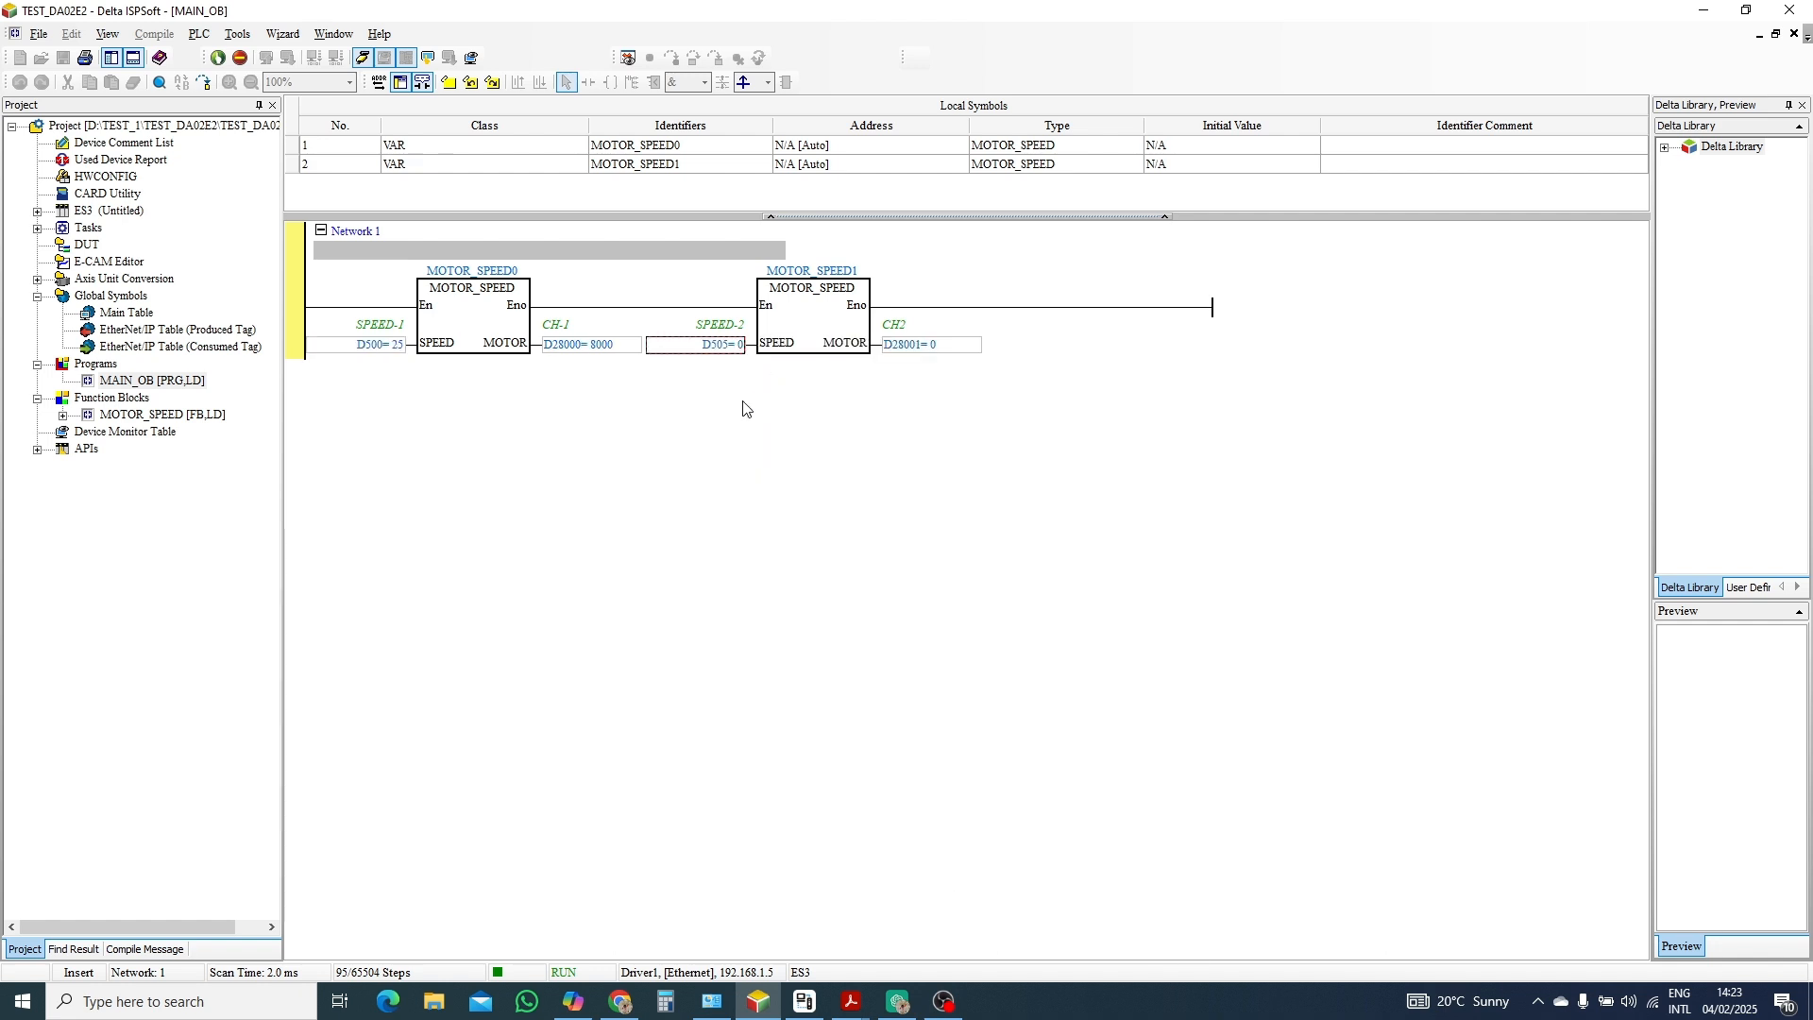
double_click(695, 344)
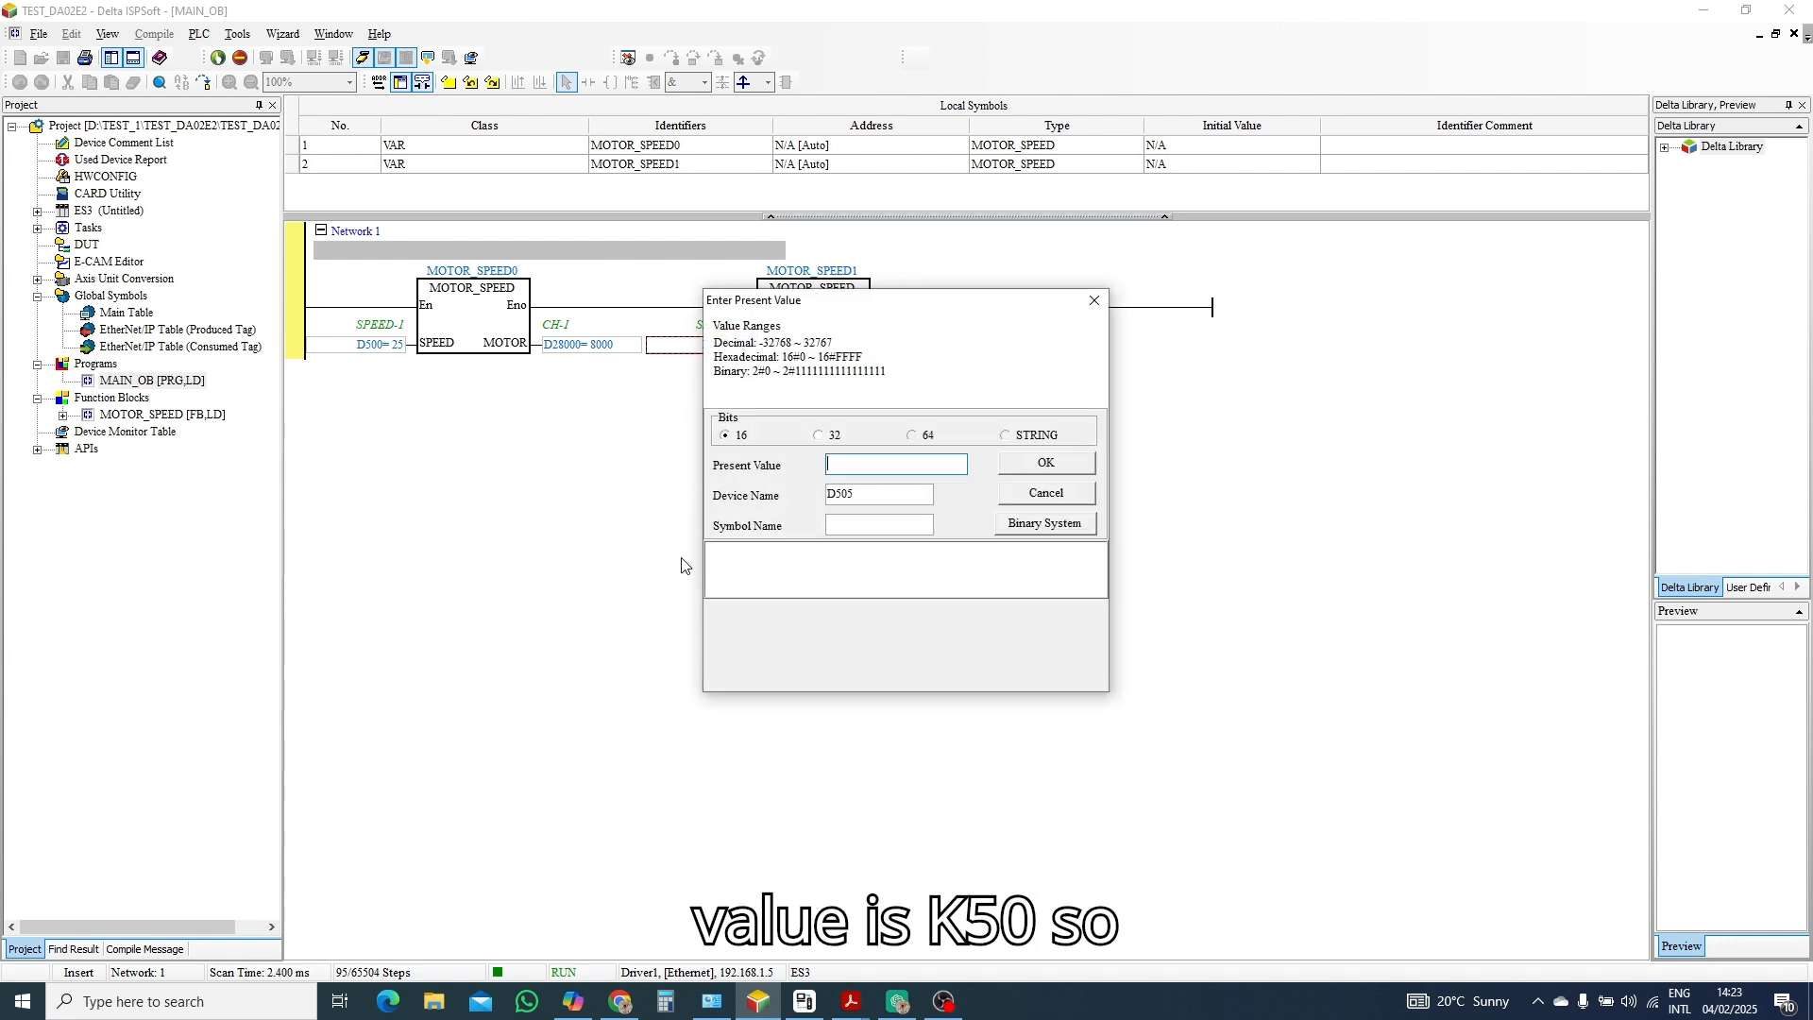
text(K50)
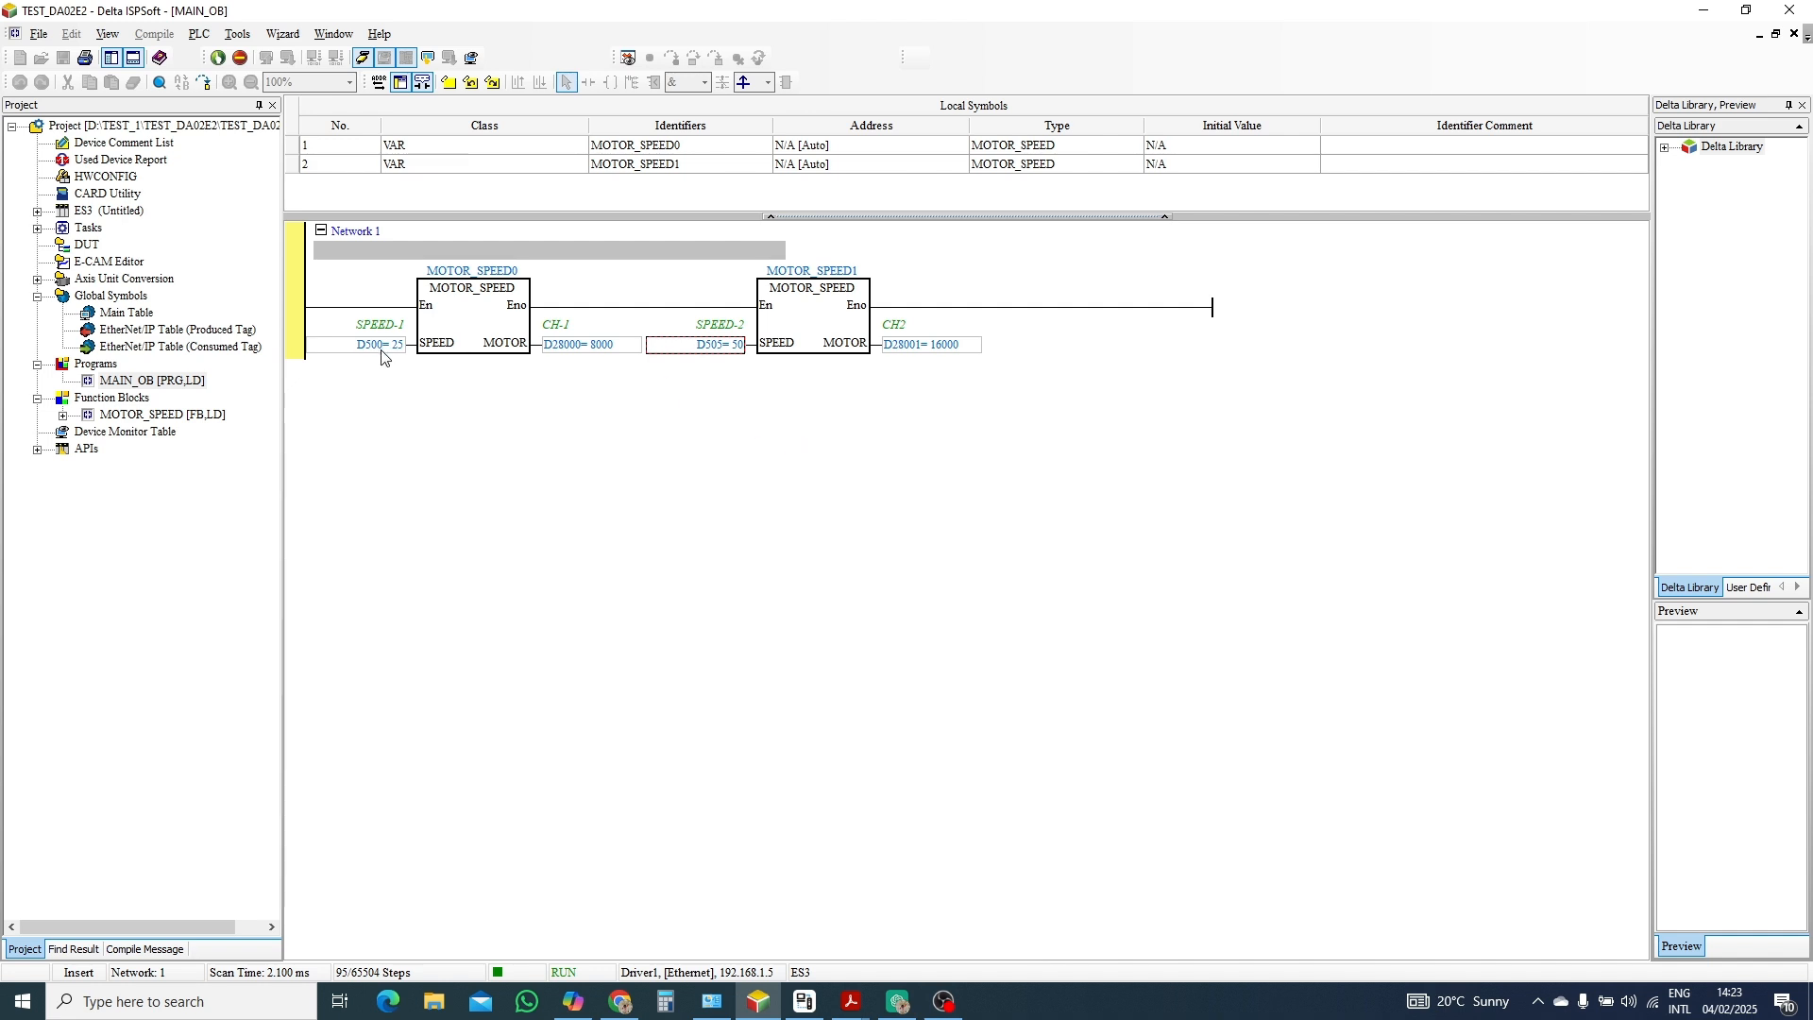
mouse_move(104, 185)
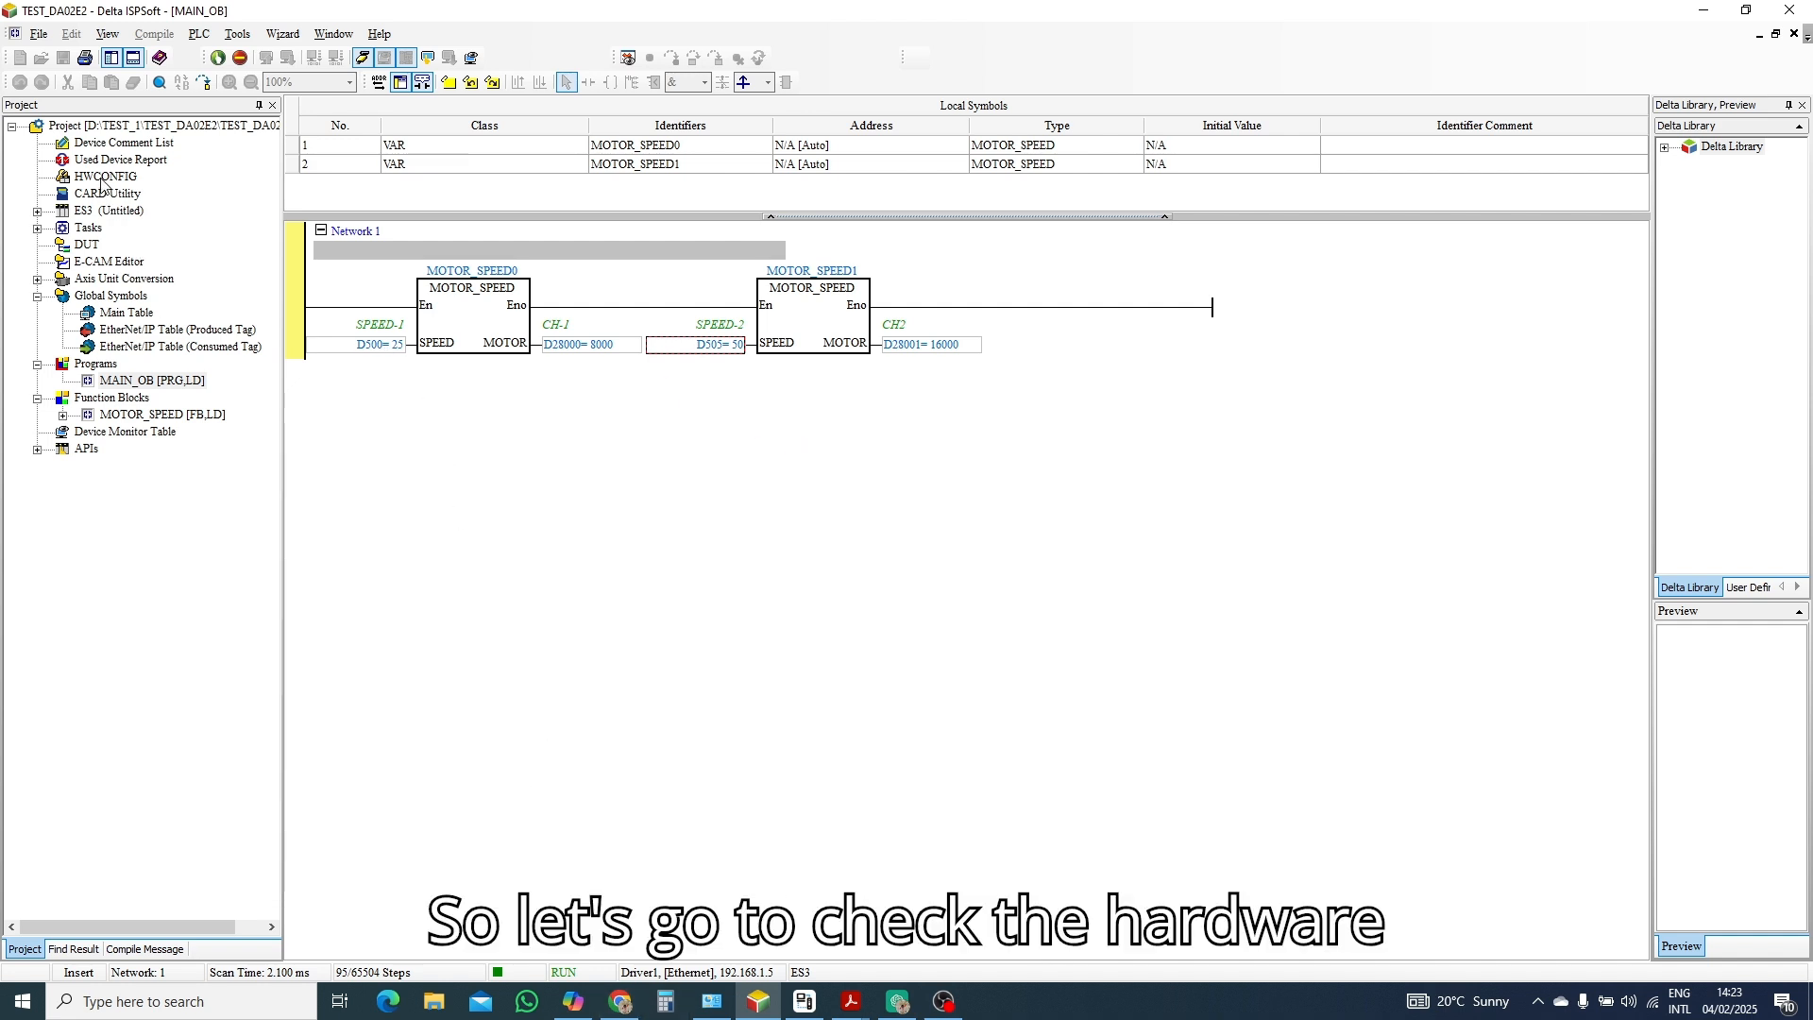
Open HWCONFIG, upload modules via the AIO Wizard and show the 02DA-E2 live channel values.
click(106, 176)
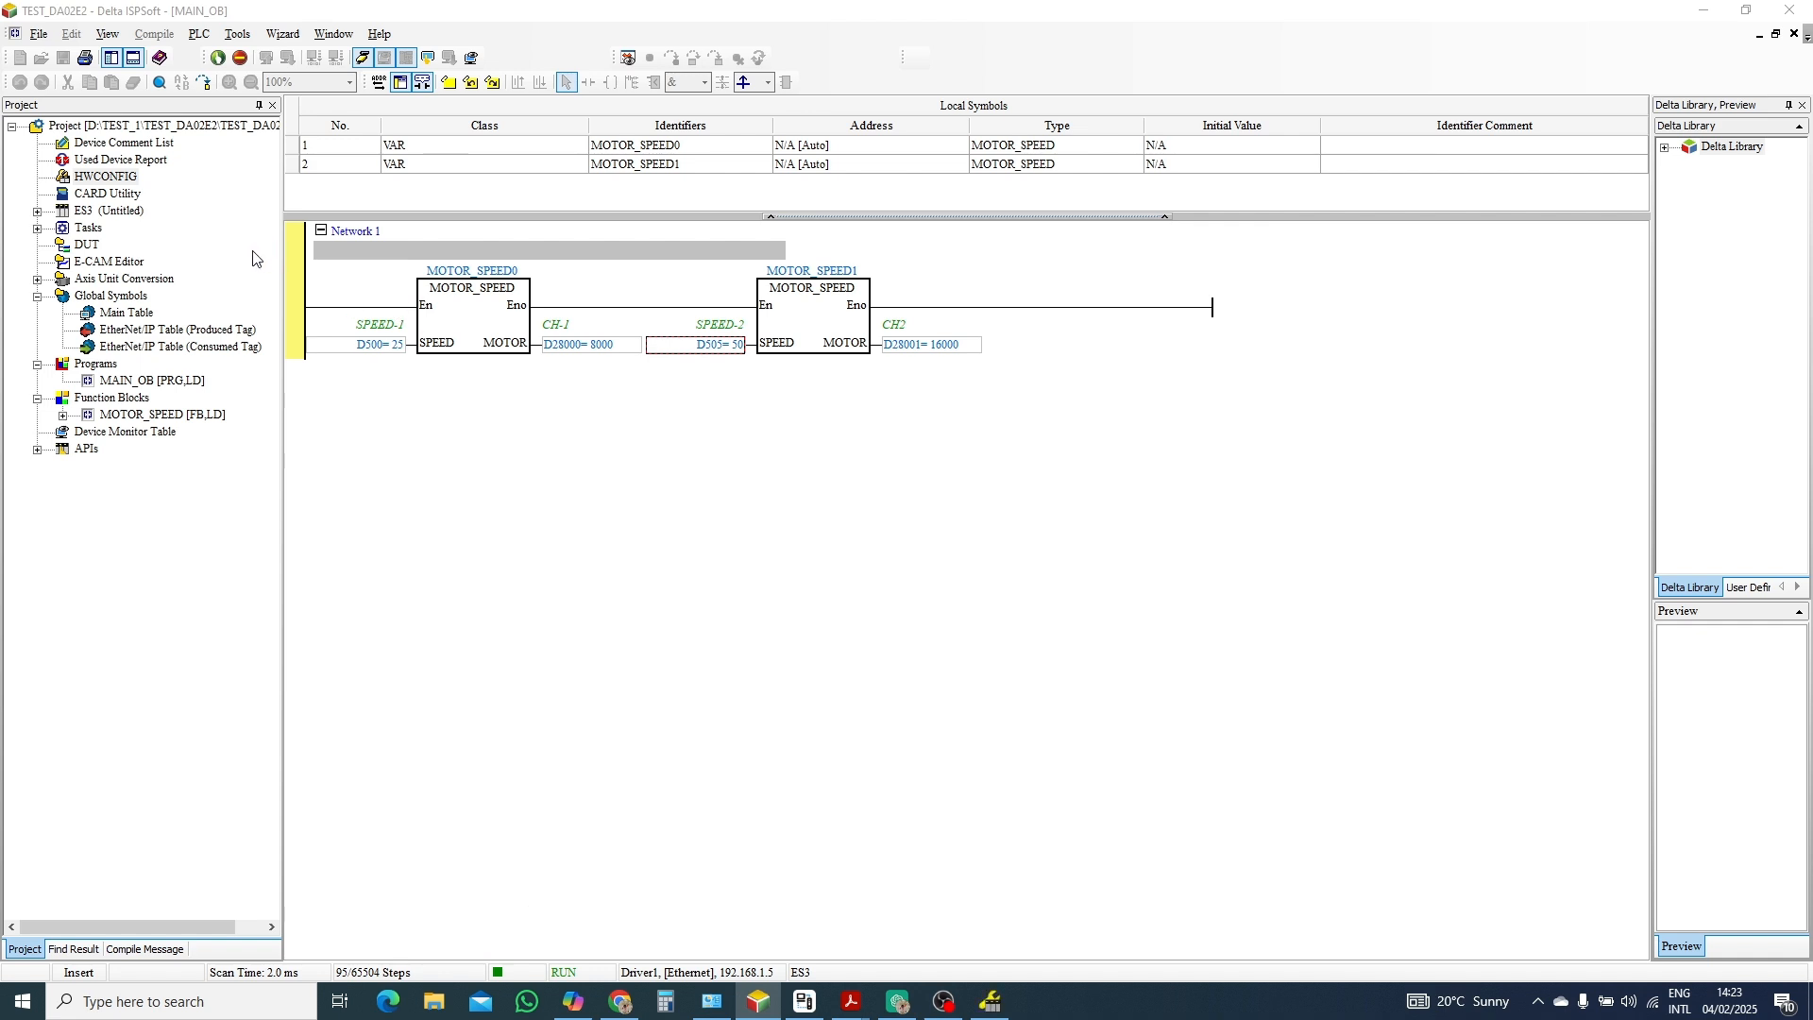
double_click(104, 175)
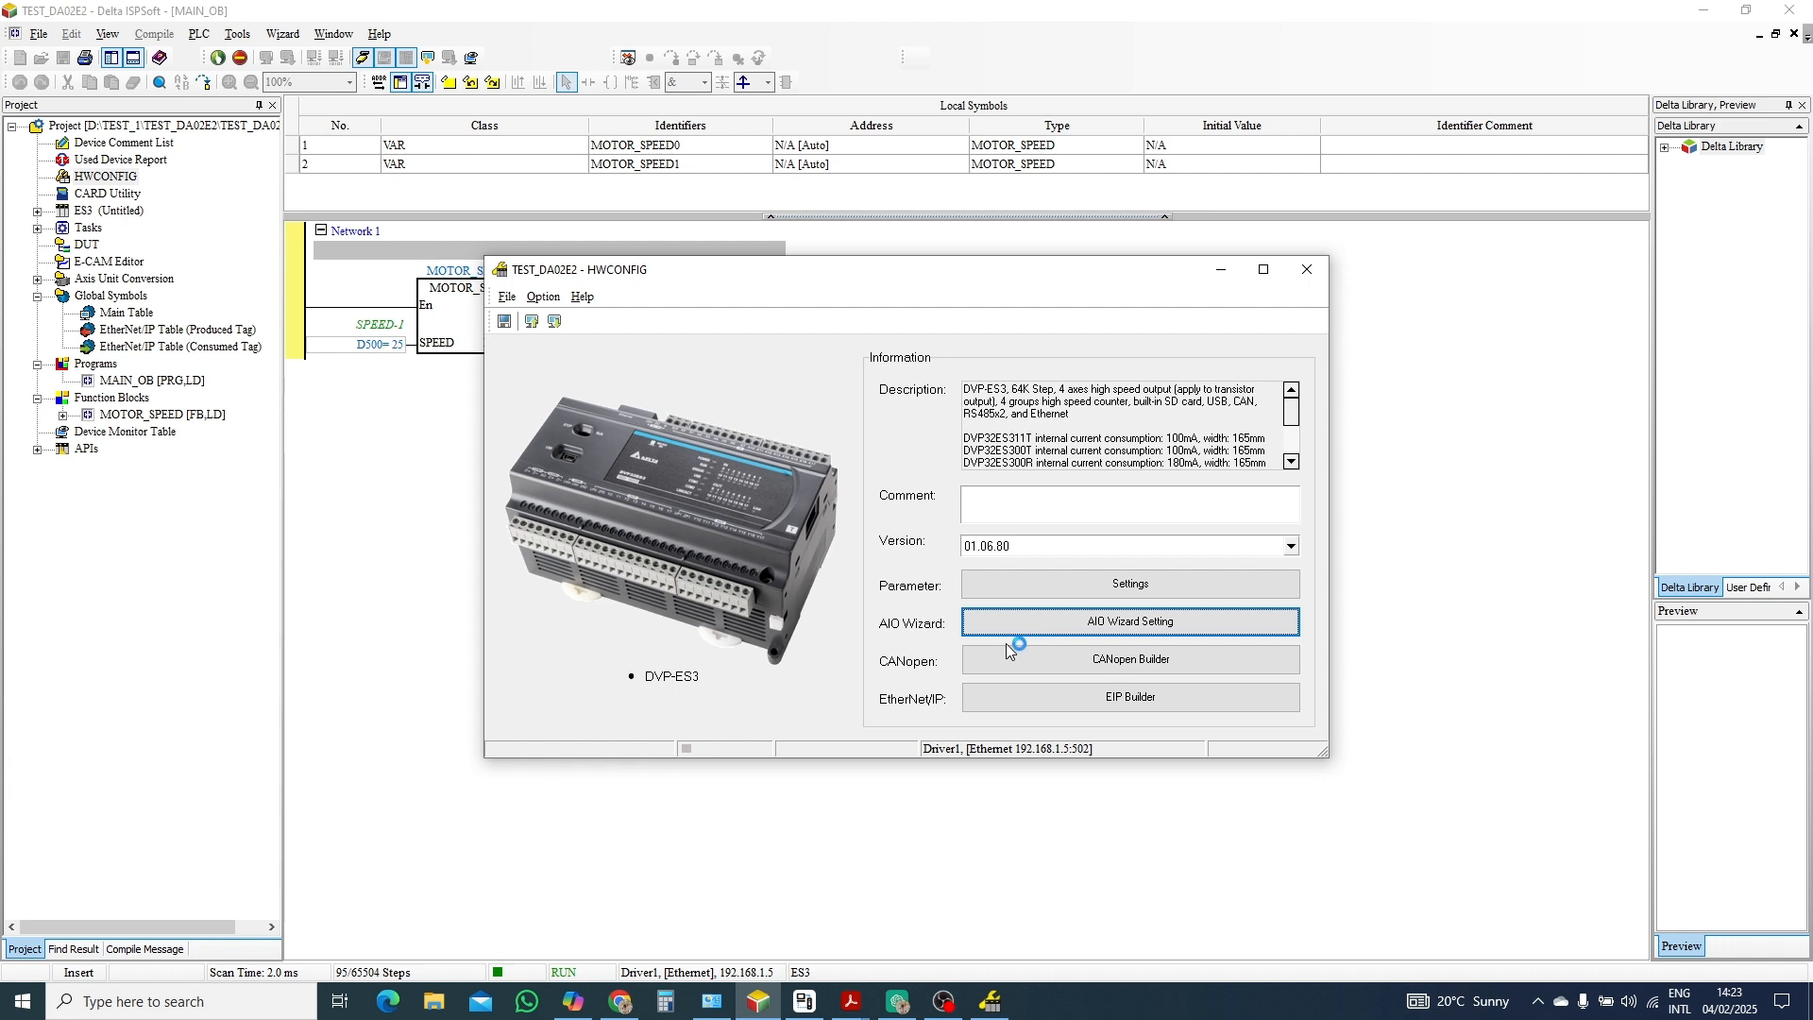
mouse_move(823, 612)
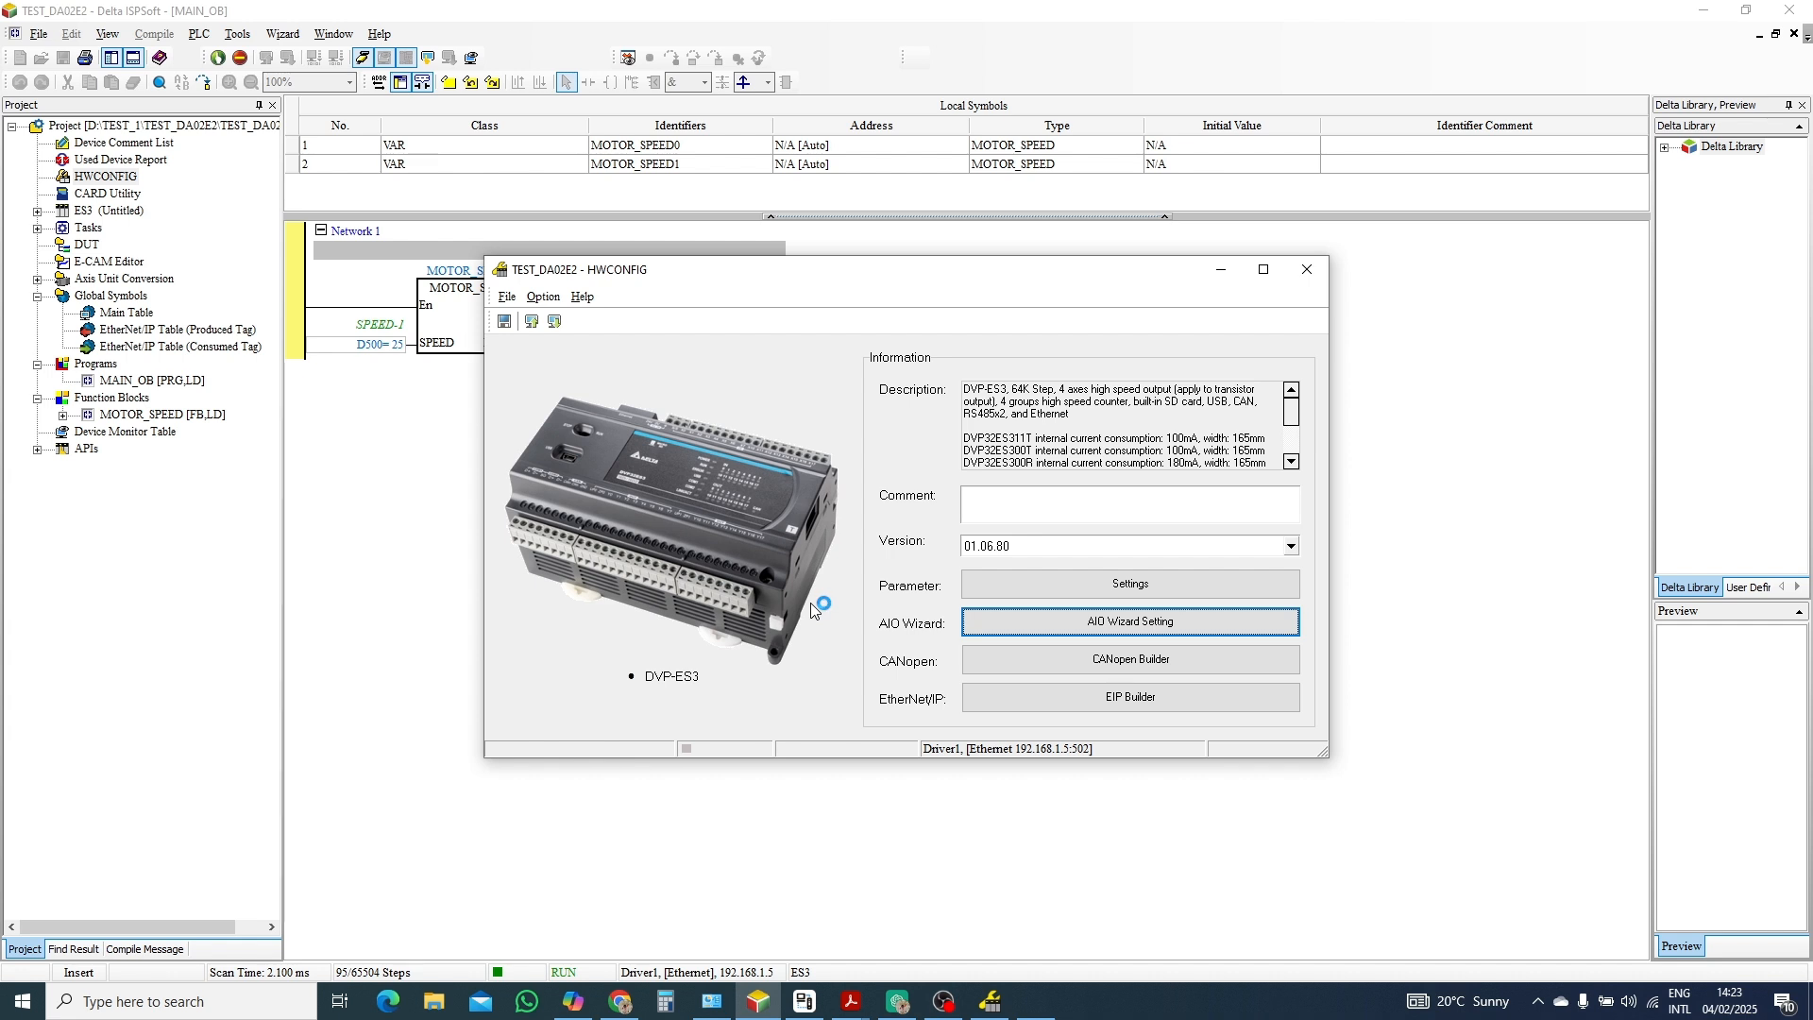
click(1130, 621)
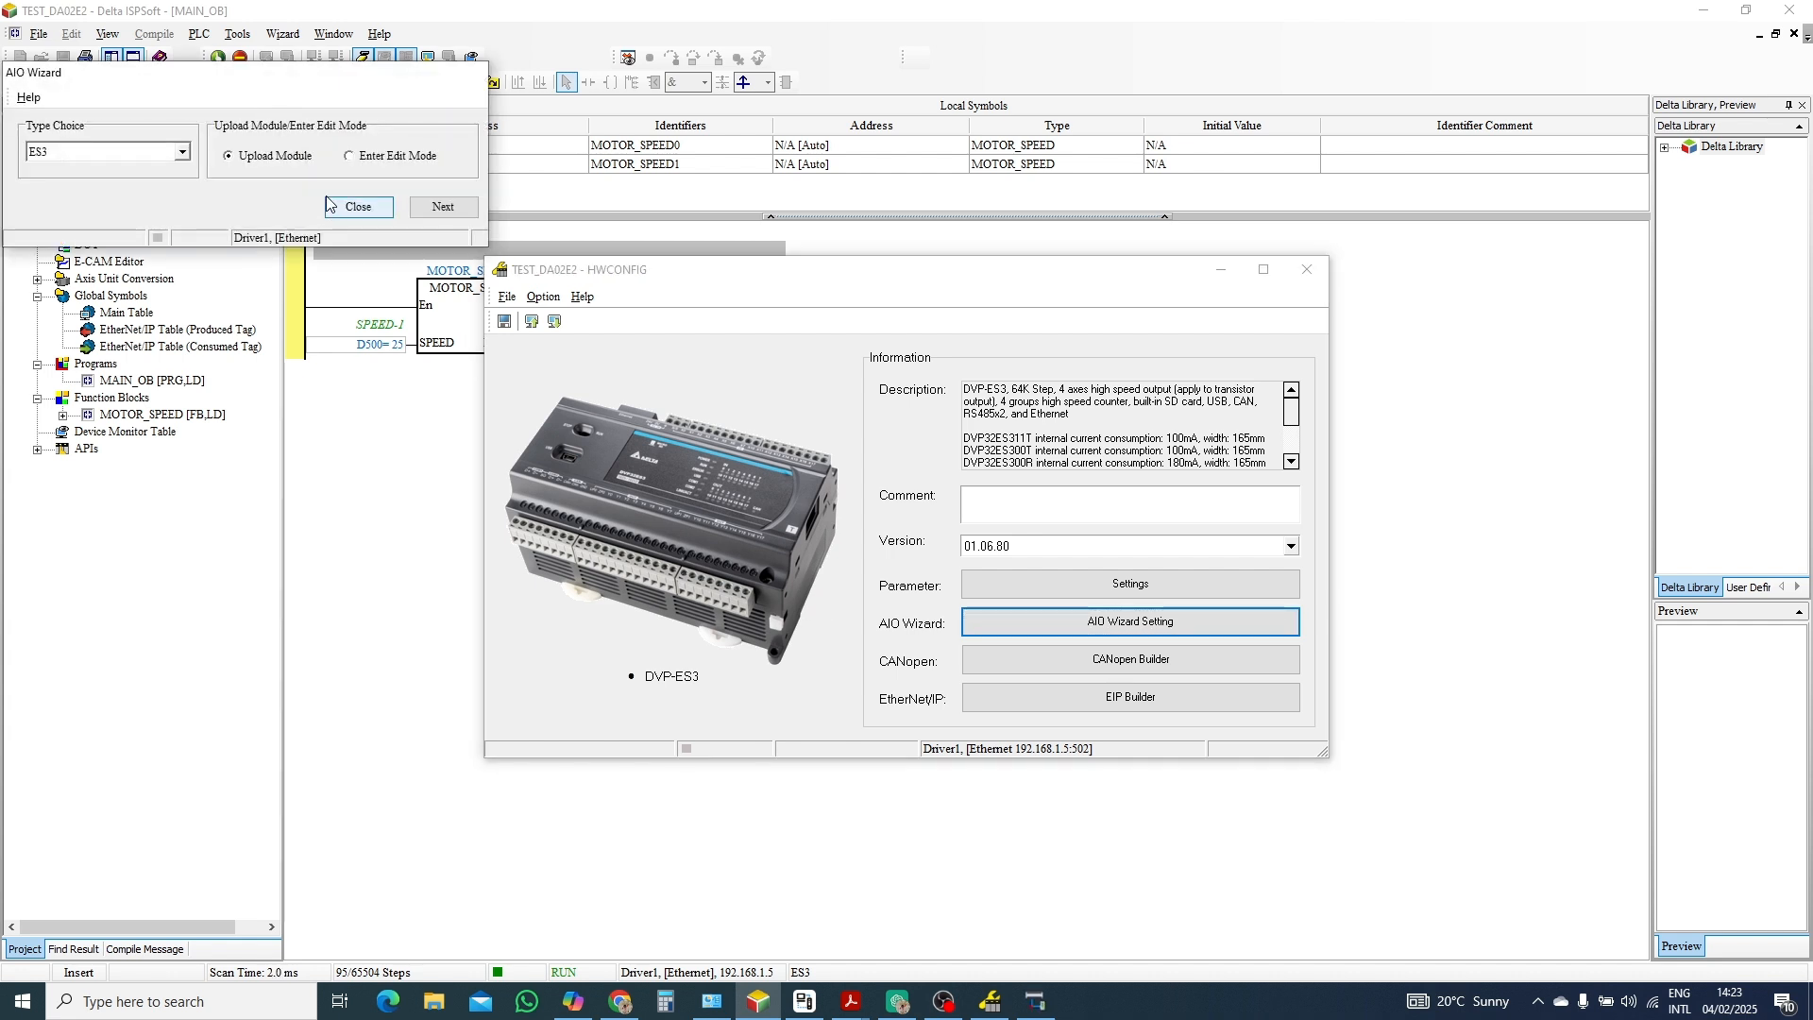
click(442, 208)
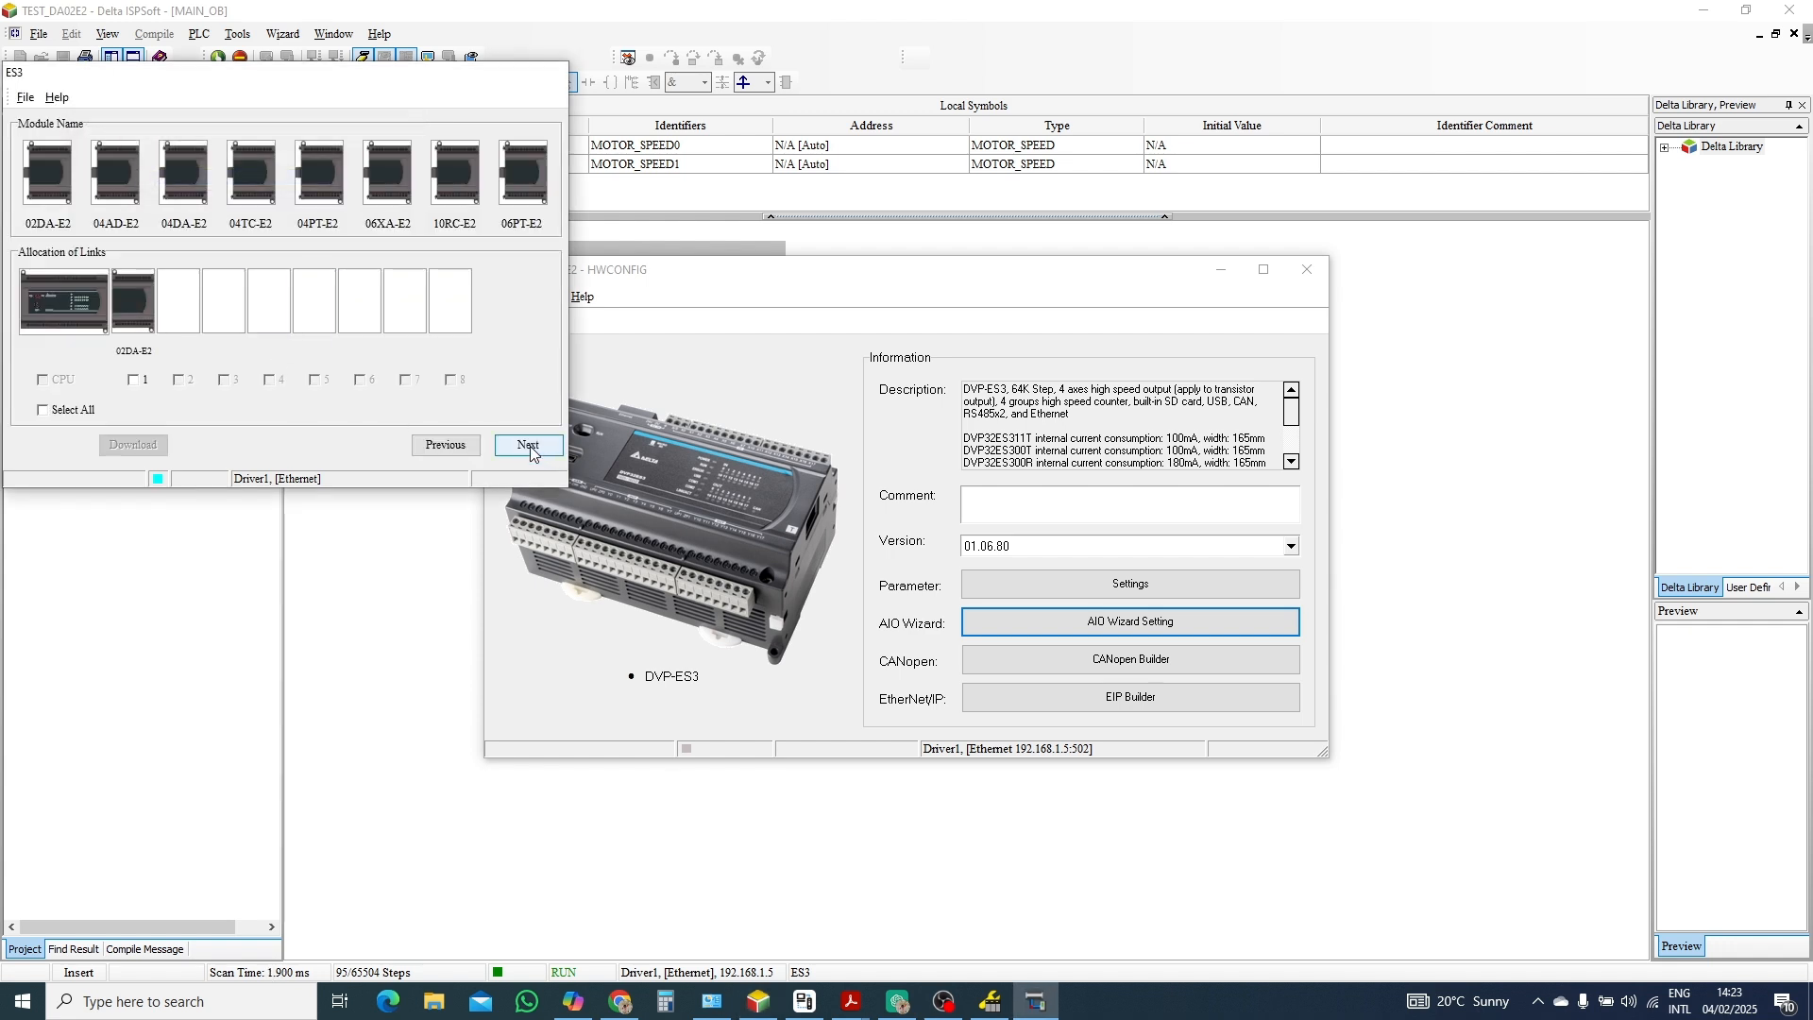
click(527, 446)
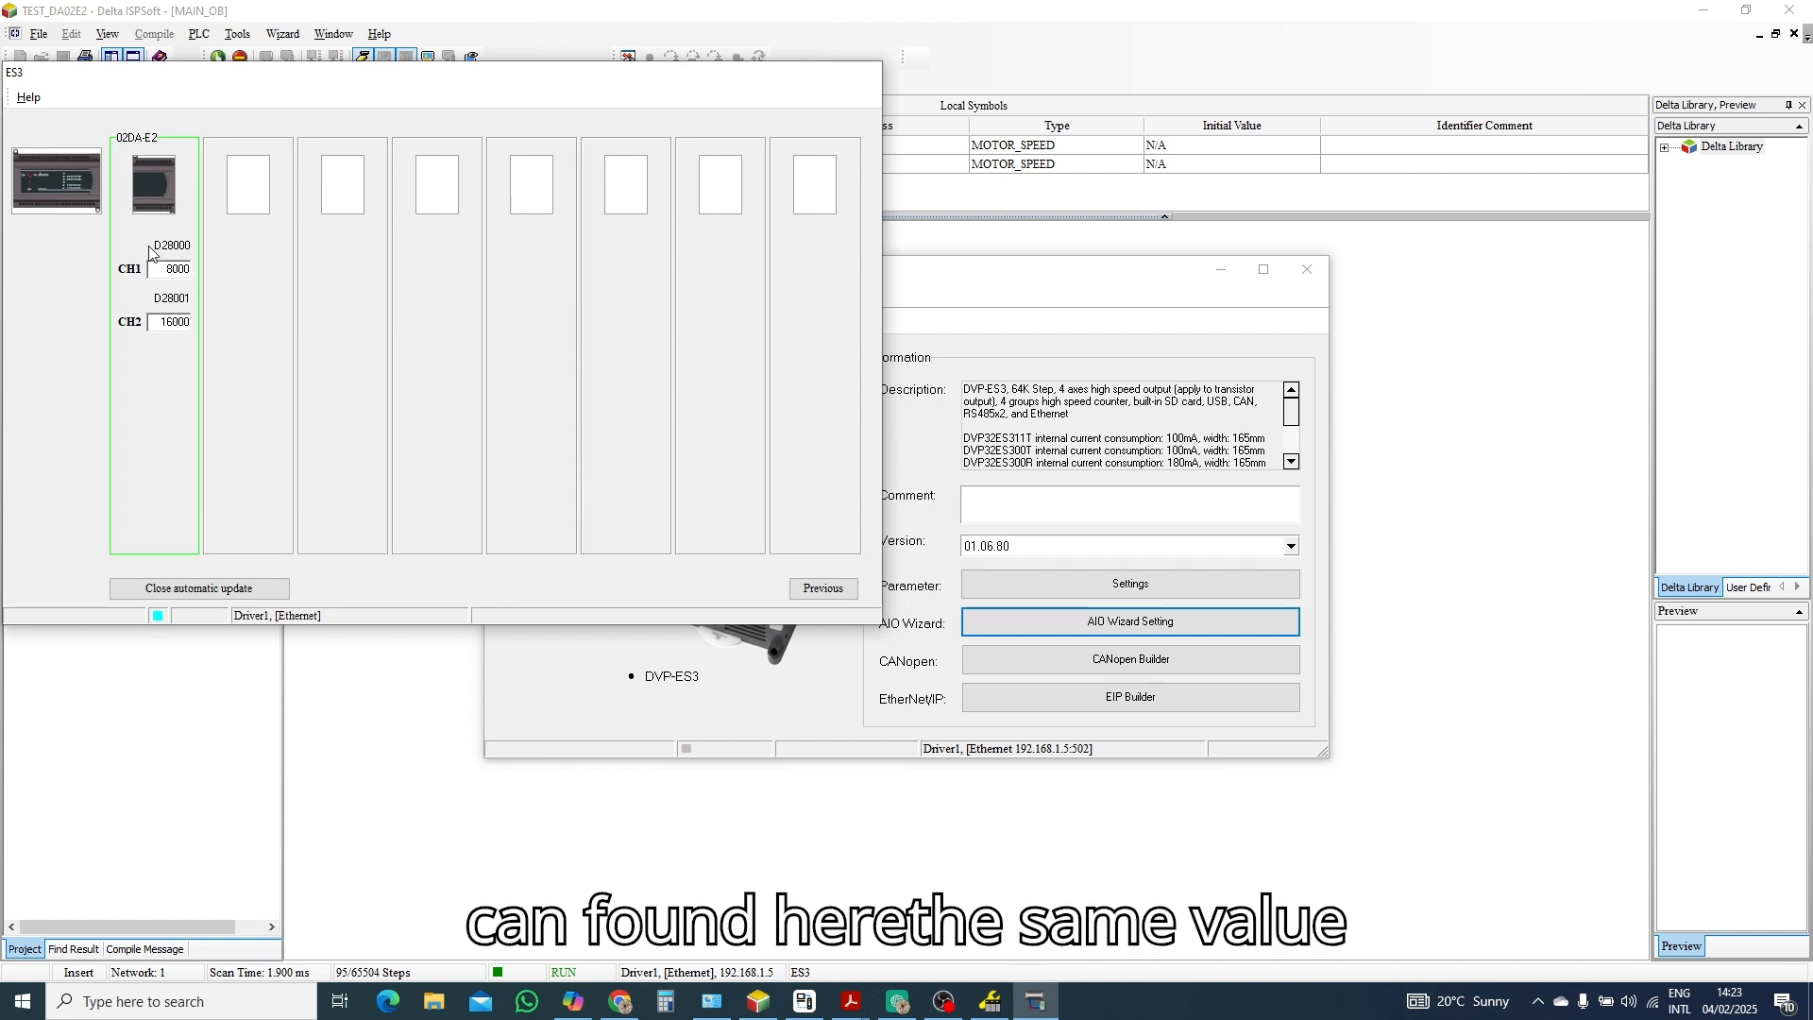
mouse_move(170, 287)
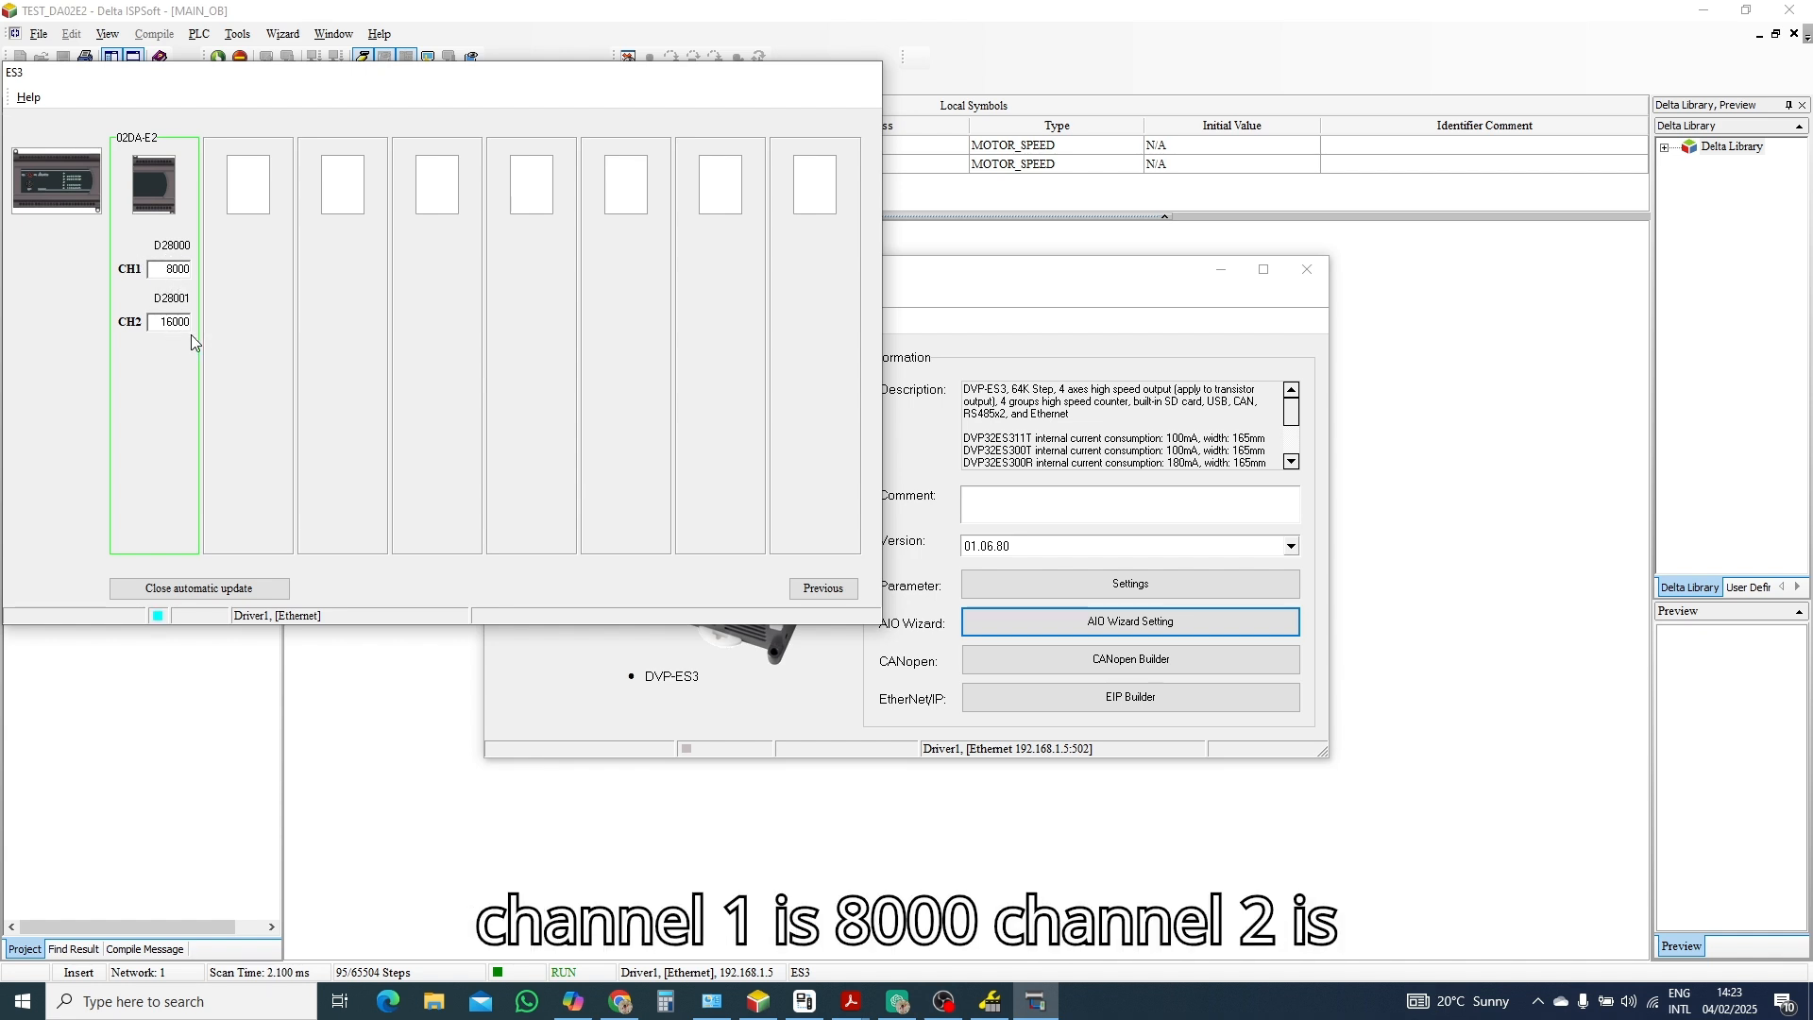
mouse_move(822, 589)
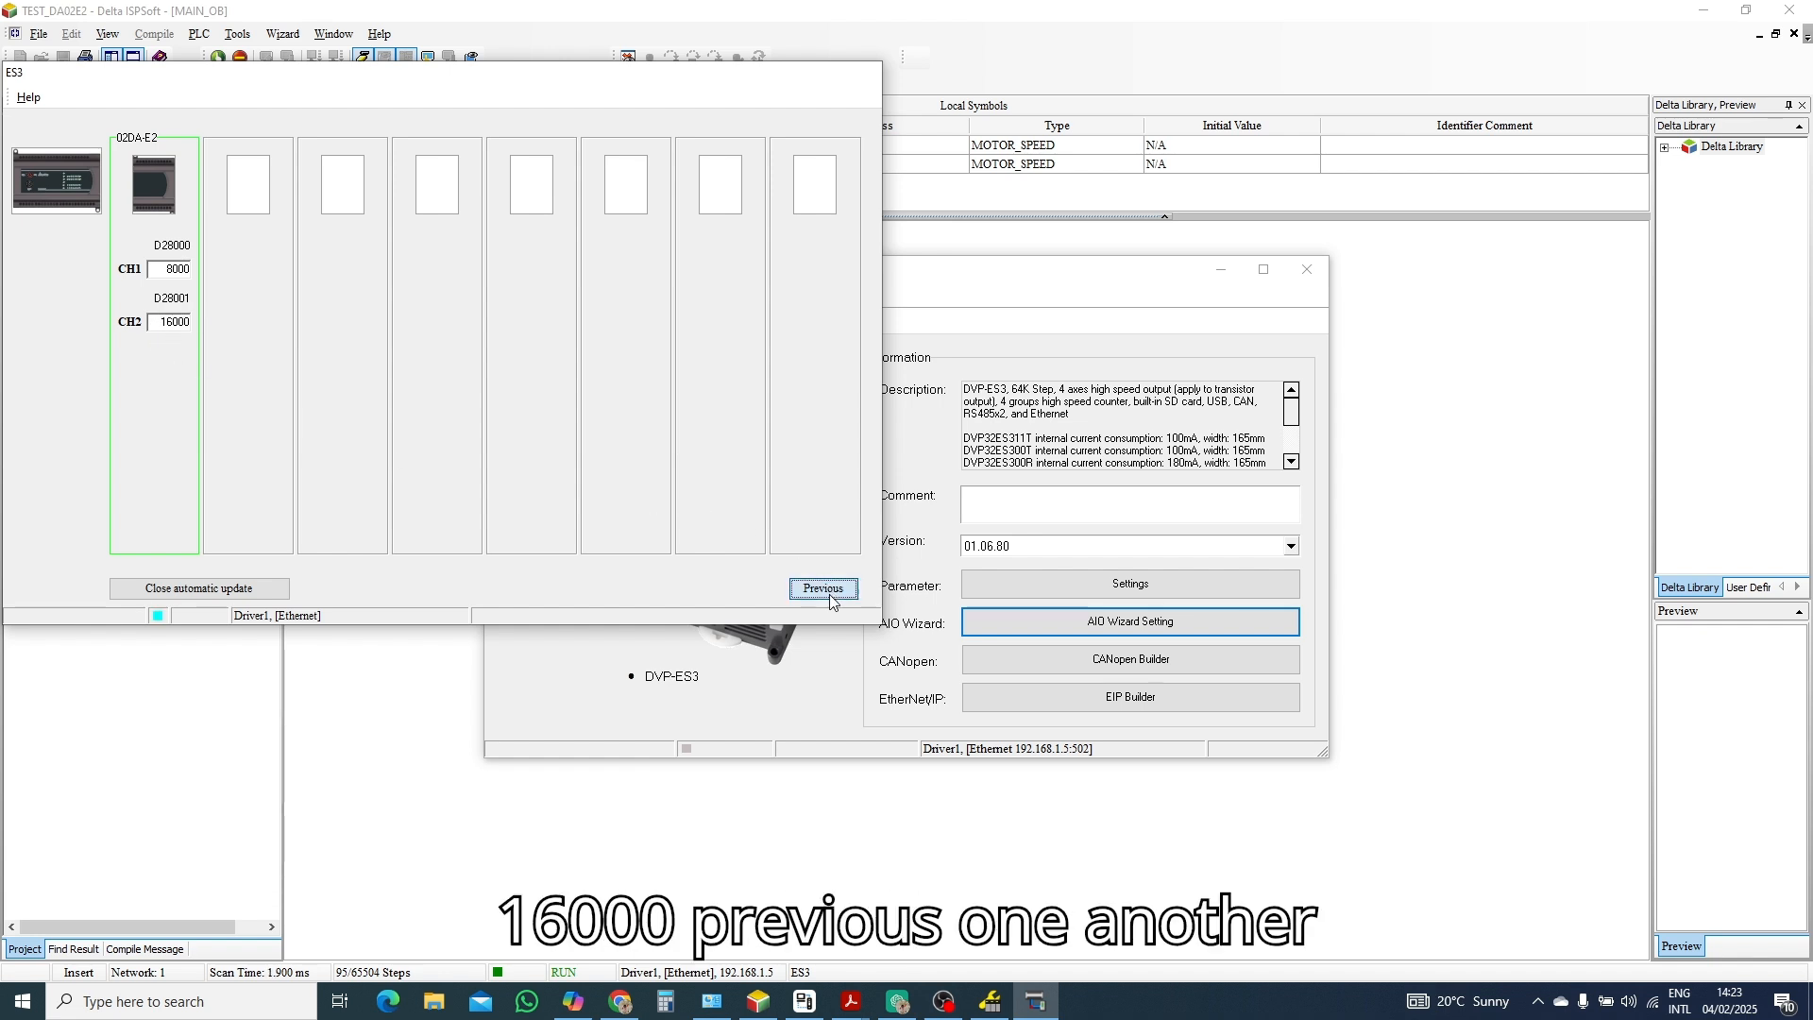
Back out of the 02DA-E2 wizard pages and close HWCONFIG, returning to MAIN_OB.
click(822, 589)
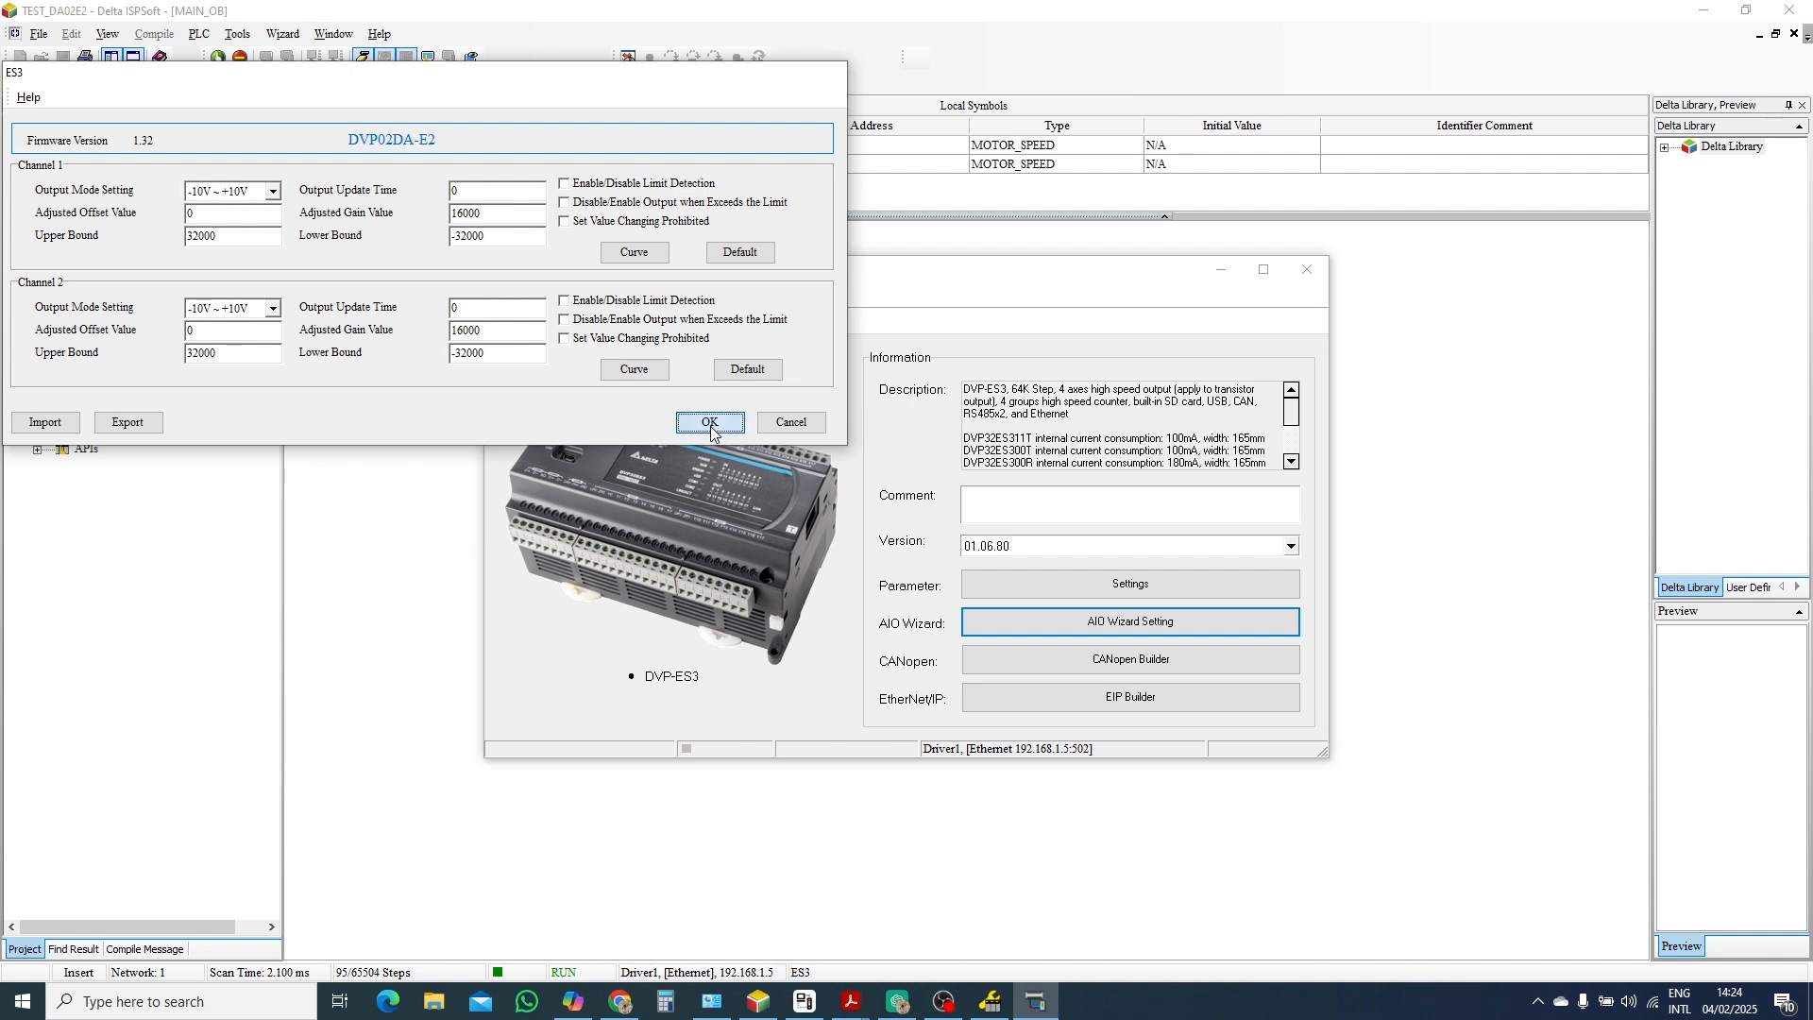
click(708, 421)
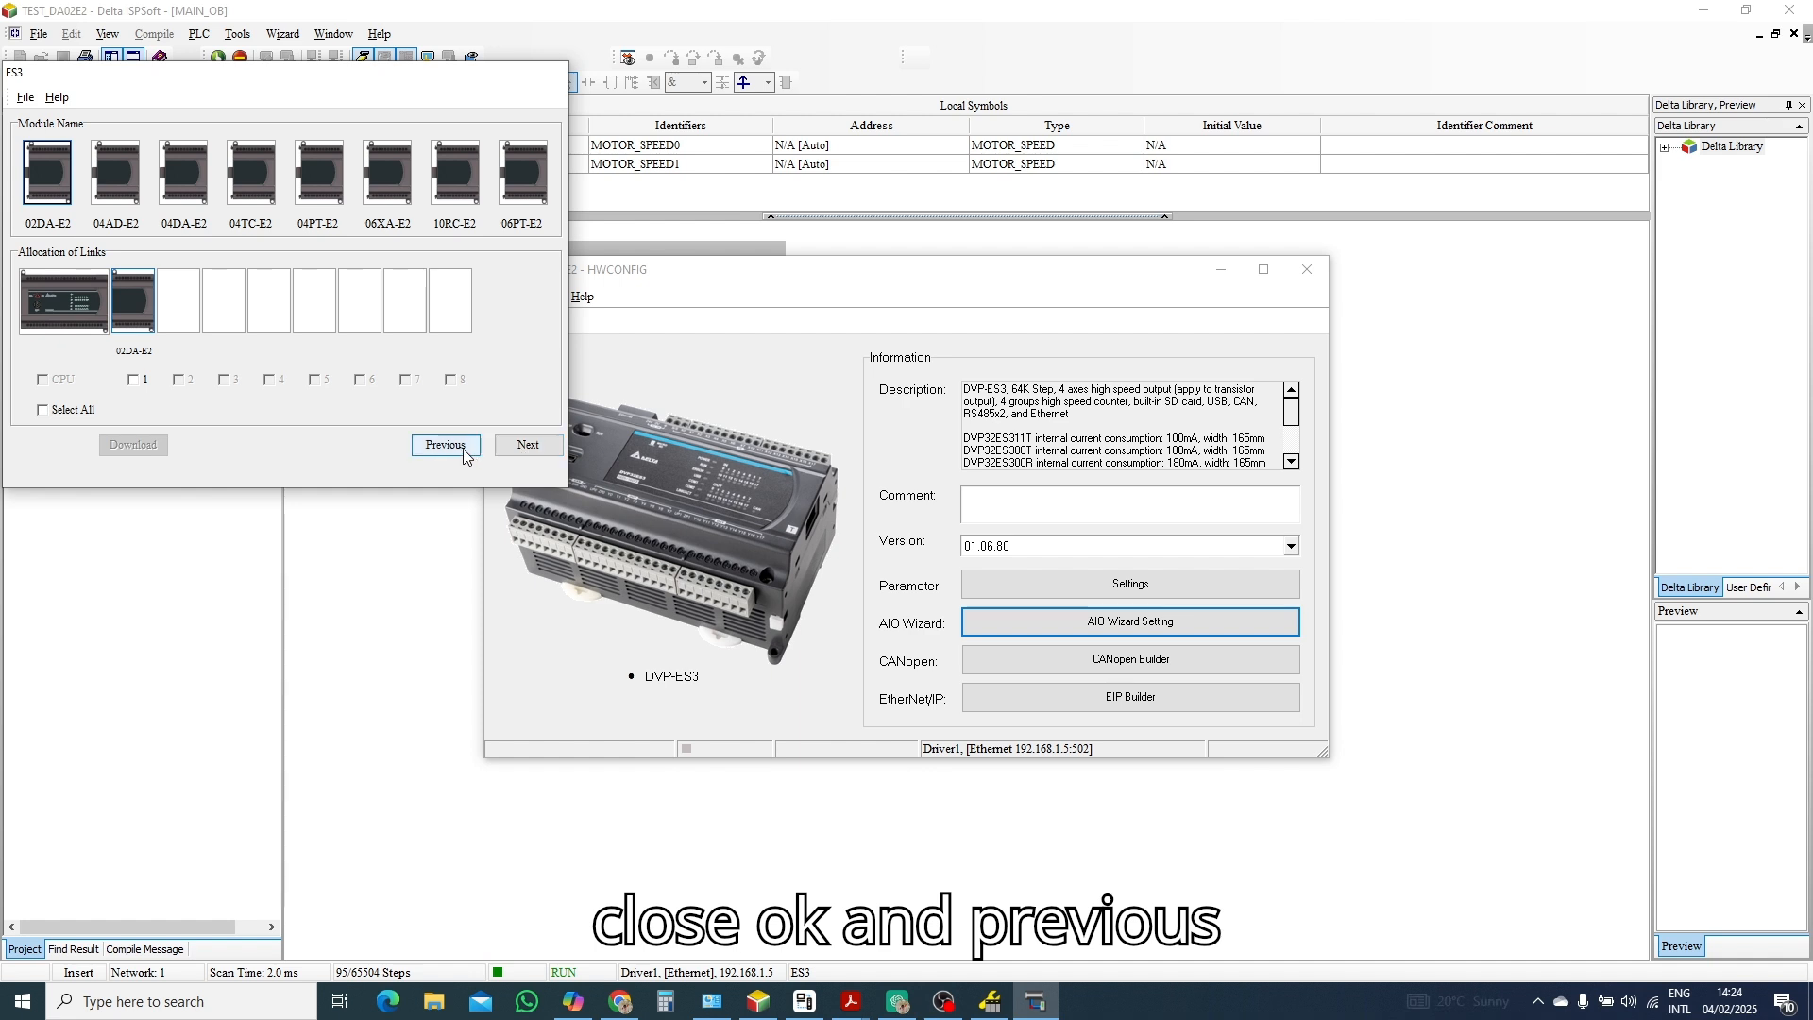
click(446, 444)
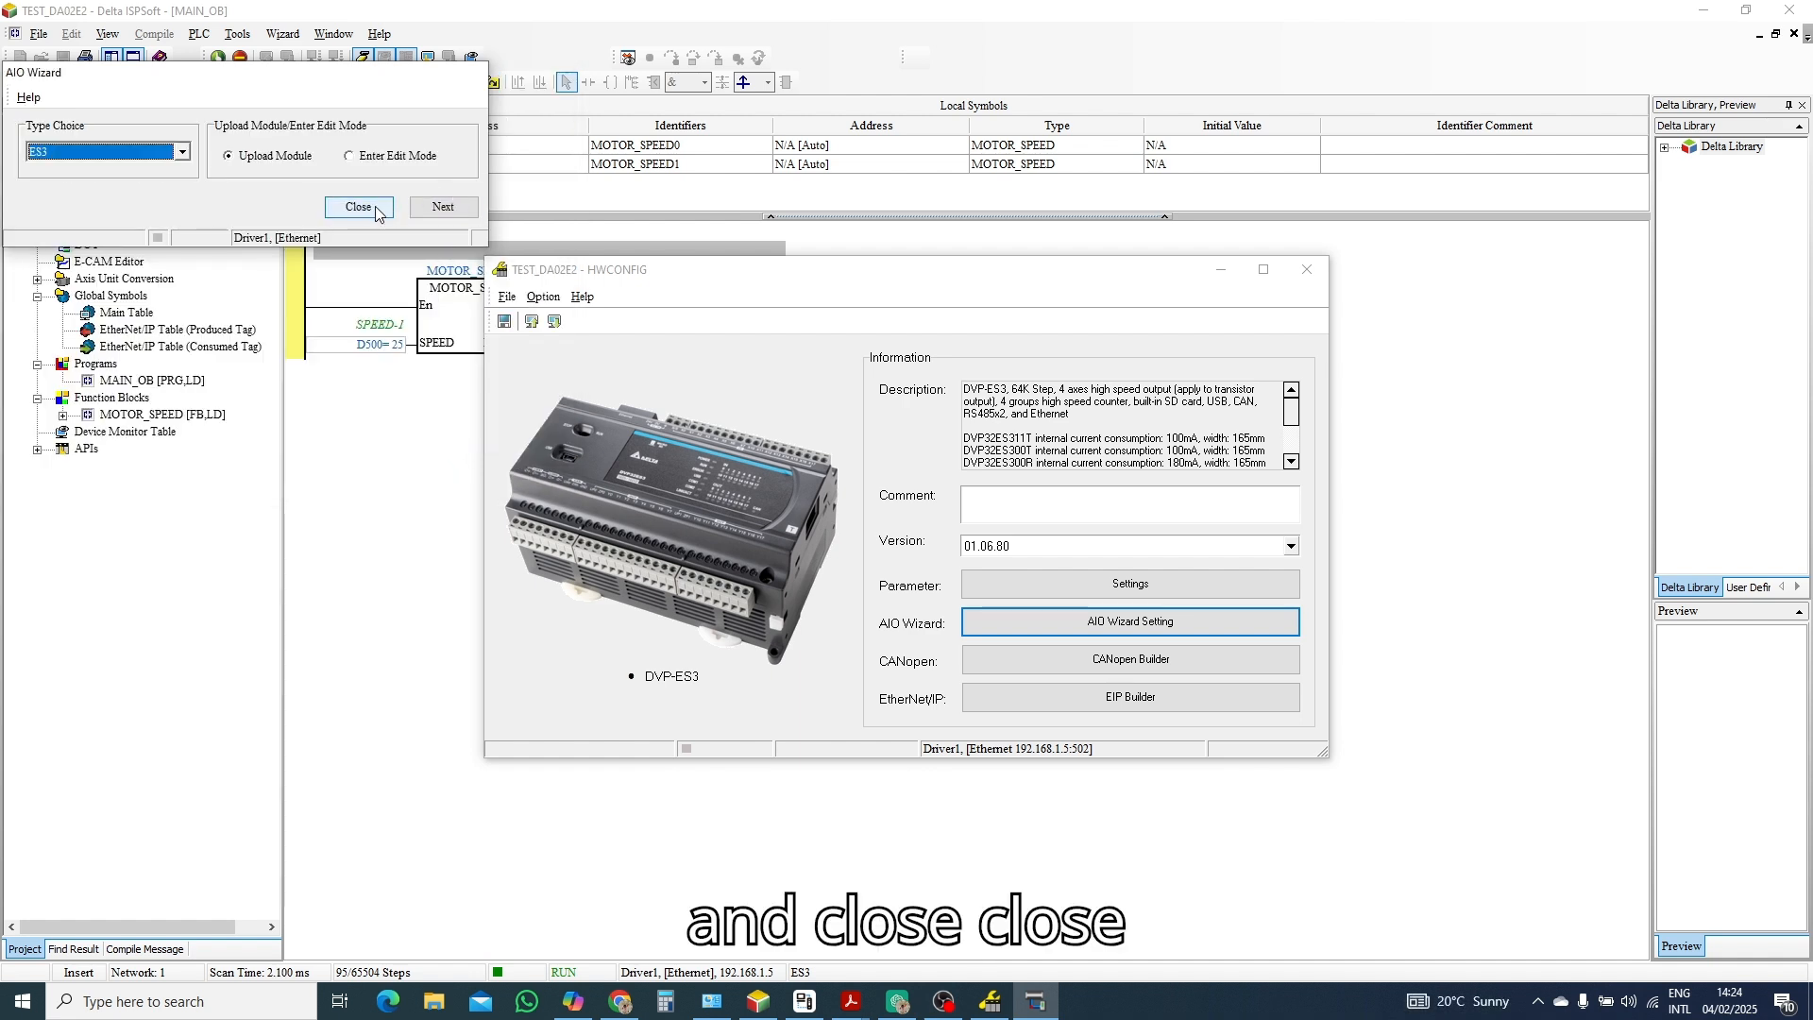
click(357, 206)
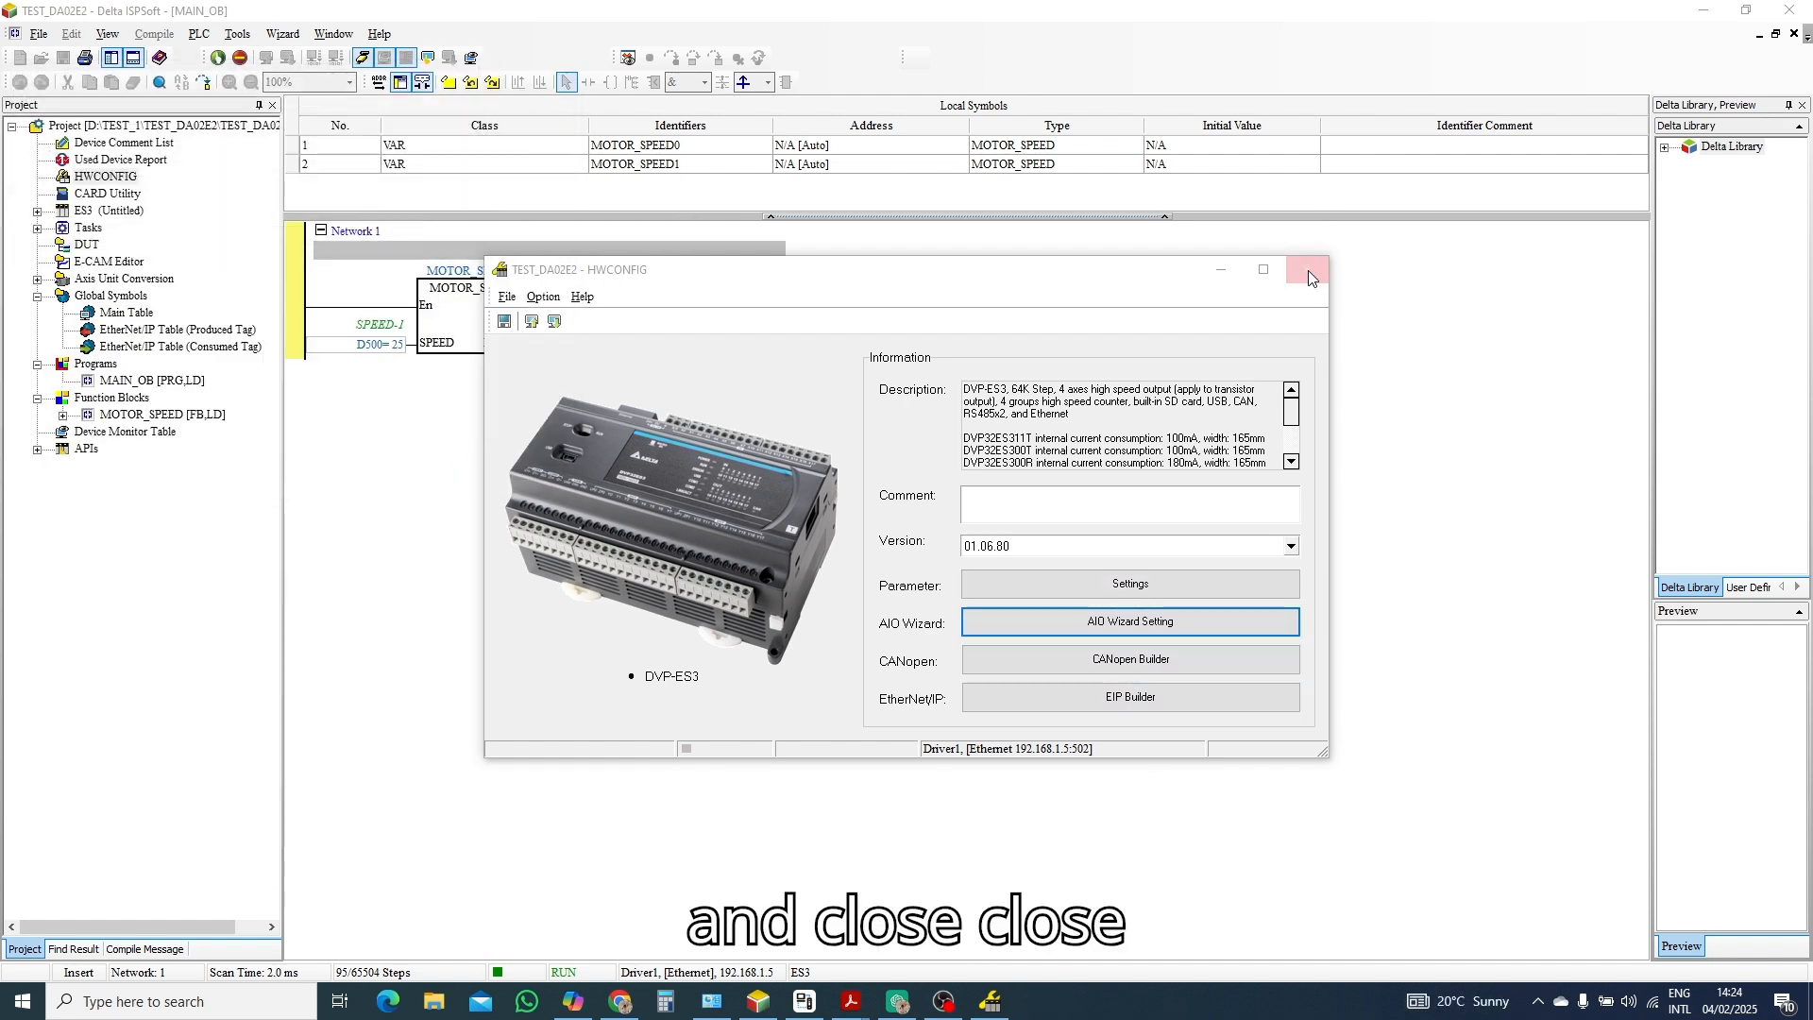
click(1305, 270)
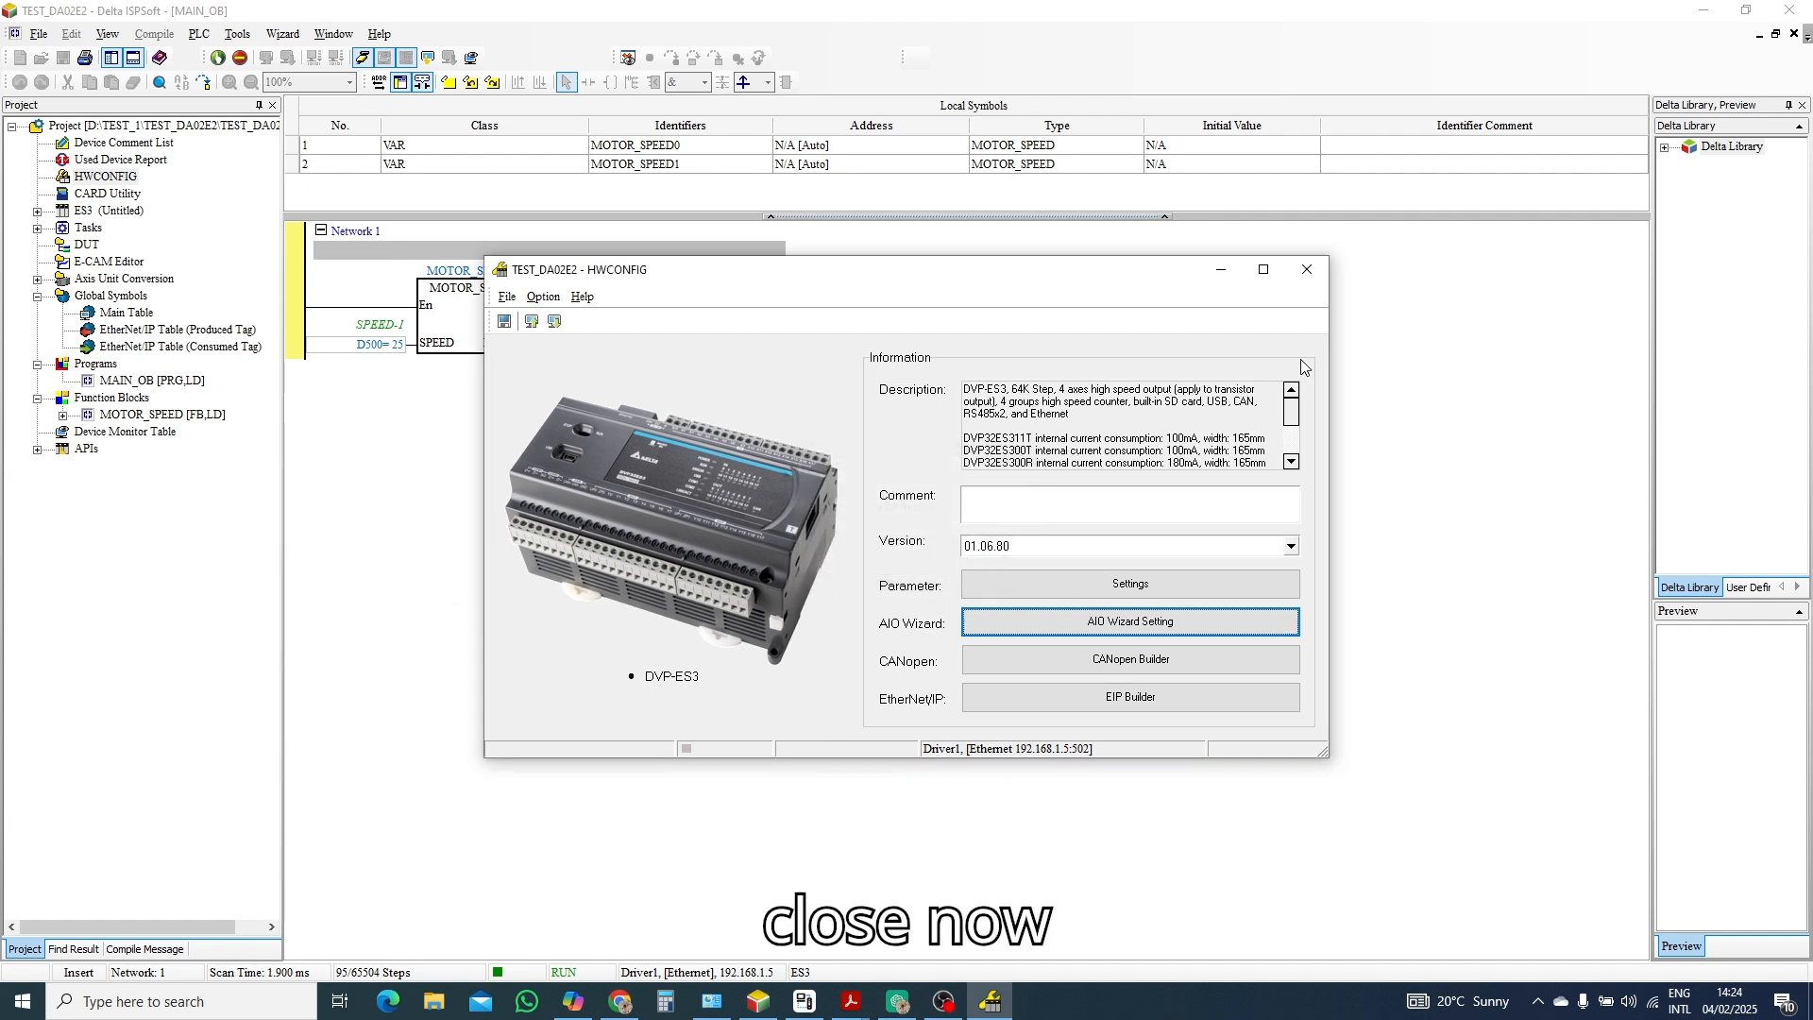
click(1305, 268)
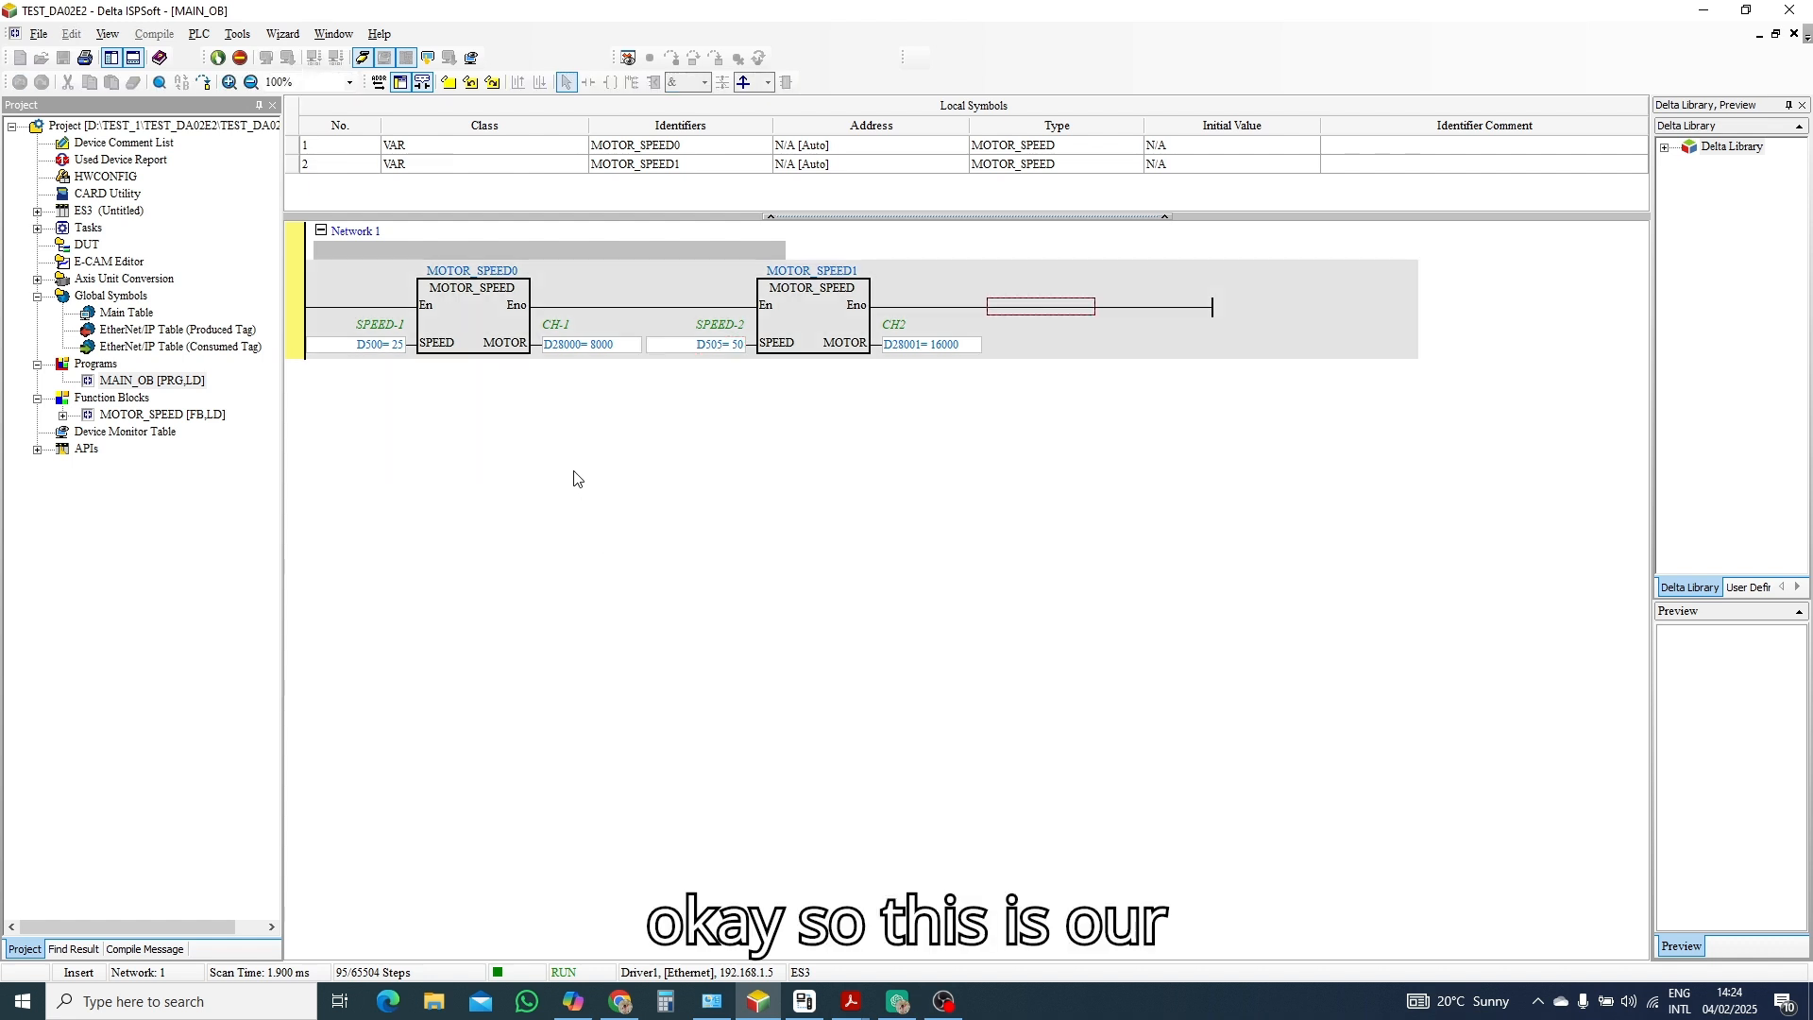
mouse_move(816, 317)
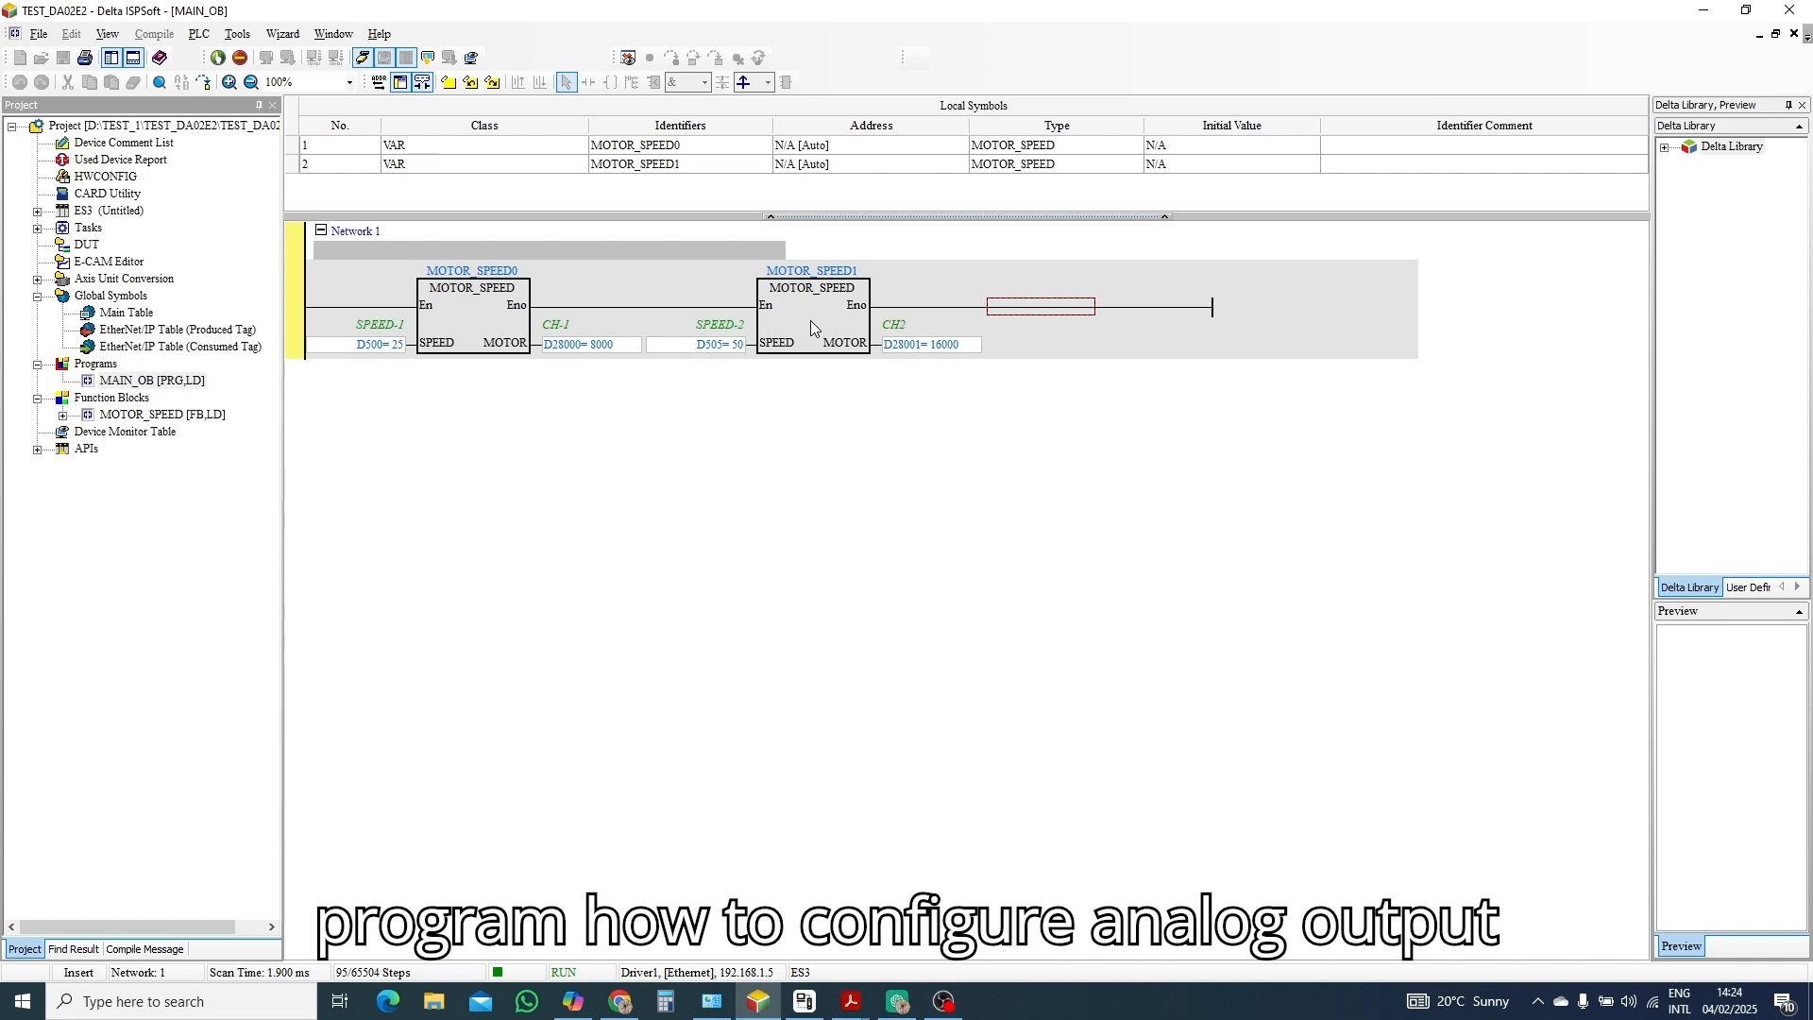
mouse_move(791, 400)
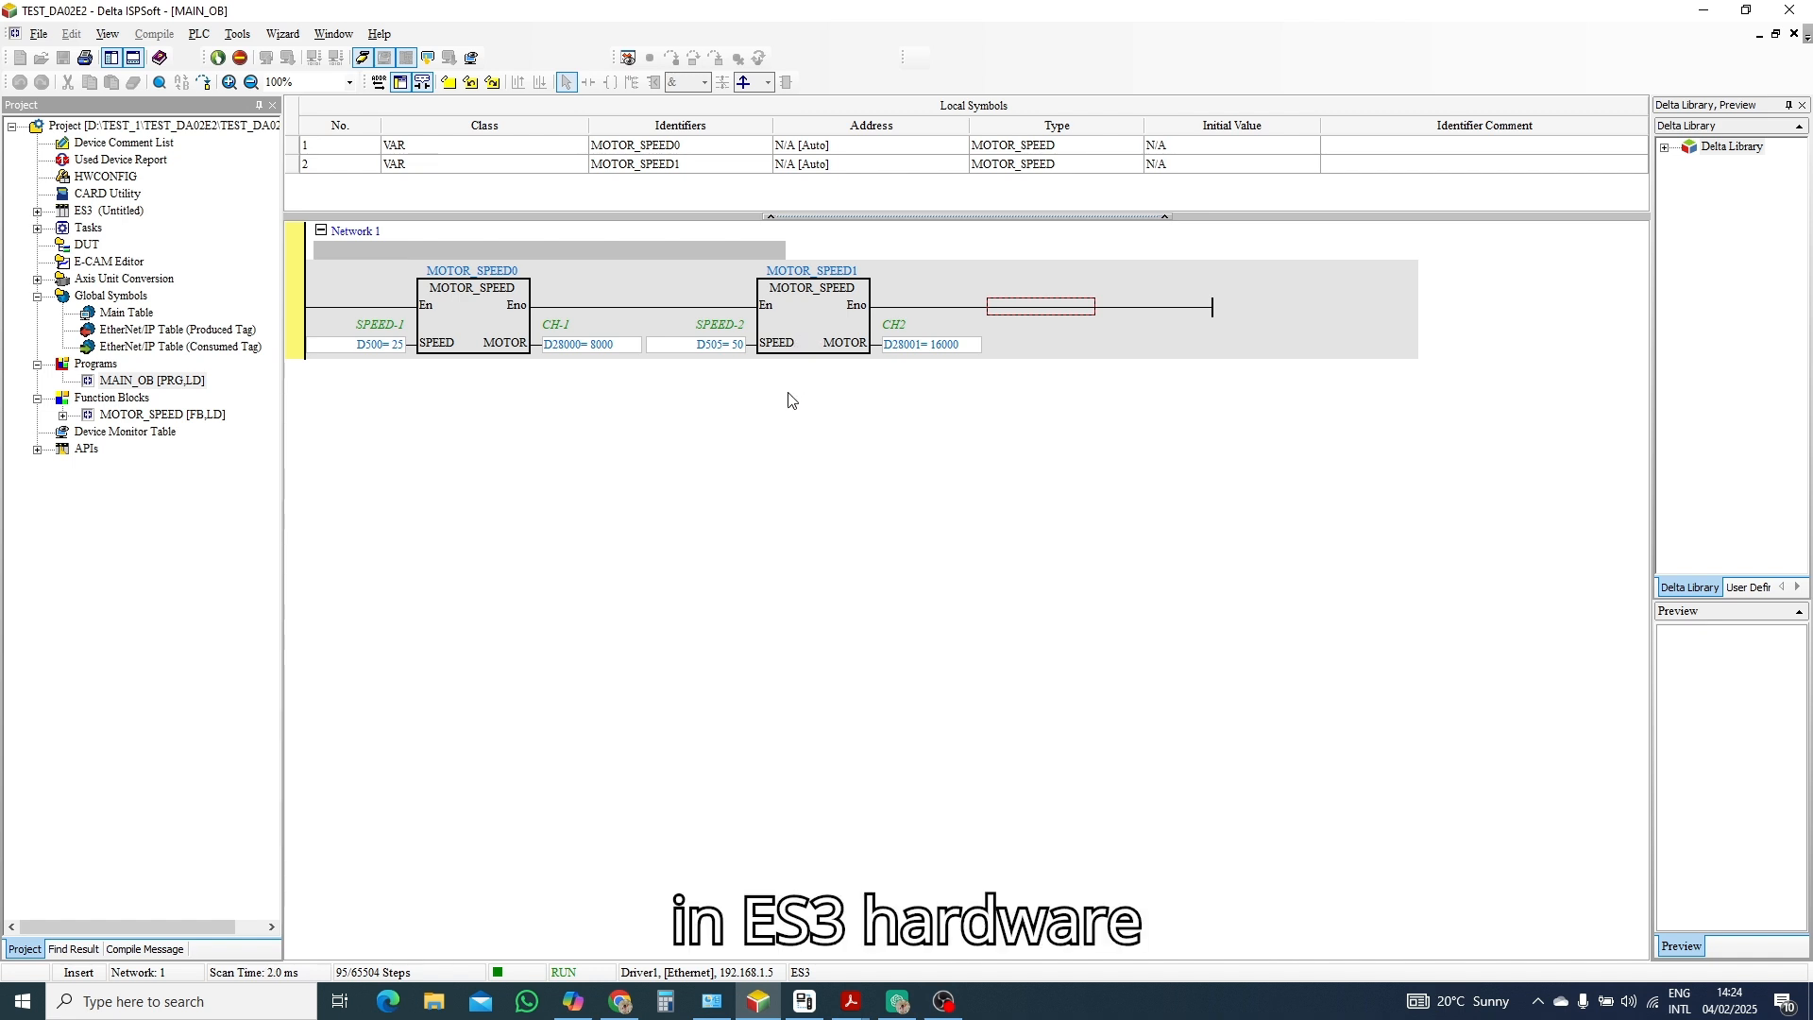
mouse_move(669, 410)
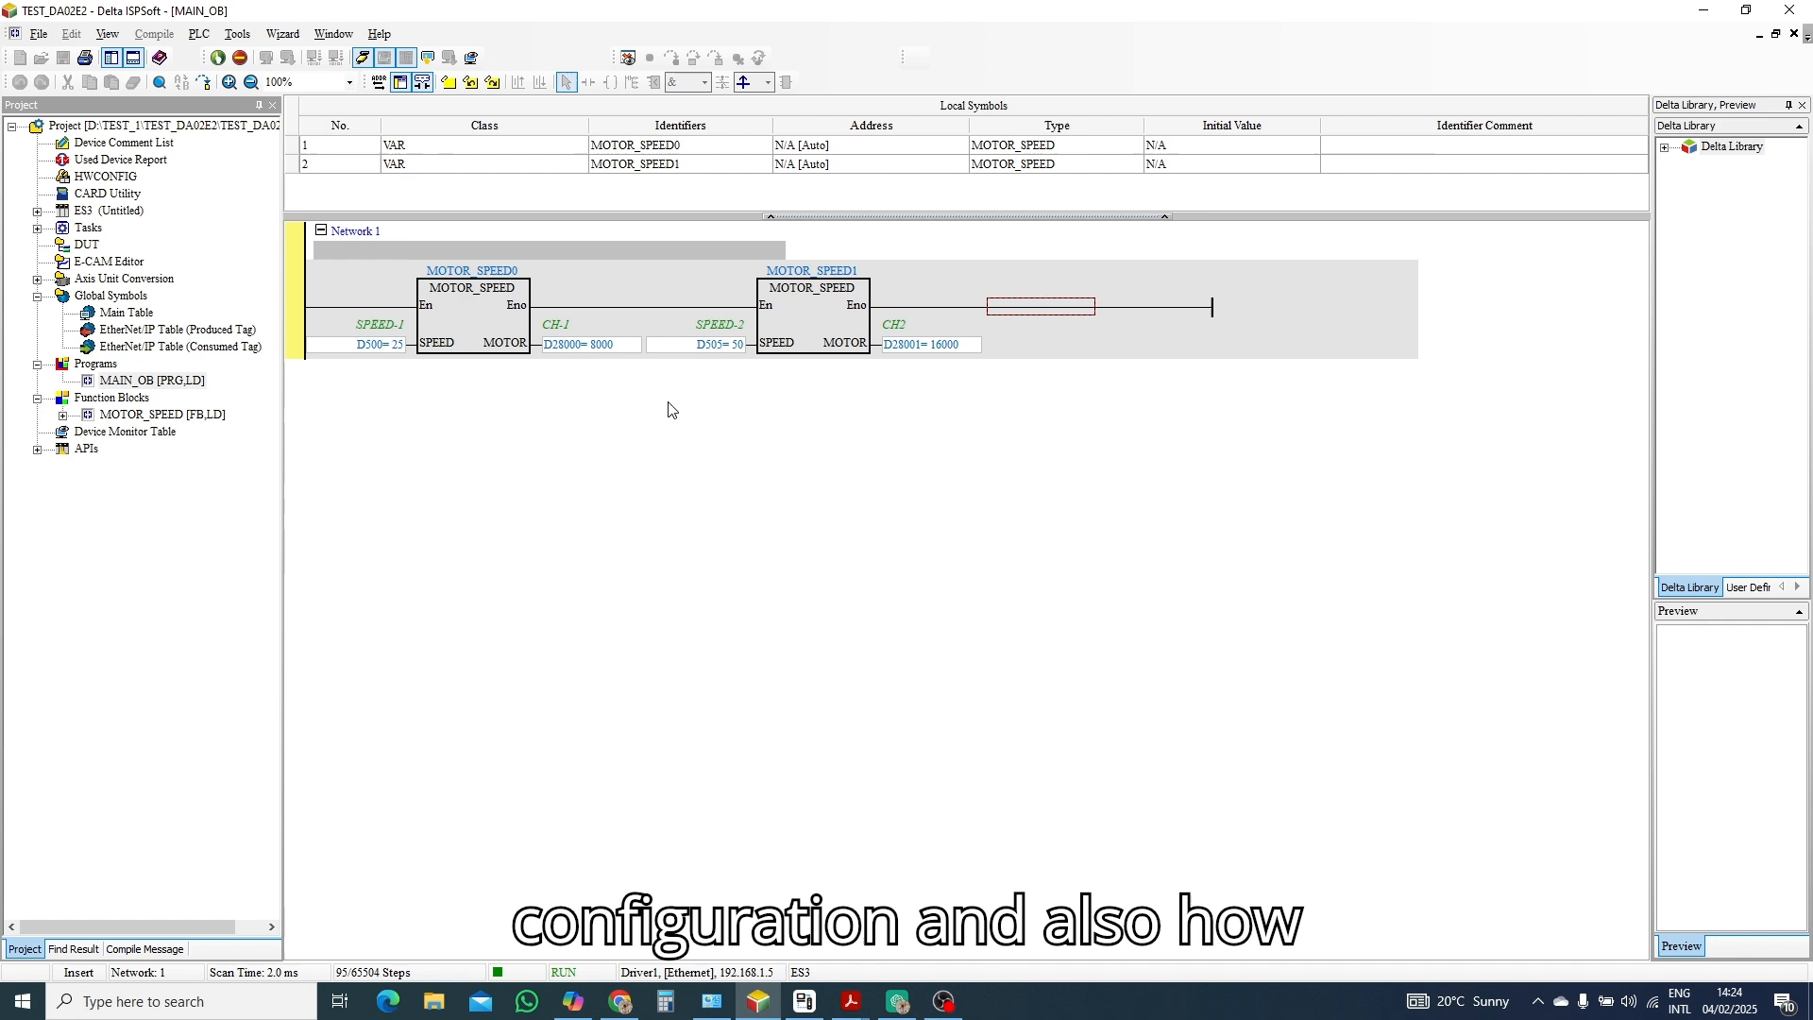
Open the MOTOR_SPEED block to view its DIV16, MUL16 and MOV networks online.
double_click(162, 414)
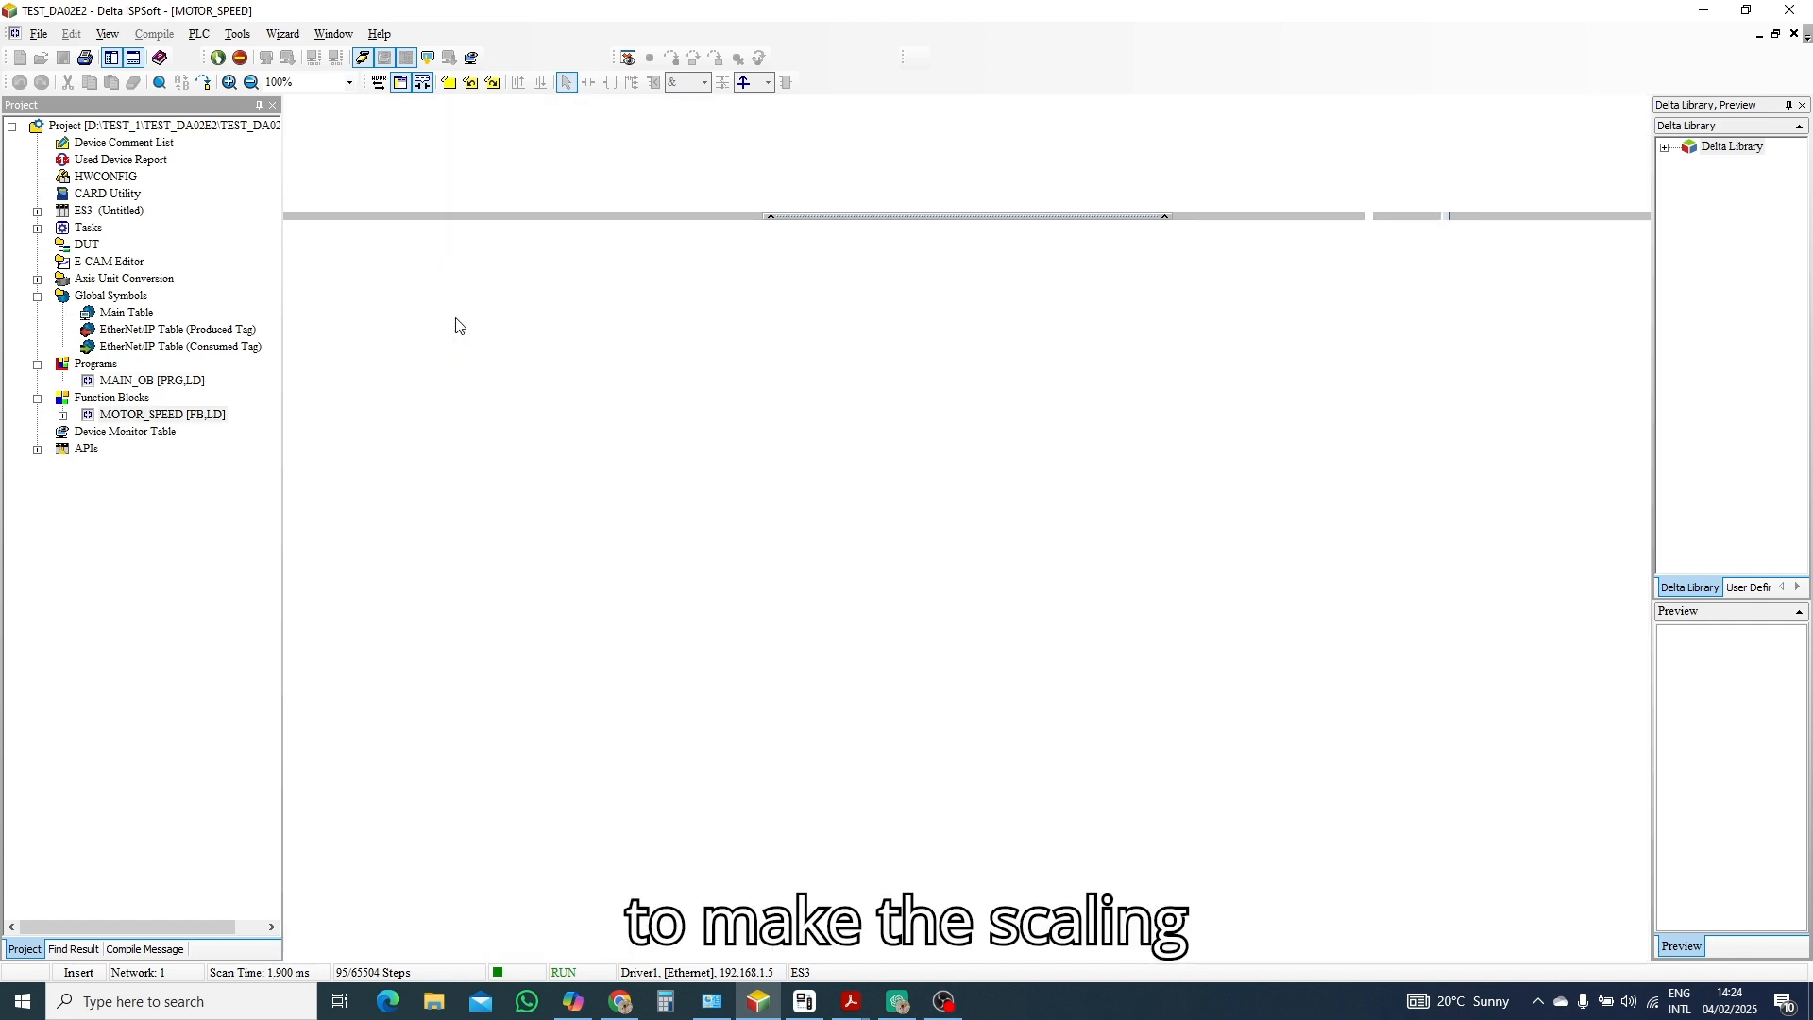
mouse_move(1069, 553)
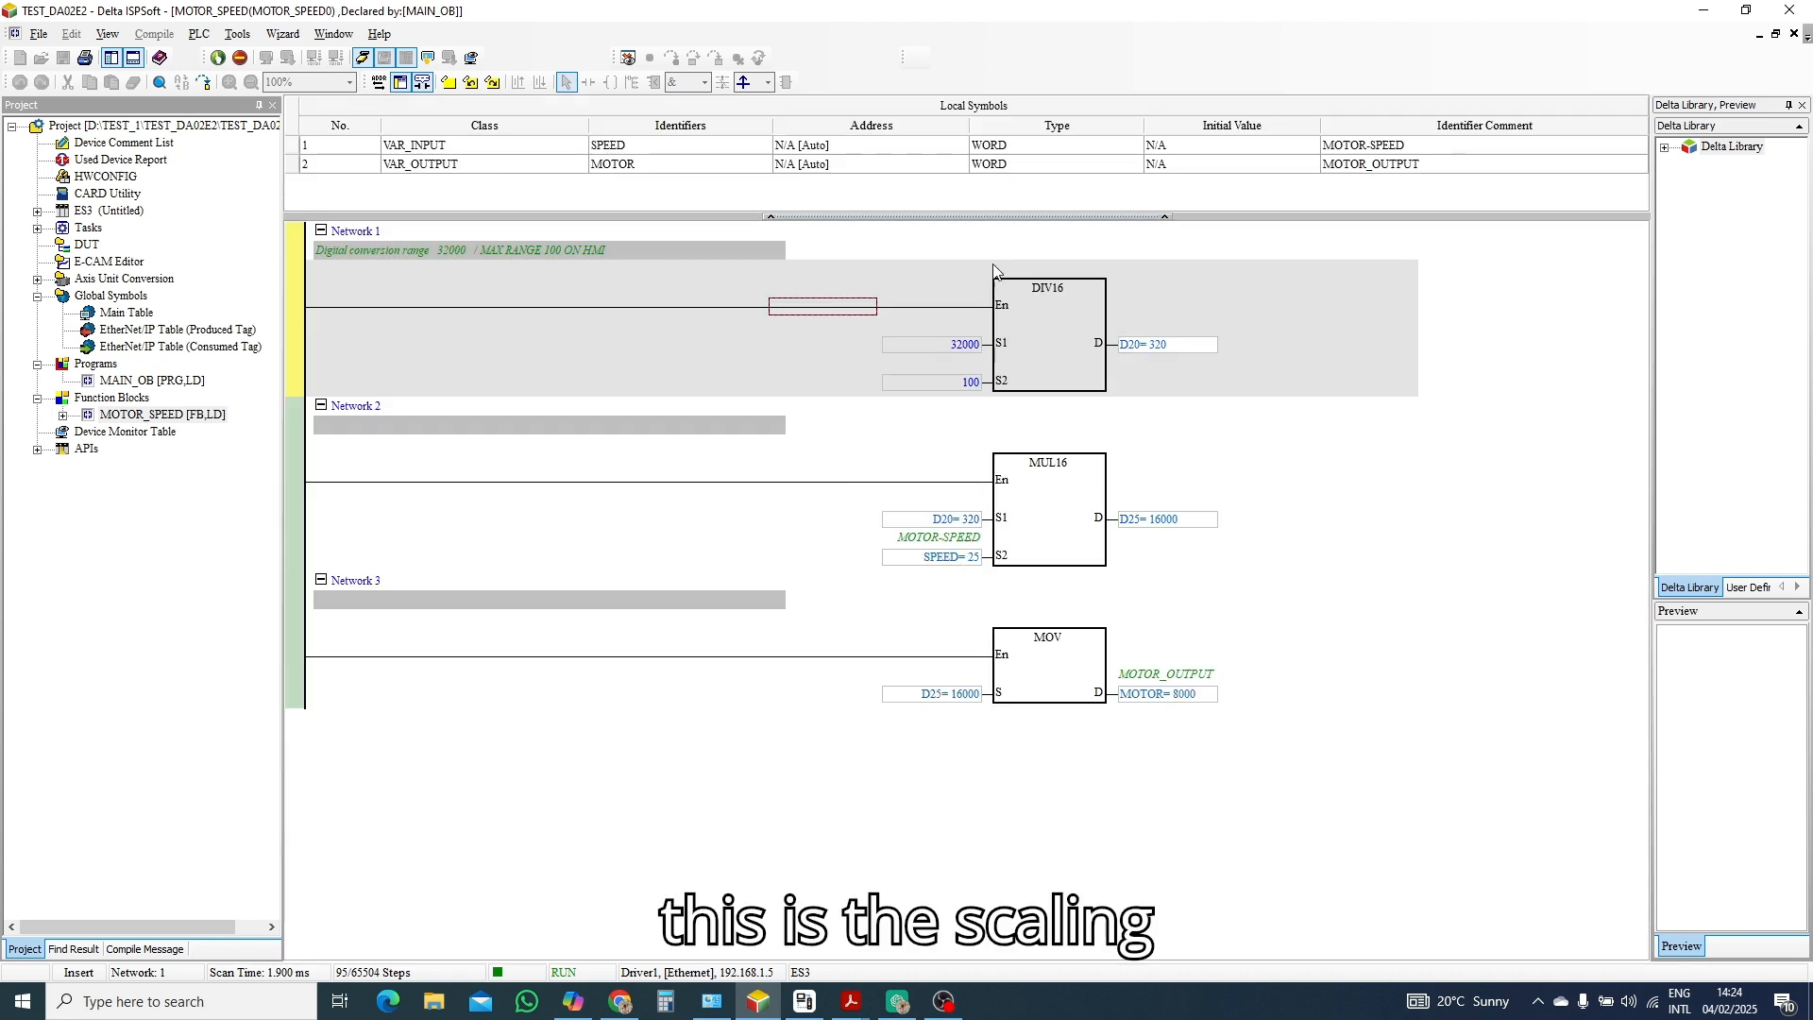
mouse_move(873, 503)
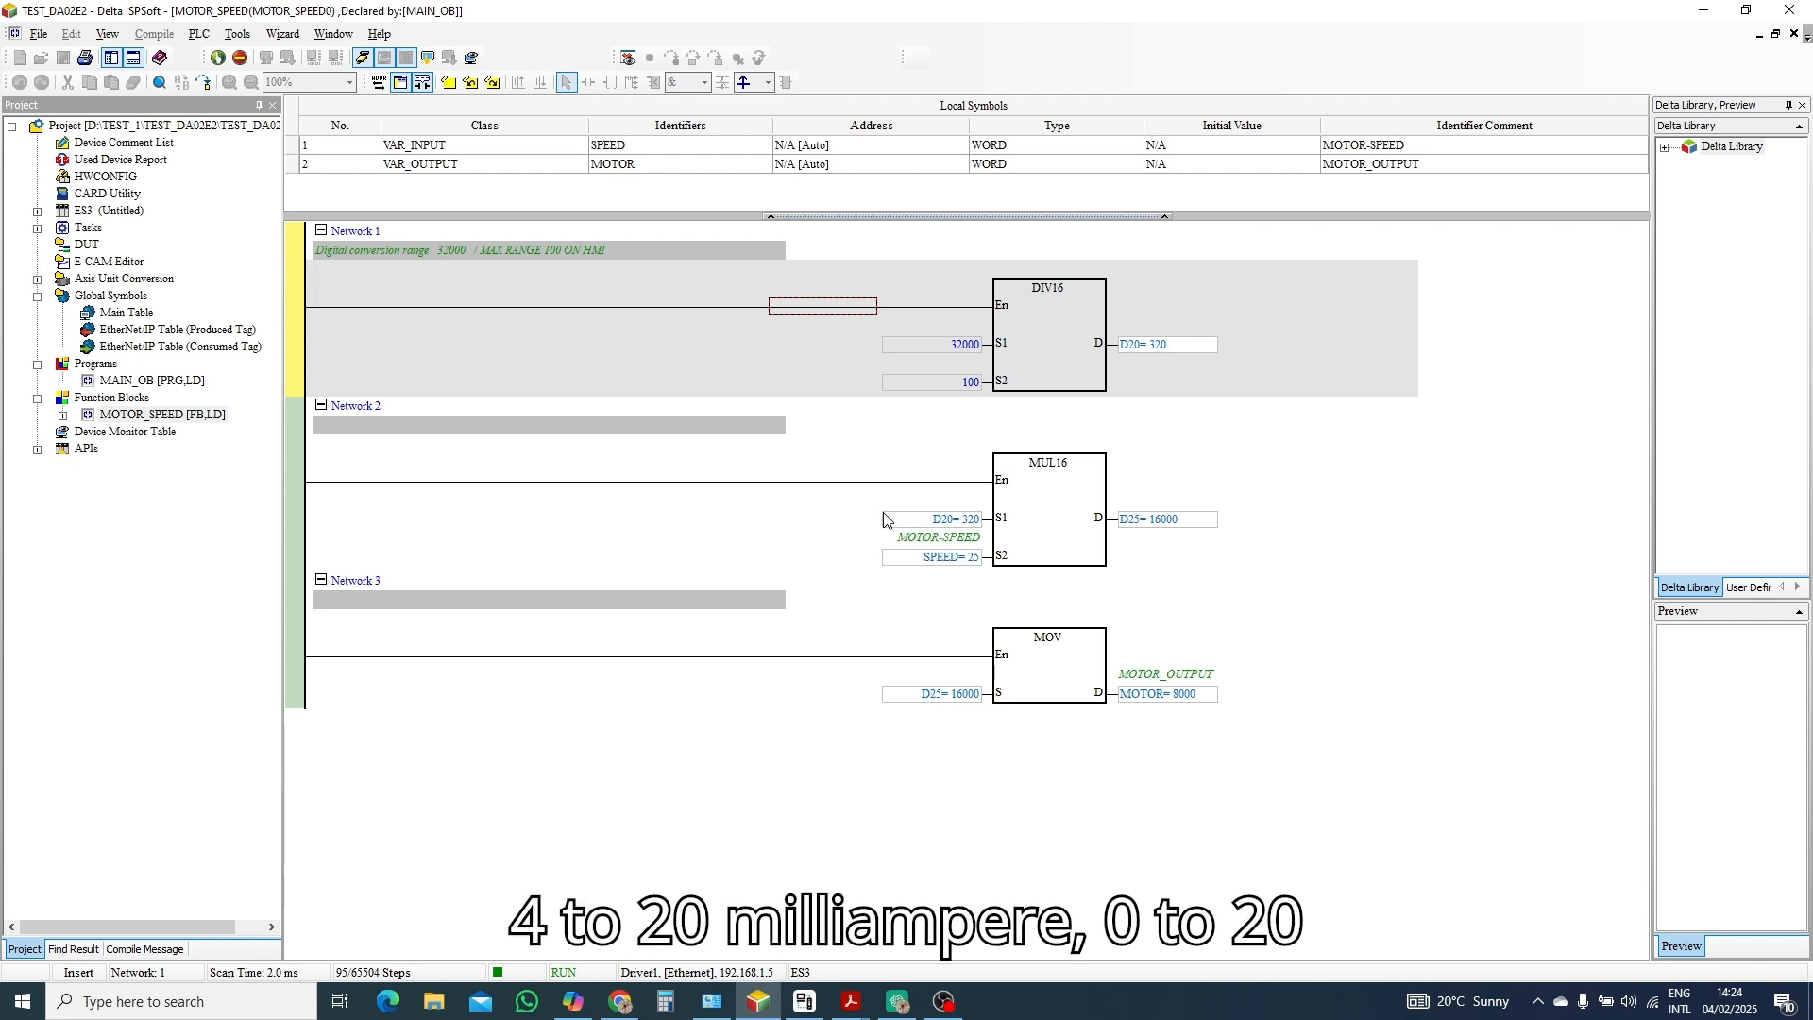
mouse_move(935, 518)
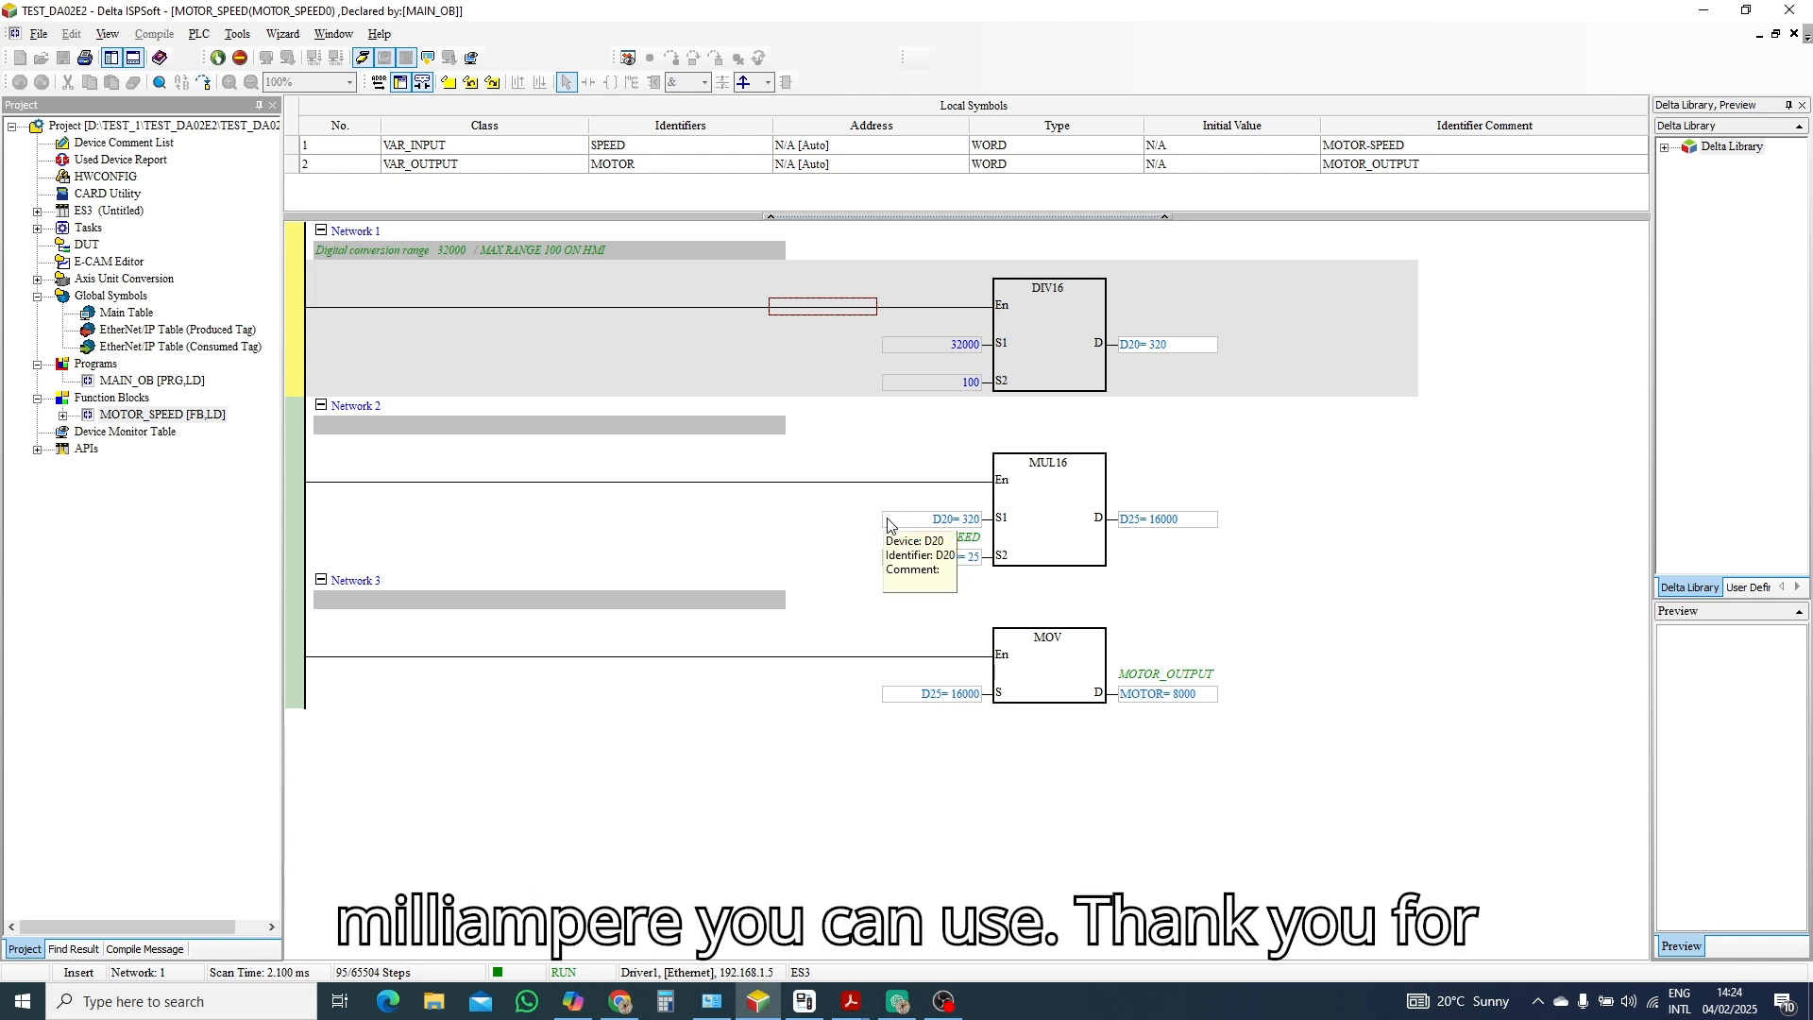
mouse_move(756, 561)
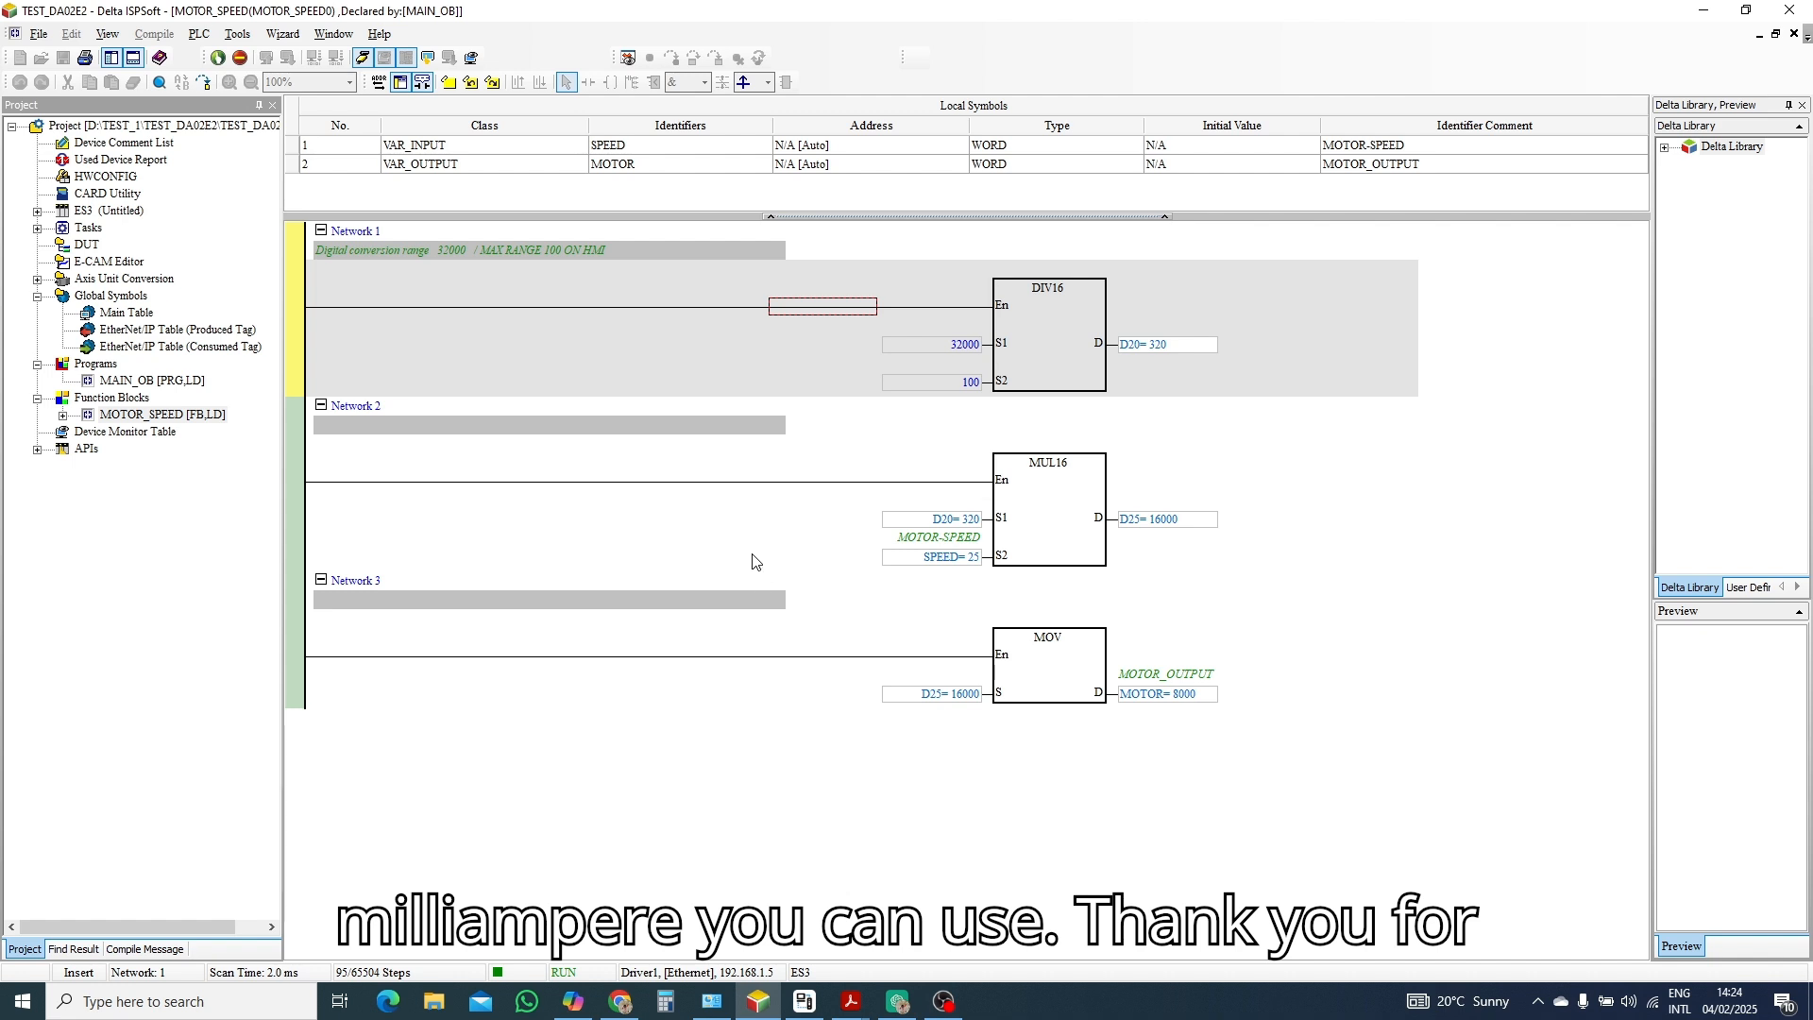